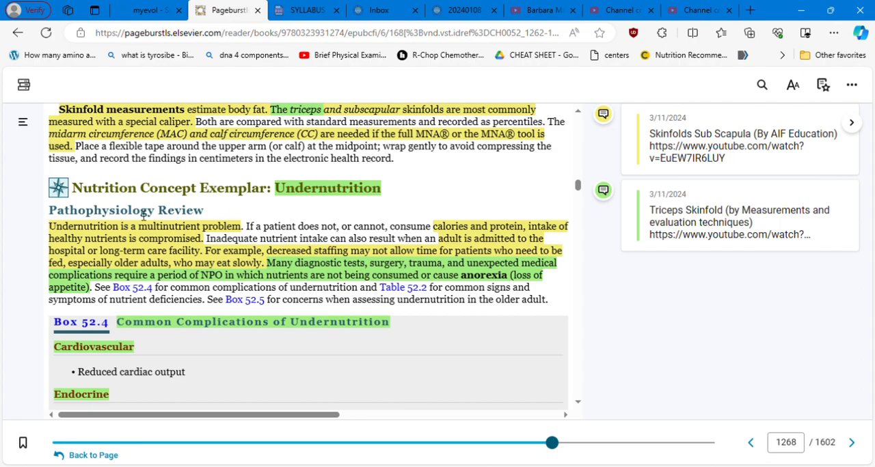
{"action": "mouse_move", "coordinate": [165, 238]}
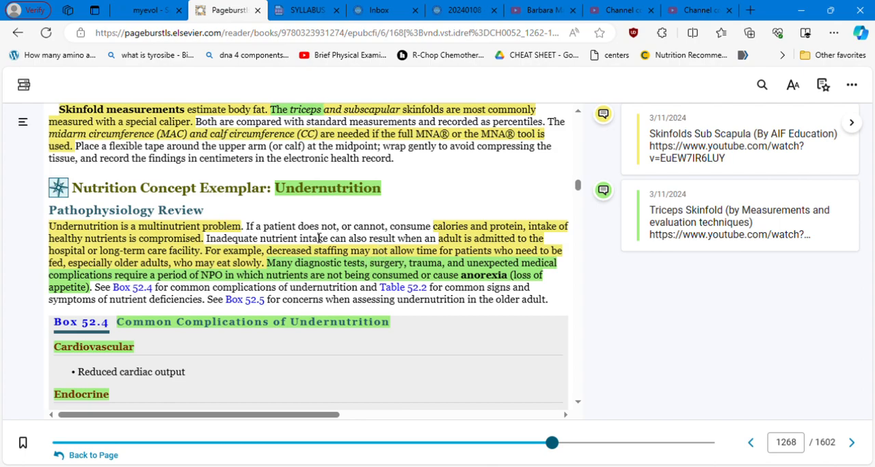
{"action": "mouse_move", "coordinate": [431, 253]}
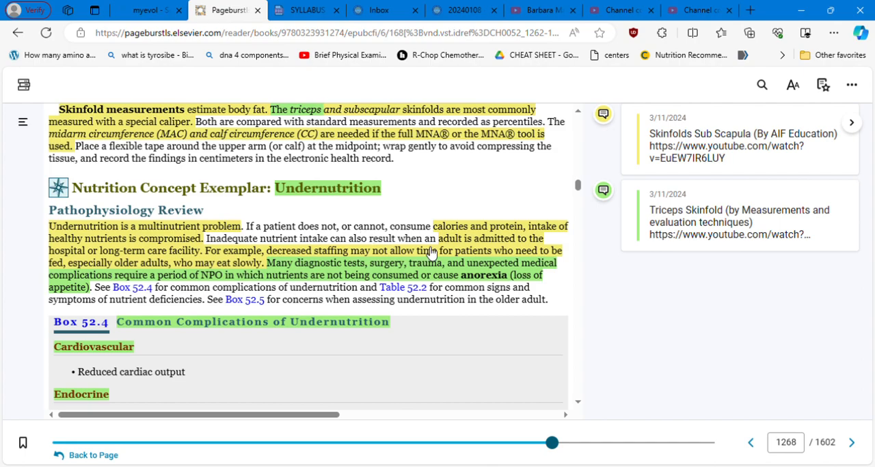
{"action": "mouse_move", "coordinate": [521, 239]}
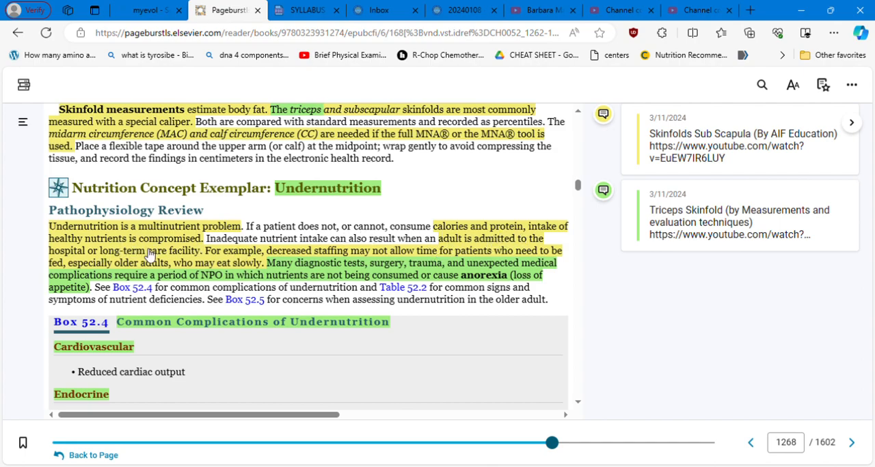
{"action": "mouse_move", "coordinate": [208, 246]}
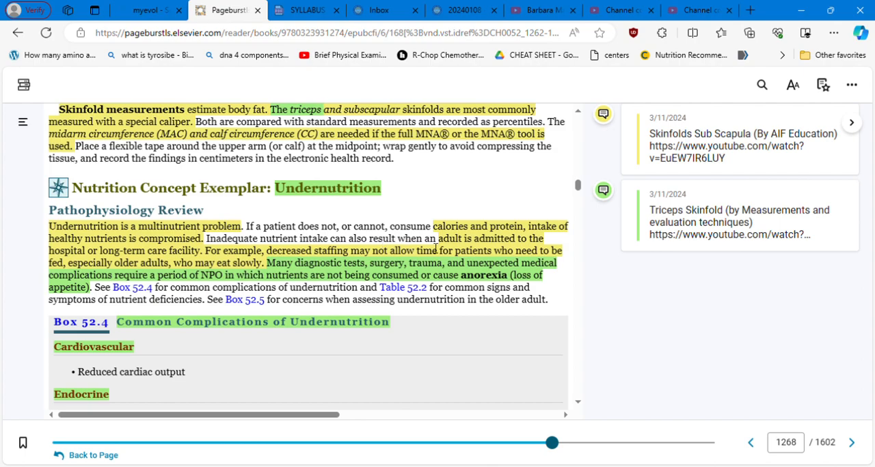
{"action": "mouse_move", "coordinate": [481, 243]}
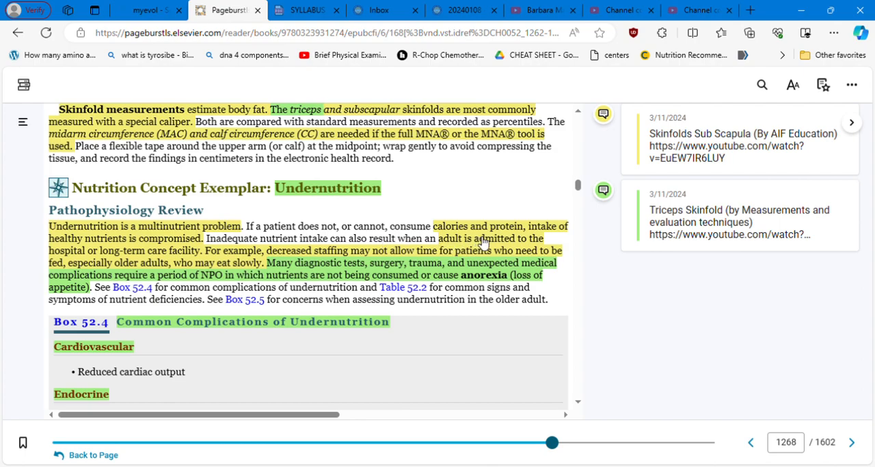
{"action": "mouse_move", "coordinate": [169, 250]}
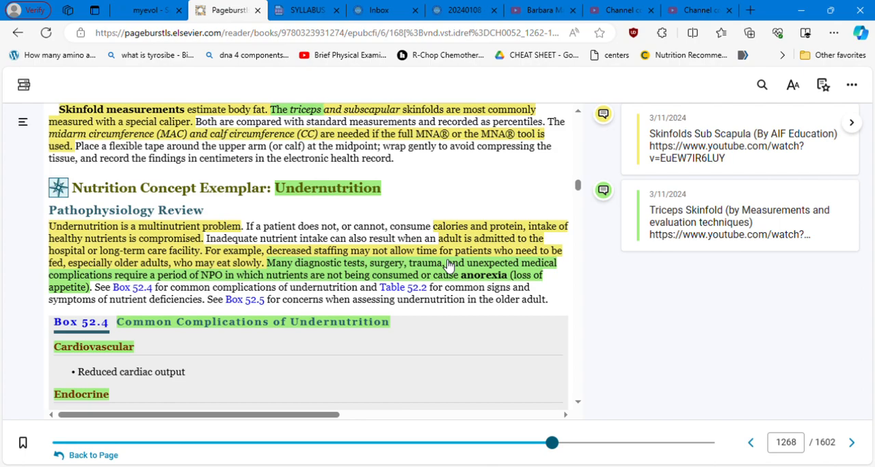
{"action": "mouse_move", "coordinate": [465, 259]}
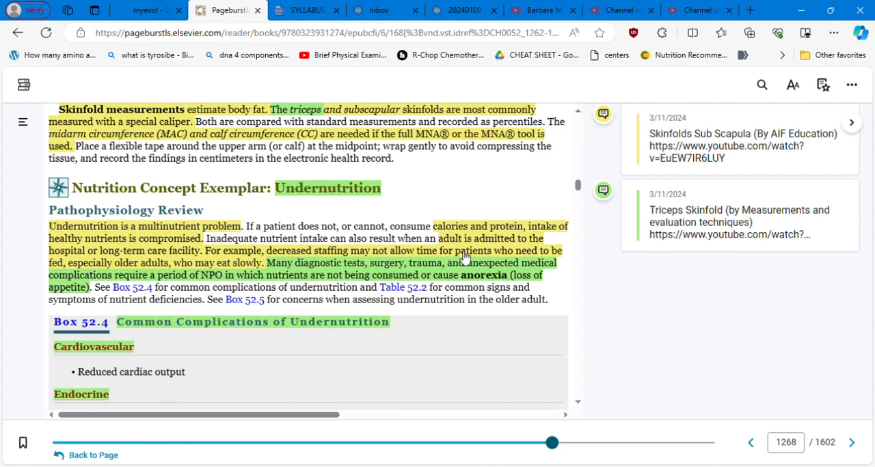
{"action": "mouse_move", "coordinate": [219, 262]}
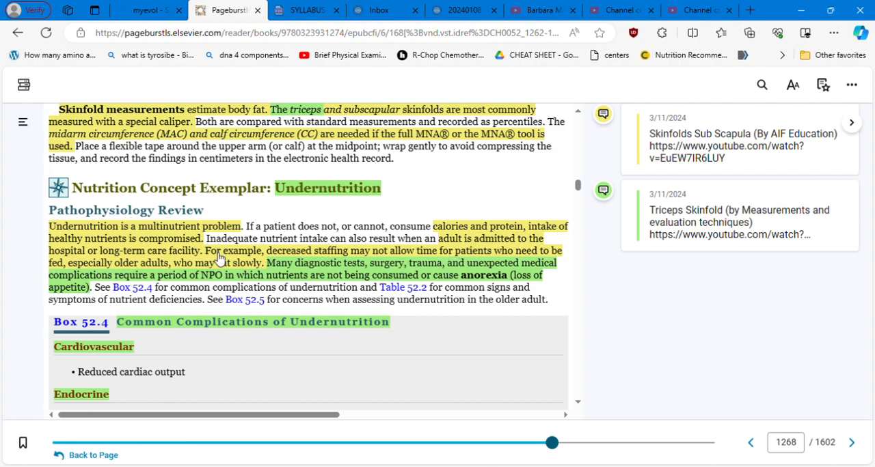
{"action": "mouse_move", "coordinate": [195, 265]}
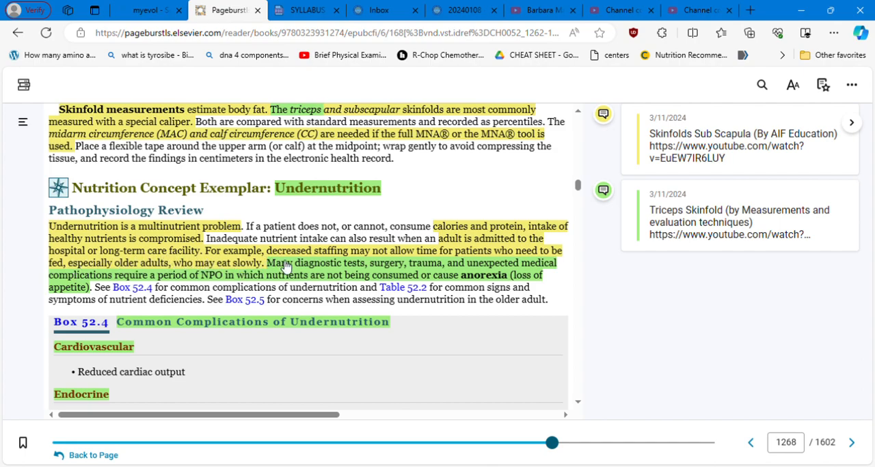
{"action": "mouse_move", "coordinate": [383, 258]}
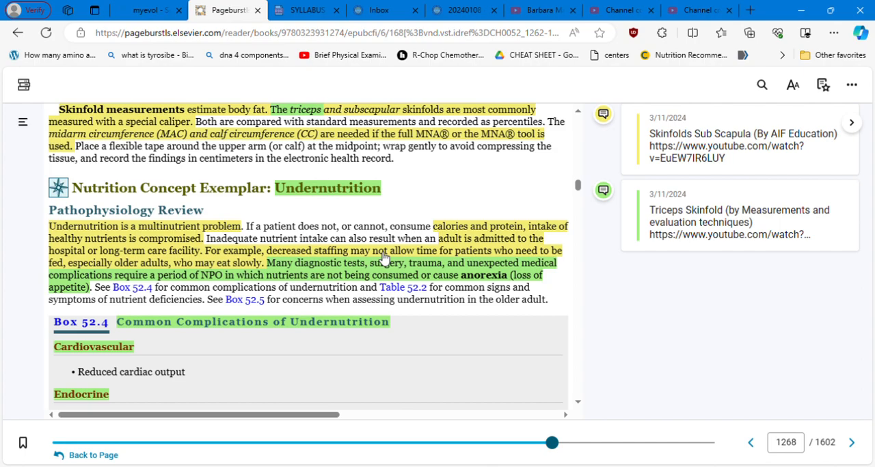
{"action": "mouse_move", "coordinate": [563, 269]}
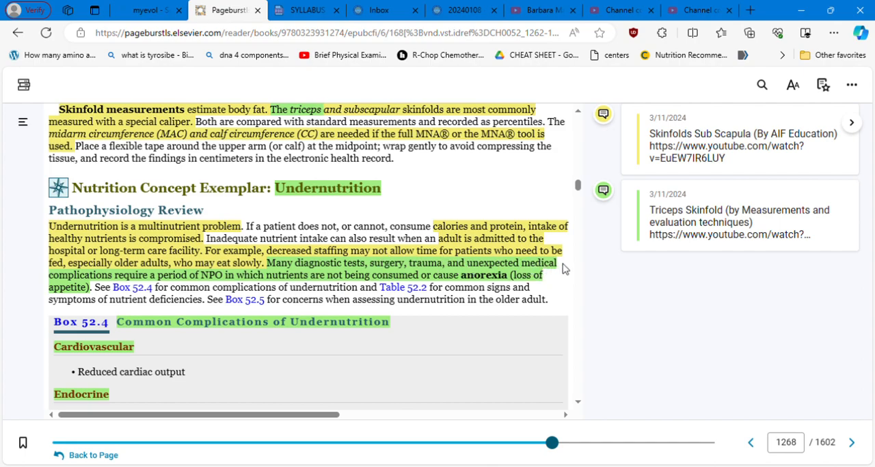
{"action": "mouse_move", "coordinate": [175, 273]}
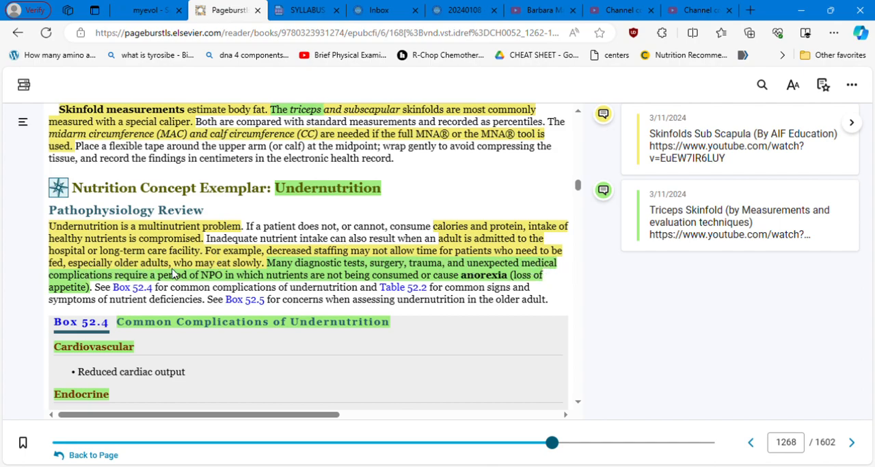
{"action": "mouse_move", "coordinate": [265, 273]}
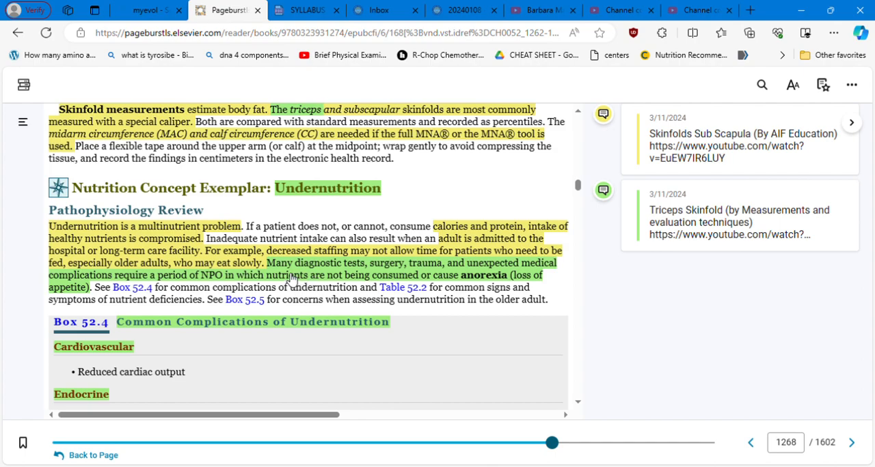
{"action": "mouse_move", "coordinate": [348, 272]}
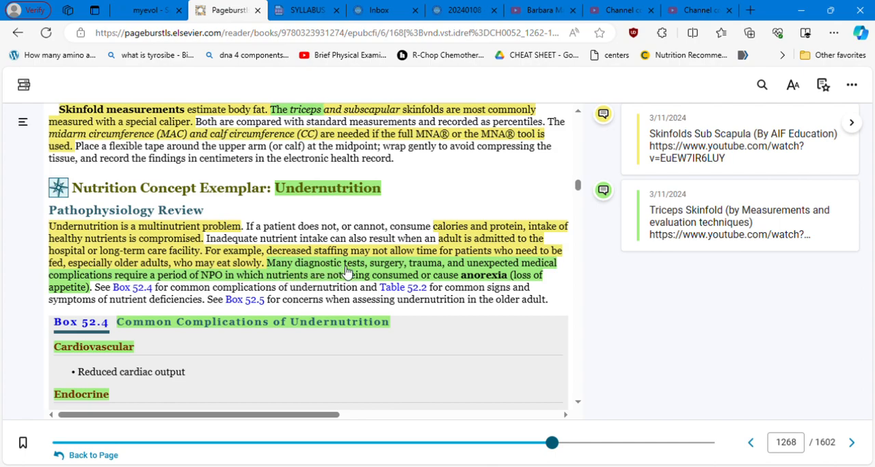
{"action": "mouse_move", "coordinate": [467, 277]}
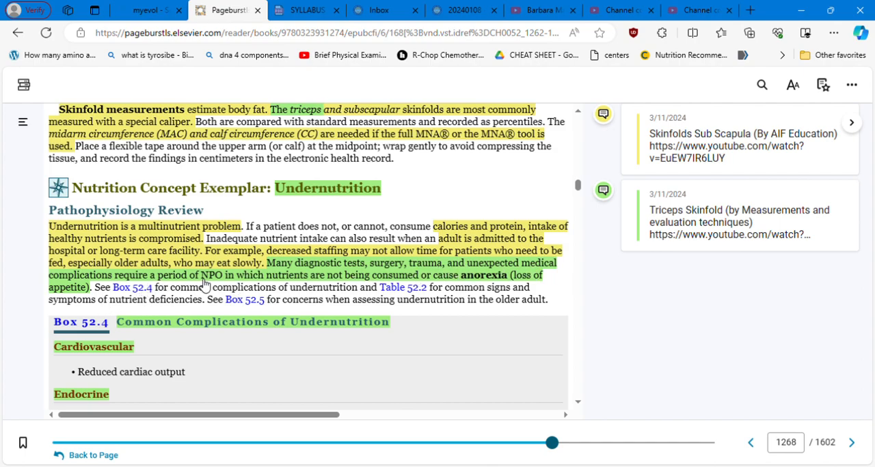
{"action": "mouse_move", "coordinate": [229, 283]}
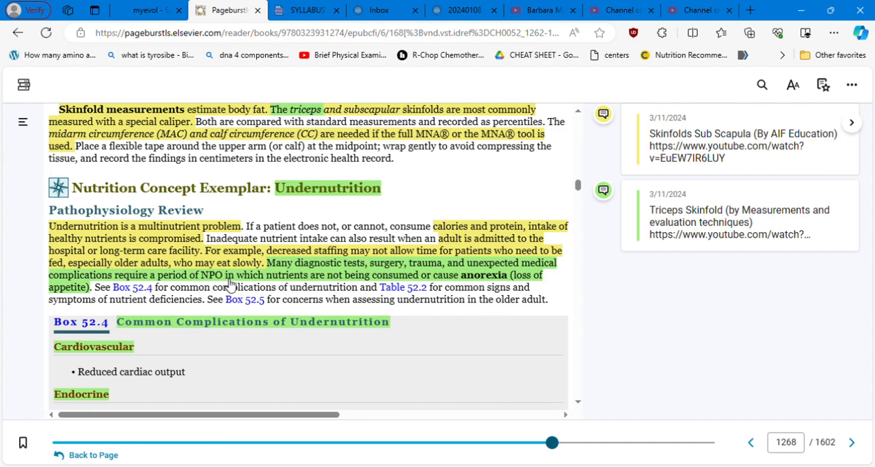
{"action": "mouse_move", "coordinate": [314, 294]}
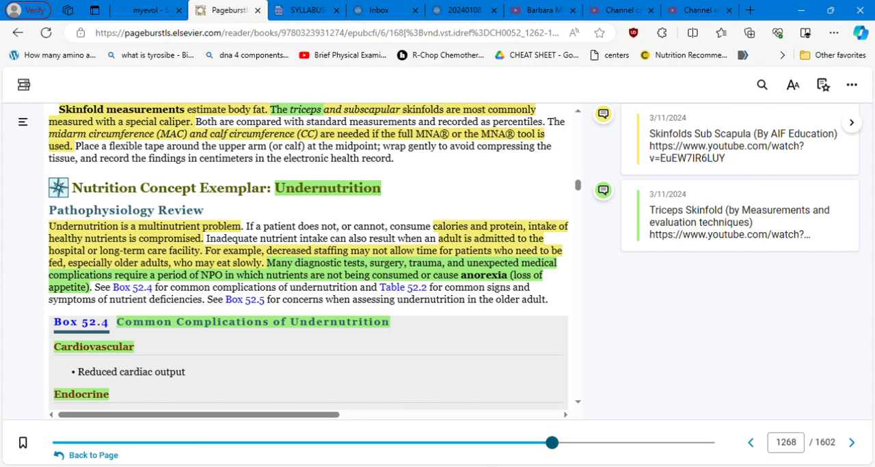
- Scroll past Box 52.4 into the Etiology and Genetic Risk section
{"action": "scroll", "scroll_direction": "down", "scroll_amount": 3}
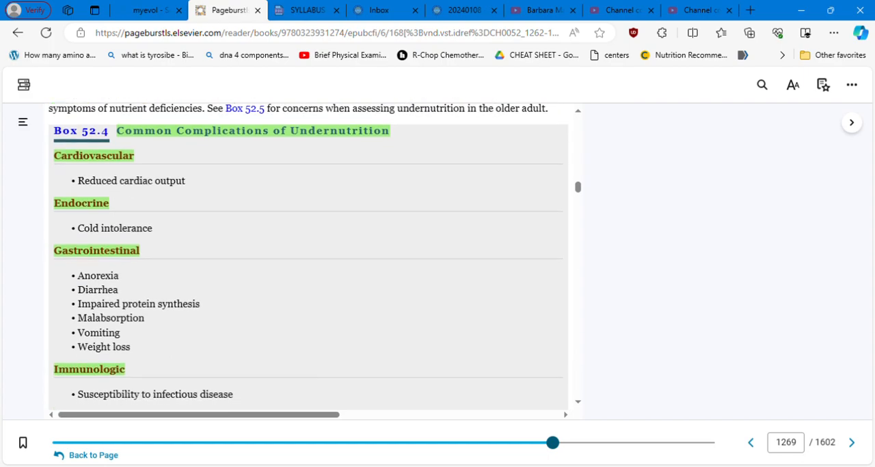
{"action": "mouse_move", "coordinate": [188, 213]}
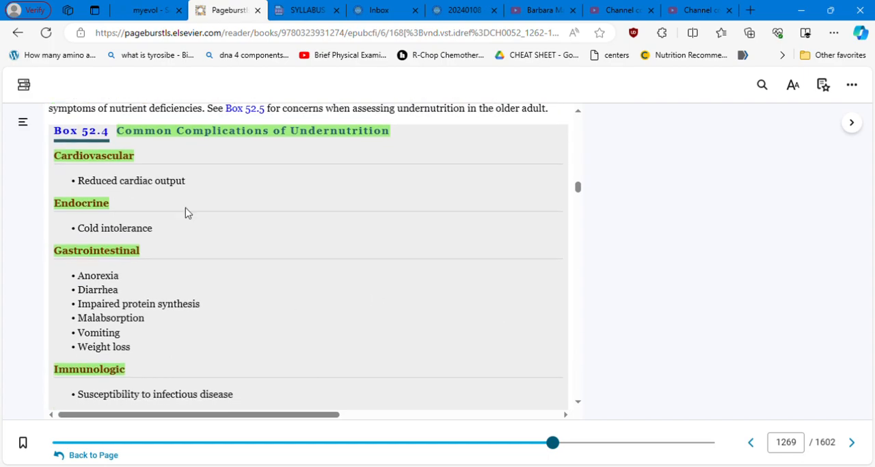
{"action": "mouse_move", "coordinate": [210, 192]}
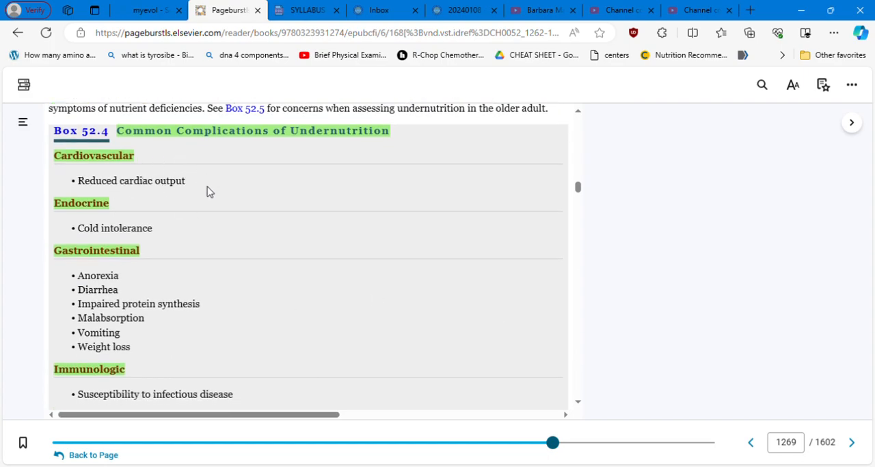
{"action": "mouse_move", "coordinate": [233, 193]}
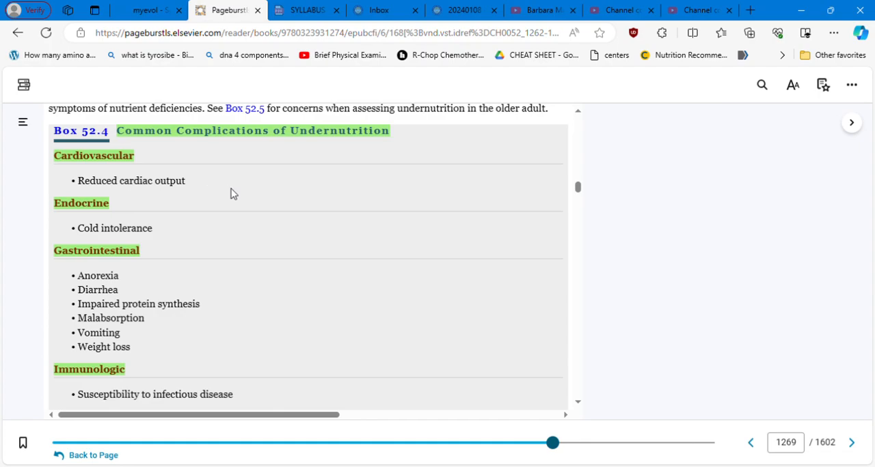
{"action": "mouse_move", "coordinate": [175, 206]}
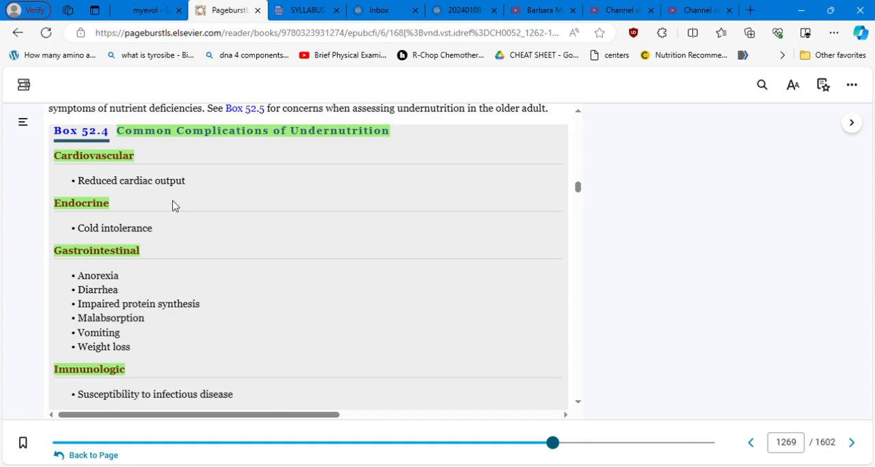
{"action": "mouse_move", "coordinate": [168, 233]}
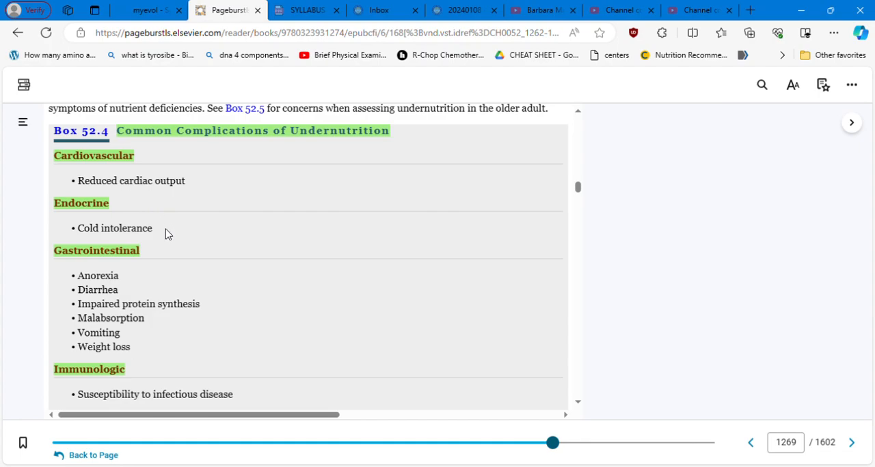
{"action": "mouse_move", "coordinate": [272, 238]}
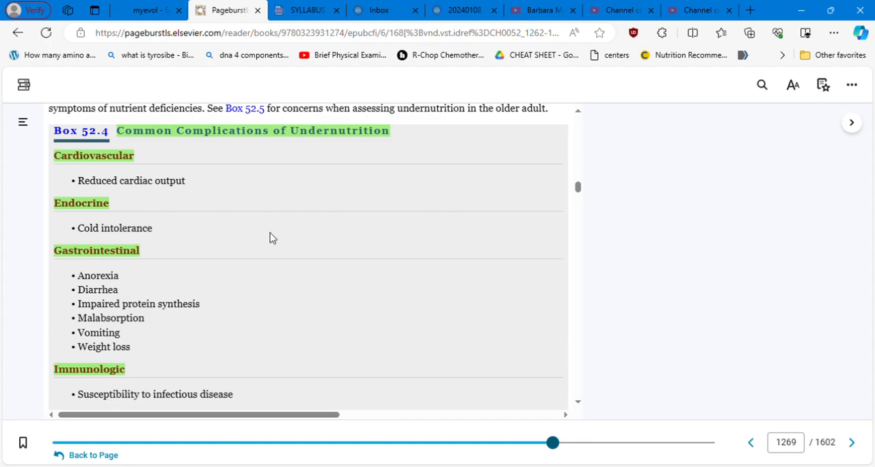
{"action": "scroll", "scroll_direction": "down", "scroll_amount": 3}
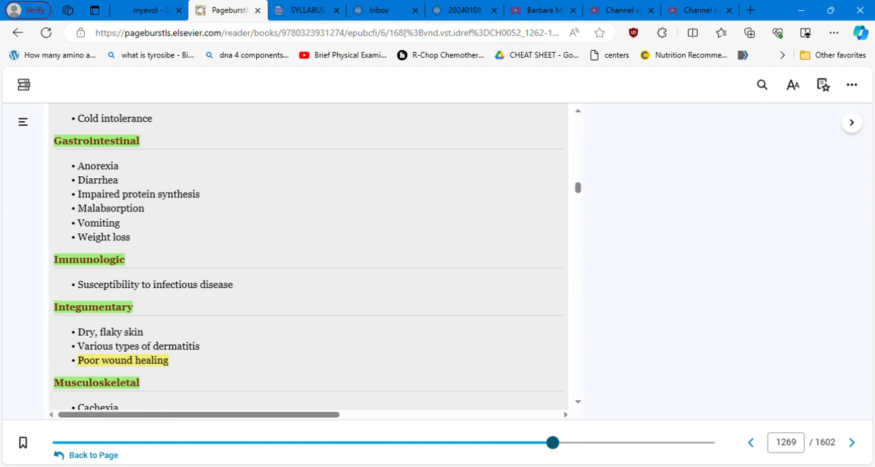
{"action": "scroll", "scroll_direction": "down", "scroll_amount": 3}
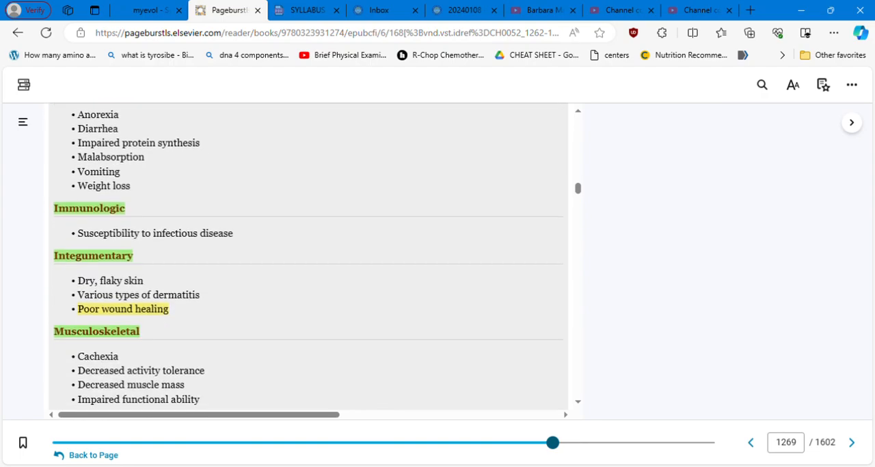
{"action": "scroll", "scroll_direction": "down", "scroll_amount": 3}
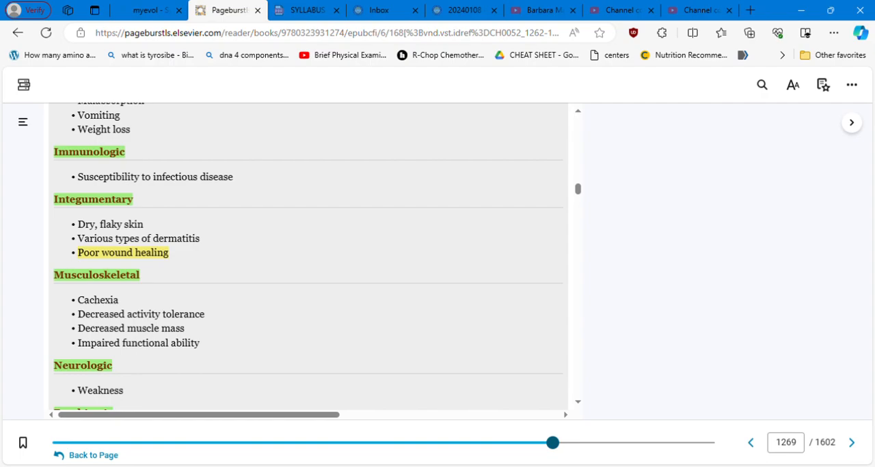
{"action": "scroll", "scroll_direction": "down", "scroll_amount": 3}
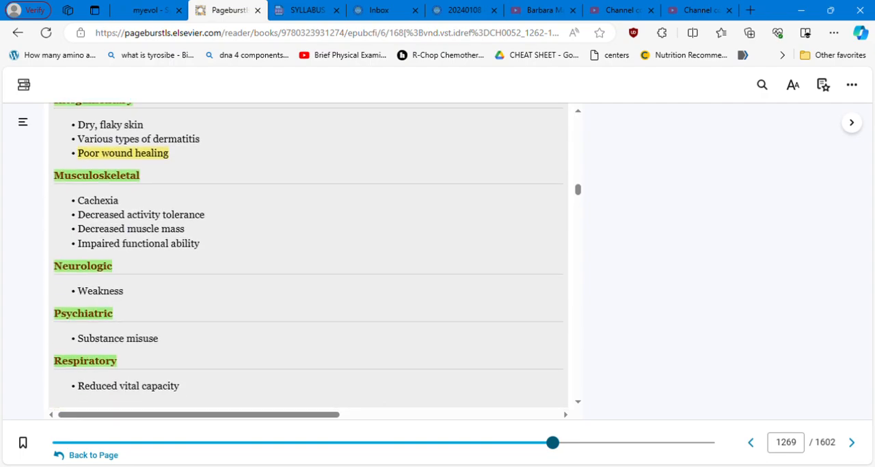
{"action": "scroll", "scroll_direction": "down", "scroll_amount": 3}
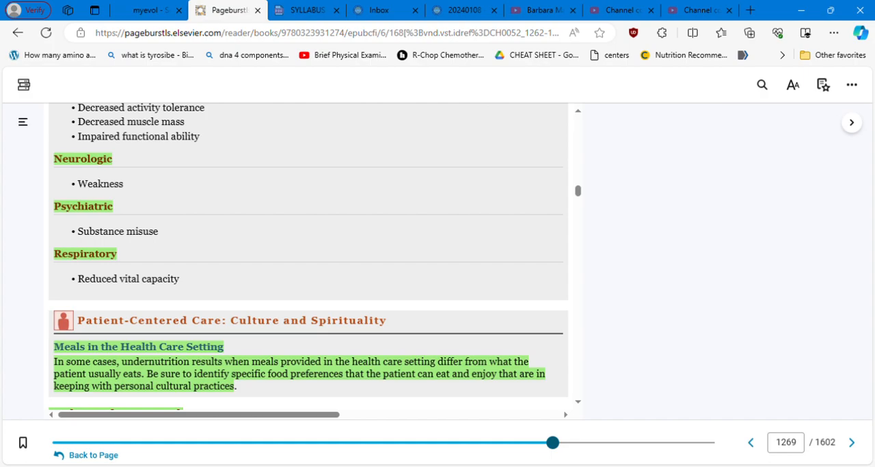
{"action": "scroll", "scroll_direction": "down", "scroll_amount": 3}
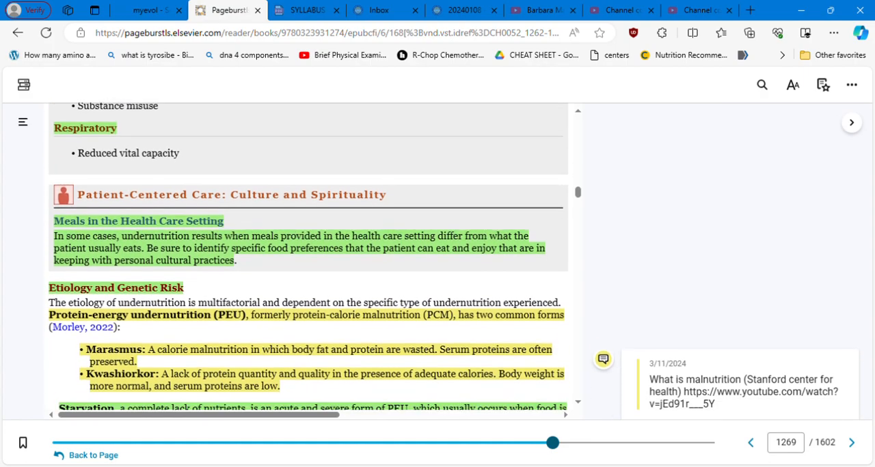
- Scroll down to the Table 52.2 heading on nutrient deficiency signs
{"action": "scroll", "scroll_direction": "down", "scroll_amount": 3}
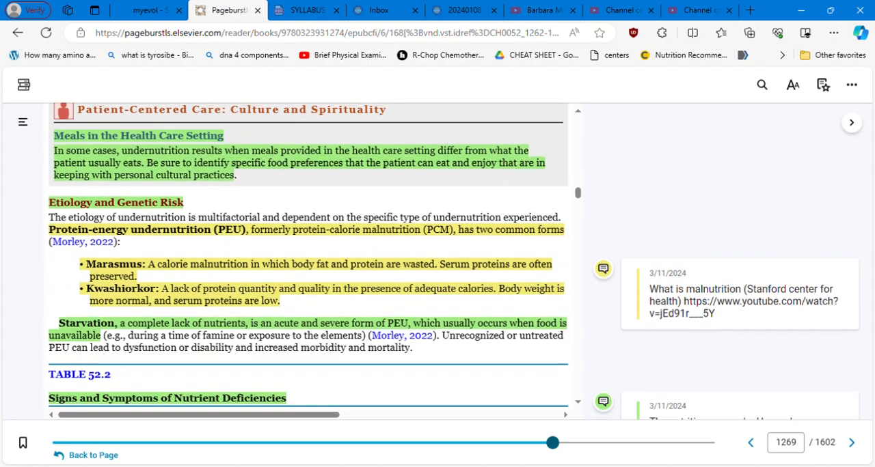
{"action": "scroll", "scroll_direction": "down", "scroll_amount": 3}
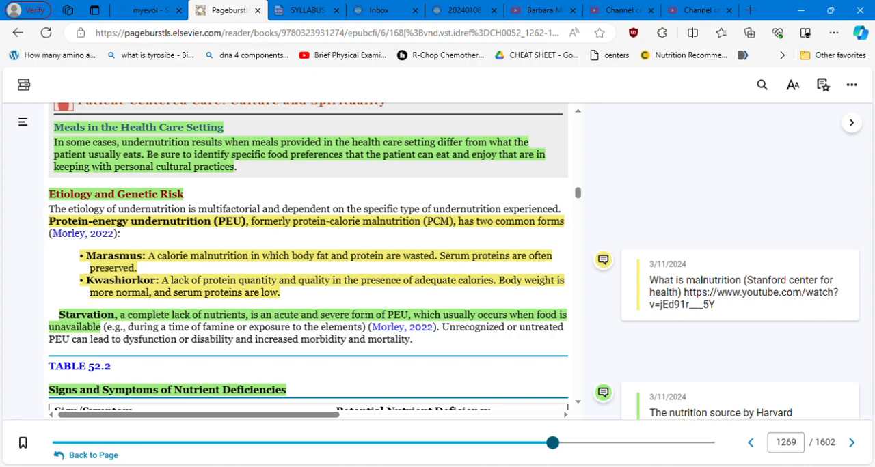
{"action": "mouse_move", "coordinate": [491, 313]}
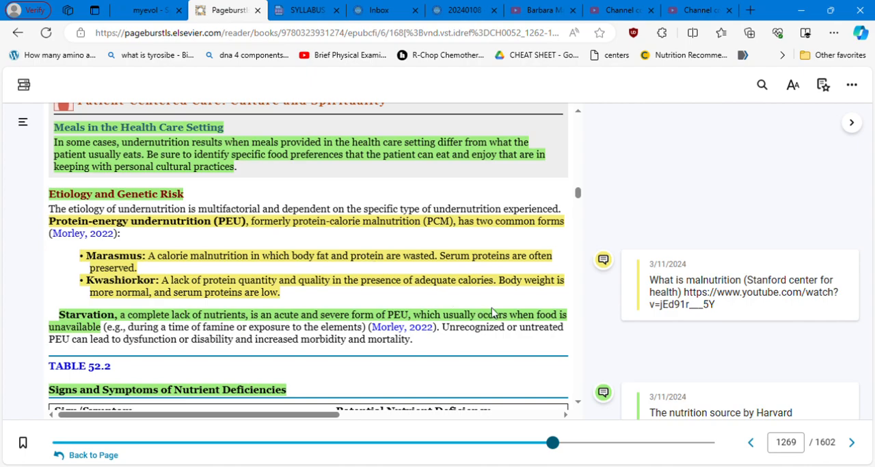
{"action": "mouse_move", "coordinate": [738, 321]}
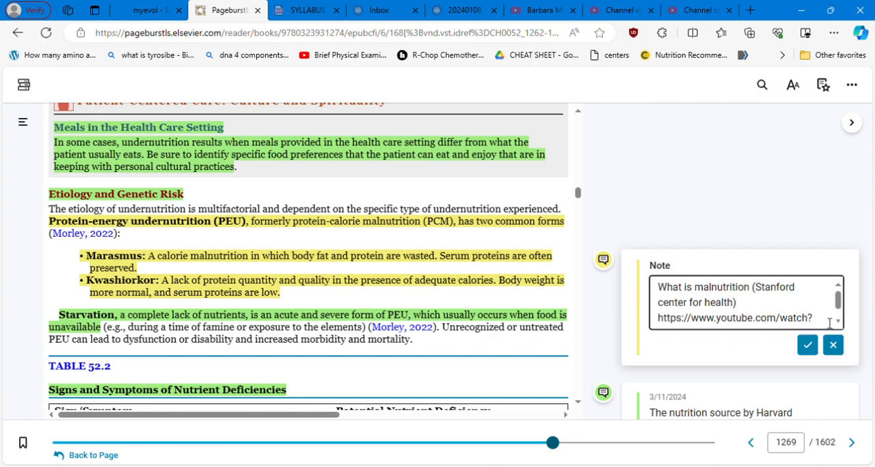
- Select the YouTube link 'v=jEd91r___5Y' in the Stanford malnutrition note
{"action": "type", "text": "v=jEd91r___5Y"}
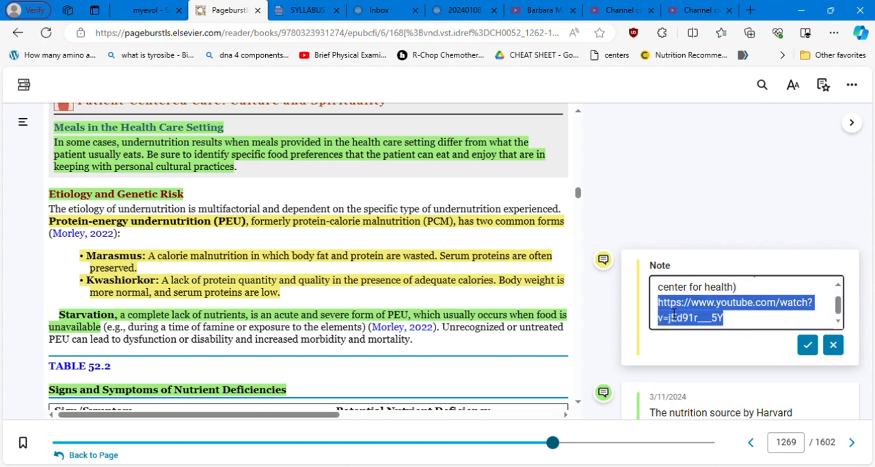
{"action": "mouse_move", "coordinate": [707, 169]}
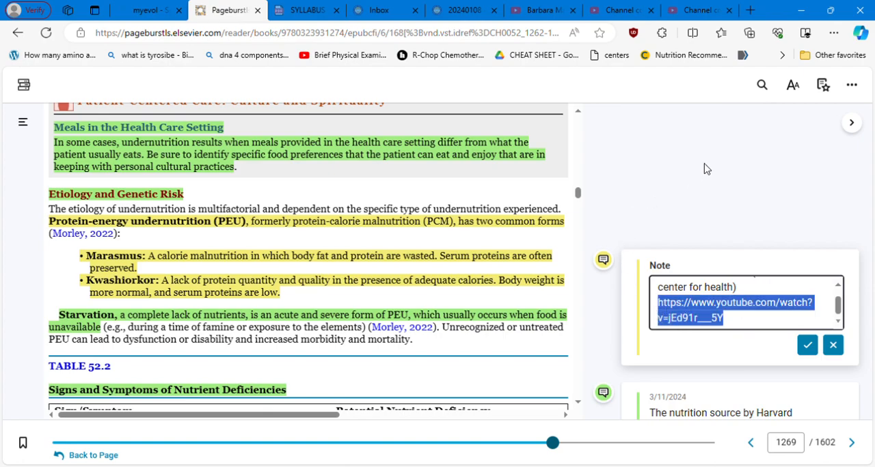
- Open Stanford's 'What is Malnutrition?' video link and play it to the credits
{"action": "left_click", "coordinate": [733, 307]}
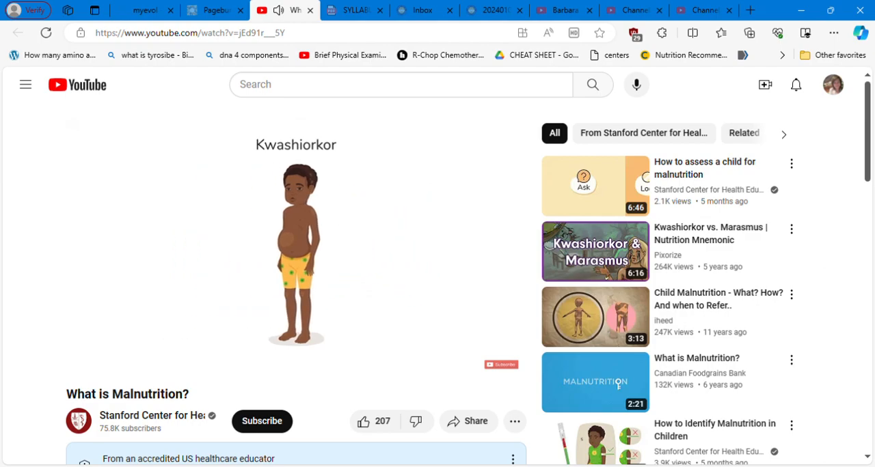
{"action": "left_click", "coordinate": [304, 341]}
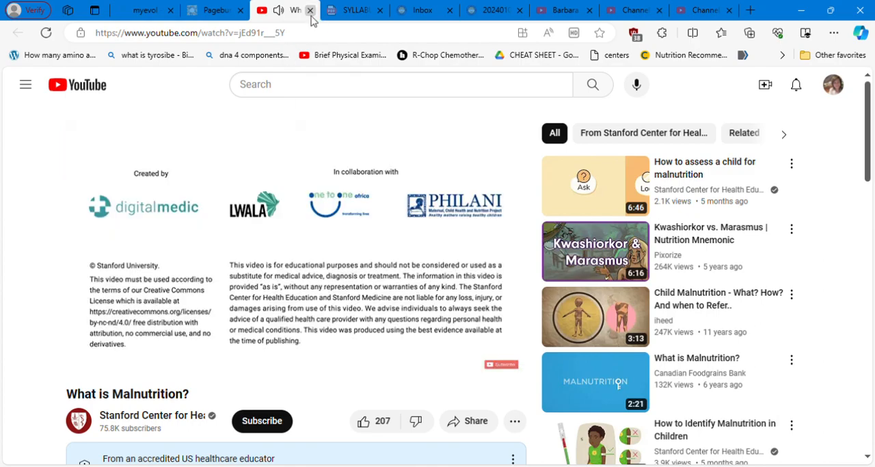
- Close the YouTube tab to return to the Stanford note in Pageburst
{"action": "left_click", "coordinate": [215, 10]}
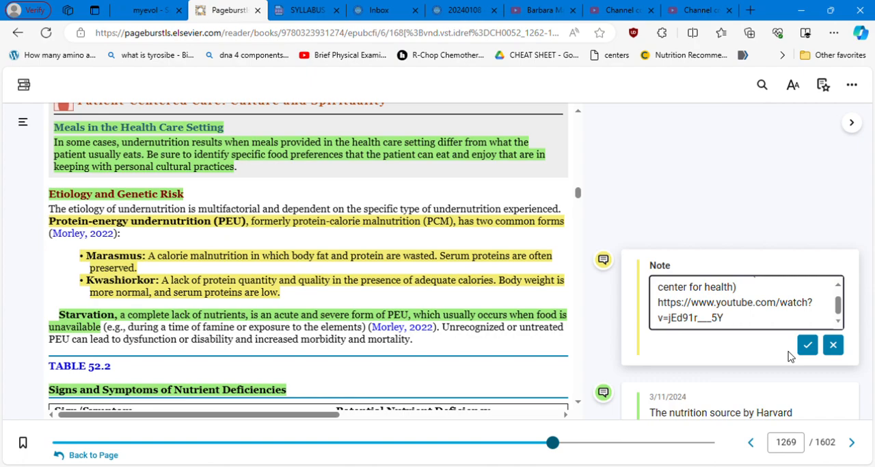
{"action": "mouse_move", "coordinate": [325, 306]}
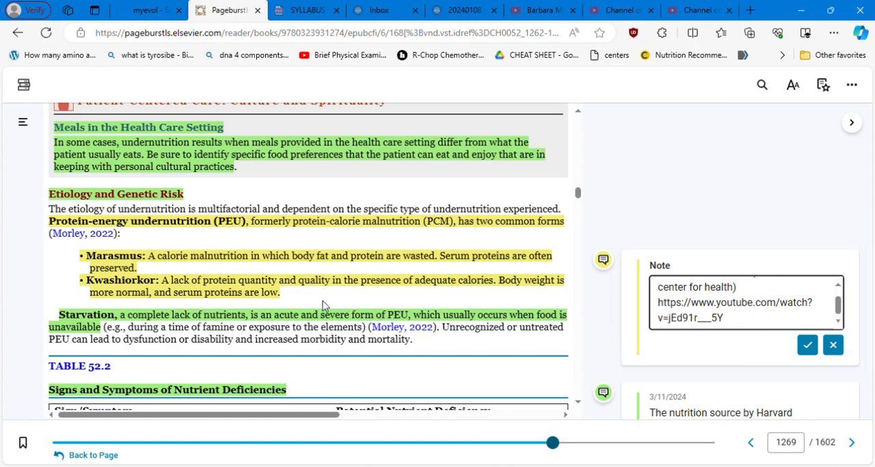
{"action": "mouse_move", "coordinate": [451, 295]}
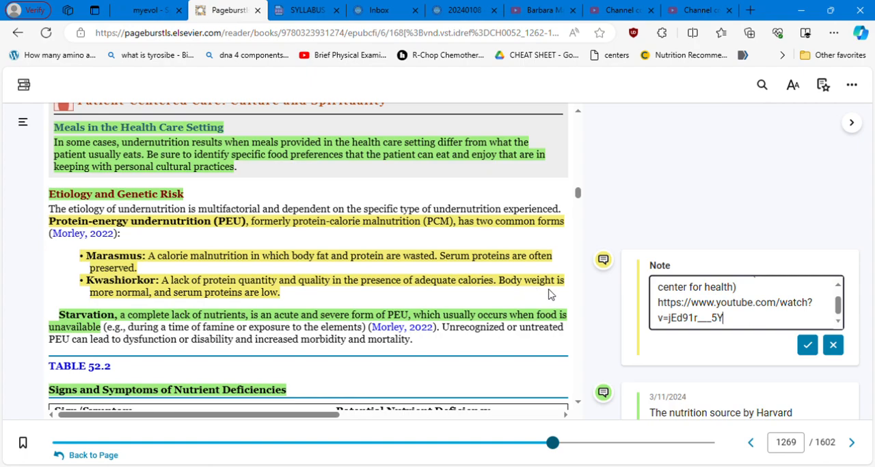
{"action": "mouse_move", "coordinate": [335, 304]}
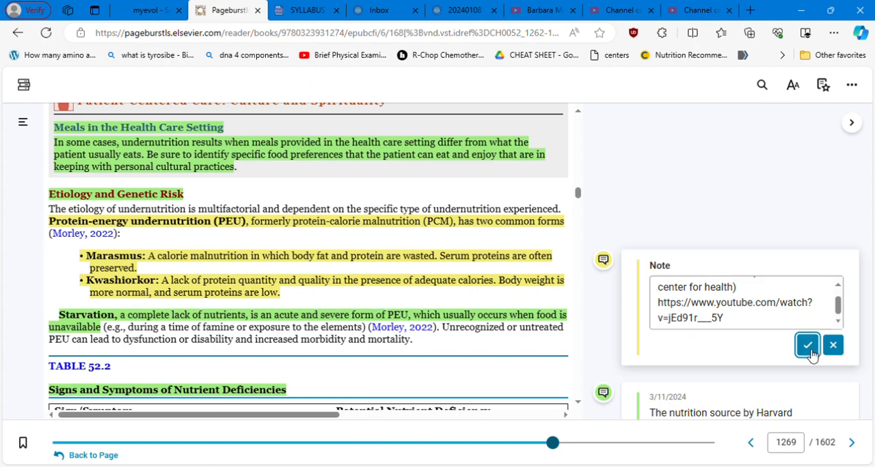
- Save the Stanford malnutrition note and scroll to Table 52.2's hair and eye signs
{"action": "left_click", "coordinate": [807, 345]}
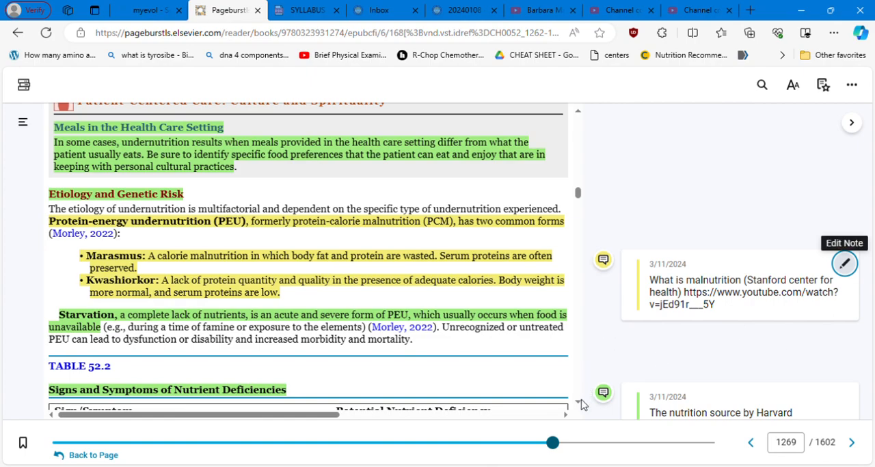
{"action": "mouse_move", "coordinate": [580, 406]}
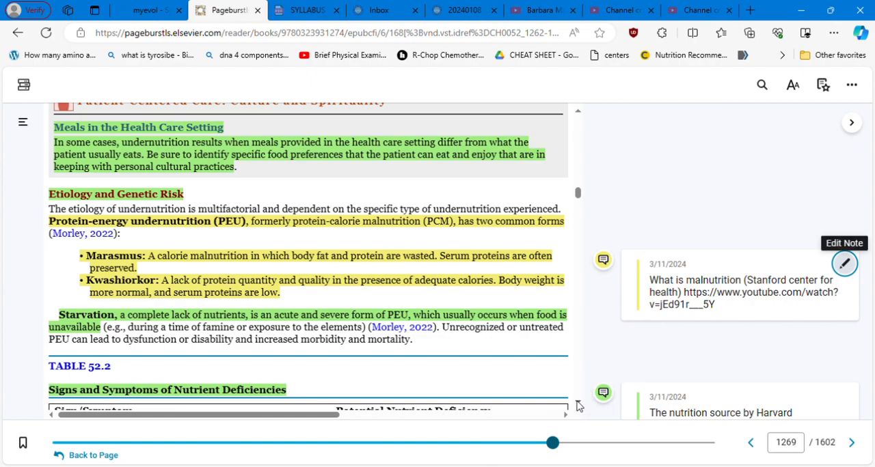
{"action": "scroll", "scroll_direction": "down", "scroll_amount": 3}
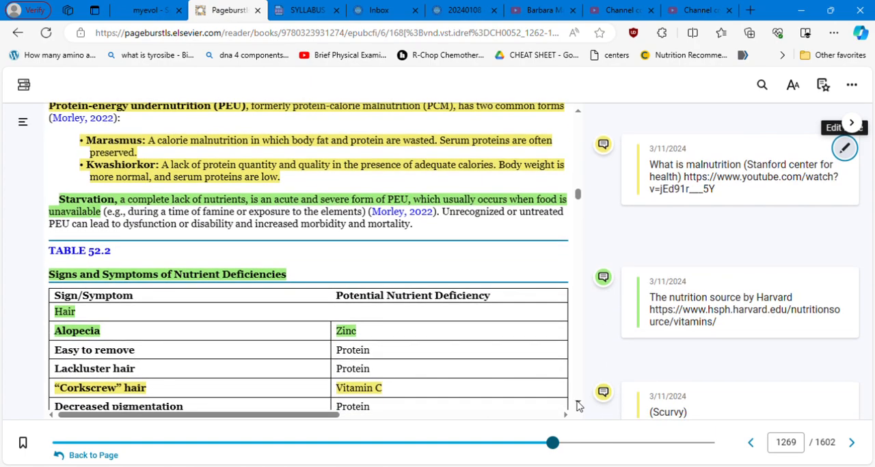
{"action": "mouse_move", "coordinate": [592, 211]}
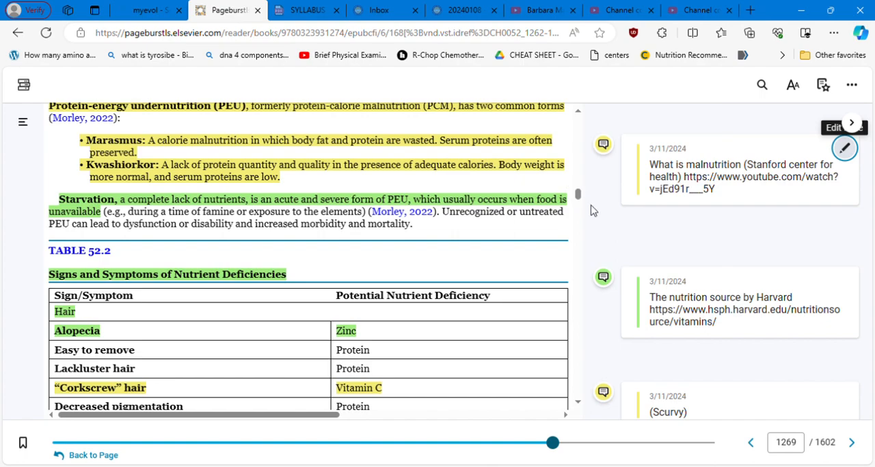
{"action": "mouse_move", "coordinate": [563, 252]}
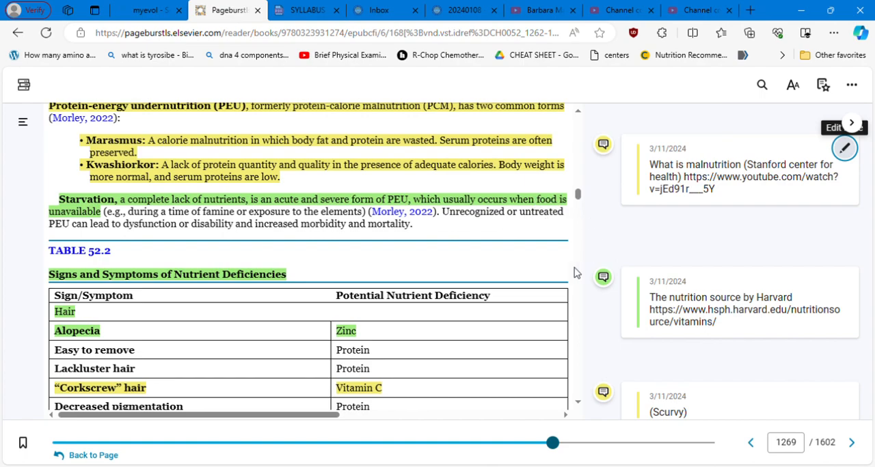
{"action": "mouse_move", "coordinate": [578, 407]}
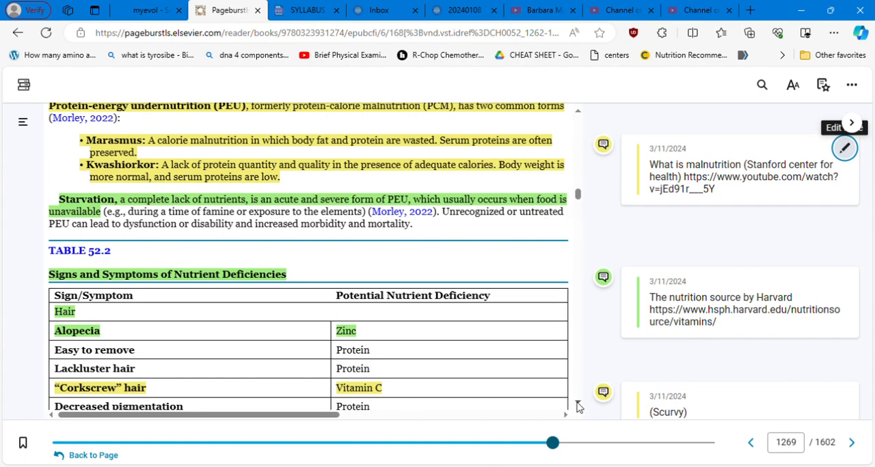
{"action": "scroll", "scroll_direction": "down", "scroll_amount": 3}
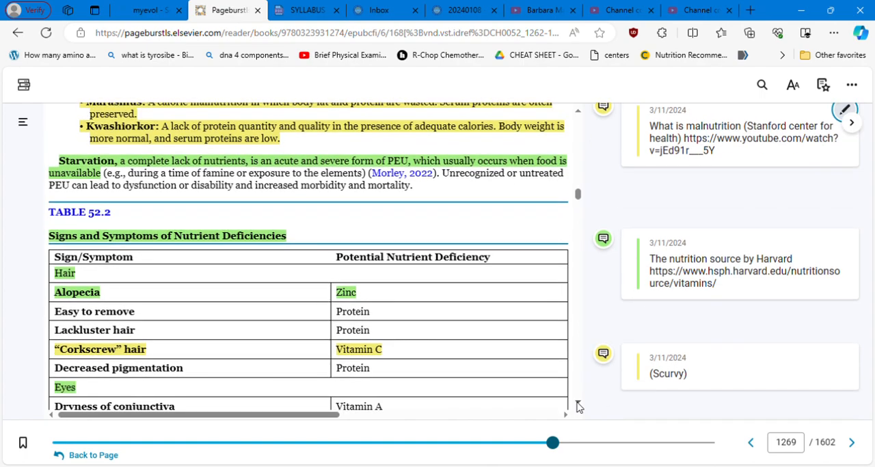
{"action": "scroll", "scroll_direction": "down", "scroll_amount": 3}
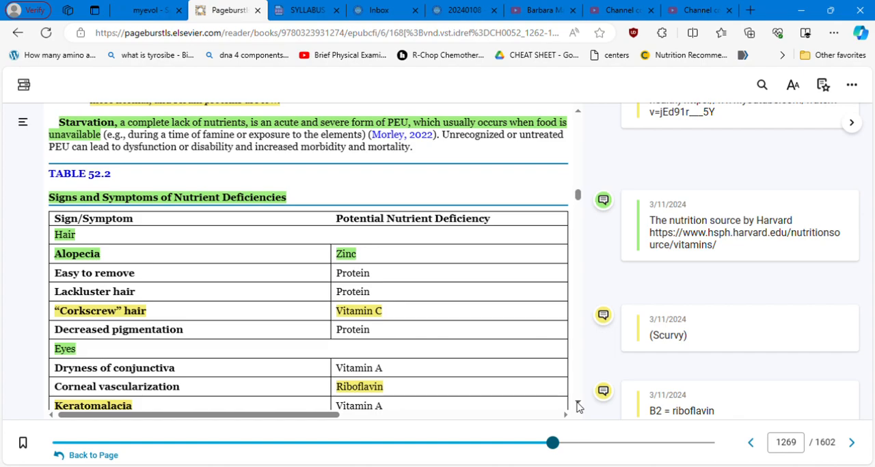
- Scroll down and open the Harvard Nutrition Source note beside Table 52.2
{"action": "scroll", "scroll_direction": "down", "scroll_amount": 3}
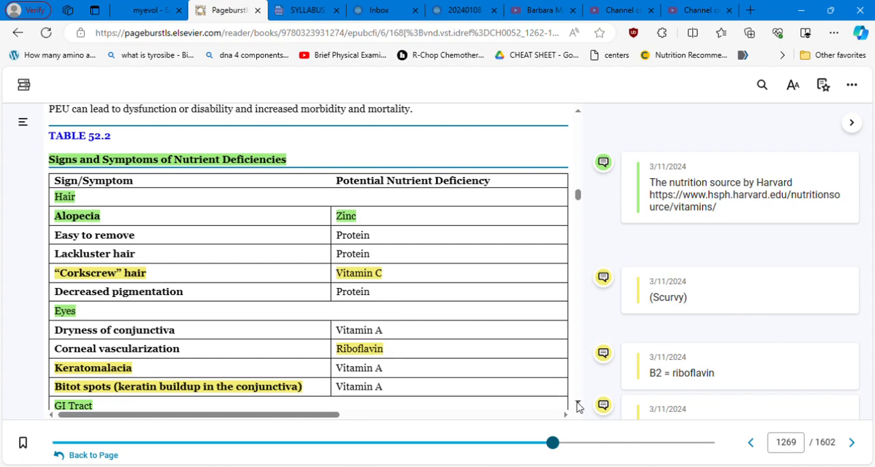
{"action": "mouse_move", "coordinate": [473, 290]}
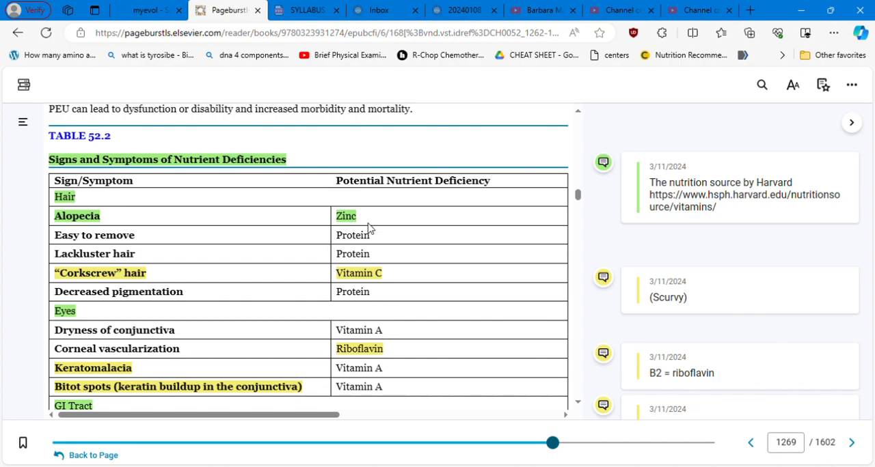
{"action": "mouse_move", "coordinate": [374, 226]}
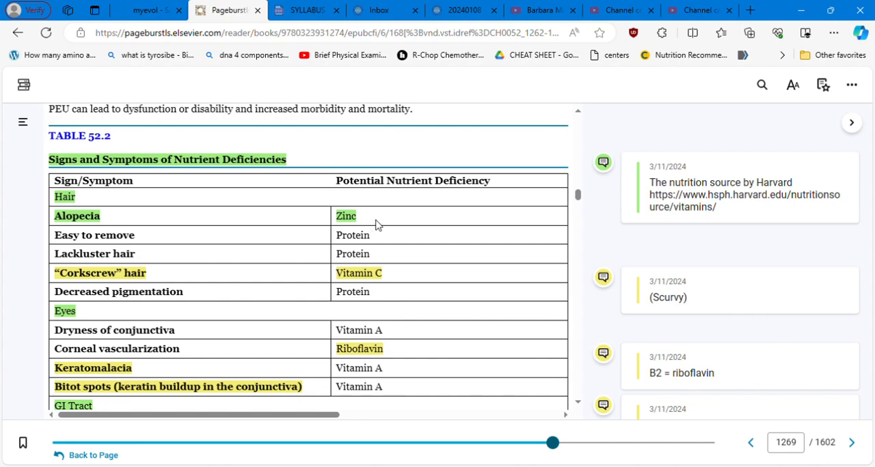
{"action": "mouse_move", "coordinate": [720, 222]}
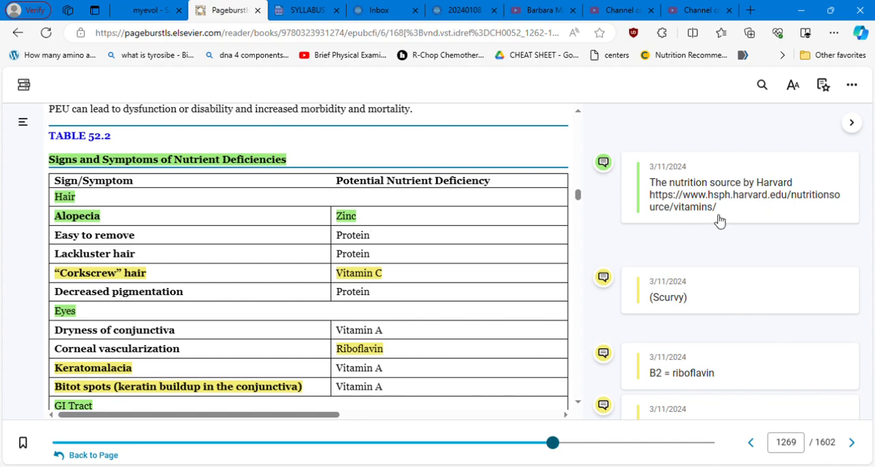
{"action": "left_click", "coordinate": [738, 195]}
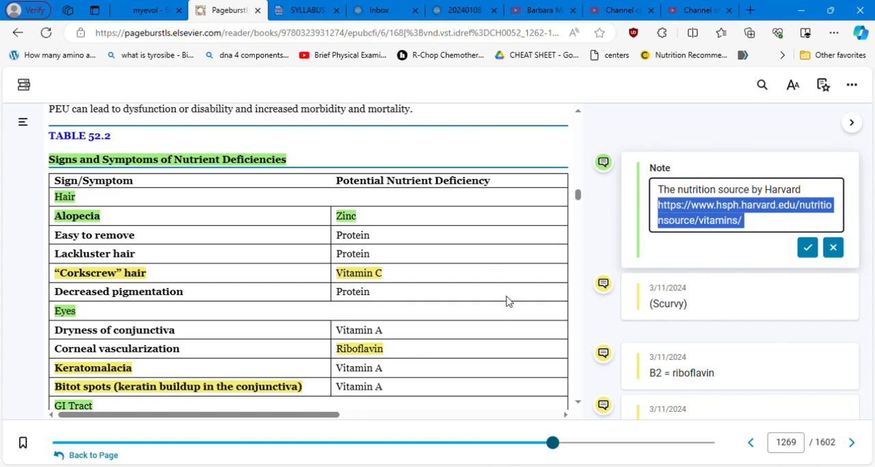
- Open the Harvard vitamins page and scroll its daily intake table down to minerals
{"action": "left_click", "coordinate": [744, 213]}
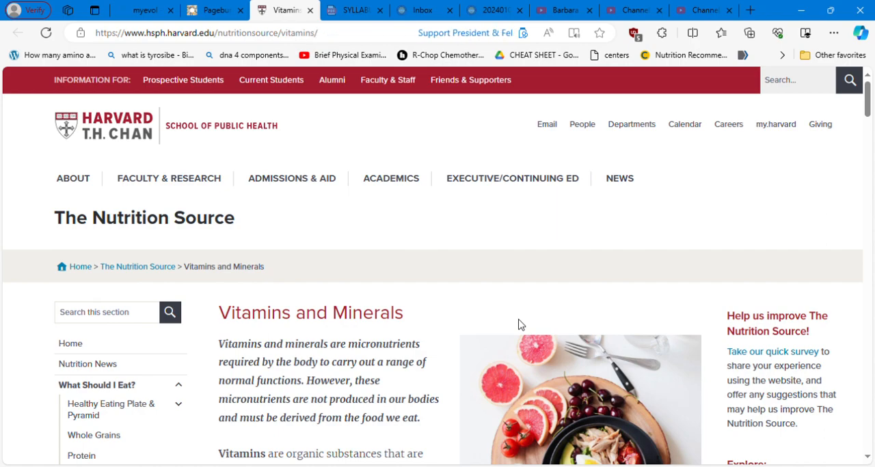
{"action": "scroll", "scroll_direction": "down", "scroll_amount": 3}
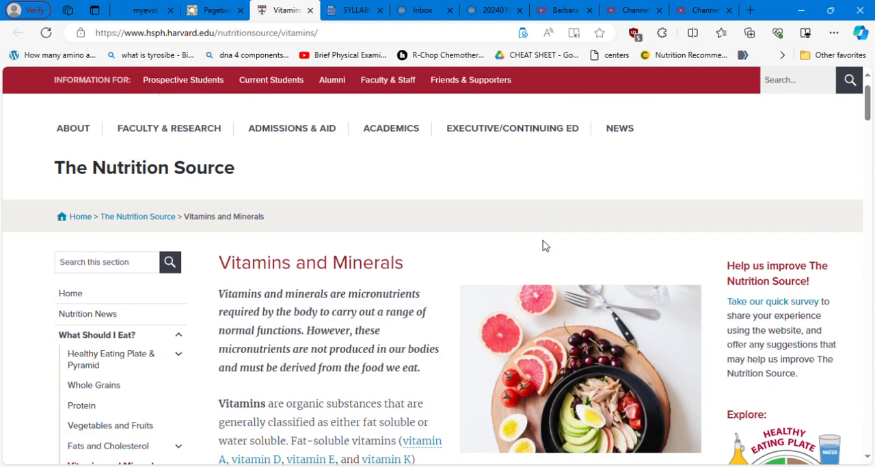
{"action": "scroll", "scroll_direction": "down", "scroll_amount": 3}
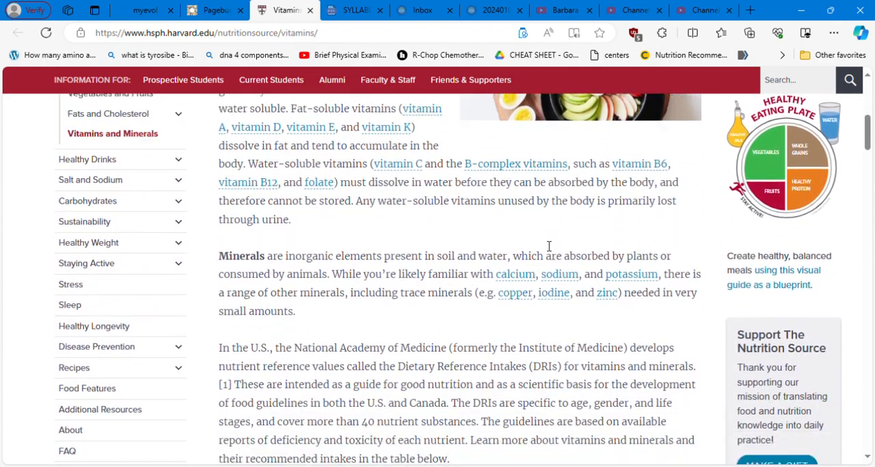
{"action": "scroll", "scroll_direction": "down", "scroll_amount": 3}
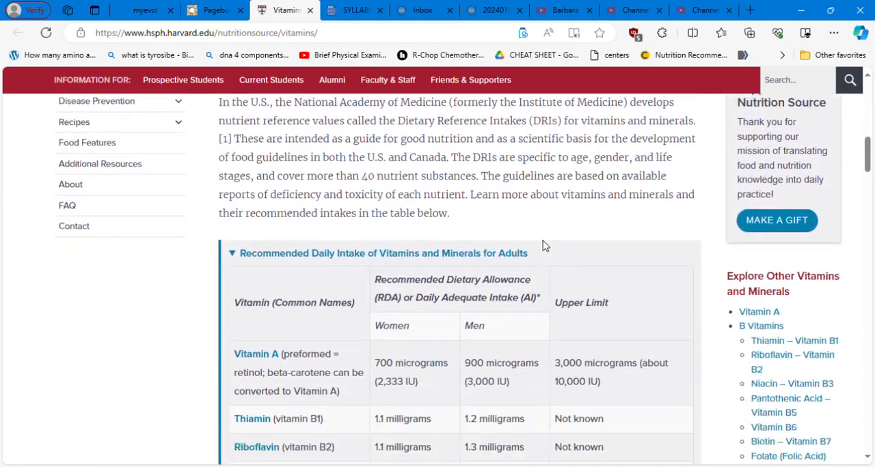
{"action": "scroll", "scroll_direction": "down", "scroll_amount": 3}
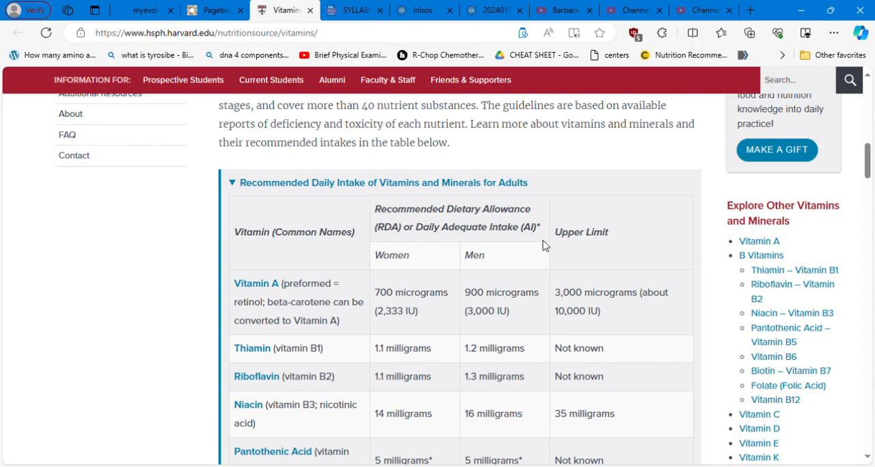
{"action": "scroll", "scroll_direction": "down", "scroll_amount": 3}
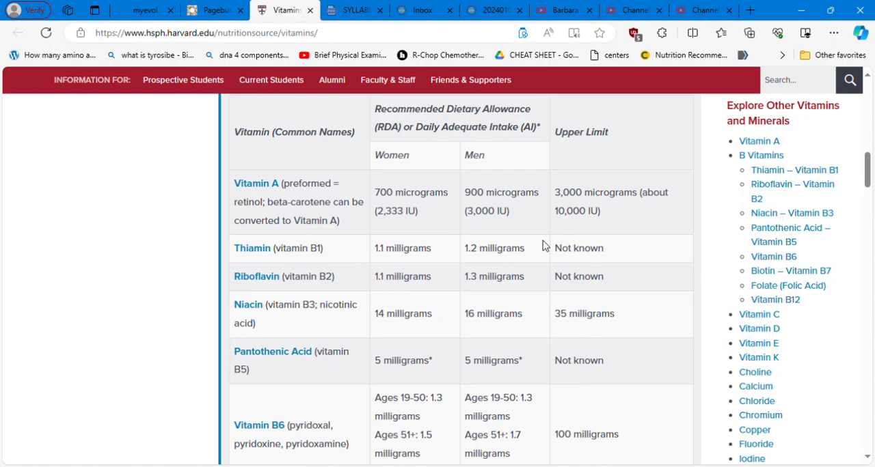
{"action": "scroll", "scroll_direction": "down", "scroll_amount": 3}
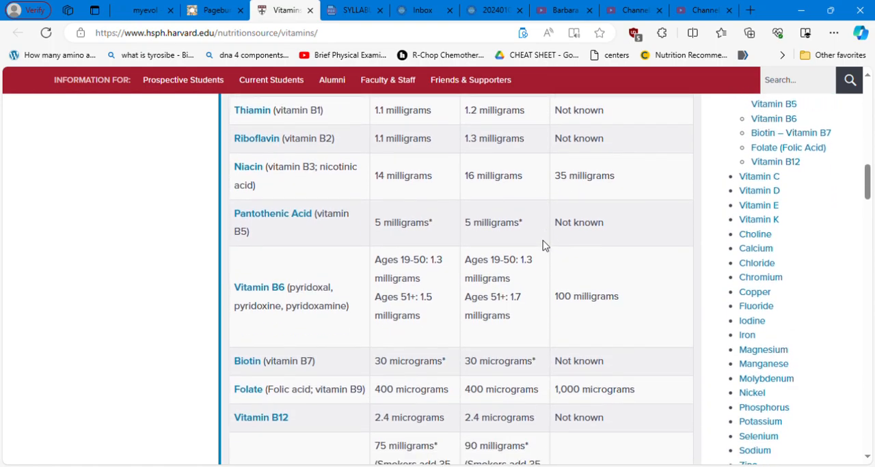
{"action": "scroll", "scroll_direction": "down", "scroll_amount": 3}
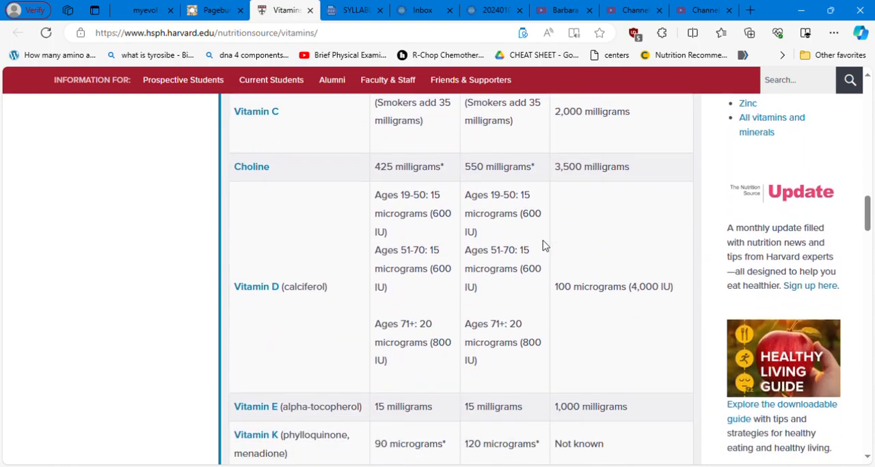
{"action": "scroll", "scroll_direction": "down", "scroll_amount": 3}
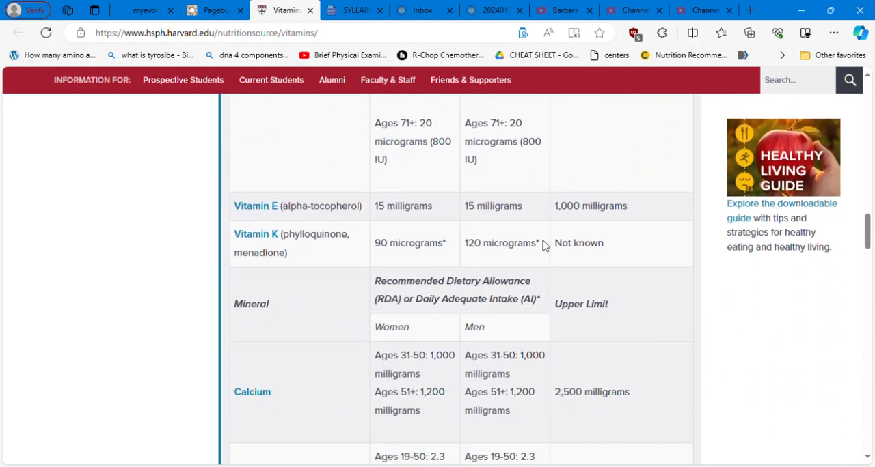
{"action": "scroll", "scroll_direction": "down", "scroll_amount": 3}
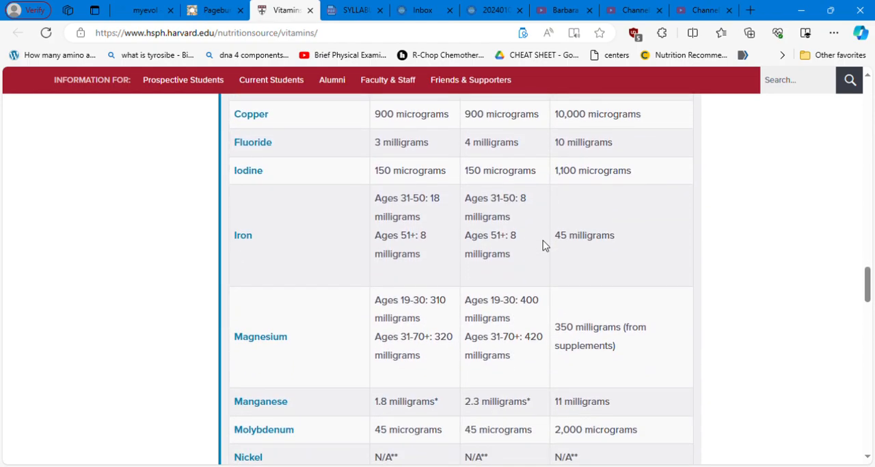
{"action": "scroll", "scroll_direction": "down", "scroll_amount": 3}
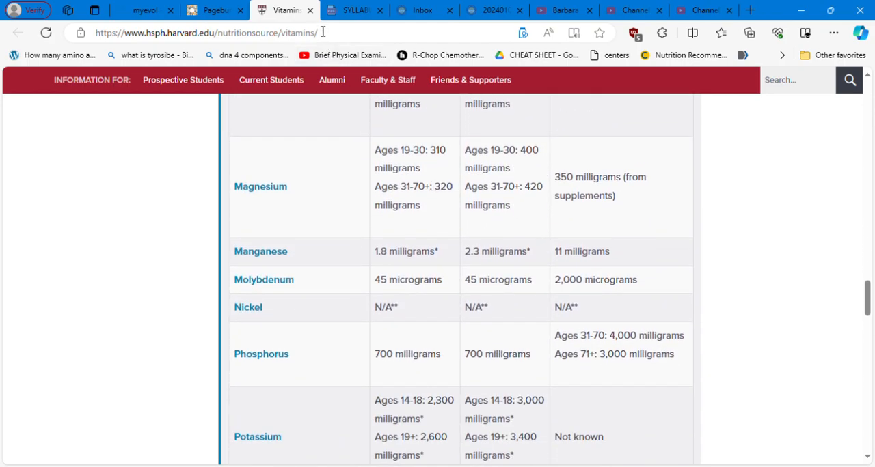
- Return to the Pageburst tab and save the Harvard vitamins note on Table 52.2
{"action": "left_click", "coordinate": [215, 10]}
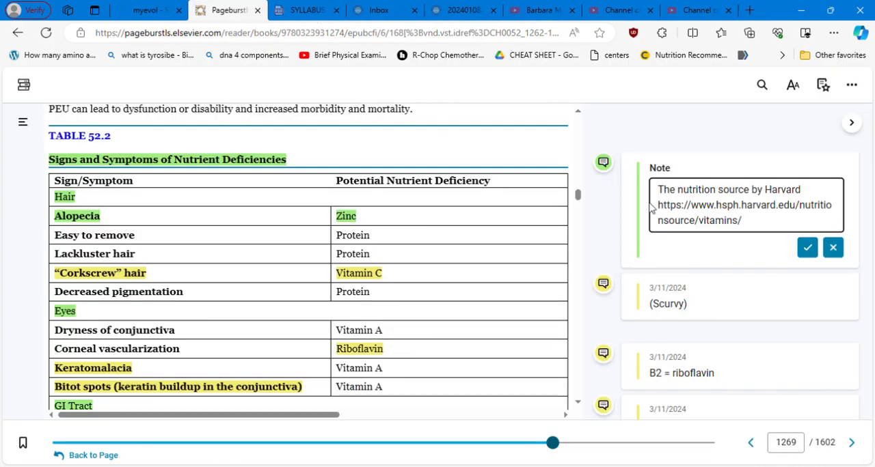
{"action": "left_click", "coordinate": [808, 247]}
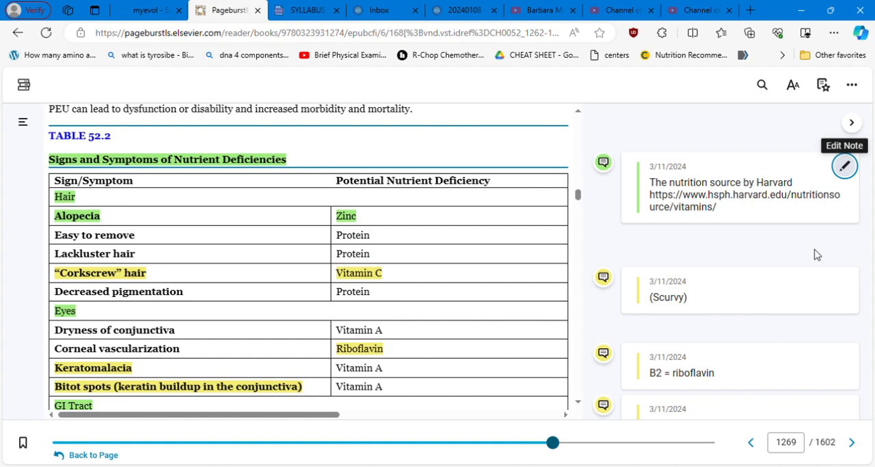
{"action": "mouse_move", "coordinate": [577, 223]}
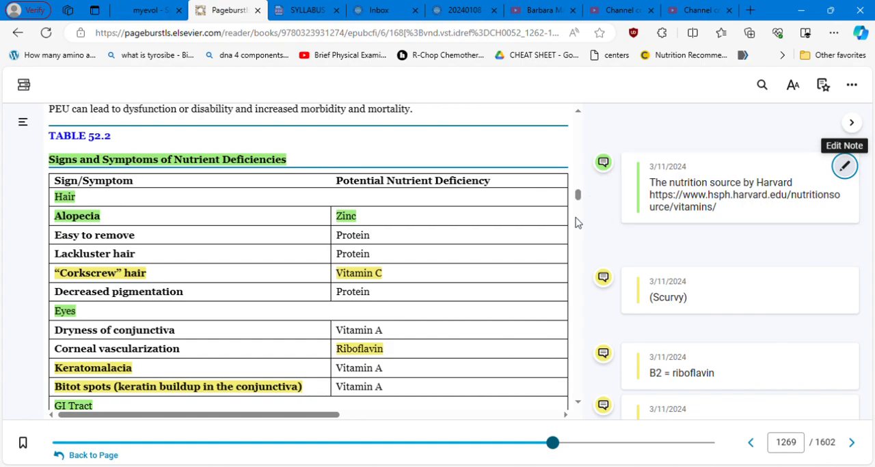
{"action": "mouse_move", "coordinate": [397, 235]}
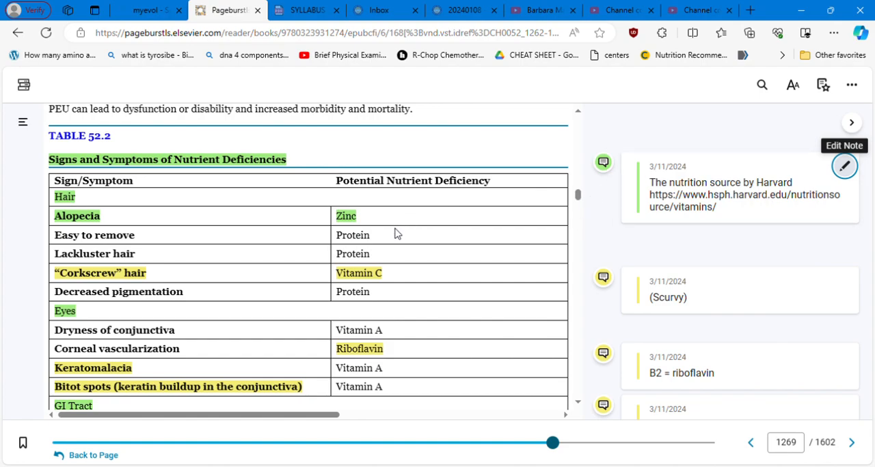
{"action": "mouse_move", "coordinate": [399, 243]}
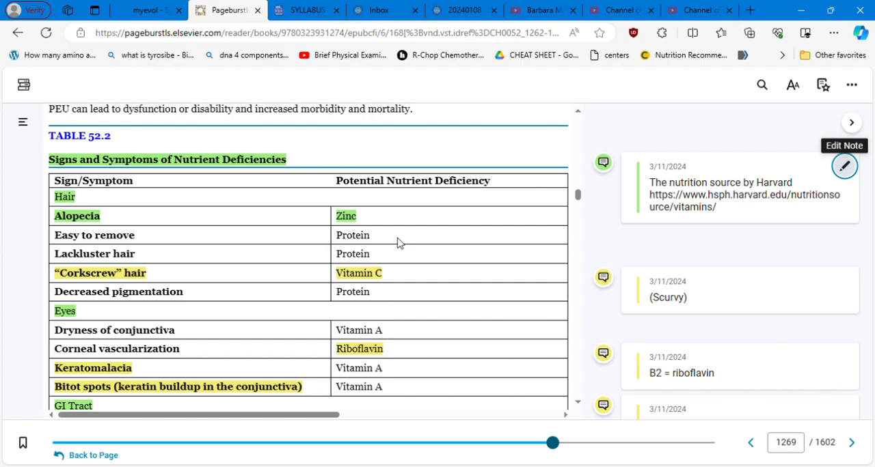
{"action": "mouse_move", "coordinate": [402, 277]}
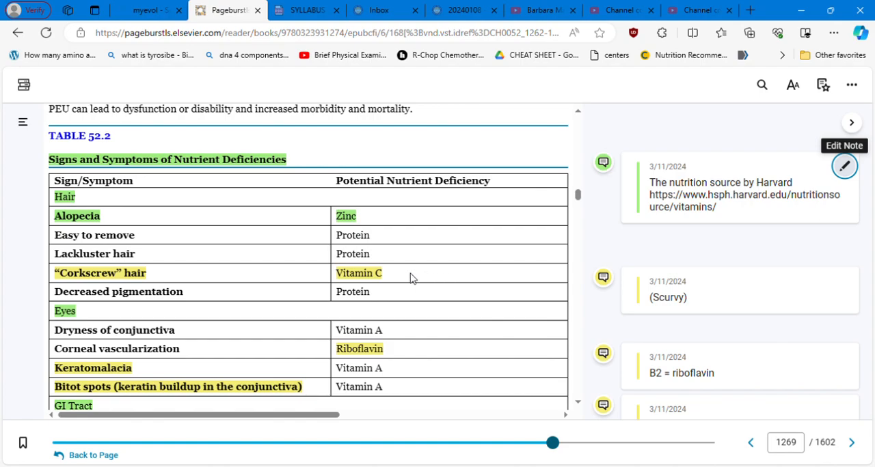
{"action": "mouse_move", "coordinate": [432, 304]}
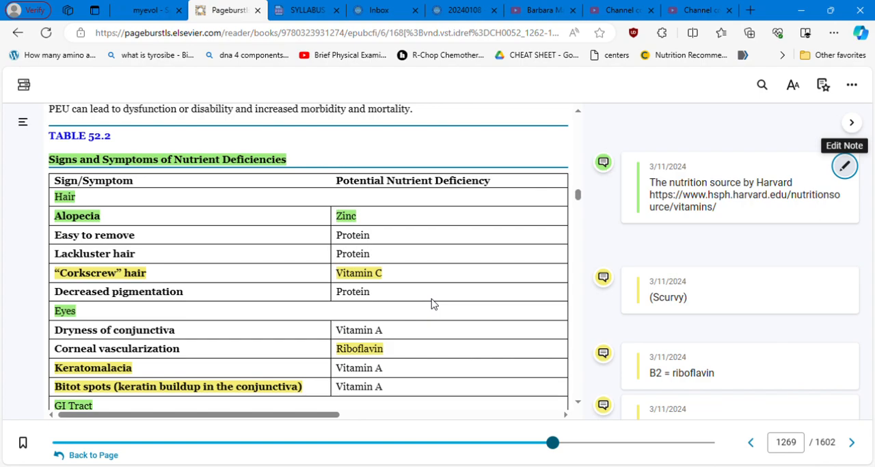
{"action": "mouse_move", "coordinate": [393, 303]}
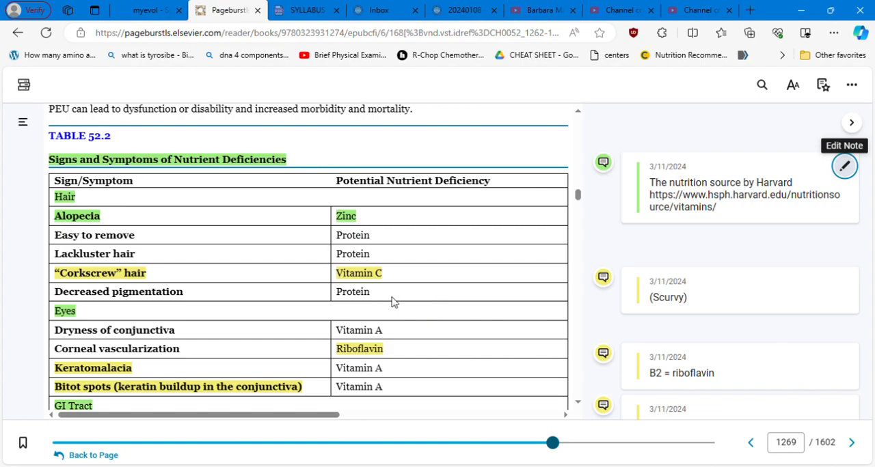
{"action": "mouse_move", "coordinate": [149, 236]}
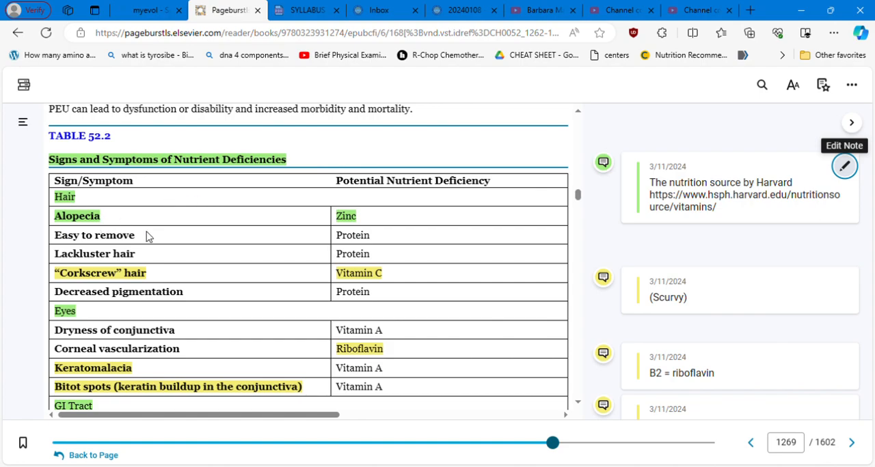
{"action": "mouse_move", "coordinate": [159, 244]}
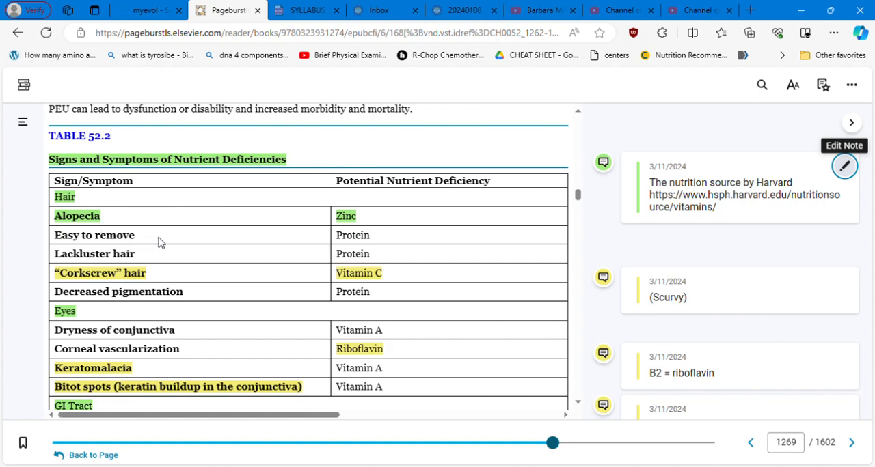
{"action": "mouse_move", "coordinate": [410, 235]}
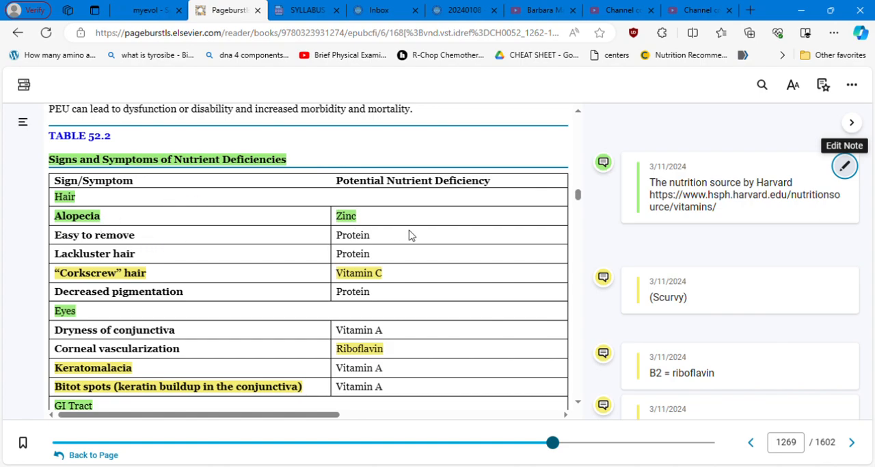
{"action": "mouse_move", "coordinate": [306, 251]}
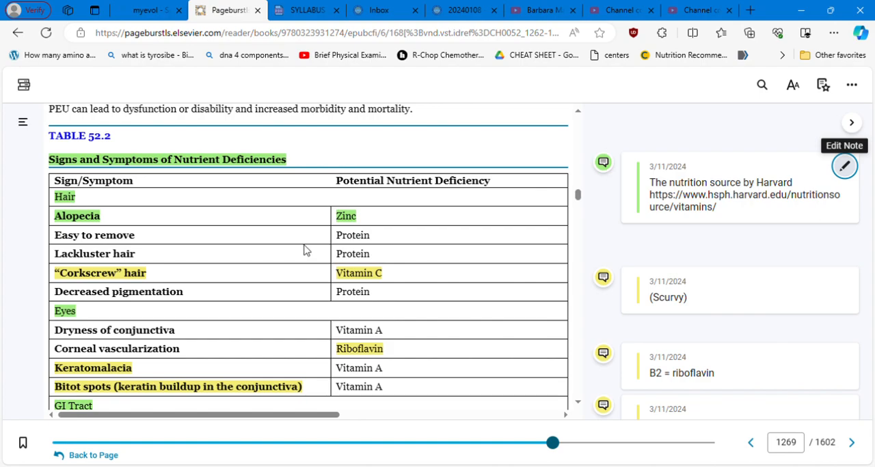
{"action": "mouse_move", "coordinate": [577, 407]}
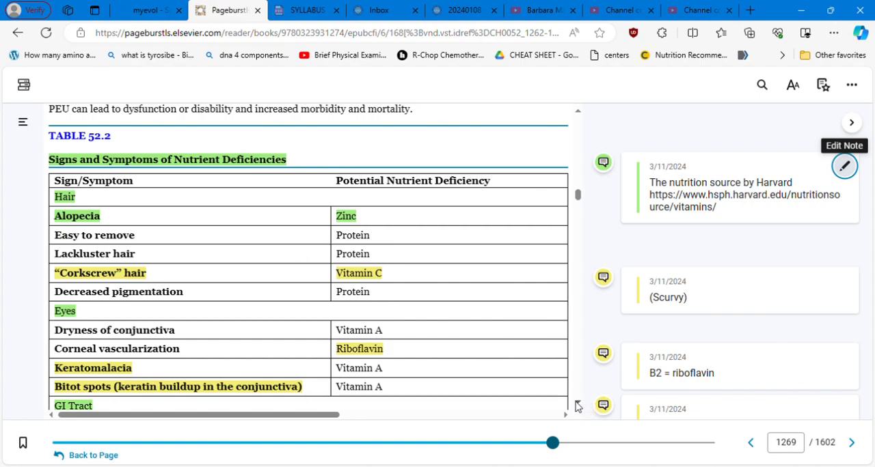
- Scroll Table 52.2, then open, read through and re-save the Keratomalacia note
{"action": "scroll", "scroll_direction": "down", "scroll_amount": 3}
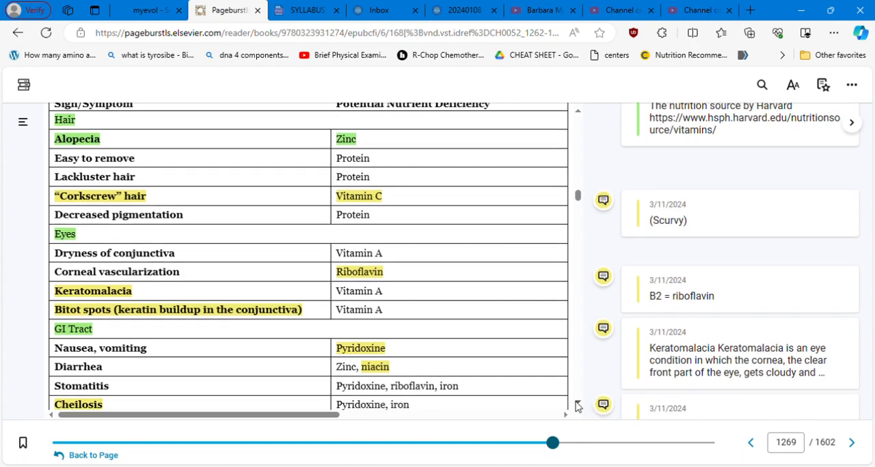
{"action": "scroll", "scroll_direction": "down", "scroll_amount": 3}
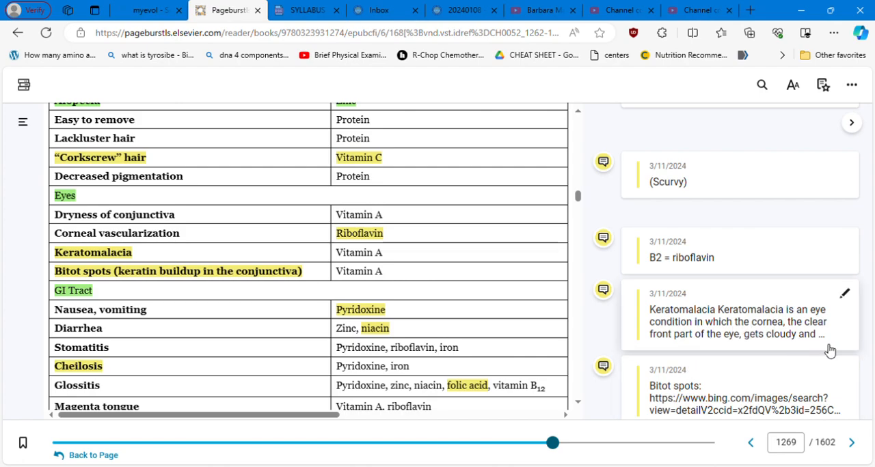
{"action": "left_click", "coordinate": [845, 294]}
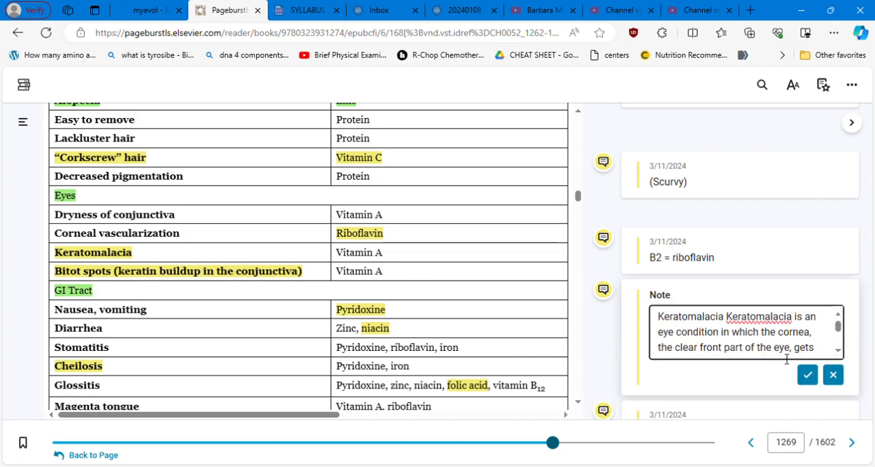
{"action": "scroll", "scroll_direction": "down", "scroll_amount": 3}
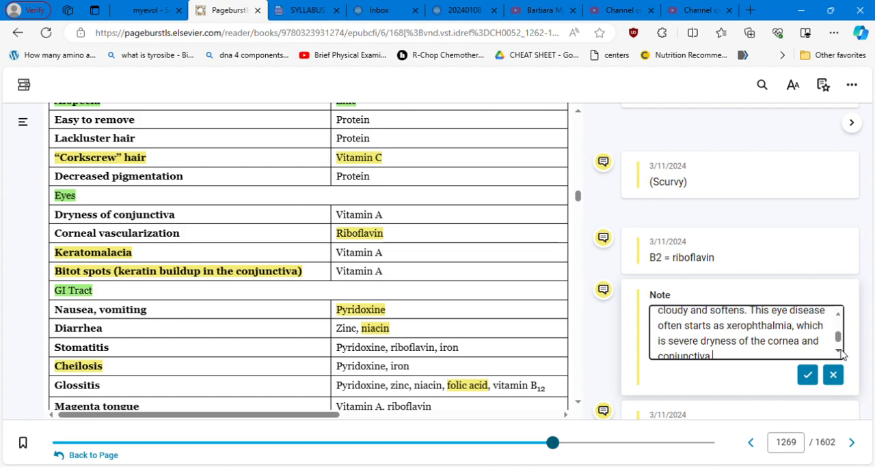
{"action": "left_click", "coordinate": [807, 374]}
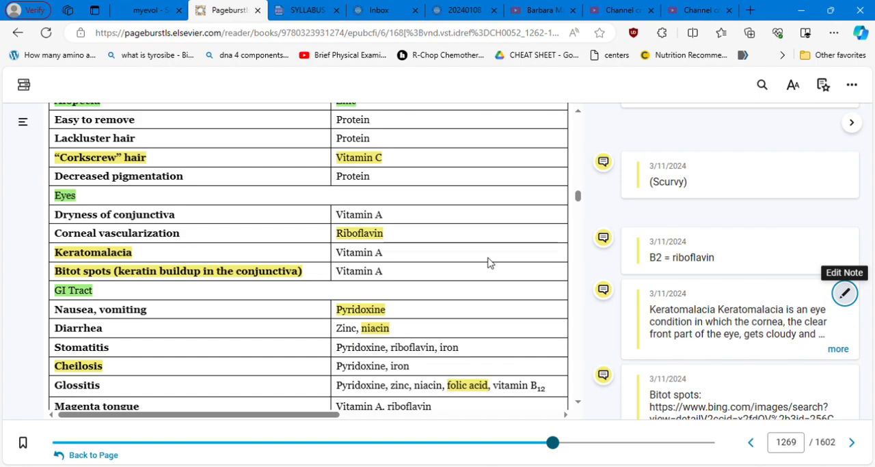
{"action": "mouse_move", "coordinate": [409, 262]}
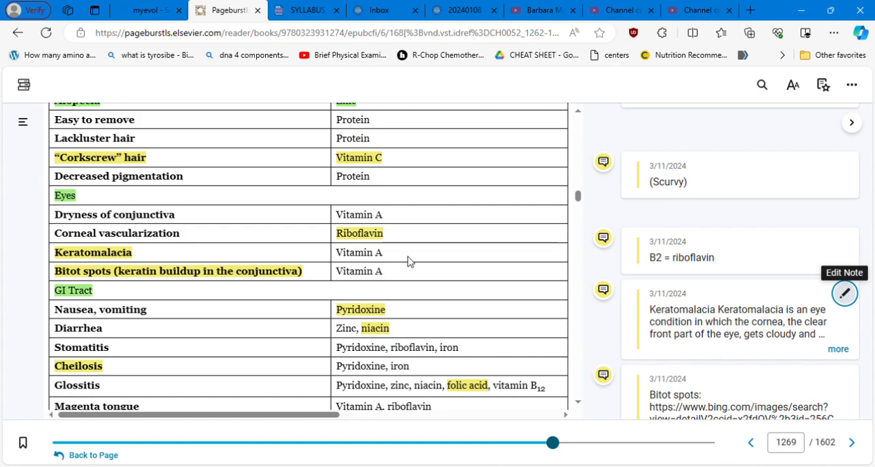
{"action": "mouse_move", "coordinate": [396, 271]}
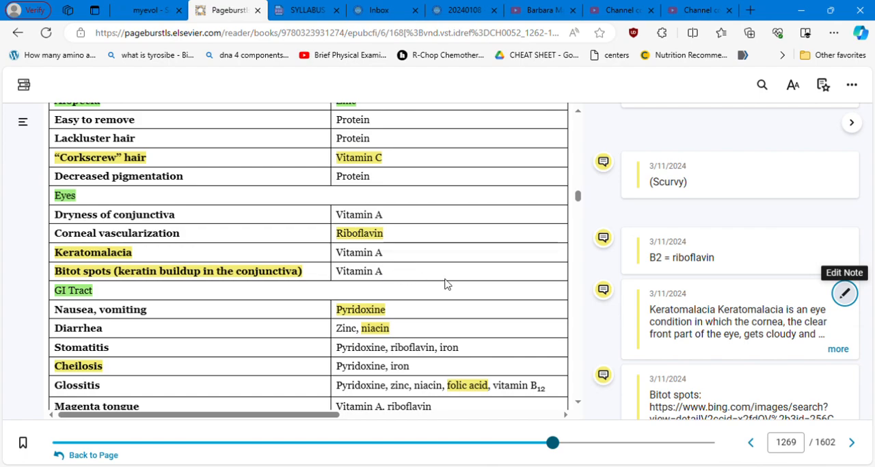
{"action": "mouse_move", "coordinate": [580, 408]}
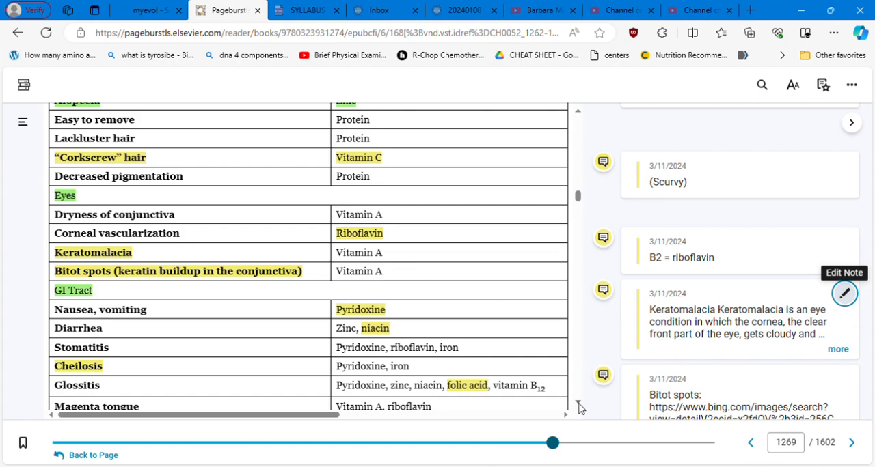
- Follow the Bitot spots image link to Bing images, then return to the Pageburst tab
{"action": "scroll", "scroll_direction": "down", "scroll_amount": 3}
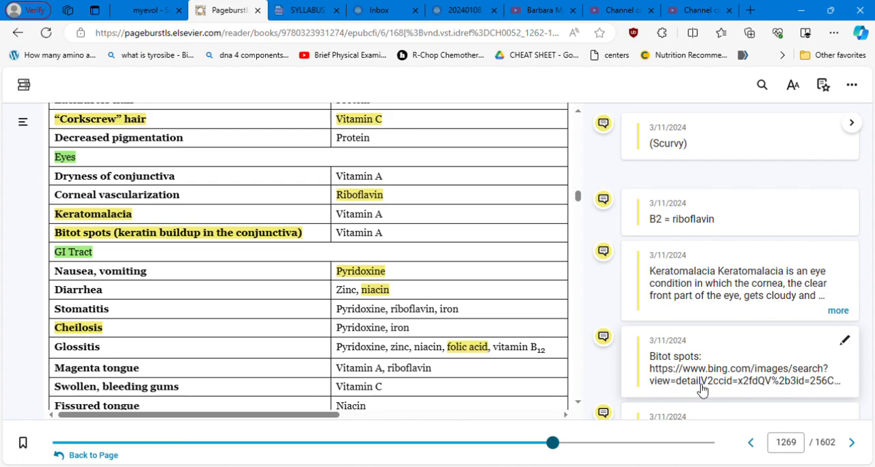
{"action": "left_click", "coordinate": [844, 341]}
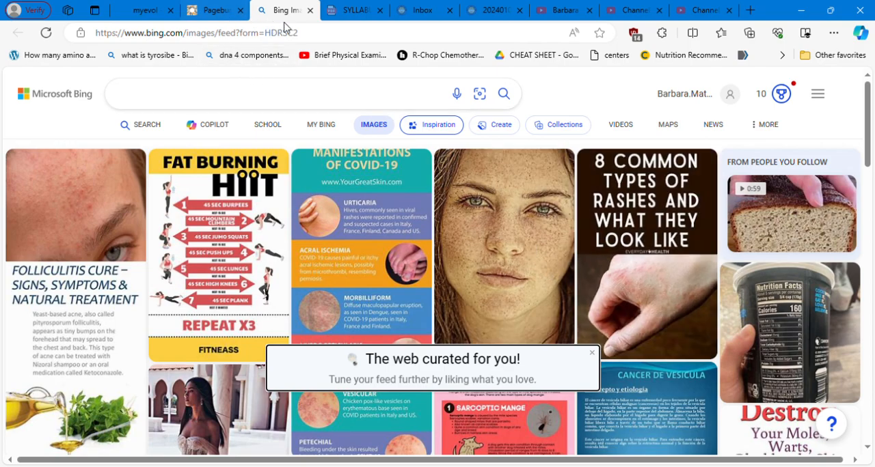
{"action": "left_click", "coordinate": [214, 10]}
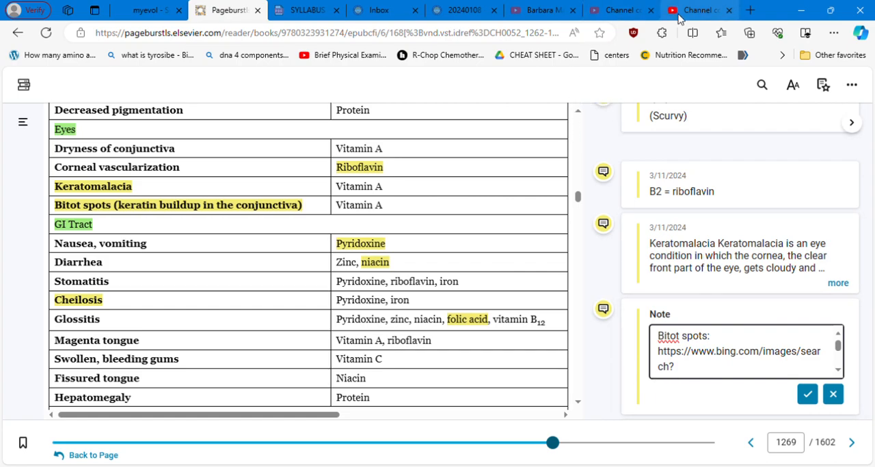
- Search Bing for 'bitot spots' and close the enlarged eye image
{"action": "left_click", "coordinate": [698, 10]}
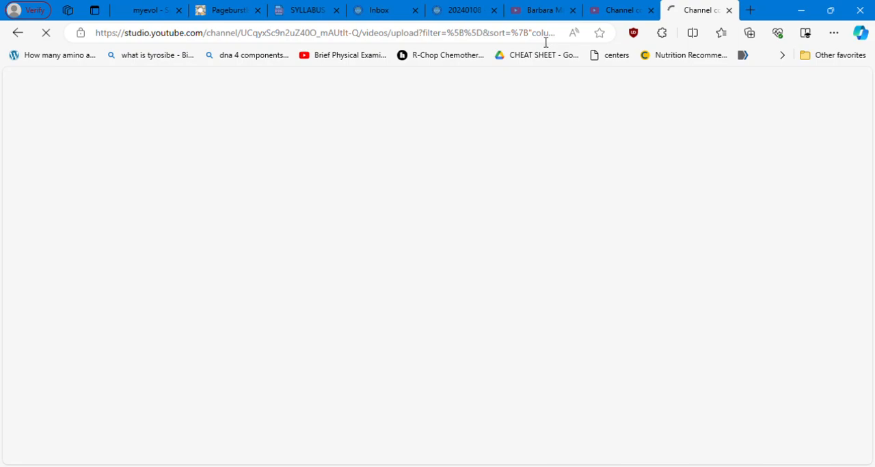
{"action": "left_click", "coordinate": [321, 33]}
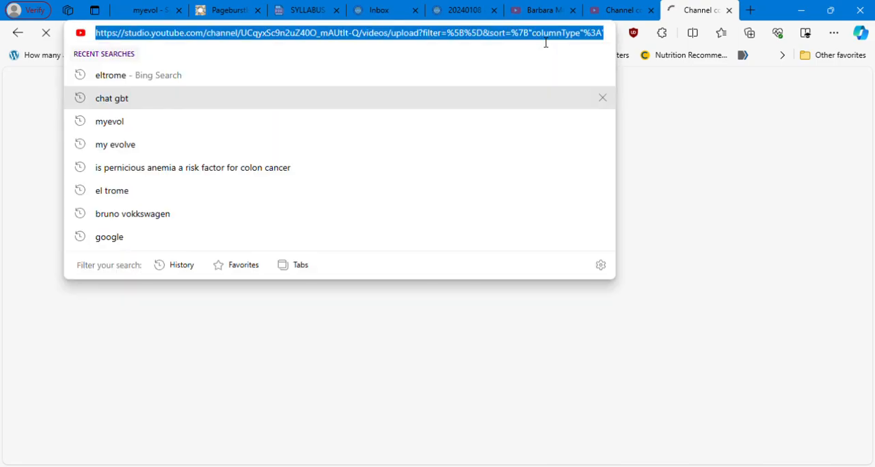
{"action": "type", "text": "bitot"}
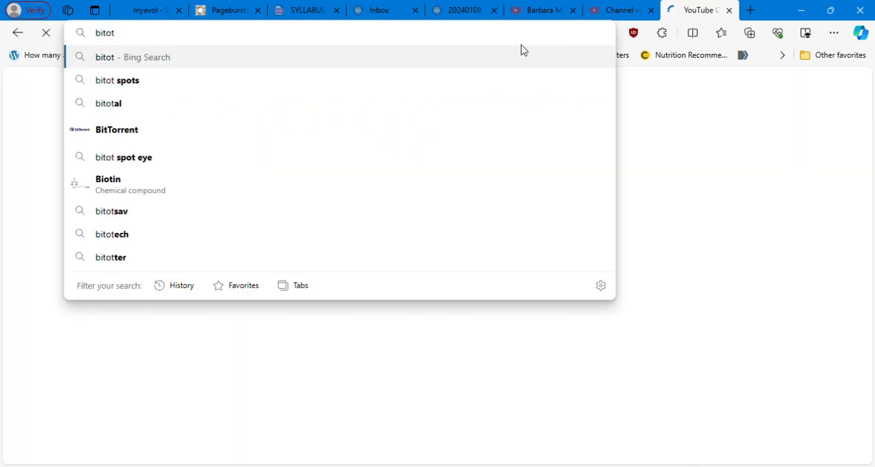
{"action": "left_click", "coordinate": [116, 80]}
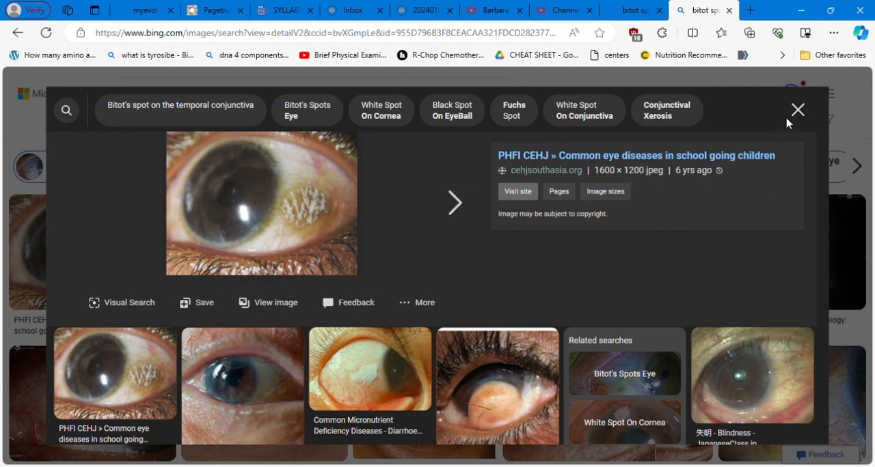
{"action": "left_click", "coordinate": [797, 109]}
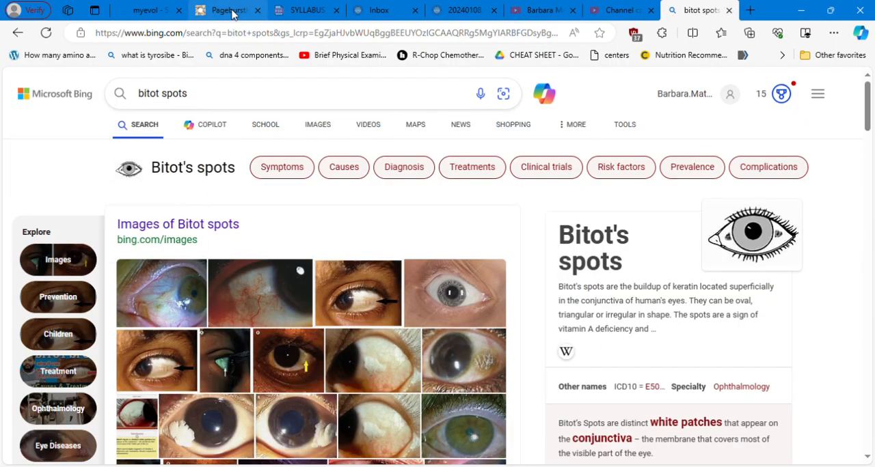
- Save the Bitot spots note with its Bing link and scroll Table 52.2 down
{"action": "left_click", "coordinate": [225, 10]}
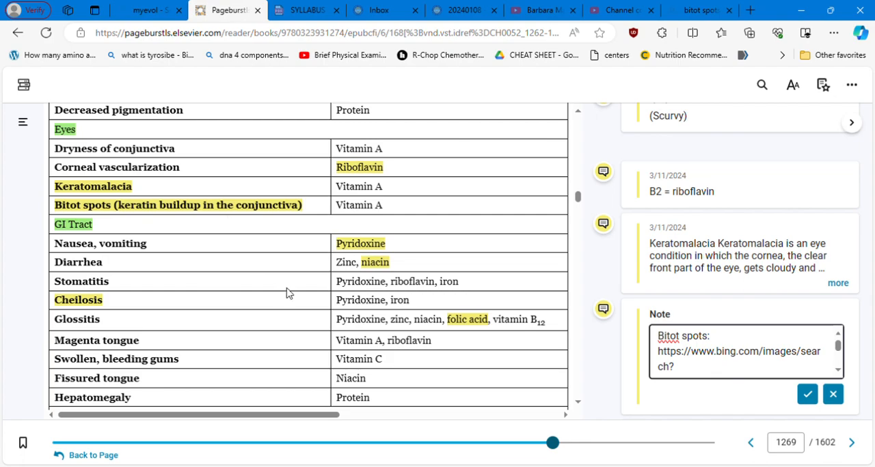
{"action": "mouse_move", "coordinate": [474, 260]}
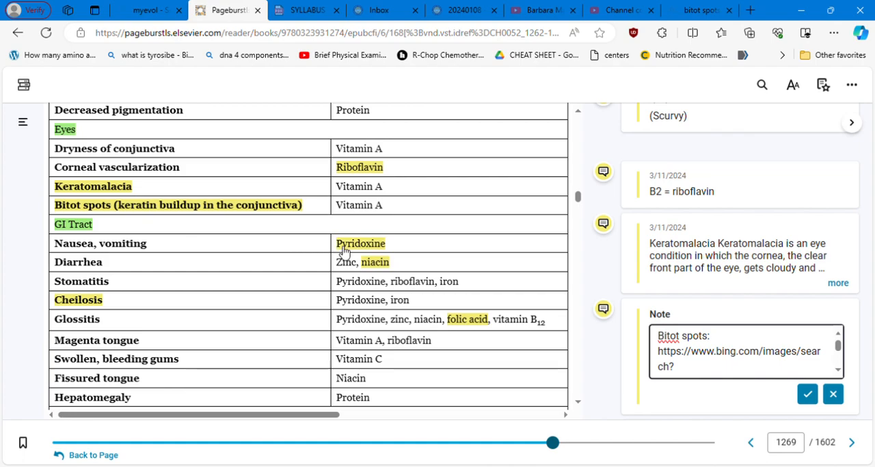
{"action": "mouse_move", "coordinate": [585, 321]}
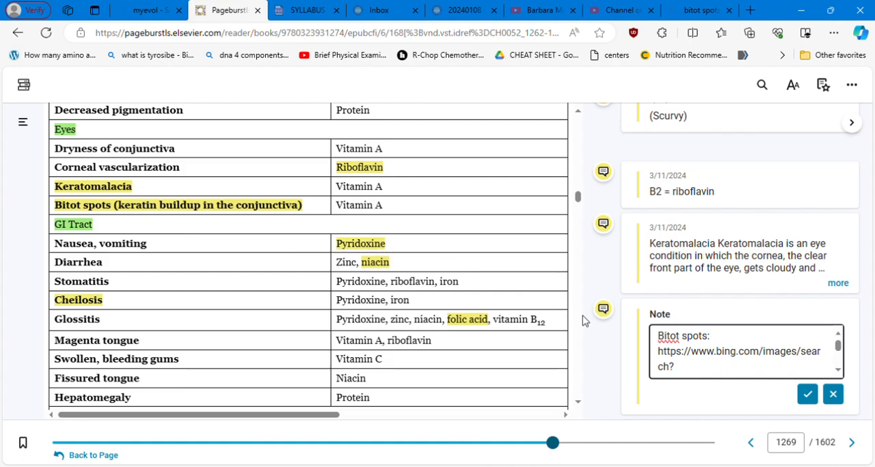
{"action": "left_click", "coordinate": [806, 394]}
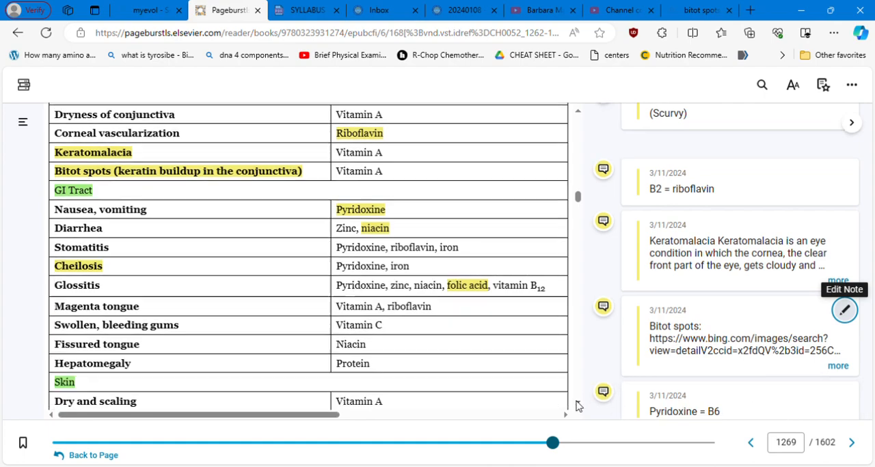
{"action": "scroll", "scroll_direction": "down", "scroll_amount": 3}
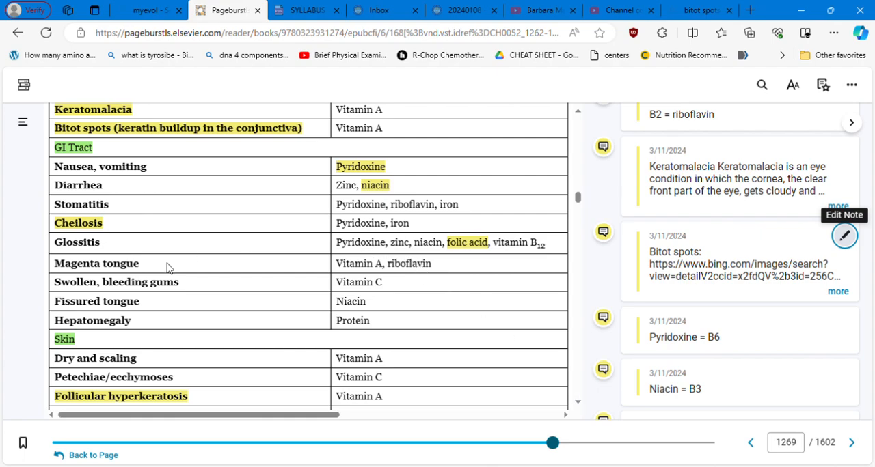
{"action": "mouse_move", "coordinate": [369, 252]}
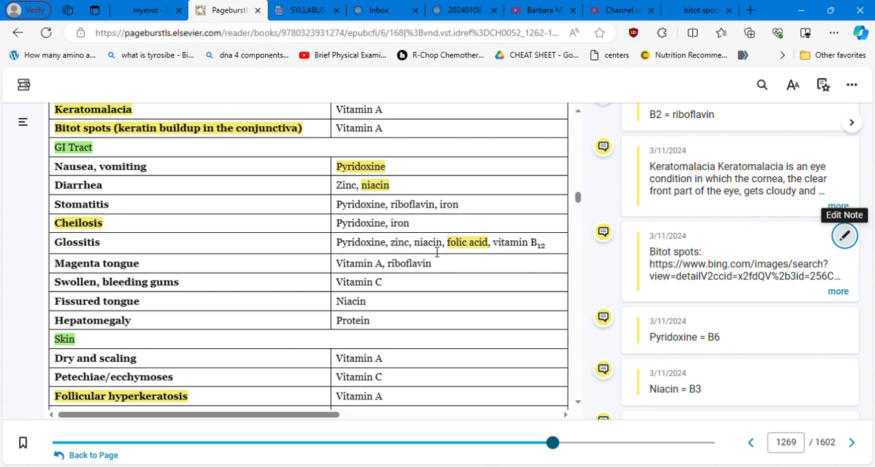
{"action": "mouse_move", "coordinate": [580, 426]}
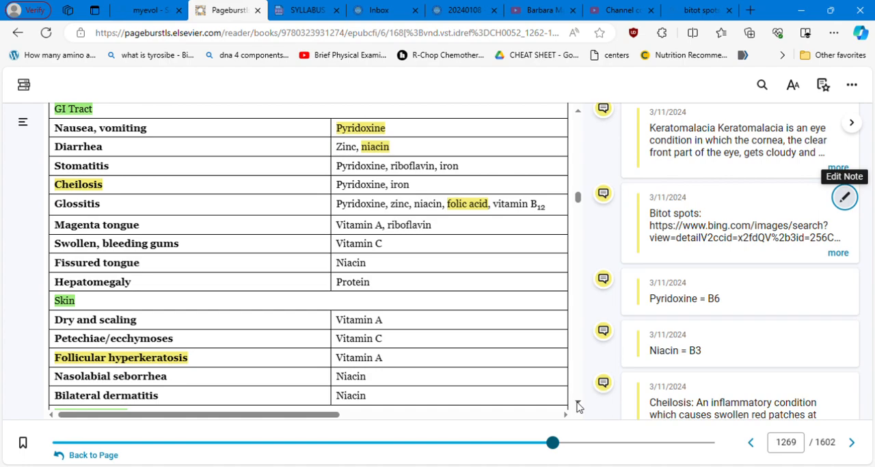
{"action": "scroll", "scroll_direction": "down", "scroll_amount": 3}
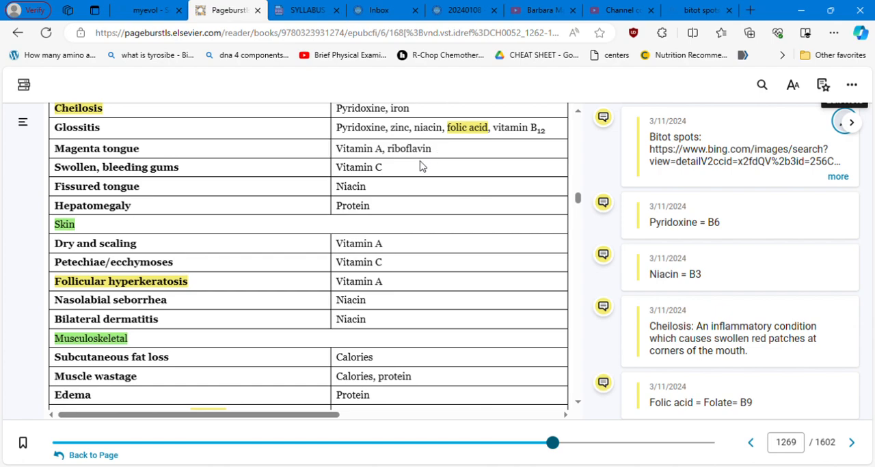
{"action": "mouse_move", "coordinate": [371, 187]}
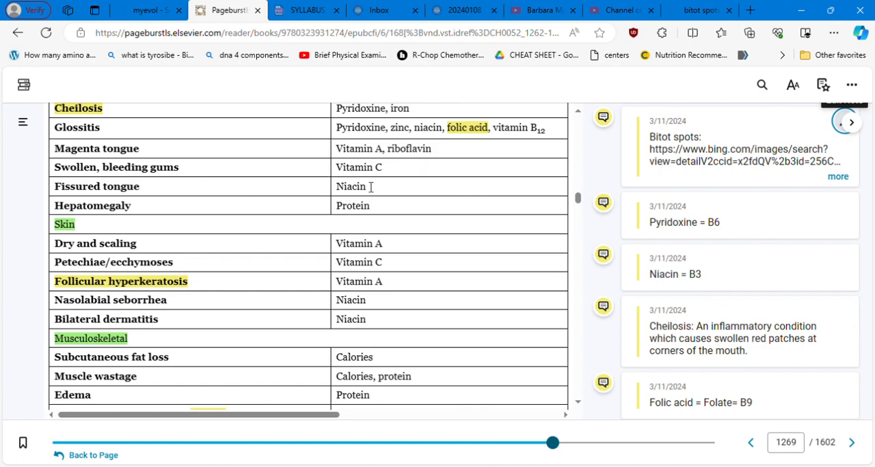
{"action": "mouse_move", "coordinate": [270, 194]}
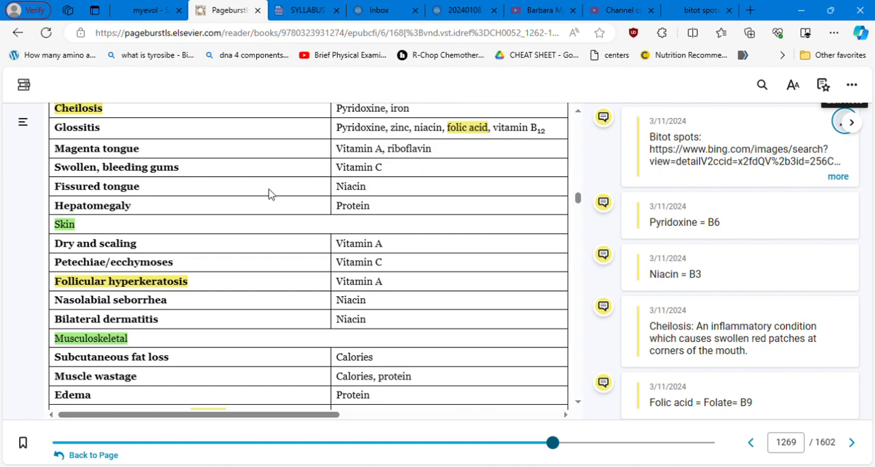
{"action": "mouse_move", "coordinate": [384, 210]}
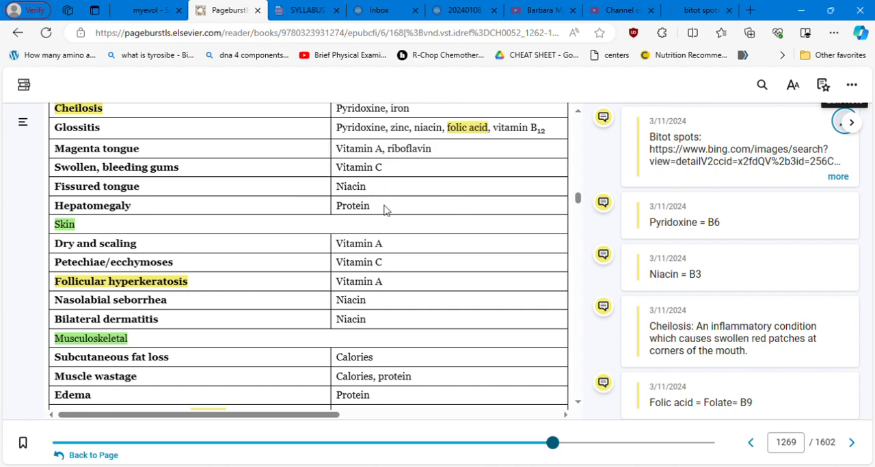
{"action": "mouse_move", "coordinate": [225, 220]}
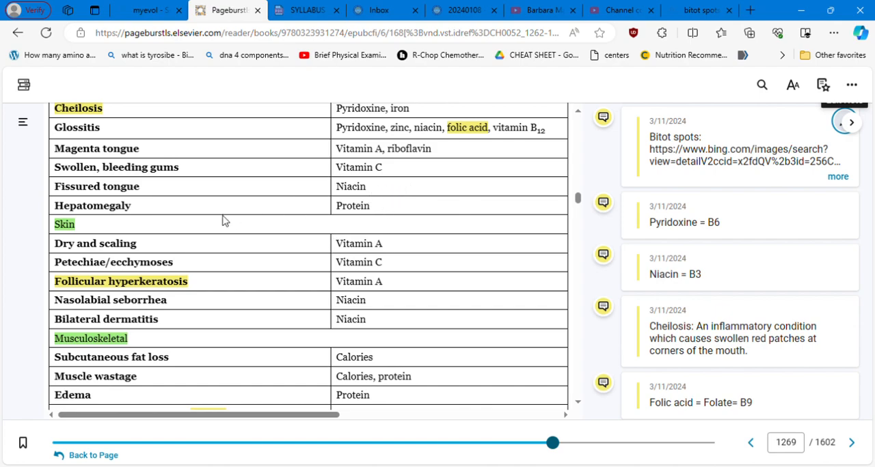
{"action": "mouse_move", "coordinate": [400, 210]}
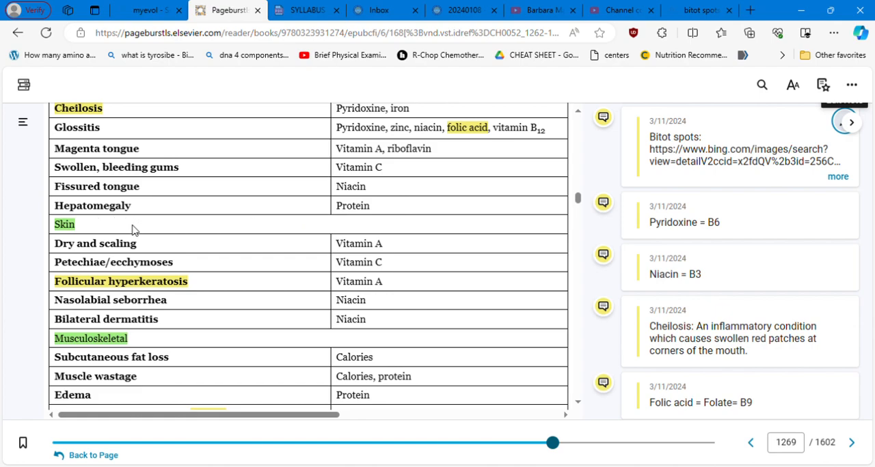
{"action": "mouse_move", "coordinate": [429, 244]}
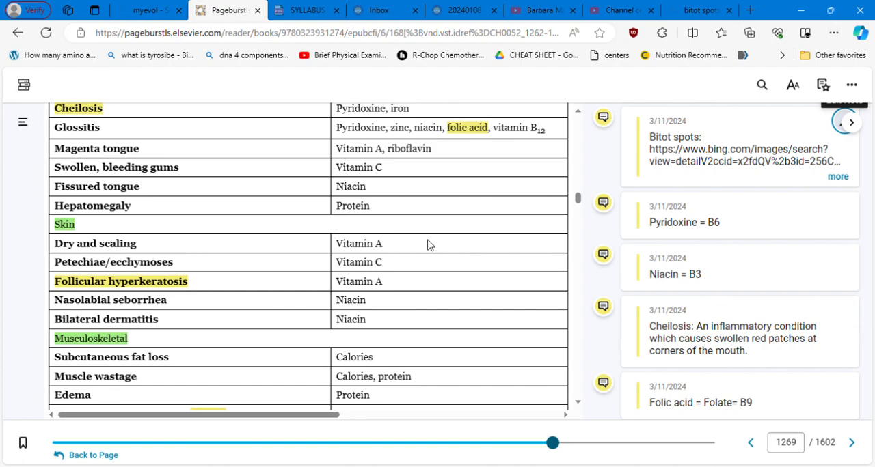
{"action": "mouse_move", "coordinate": [417, 260]}
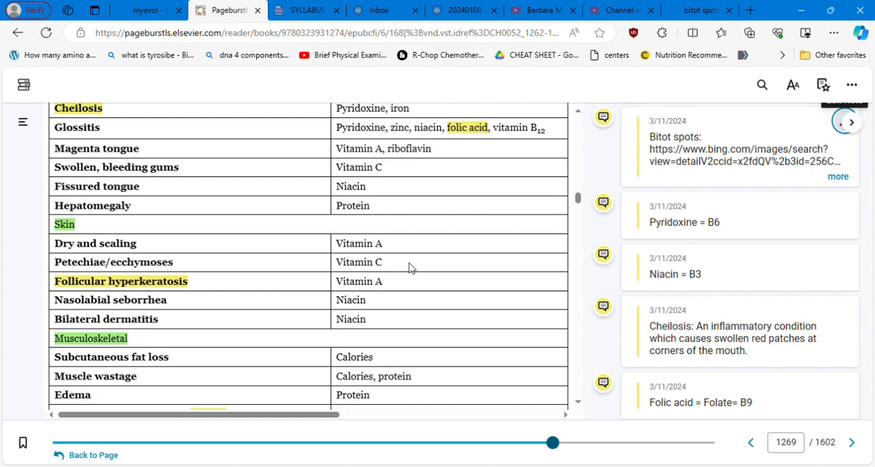
{"action": "mouse_move", "coordinate": [486, 286]}
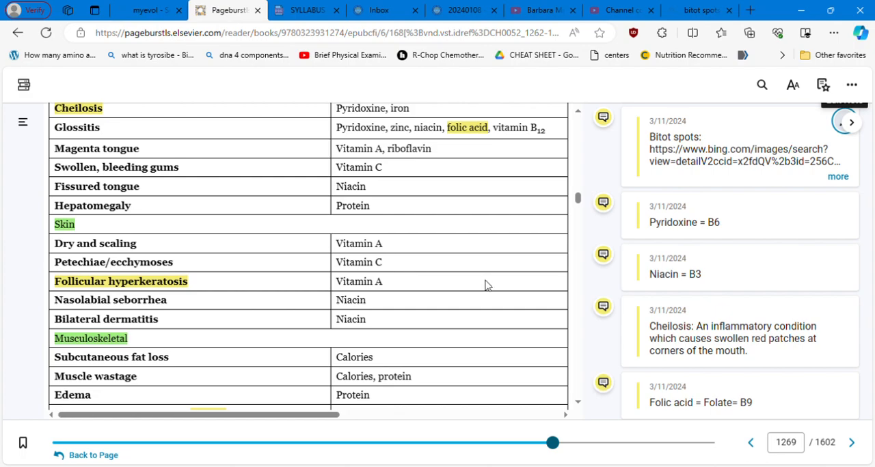
- Scroll Table 52.2 down to the Neurologic and Cardiovascular rows
{"action": "scroll", "scroll_direction": "down", "scroll_amount": 3}
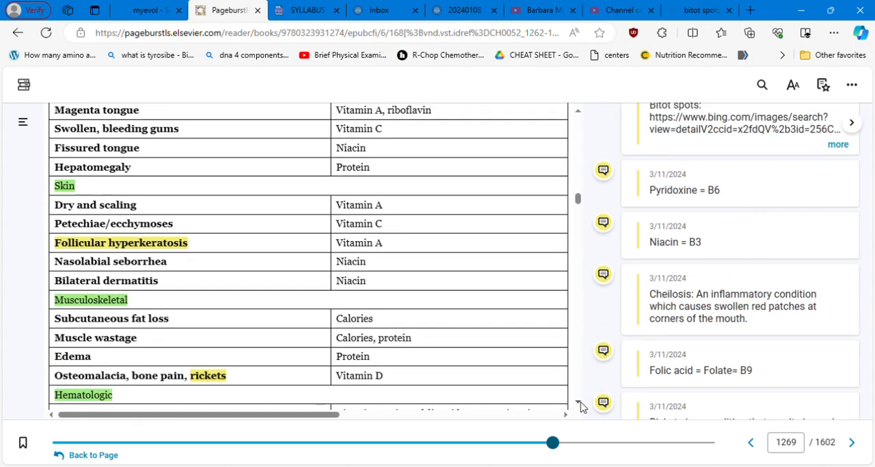
{"action": "scroll", "scroll_direction": "down", "scroll_amount": 3}
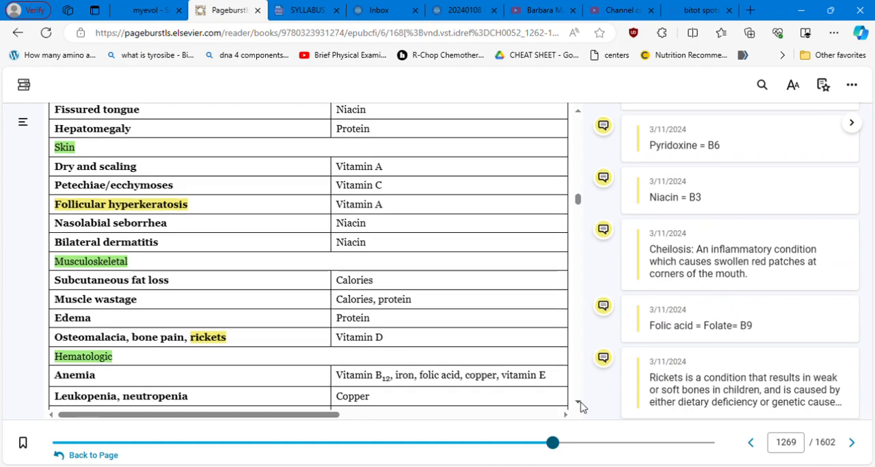
{"action": "scroll", "scroll_direction": "down", "scroll_amount": 3}
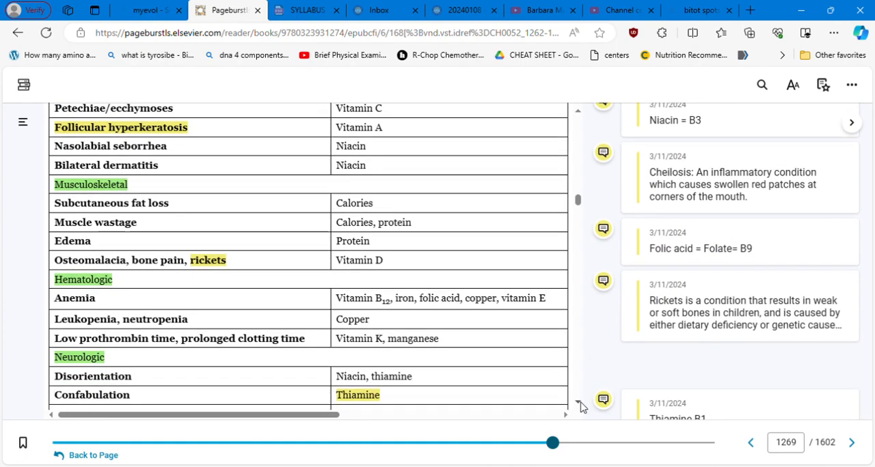
{"action": "scroll", "scroll_direction": "down", "scroll_amount": 3}
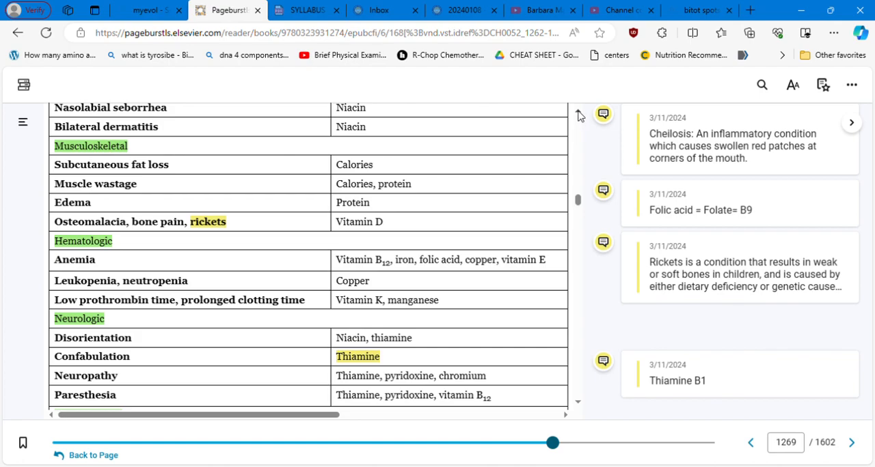
{"action": "scroll", "scroll_direction": "down", "scroll_amount": 3}
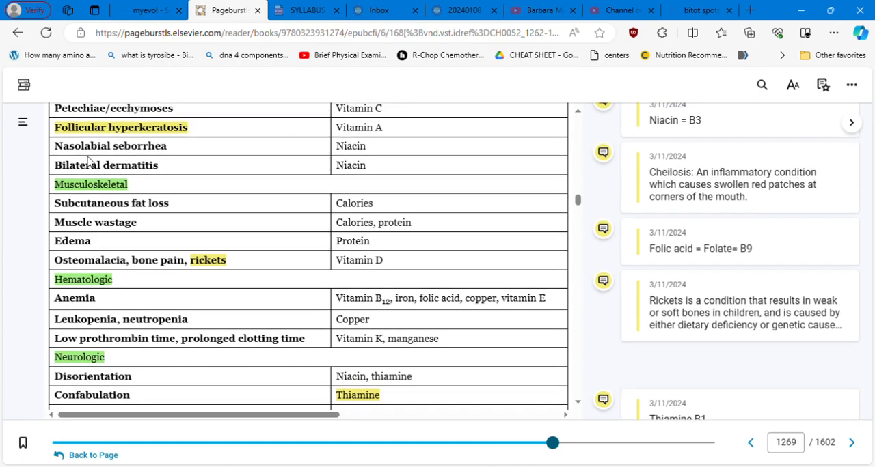
{"action": "mouse_move", "coordinate": [176, 156]}
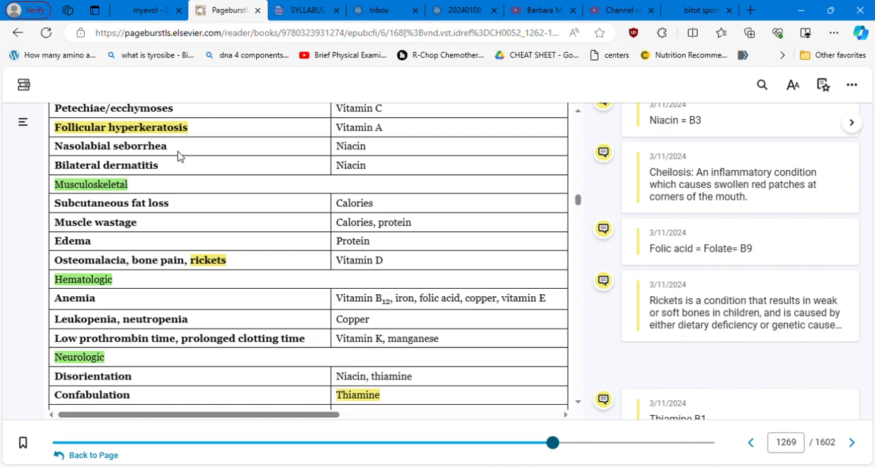
{"action": "mouse_move", "coordinate": [385, 153]}
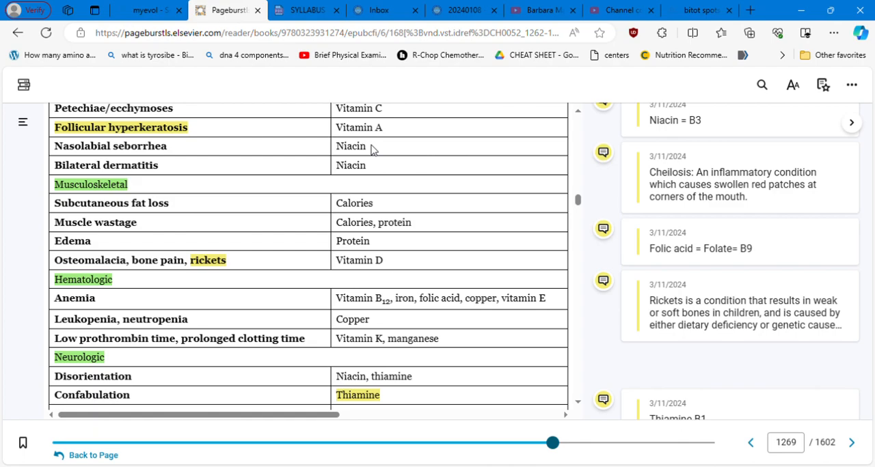
{"action": "mouse_move", "coordinate": [380, 171]}
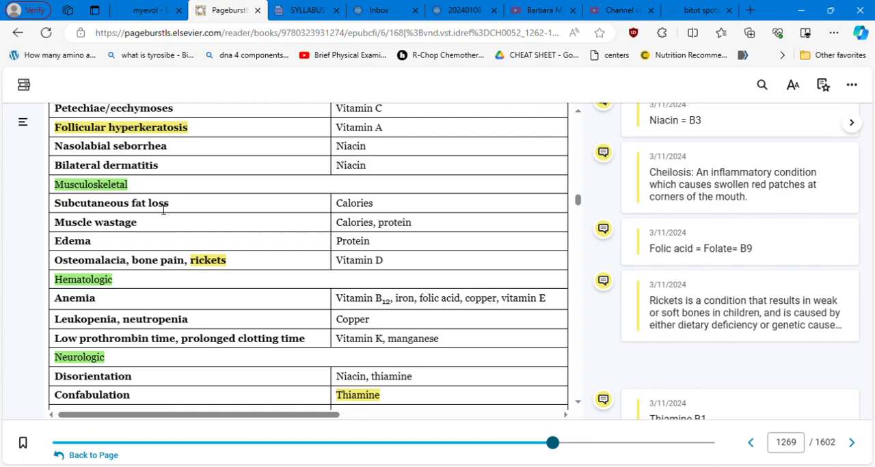
{"action": "mouse_move", "coordinate": [400, 206]}
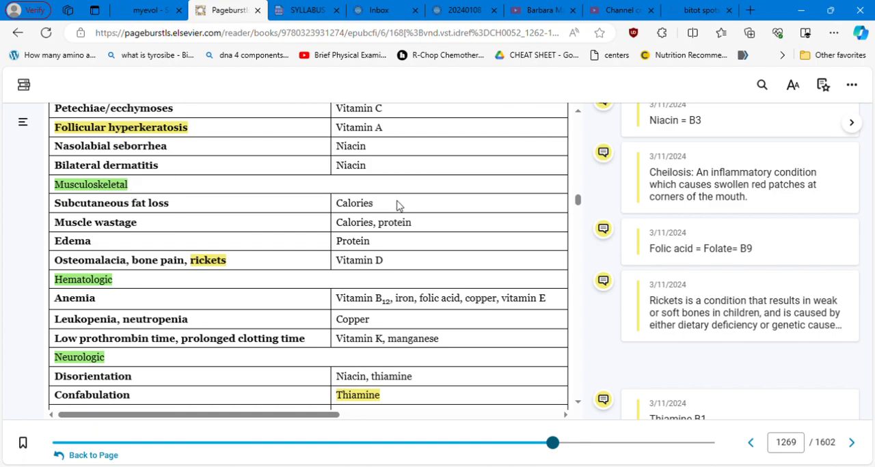
{"action": "mouse_move", "coordinate": [439, 230]}
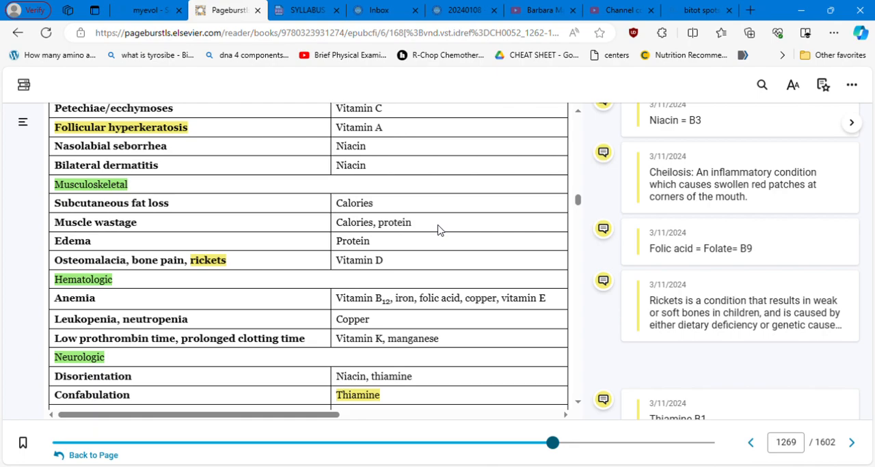
{"action": "mouse_move", "coordinate": [405, 269]}
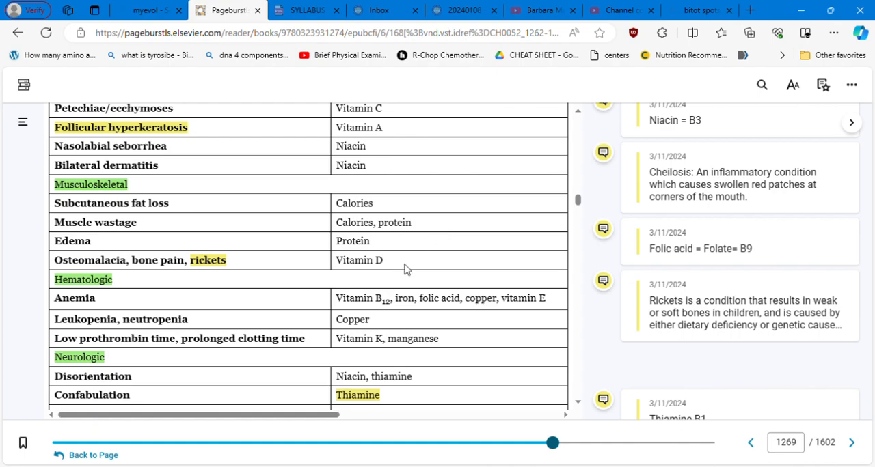
{"action": "mouse_move", "coordinate": [262, 270]}
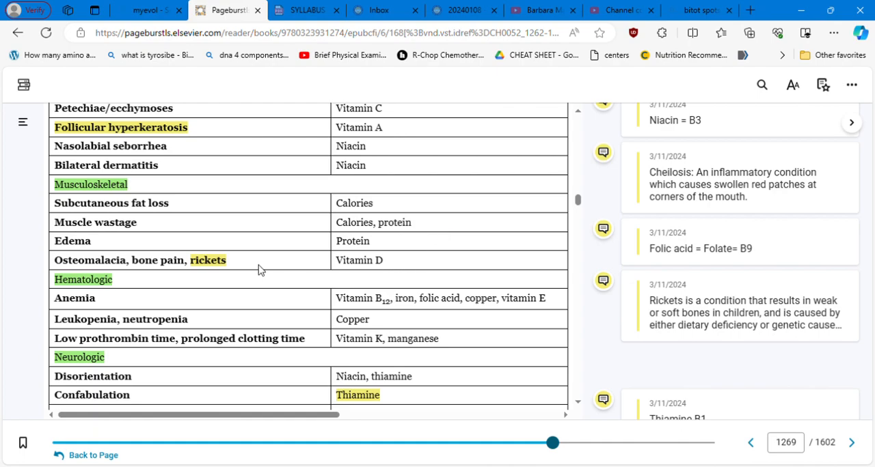
{"action": "mouse_move", "coordinate": [398, 267]}
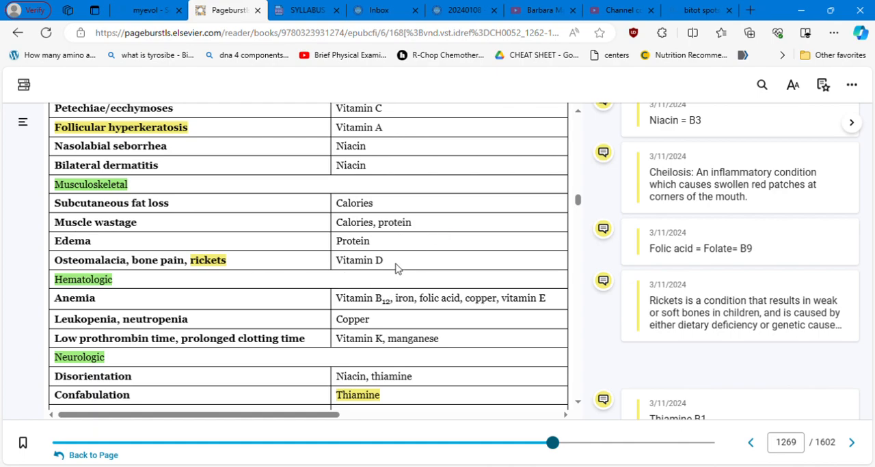
{"action": "mouse_move", "coordinate": [580, 408]}
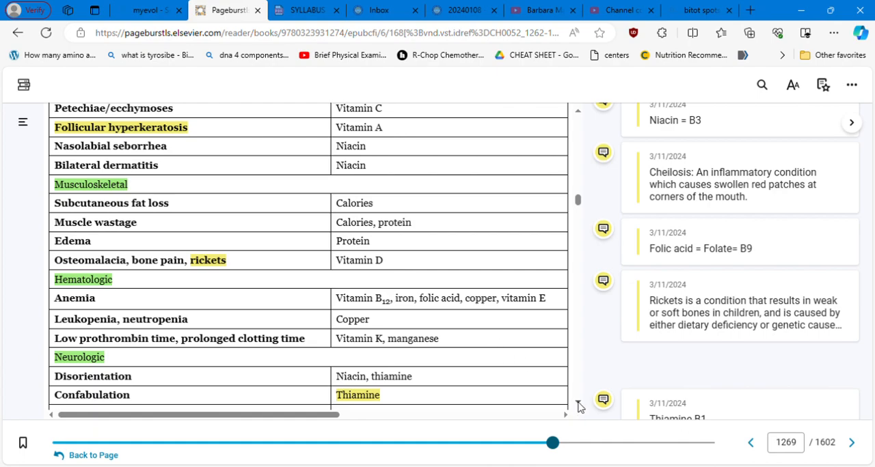
{"action": "scroll", "scroll_direction": "down", "scroll_amount": 3}
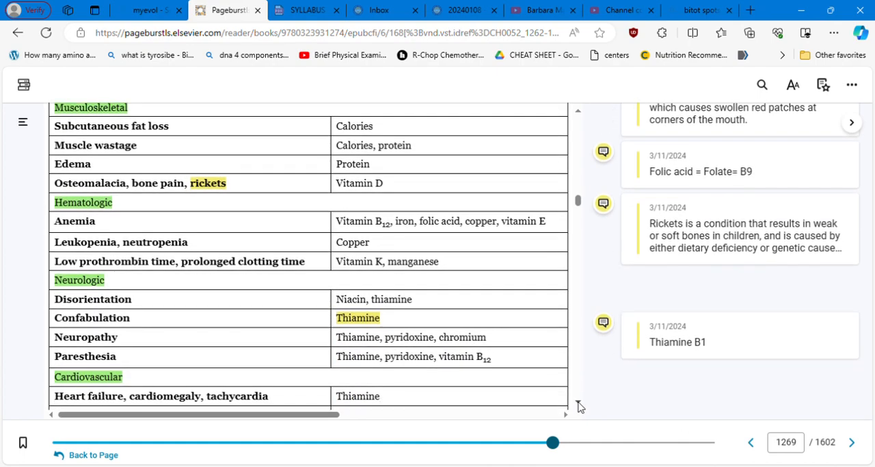
{"action": "scroll", "scroll_direction": "down", "scroll_amount": 3}
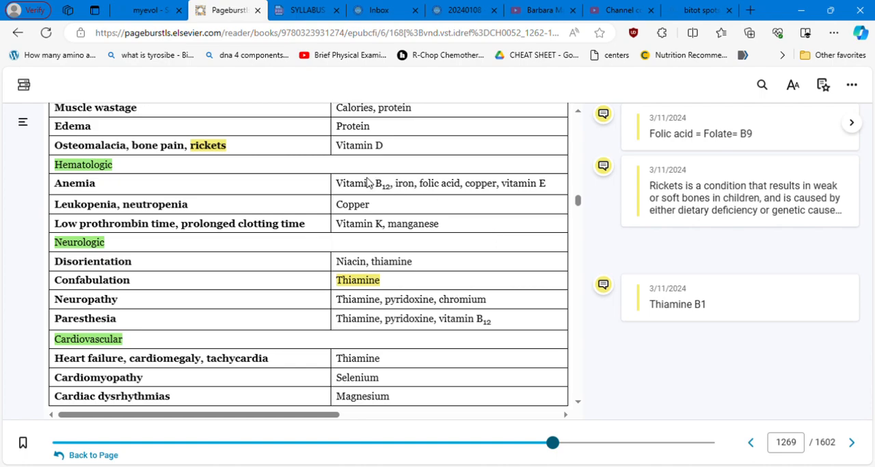
{"action": "mouse_move", "coordinate": [447, 192]}
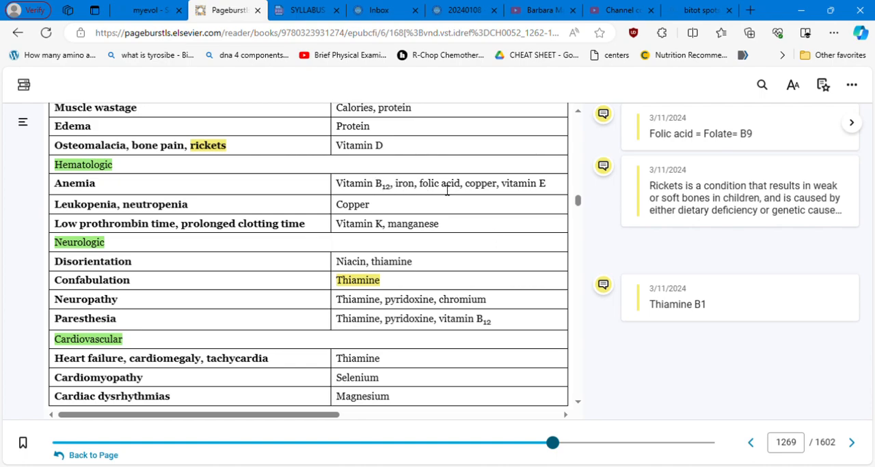
{"action": "mouse_move", "coordinate": [550, 193]}
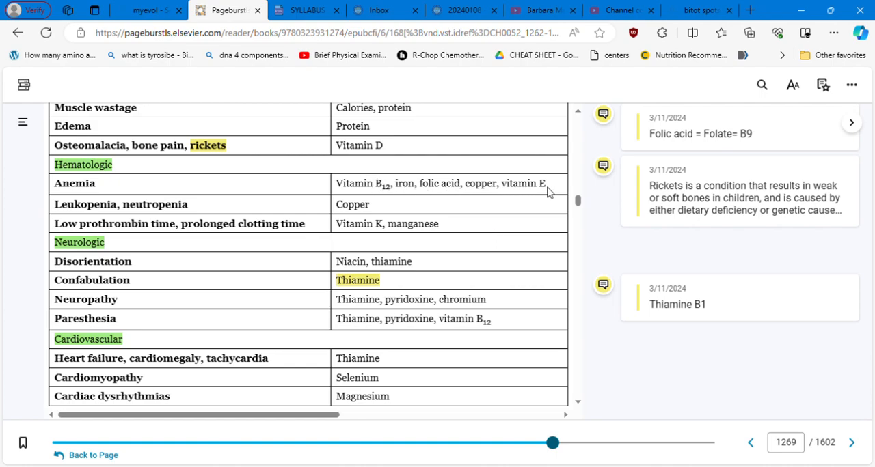
{"action": "mouse_move", "coordinate": [306, 214]}
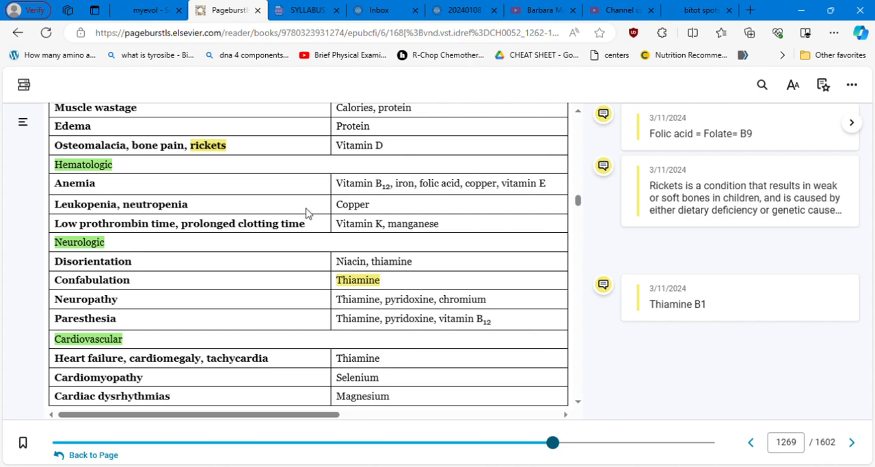
{"action": "mouse_move", "coordinate": [386, 214]}
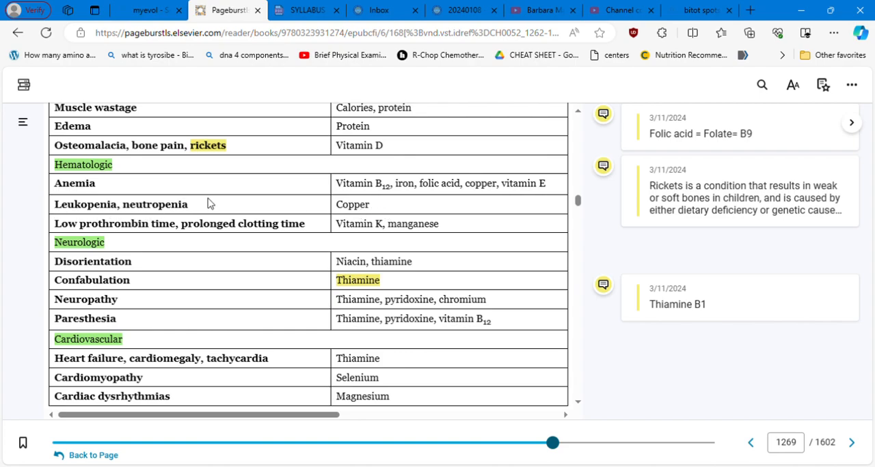
{"action": "mouse_move", "coordinate": [122, 231]}
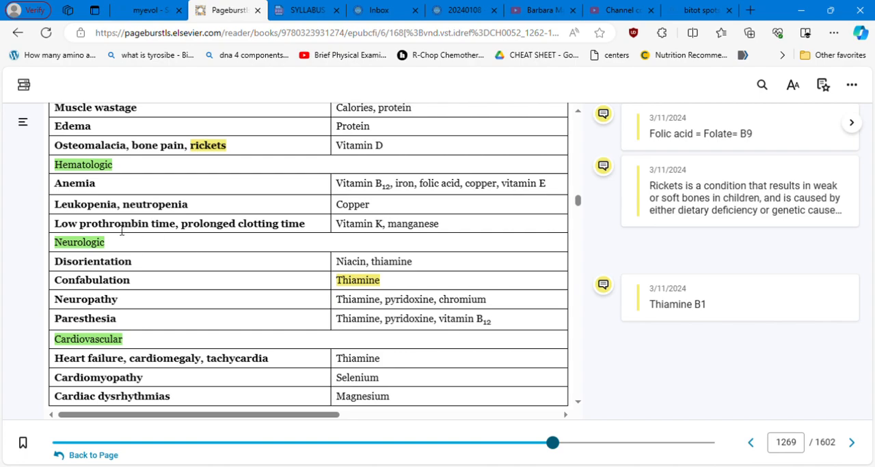
{"action": "mouse_move", "coordinate": [320, 229]}
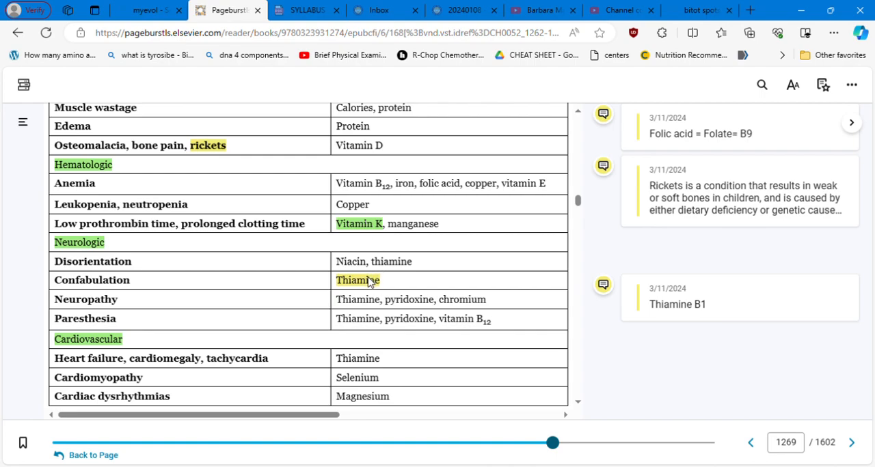
{"action": "mouse_move", "coordinate": [376, 322]}
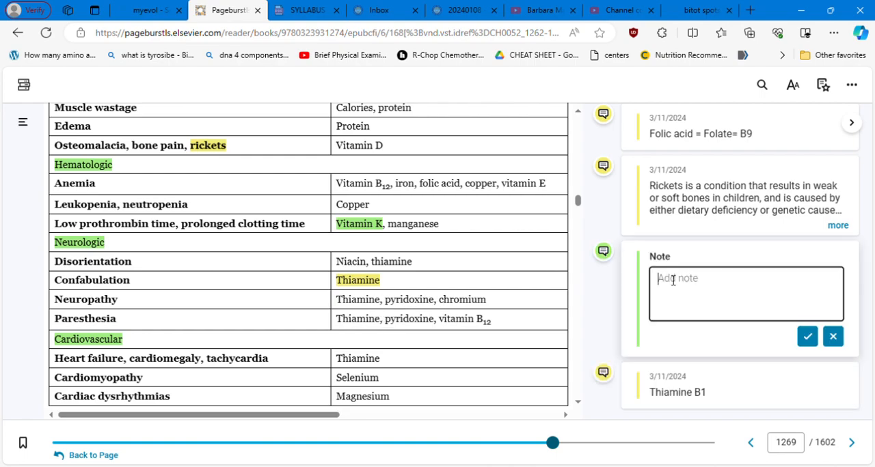
- Save the note 'ADEK = fat soluble vitamins' on the Vitamin K highlight
{"action": "type", "text": "ADEK = fat"}
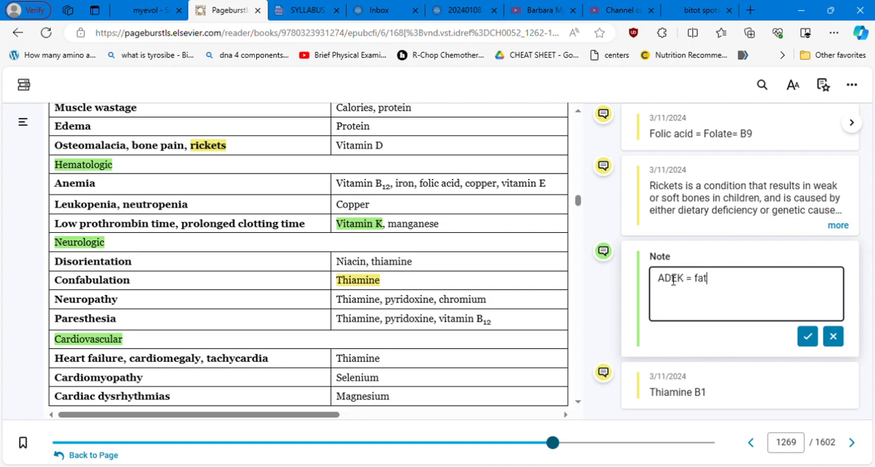
{"action": "type", "text": "soluble vitamins"}
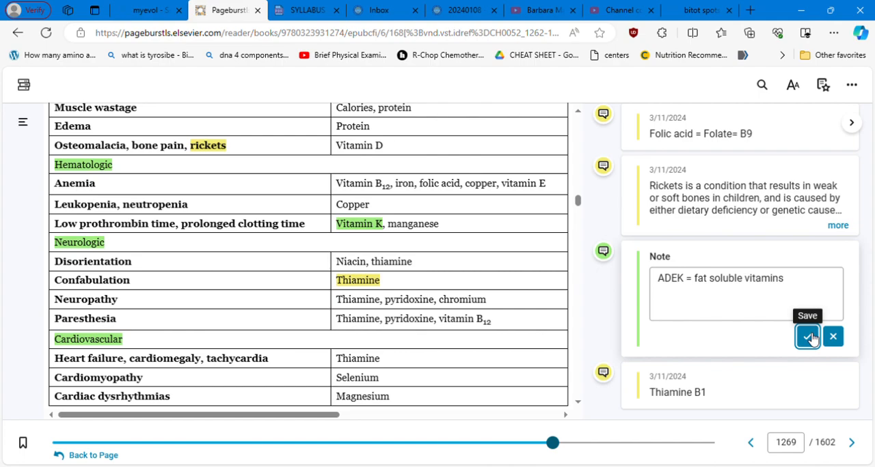
{"action": "left_click", "coordinate": [807, 336]}
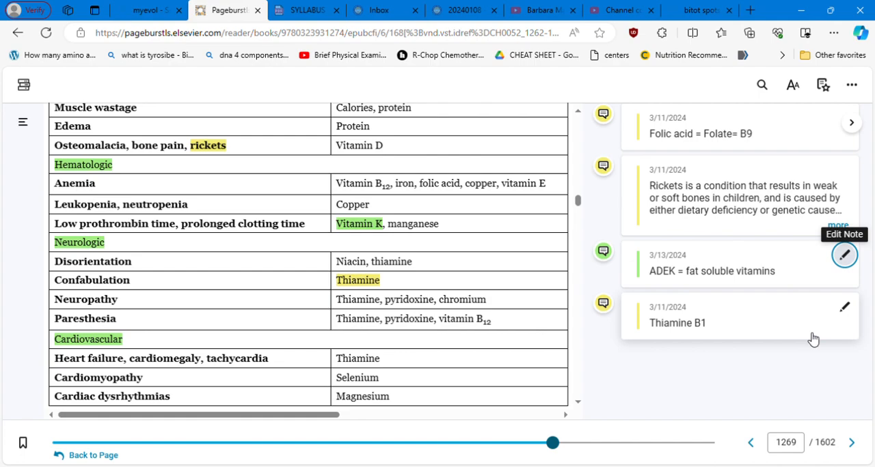
{"action": "mouse_move", "coordinate": [622, 367]}
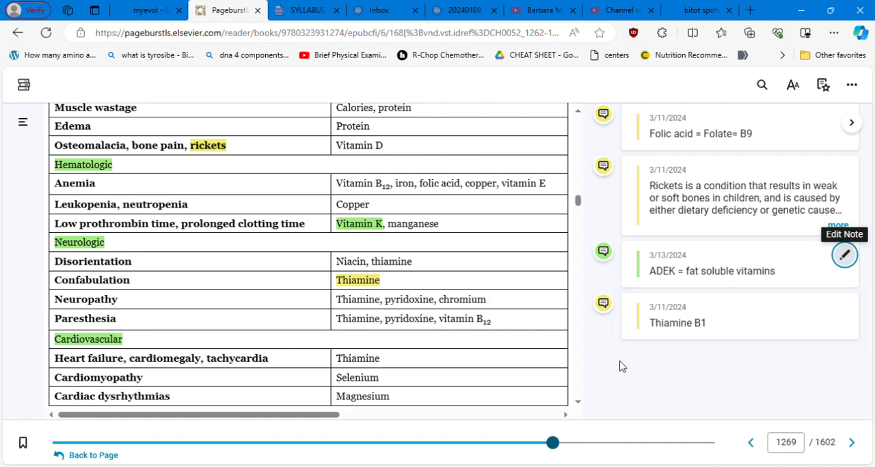
- Scroll past Table 52.2 to Box 52.5, Assessing the Older Adult for Undernutrition
{"action": "scroll", "scroll_direction": "down", "scroll_amount": 3}
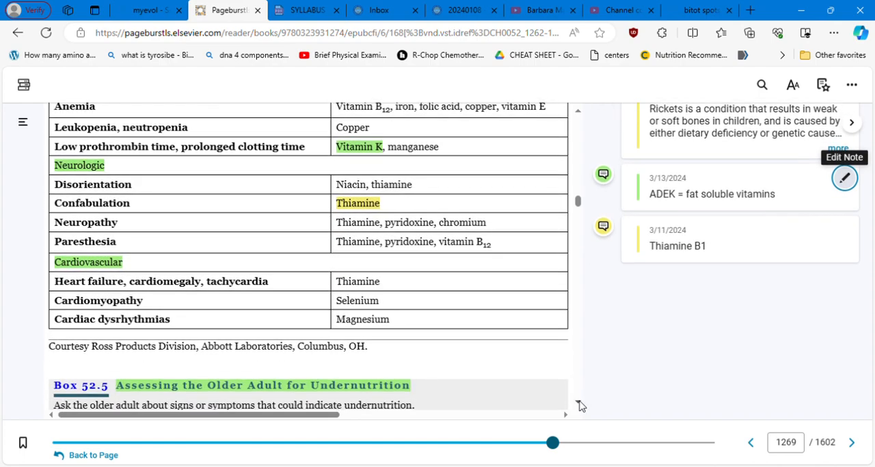
{"action": "scroll", "scroll_direction": "down", "scroll_amount": 3}
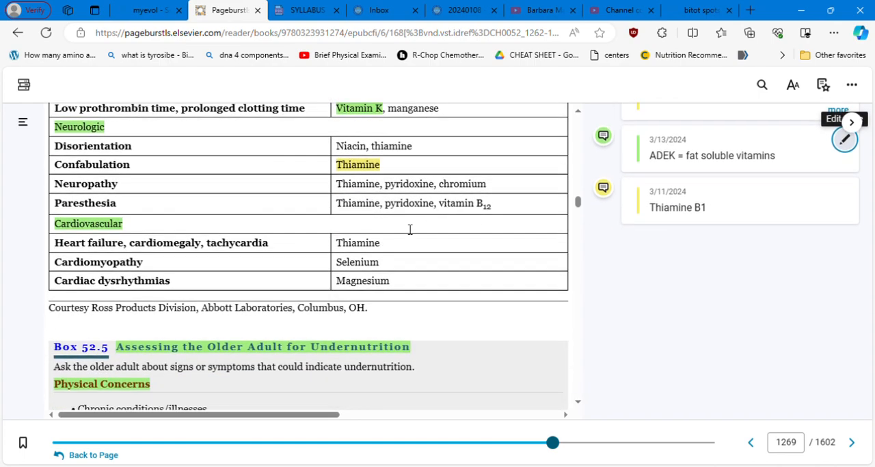
{"action": "mouse_move", "coordinate": [393, 265]}
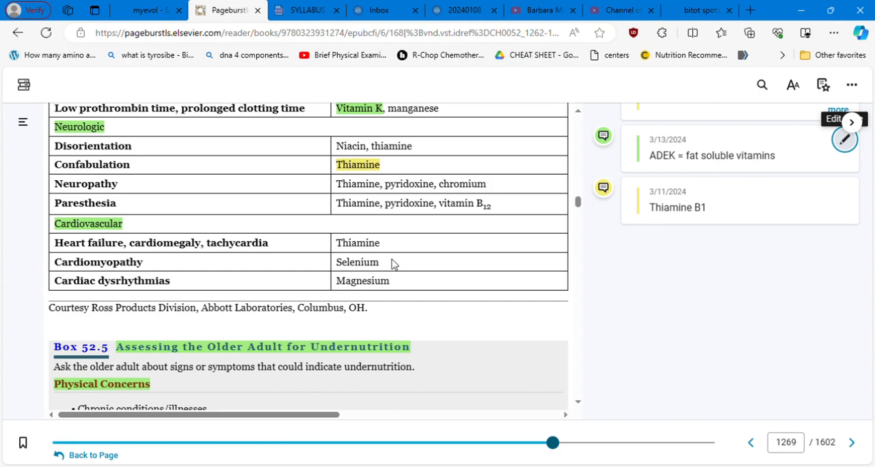
{"action": "mouse_move", "coordinate": [419, 274]}
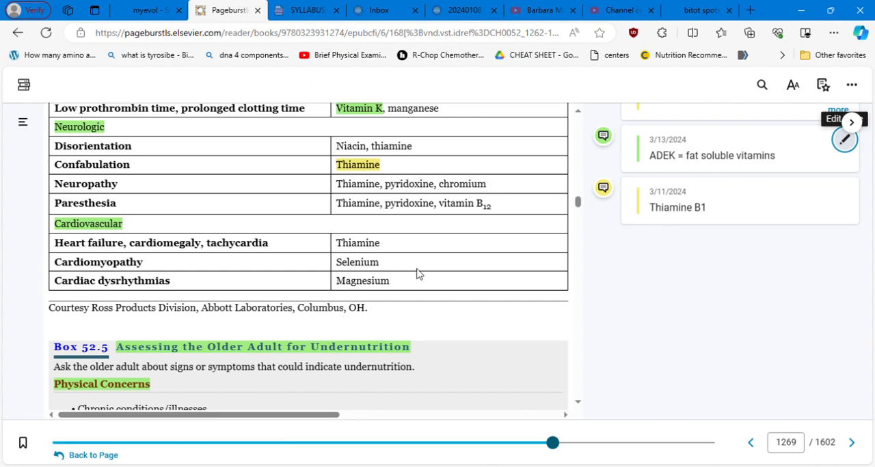
{"action": "mouse_move", "coordinate": [579, 405]}
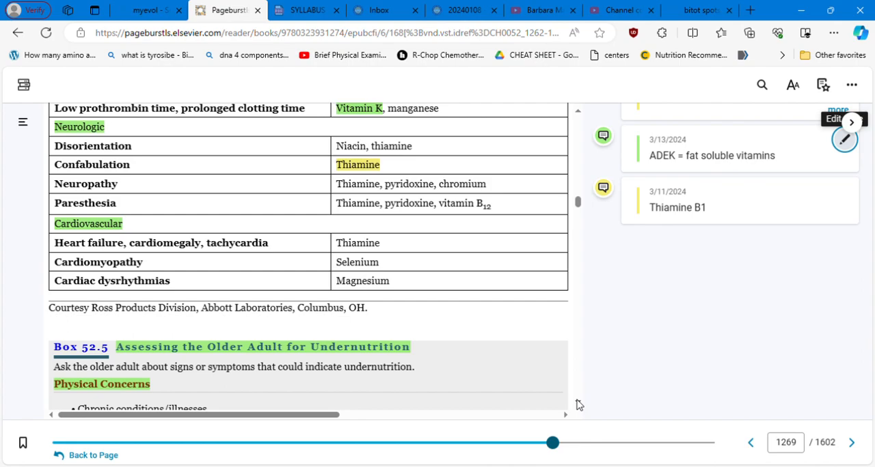
{"action": "mouse_move", "coordinate": [581, 406]}
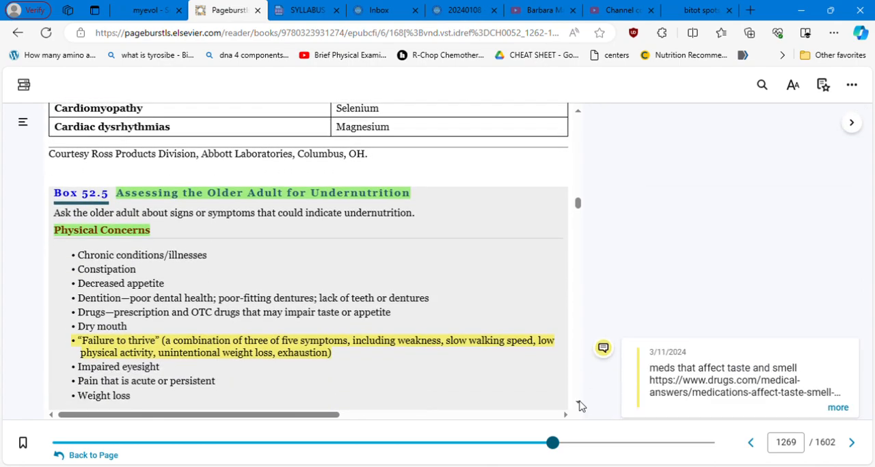
{"action": "scroll", "scroll_direction": "down", "scroll_amount": 3}
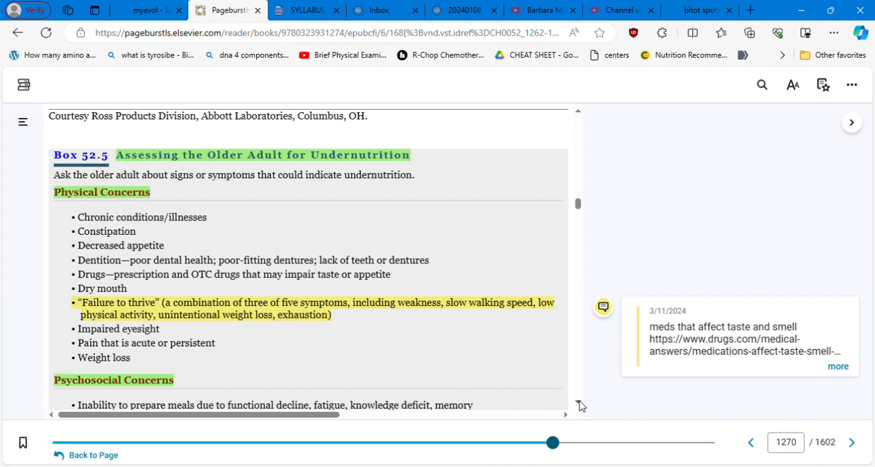
{"action": "mouse_move", "coordinate": [54, 395]}
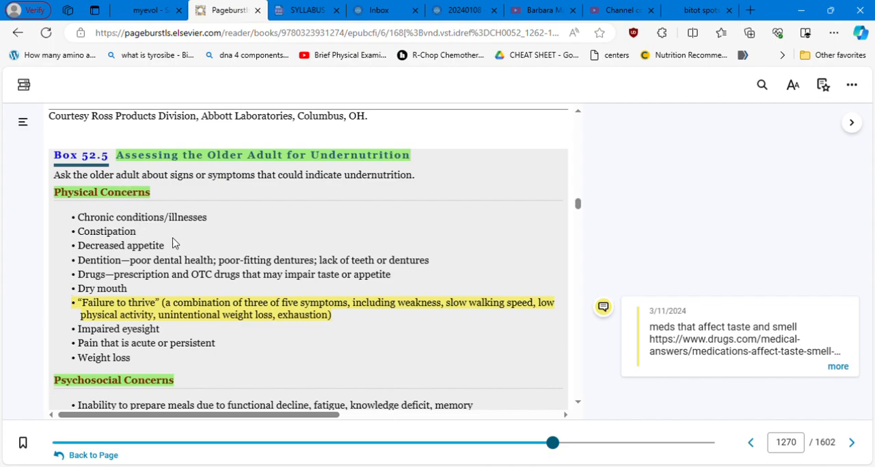
{"action": "mouse_move", "coordinate": [173, 304]}
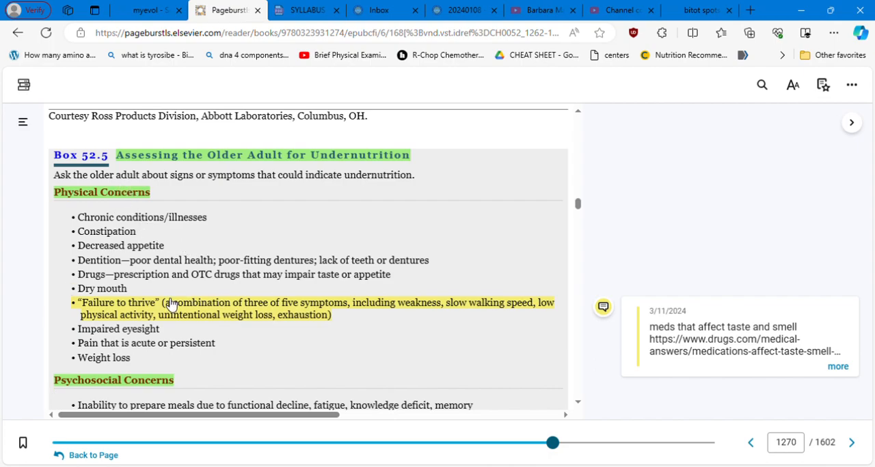
{"action": "mouse_move", "coordinate": [284, 332]}
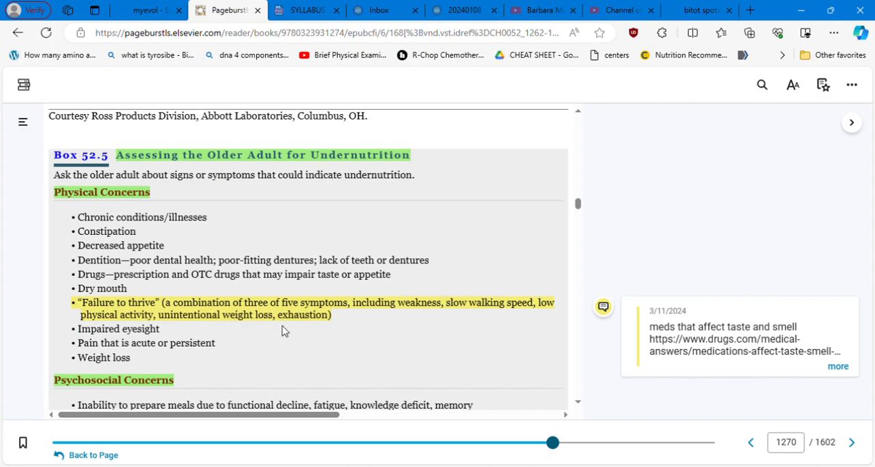
{"action": "mouse_move", "coordinate": [353, 315]}
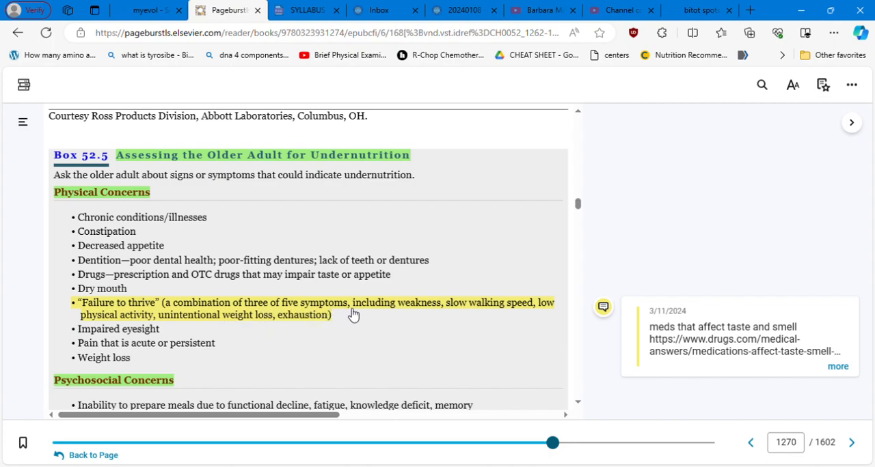
{"action": "mouse_move", "coordinate": [449, 312]}
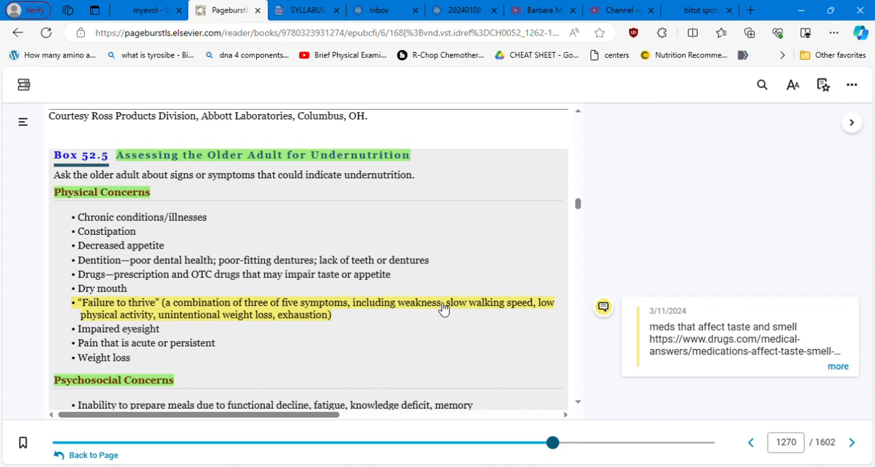
{"action": "mouse_move", "coordinate": [524, 304]}
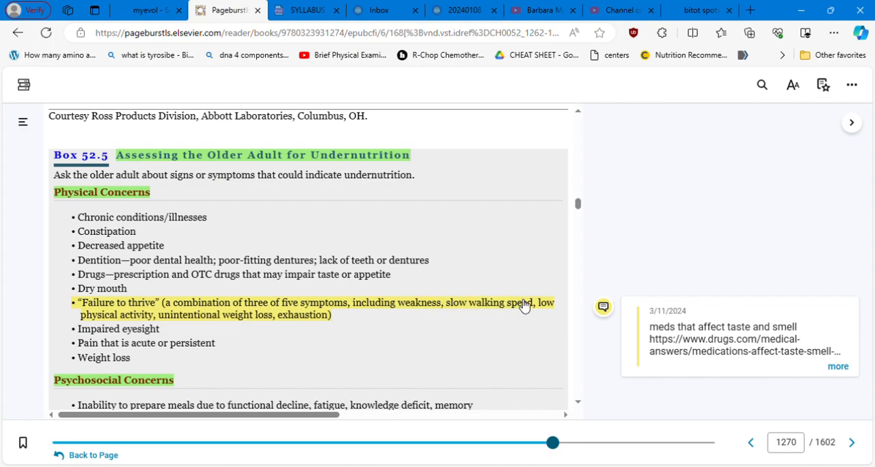
{"action": "mouse_move", "coordinate": [173, 321]}
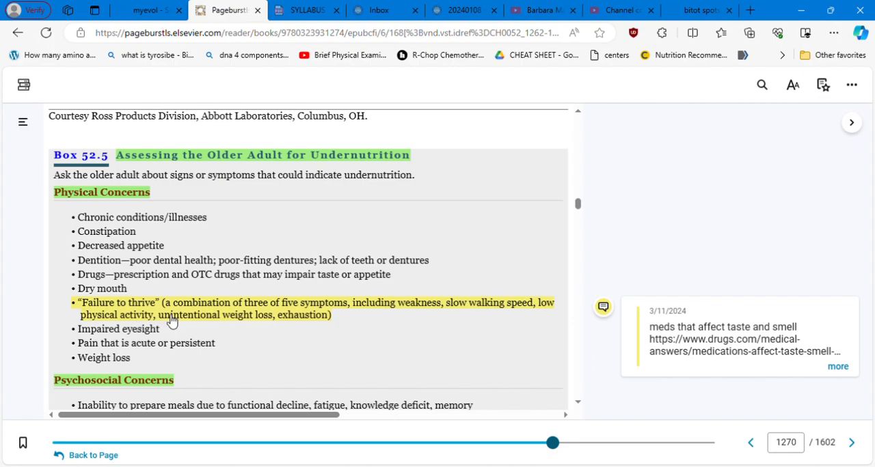
{"action": "mouse_move", "coordinate": [305, 325]}
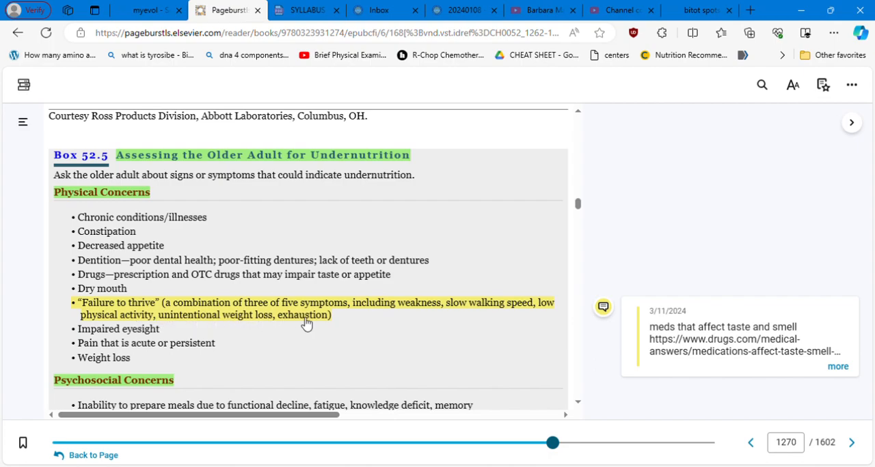
{"action": "mouse_move", "coordinate": [342, 321]}
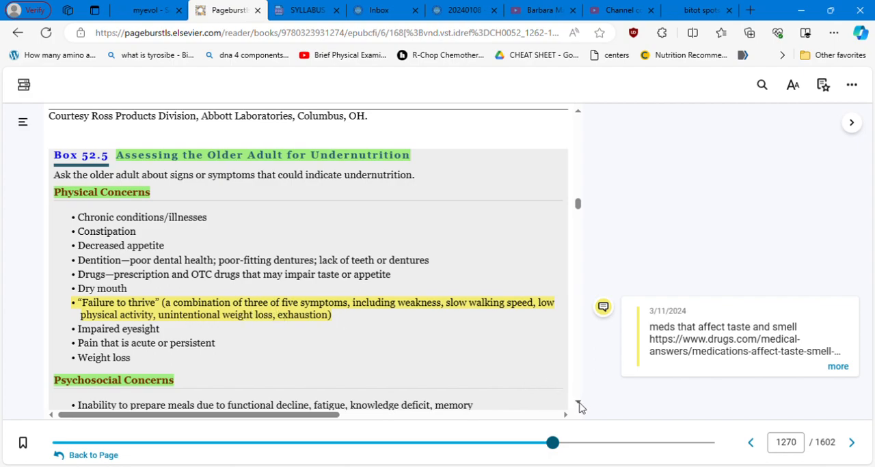
{"action": "scroll", "scroll_direction": "down", "scroll_amount": 3}
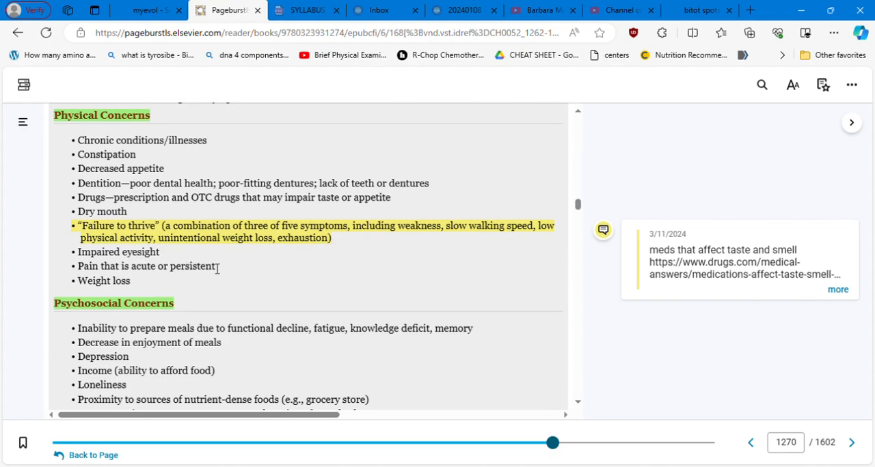
{"action": "mouse_move", "coordinate": [239, 275]}
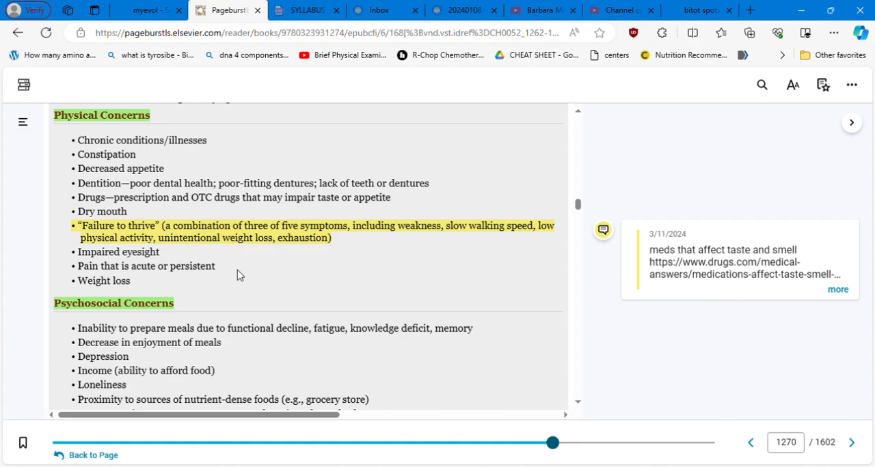
{"action": "mouse_move", "coordinate": [598, 384]}
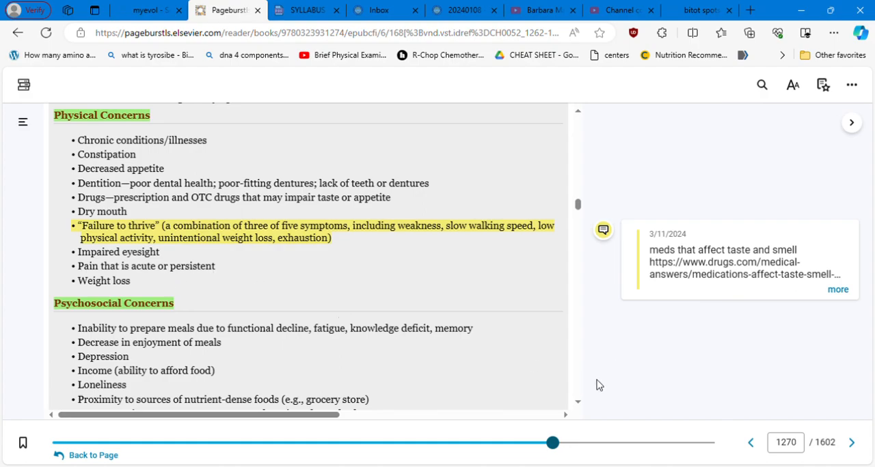
{"action": "mouse_move", "coordinate": [742, 300]}
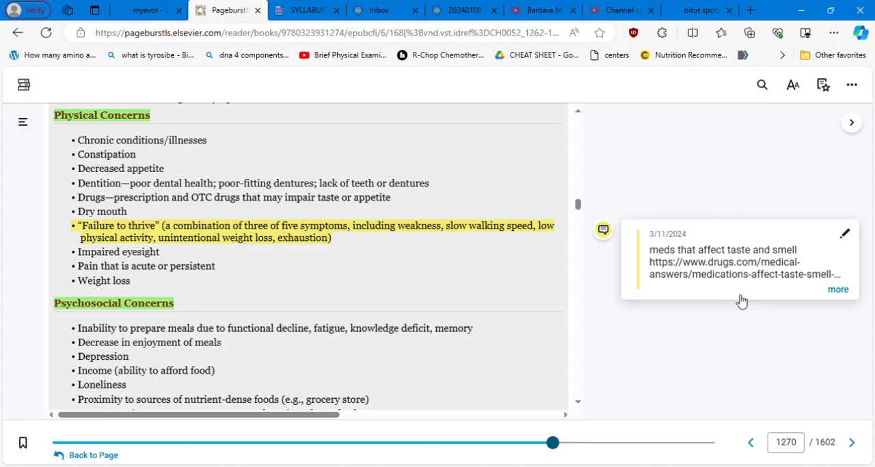
- Open the note's Drugs.com link on taste- and smell-affecting medications in a new tab
{"action": "left_click", "coordinate": [844, 233]}
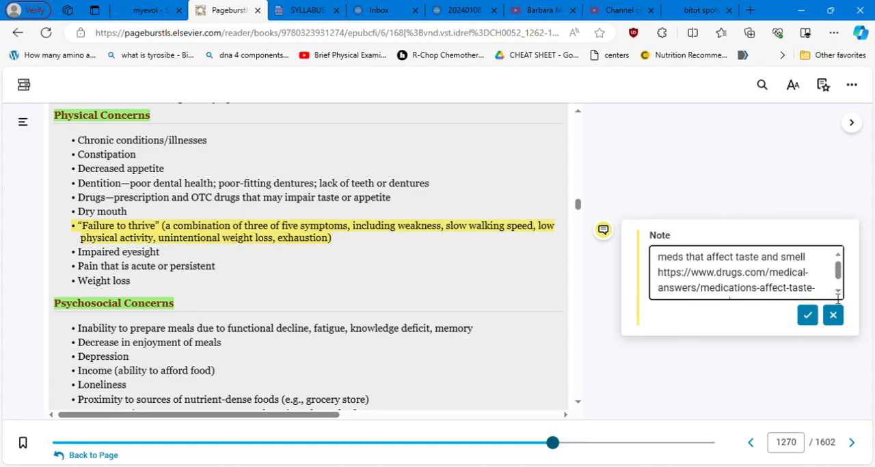
{"action": "scroll", "scroll_direction": "down", "scroll_amount": 3}
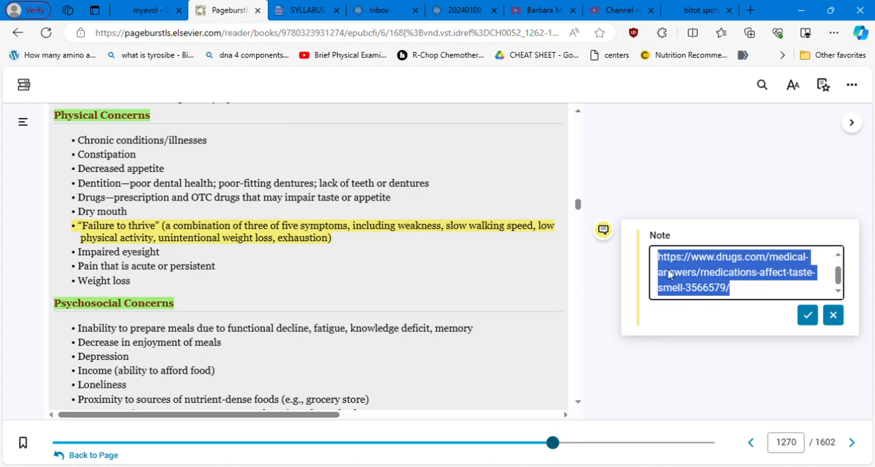
{"action": "left_click", "coordinate": [731, 272]}
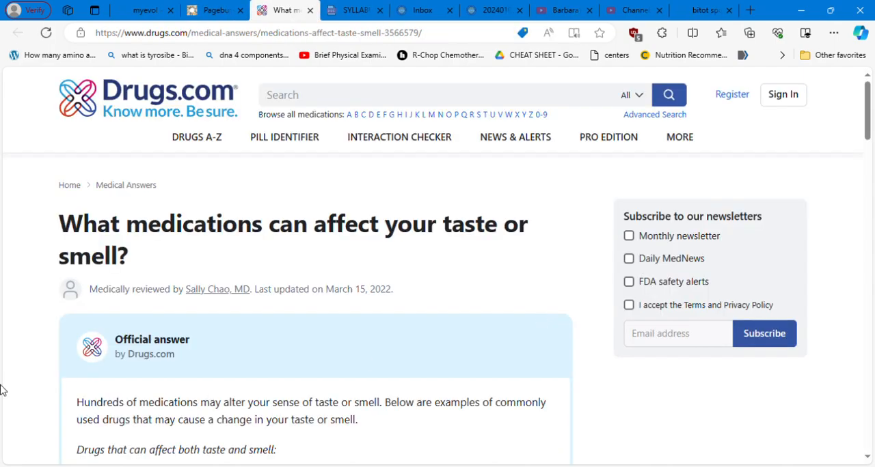
{"action": "scroll", "scroll_direction": "down", "scroll_amount": 3}
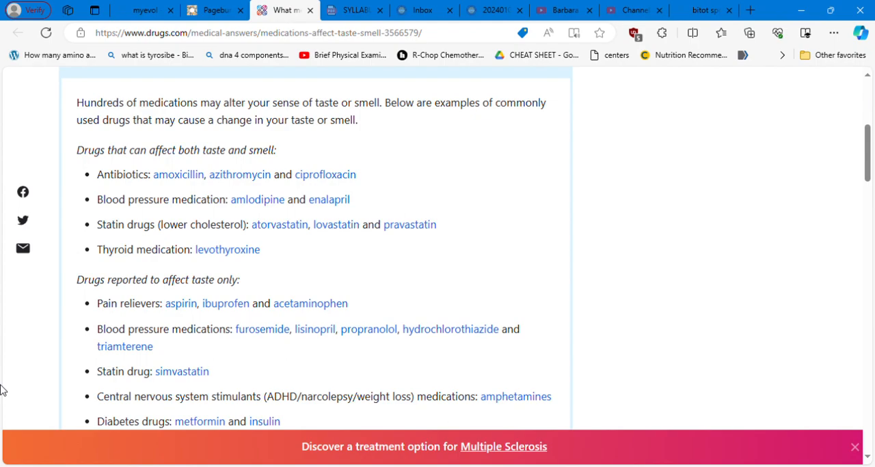
{"action": "mouse_move", "coordinate": [249, 274]}
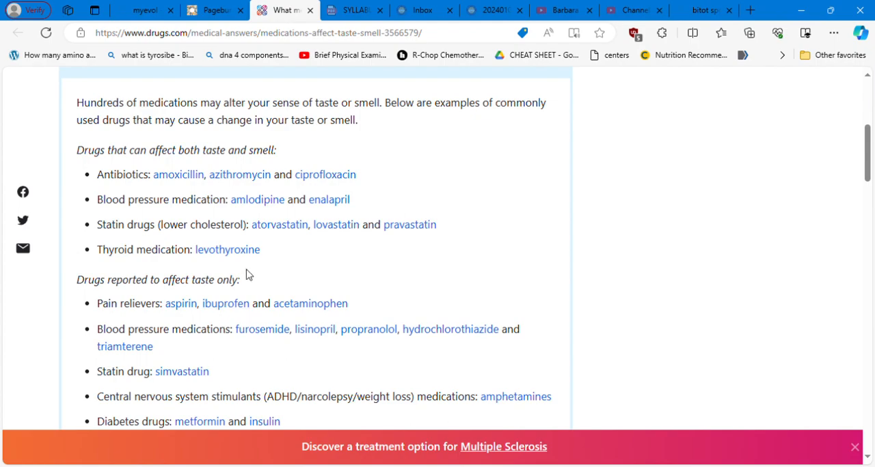
{"action": "mouse_move", "coordinate": [412, 294]}
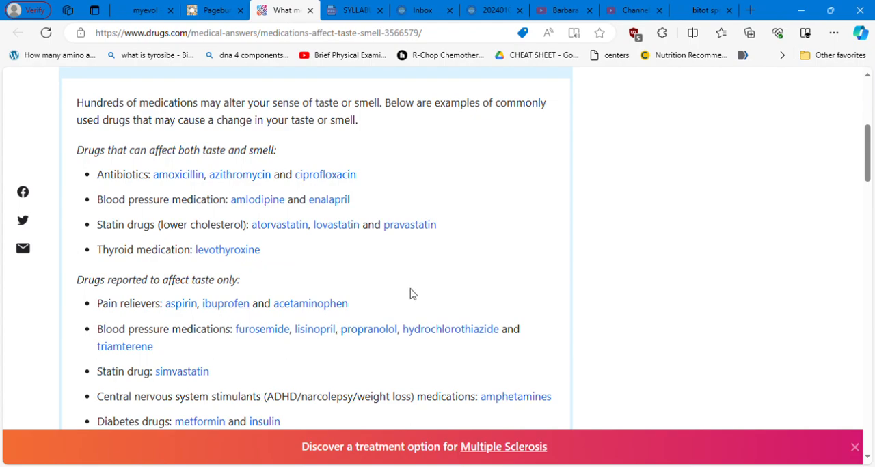
{"action": "mouse_move", "coordinate": [332, 280]}
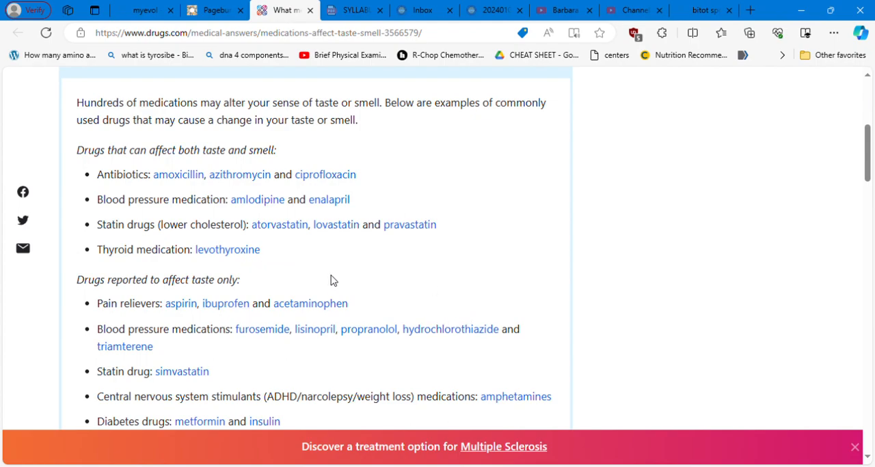
{"action": "mouse_move", "coordinate": [194, 302]}
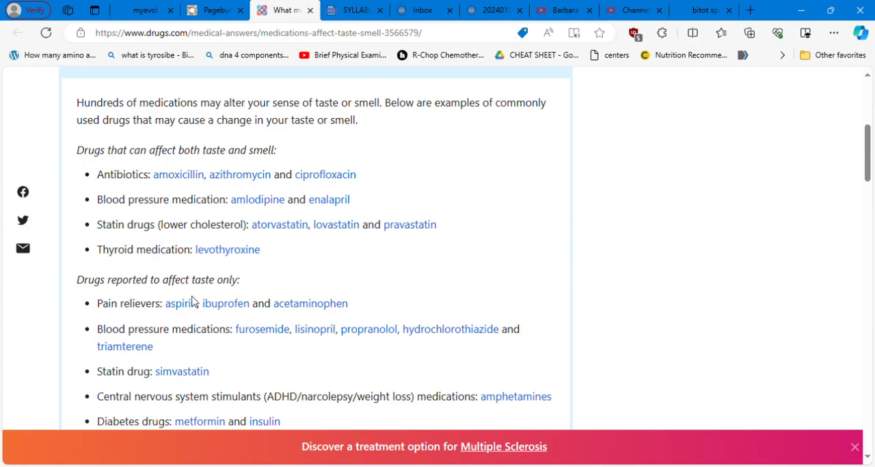
{"action": "mouse_move", "coordinate": [225, 317]}
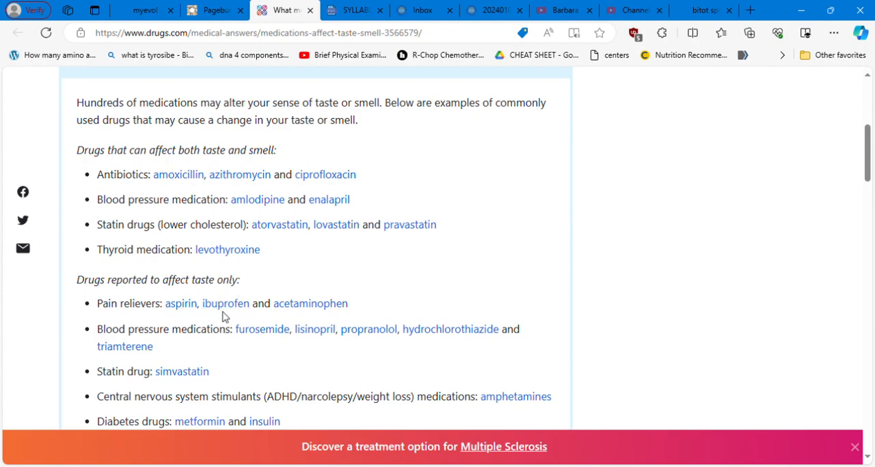
{"action": "mouse_move", "coordinate": [361, 315]}
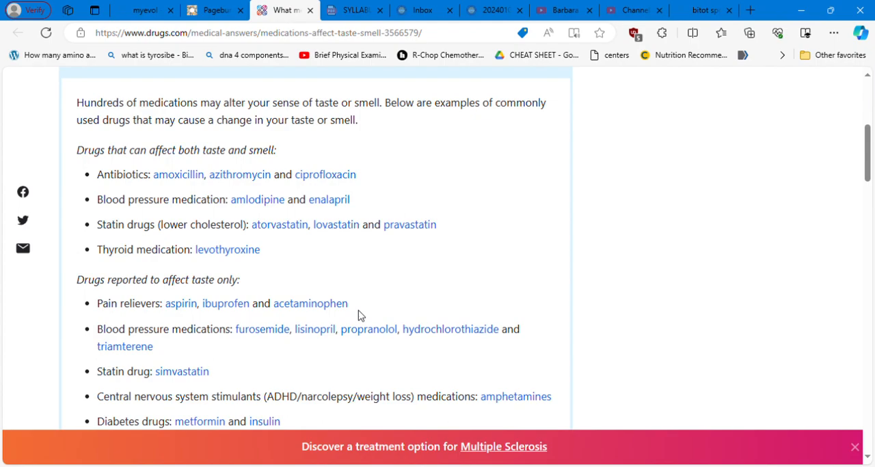
{"action": "mouse_move", "coordinate": [427, 354]}
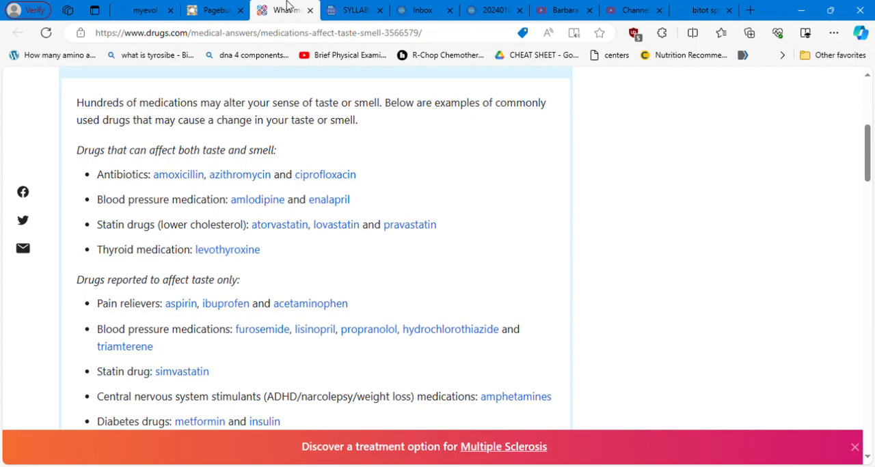
- Return to Pageburst and cancel the note editor without changes
{"action": "left_click", "coordinate": [214, 9]}
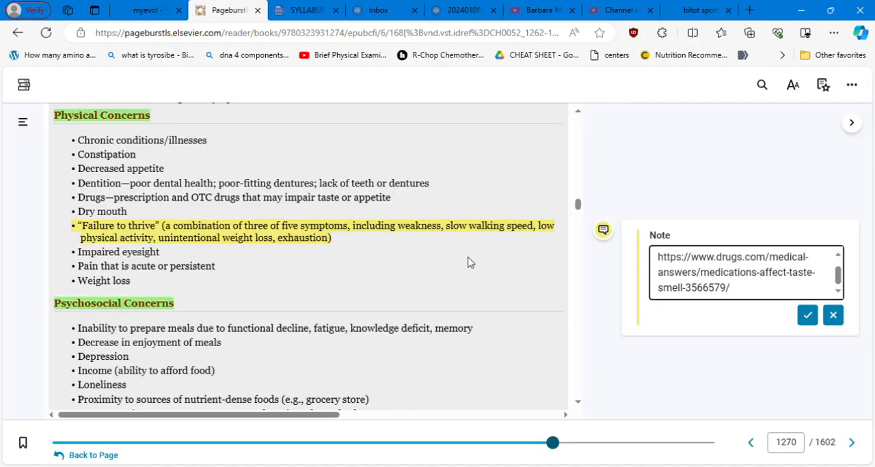
{"action": "left_click", "coordinate": [807, 315]}
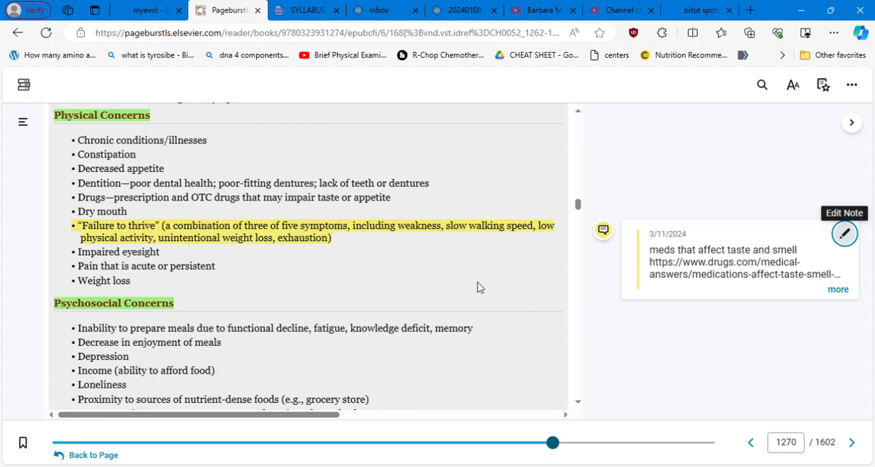
{"action": "mouse_move", "coordinate": [578, 406]}
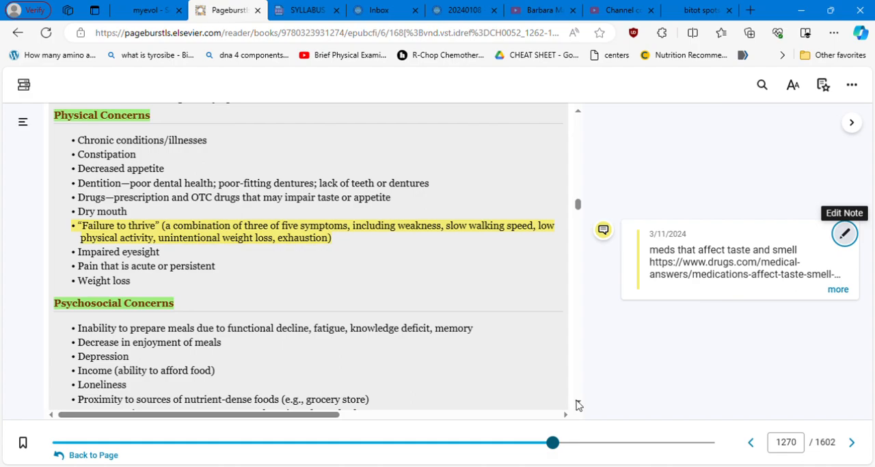
- Scroll toward Psychosocial Concerns, showing the 'meds that affect taste and smell' note
{"action": "scroll", "scroll_direction": "down", "scroll_amount": 3}
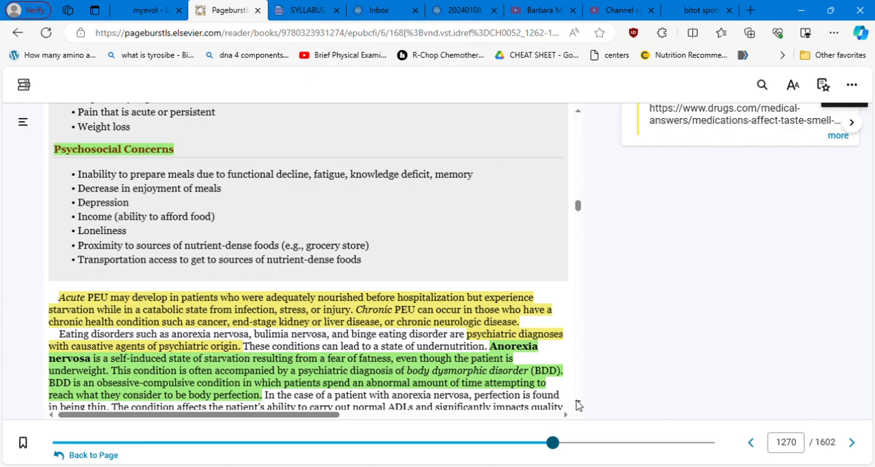
{"action": "mouse_move", "coordinate": [240, 200]}
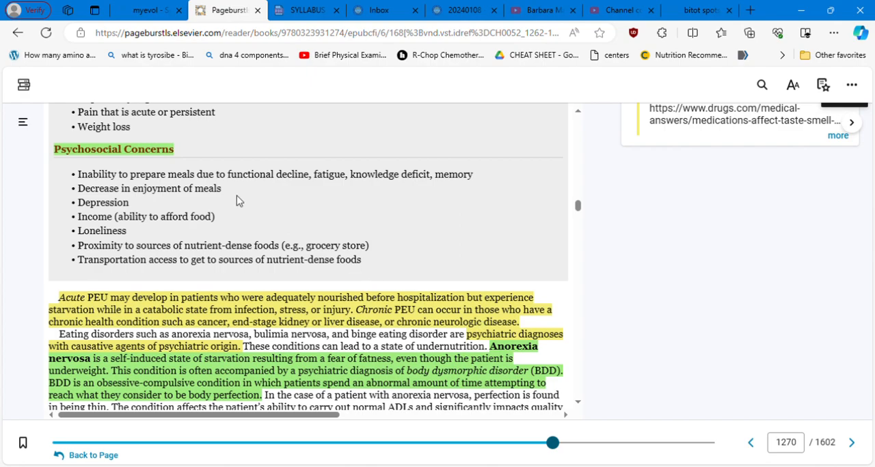
{"action": "mouse_move", "coordinate": [235, 197]}
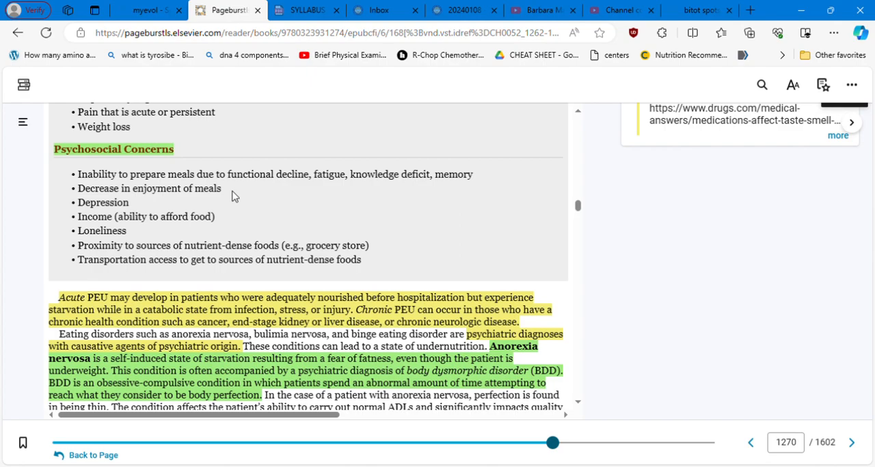
{"action": "mouse_move", "coordinate": [142, 217]}
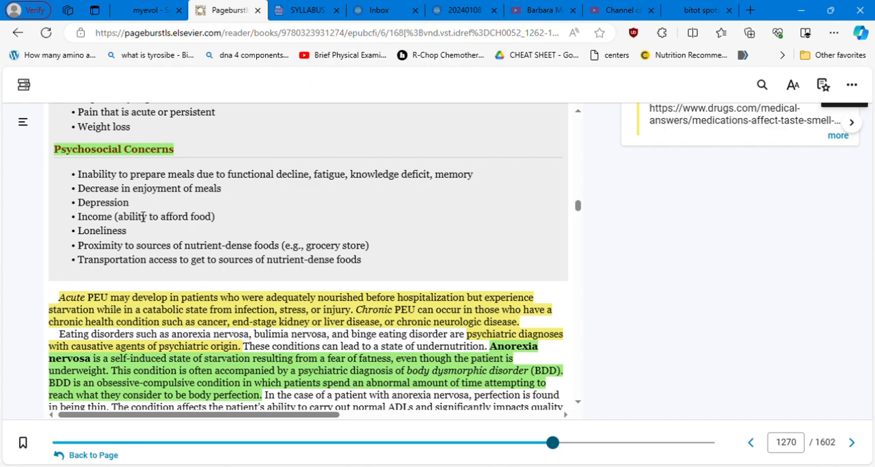
{"action": "mouse_move", "coordinate": [235, 239]}
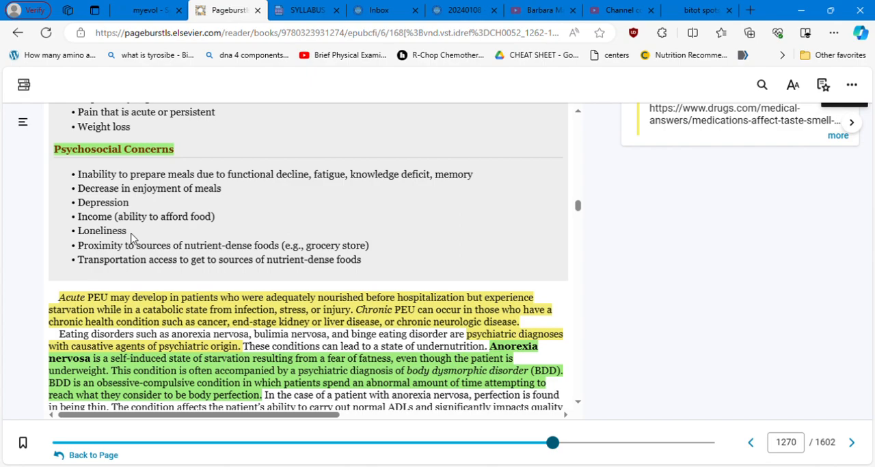
{"action": "mouse_move", "coordinate": [252, 264]}
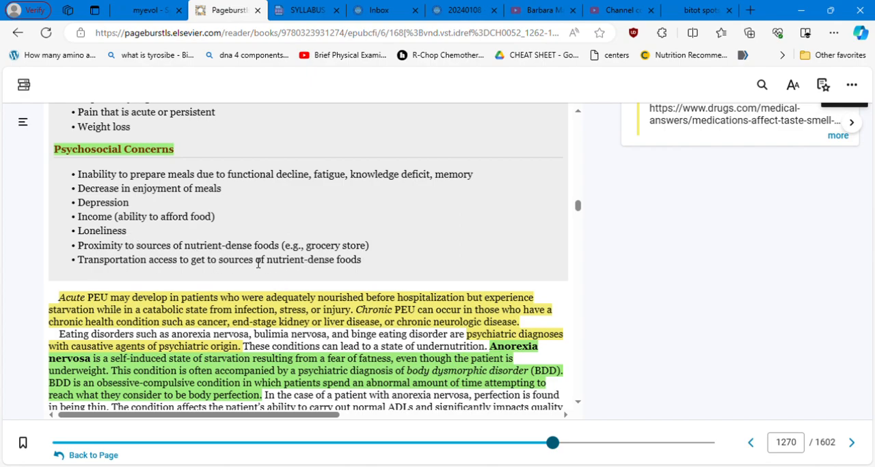
{"action": "mouse_move", "coordinate": [216, 276]}
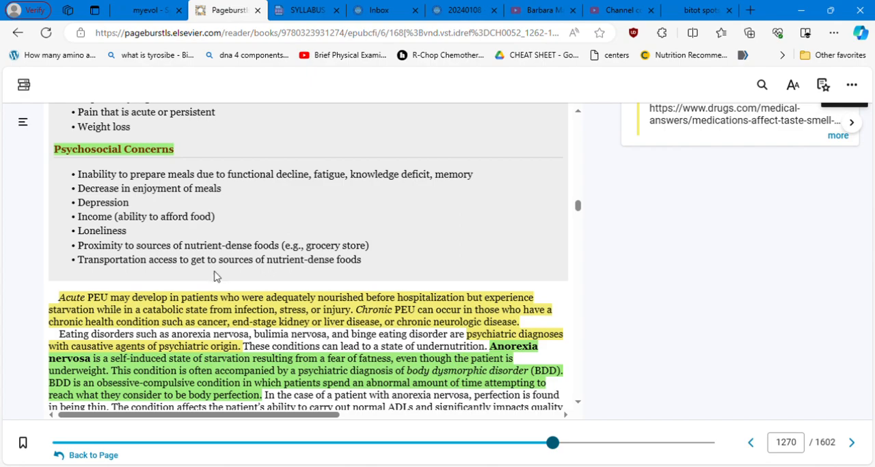
{"action": "mouse_move", "coordinate": [579, 380]}
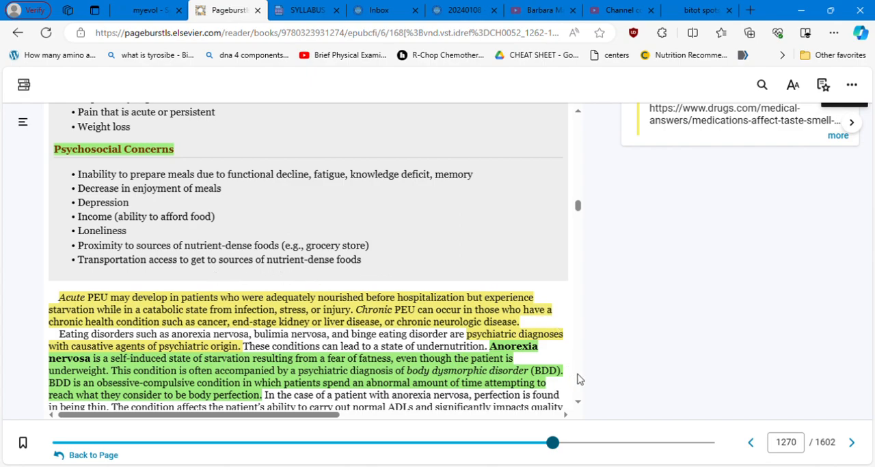
{"action": "scroll", "scroll_direction": "down", "scroll_amount": 3}
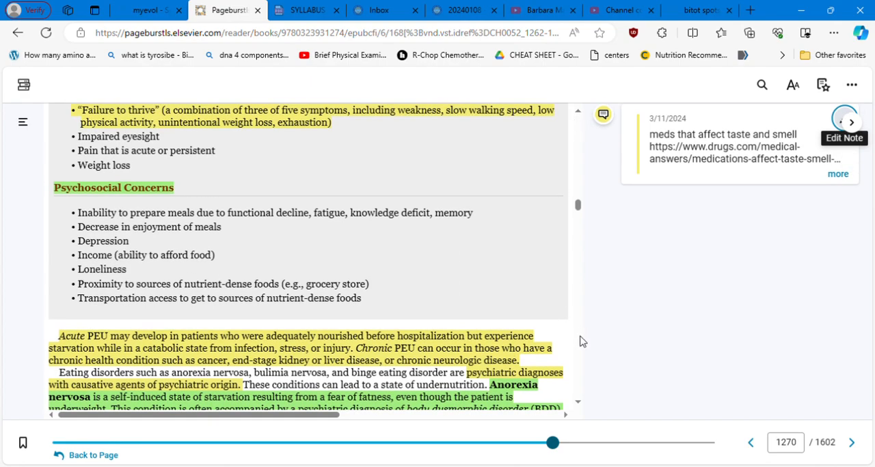
- Scroll past Box 52.5 to the paragraph on anorexia, bulimia and binge eating disorder
{"action": "scroll", "scroll_direction": "down", "scroll_amount": 3}
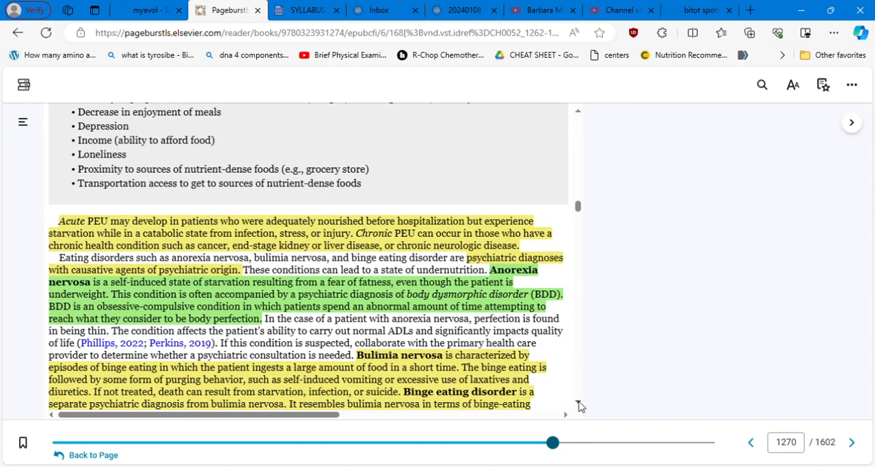
{"action": "scroll", "scroll_direction": "down", "scroll_amount": 3}
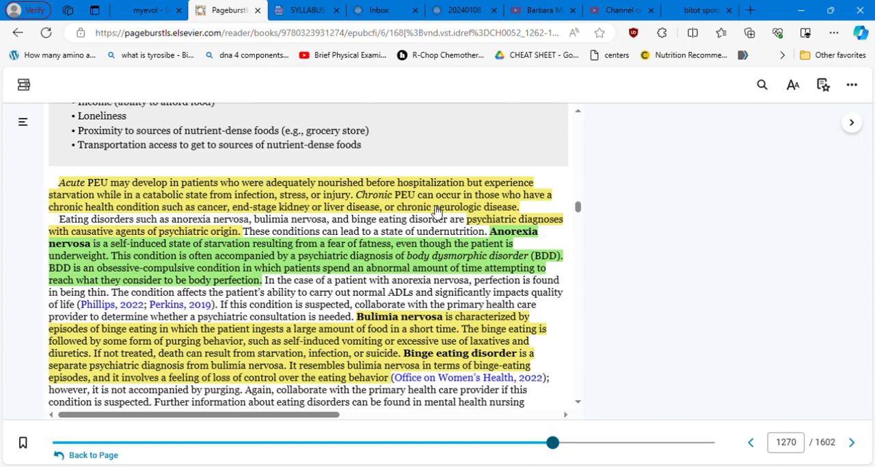
{"action": "mouse_move", "coordinate": [573, 124]}
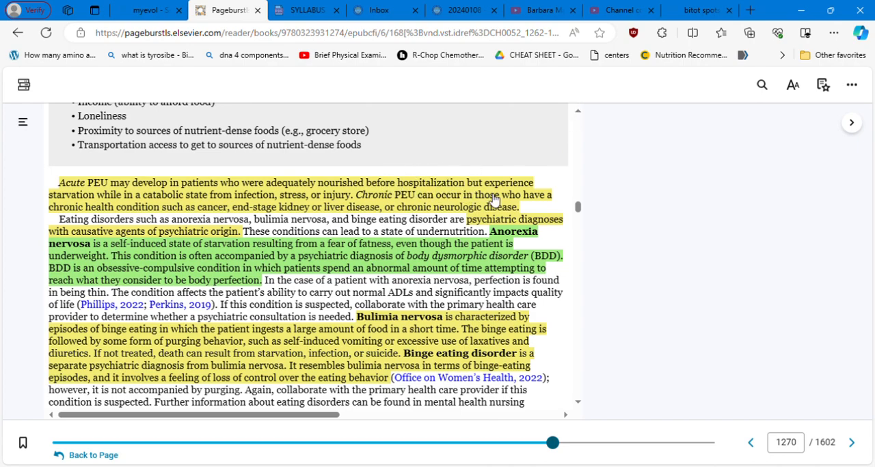
{"action": "mouse_move", "coordinate": [146, 201]}
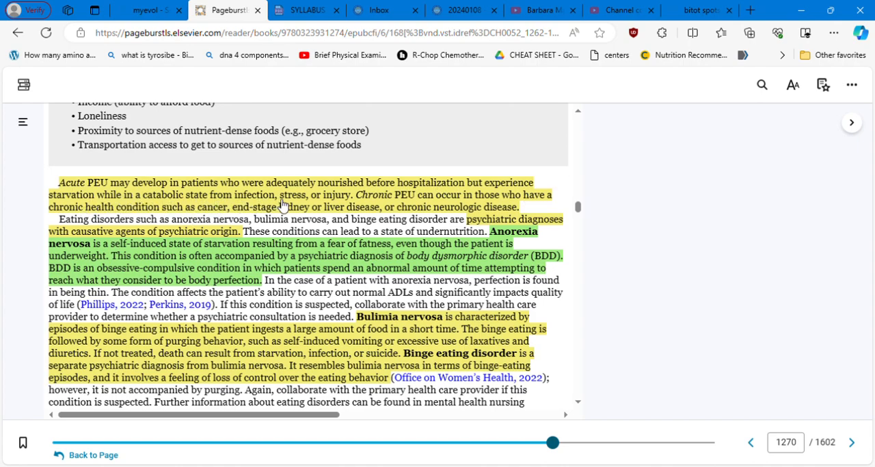
{"action": "mouse_move", "coordinate": [424, 208]}
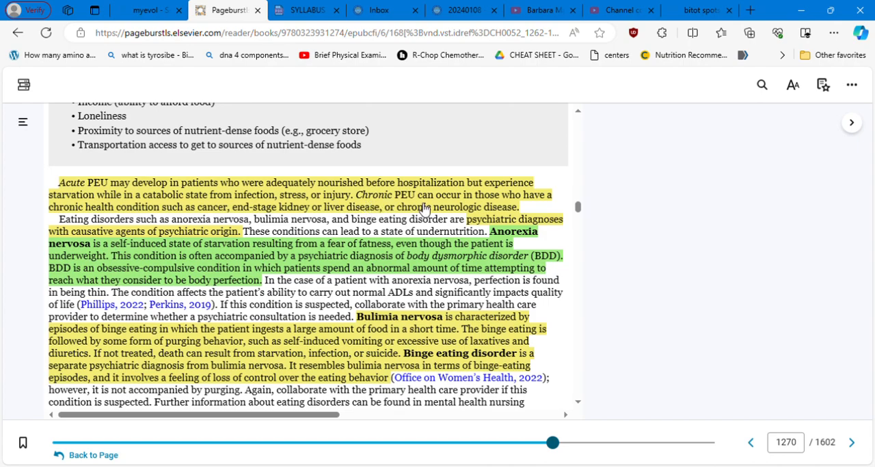
{"action": "mouse_move", "coordinate": [477, 214]}
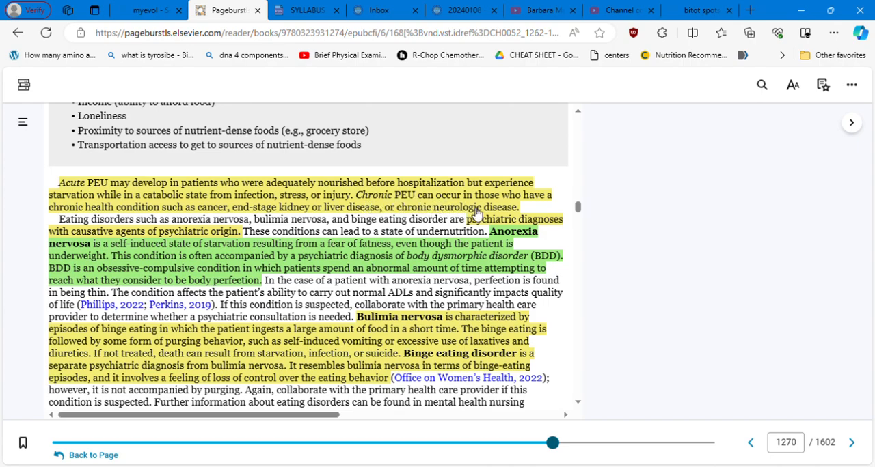
{"action": "mouse_move", "coordinate": [114, 202]}
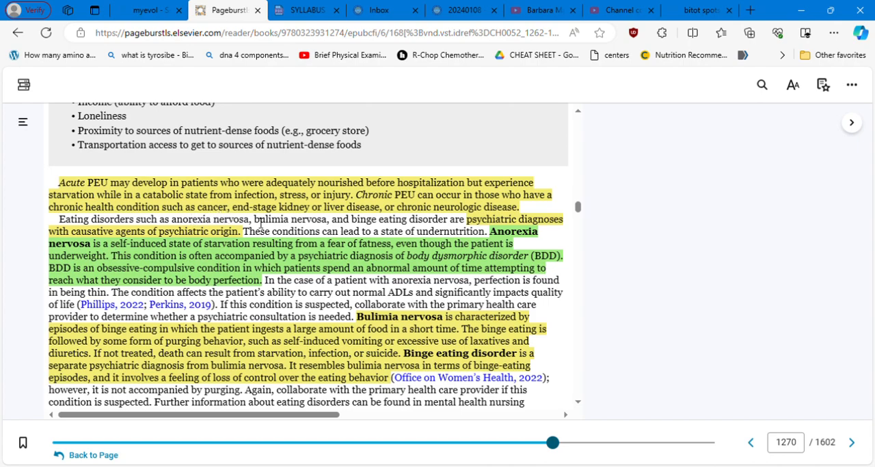
{"action": "mouse_move", "coordinate": [376, 224]}
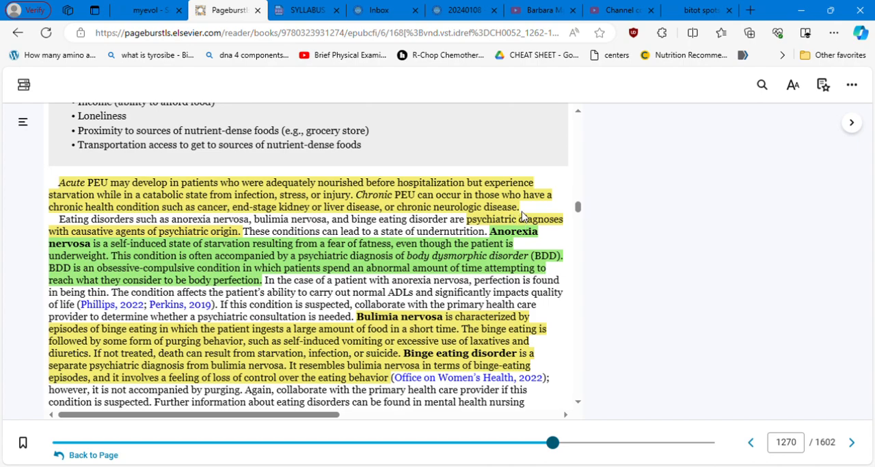
{"action": "mouse_move", "coordinate": [525, 217]}
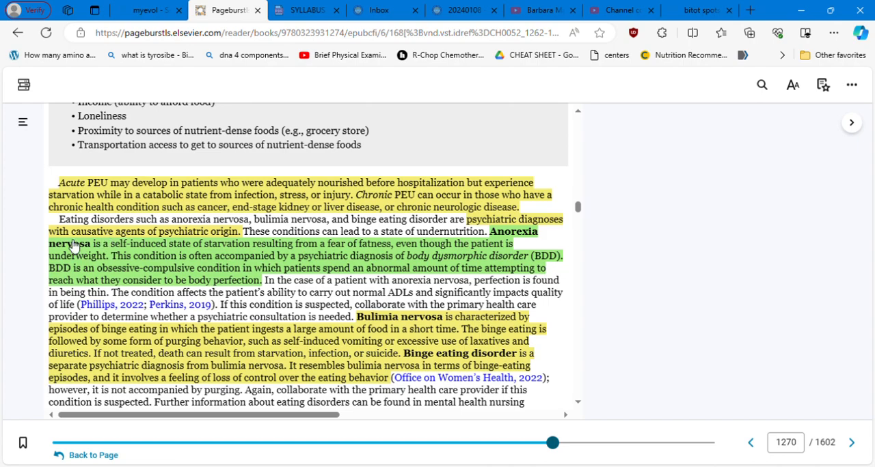
{"action": "mouse_move", "coordinate": [220, 239]}
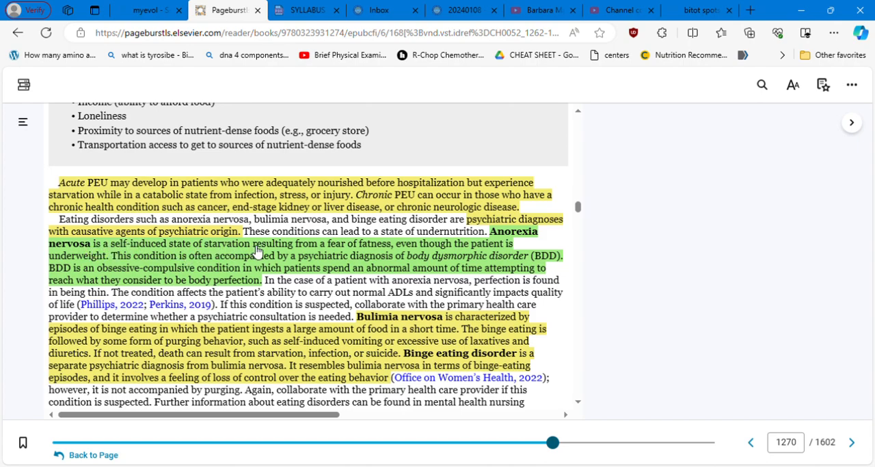
{"action": "mouse_move", "coordinate": [363, 254]}
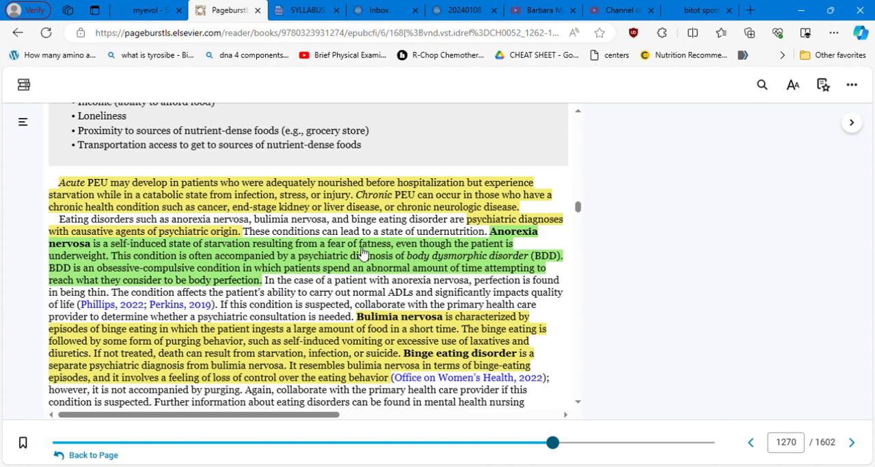
{"action": "mouse_move", "coordinate": [395, 257]}
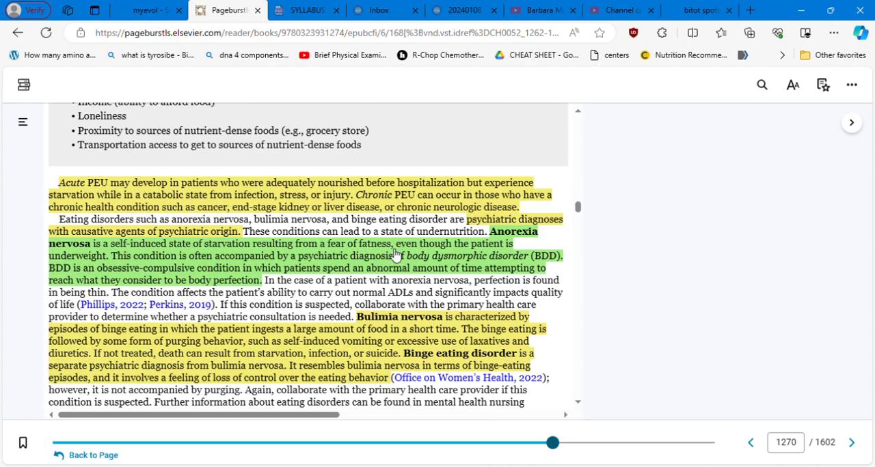
{"action": "mouse_move", "coordinate": [113, 267]}
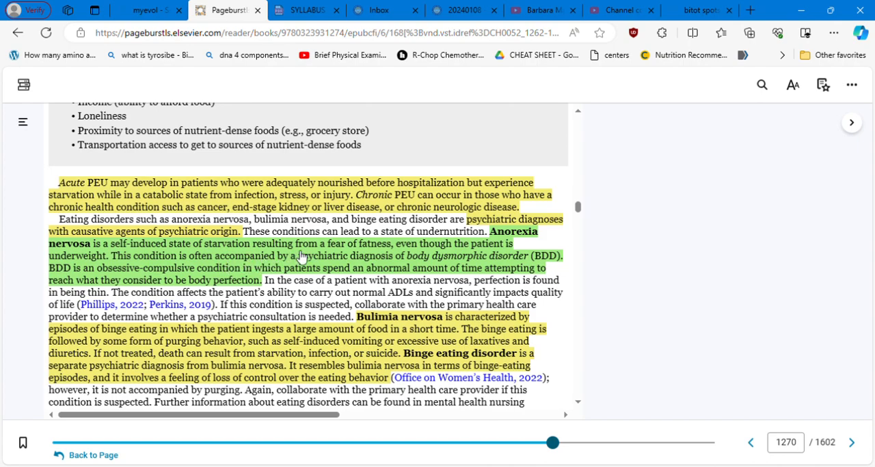
{"action": "mouse_move", "coordinate": [406, 263]}
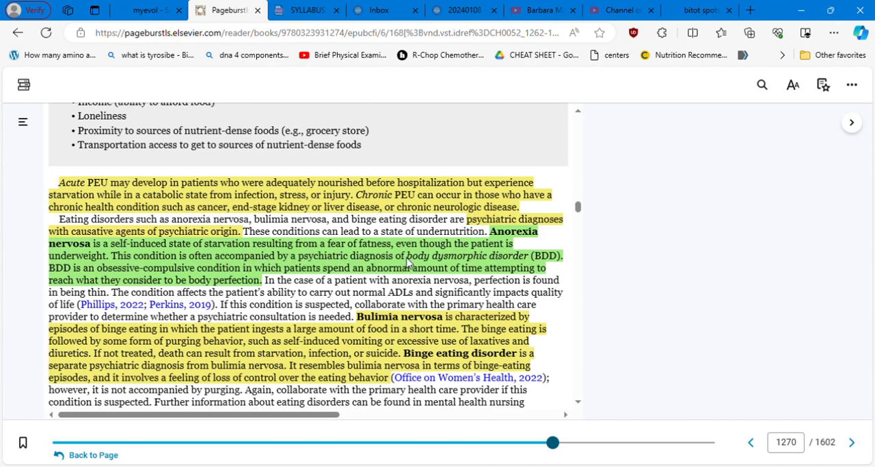
{"action": "mouse_move", "coordinate": [551, 264]}
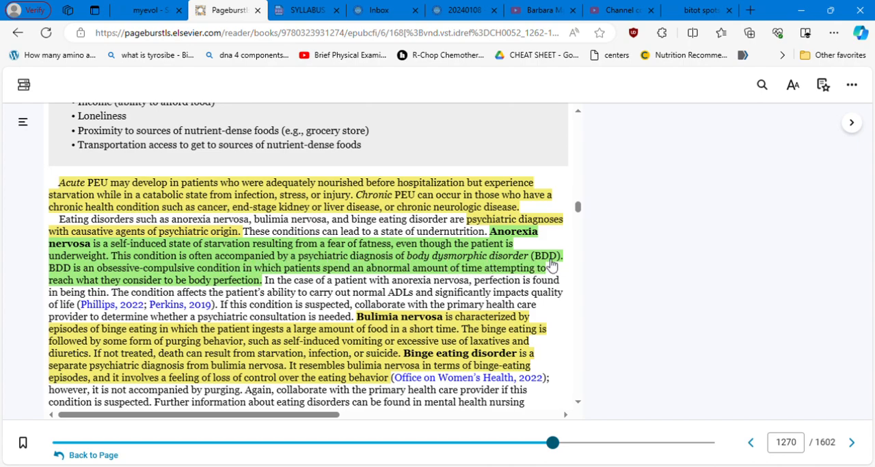
{"action": "mouse_move", "coordinate": [131, 278]}
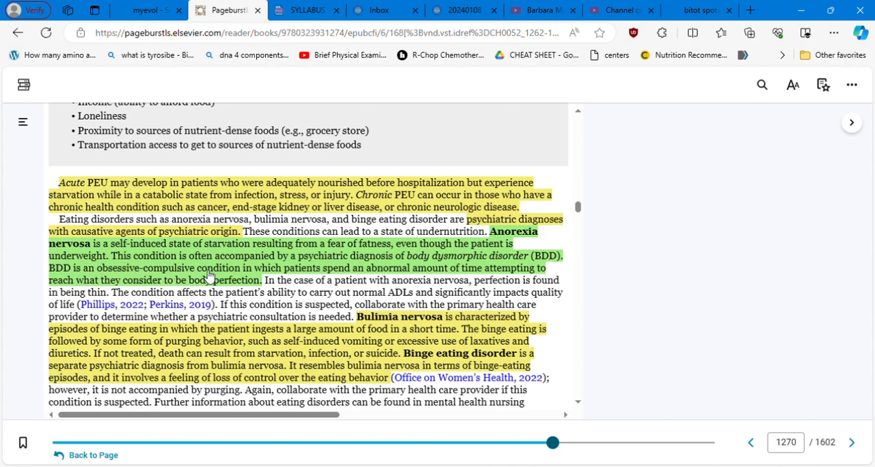
{"action": "mouse_move", "coordinate": [371, 278]}
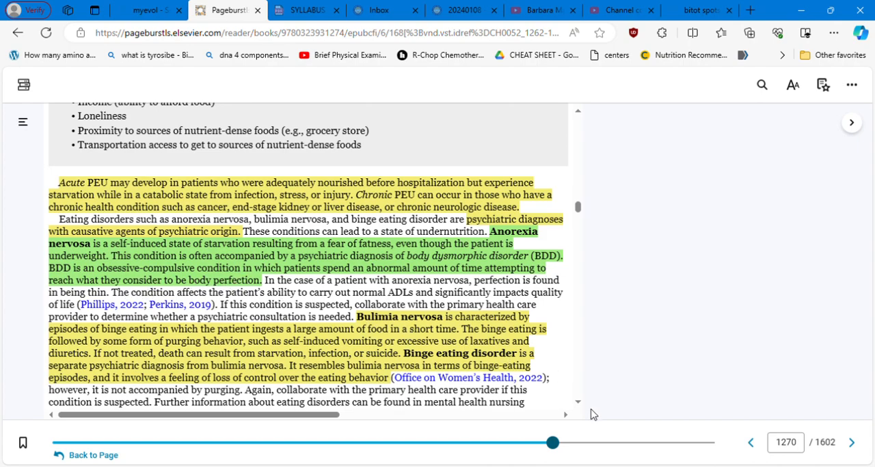
{"action": "scroll", "scroll_direction": "down", "scroll_amount": 3}
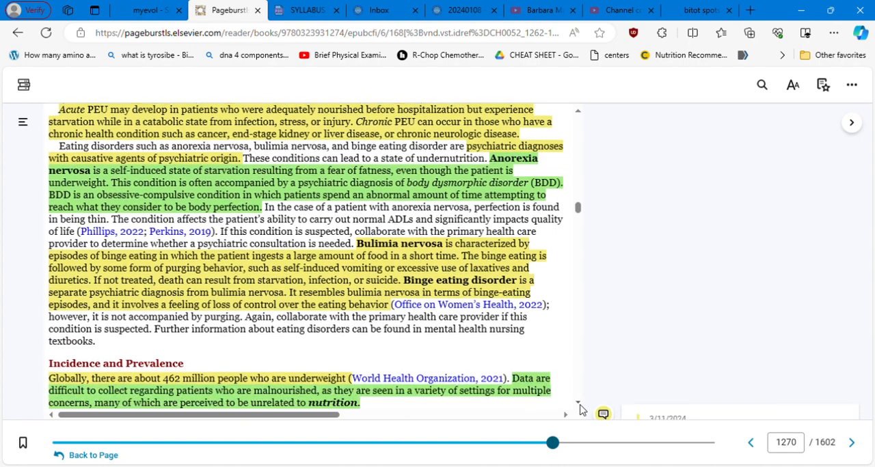
{"action": "scroll", "scroll_direction": "down", "scroll_amount": 3}
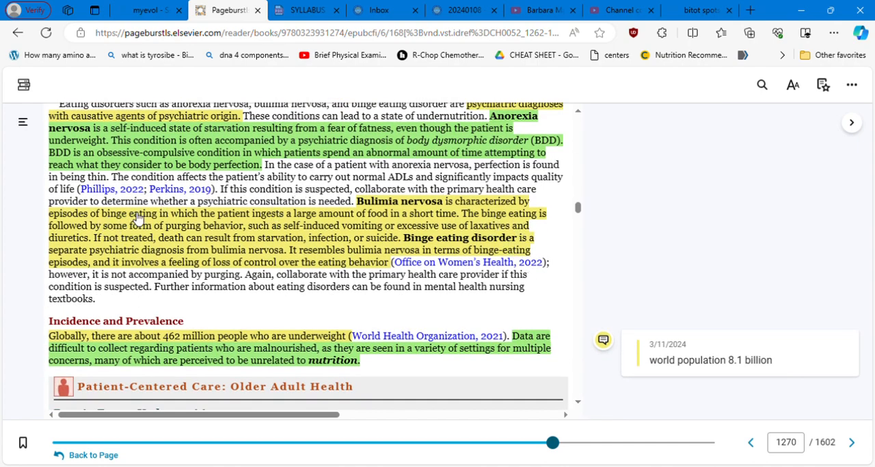
{"action": "mouse_move", "coordinate": [305, 225]}
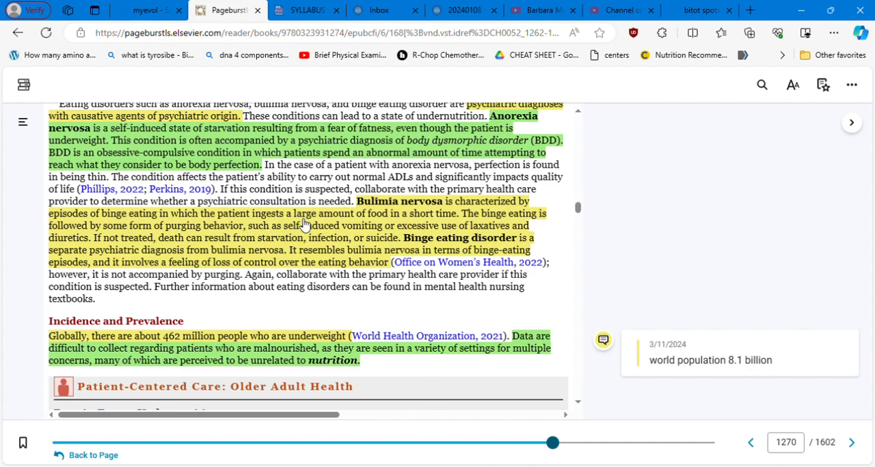
{"action": "mouse_move", "coordinate": [450, 223]}
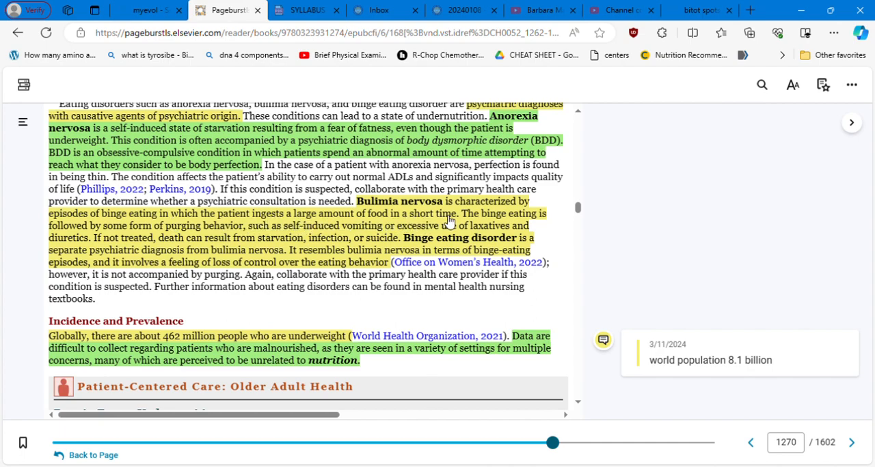
{"action": "mouse_move", "coordinate": [253, 249]}
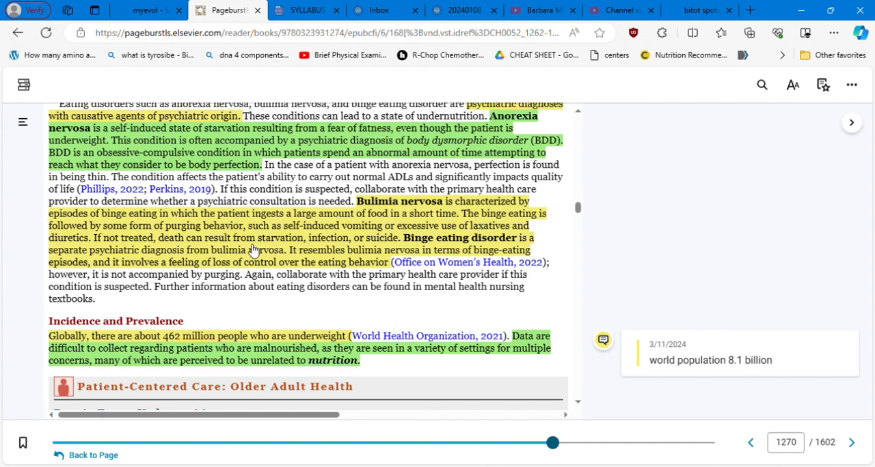
{"action": "mouse_move", "coordinate": [157, 238]}
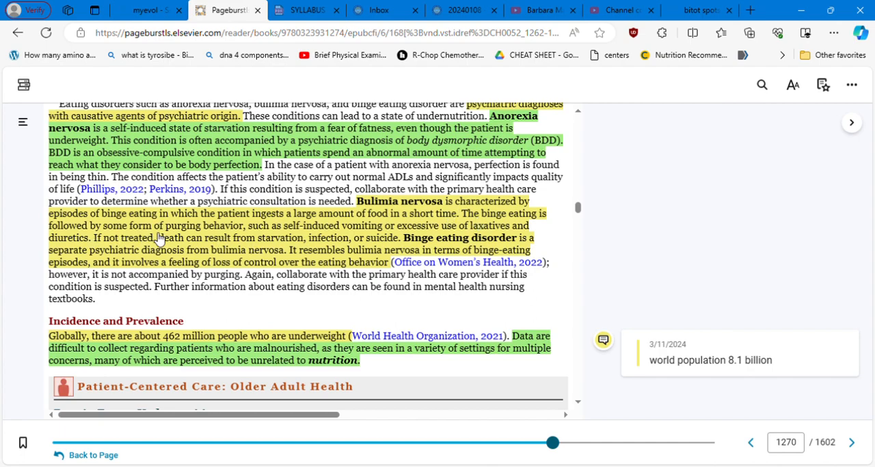
{"action": "mouse_move", "coordinate": [345, 229]}
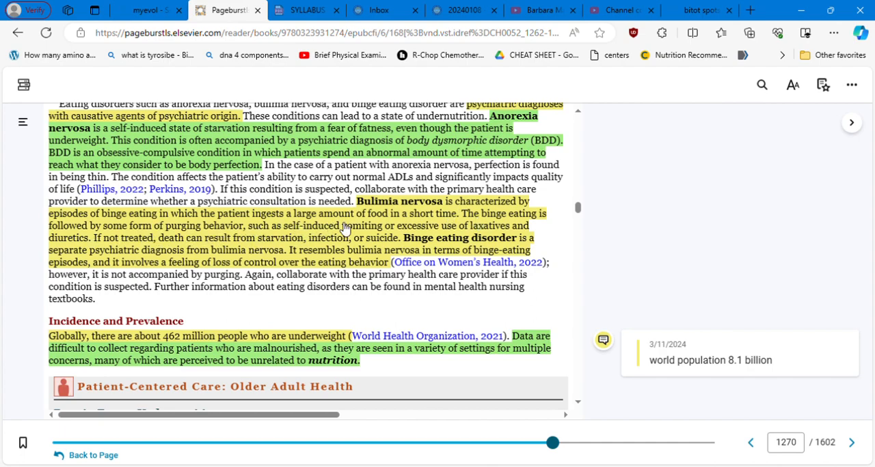
{"action": "mouse_move", "coordinate": [449, 233]}
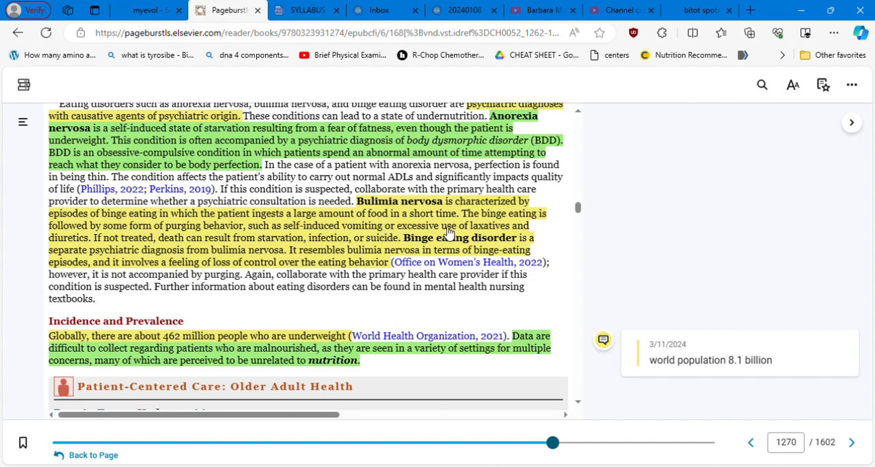
{"action": "mouse_move", "coordinate": [239, 256]}
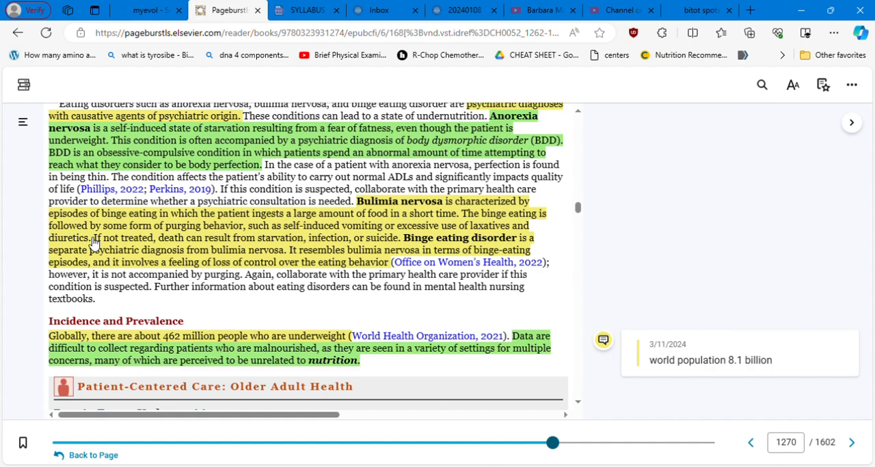
{"action": "mouse_move", "coordinate": [220, 246]}
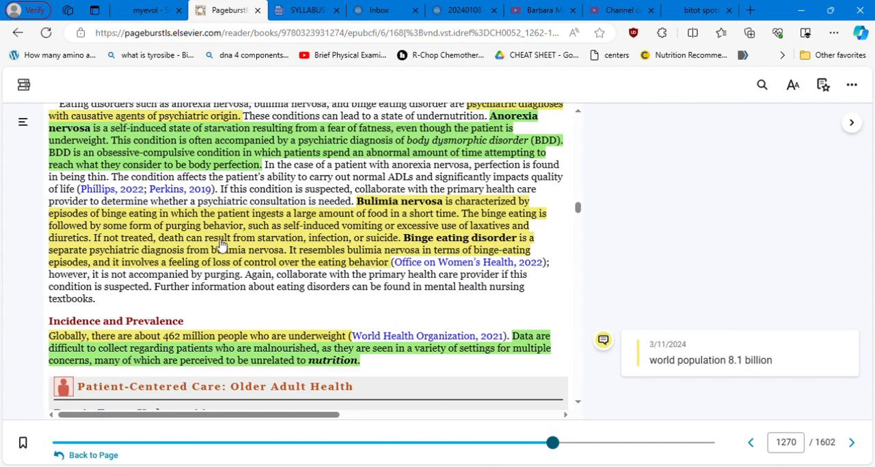
{"action": "mouse_move", "coordinate": [379, 245]}
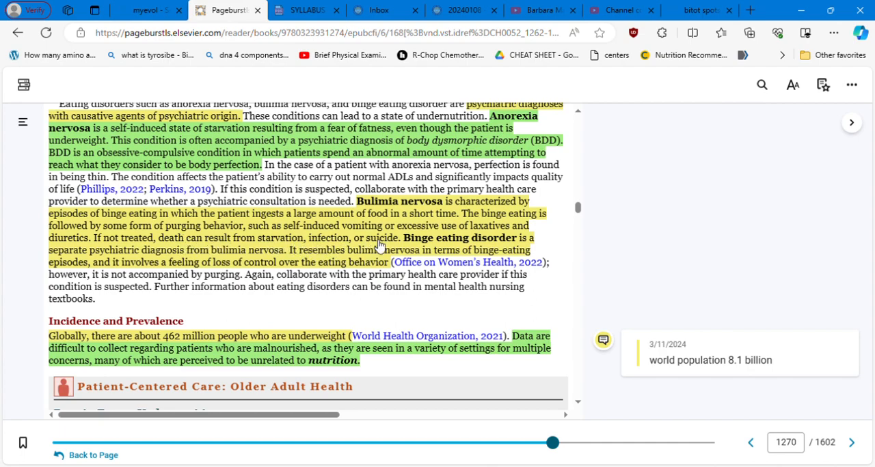
{"action": "mouse_move", "coordinate": [407, 248]}
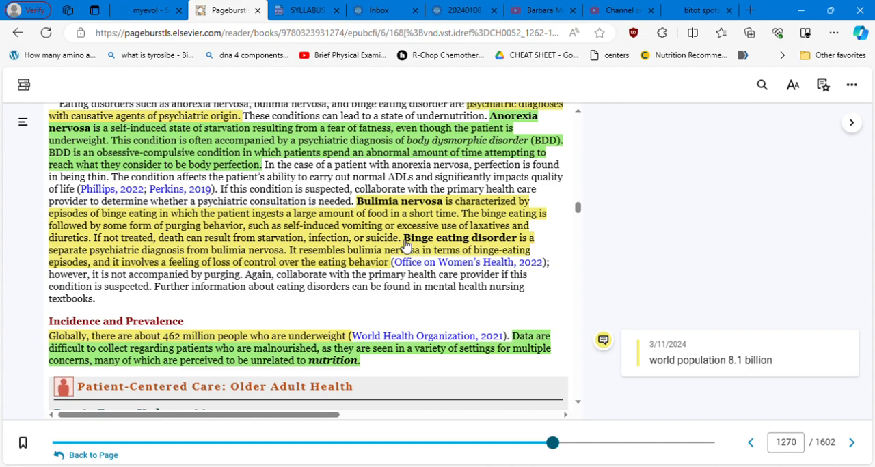
{"action": "mouse_move", "coordinate": [99, 263]}
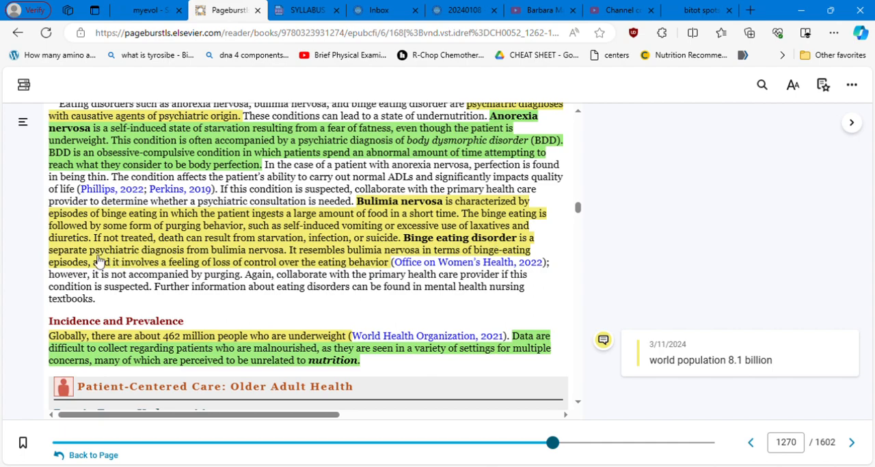
{"action": "mouse_move", "coordinate": [285, 255]}
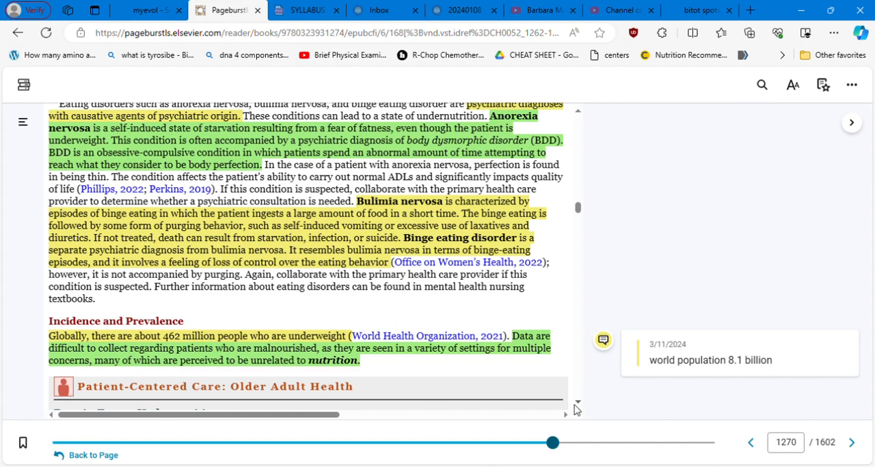
- Scroll down past Incidence and Prevalence to the Older Adult Health protein-energy undernutrition box
{"action": "scroll", "scroll_direction": "down", "scroll_amount": 3}
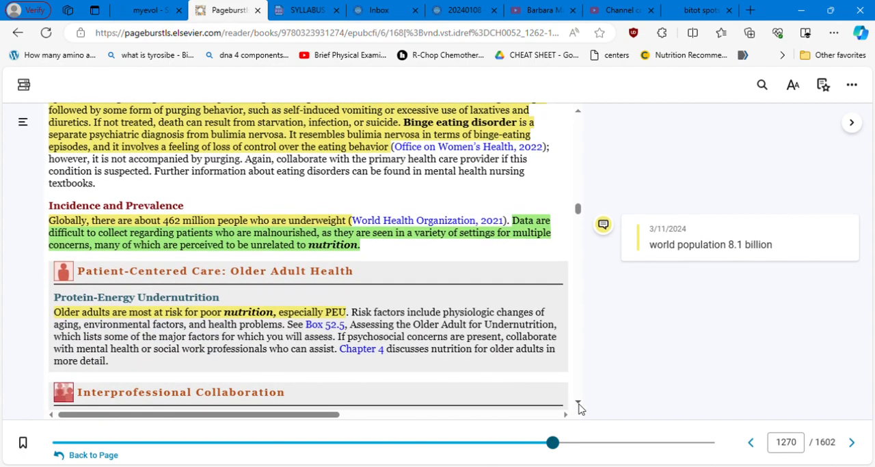
{"action": "scroll", "scroll_direction": "down", "scroll_amount": 3}
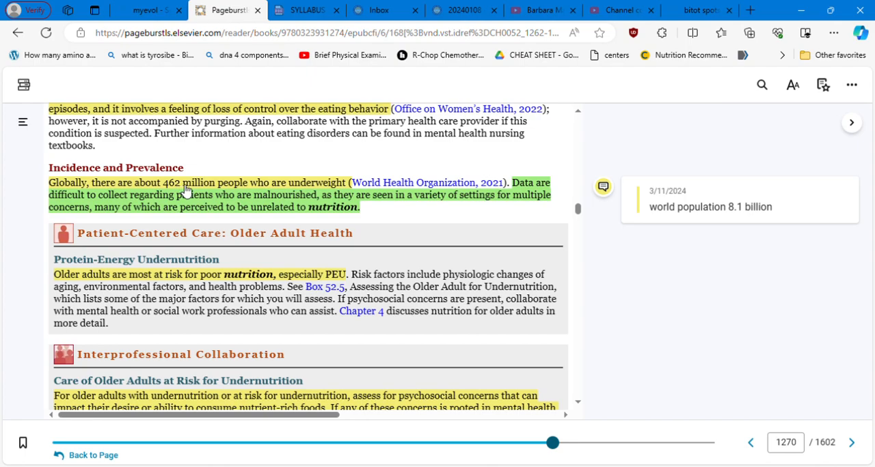
{"action": "mouse_move", "coordinate": [350, 190]}
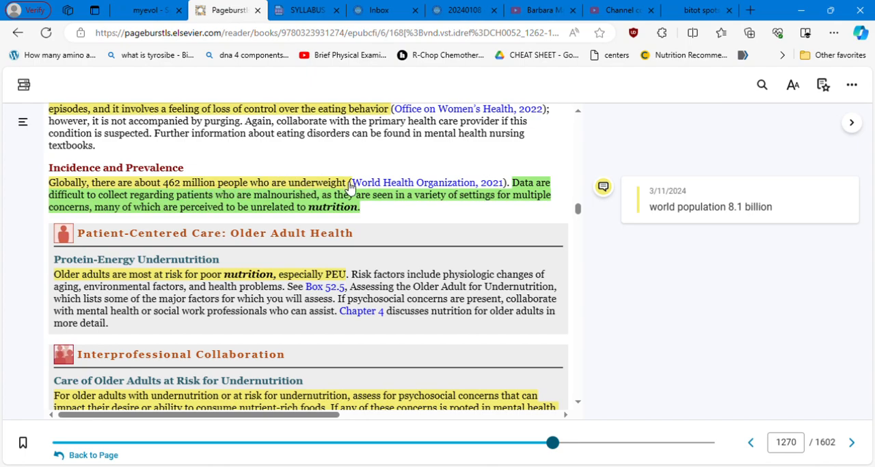
{"action": "mouse_move", "coordinate": [350, 191]}
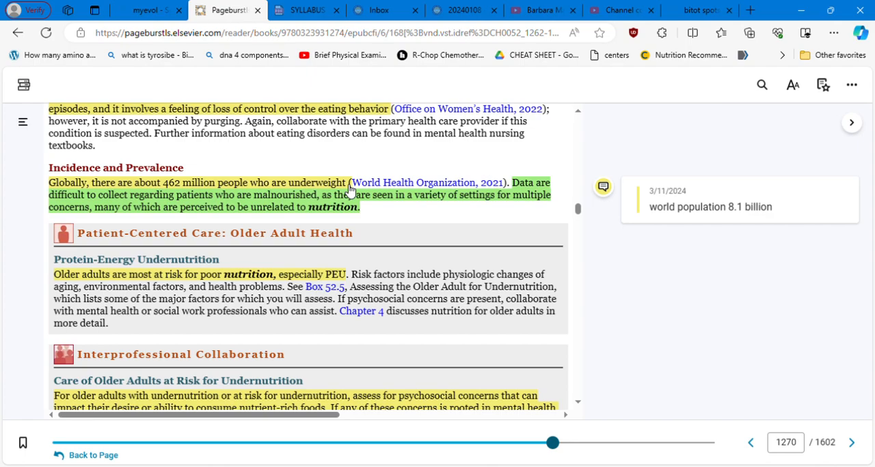
{"action": "mouse_move", "coordinate": [169, 216]}
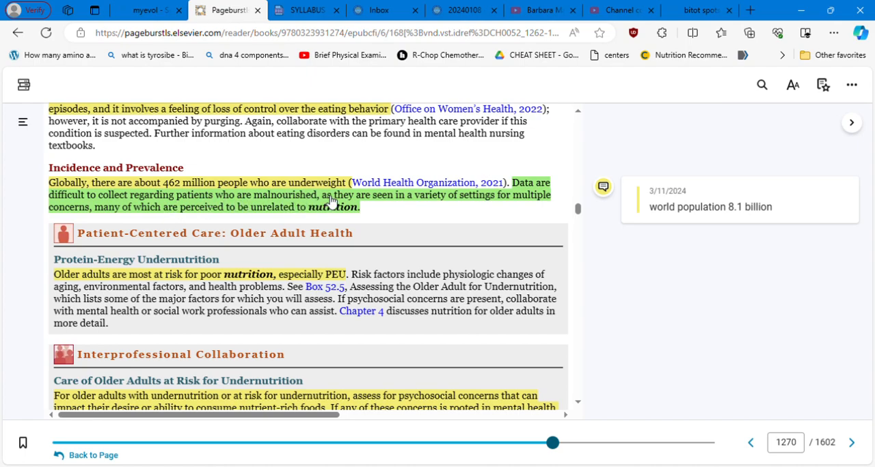
{"action": "mouse_move", "coordinate": [477, 209]}
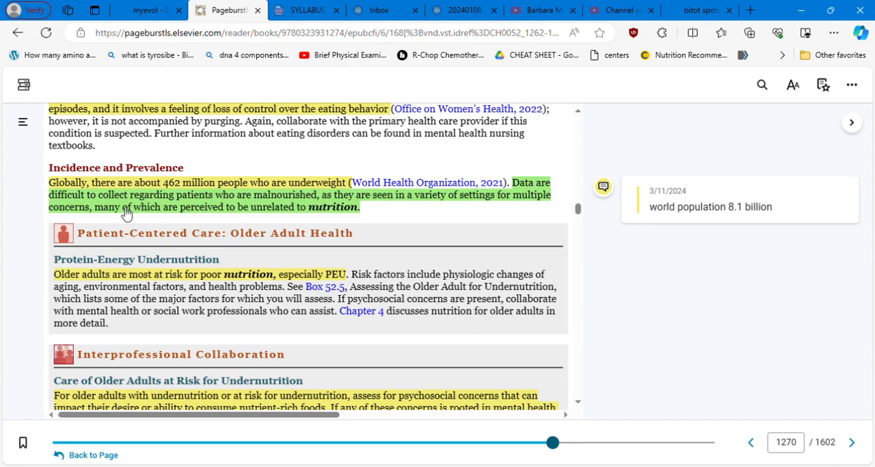
{"action": "mouse_move", "coordinate": [310, 217]}
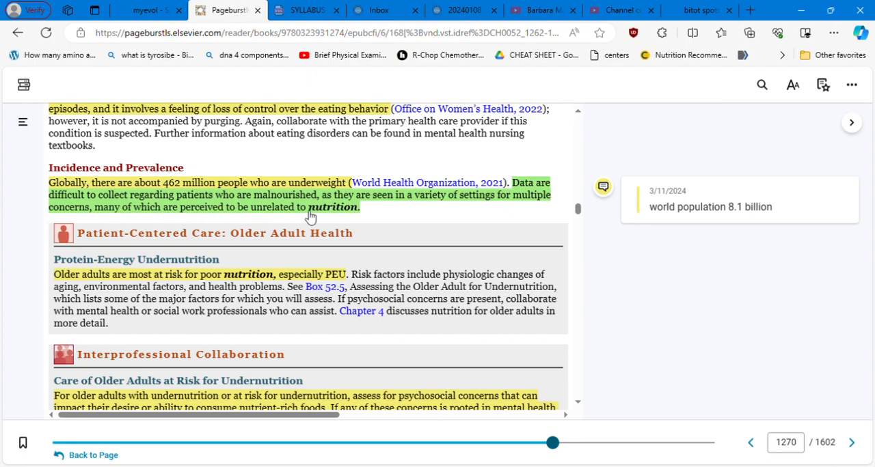
{"action": "mouse_move", "coordinate": [371, 214]}
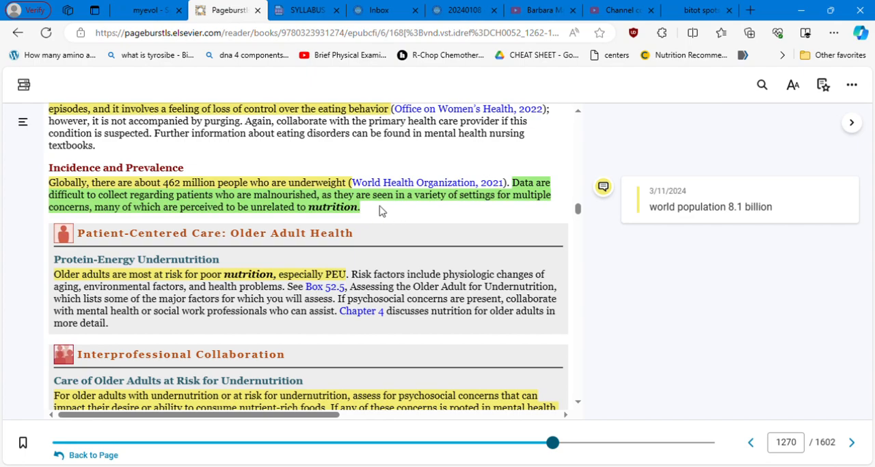
{"action": "mouse_move", "coordinate": [190, 207]}
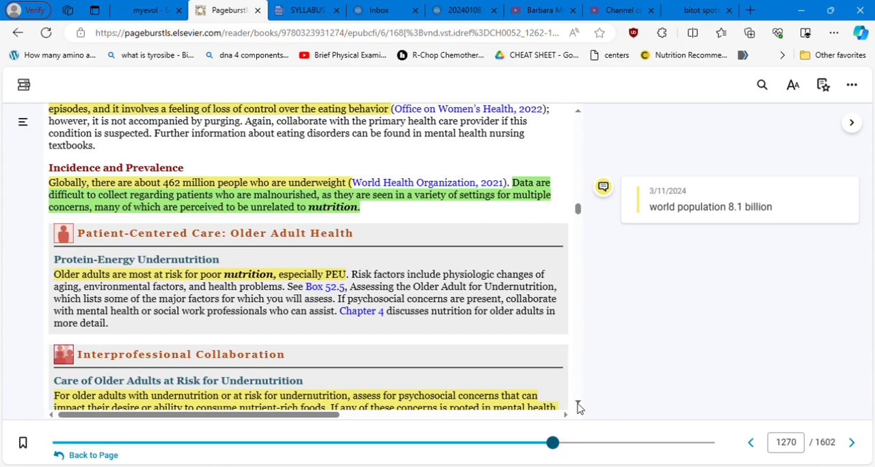
- Scroll further to reveal the Interprofessional Collaboration text on older adults at risk
{"action": "scroll", "scroll_direction": "down", "scroll_amount": 3}
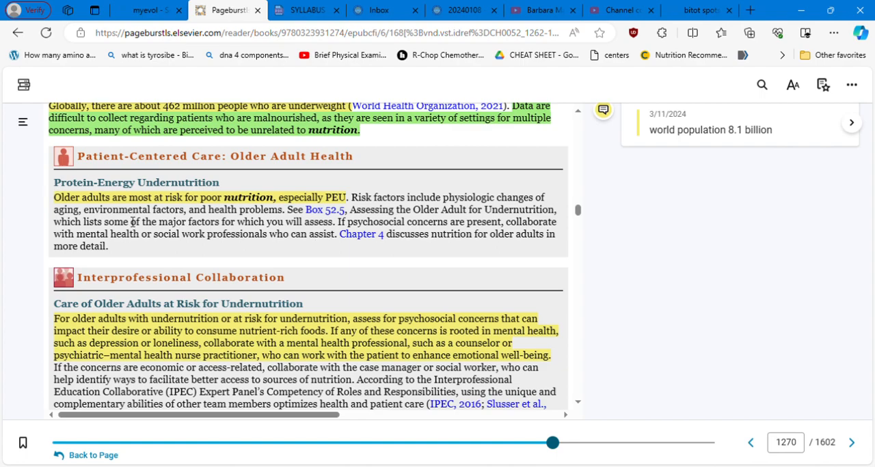
{"action": "mouse_move", "coordinate": [331, 210]}
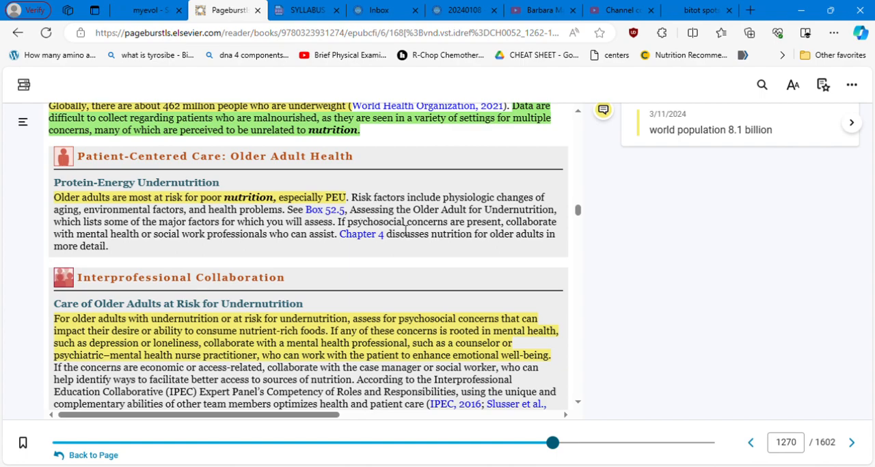
{"action": "mouse_move", "coordinate": [483, 271]}
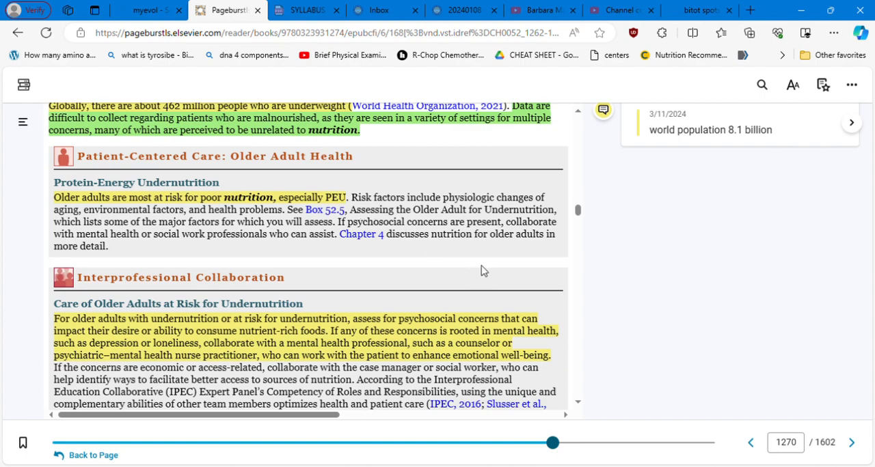
{"action": "mouse_move", "coordinate": [579, 408]}
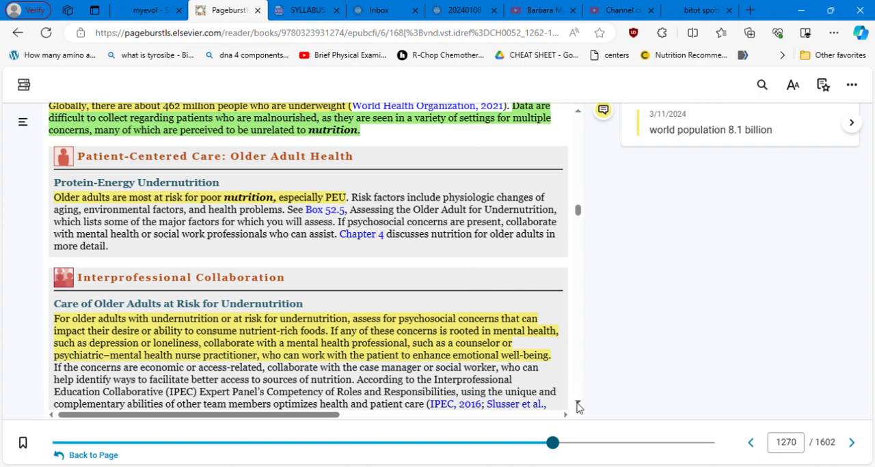
- Scroll down to Health Promotion/Disease Prevention and the Patient With Undernutrition box start
{"action": "scroll", "scroll_direction": "down", "scroll_amount": 3}
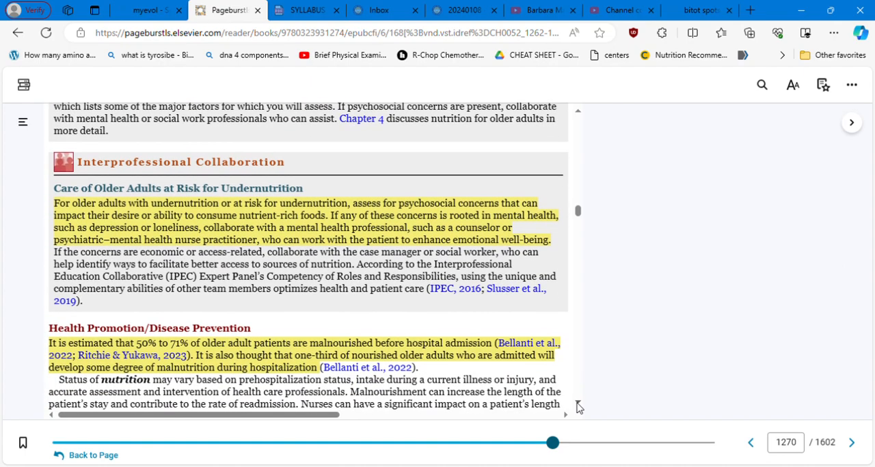
{"action": "scroll", "scroll_direction": "down", "scroll_amount": 3}
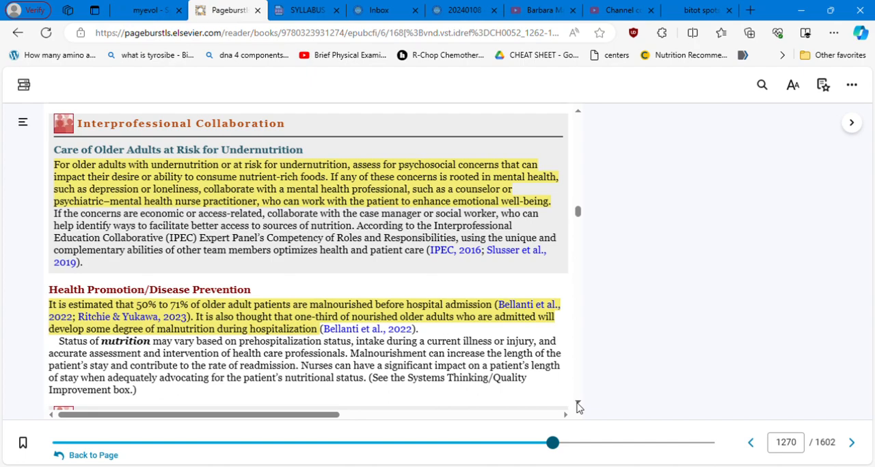
{"action": "mouse_move", "coordinate": [592, 248]}
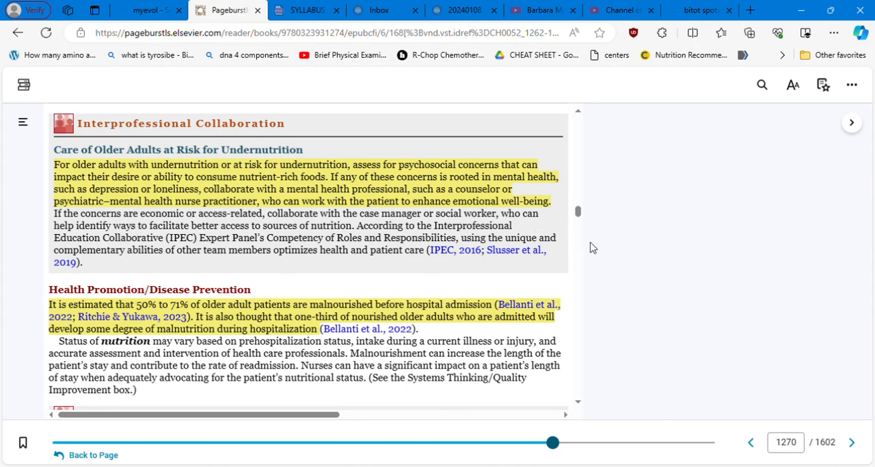
{"action": "mouse_move", "coordinate": [579, 408]}
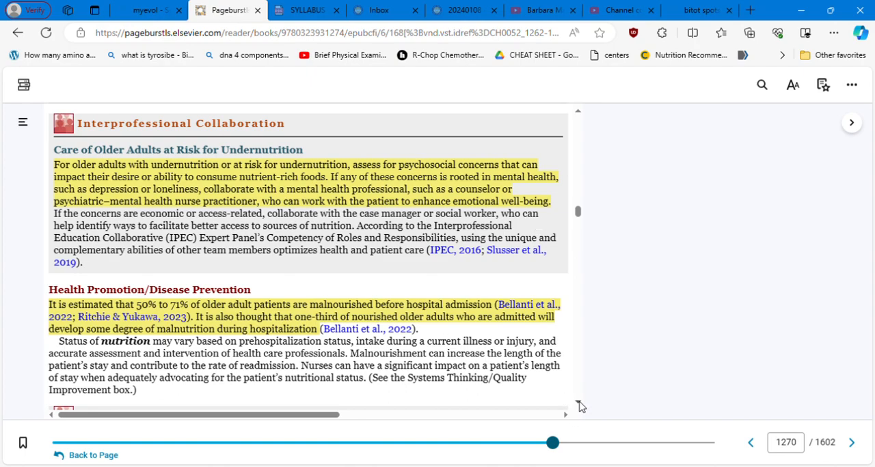
{"action": "scroll", "scroll_direction": "down", "scroll_amount": 3}
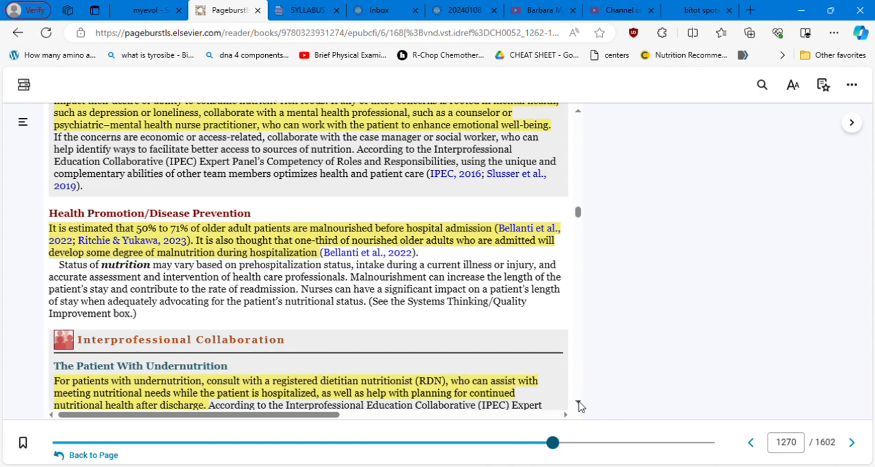
- Scroll through The Patient With Undernutrition box until Systems Thinking/Quality Improvement appears
{"action": "scroll", "scroll_direction": "down", "scroll_amount": 3}
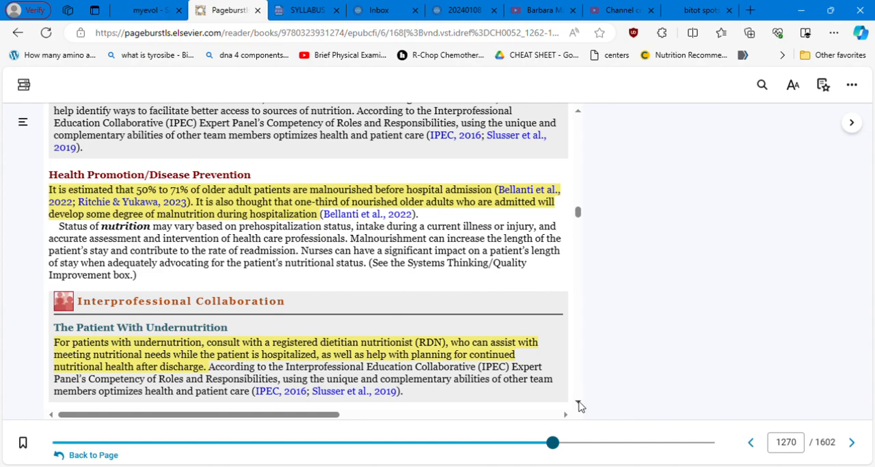
{"action": "mouse_move", "coordinate": [580, 408]}
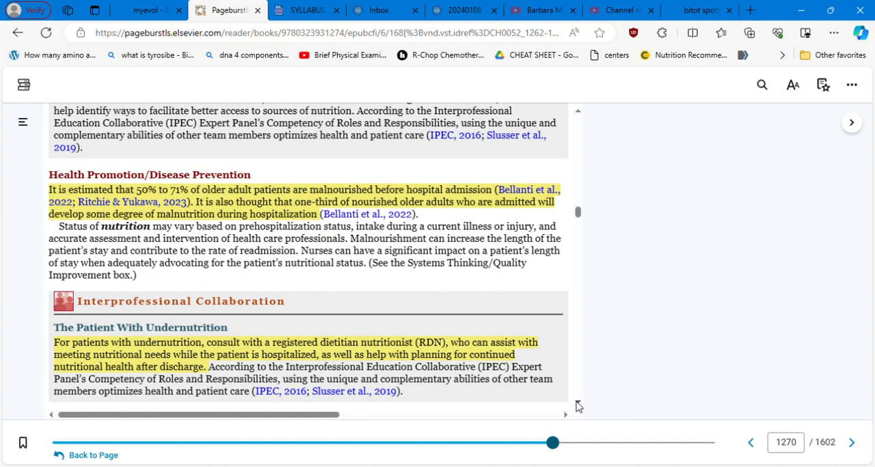
{"action": "scroll", "scroll_direction": "down", "scroll_amount": 3}
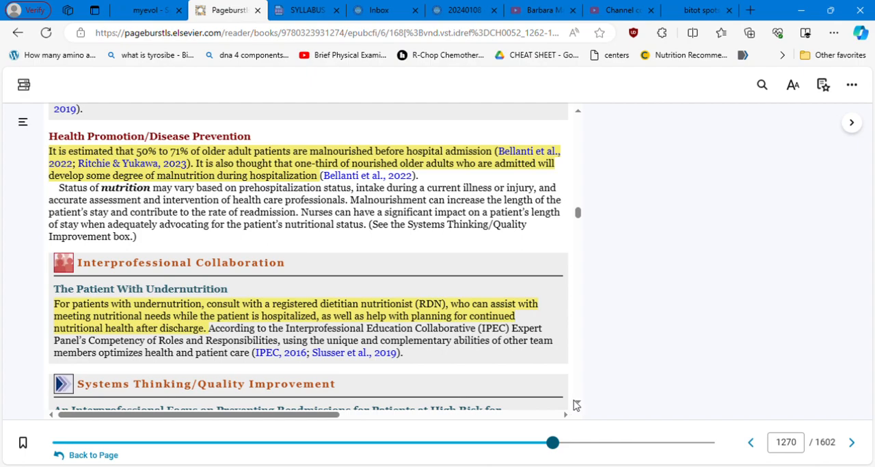
{"action": "mouse_move", "coordinate": [579, 406]}
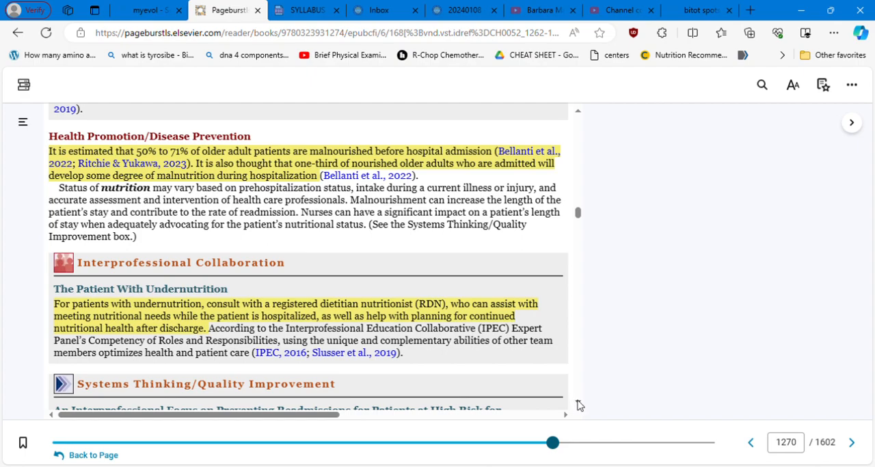
- Scroll page 1271 through the readmission study and Commentary to Interprofessional Collaborative Care
{"action": "scroll", "scroll_direction": "down", "scroll_amount": 3}
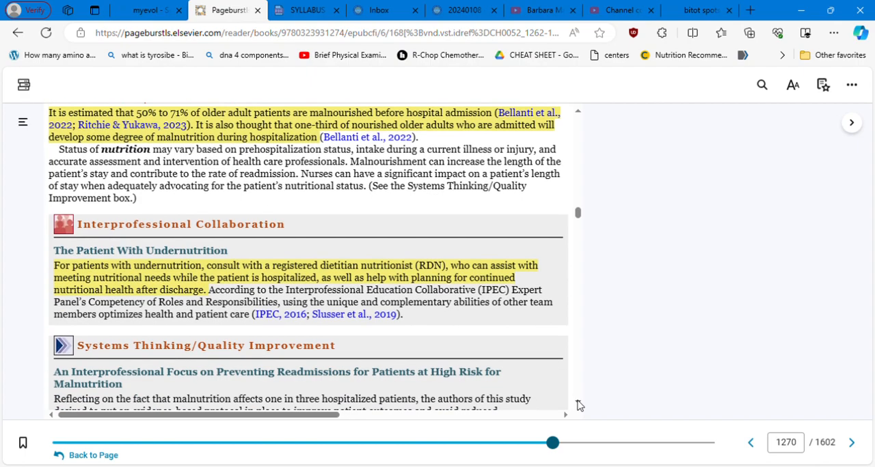
{"action": "scroll", "scroll_direction": "down", "scroll_amount": 3}
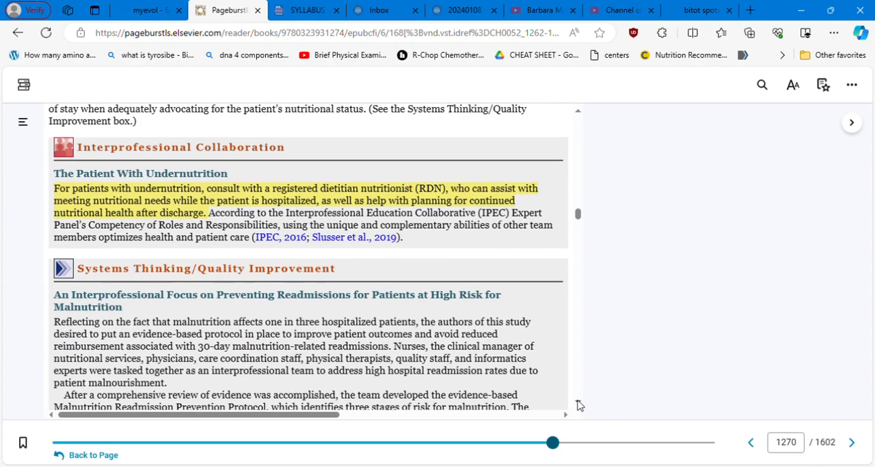
{"action": "scroll", "scroll_direction": "down", "scroll_amount": 3}
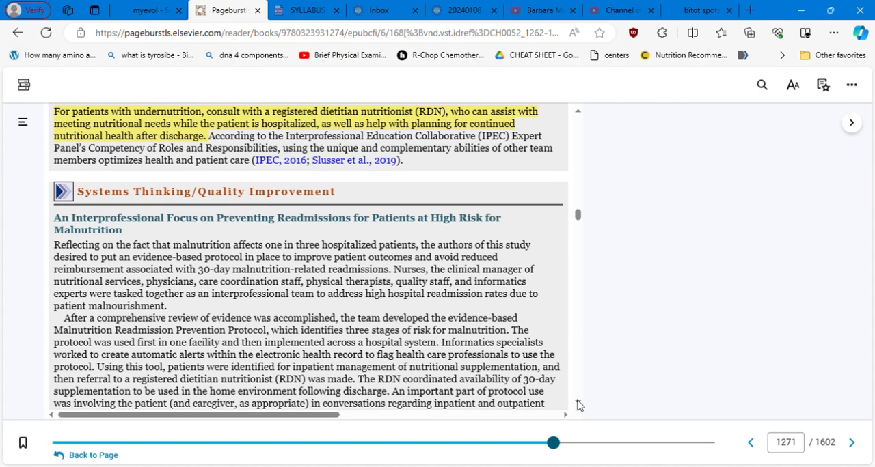
{"action": "scroll", "scroll_direction": "down", "scroll_amount": 3}
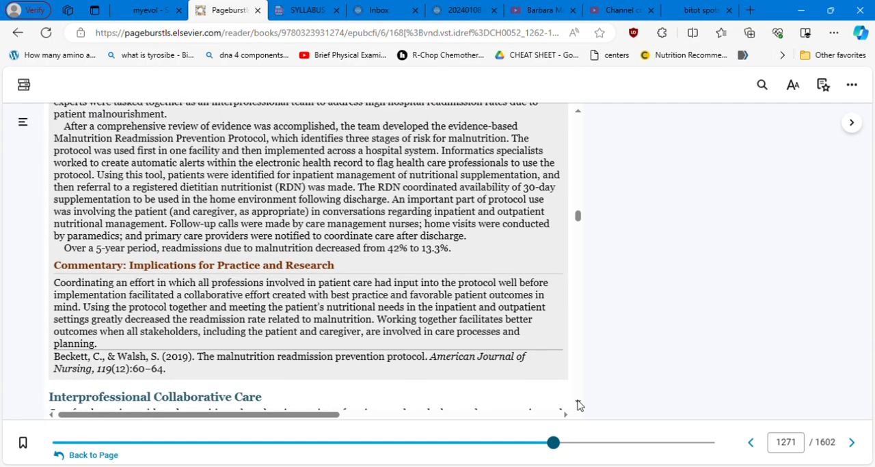
- Scroll past the History list until the Health Equity nutrition resources box is fully visible
{"action": "scroll", "scroll_direction": "down", "scroll_amount": 3}
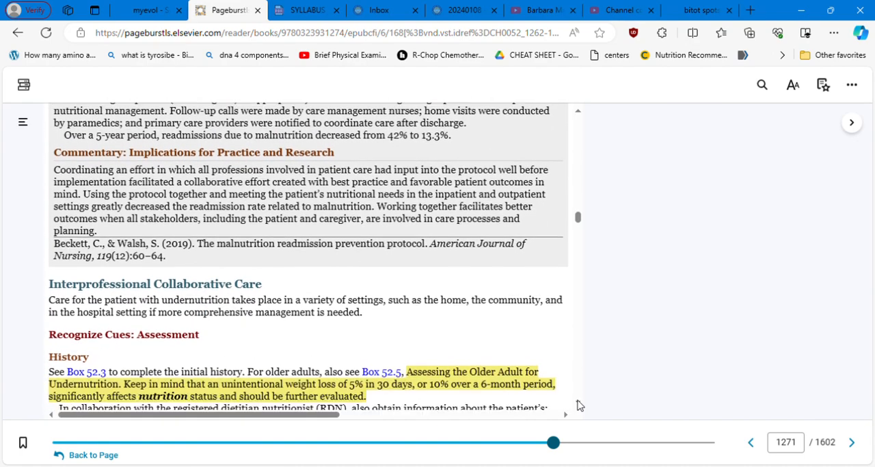
{"action": "scroll", "scroll_direction": "down", "scroll_amount": 3}
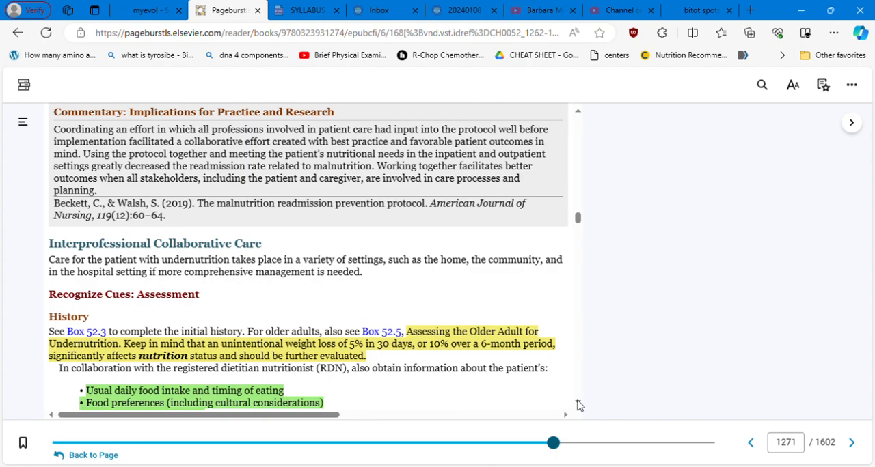
{"action": "scroll", "scroll_direction": "down", "scroll_amount": 3}
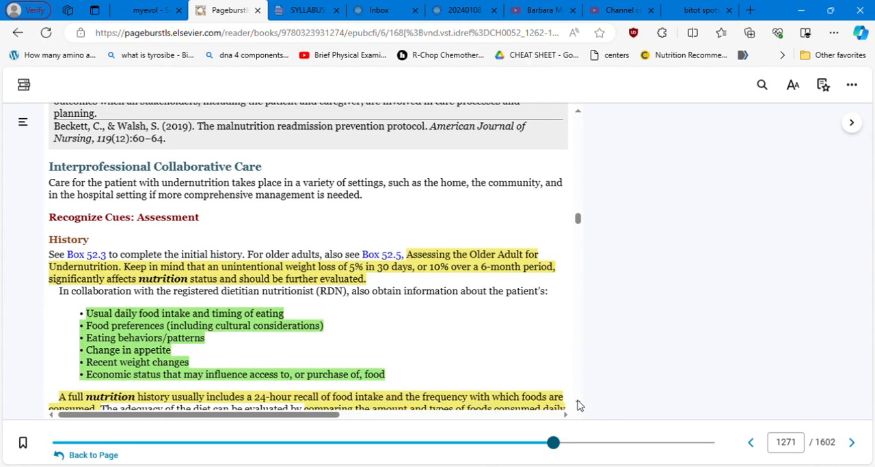
{"action": "scroll", "scroll_direction": "down", "scroll_amount": 3}
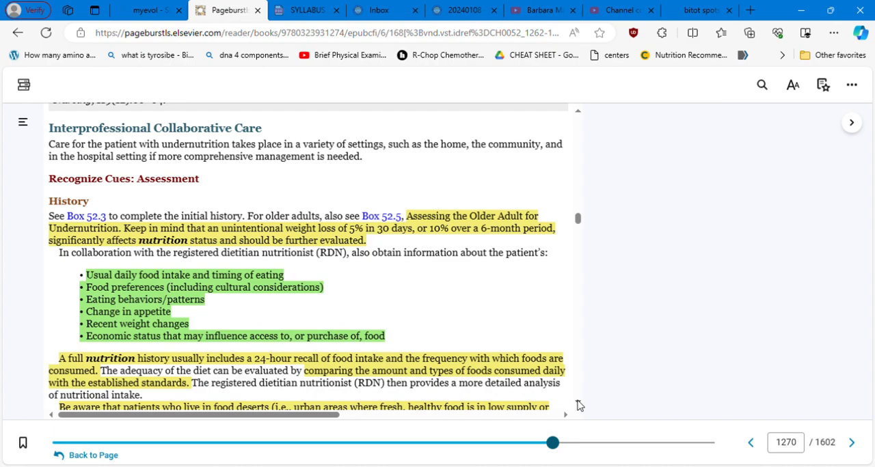
{"action": "scroll", "scroll_direction": "down", "scroll_amount": 3}
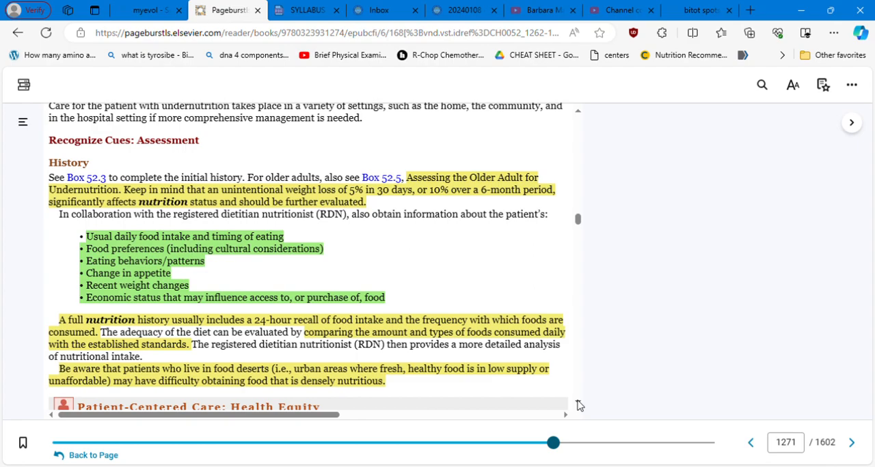
{"action": "scroll", "scroll_direction": "down", "scroll_amount": 3}
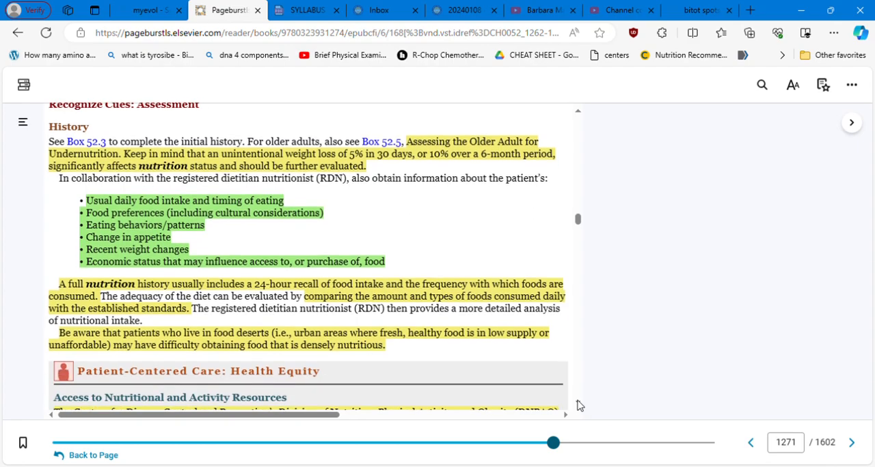
{"action": "scroll", "scroll_direction": "down", "scroll_amount": 3}
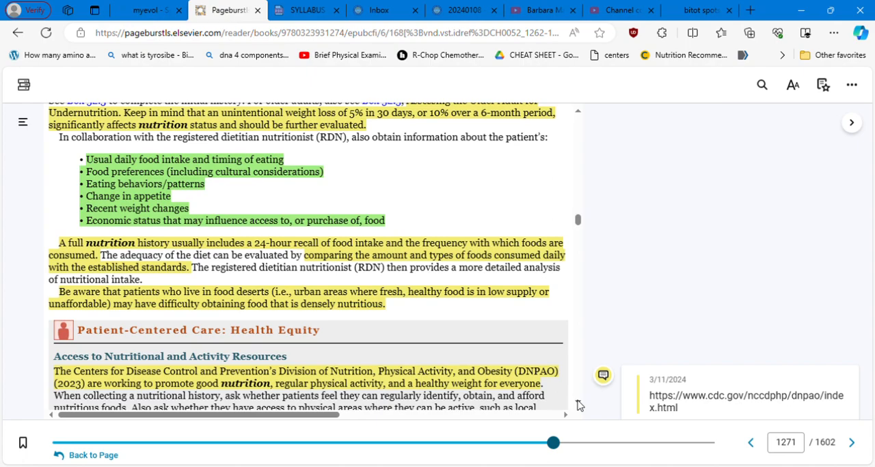
{"action": "scroll", "scroll_direction": "down", "scroll_amount": 3}
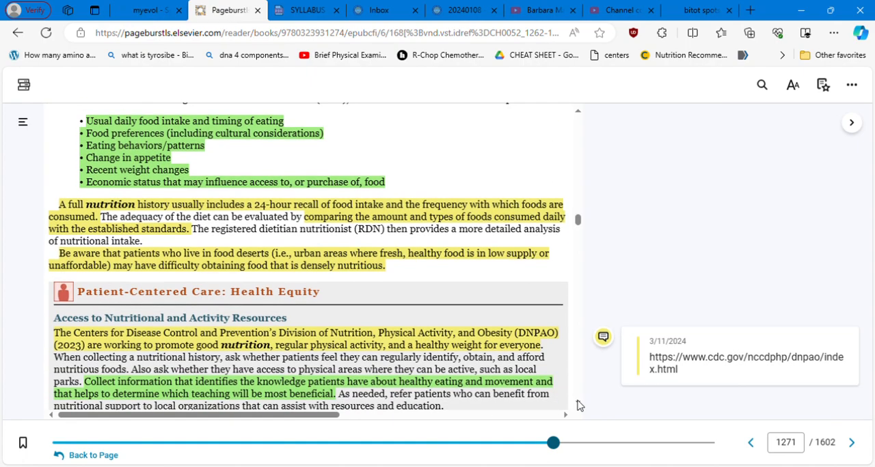
{"action": "scroll", "scroll_direction": "down", "scroll_amount": 3}
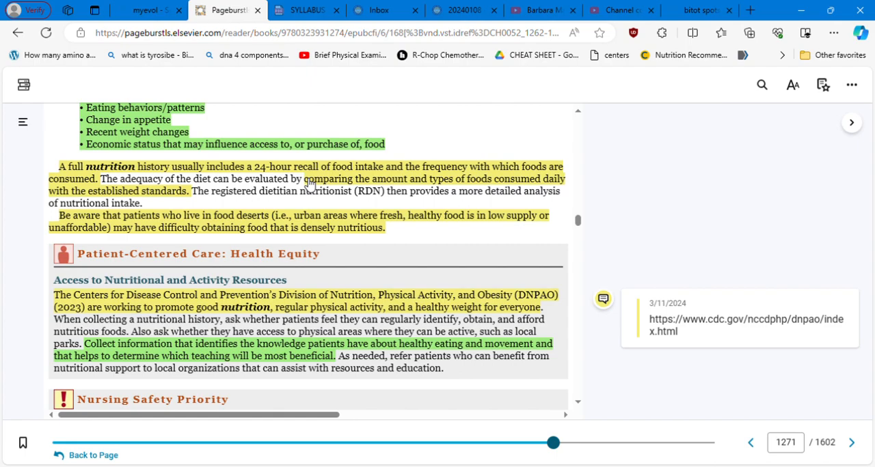
{"action": "mouse_move", "coordinate": [181, 226]}
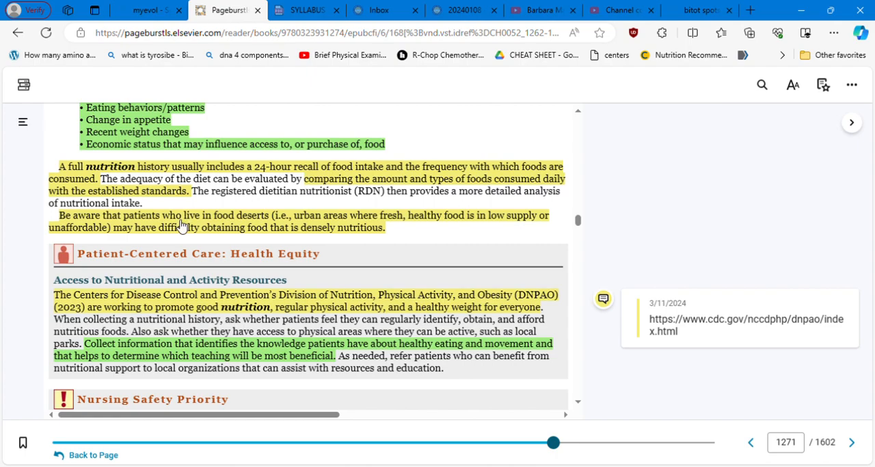
{"action": "mouse_move", "coordinate": [325, 226]}
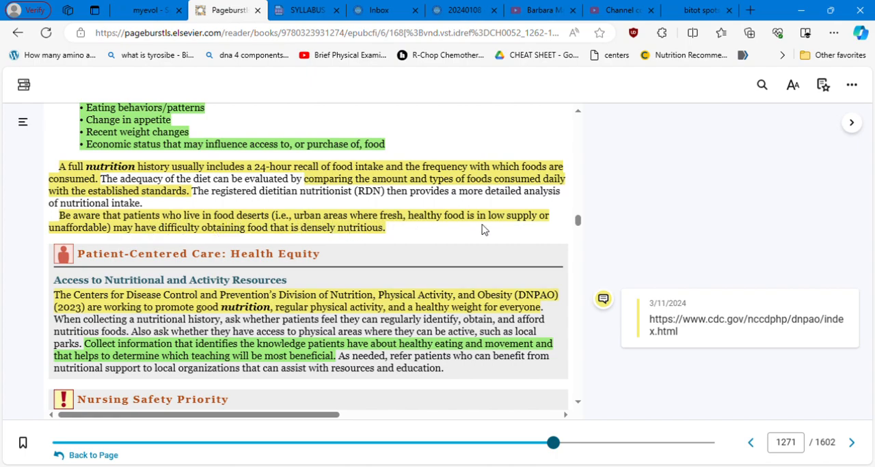
{"action": "mouse_move", "coordinate": [97, 245]}
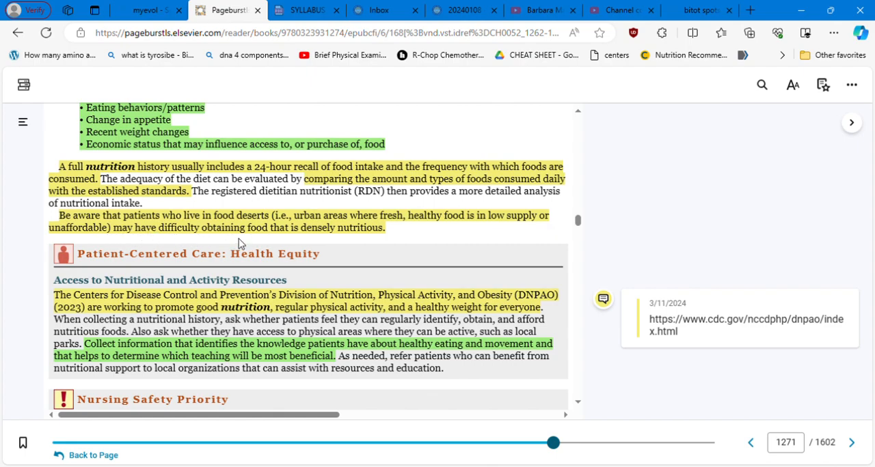
{"action": "mouse_move", "coordinate": [392, 237]}
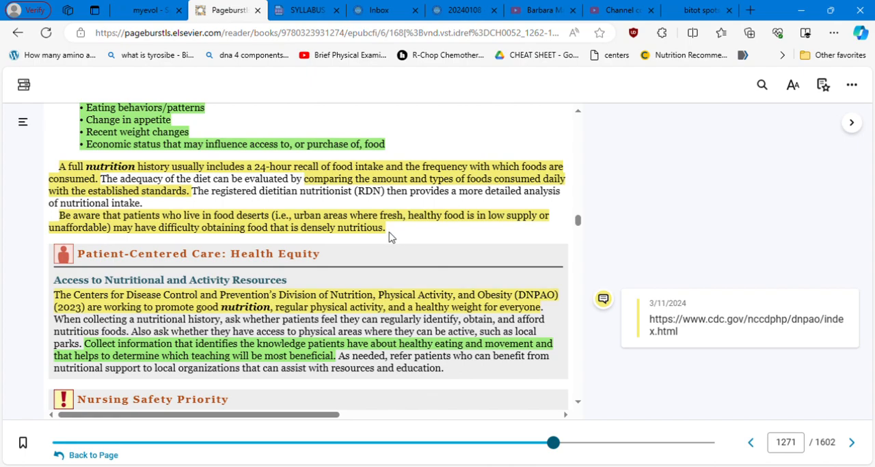
{"action": "mouse_move", "coordinate": [579, 381]}
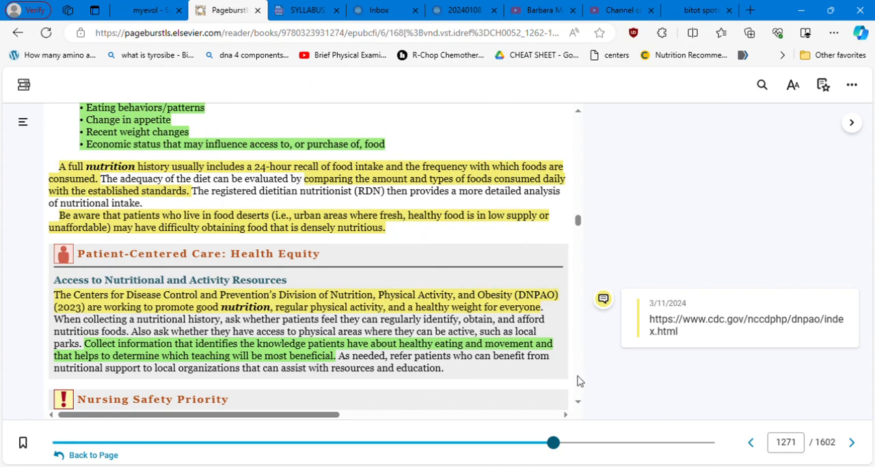
{"action": "scroll", "scroll_direction": "down", "scroll_amount": 3}
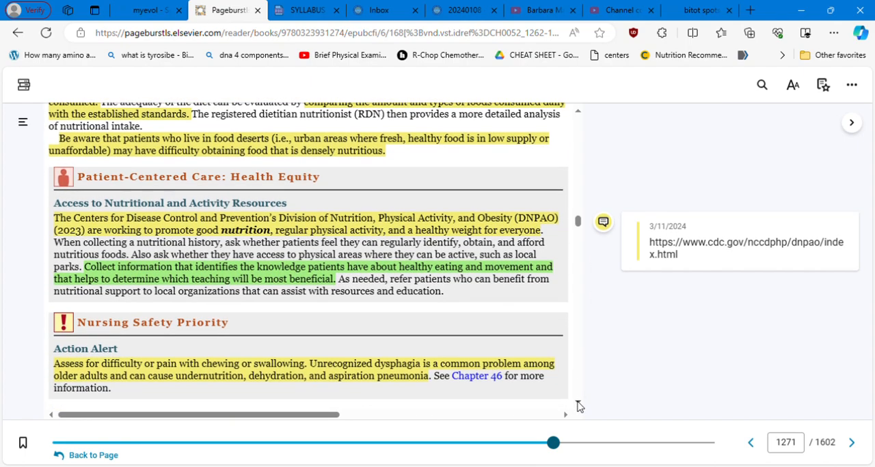
{"action": "scroll", "scroll_direction": "down", "scroll_amount": 3}
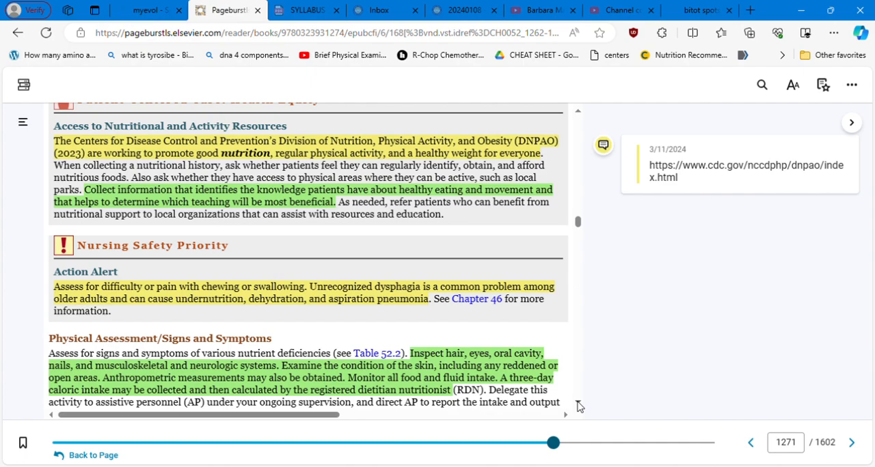
{"action": "mouse_move", "coordinate": [255, 237]}
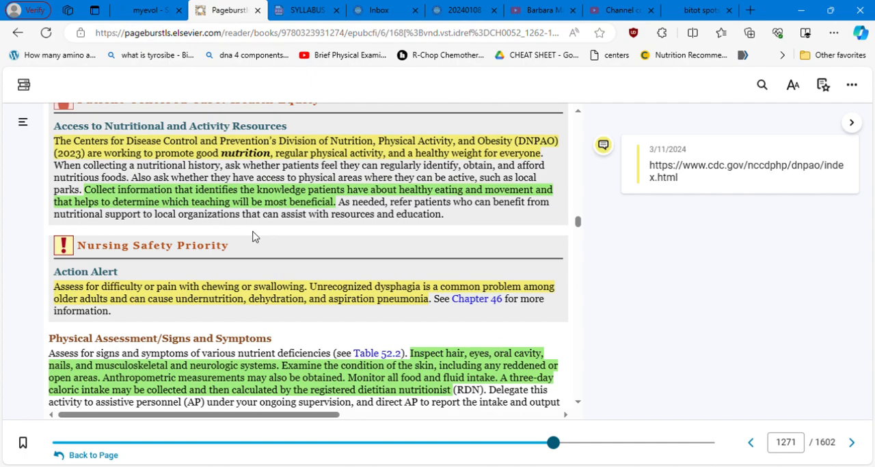
{"action": "mouse_move", "coordinate": [172, 159]}
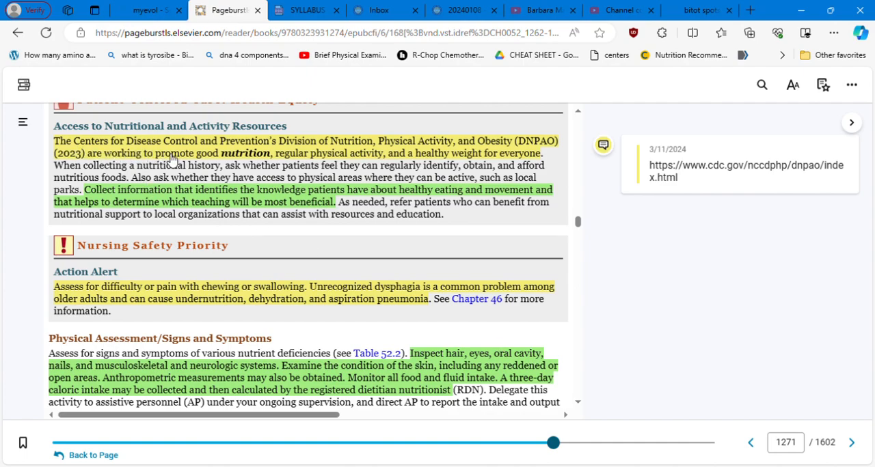
{"action": "mouse_move", "coordinate": [332, 162]}
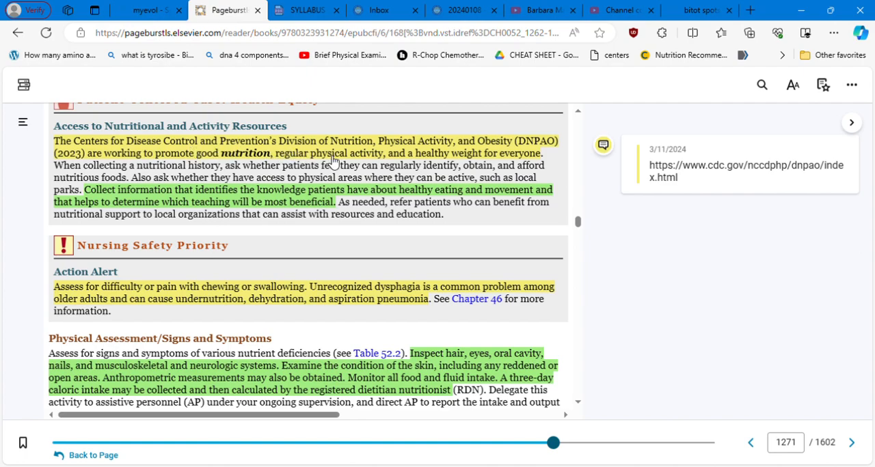
{"action": "mouse_move", "coordinate": [488, 164]}
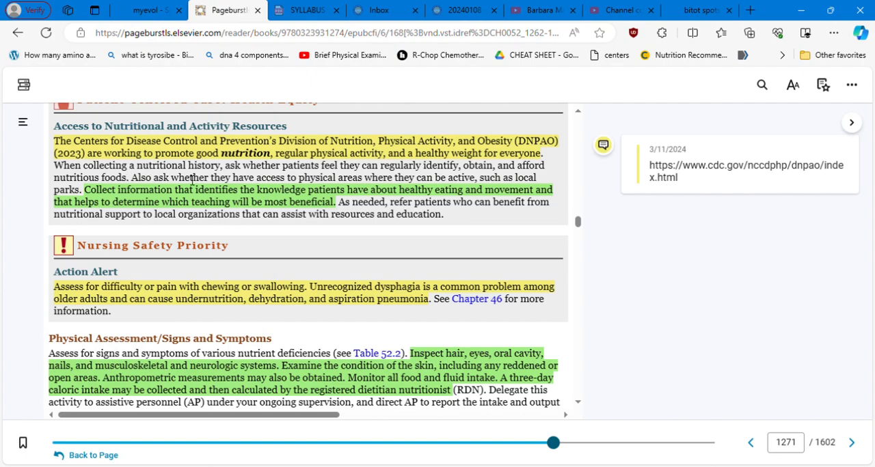
{"action": "mouse_move", "coordinate": [380, 171]}
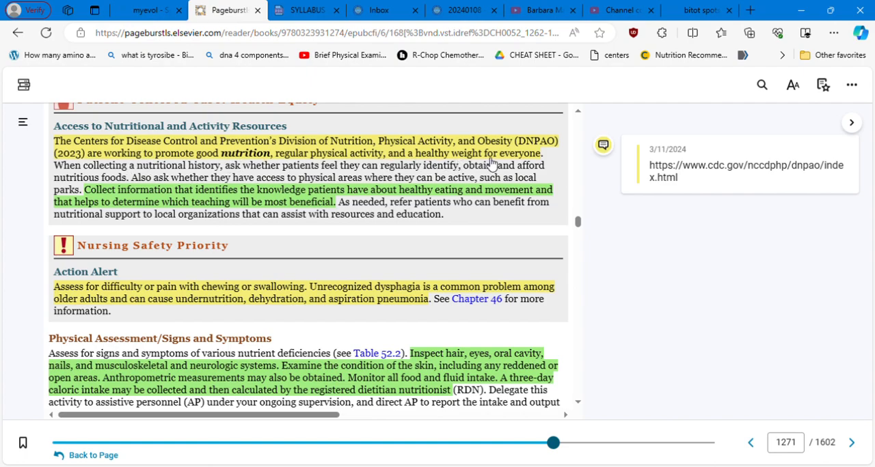
{"action": "mouse_move", "coordinate": [546, 167]}
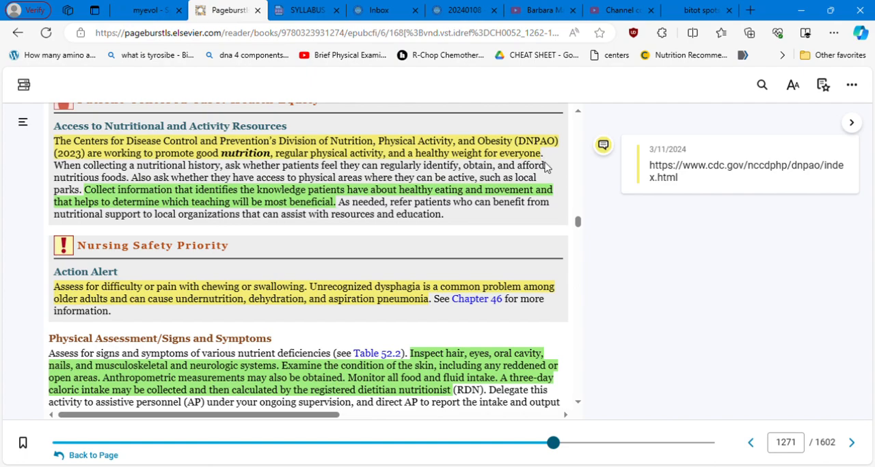
{"action": "mouse_move", "coordinate": [270, 209]}
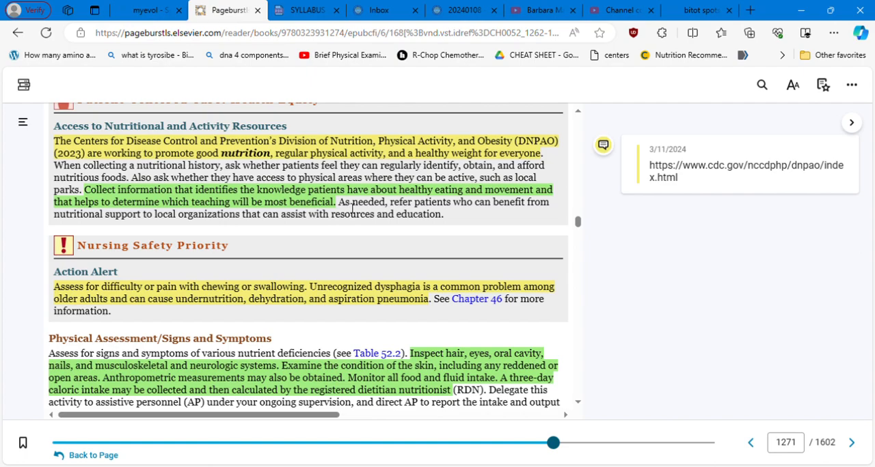
{"action": "mouse_move", "coordinate": [402, 214]}
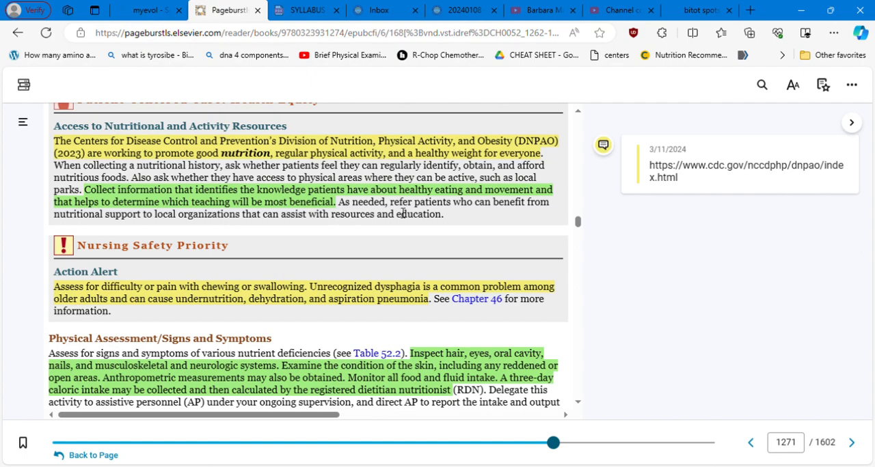
{"action": "mouse_move", "coordinate": [153, 219]}
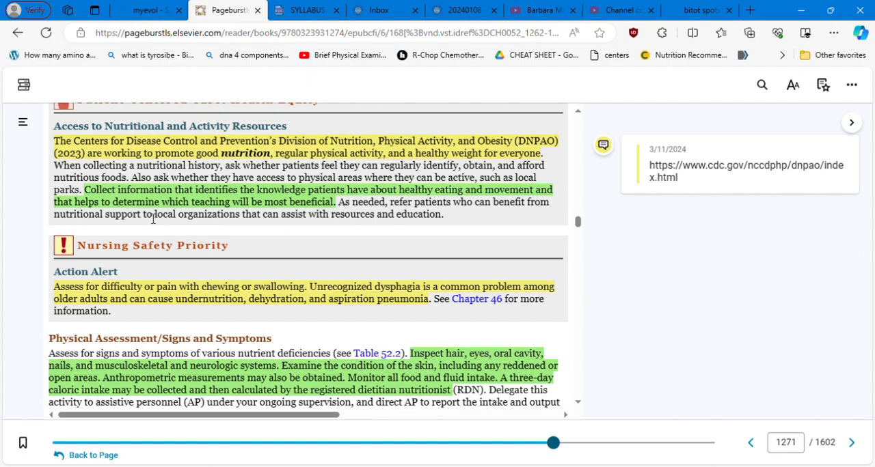
{"action": "mouse_move", "coordinate": [348, 219]}
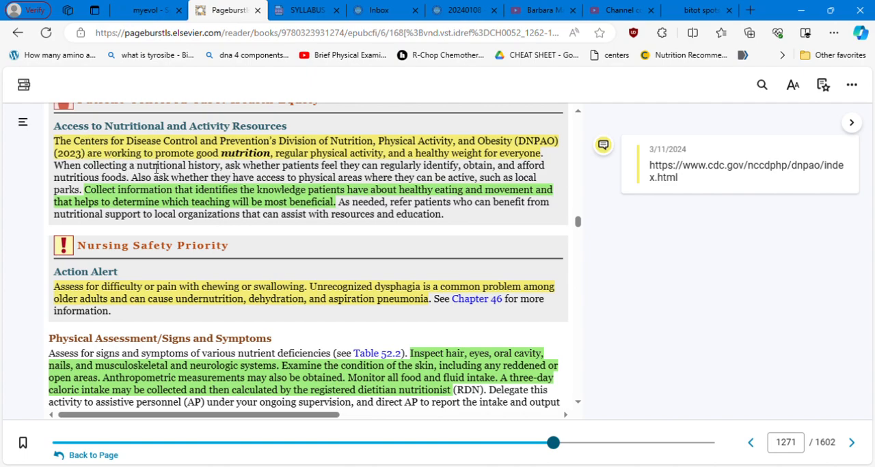
{"action": "mouse_move", "coordinate": [386, 155]}
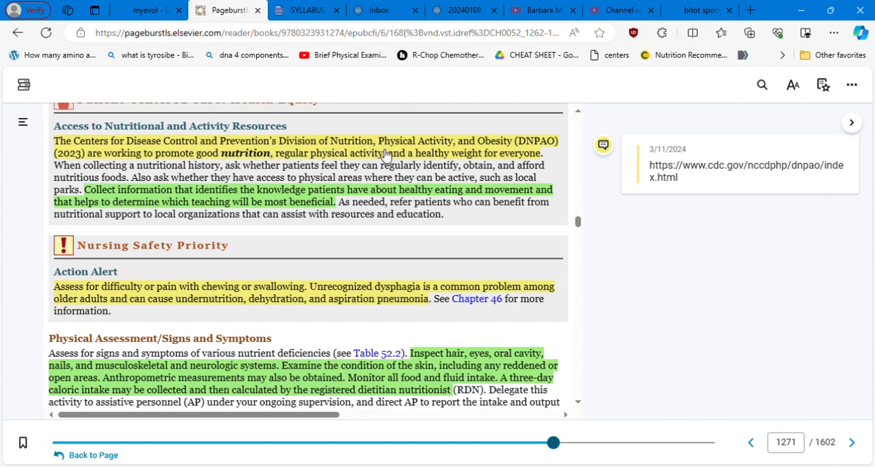
{"action": "mouse_move", "coordinate": [525, 160]}
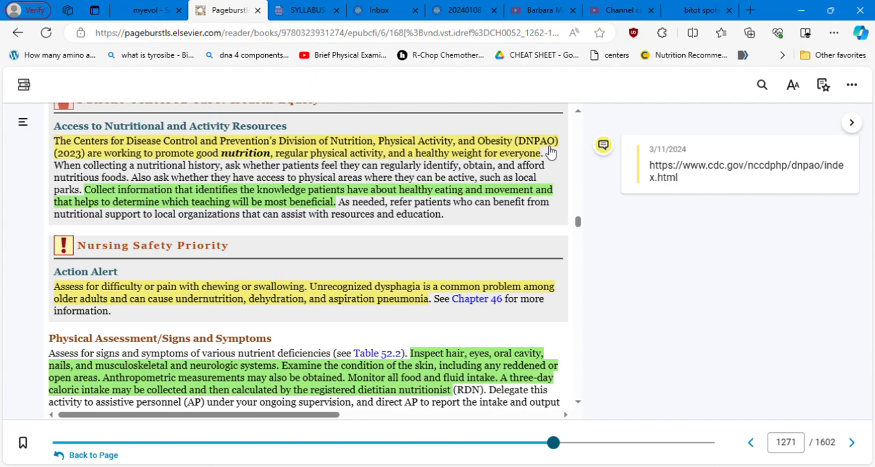
{"action": "mouse_move", "coordinate": [413, 158]}
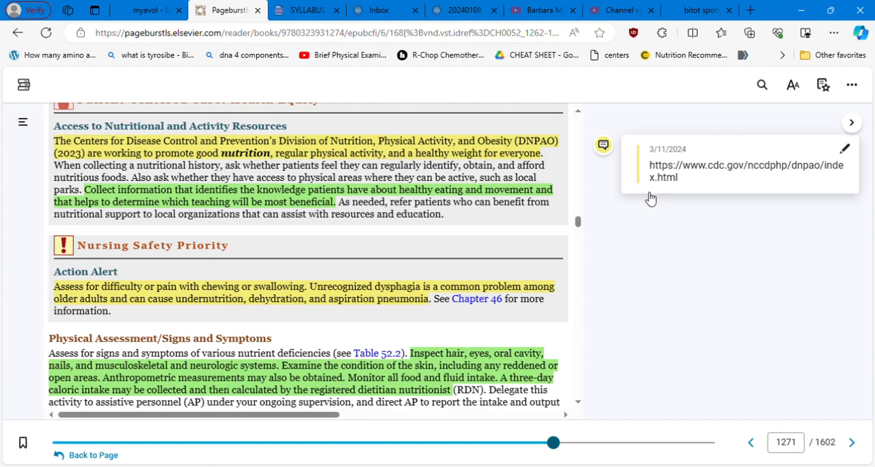
- Select the CDC address in the link note and scroll the DNPAO page to the maps slide
{"action": "left_click", "coordinate": [844, 149]}
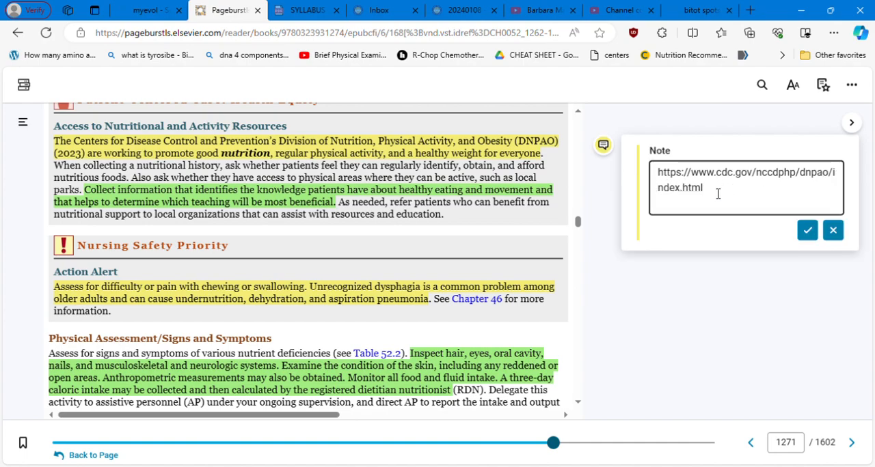
{"action": "triple_click", "coordinate": [745, 186]}
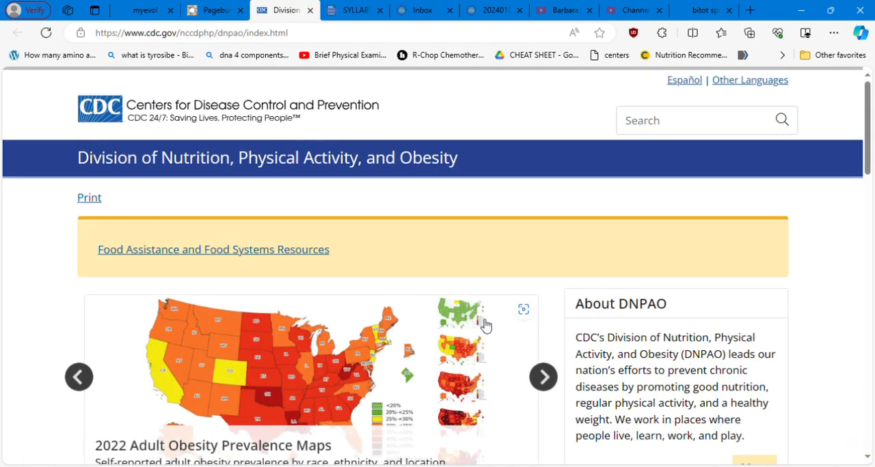
{"action": "mouse_move", "coordinate": [54, 301]}
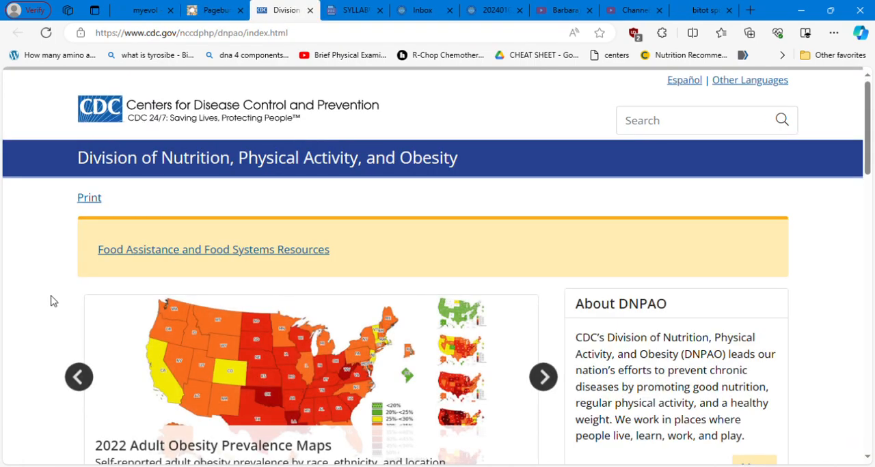
{"action": "scroll", "scroll_direction": "down", "scroll_amount": 3}
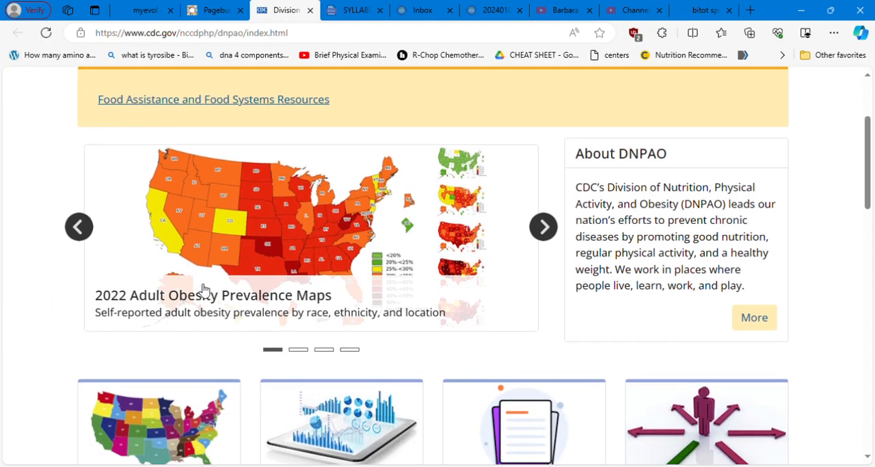
{"action": "mouse_move", "coordinate": [316, 241]}
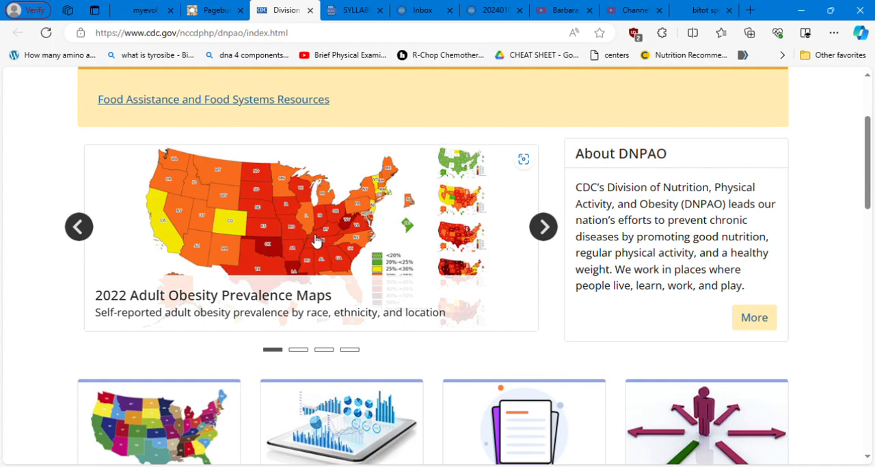
{"action": "mouse_move", "coordinate": [280, 236]}
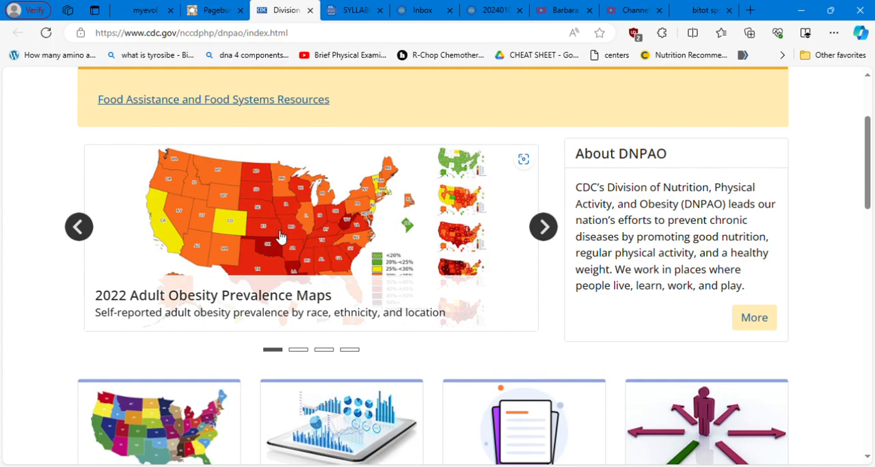
{"action": "mouse_move", "coordinate": [275, 232]}
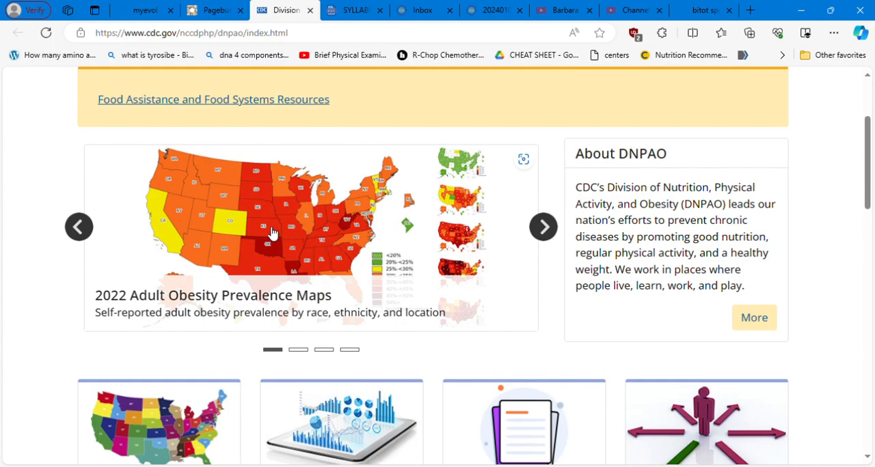
{"action": "mouse_move", "coordinate": [326, 235]}
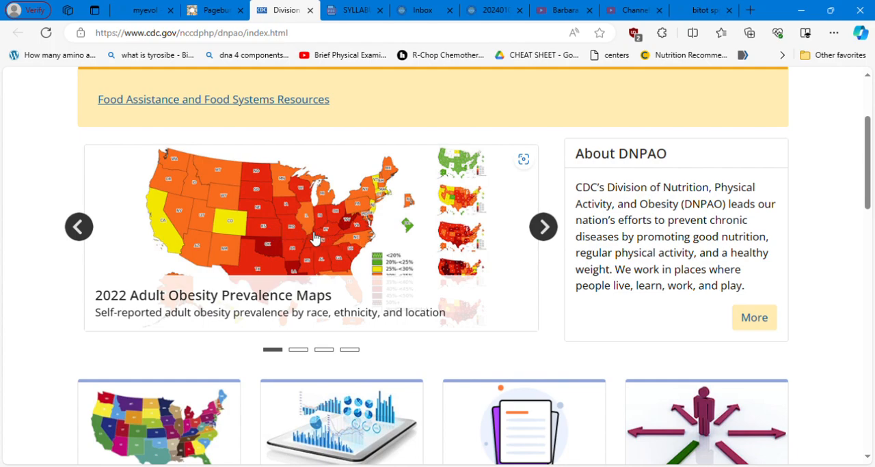
- Open the 2022 Adult Obesity Prevalence Maps slide and scroll to the state map text
{"action": "left_click", "coordinate": [213, 296]}
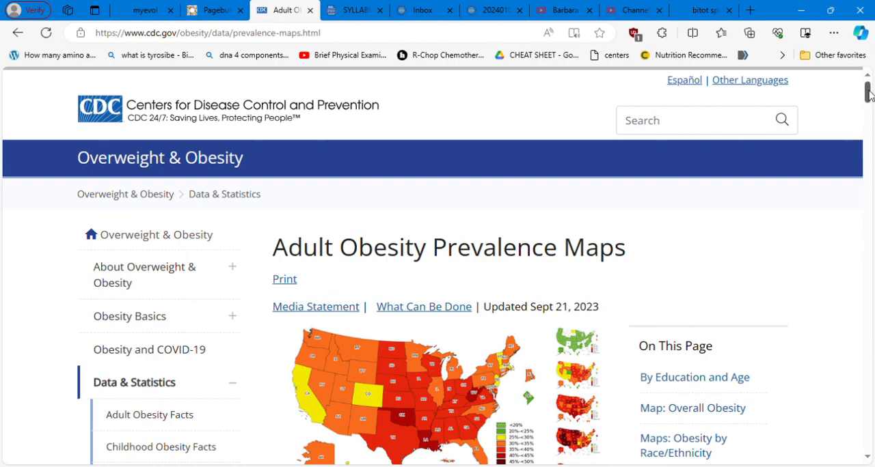
{"action": "scroll", "scroll_direction": "down", "scroll_amount": 3}
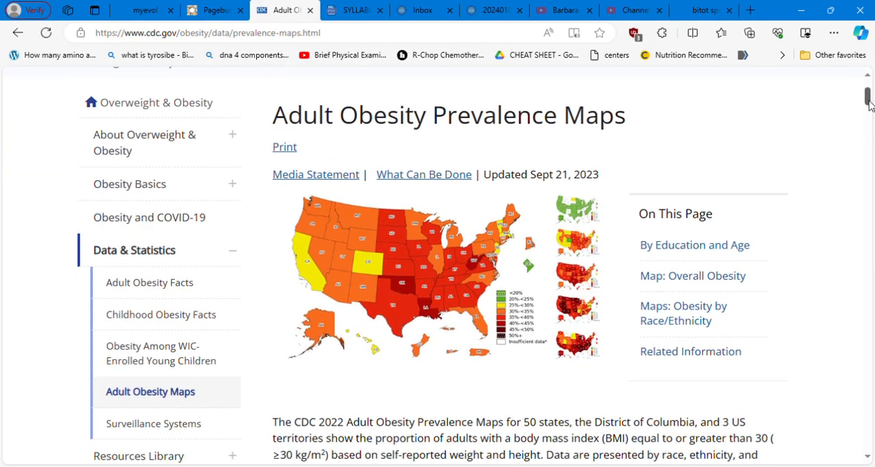
{"action": "scroll", "scroll_direction": "down", "scroll_amount": 3}
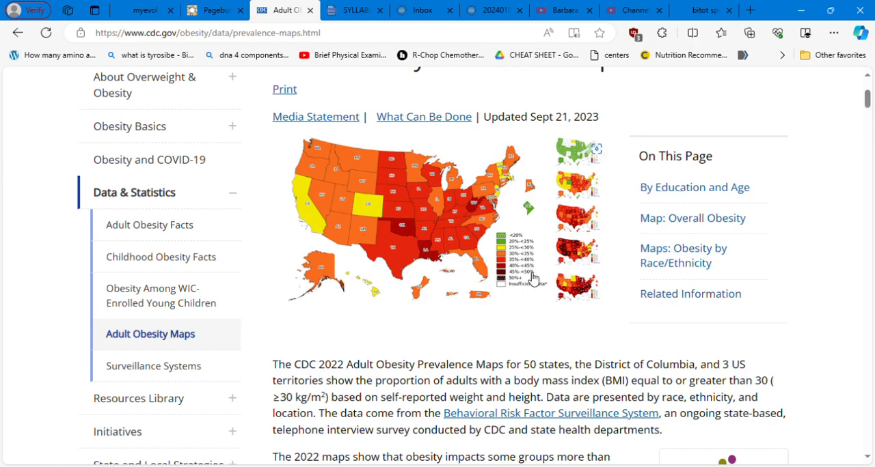
- Jump to Map: Overall Obesity and scroll to the 2022 state map legend
{"action": "left_click", "coordinate": [691, 218]}
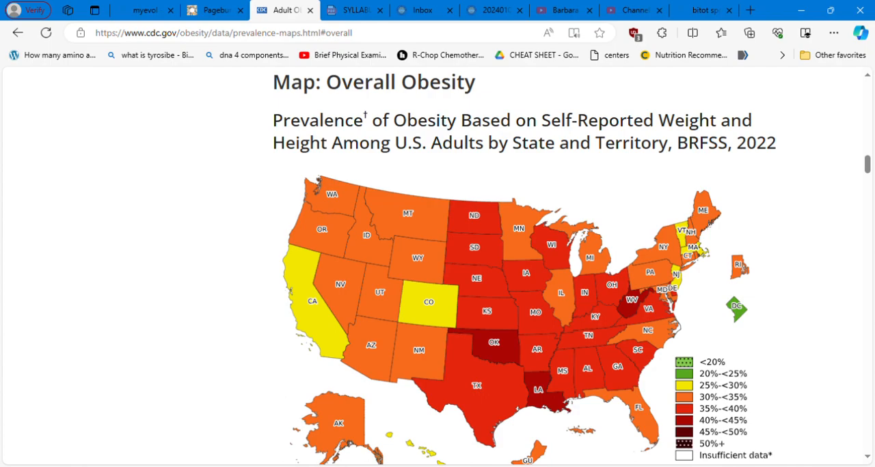
{"action": "scroll", "scroll_direction": "down", "scroll_amount": 3}
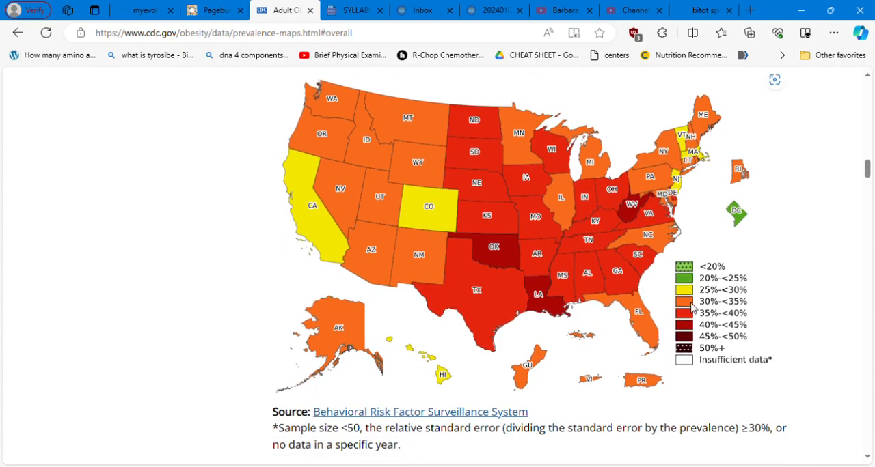
{"action": "mouse_move", "coordinate": [687, 312]}
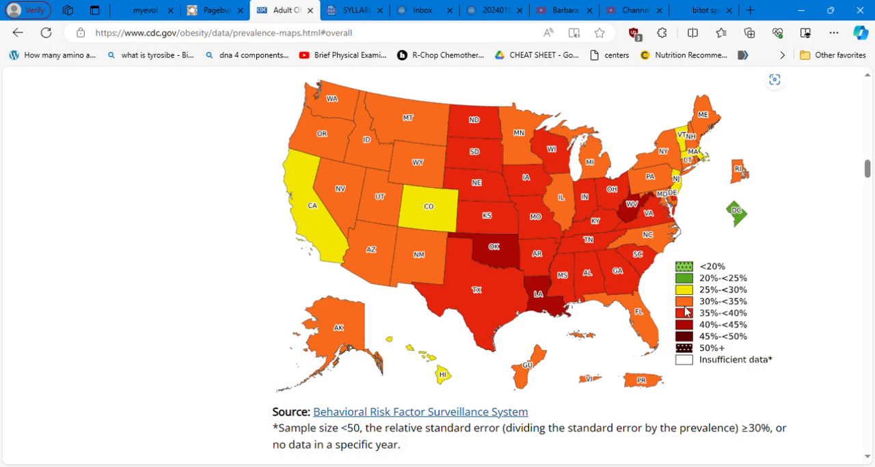
{"action": "mouse_move", "coordinate": [530, 219]}
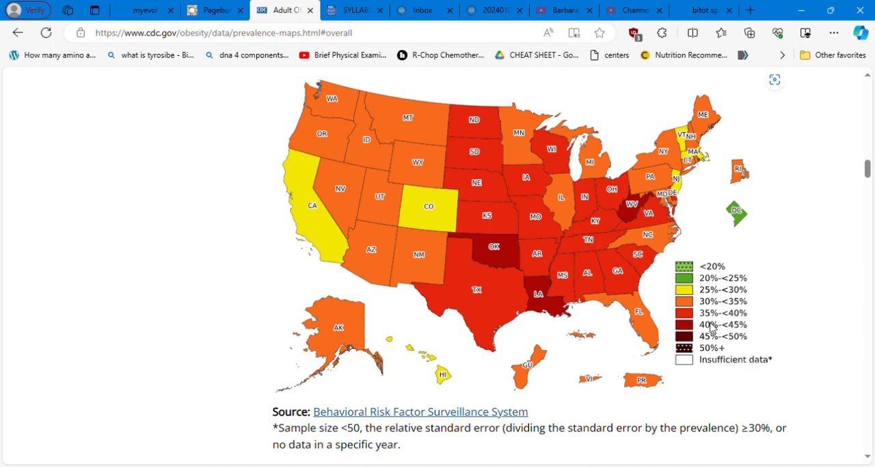
{"action": "mouse_move", "coordinate": [690, 335]}
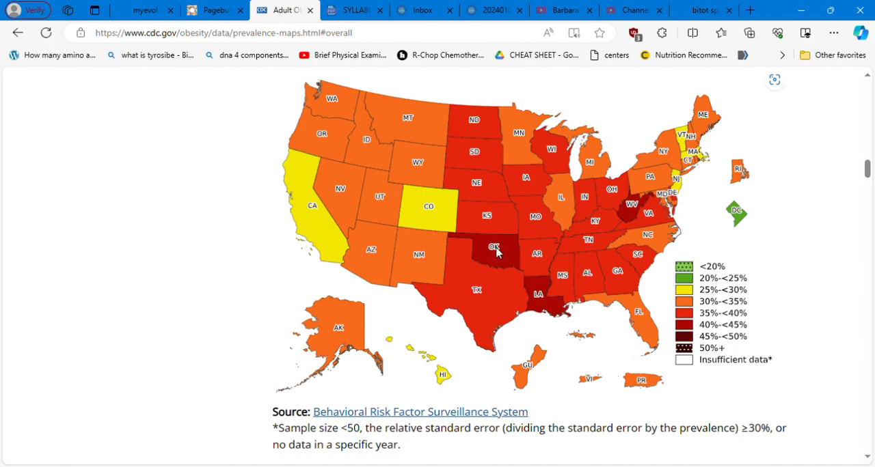
{"action": "mouse_move", "coordinate": [536, 307]}
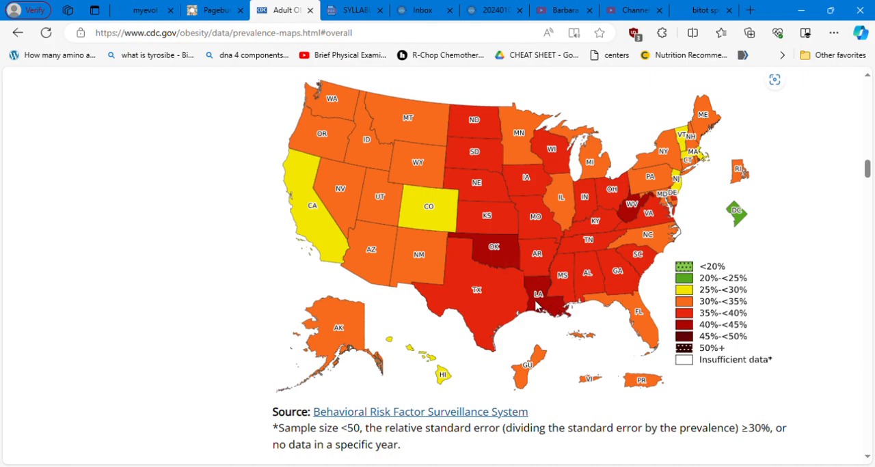
{"action": "mouse_move", "coordinate": [596, 323]}
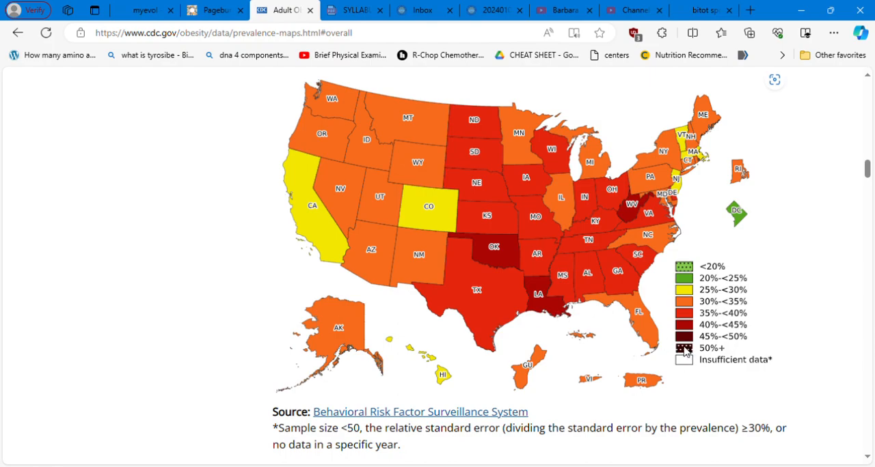
{"action": "mouse_move", "coordinate": [695, 356]}
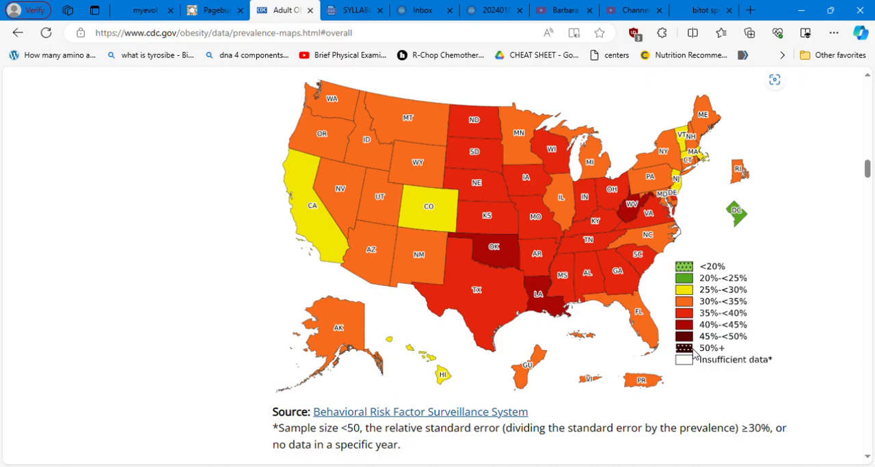
{"action": "mouse_move", "coordinate": [692, 385]}
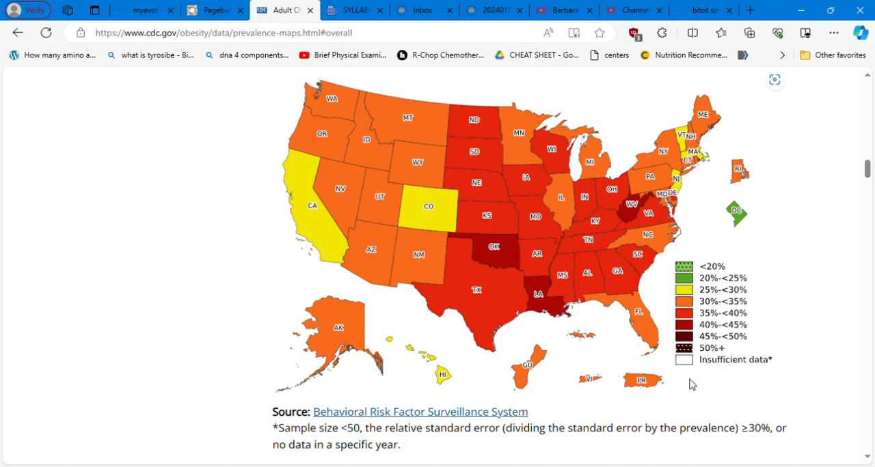
{"action": "mouse_move", "coordinate": [562, 316]}
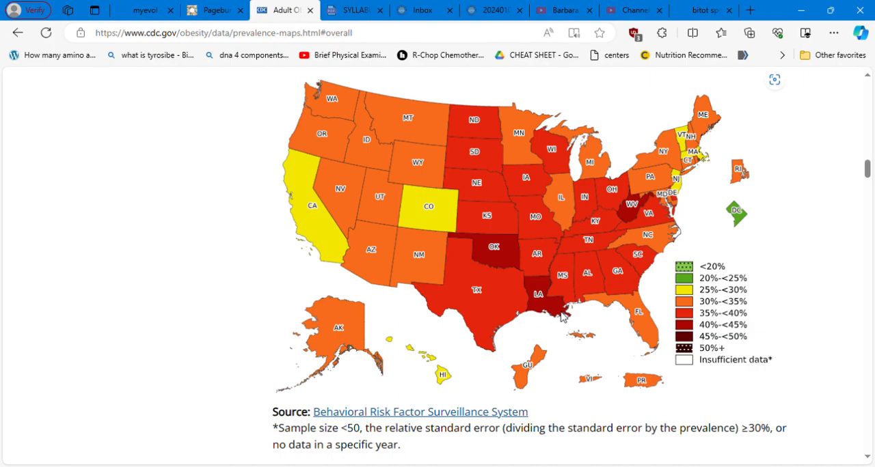
{"action": "mouse_move", "coordinate": [686, 286]}
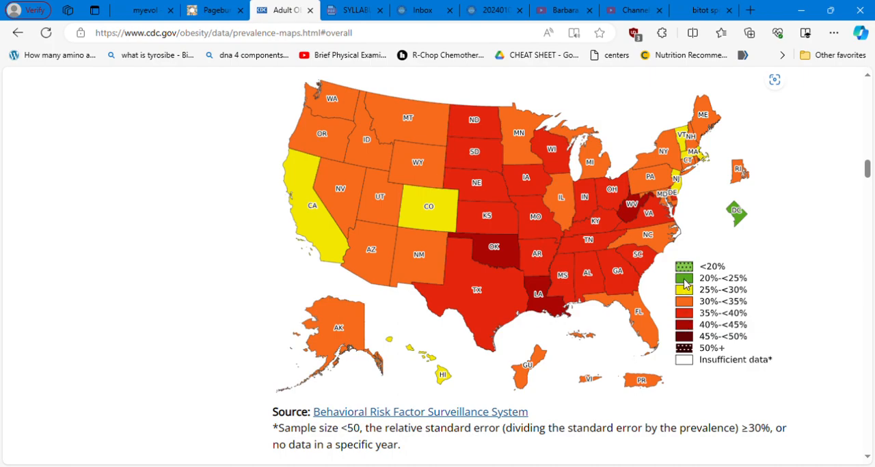
{"action": "mouse_move", "coordinate": [742, 227]}
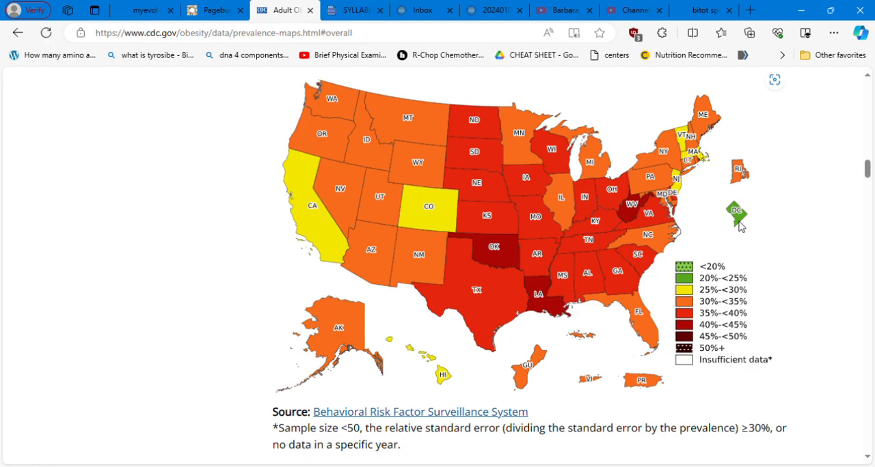
{"action": "mouse_move", "coordinate": [691, 218]}
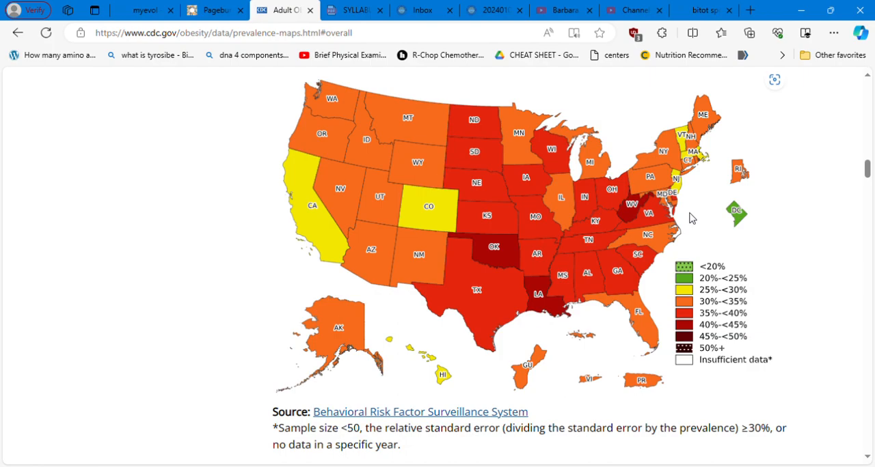
{"action": "mouse_move", "coordinate": [680, 190]}
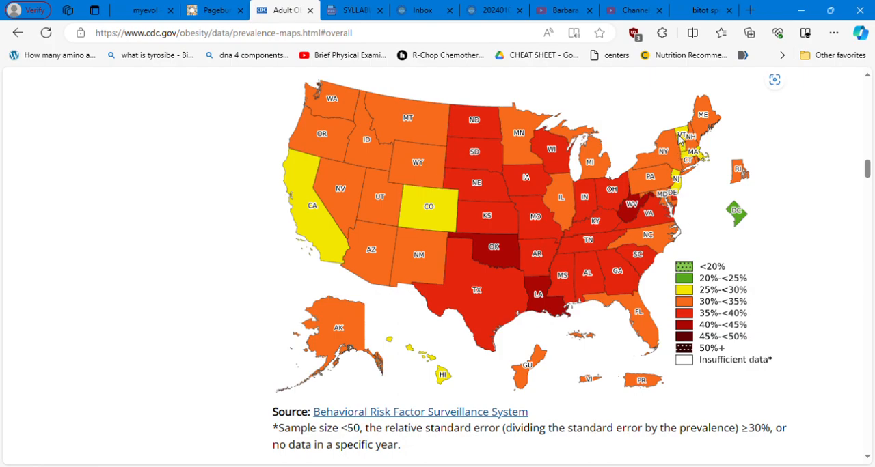
{"action": "mouse_move", "coordinate": [661, 163]}
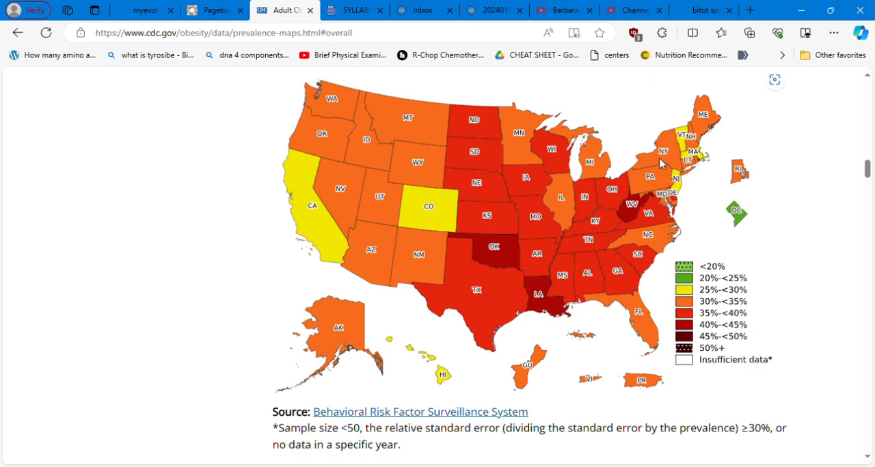
{"action": "mouse_move", "coordinate": [543, 267]}
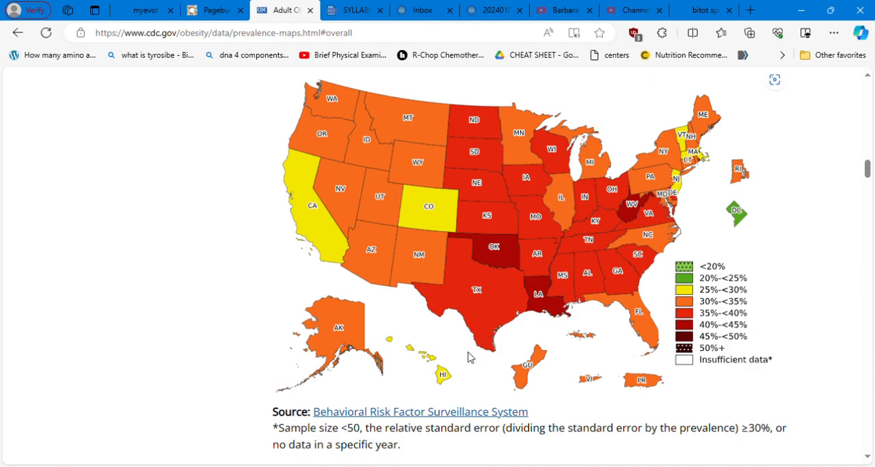
{"action": "mouse_move", "coordinate": [695, 252]}
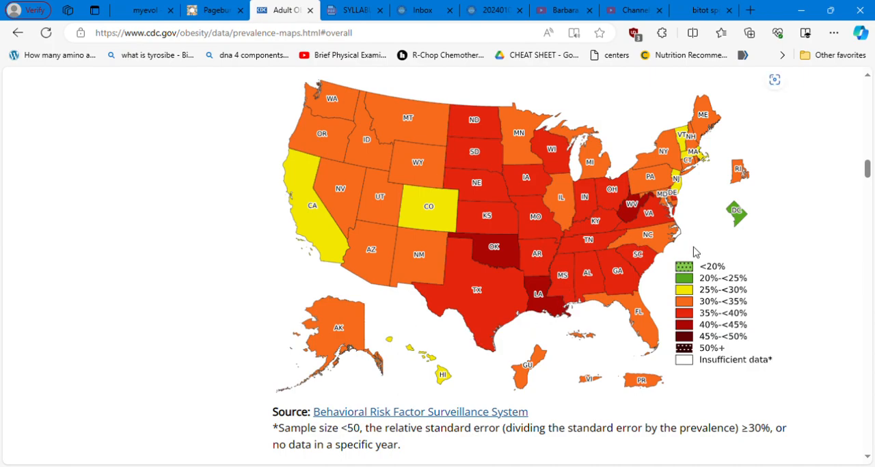
{"action": "mouse_move", "coordinate": [537, 246]}
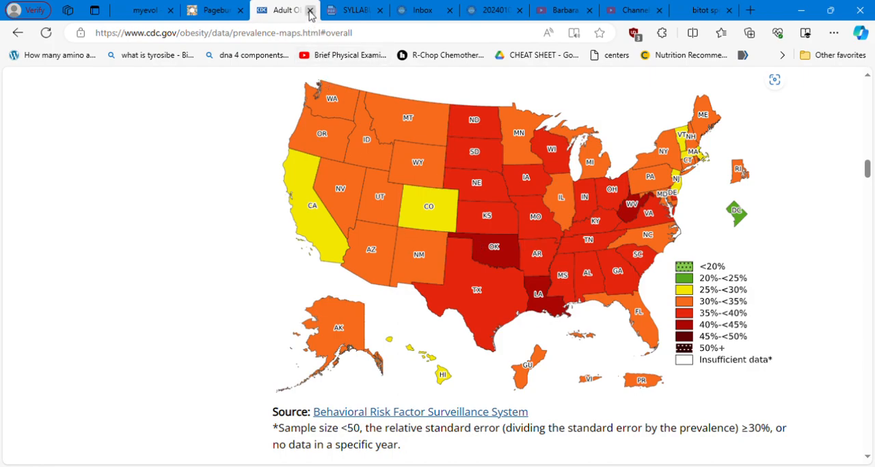
- Close the CDC maps tab and save the DNPAO link note in Pageburst
{"action": "left_click", "coordinate": [215, 9]}
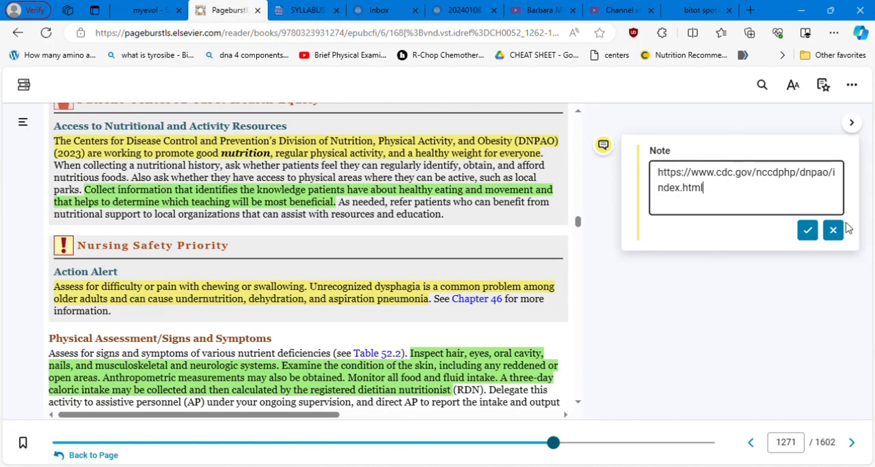
{"action": "left_click", "coordinate": [807, 230]}
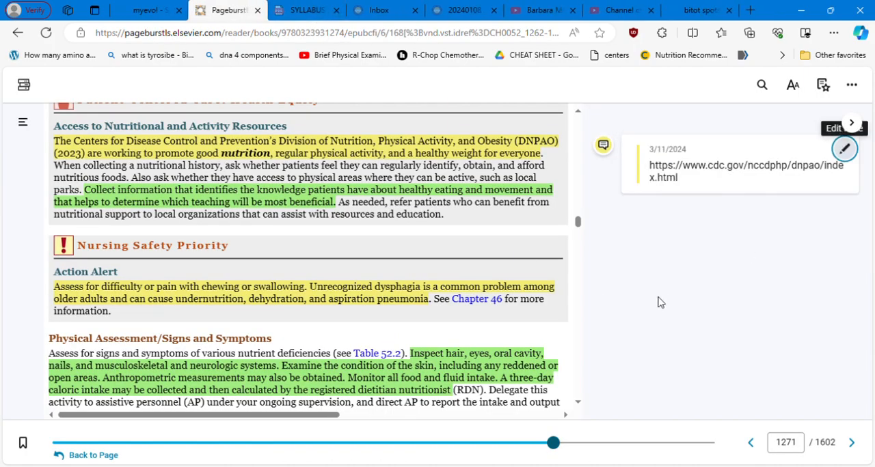
{"action": "mouse_move", "coordinate": [579, 408]}
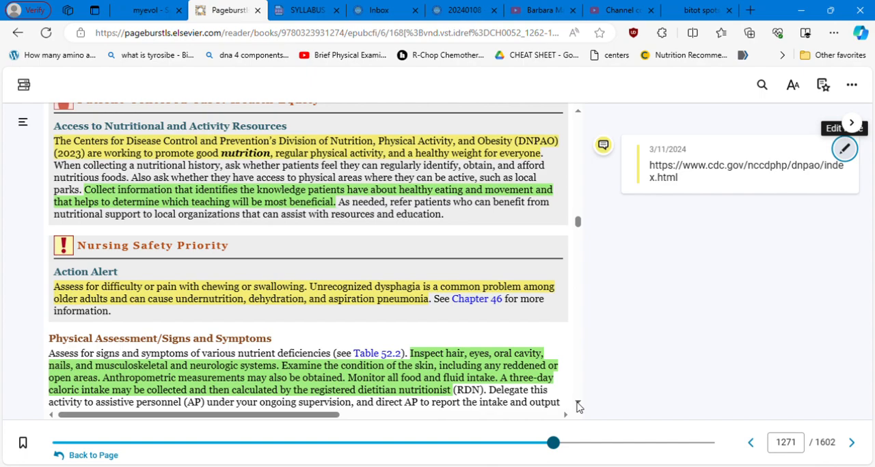
{"action": "mouse_move", "coordinate": [576, 393]}
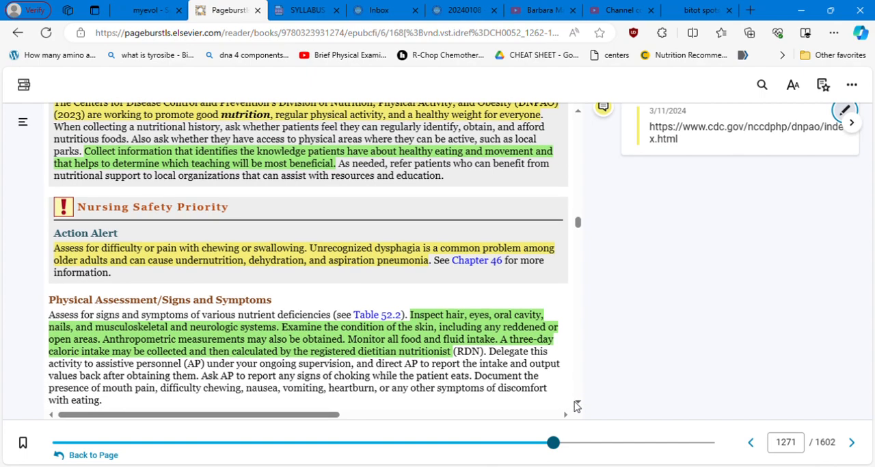
- Scroll through Psychosocial Assessment to the page 1272 Laboratory Assessment list of decreasing lab values
{"action": "scroll", "scroll_direction": "down", "scroll_amount": 3}
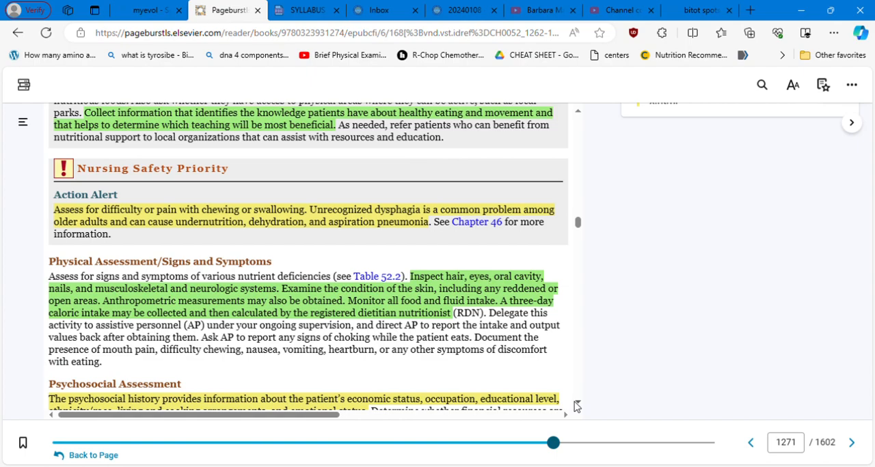
{"action": "mouse_move", "coordinate": [580, 408]}
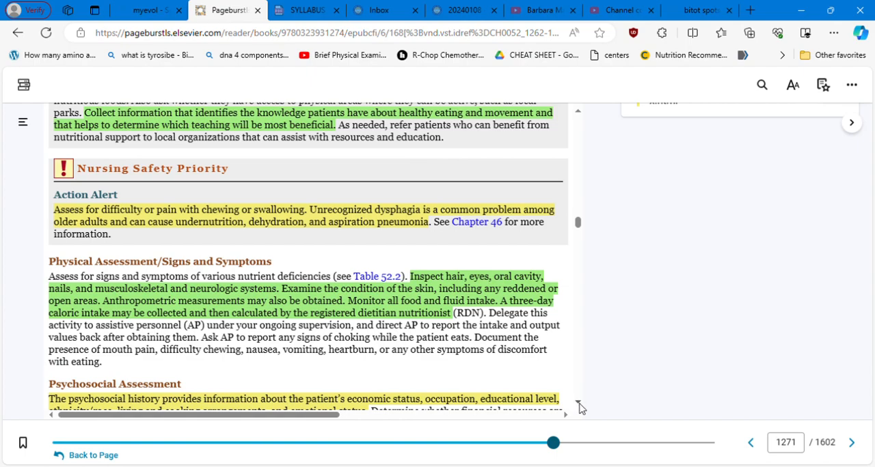
{"action": "scroll", "scroll_direction": "down", "scroll_amount": 3}
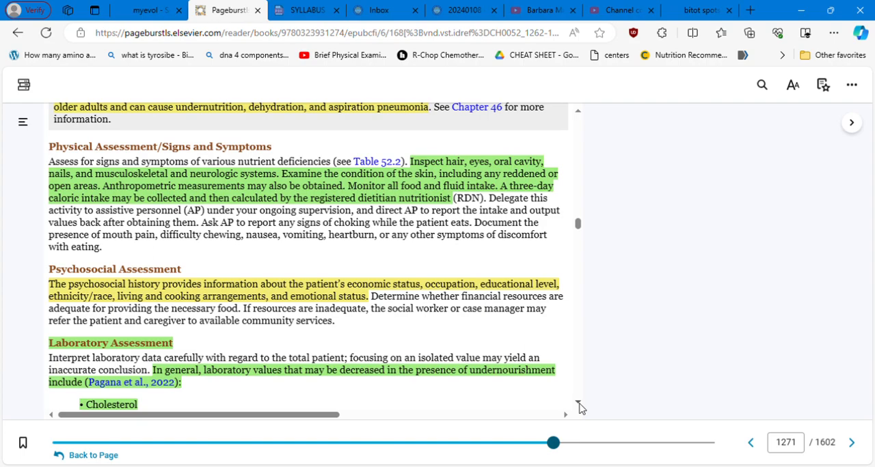
{"action": "mouse_move", "coordinate": [497, 215]}
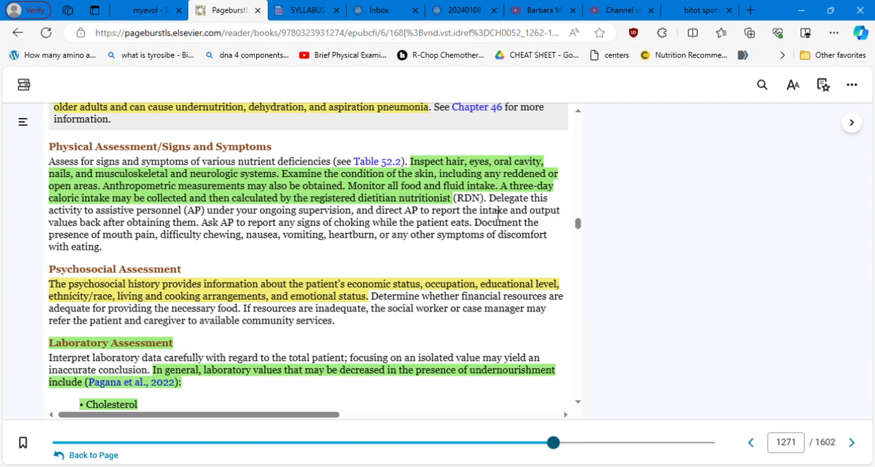
{"action": "mouse_move", "coordinate": [515, 281]}
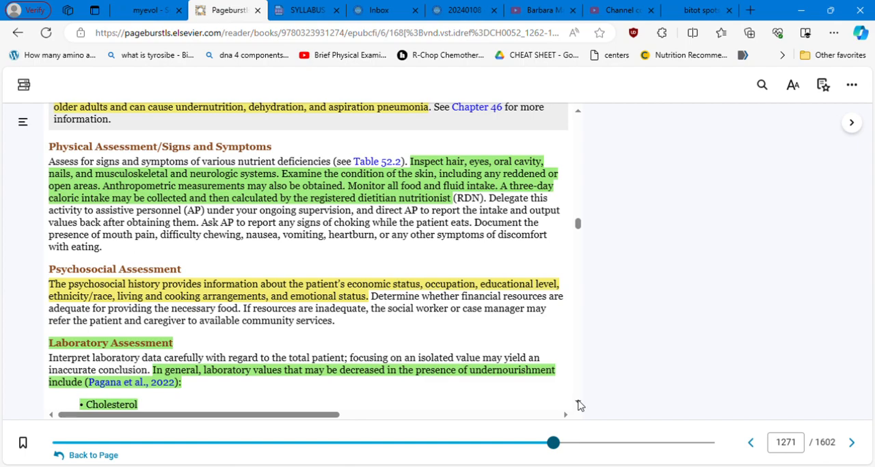
{"action": "scroll", "scroll_direction": "down", "scroll_amount": 3}
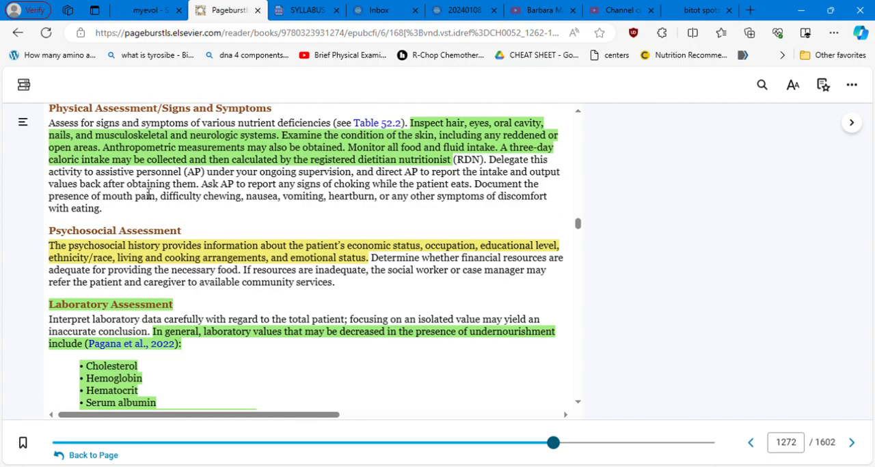
{"action": "mouse_move", "coordinate": [277, 169]}
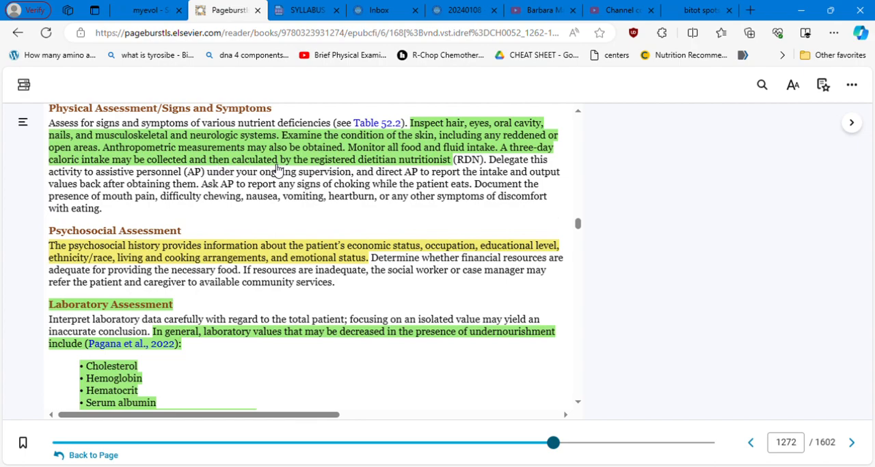
{"action": "mouse_move", "coordinate": [571, 340]}
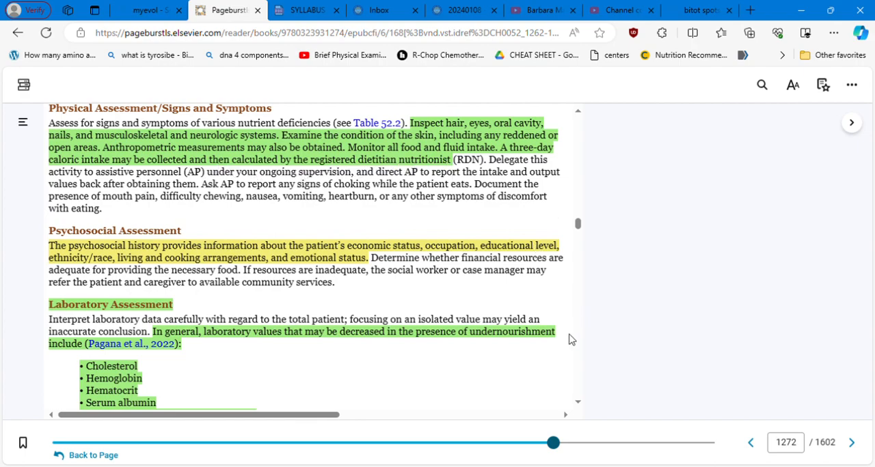
{"action": "scroll", "scroll_direction": "down", "scroll_amount": 3}
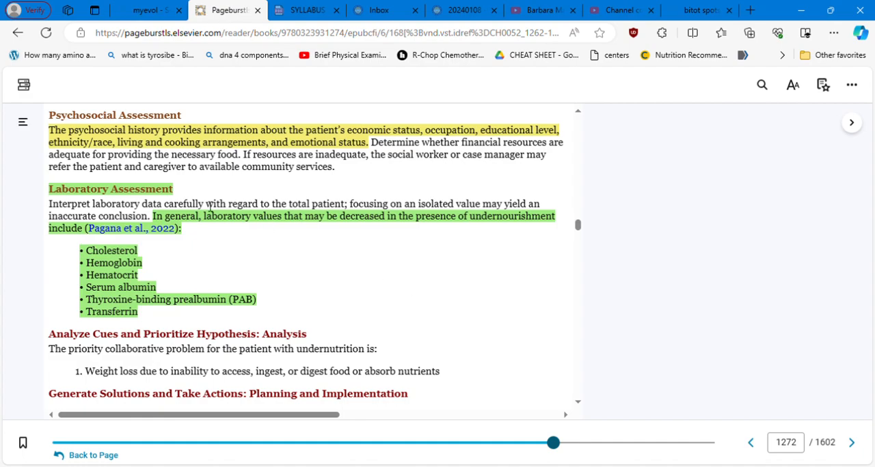
{"action": "mouse_move", "coordinate": [250, 239]}
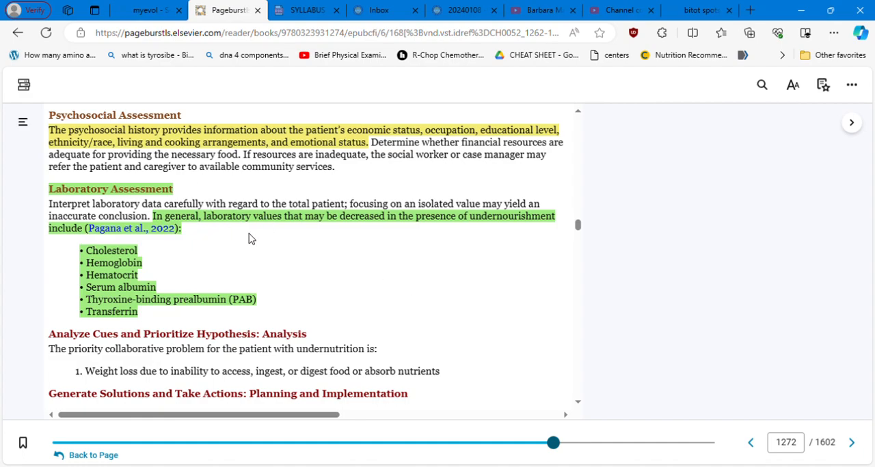
{"action": "mouse_move", "coordinate": [398, 227]}
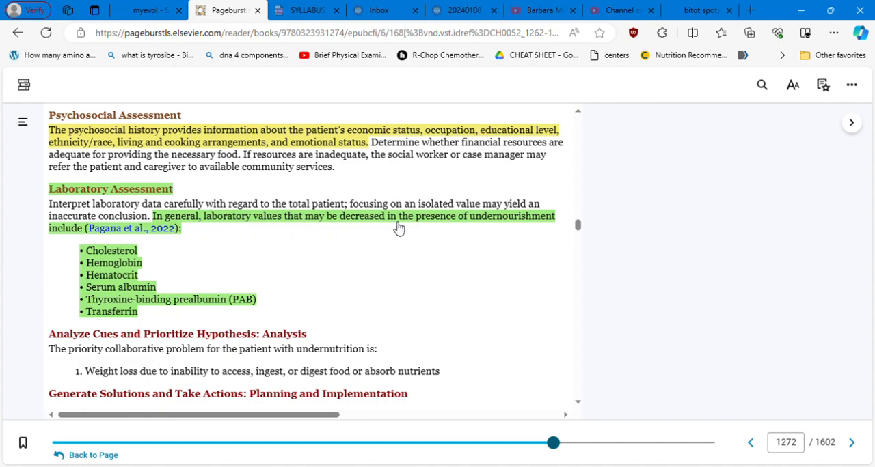
{"action": "mouse_move", "coordinate": [521, 238]}
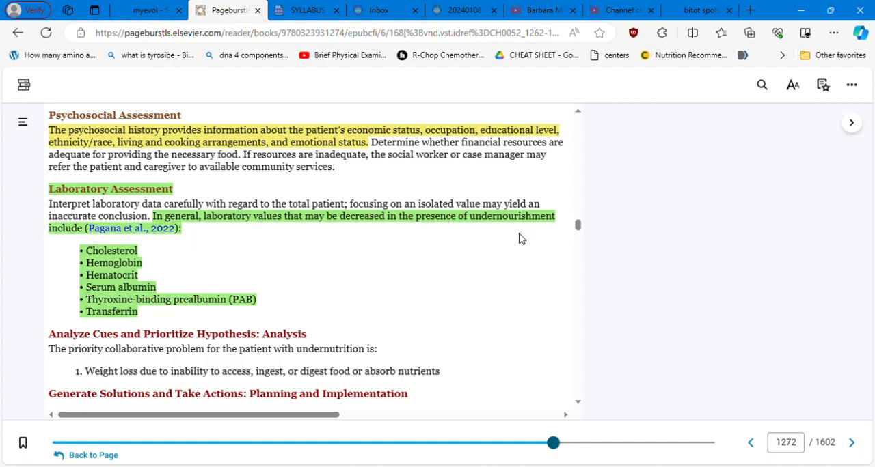
{"action": "mouse_move", "coordinate": [149, 248]}
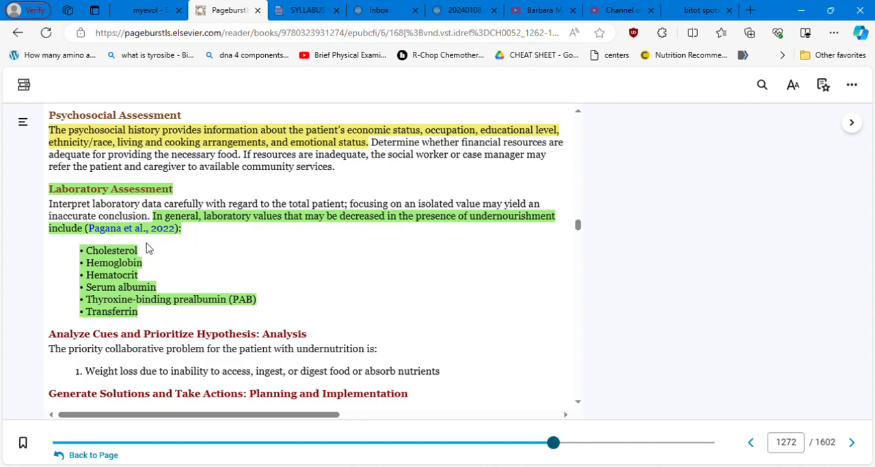
{"action": "mouse_move", "coordinate": [159, 291]}
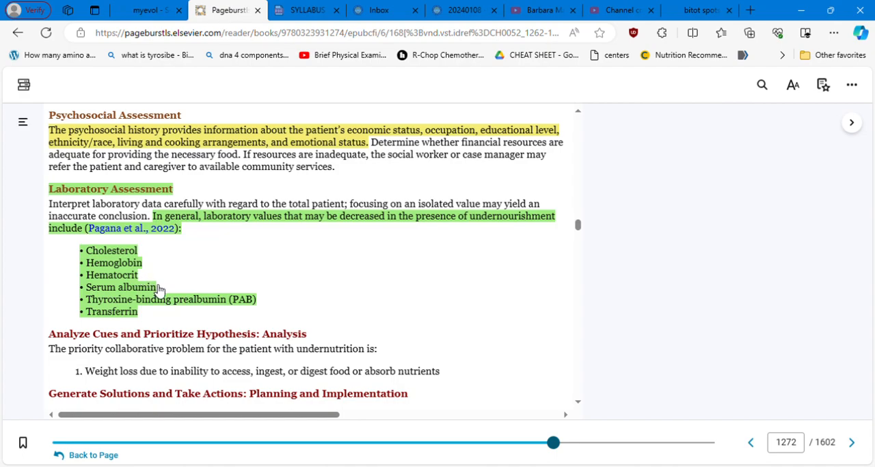
{"action": "mouse_move", "coordinate": [173, 303]}
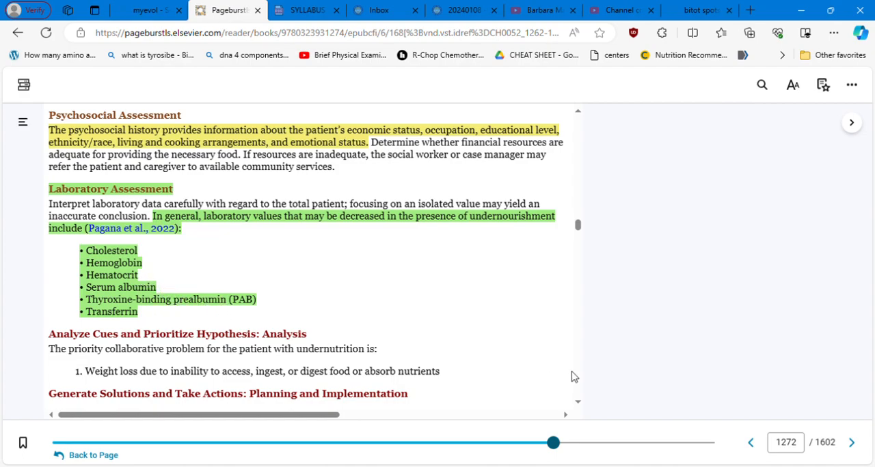
- Scroll past Analysis and Planning to Meal Management, Nutritional Supplementation and Box 52.6
{"action": "scroll", "scroll_direction": "down", "scroll_amount": 3}
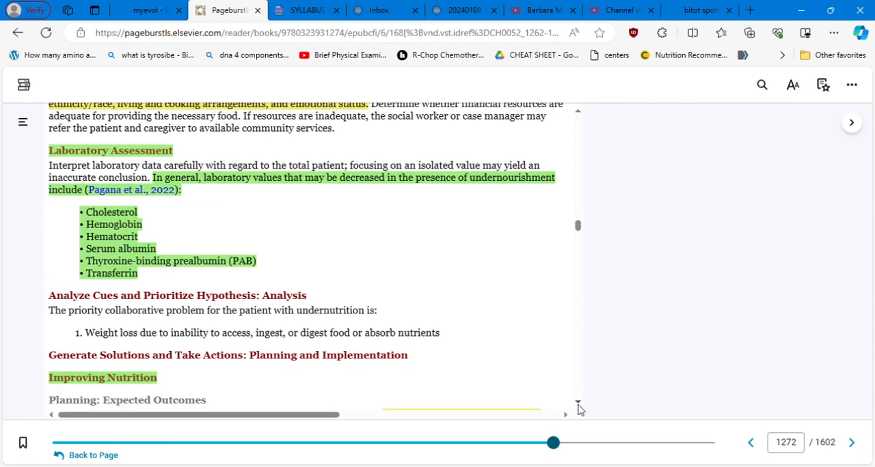
{"action": "scroll", "scroll_direction": "down", "scroll_amount": 3}
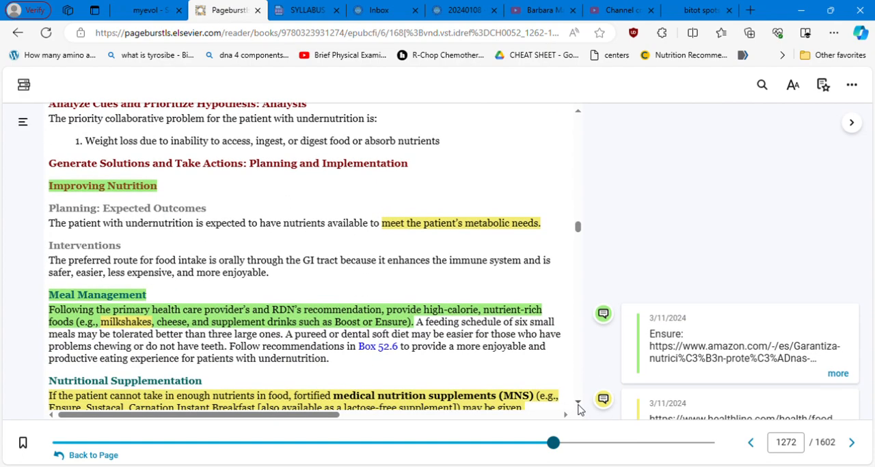
{"action": "scroll", "scroll_direction": "down", "scroll_amount": 3}
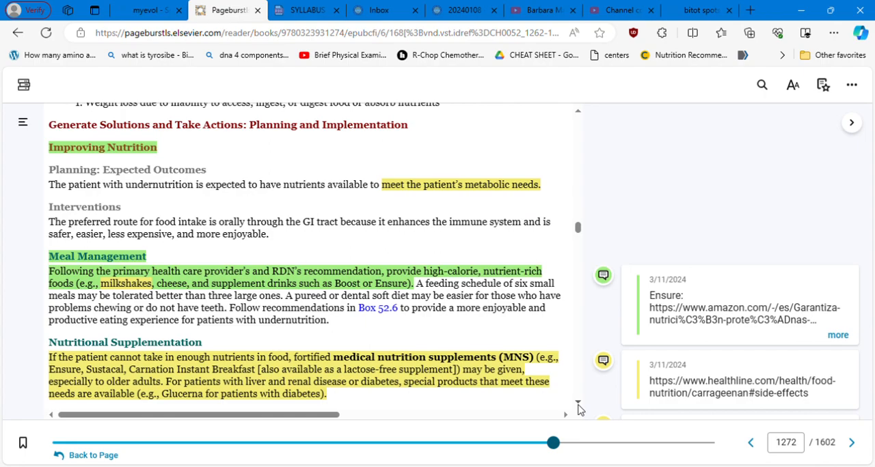
{"action": "scroll", "scroll_direction": "down", "scroll_amount": 3}
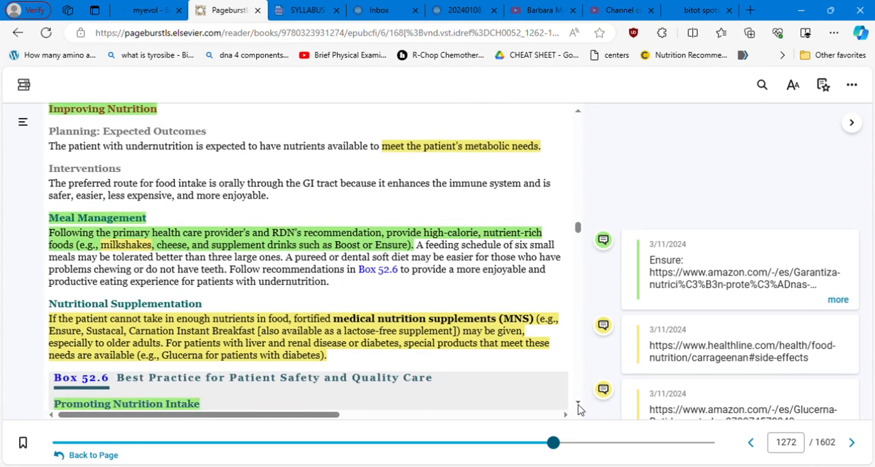
{"action": "scroll", "scroll_direction": "down", "scroll_amount": 3}
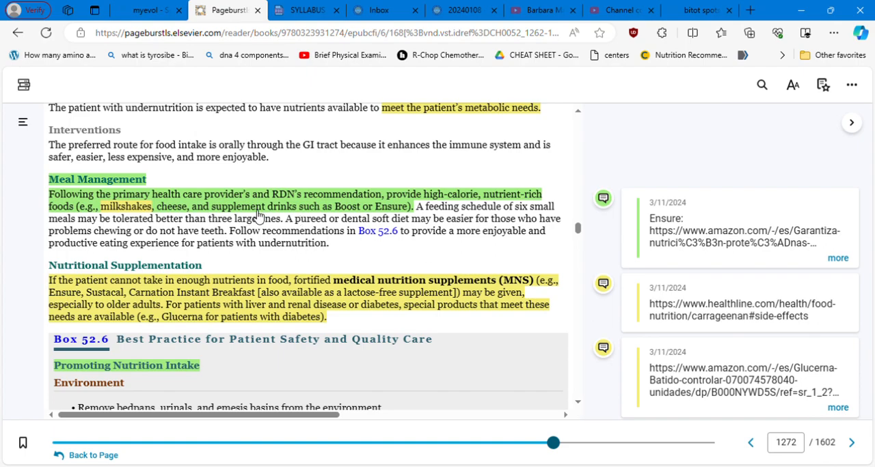
{"action": "mouse_move", "coordinate": [287, 211]}
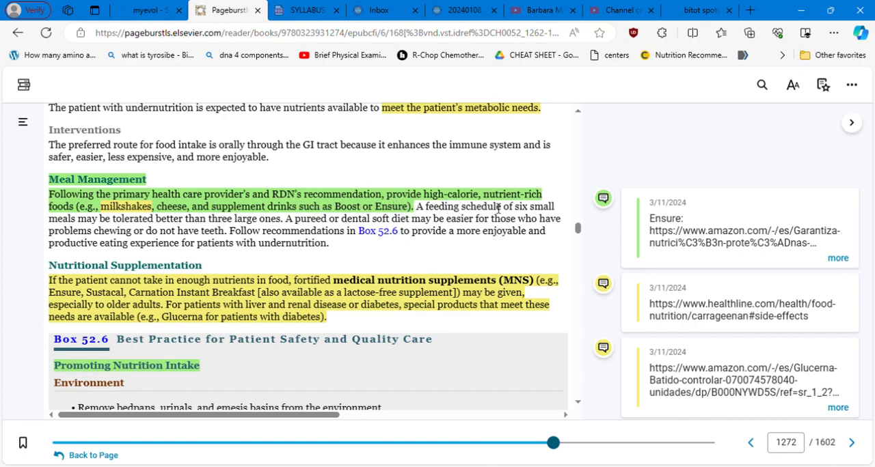
{"action": "mouse_move", "coordinate": [485, 206]}
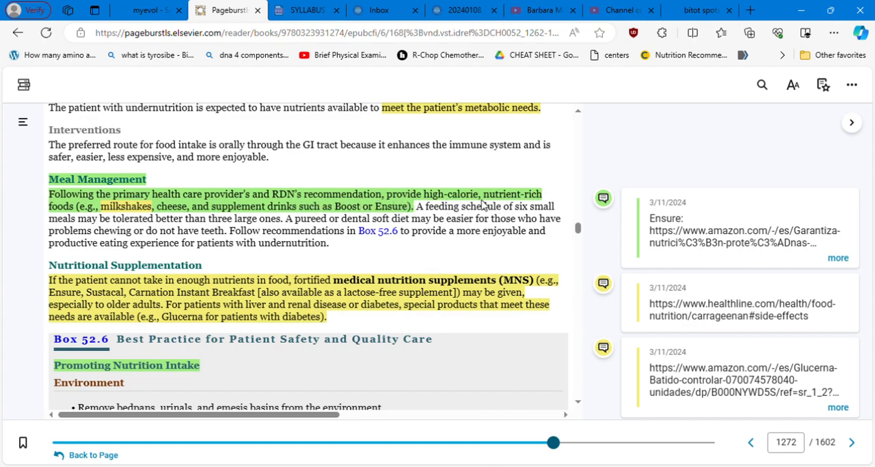
{"action": "mouse_move", "coordinate": [509, 209]}
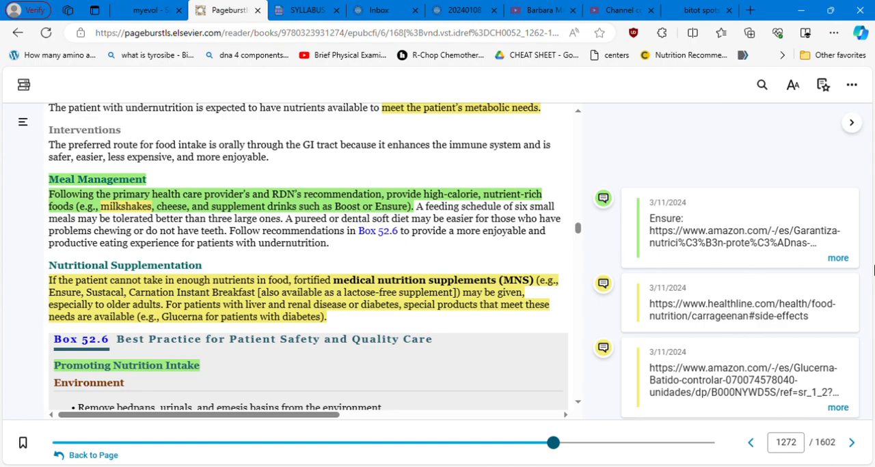
- Expand the Ensure note card to reveal its full Amazon URL
{"action": "left_click", "coordinate": [838, 257]}
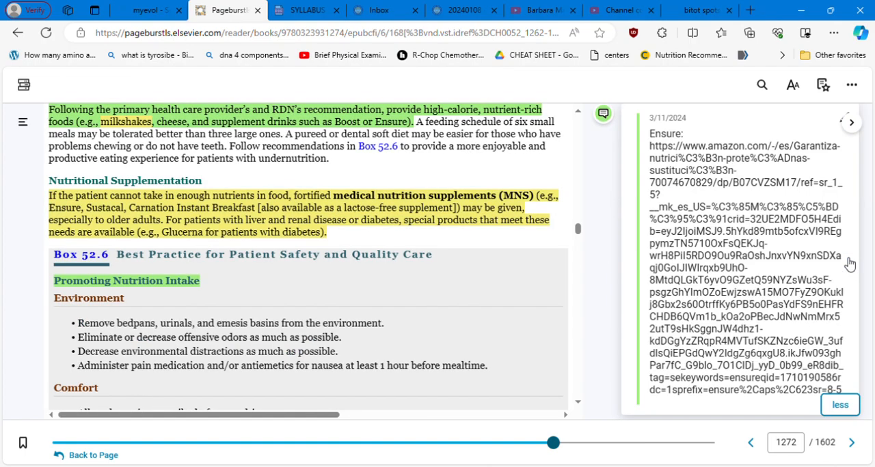
{"action": "mouse_move", "coordinate": [707, 177]}
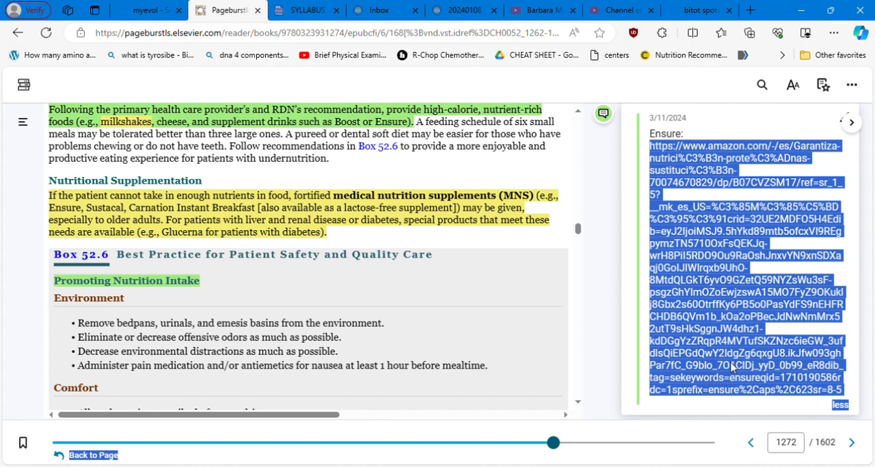
{"action": "mouse_move", "coordinate": [760, 184]}
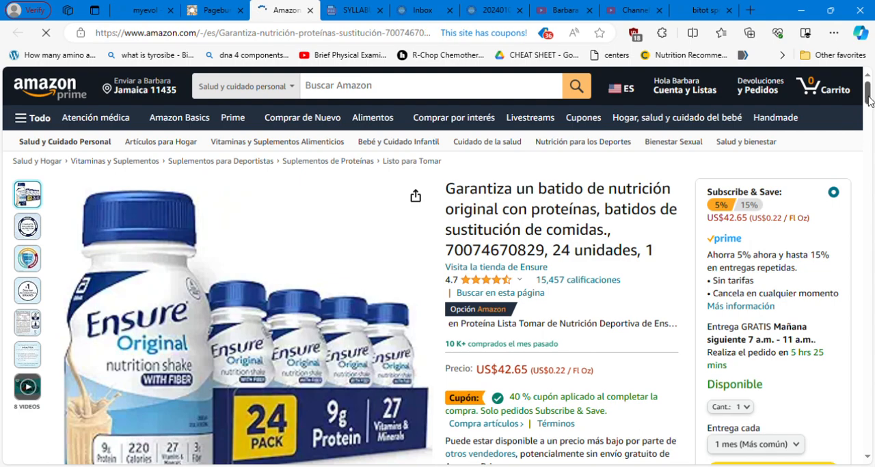
- Scroll the Amazon Ensure Original shake listing to view its Nutrition Facts label
{"action": "scroll", "scroll_direction": "down", "scroll_amount": 3}
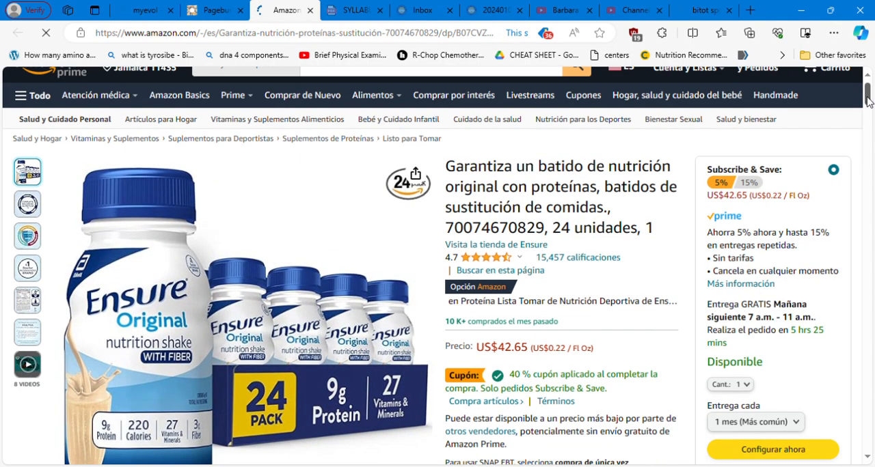
{"action": "scroll", "scroll_direction": "down", "scroll_amount": 3}
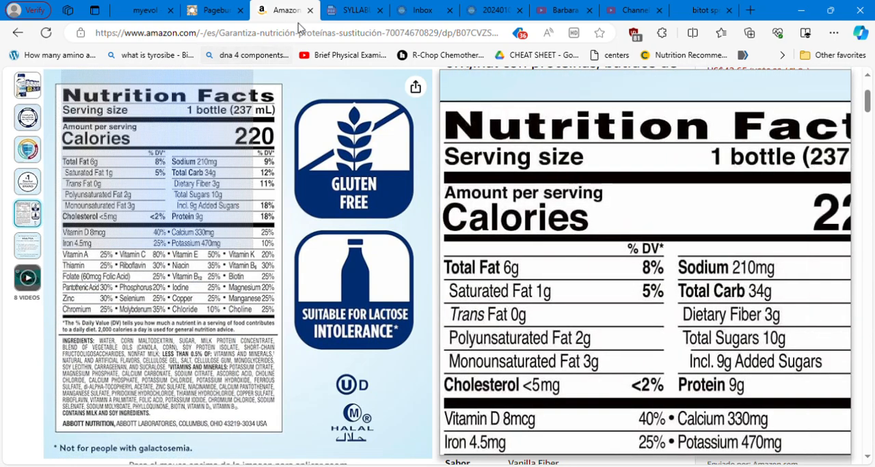
- Return to the Pageburst chapter and scroll below Box 52.6 for the carrageenan note
{"action": "left_click", "coordinate": [215, 10]}
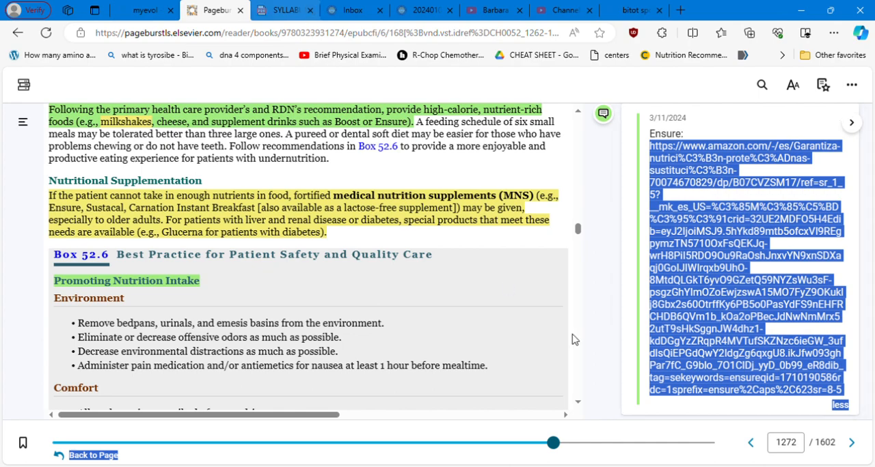
{"action": "mouse_move", "coordinate": [628, 391]}
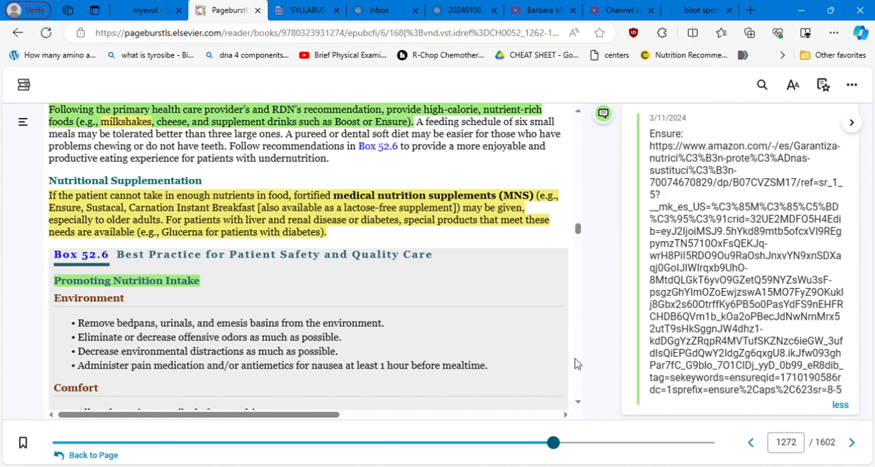
{"action": "mouse_move", "coordinate": [575, 268]}
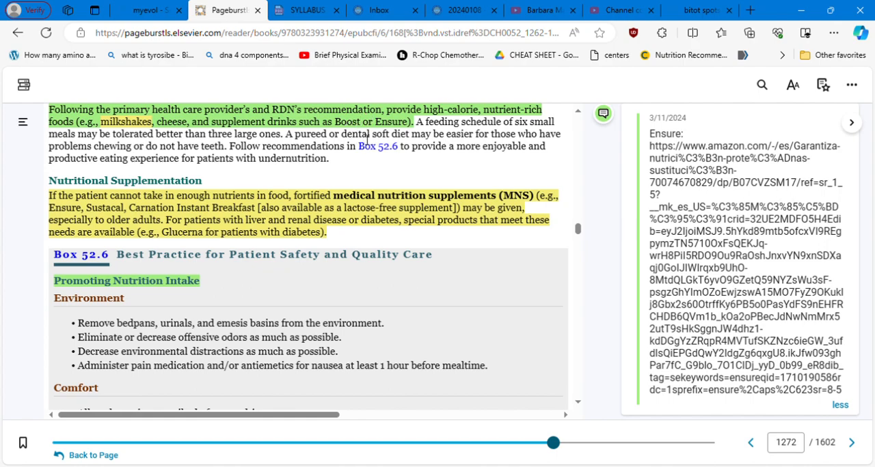
{"action": "mouse_move", "coordinate": [256, 179]}
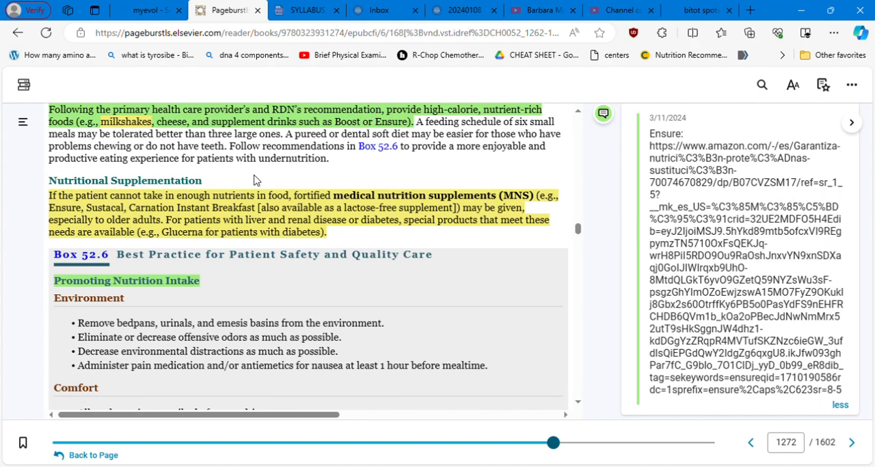
{"action": "mouse_move", "coordinate": [179, 205]}
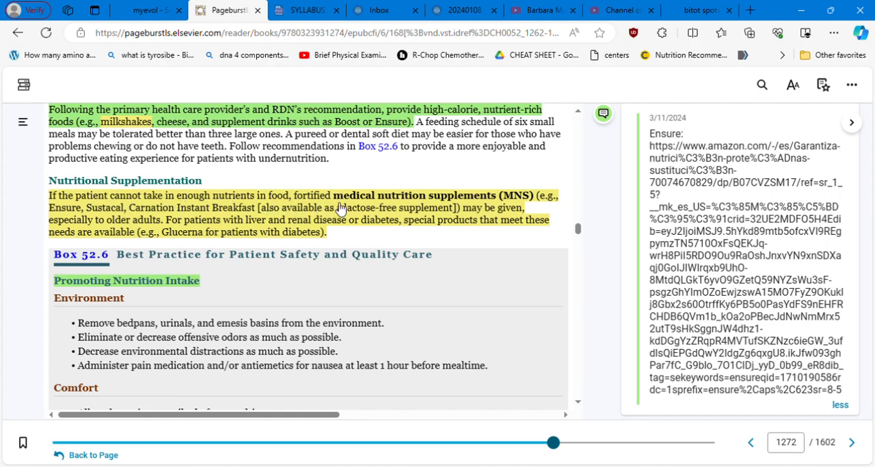
{"action": "mouse_move", "coordinate": [527, 200]}
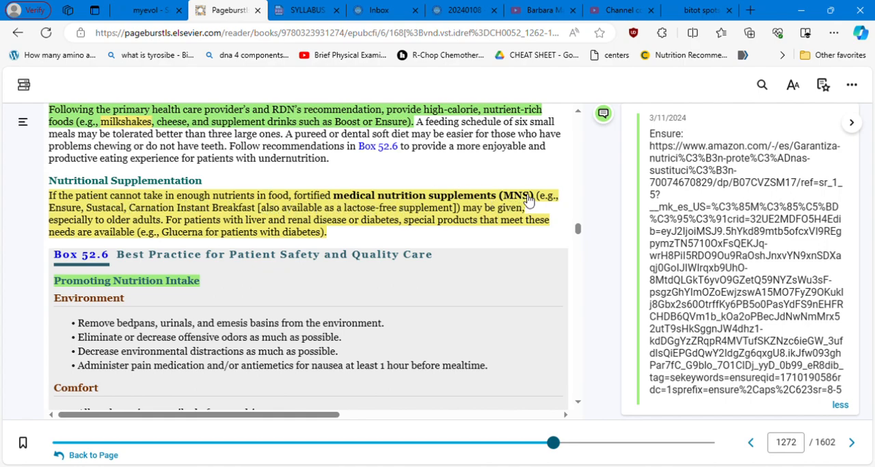
{"action": "mouse_move", "coordinate": [100, 216]}
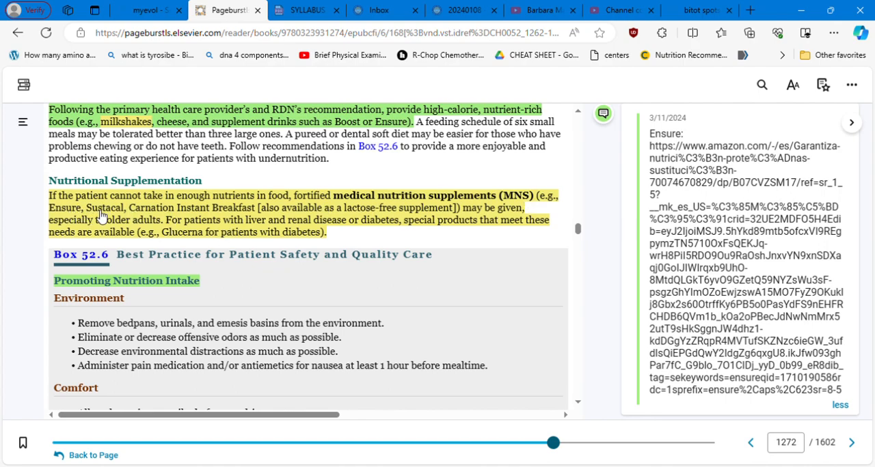
{"action": "mouse_move", "coordinate": [173, 214]}
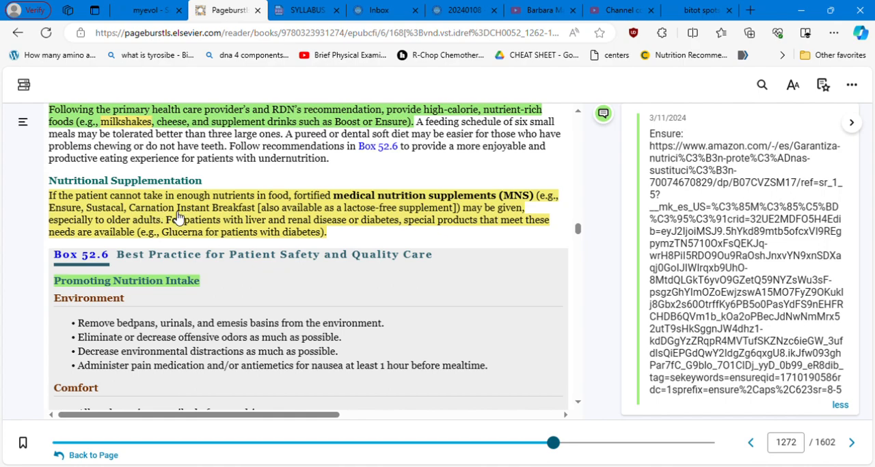
{"action": "mouse_move", "coordinate": [308, 220]}
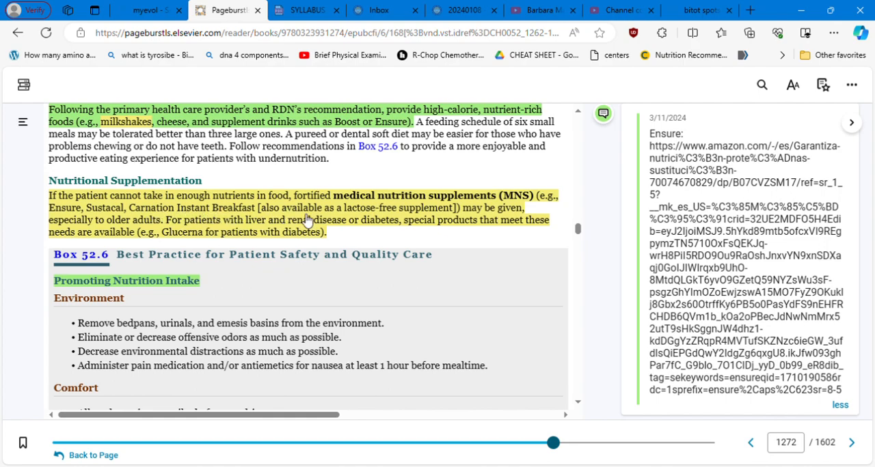
{"action": "mouse_move", "coordinate": [476, 220]}
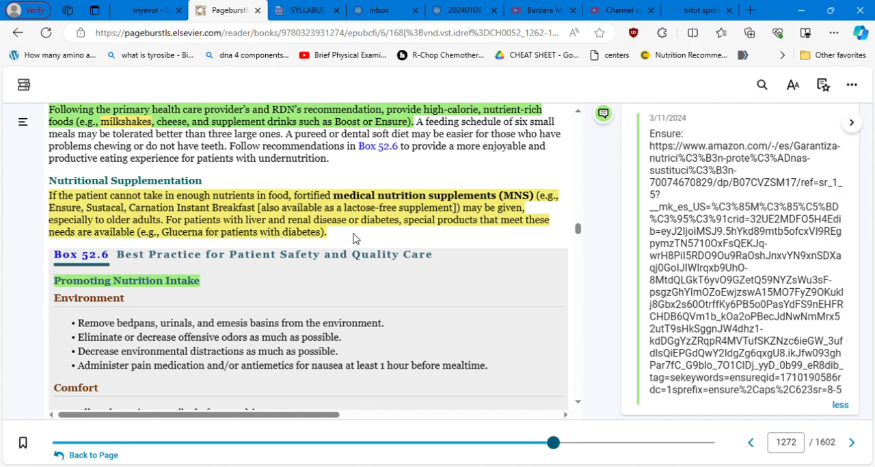
{"action": "mouse_move", "coordinate": [374, 231]}
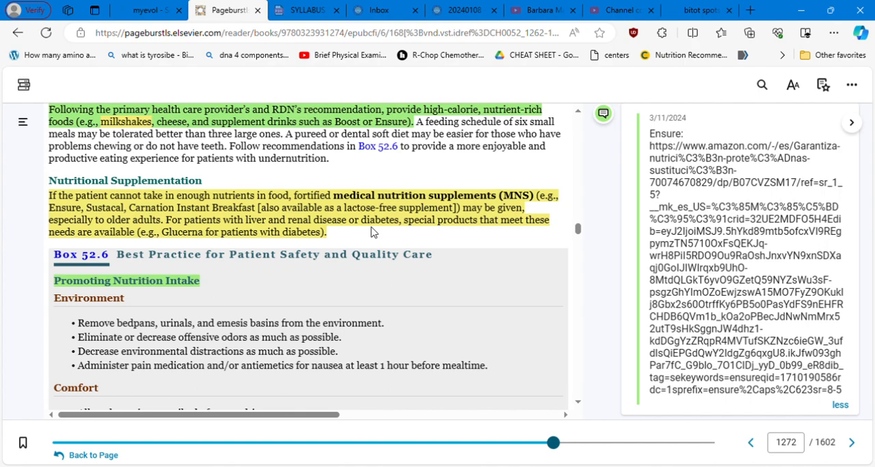
{"action": "mouse_move", "coordinate": [93, 251]}
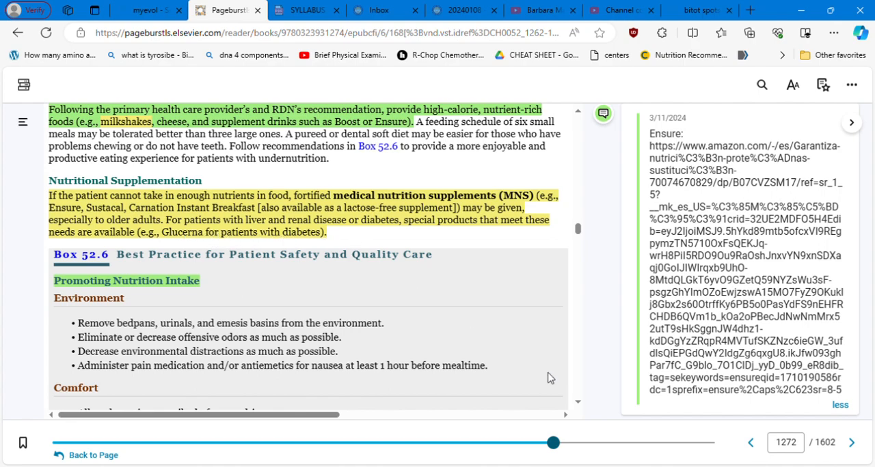
{"action": "scroll", "scroll_direction": "down", "scroll_amount": 3}
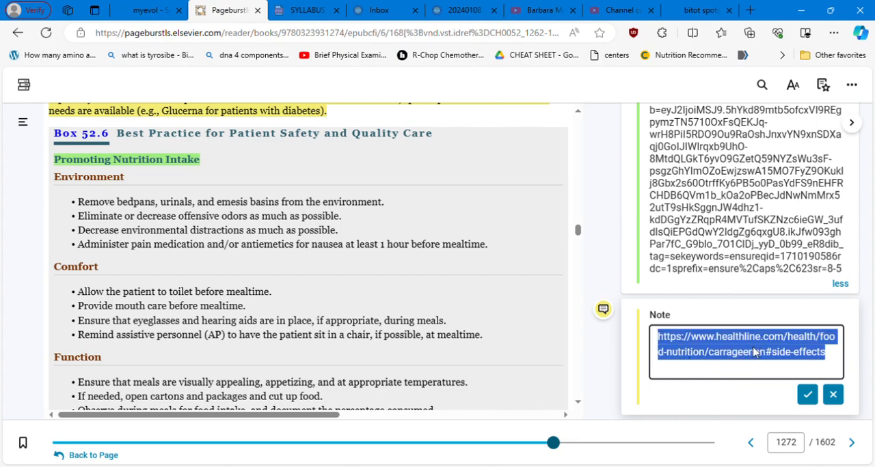
- Open the linked Healthline carrageenan article at its dangers and side effects section
{"action": "left_click", "coordinate": [745, 352]}
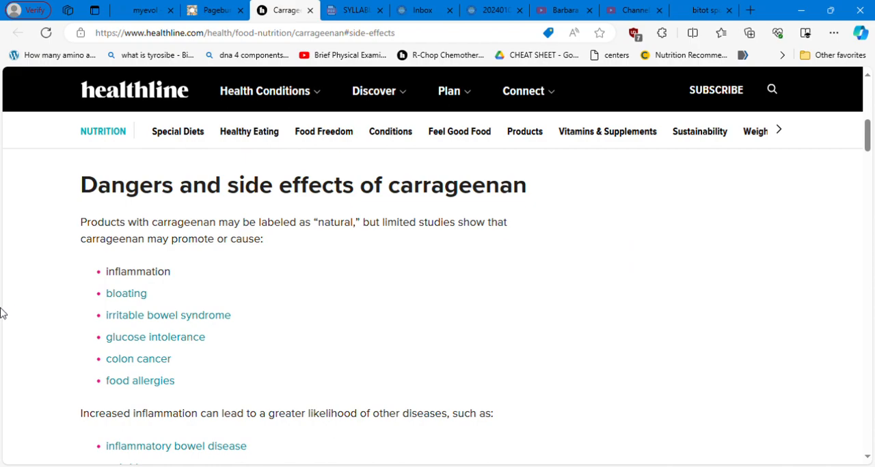
{"action": "mouse_move", "coordinate": [239, 318]}
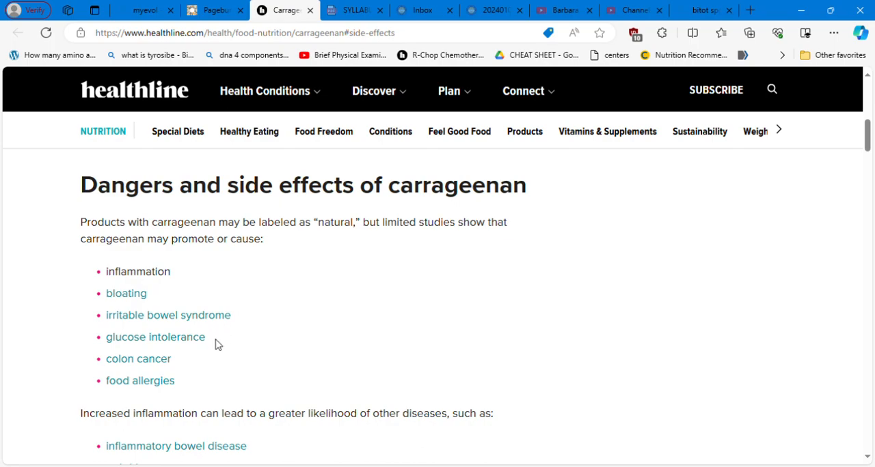
{"action": "mouse_move", "coordinate": [178, 362]}
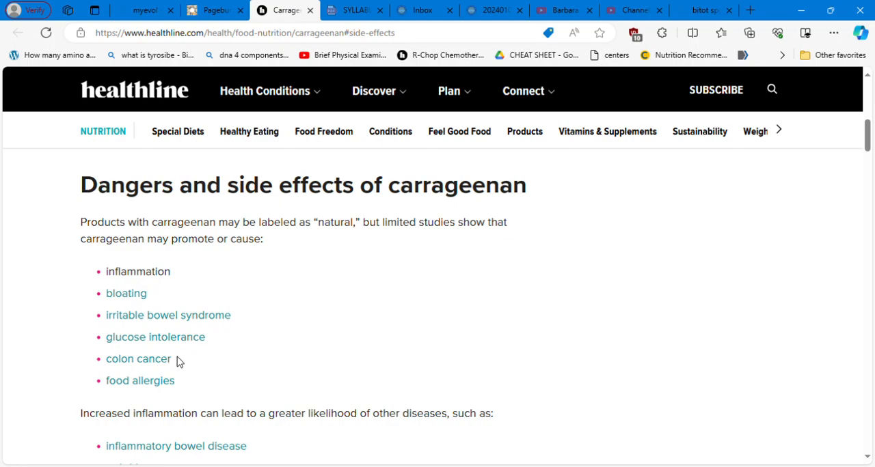
{"action": "mouse_move", "coordinate": [197, 395]}
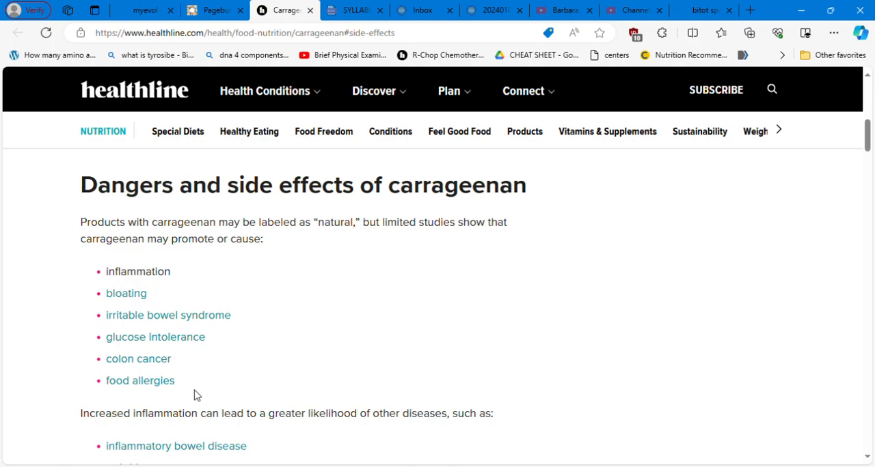
{"action": "mouse_move", "coordinate": [230, 243]}
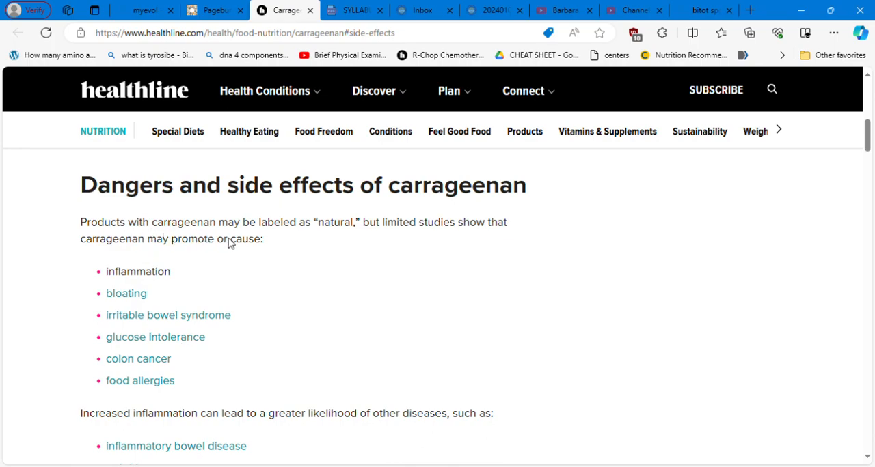
{"action": "mouse_move", "coordinate": [353, 232]}
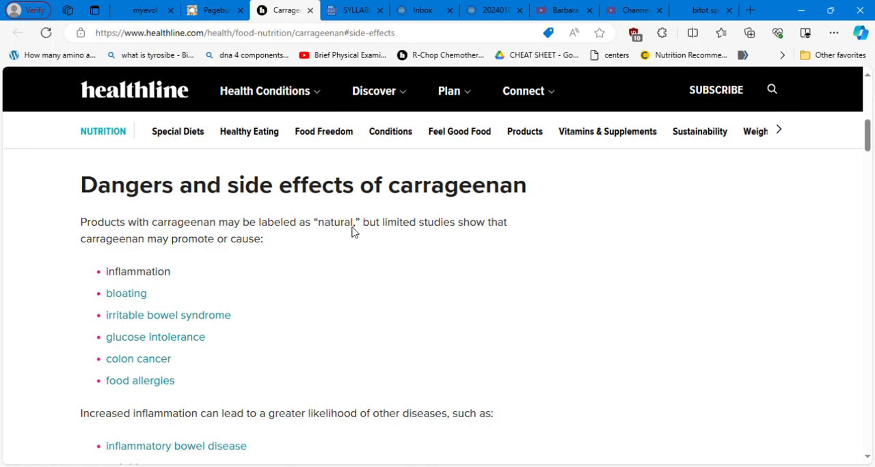
{"action": "mouse_move", "coordinate": [222, 253]}
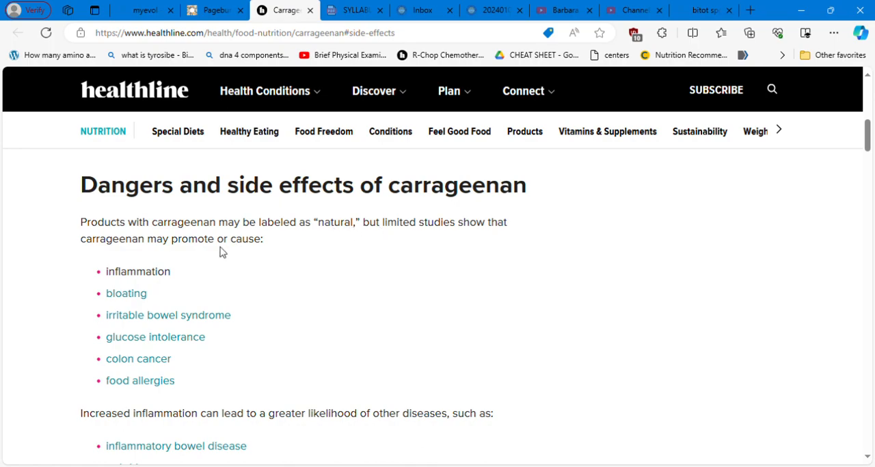
{"action": "mouse_move", "coordinate": [379, 248]}
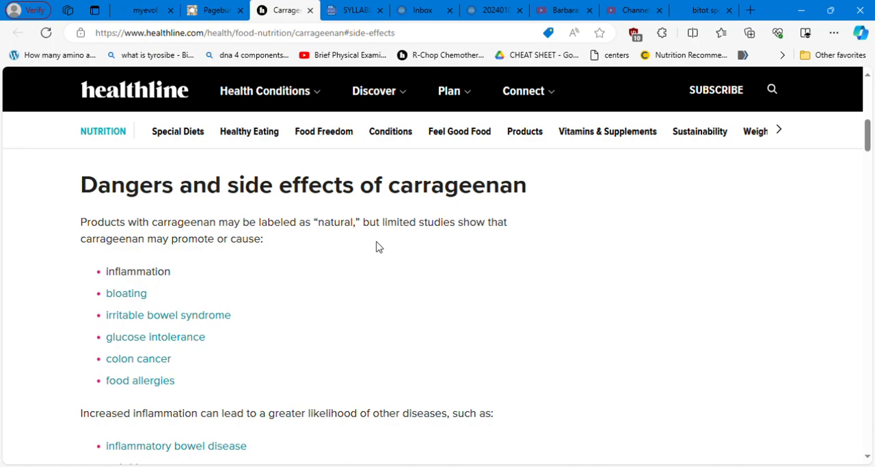
{"action": "mouse_move", "coordinate": [294, 308]}
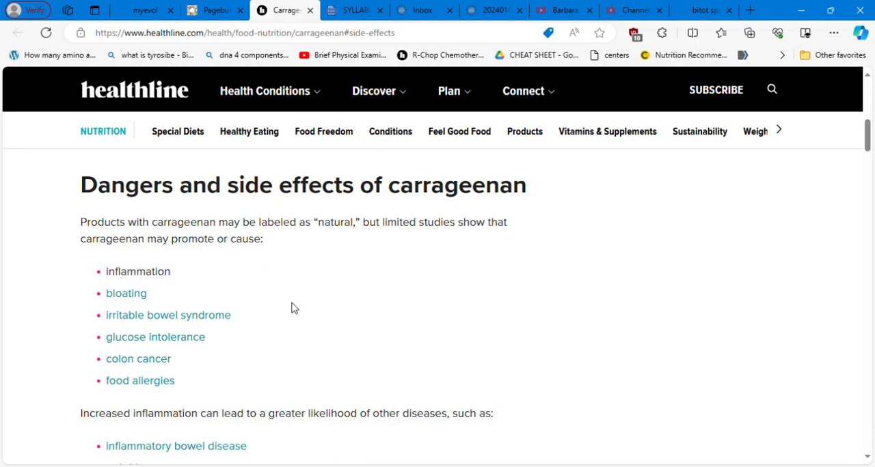
{"action": "mouse_move", "coordinate": [279, 332]}
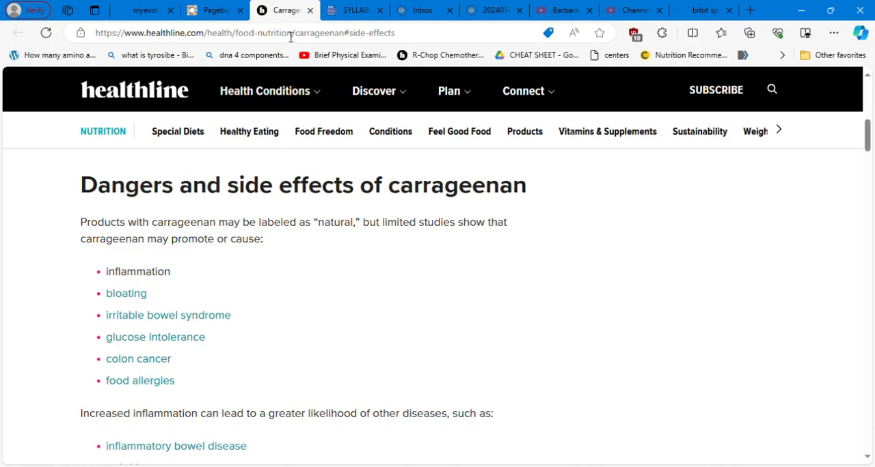
{"action": "mouse_move", "coordinate": [303, 25]}
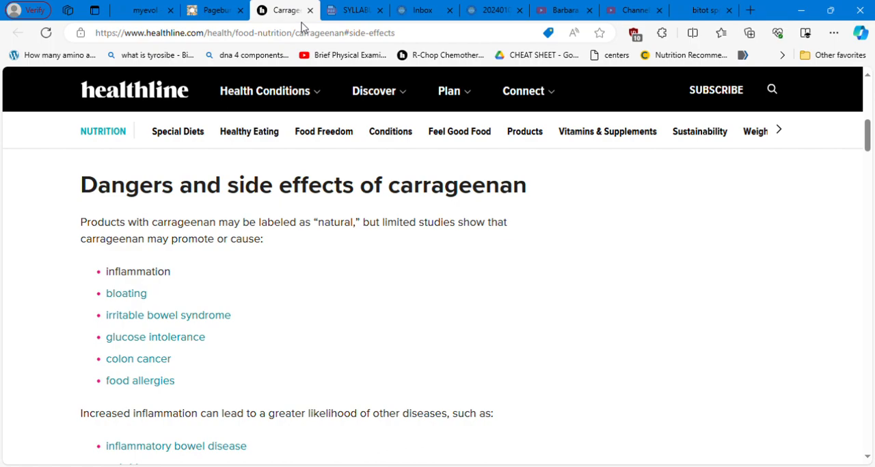
- Return to Pageburst and save the Healthline carrageenan link note beside Box 52.6
{"action": "left_click", "coordinate": [212, 9]}
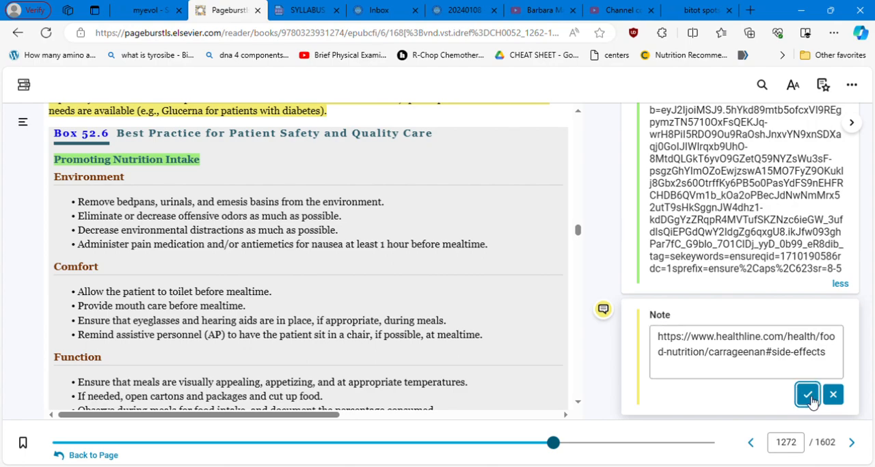
{"action": "left_click", "coordinate": [807, 395]}
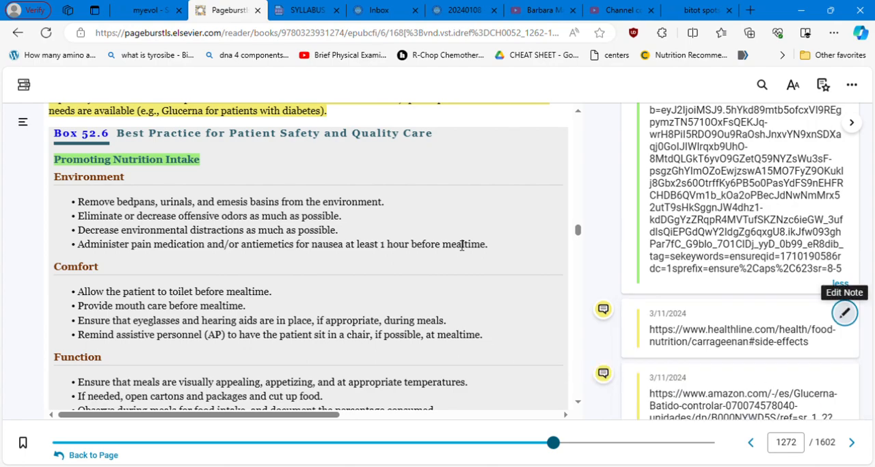
{"action": "mouse_move", "coordinate": [497, 376]}
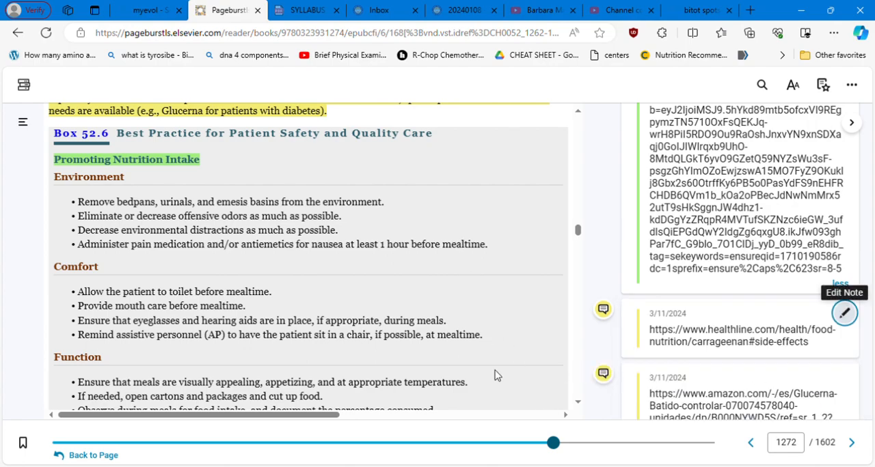
{"action": "mouse_move", "coordinate": [268, 173]}
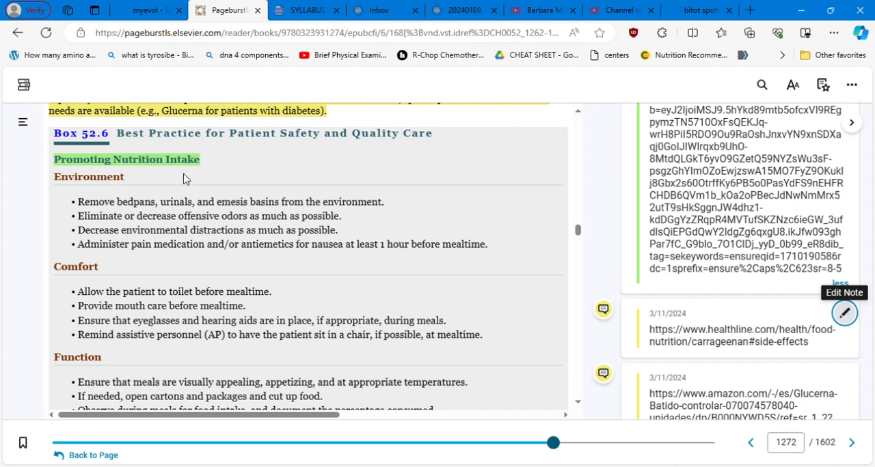
{"action": "mouse_move", "coordinate": [297, 171]}
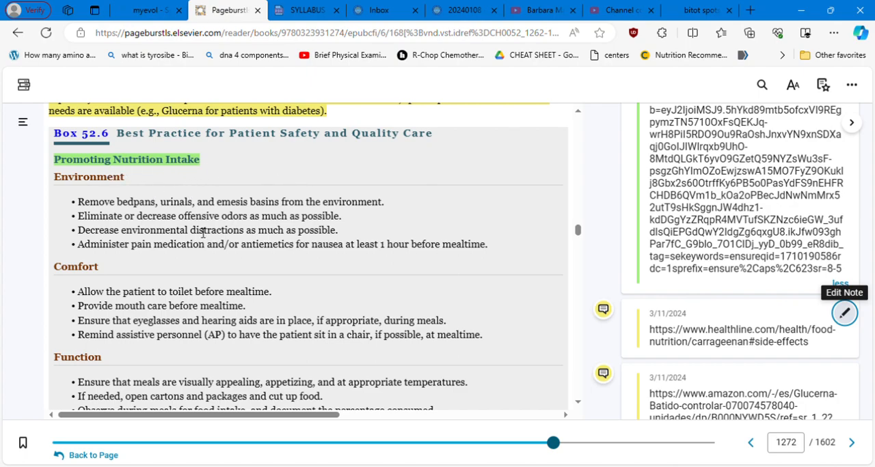
{"action": "mouse_move", "coordinate": [152, 226]}
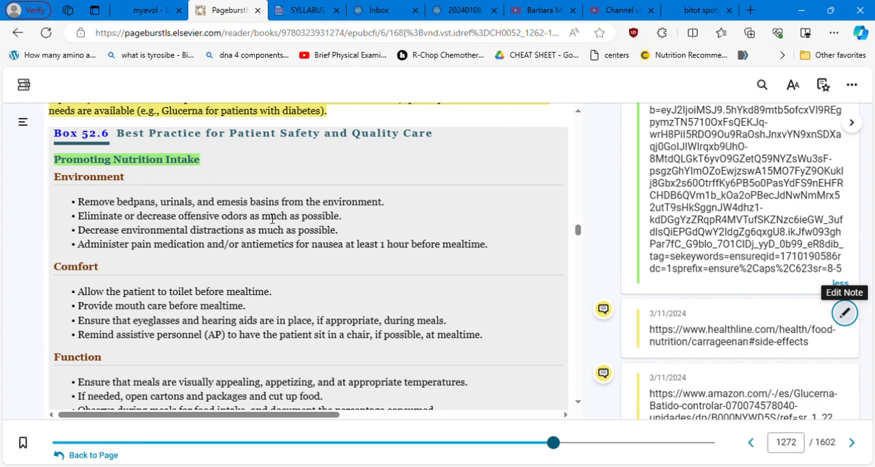
{"action": "mouse_move", "coordinate": [376, 224]}
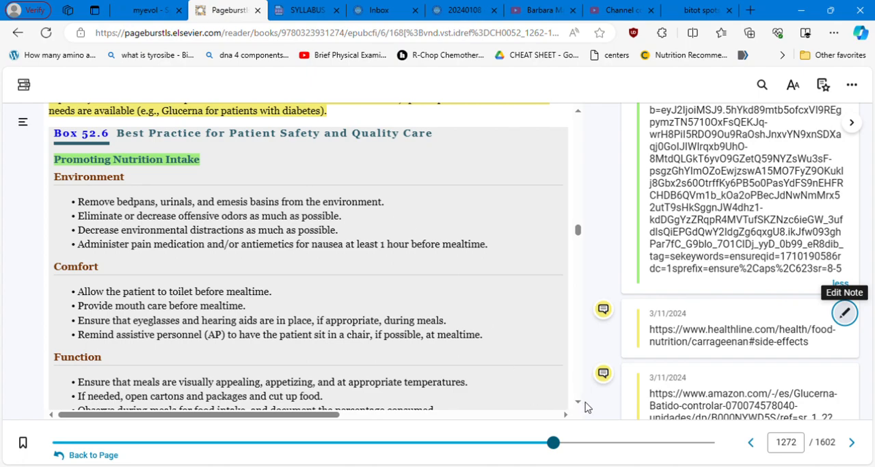
{"action": "mouse_move", "coordinate": [583, 407]}
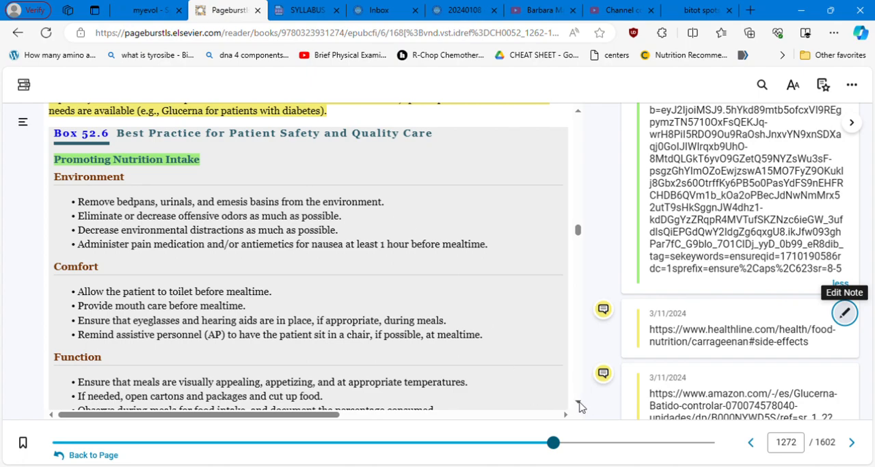
- Scroll past Box 52.6's Comfort and Function lists to Drug Therapy and Total Enteral Nutrition
{"action": "scroll", "scroll_direction": "down", "scroll_amount": 3}
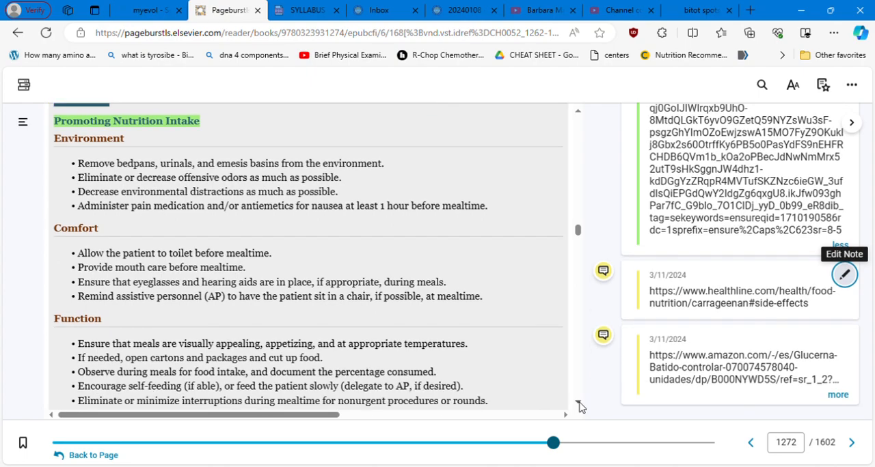
{"action": "scroll", "scroll_direction": "down", "scroll_amount": 3}
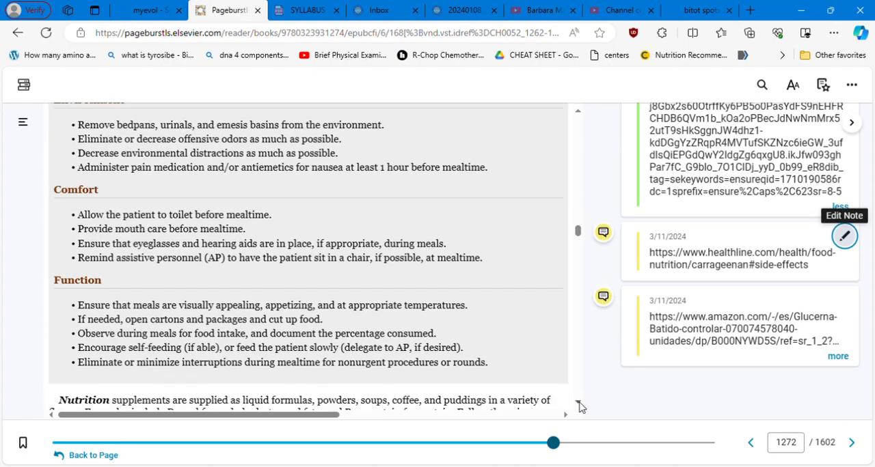
{"action": "mouse_move", "coordinate": [352, 154]}
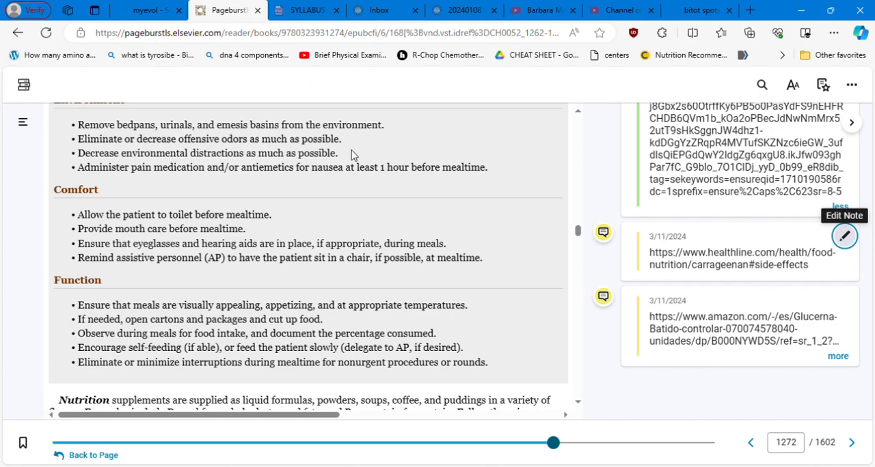
{"action": "mouse_move", "coordinate": [366, 177]}
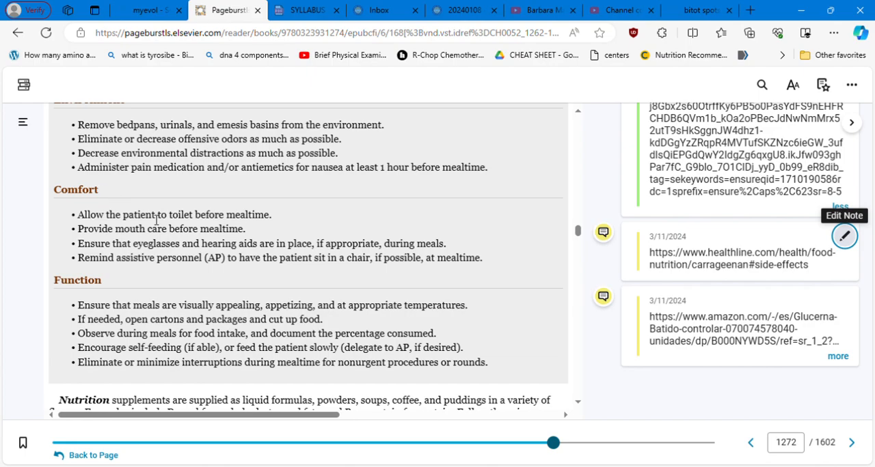
{"action": "mouse_move", "coordinate": [260, 230]}
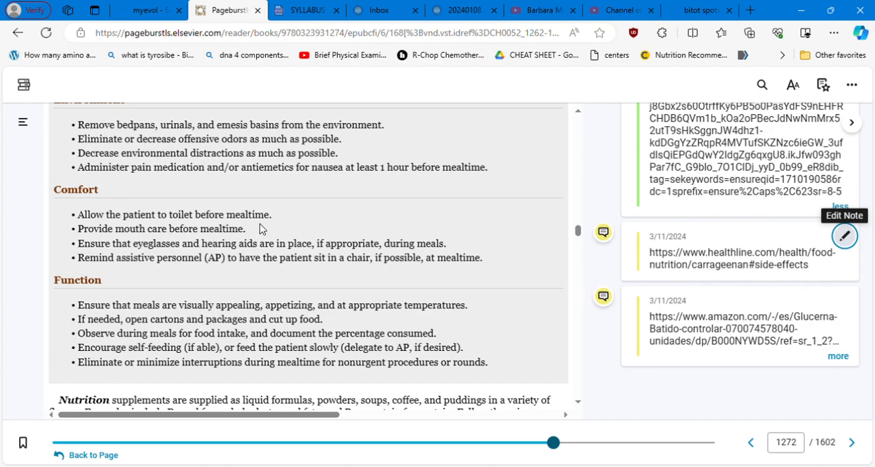
{"action": "mouse_move", "coordinate": [257, 236]}
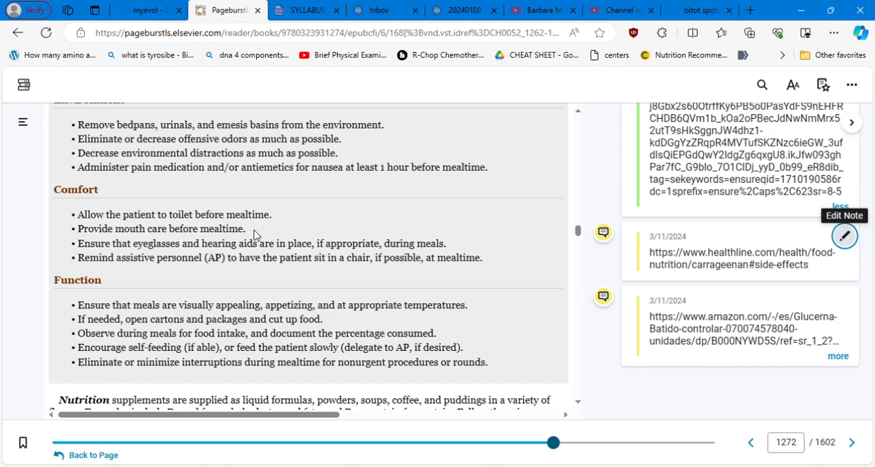
{"action": "mouse_move", "coordinate": [296, 328]}
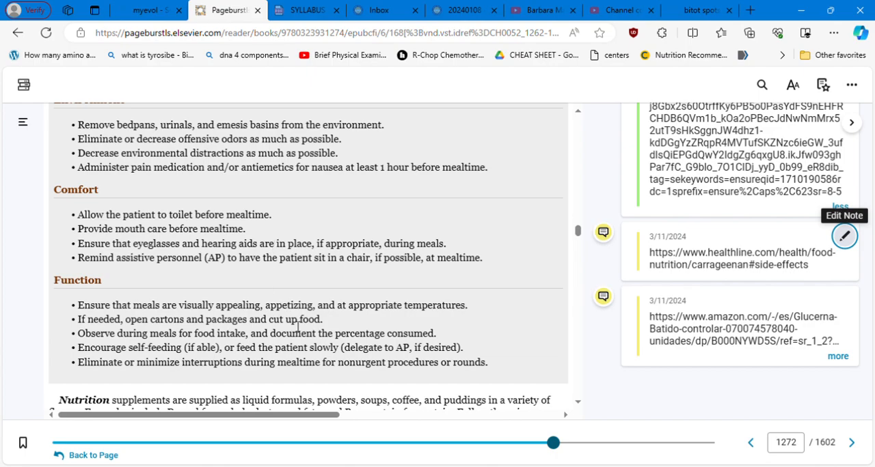
{"action": "scroll", "scroll_direction": "down", "scroll_amount": 3}
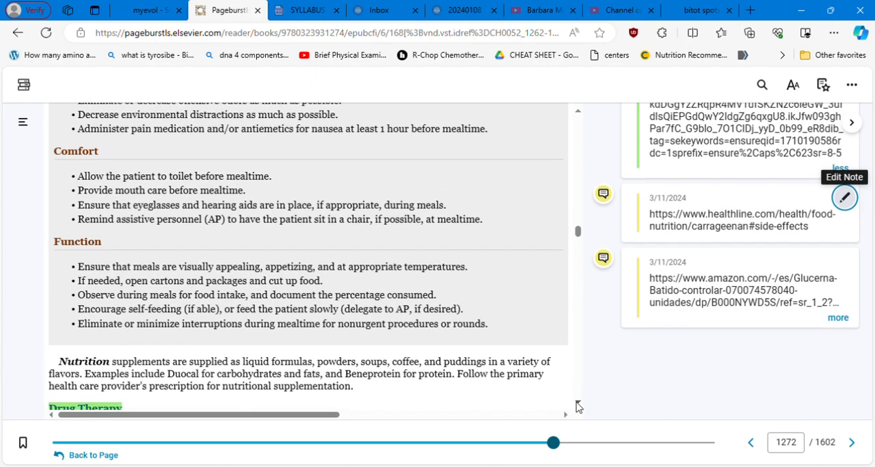
{"action": "scroll", "scroll_direction": "down", "scroll_amount": 3}
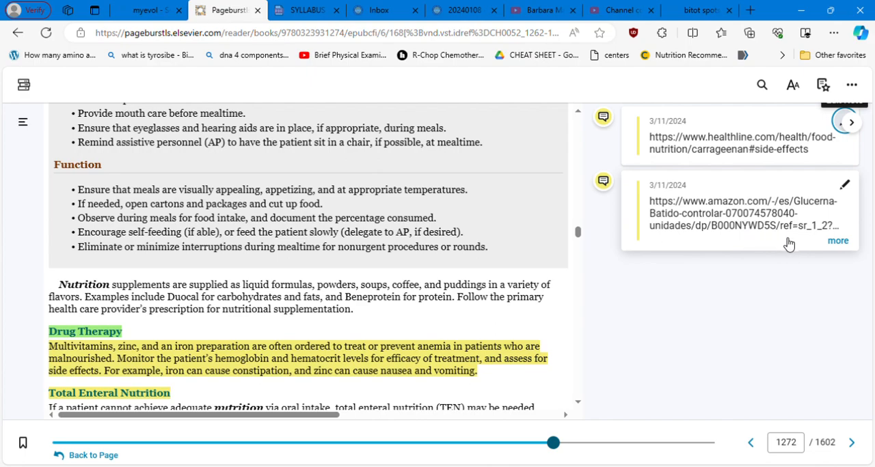
{"action": "mouse_move", "coordinate": [714, 227]}
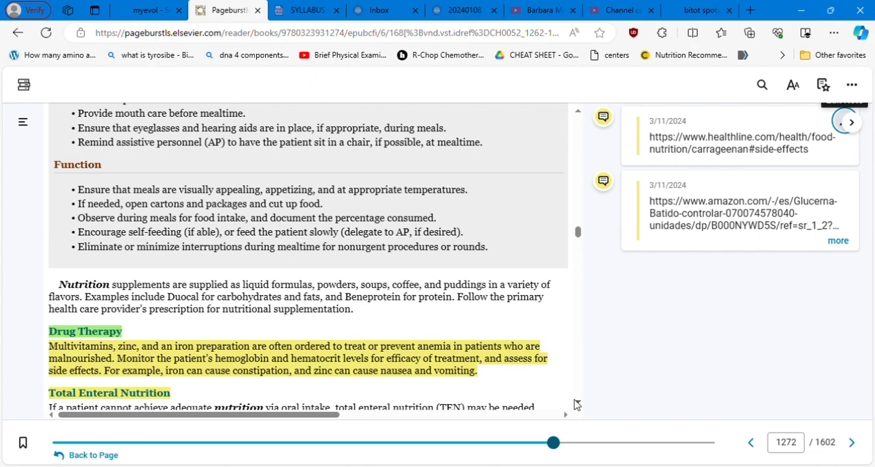
{"action": "mouse_move", "coordinate": [578, 116]}
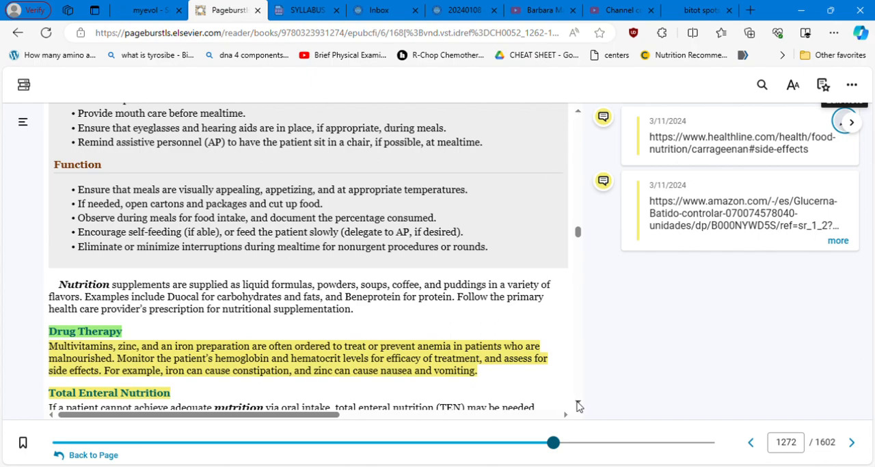
{"action": "scroll", "scroll_direction": "down", "scroll_amount": 3}
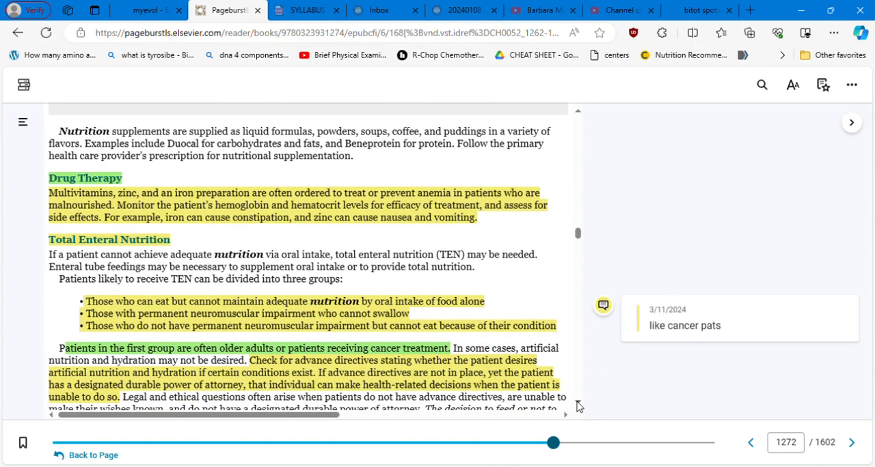
{"action": "scroll", "scroll_direction": "down", "scroll_amount": 3}
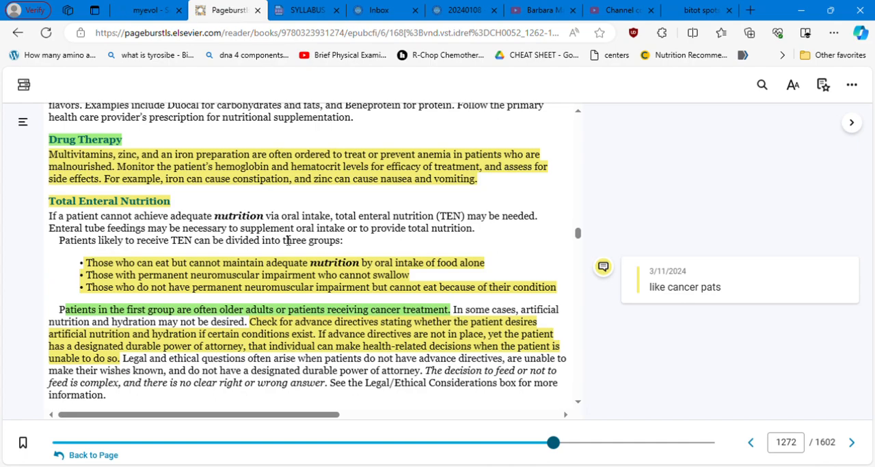
{"action": "mouse_move", "coordinate": [287, 191]}
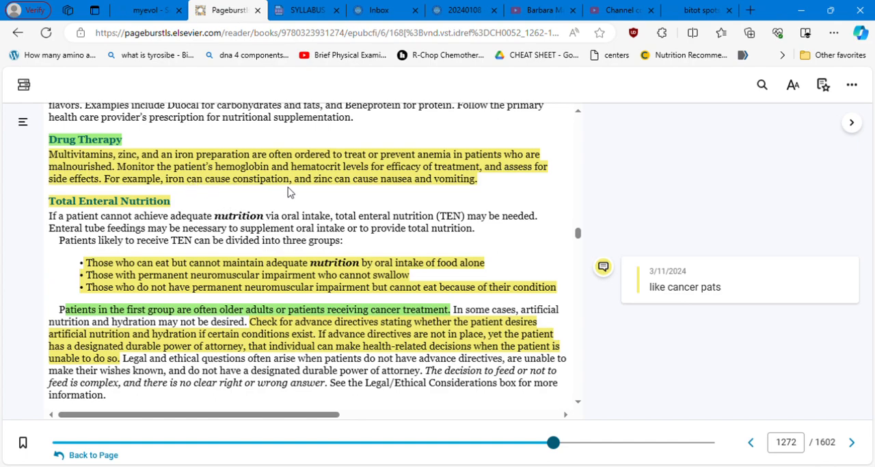
{"action": "mouse_move", "coordinate": [365, 191]}
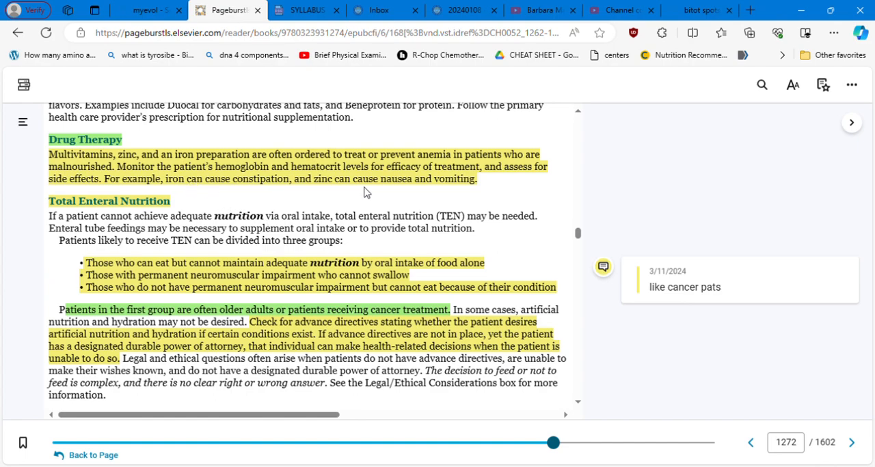
{"action": "mouse_move", "coordinate": [579, 370]}
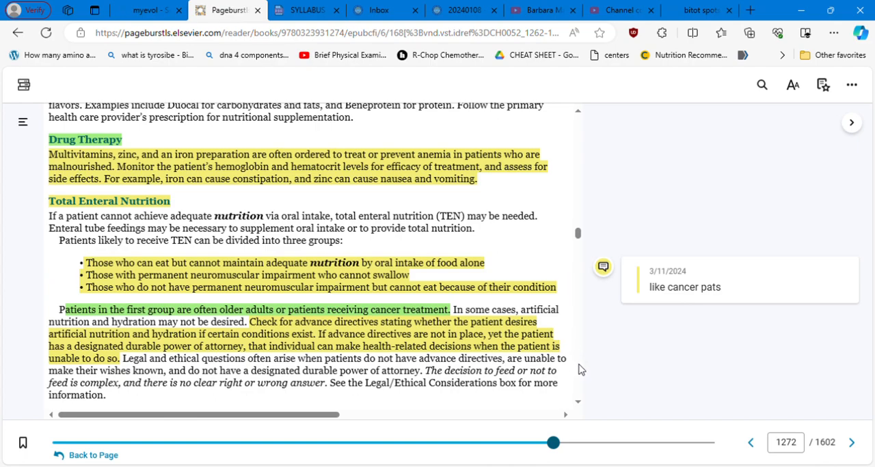
{"action": "scroll", "scroll_direction": "down", "scroll_amount": 3}
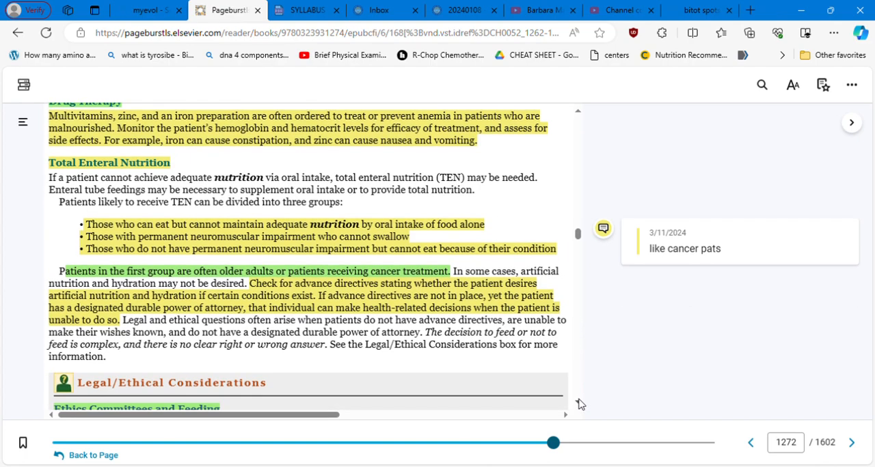
{"action": "scroll", "scroll_direction": "down", "scroll_amount": 3}
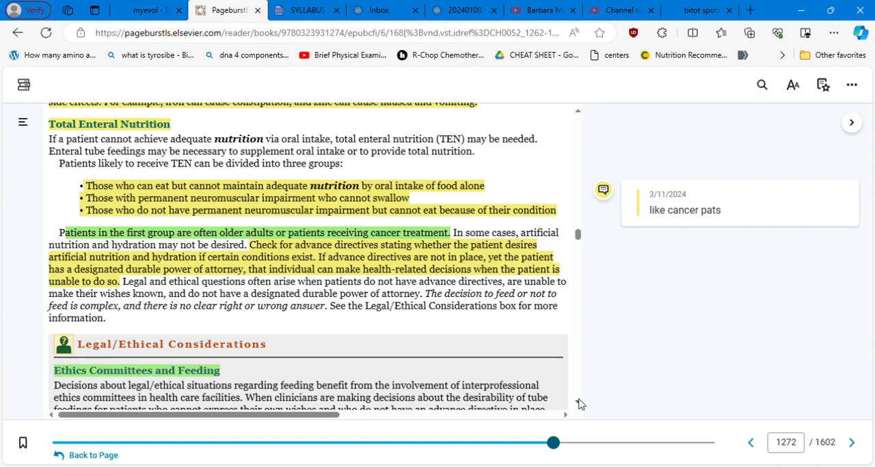
{"action": "mouse_move", "coordinate": [489, 192]}
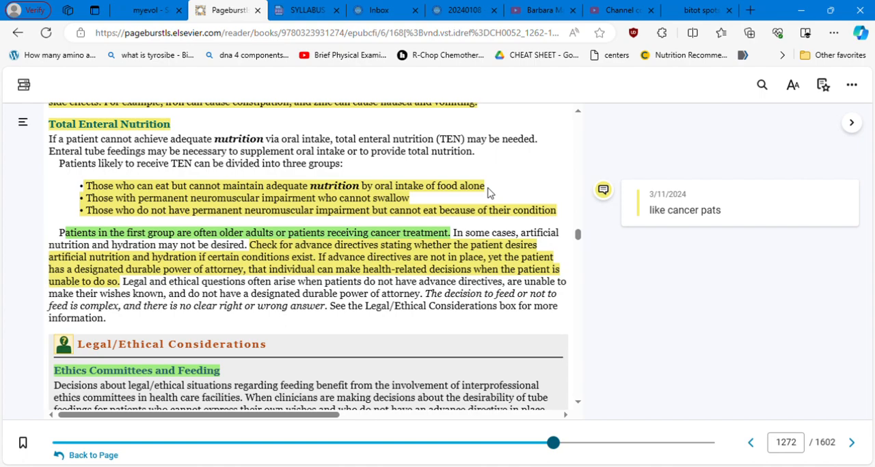
{"action": "mouse_move", "coordinate": [658, 237]}
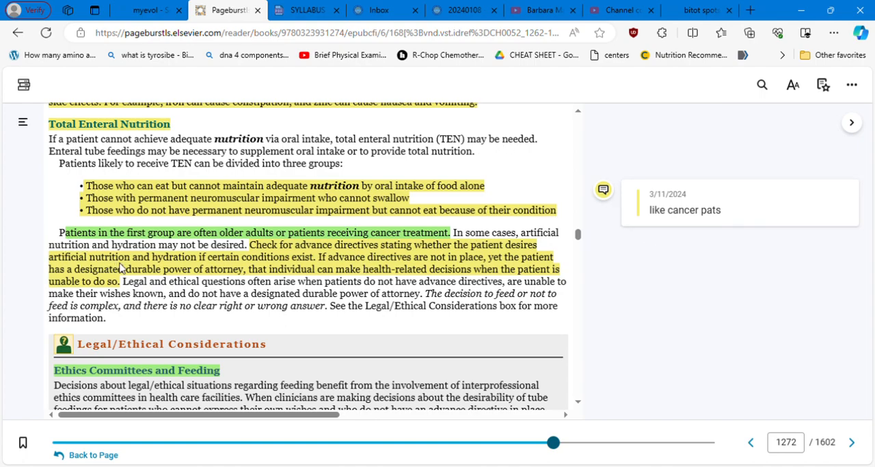
{"action": "mouse_move", "coordinate": [284, 249]}
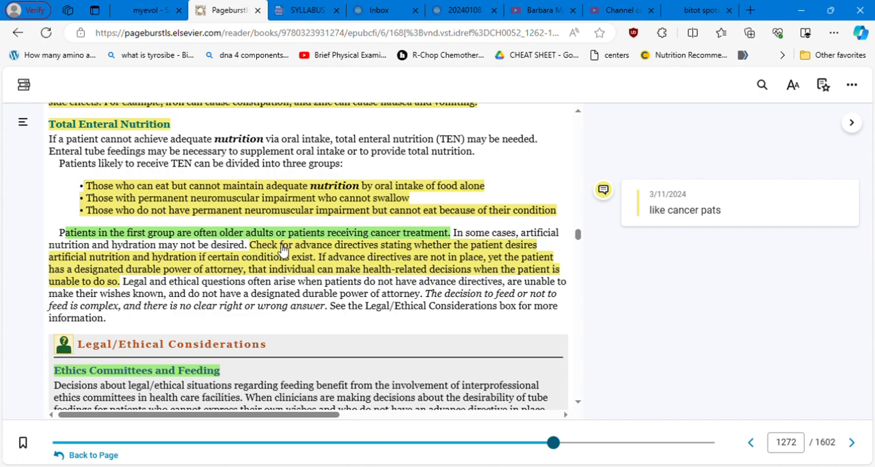
{"action": "mouse_move", "coordinate": [451, 241]}
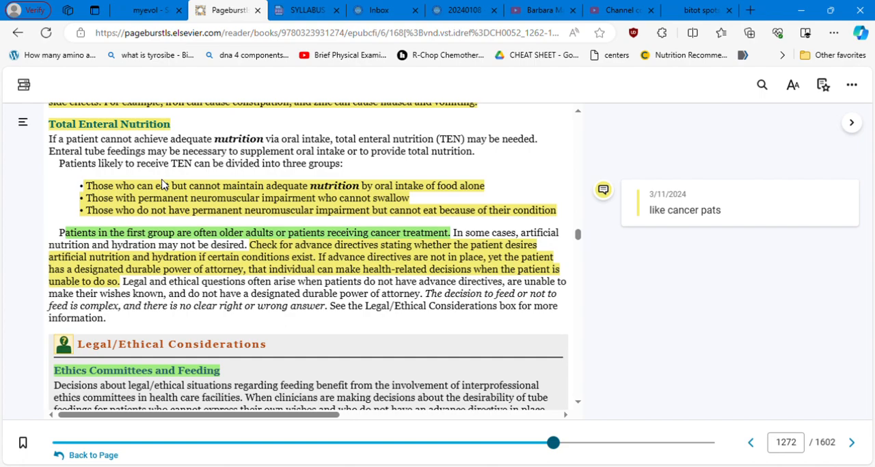
{"action": "mouse_move", "coordinate": [189, 199]}
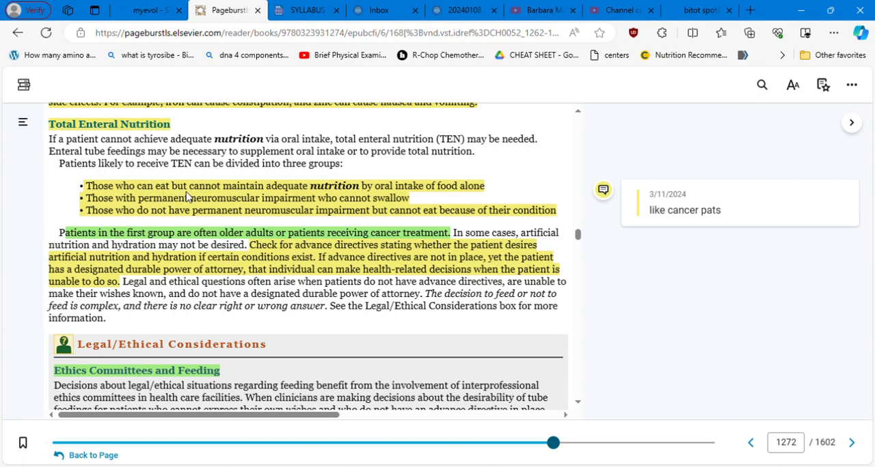
{"action": "mouse_move", "coordinate": [293, 194]}
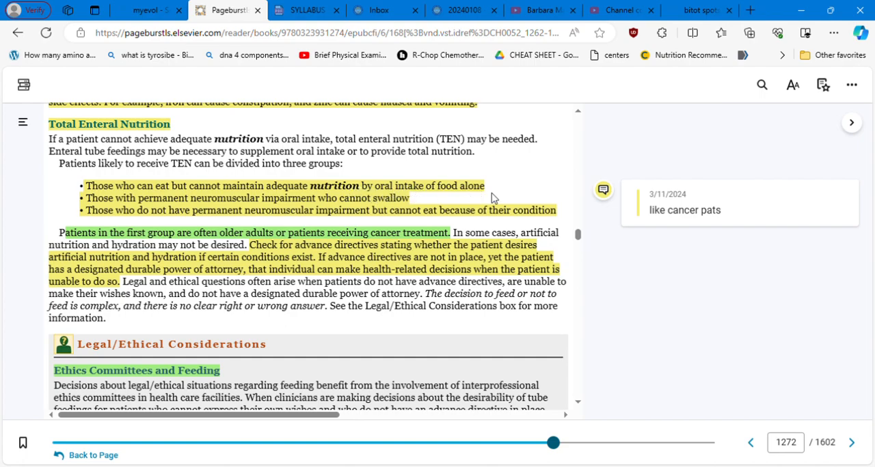
{"action": "mouse_move", "coordinate": [521, 199]}
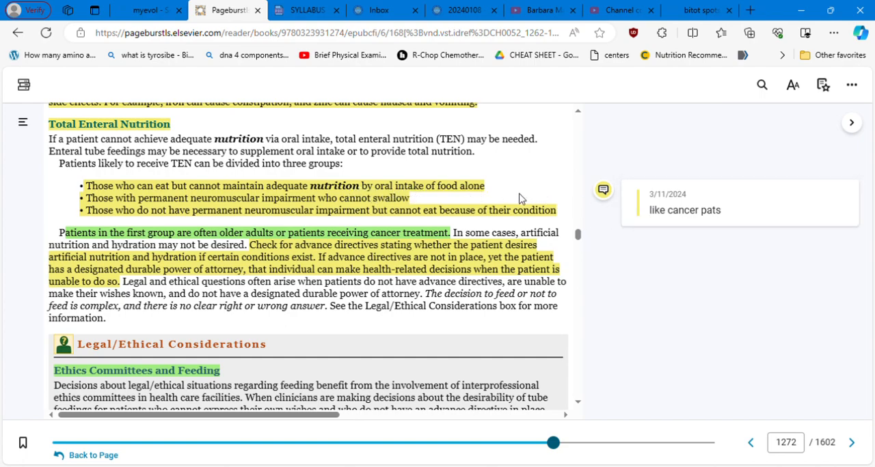
{"action": "mouse_move", "coordinate": [526, 196]}
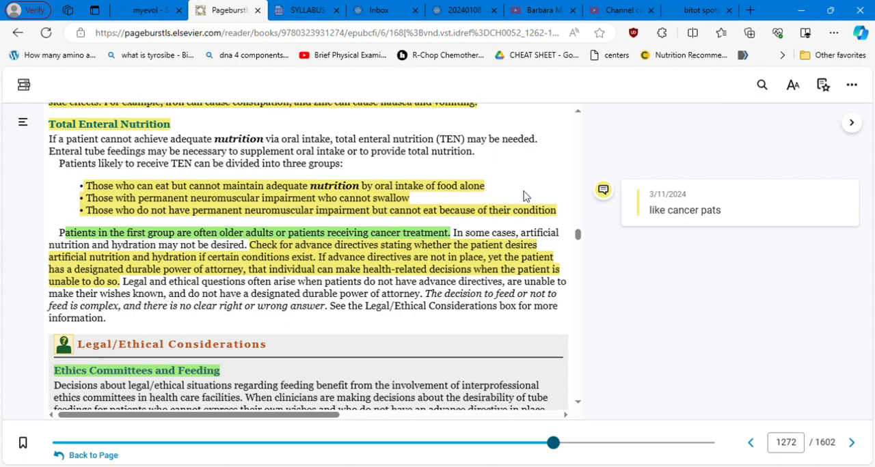
{"action": "mouse_move", "coordinate": [495, 186]}
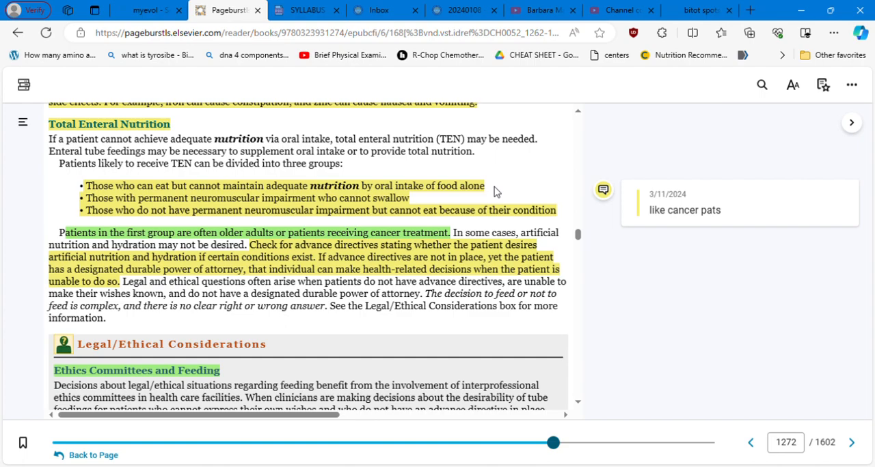
{"action": "mouse_move", "coordinate": [552, 306]}
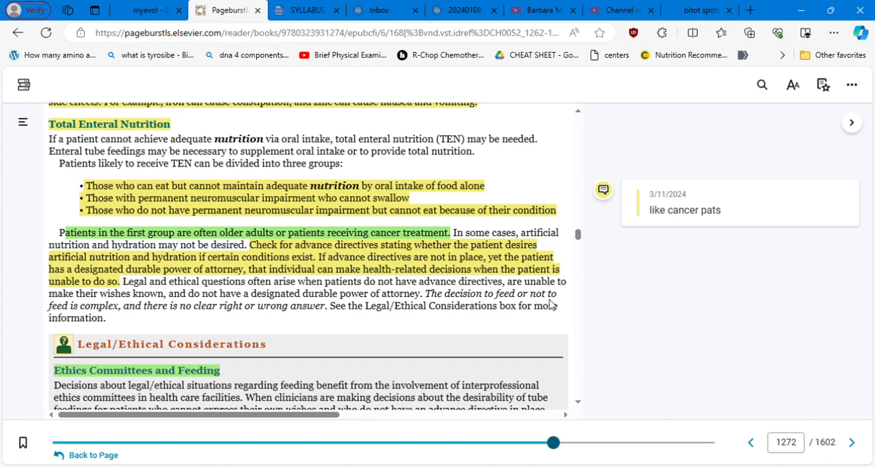
{"action": "mouse_move", "coordinate": [296, 267]}
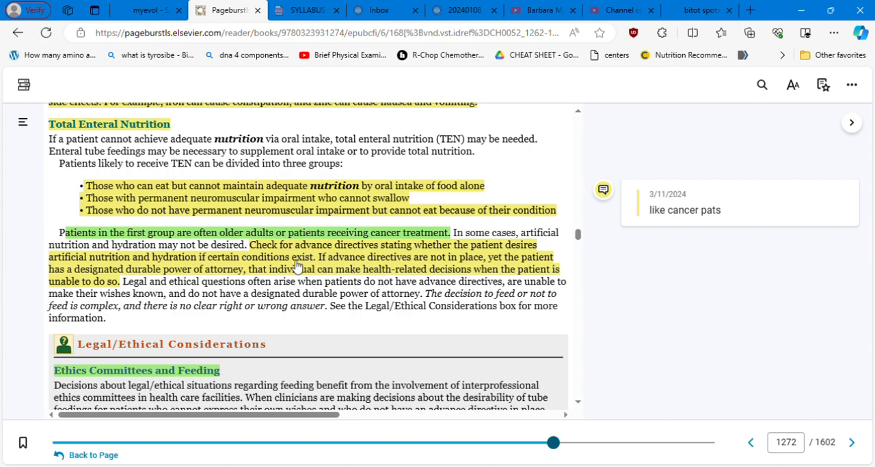
{"action": "mouse_move", "coordinate": [403, 257]}
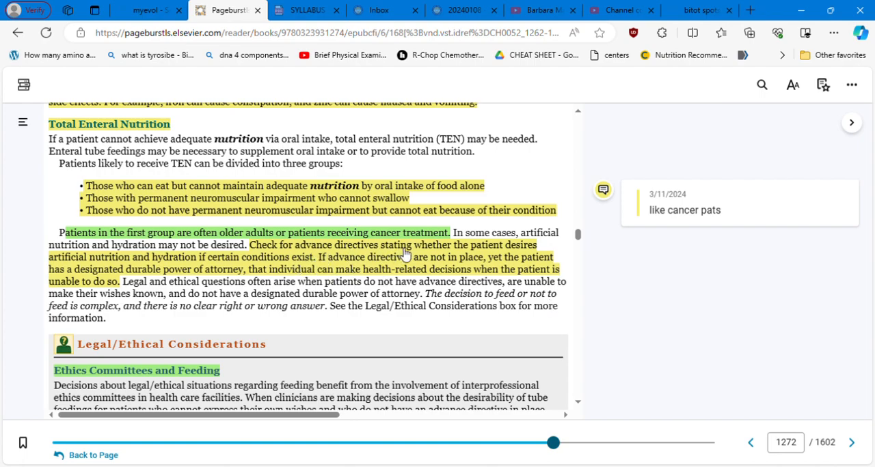
{"action": "mouse_move", "coordinate": [99, 258]}
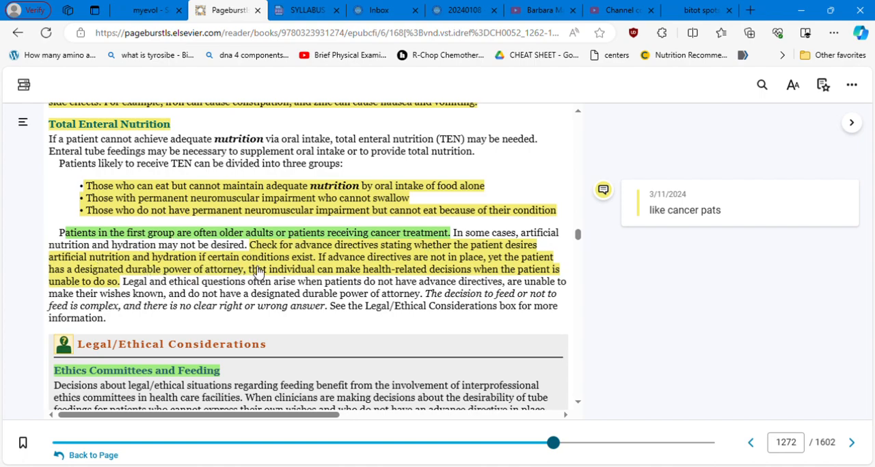
{"action": "mouse_move", "coordinate": [352, 267]}
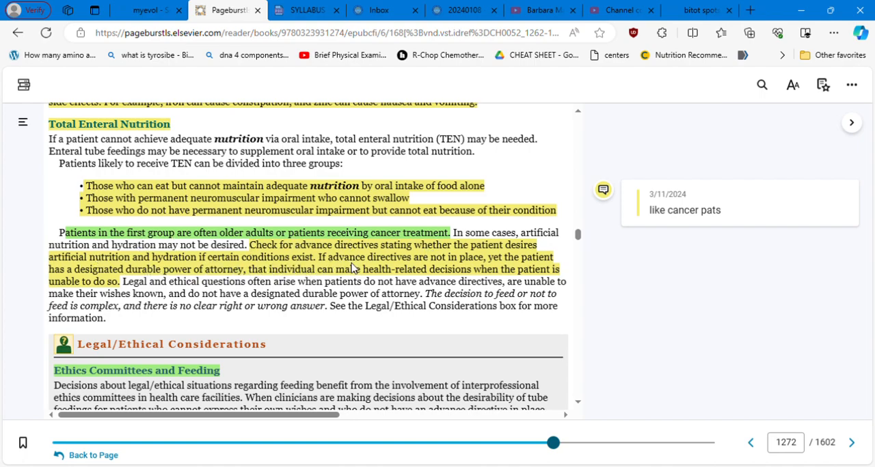
{"action": "mouse_move", "coordinate": [444, 277]}
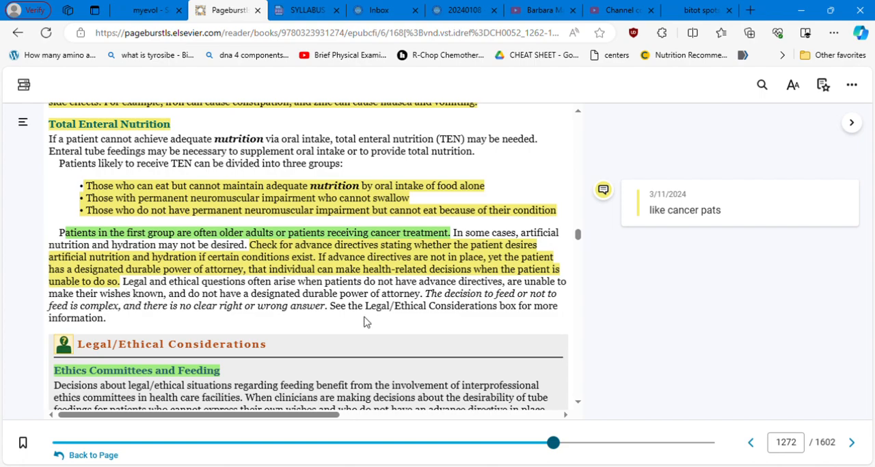
{"action": "mouse_move", "coordinate": [577, 405]}
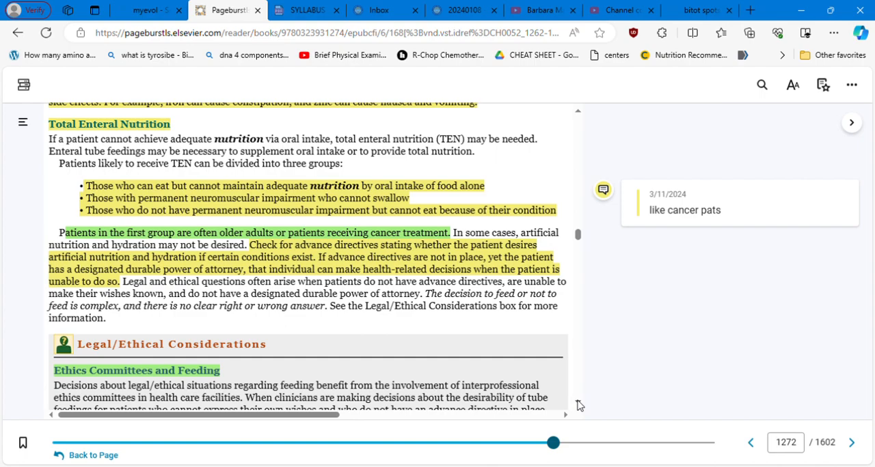
- Scroll to page 1273 until the Ethics Committees and Feeding box is fully visible
{"action": "scroll", "scroll_direction": "down", "scroll_amount": 3}
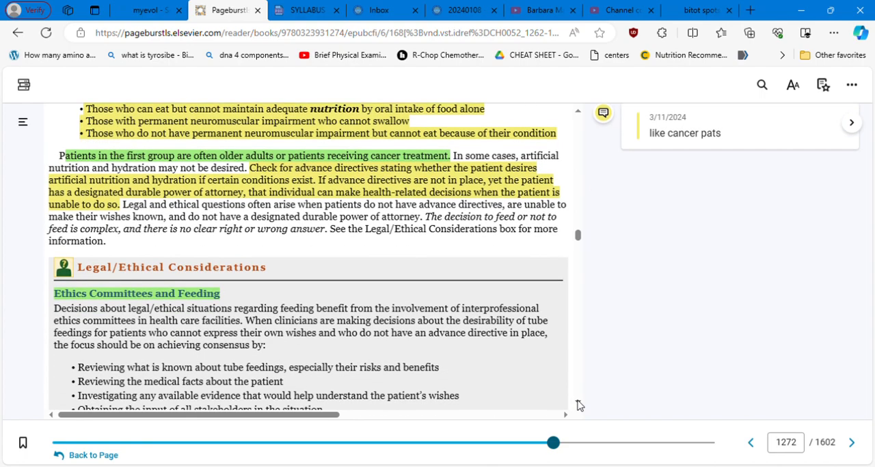
{"action": "scroll", "scroll_direction": "down", "scroll_amount": 3}
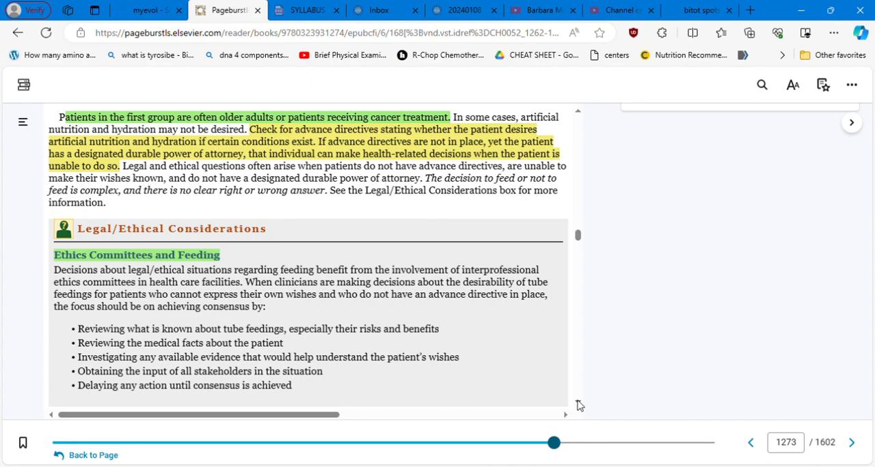
{"action": "scroll", "scroll_direction": "down", "scroll_amount": 3}
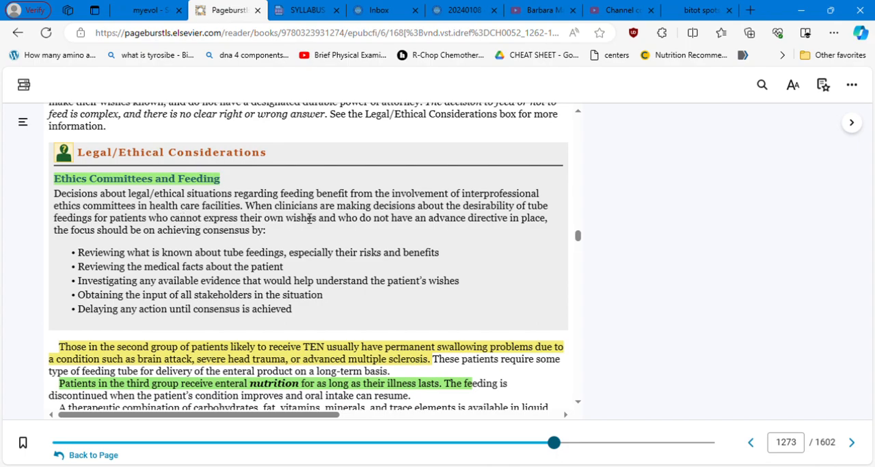
{"action": "mouse_move", "coordinate": [431, 213]}
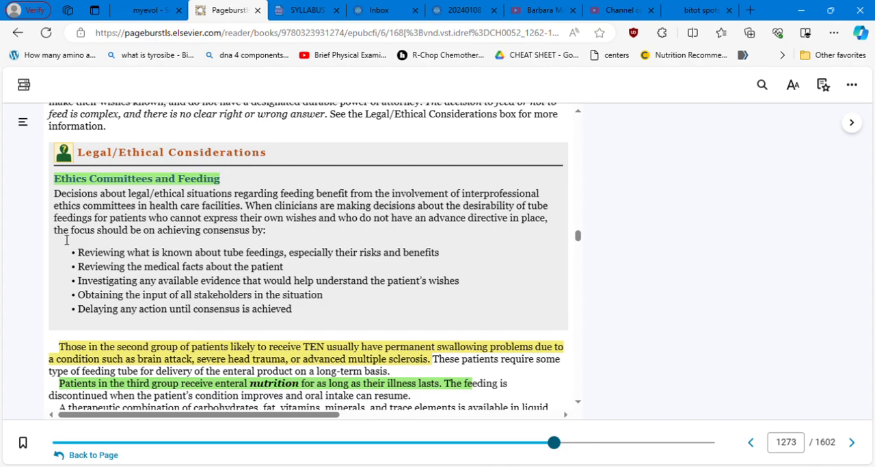
{"action": "mouse_move", "coordinate": [244, 216]}
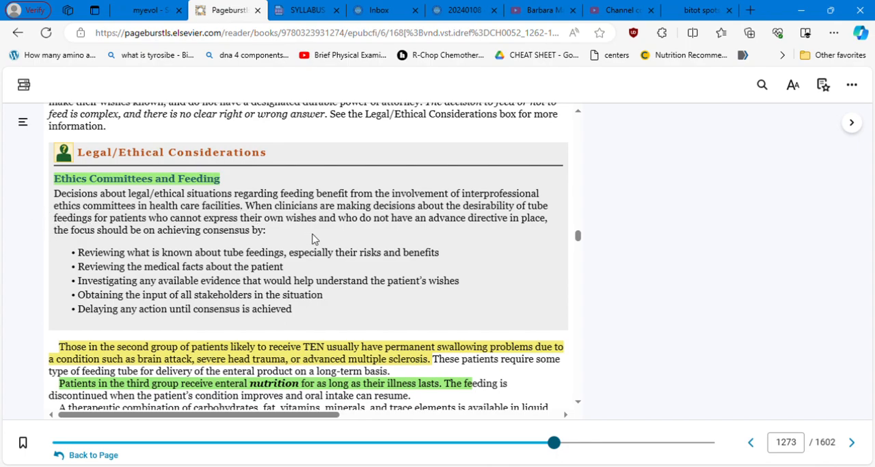
{"action": "mouse_move", "coordinate": [400, 239]}
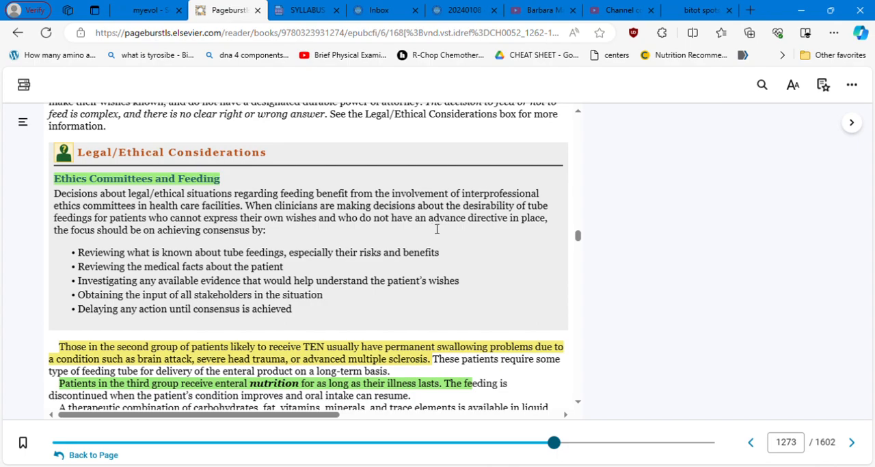
{"action": "mouse_move", "coordinate": [548, 224]}
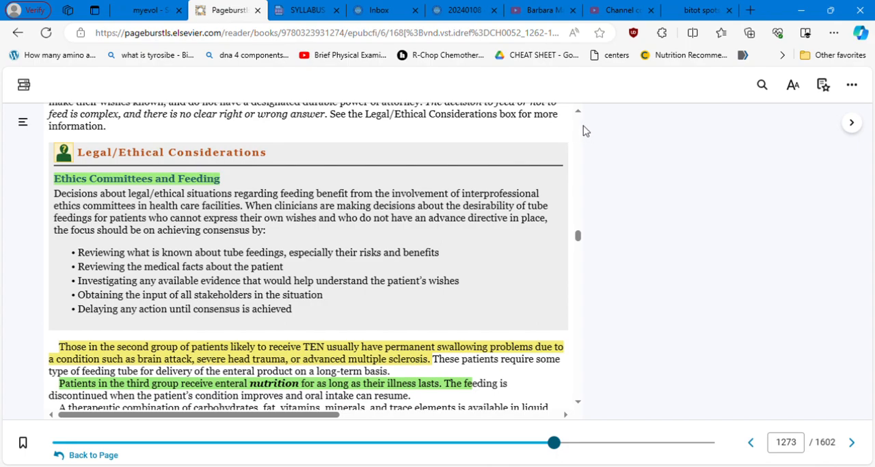
{"action": "mouse_move", "coordinate": [560, 170]}
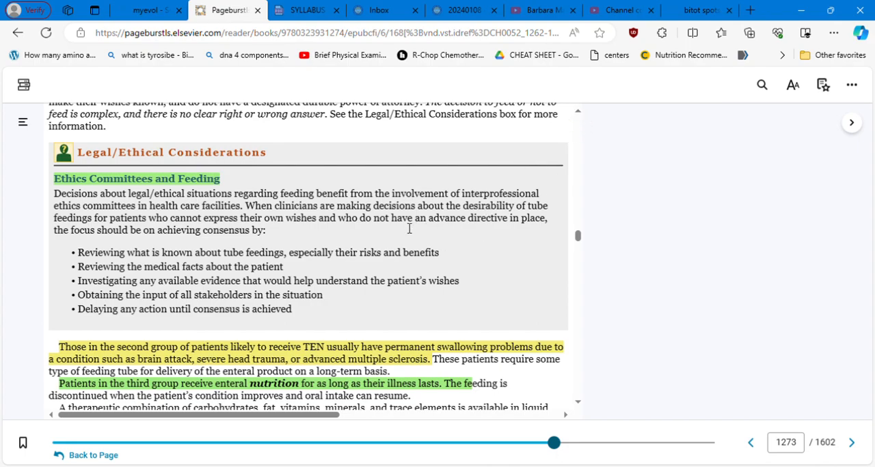
{"action": "mouse_move", "coordinate": [384, 303]}
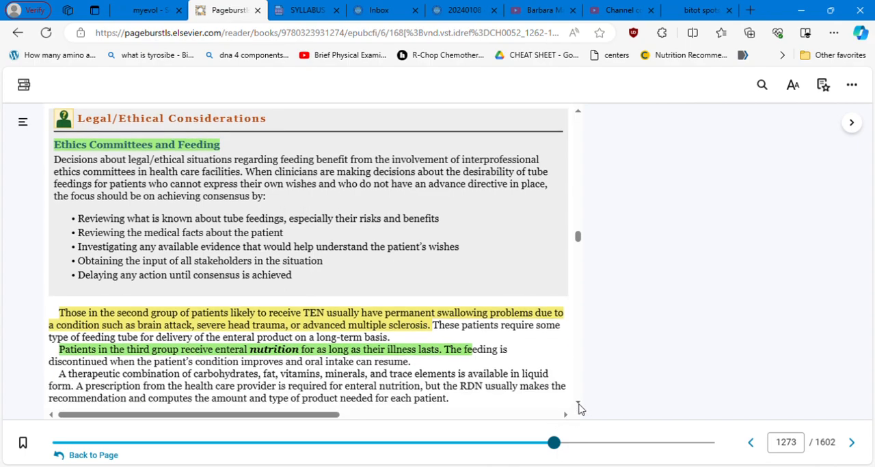
- Scroll down to NCLEX Examination Challenge 52.2 with its answer-rationale and cancer.org notes
{"action": "scroll", "scroll_direction": "down", "scroll_amount": 3}
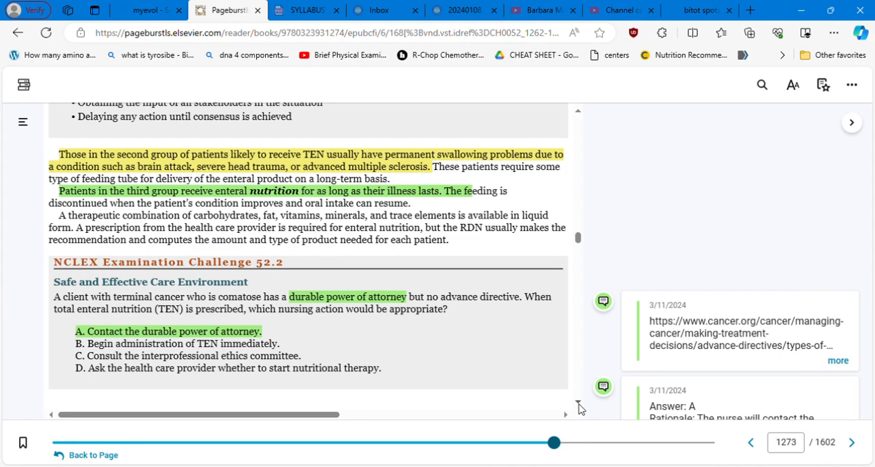
{"action": "mouse_move", "coordinate": [206, 217]}
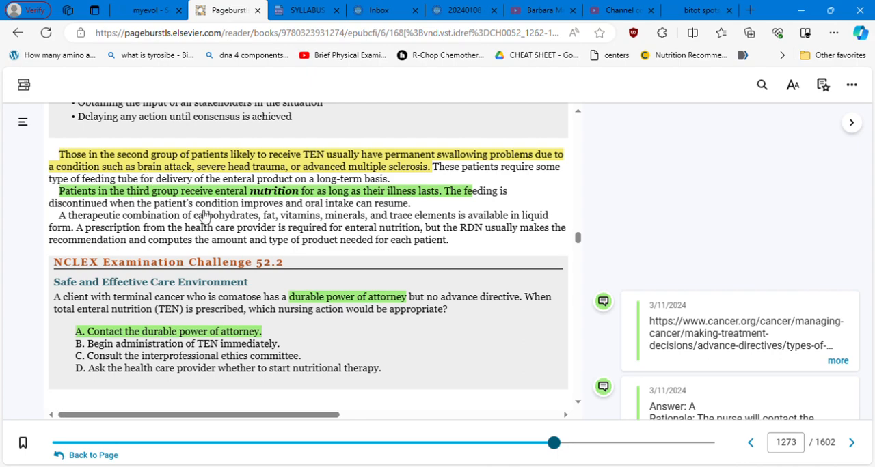
{"action": "mouse_move", "coordinate": [383, 191]}
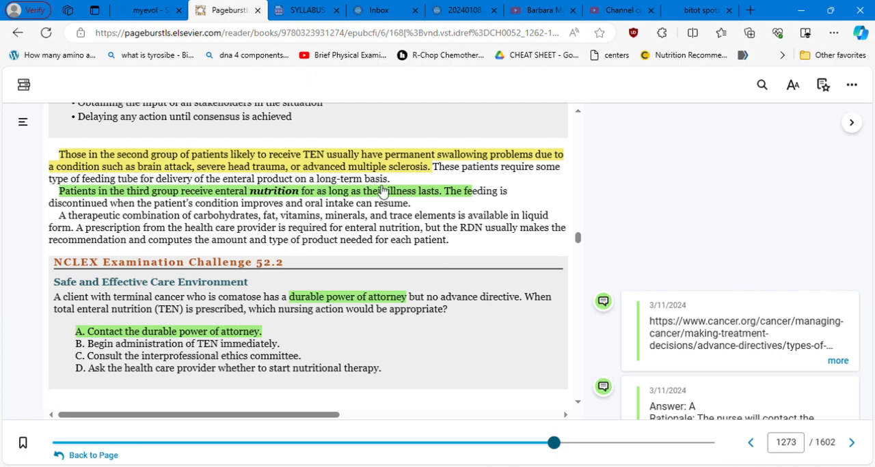
{"action": "mouse_move", "coordinate": [576, 109]}
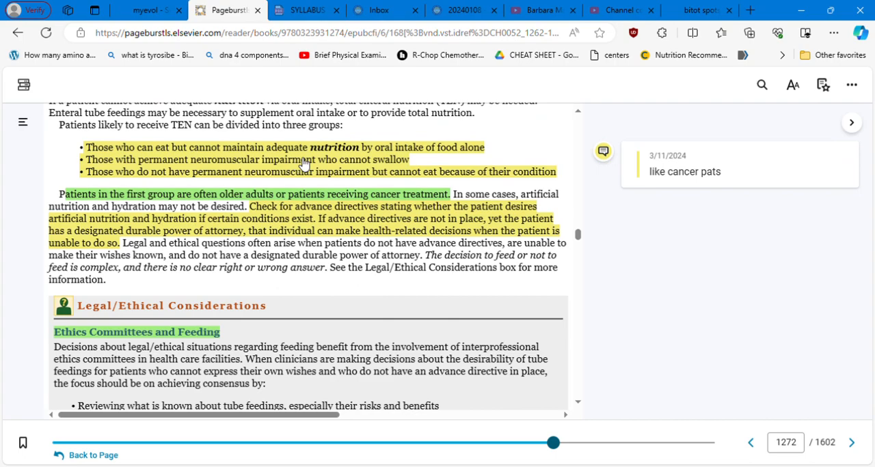
{"action": "mouse_move", "coordinate": [540, 285]}
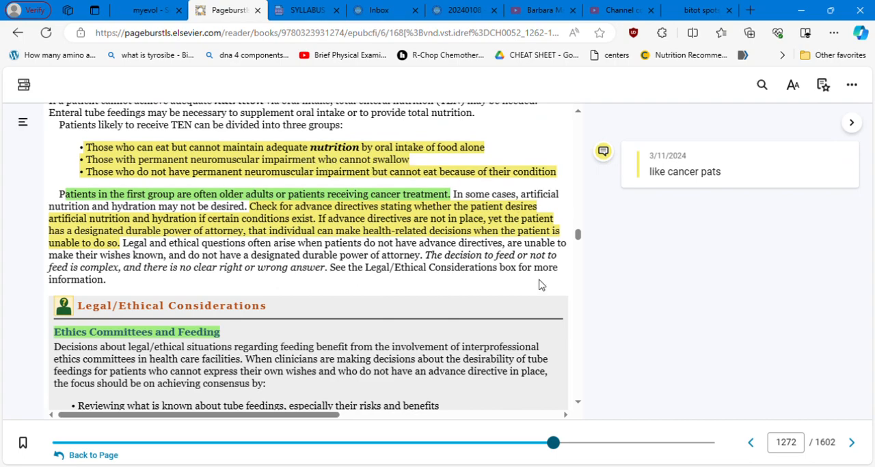
{"action": "scroll", "scroll_direction": "down", "scroll_amount": 3}
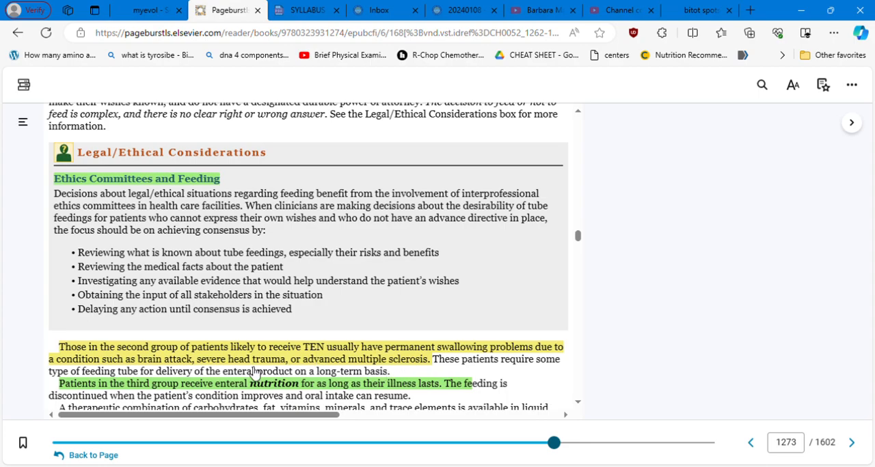
{"action": "mouse_move", "coordinate": [269, 354]}
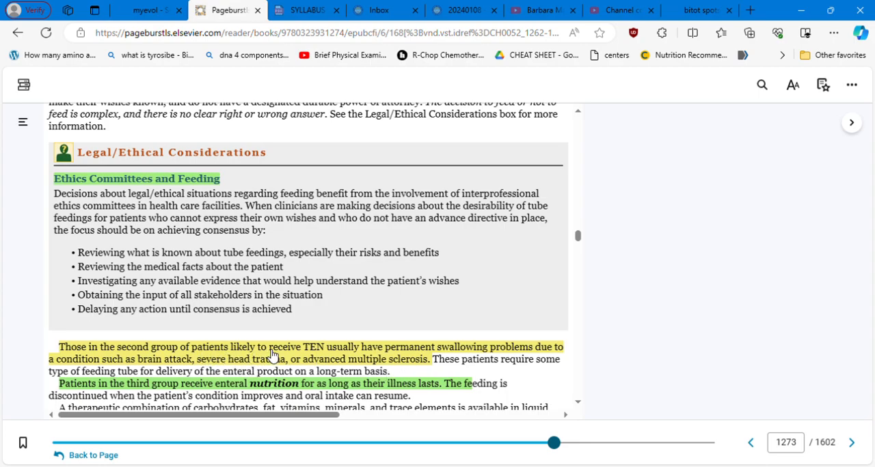
{"action": "mouse_move", "coordinate": [313, 355]}
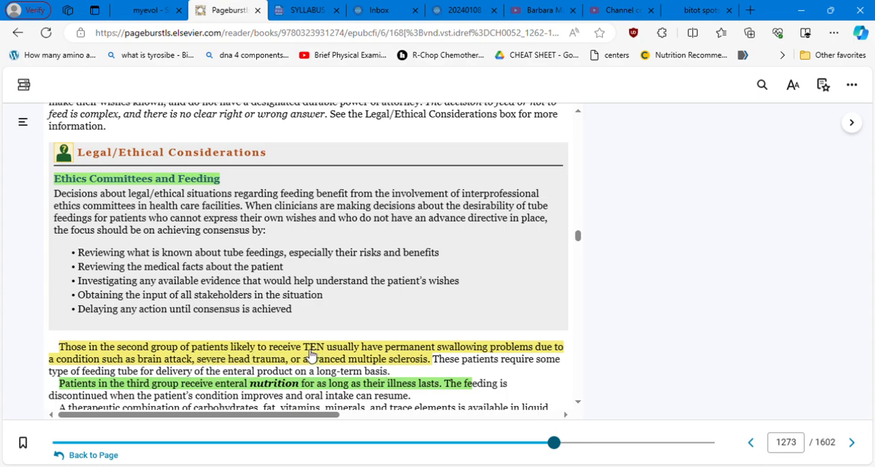
{"action": "mouse_move", "coordinate": [365, 354]}
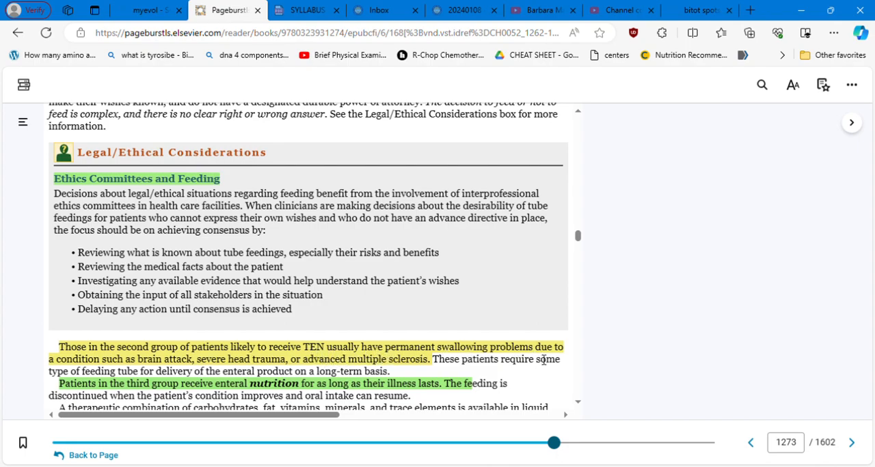
{"action": "mouse_move", "coordinate": [175, 371]}
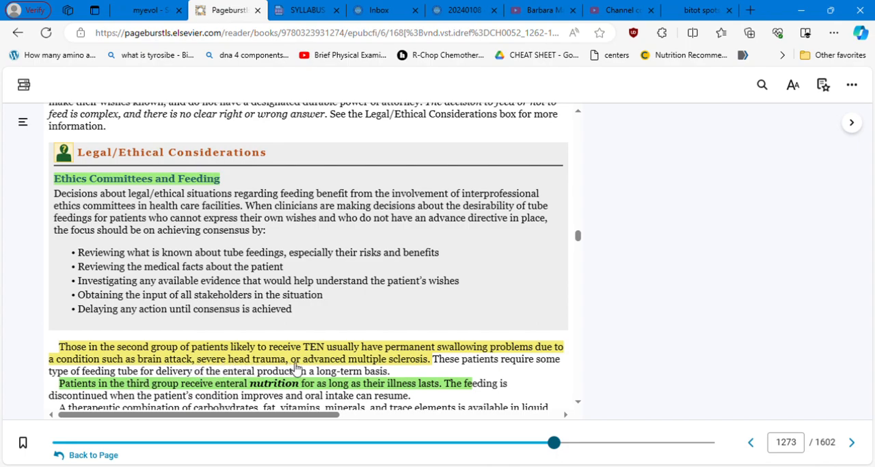
{"action": "mouse_move", "coordinate": [523, 170]}
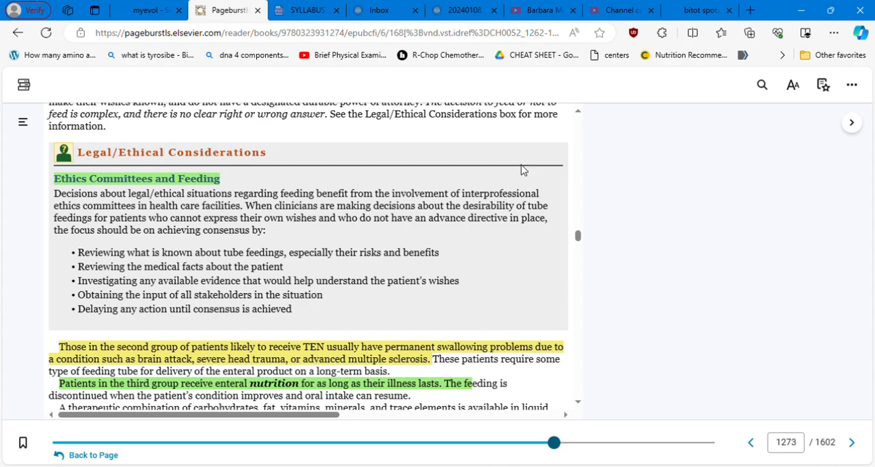
{"action": "mouse_move", "coordinate": [578, 115]}
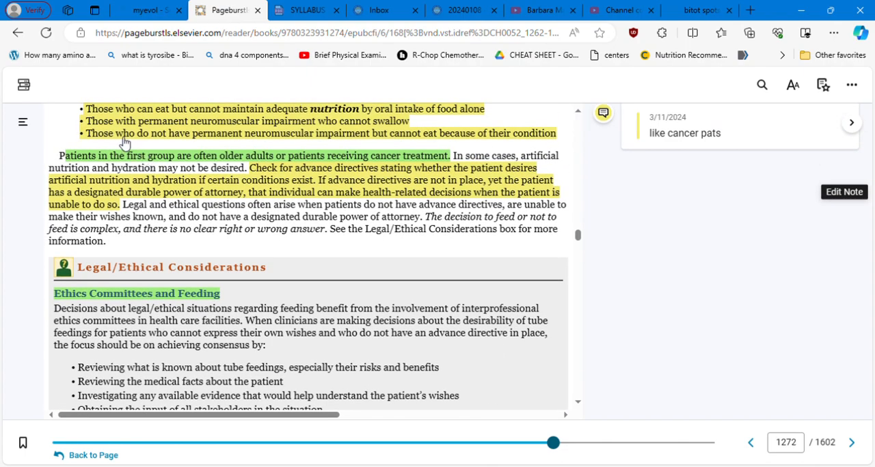
{"action": "mouse_move", "coordinate": [259, 149]}
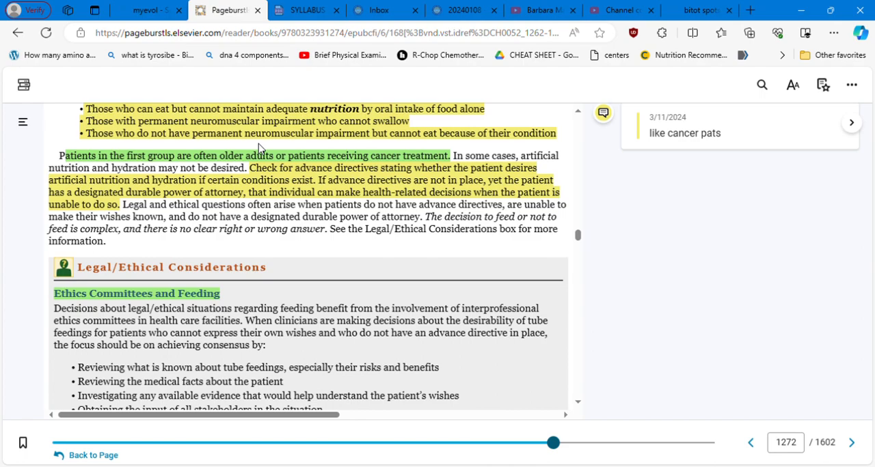
{"action": "mouse_move", "coordinate": [386, 143]}
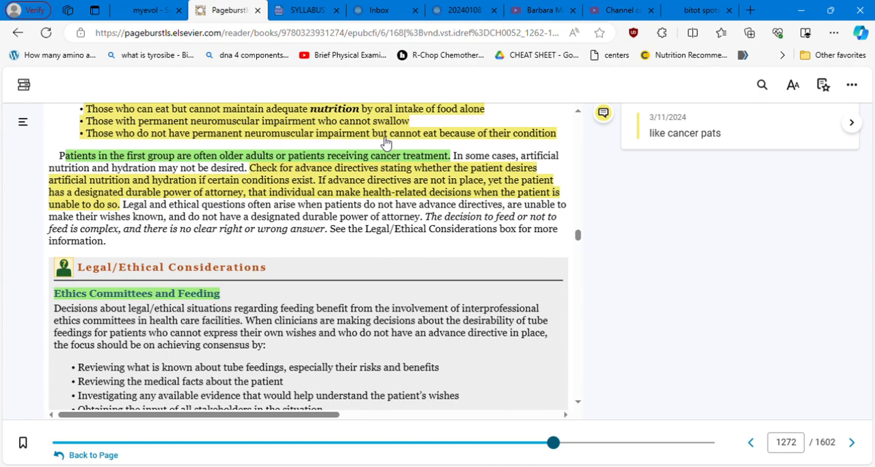
{"action": "mouse_move", "coordinate": [561, 154]}
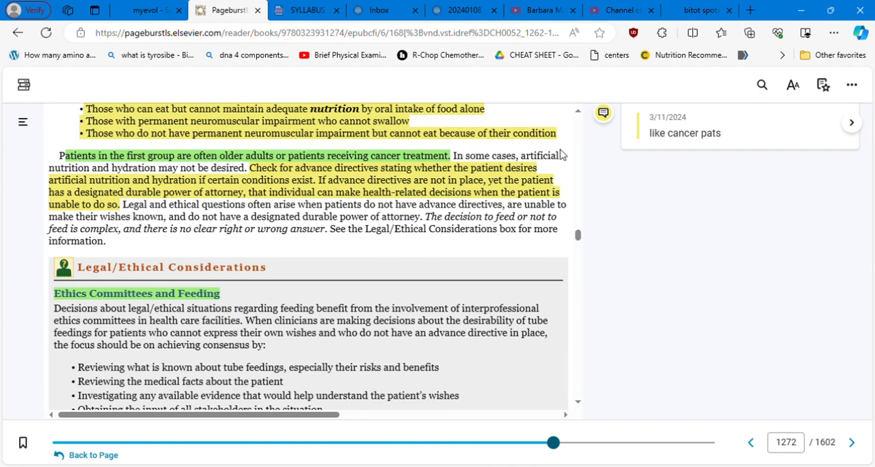
{"action": "scroll", "scroll_direction": "down", "scroll_amount": 3}
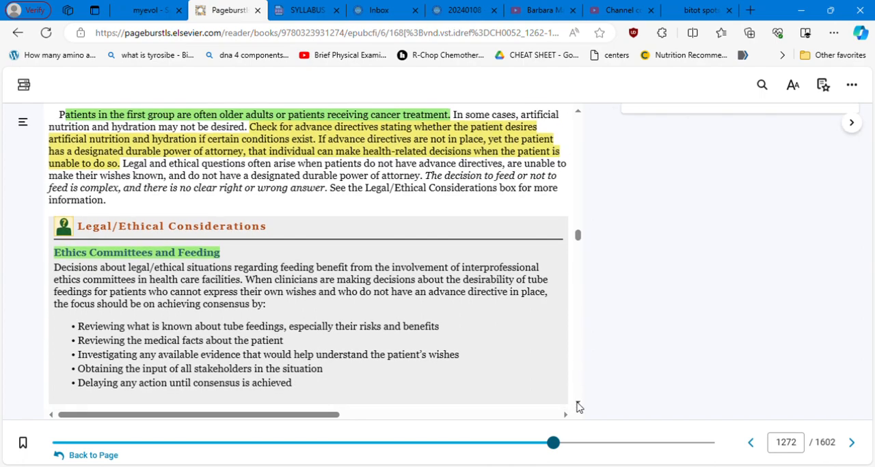
{"action": "scroll", "scroll_direction": "down", "scroll_amount": 3}
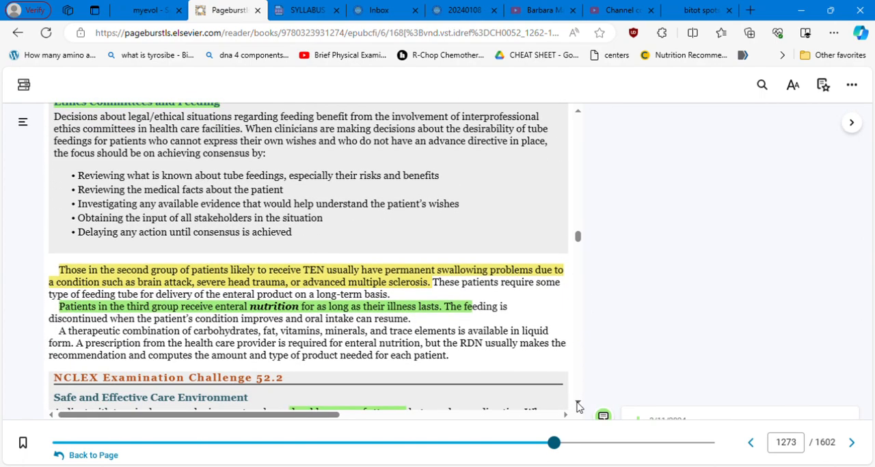
{"action": "scroll", "scroll_direction": "down", "scroll_amount": 3}
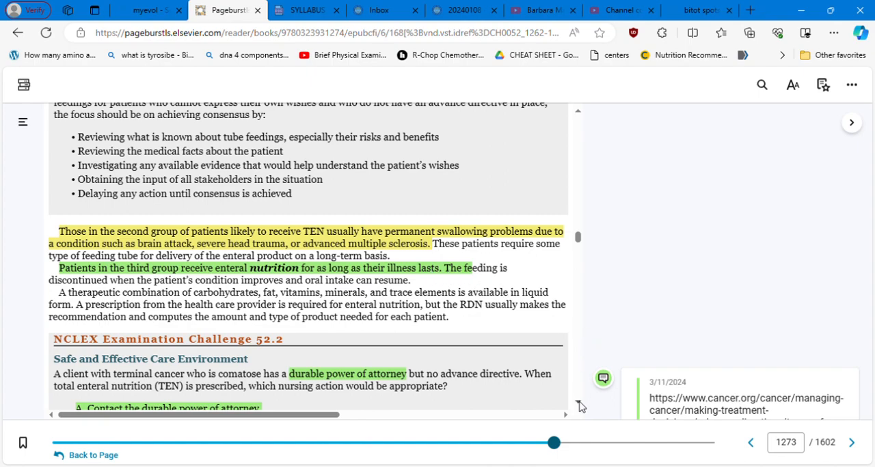
{"action": "scroll", "scroll_direction": "down", "scroll_amount": 3}
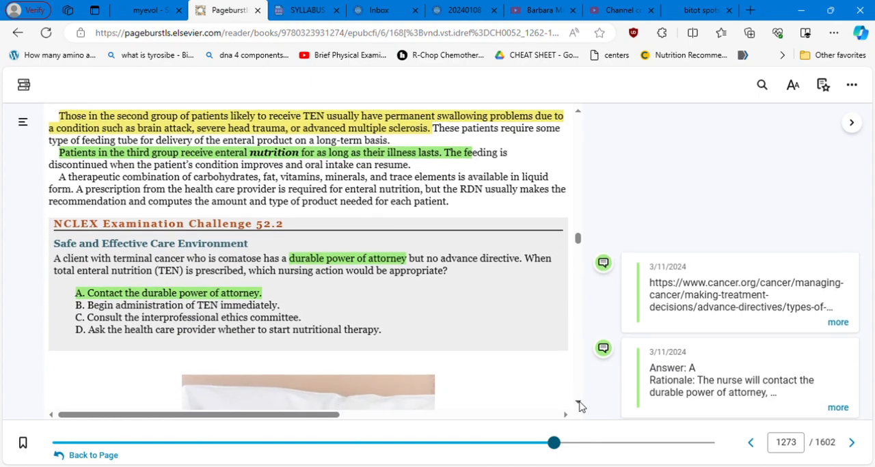
- Scroll down past NCLEX Examination Challenge 52.2 to the patient photograph
{"action": "scroll", "scroll_direction": "down", "scroll_amount": 3}
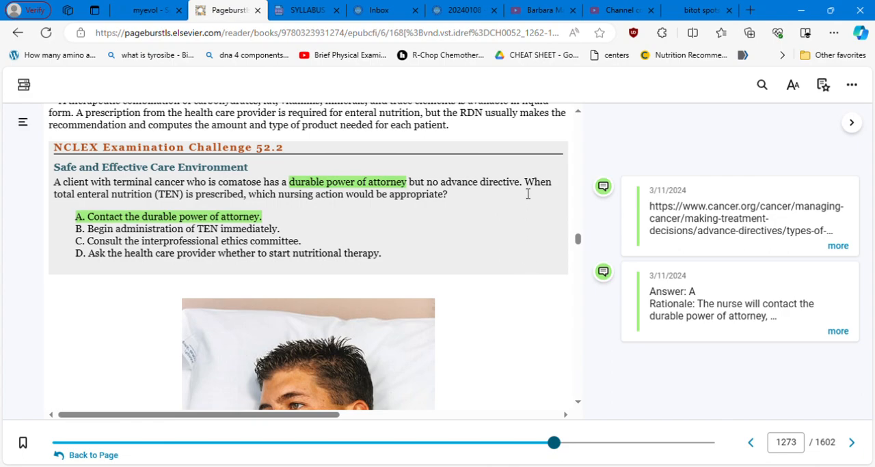
{"action": "mouse_move", "coordinate": [524, 195]}
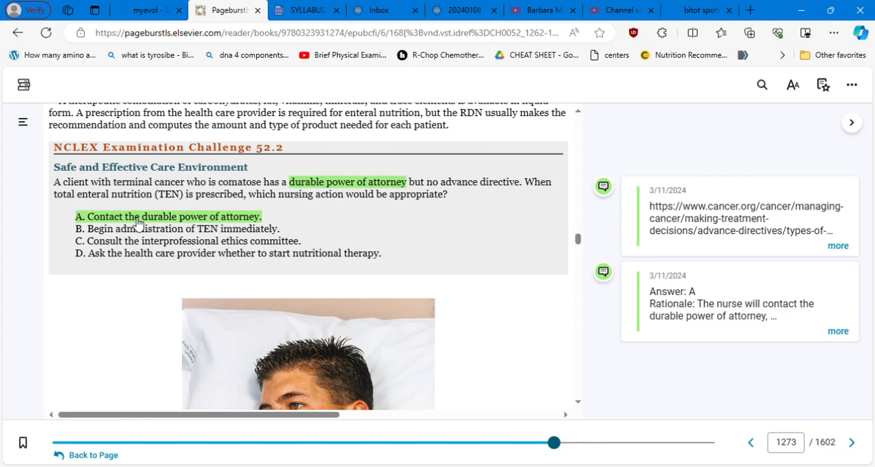
{"action": "mouse_move", "coordinate": [268, 218]}
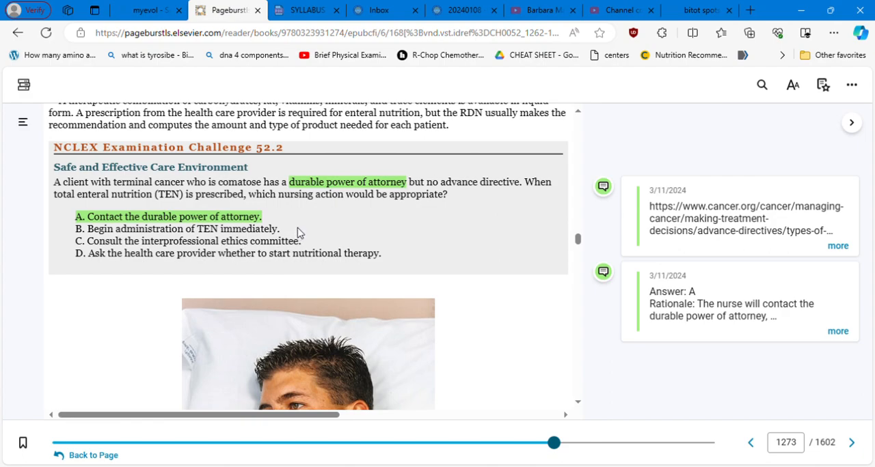
{"action": "mouse_move", "coordinate": [320, 248]}
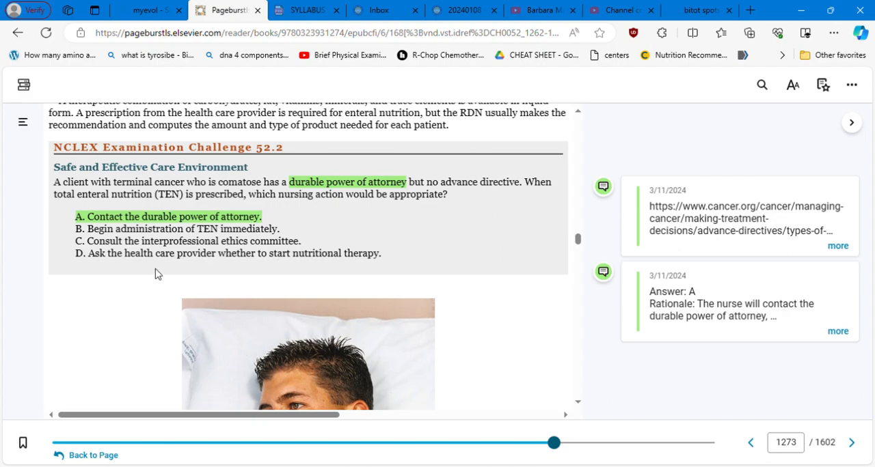
{"action": "mouse_move", "coordinate": [411, 260]}
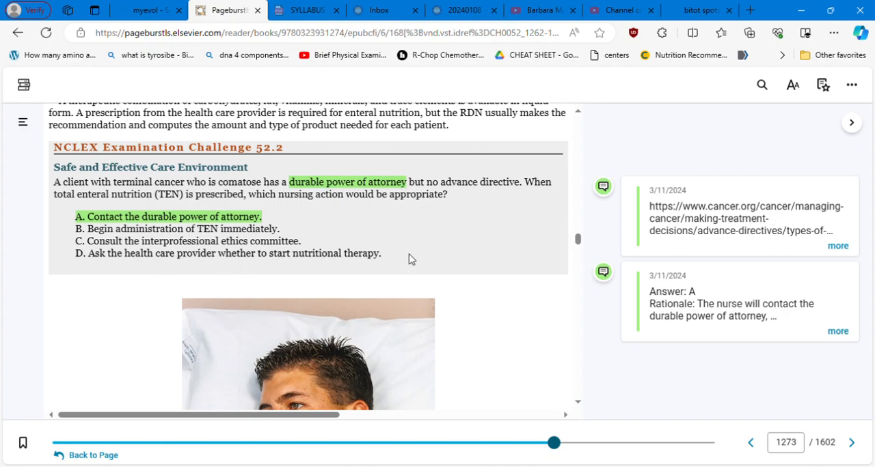
{"action": "mouse_move", "coordinate": [450, 246]}
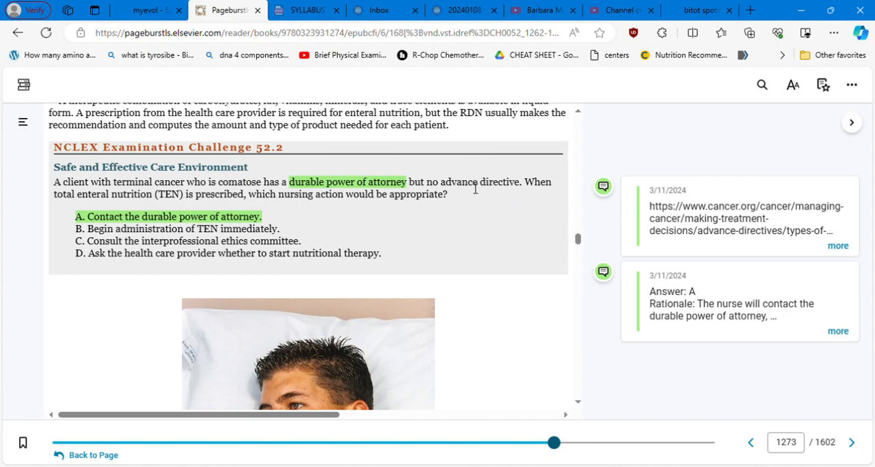
{"action": "mouse_move", "coordinate": [483, 225]}
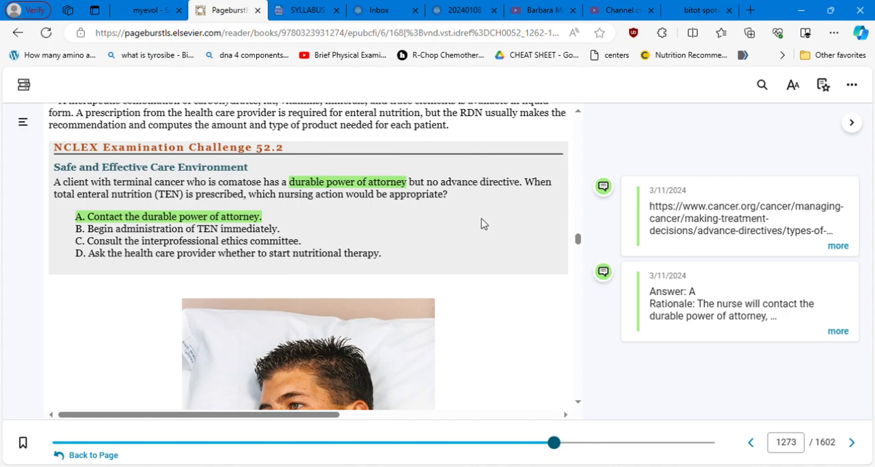
{"action": "mouse_move", "coordinate": [245, 209]}
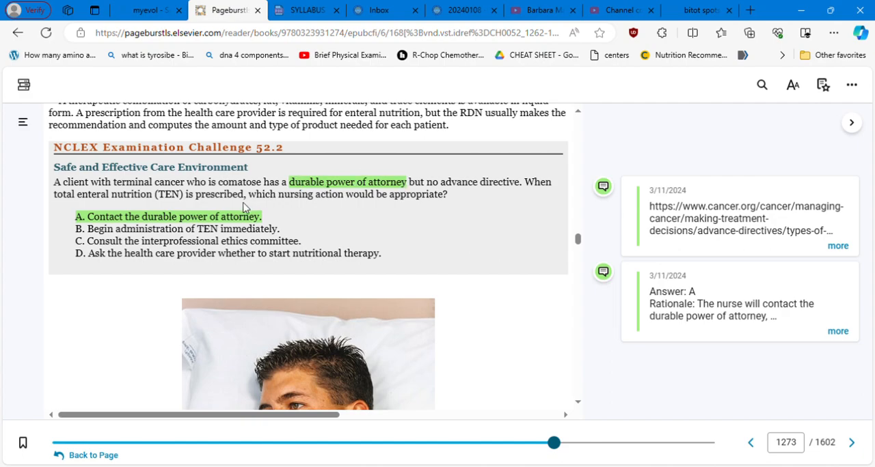
{"action": "mouse_move", "coordinate": [536, 385]}
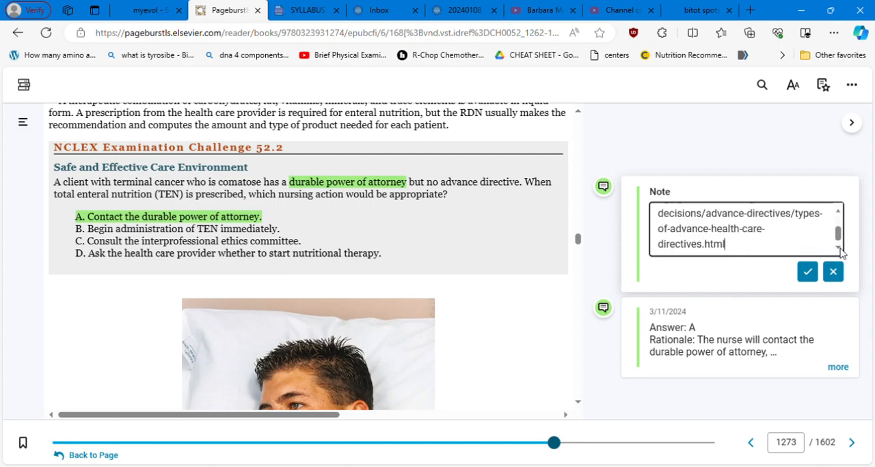
- Select the cancer.org link in the note and open the Types of Advance Directives page
{"action": "double_click", "coordinate": [697, 244]}
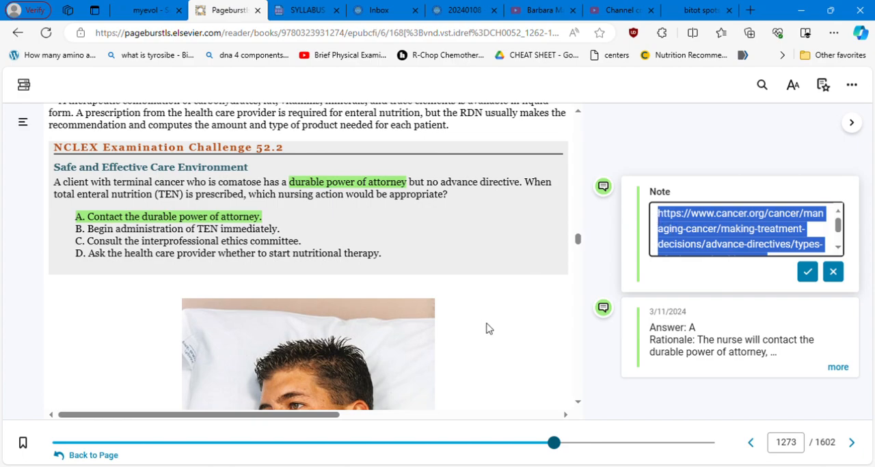
{"action": "left_click", "coordinate": [738, 229]}
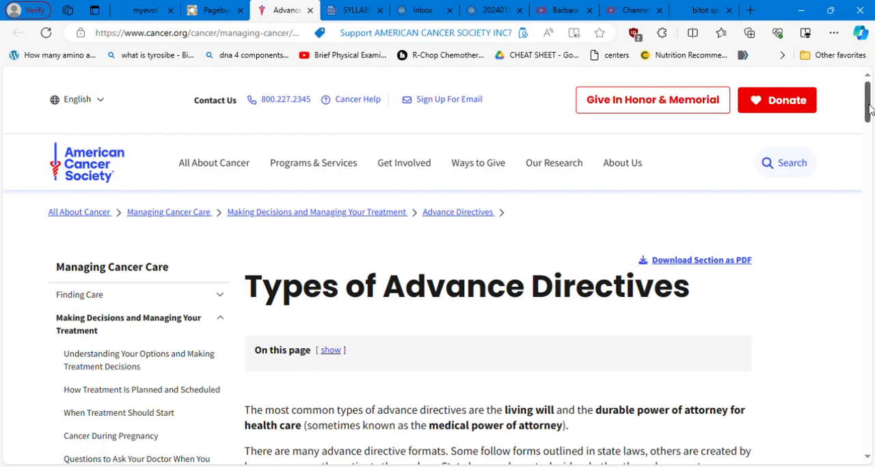
- Read the advance directives page through POLST and DNR sections, then close the tab
{"action": "scroll", "scroll_direction": "down", "scroll_amount": 3}
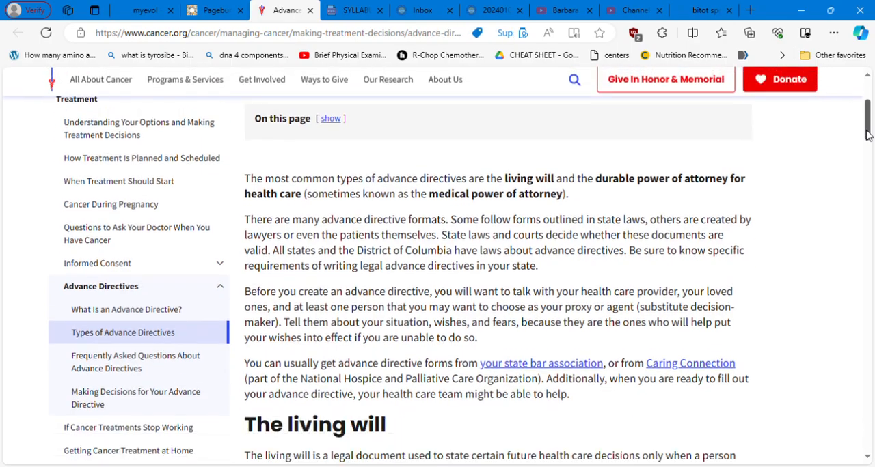
{"action": "scroll", "scroll_direction": "down", "scroll_amount": 3}
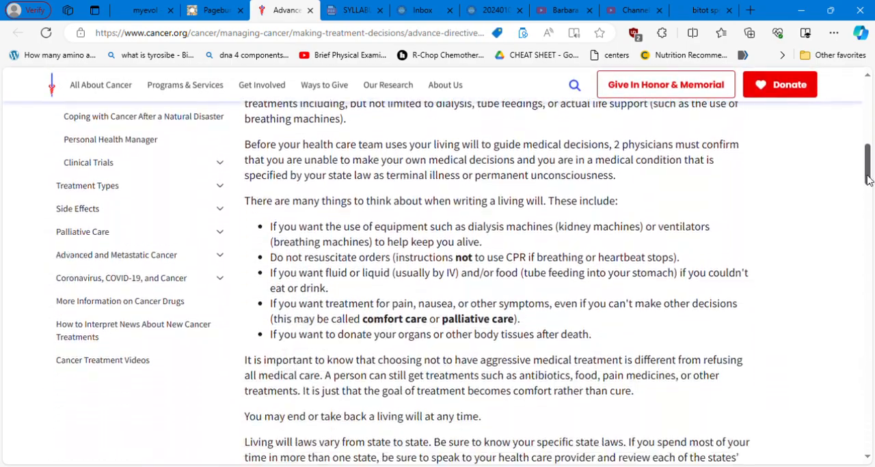
{"action": "scroll", "scroll_direction": "down", "scroll_amount": 3}
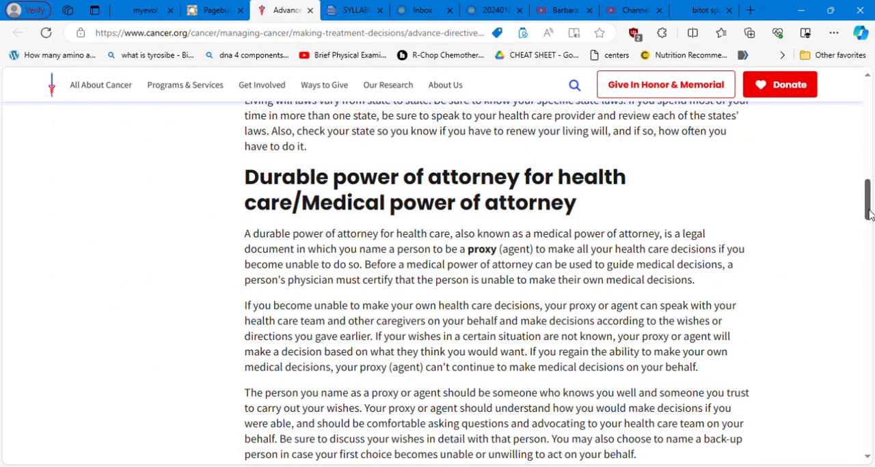
{"action": "scroll", "scroll_direction": "down", "scroll_amount": 3}
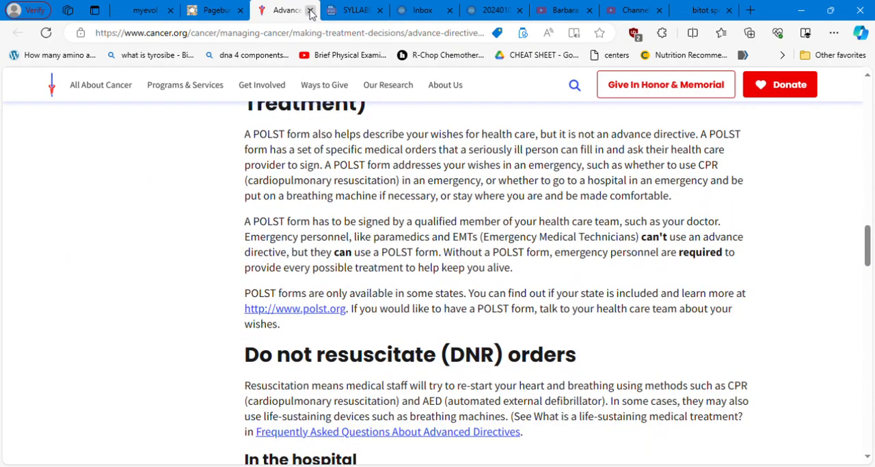
{"action": "left_click", "coordinate": [215, 10]}
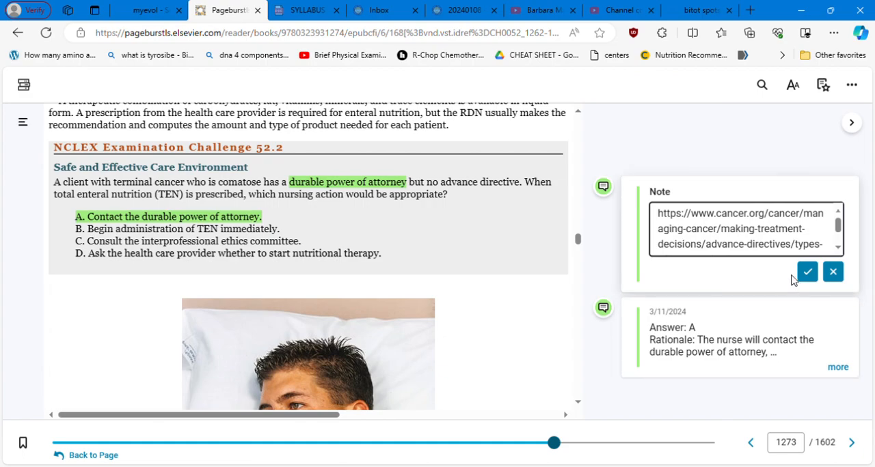
- Save the cancer.org link note and expand the Answer A rationale note
{"action": "left_click", "coordinate": [834, 271]}
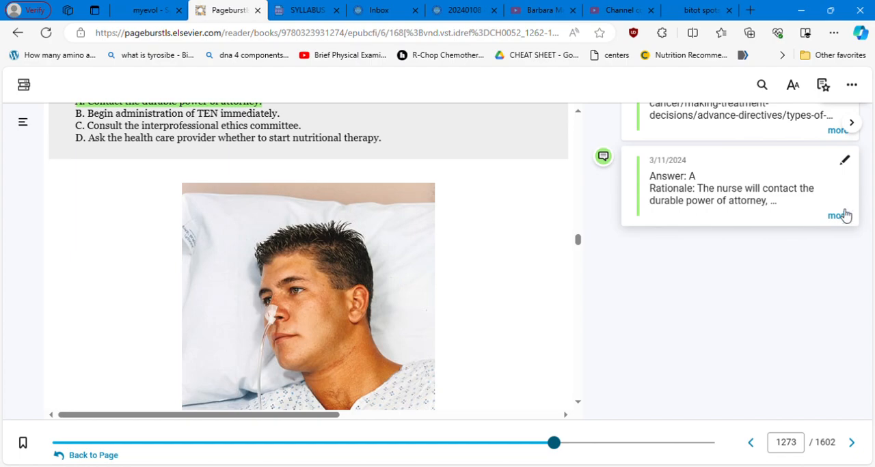
{"action": "left_click", "coordinate": [839, 216]}
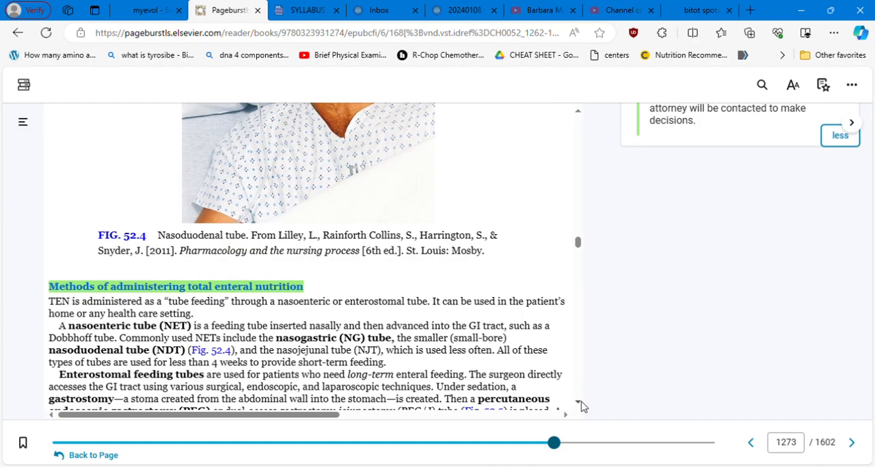
- Scroll to page 1274 past Fig. 52.5 feeding tubes to the Action Alert
{"action": "scroll", "scroll_direction": "down", "scroll_amount": 3}
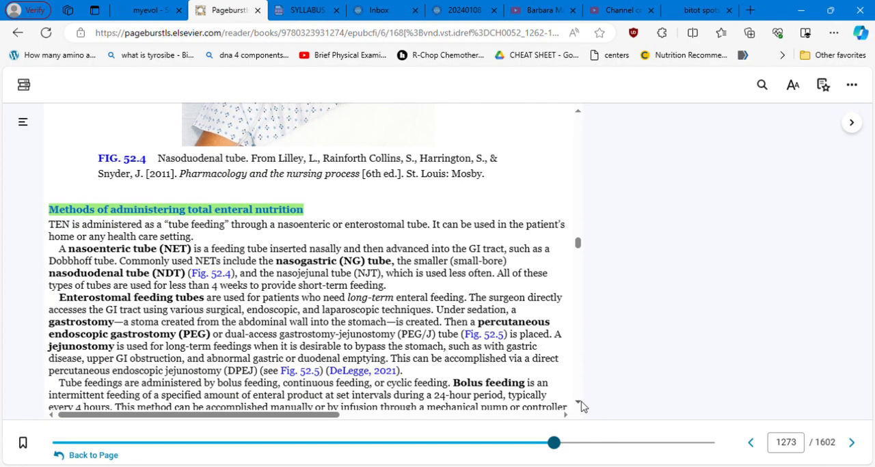
{"action": "scroll", "scroll_direction": "down", "scroll_amount": 3}
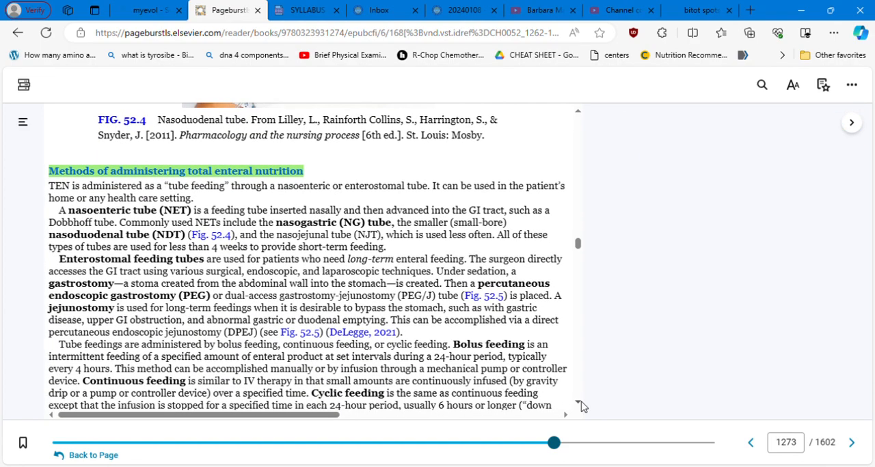
{"action": "scroll", "scroll_direction": "down", "scroll_amount": 3}
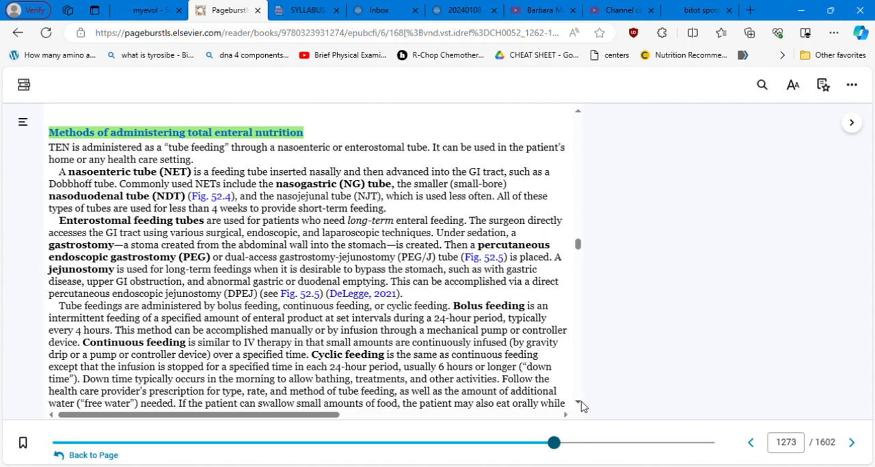
{"action": "mouse_move", "coordinate": [580, 409]}
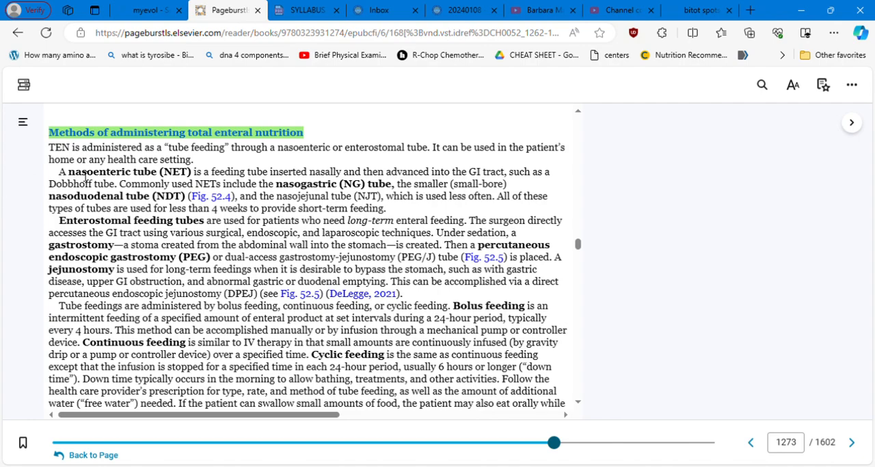
{"action": "mouse_move", "coordinate": [196, 175]}
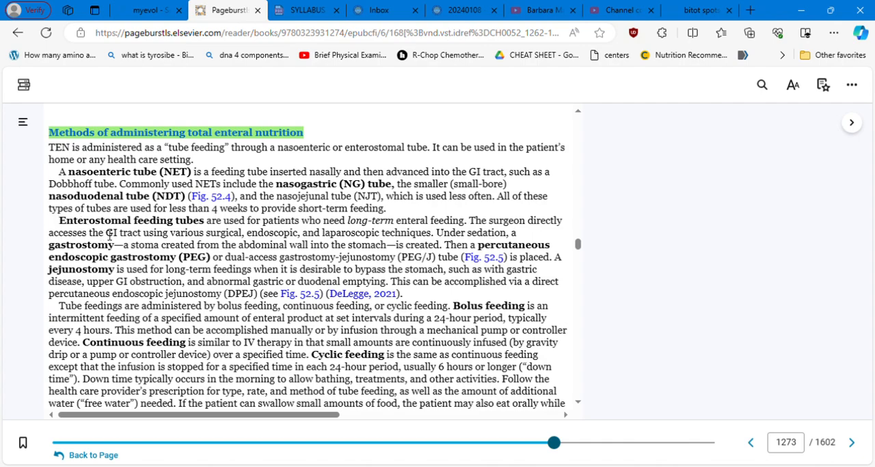
{"action": "mouse_move", "coordinate": [210, 227]}
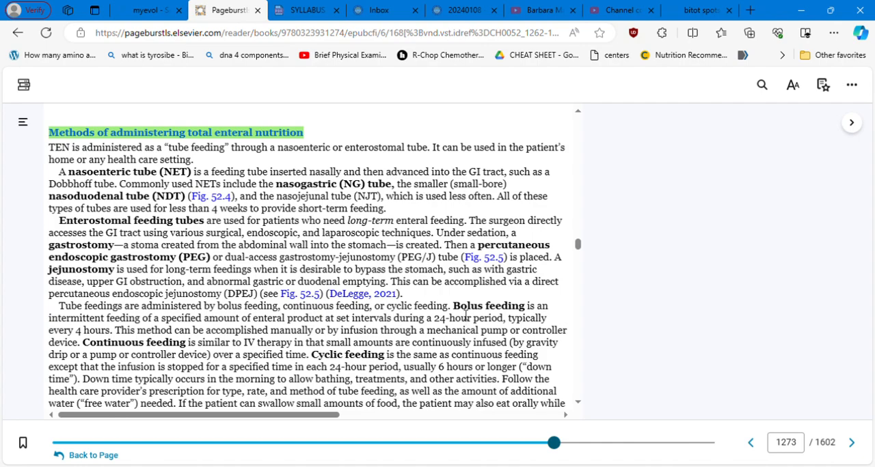
{"action": "mouse_move", "coordinate": [465, 317]}
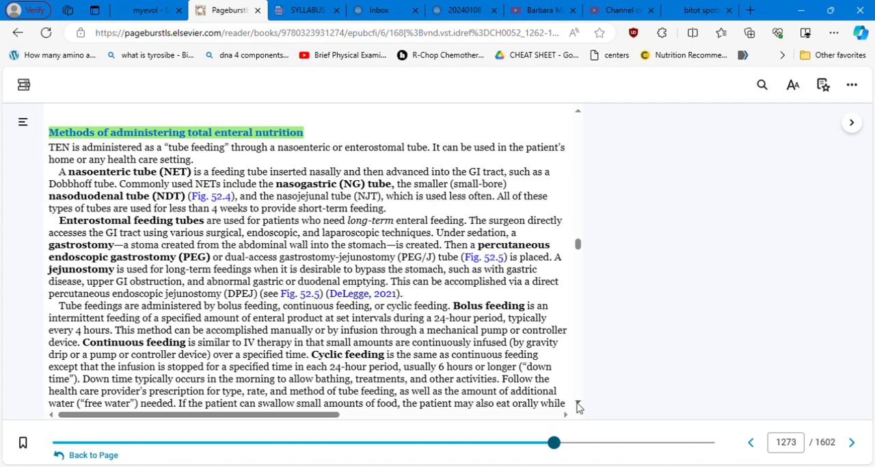
{"action": "scroll", "scroll_direction": "down", "scroll_amount": 3}
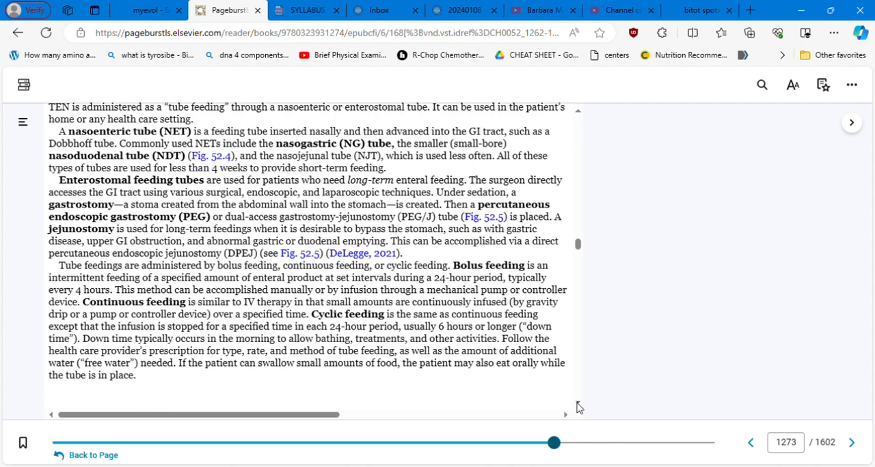
{"action": "scroll", "scroll_direction": "down", "scroll_amount": 3}
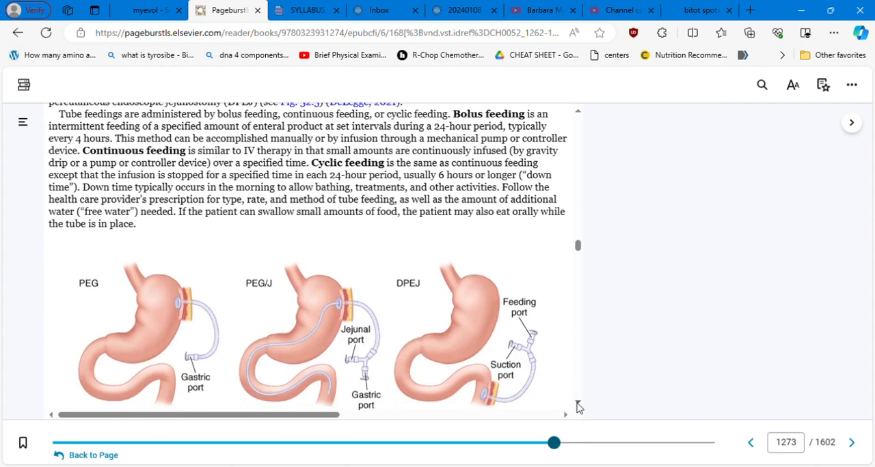
{"action": "scroll", "scroll_direction": "down", "scroll_amount": 3}
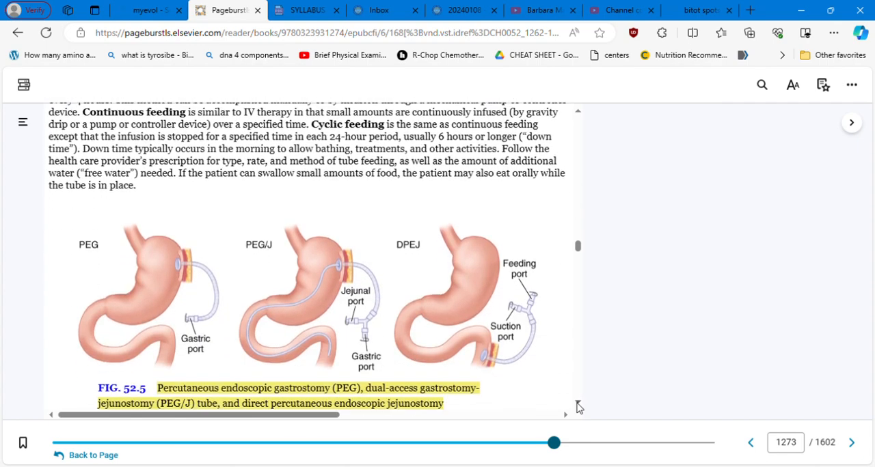
{"action": "scroll", "scroll_direction": "down", "scroll_amount": 3}
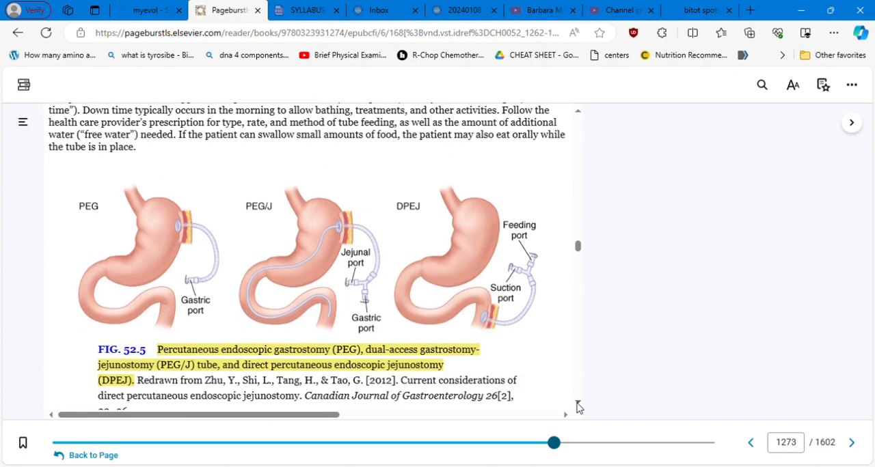
{"action": "scroll", "scroll_direction": "down", "scroll_amount": 3}
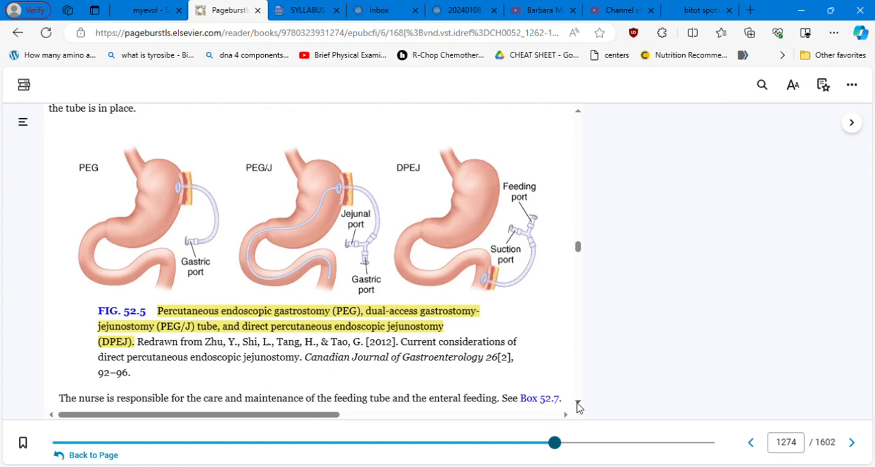
{"action": "mouse_move", "coordinate": [580, 408]}
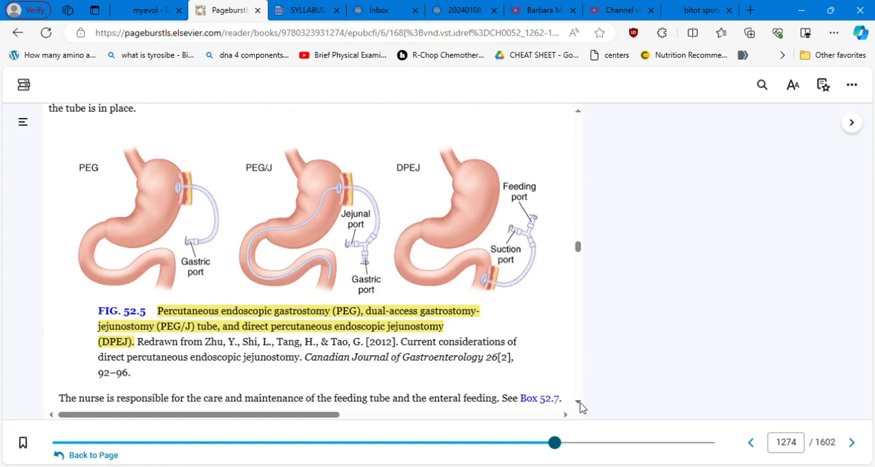
{"action": "mouse_move", "coordinate": [570, 411]}
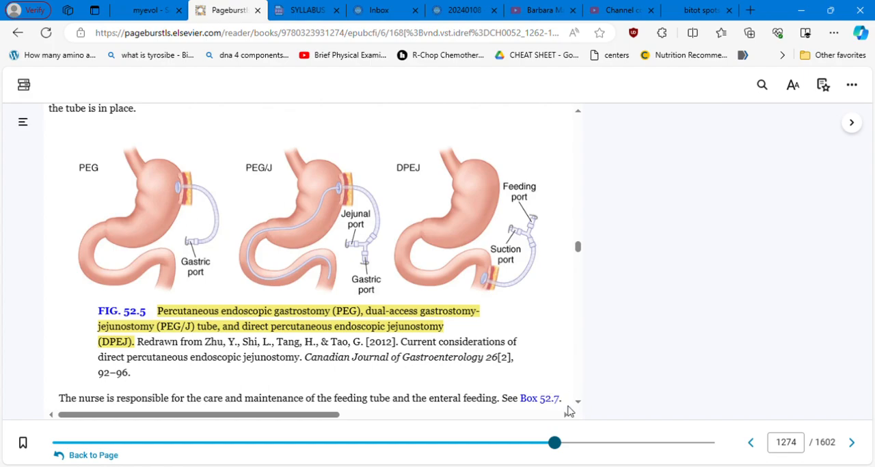
{"action": "mouse_move", "coordinate": [576, 408]}
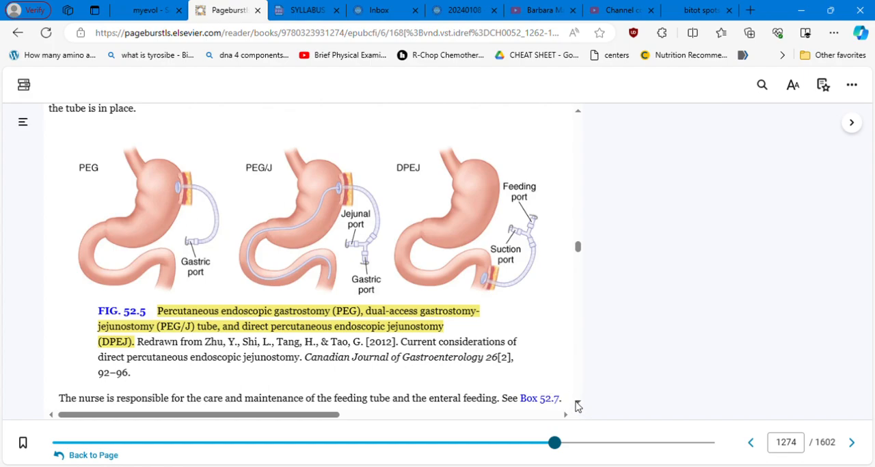
{"action": "scroll", "scroll_direction": "down", "scroll_amount": 3}
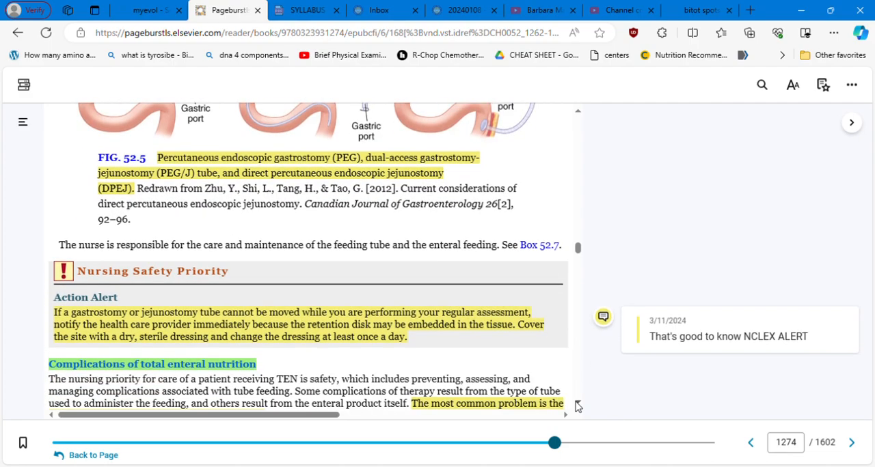
- Scroll into Tube misplacement and dislodgment, reaching the x-ray confirmation guidance
{"action": "scroll", "scroll_direction": "down", "scroll_amount": 3}
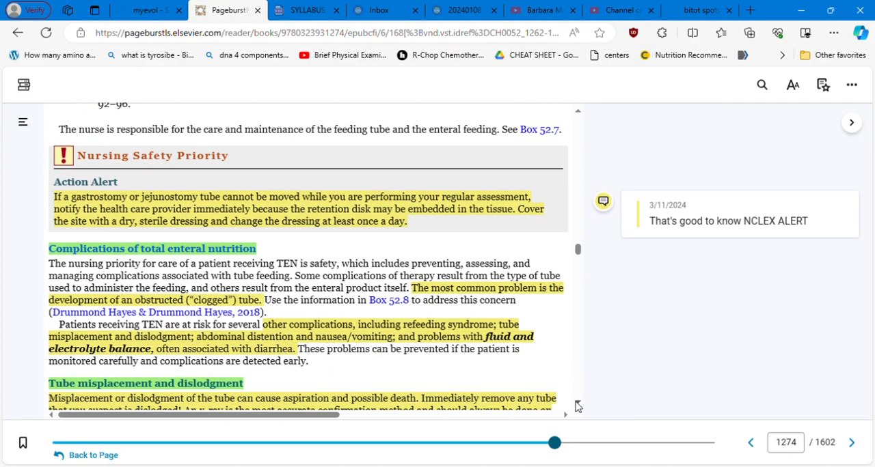
{"action": "scroll", "scroll_direction": "down", "scroll_amount": 3}
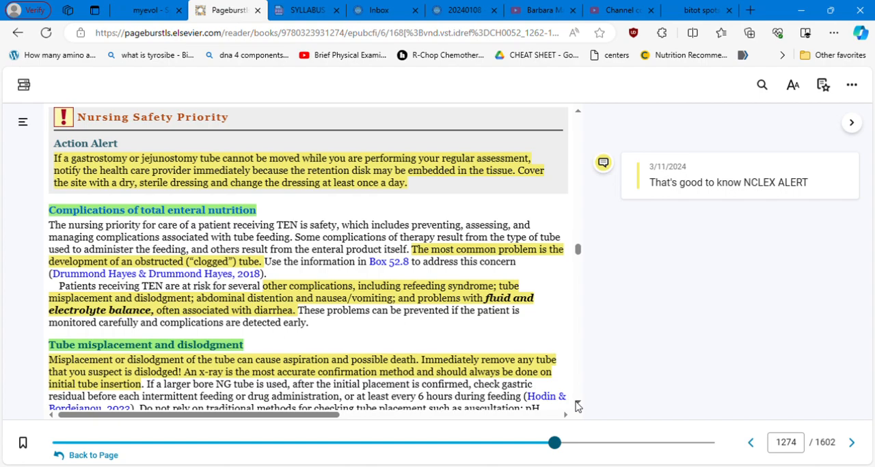
{"action": "mouse_move", "coordinate": [473, 192]}
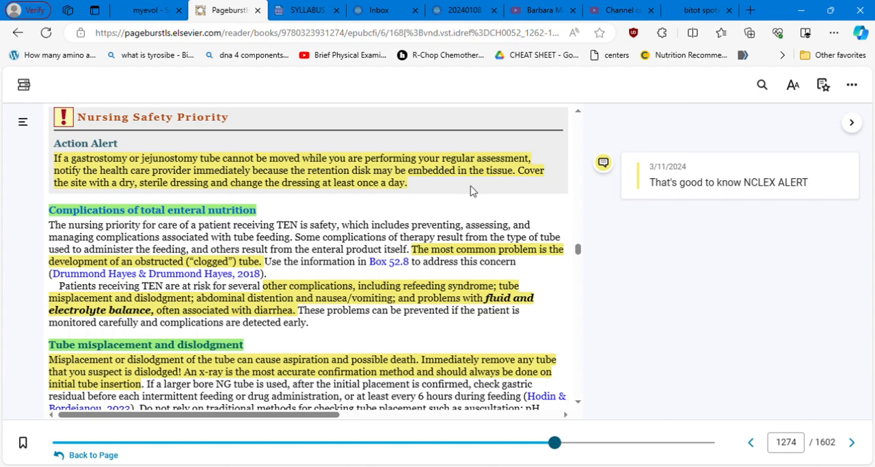
{"action": "mouse_move", "coordinate": [555, 164]}
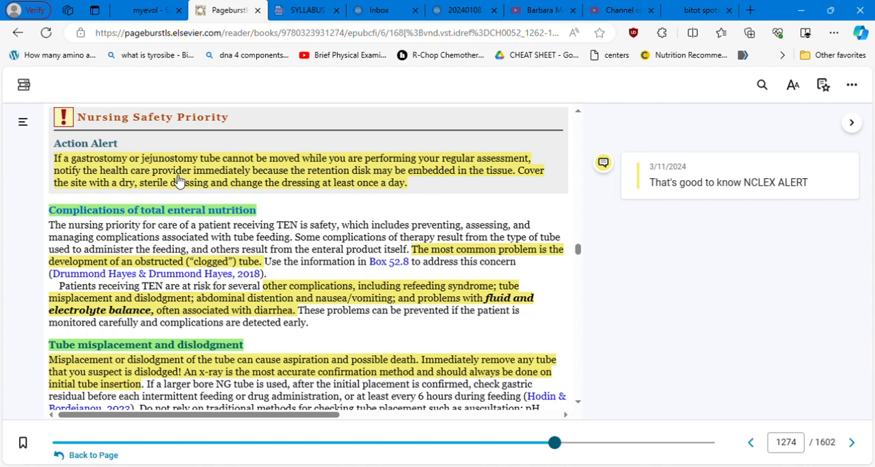
{"action": "mouse_move", "coordinate": [372, 185]}
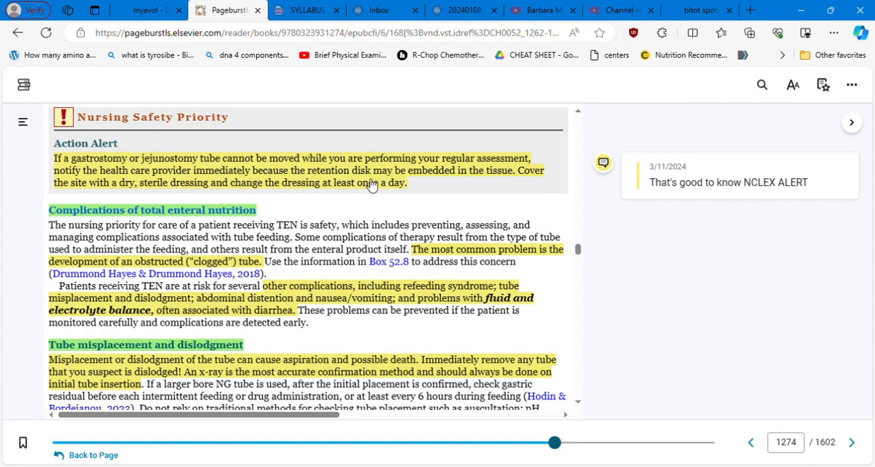
{"action": "mouse_move", "coordinate": [484, 187]}
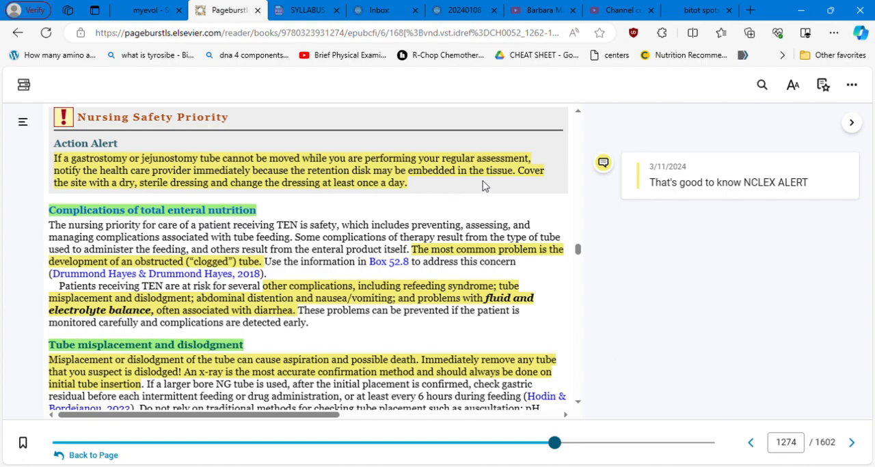
{"action": "mouse_move", "coordinate": [171, 193]}
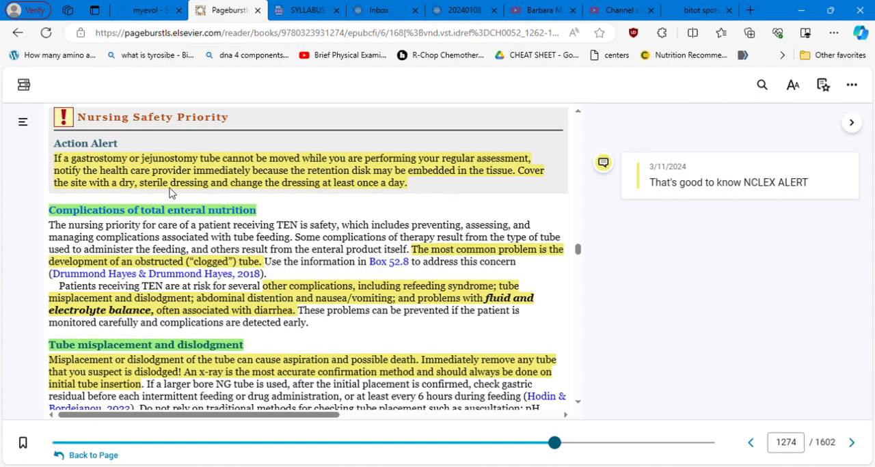
{"action": "mouse_move", "coordinate": [130, 203]}
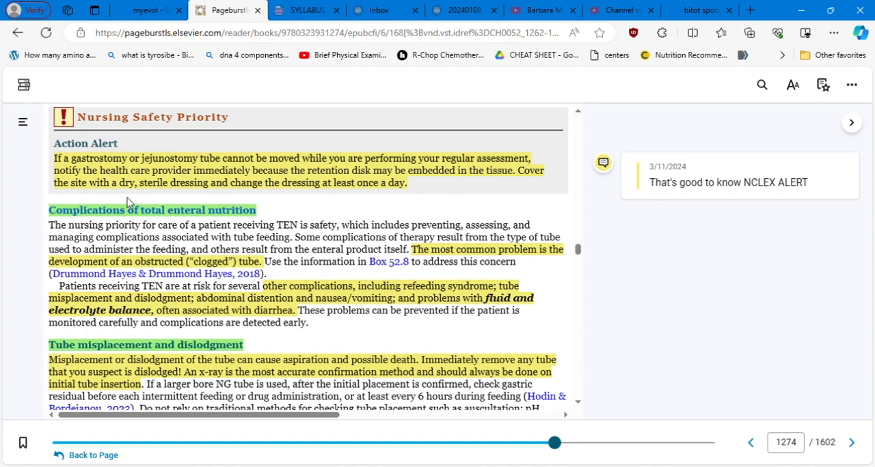
{"action": "mouse_move", "coordinate": [260, 184]}
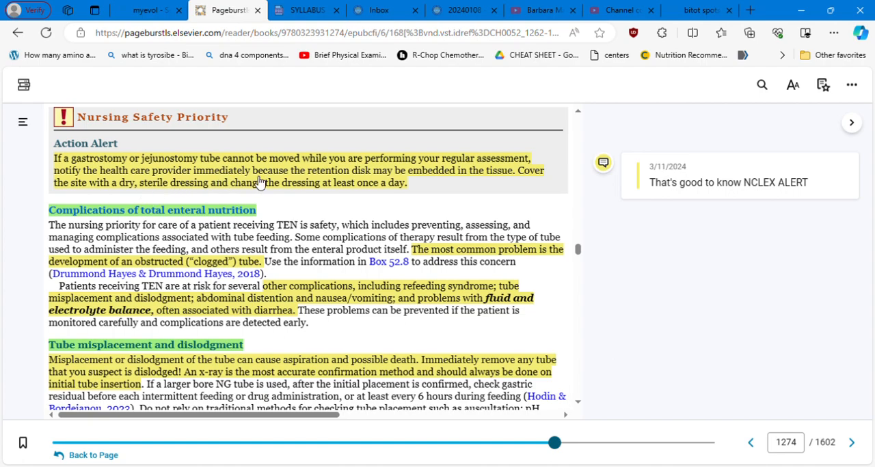
{"action": "mouse_move", "coordinate": [585, 186]}
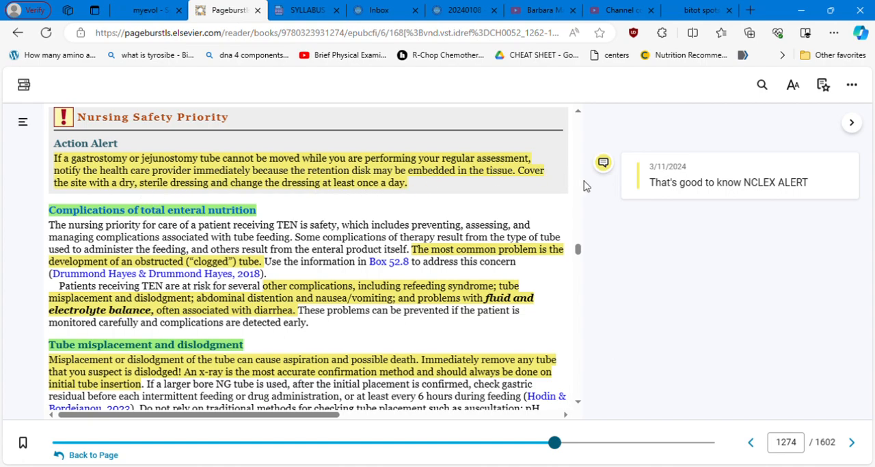
{"action": "mouse_move", "coordinate": [687, 210]}
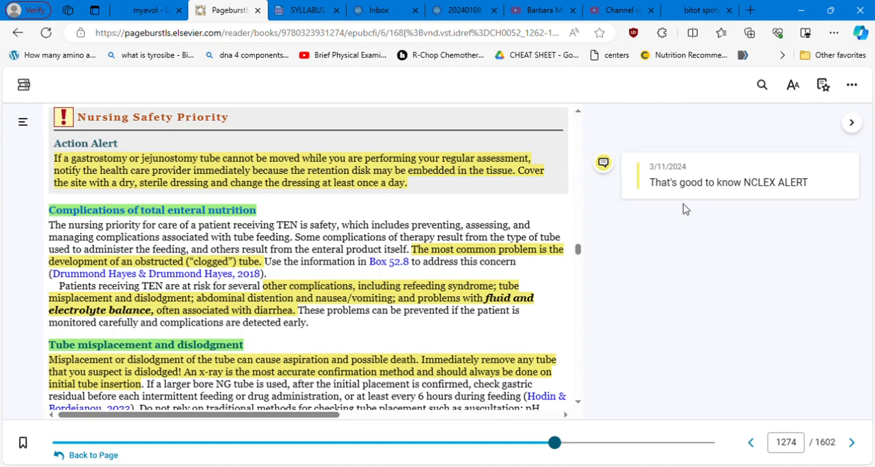
{"action": "mouse_move", "coordinate": [579, 407]}
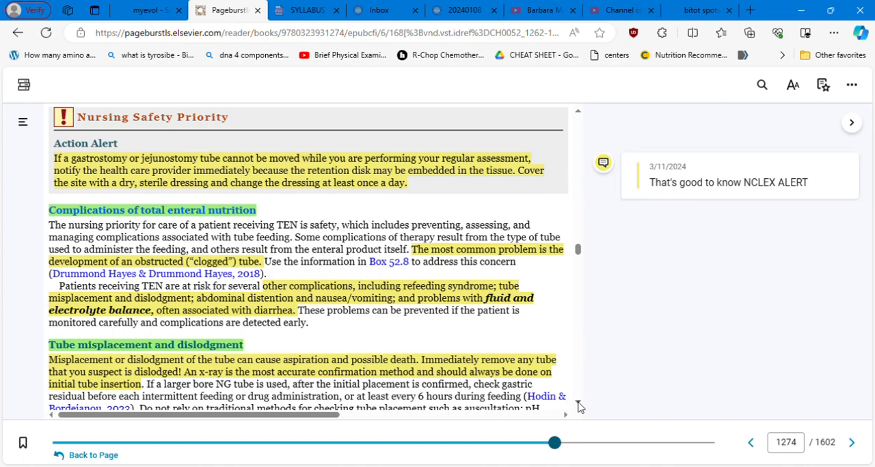
{"action": "scroll", "scroll_direction": "down", "scroll_amount": 3}
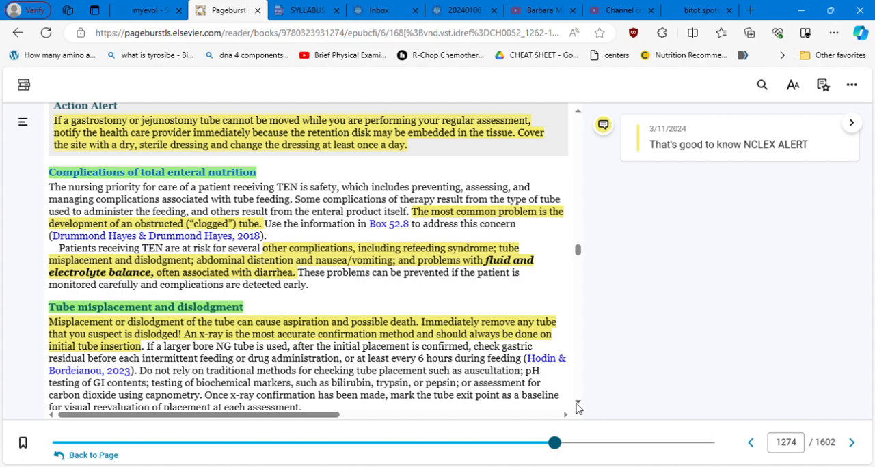
{"action": "mouse_move", "coordinate": [577, 408]}
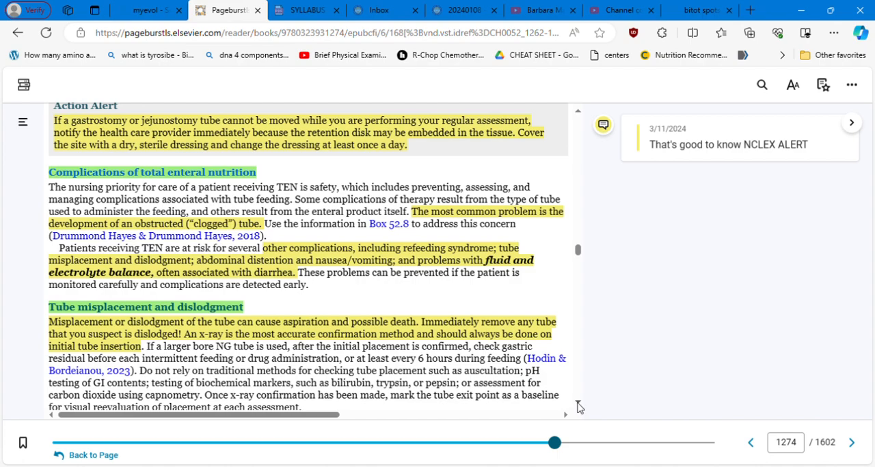
- Scroll through the tube misplacement section to the Nursing Safety Priority alert on aspiration
{"action": "scroll", "scroll_direction": "down", "scroll_amount": 3}
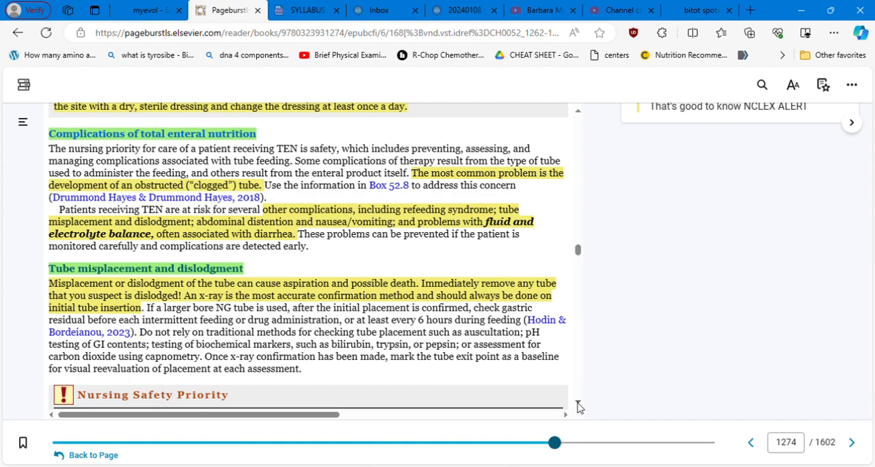
{"action": "mouse_move", "coordinate": [505, 351]}
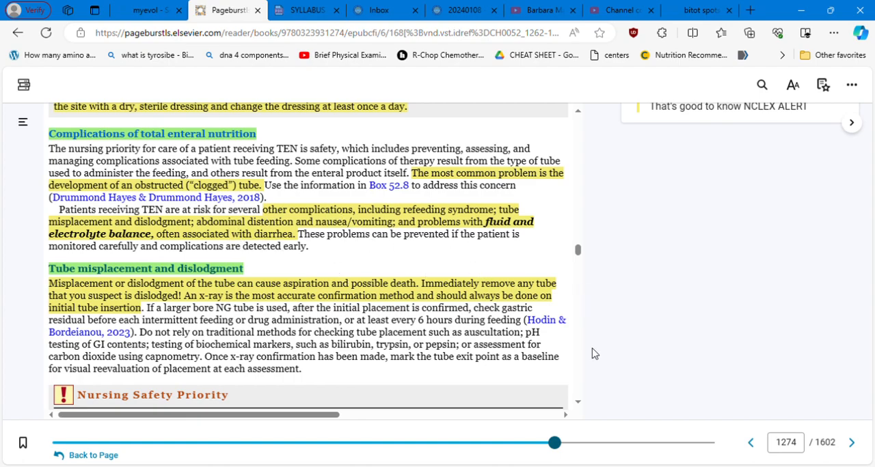
{"action": "scroll", "scroll_direction": "down", "scroll_amount": 3}
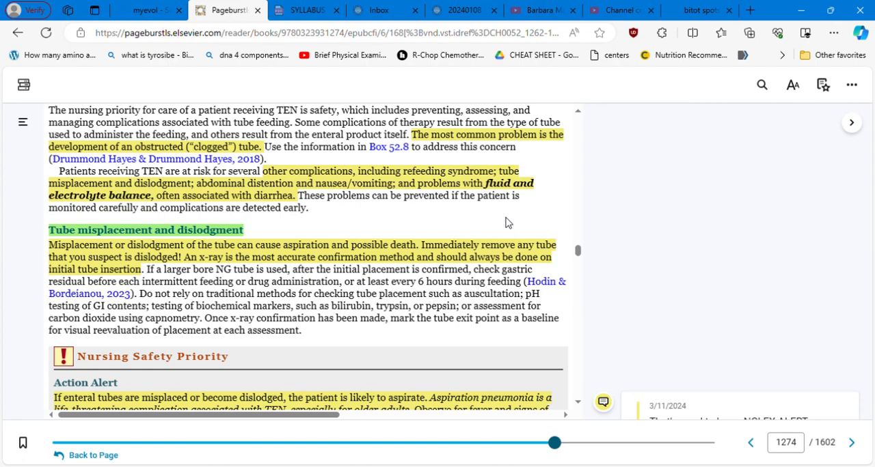
{"action": "mouse_move", "coordinate": [579, 406]}
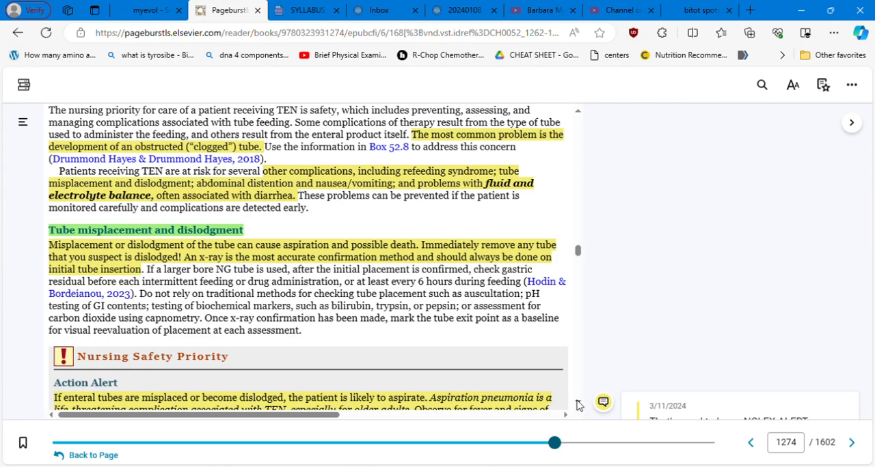
- Scroll to Abdominal distention and nausea/vomiting and the start of Fluid and electrolyte imbalances
{"action": "scroll", "scroll_direction": "down", "scroll_amount": 3}
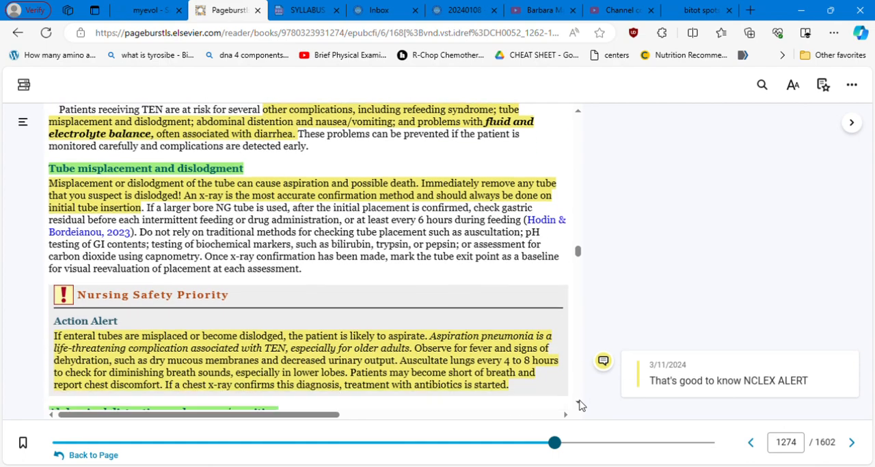
{"action": "scroll", "scroll_direction": "down", "scroll_amount": 3}
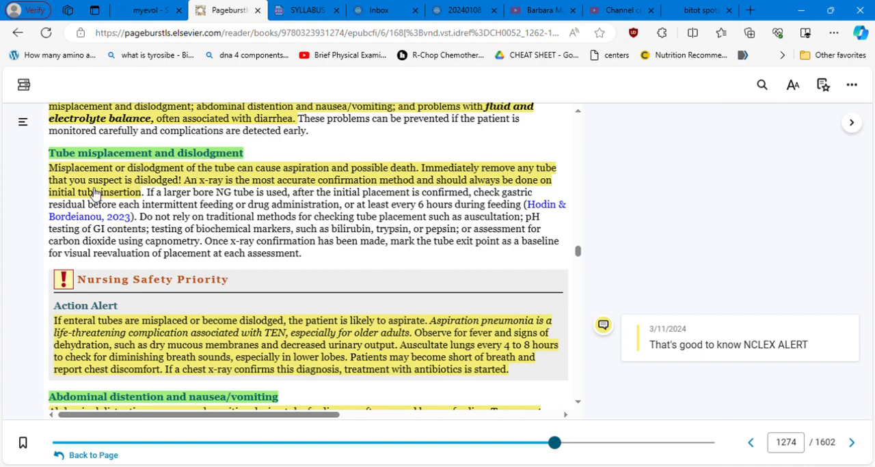
{"action": "mouse_move", "coordinate": [365, 182]}
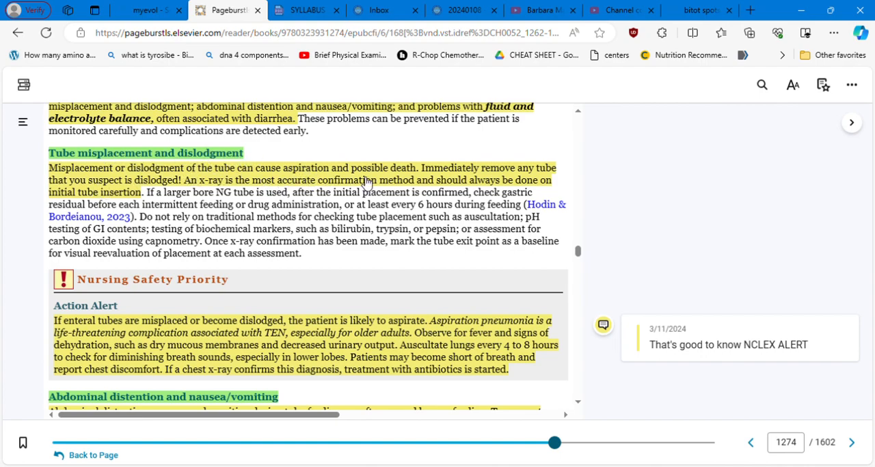
{"action": "mouse_move", "coordinate": [430, 180]}
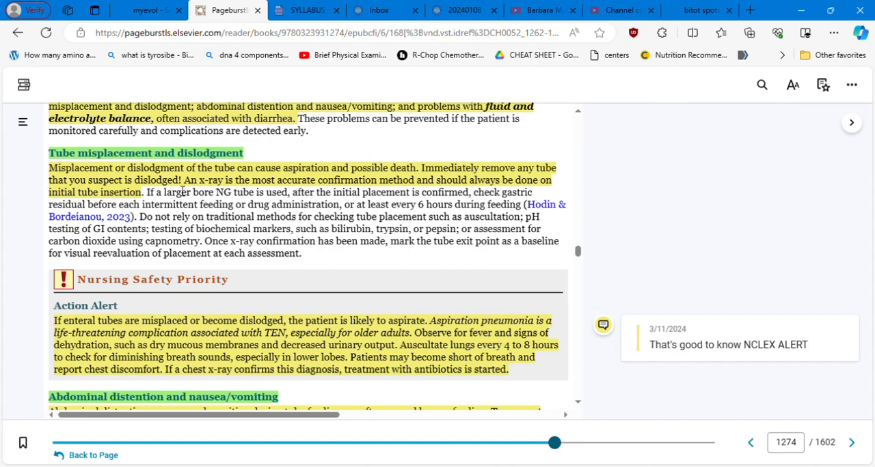
{"action": "mouse_move", "coordinate": [326, 180]}
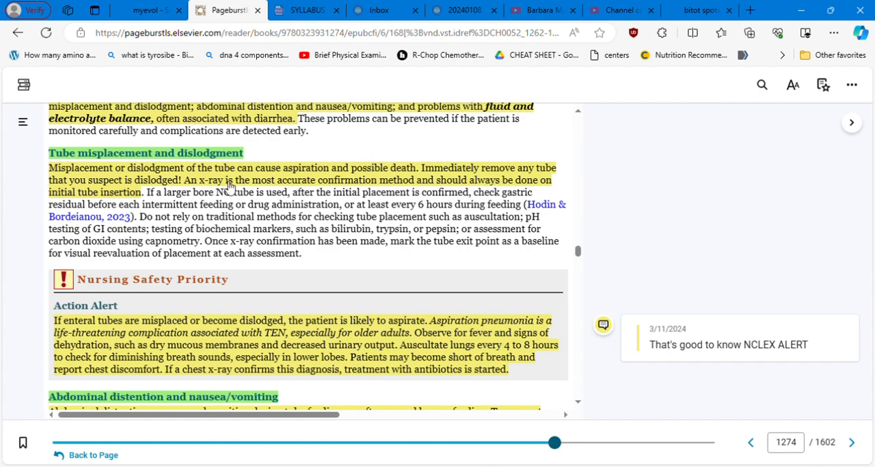
{"action": "mouse_move", "coordinate": [484, 265]}
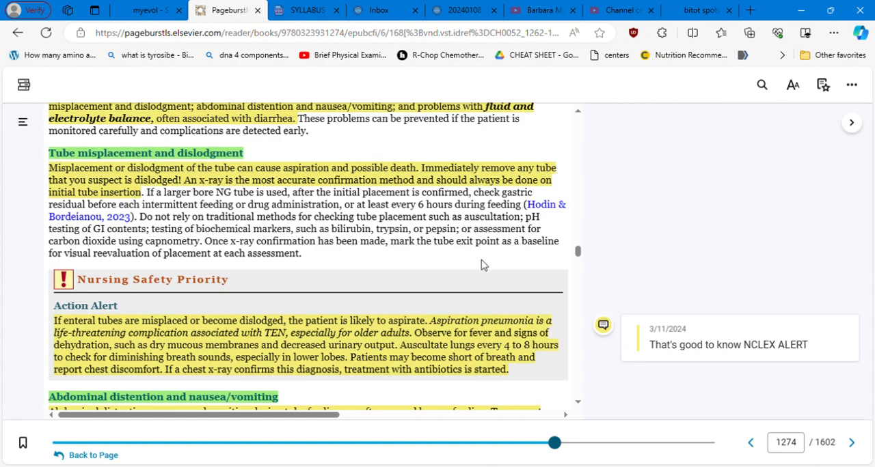
{"action": "scroll", "scroll_direction": "down", "scroll_amount": 3}
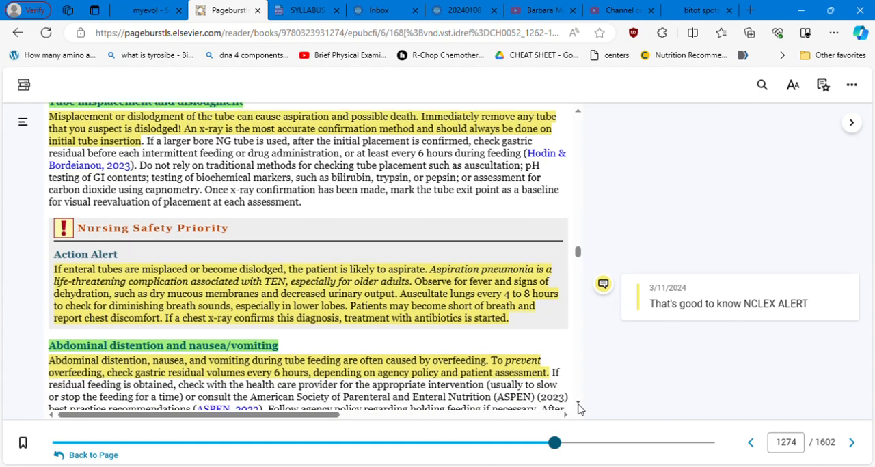
{"action": "scroll", "scroll_direction": "down", "scroll_amount": 3}
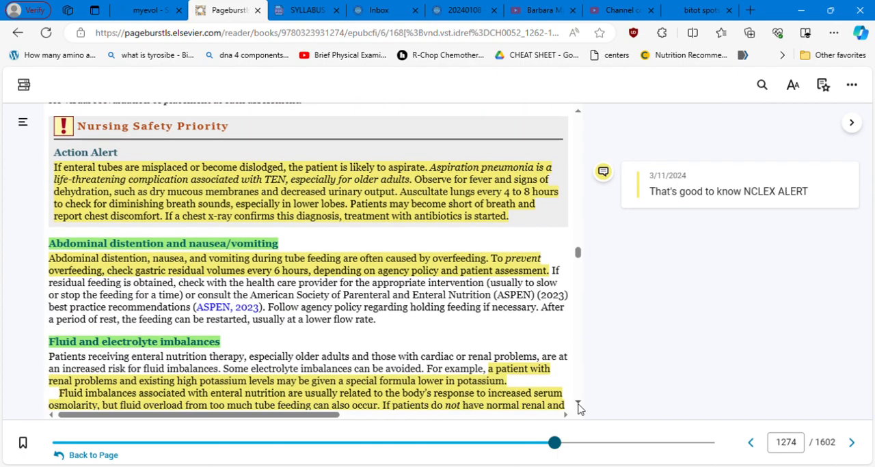
- Select the Action Alert sentence 'Aspiration pneumonia is a life-threatening complication associated with TEN.'
{"action": "scroll", "scroll_direction": "down", "scroll_amount": 3}
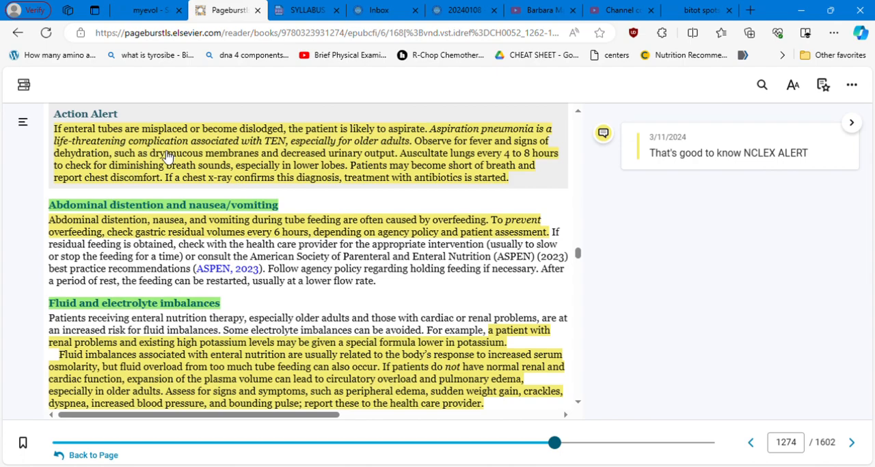
{"action": "mouse_move", "coordinate": [296, 132]}
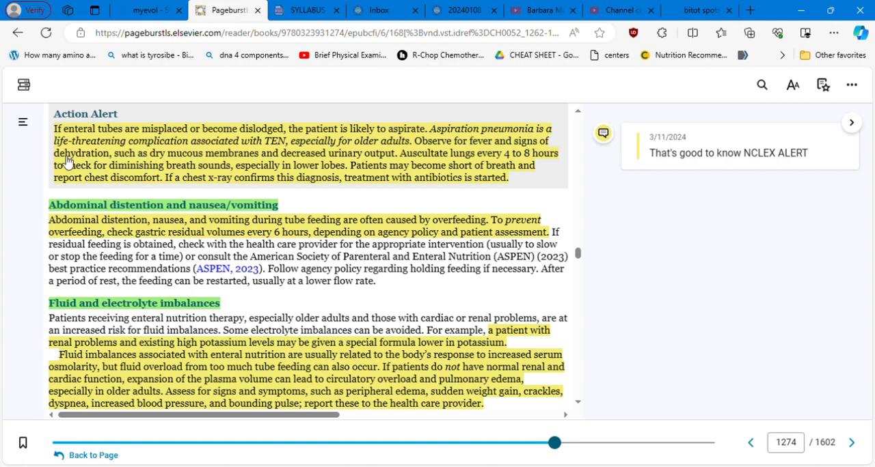
{"action": "mouse_move", "coordinate": [273, 145]}
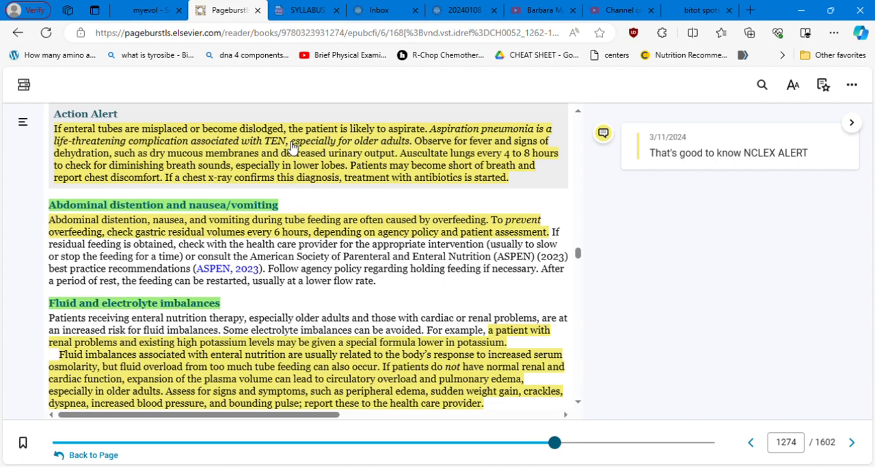
{"action": "mouse_move", "coordinate": [400, 125]}
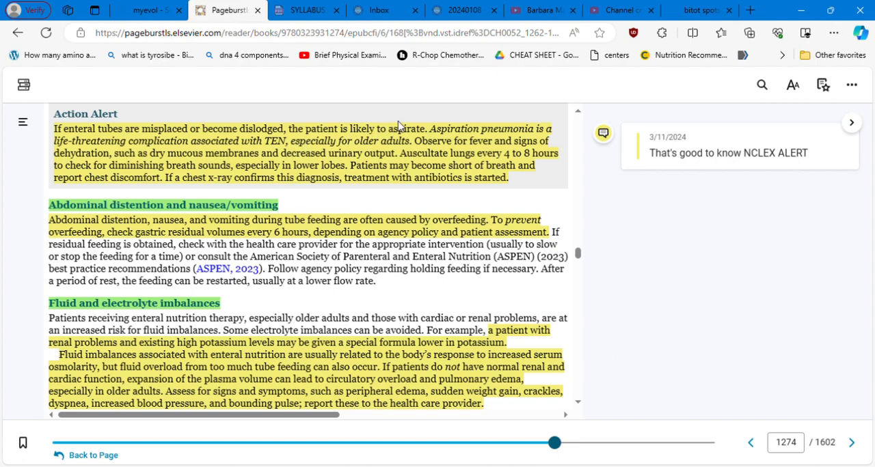
{"action": "double_click", "coordinate": [417, 128]}
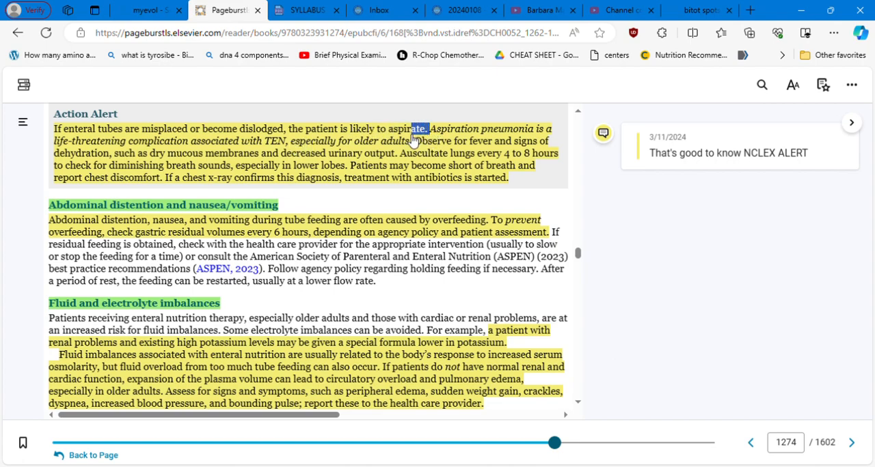
{"action": "left_click_drag", "start_coordinate": [410, 129], "coordinate": [233, 153]}
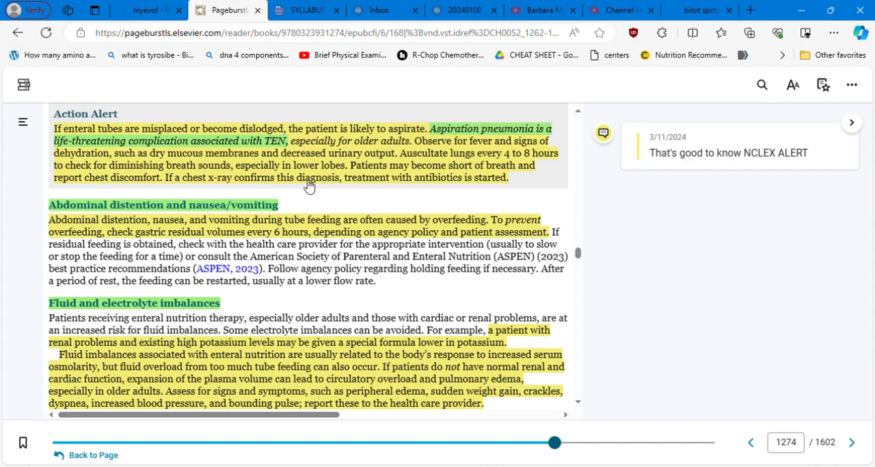
{"action": "mouse_move", "coordinate": [118, 163]}
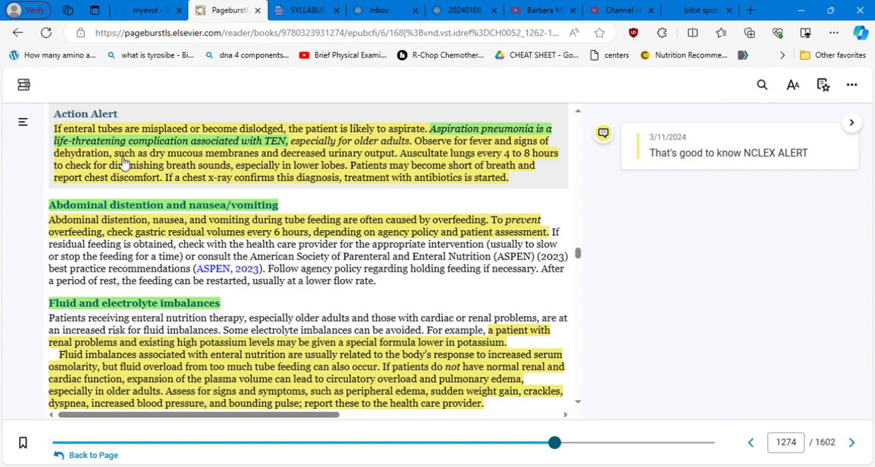
{"action": "mouse_move", "coordinate": [478, 154]}
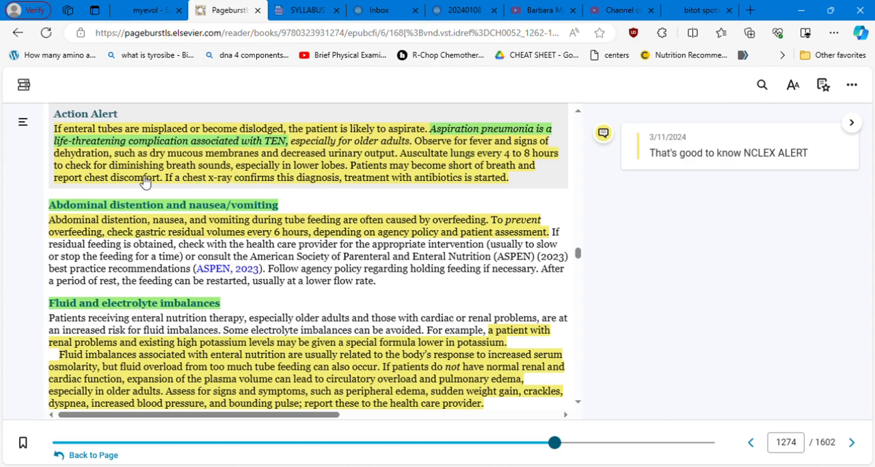
{"action": "mouse_move", "coordinate": [214, 161]}
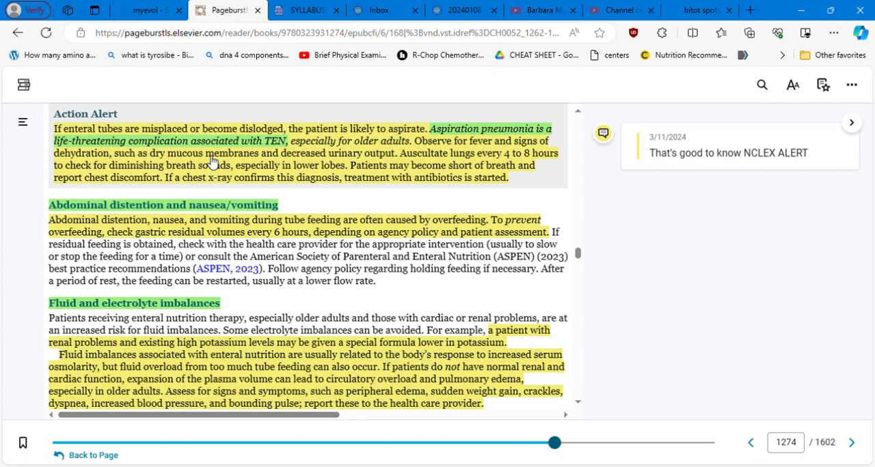
{"action": "mouse_move", "coordinate": [379, 166]}
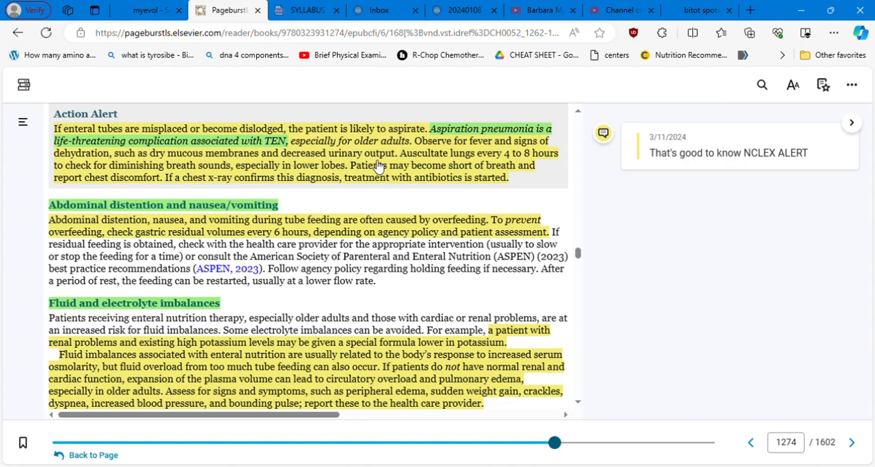
{"action": "mouse_move", "coordinate": [510, 161]}
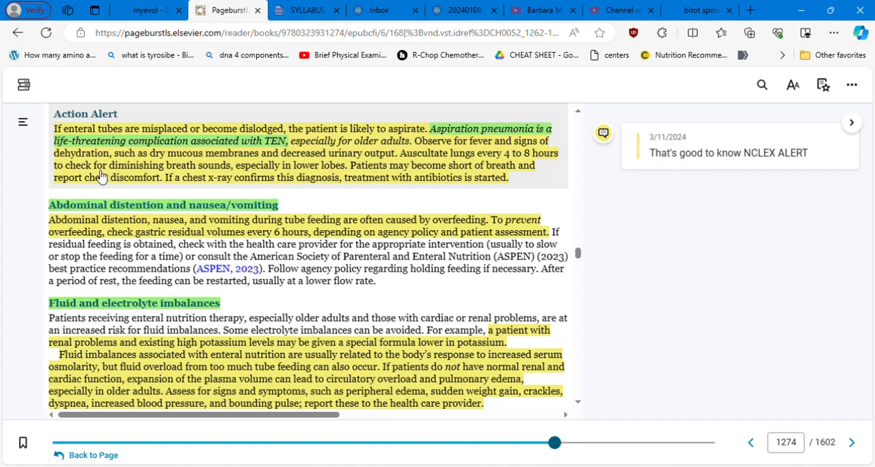
{"action": "mouse_move", "coordinate": [240, 172]}
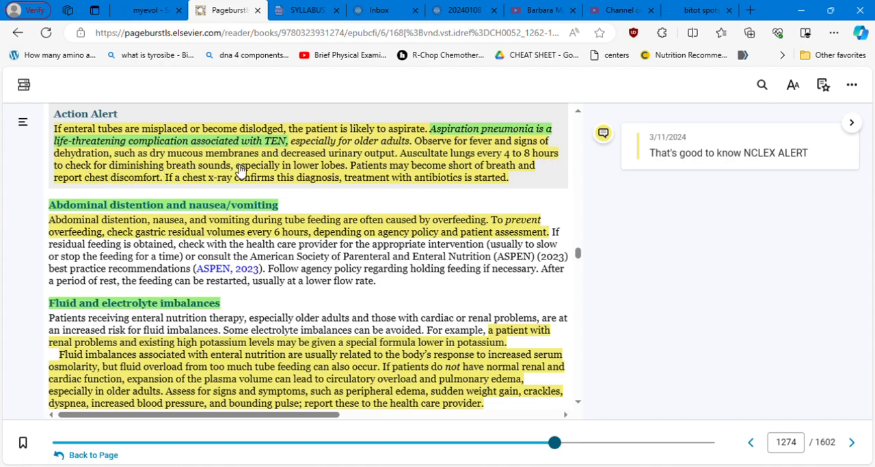
{"action": "mouse_move", "coordinate": [354, 174]}
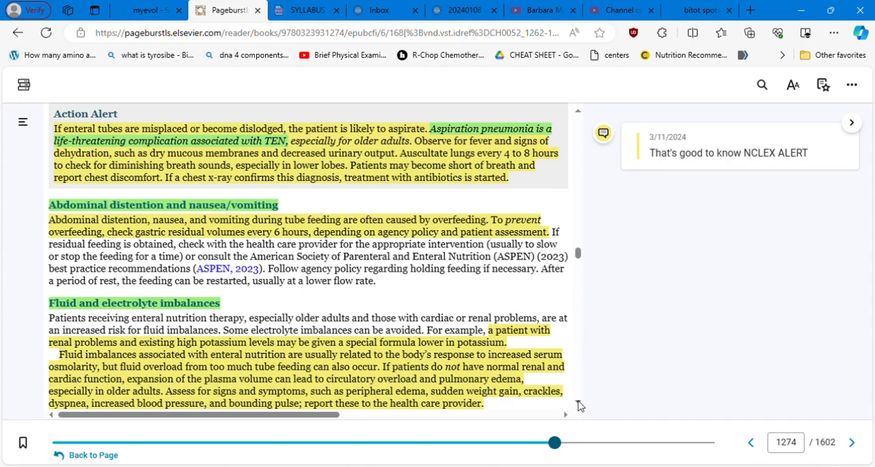
- Scroll slightly until the Box 52.7 Best Practice heading appears
{"action": "scroll", "scroll_direction": "down", "scroll_amount": 3}
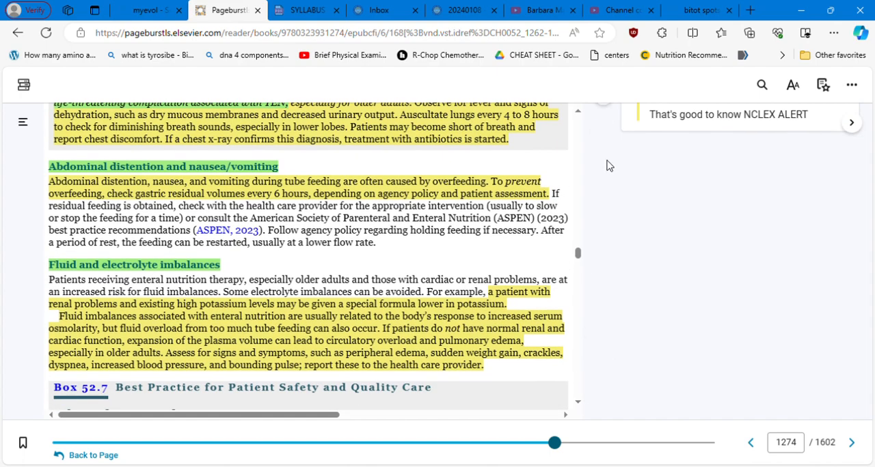
{"action": "mouse_move", "coordinate": [519, 137]}
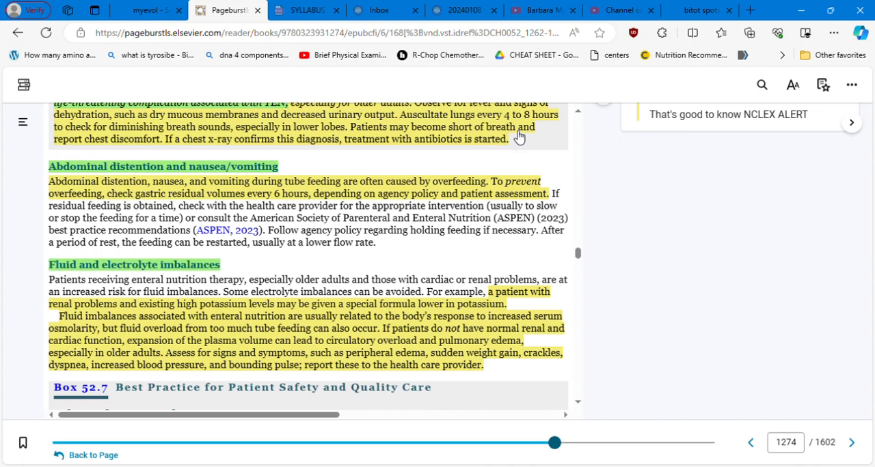
{"action": "mouse_move", "coordinate": [520, 145]}
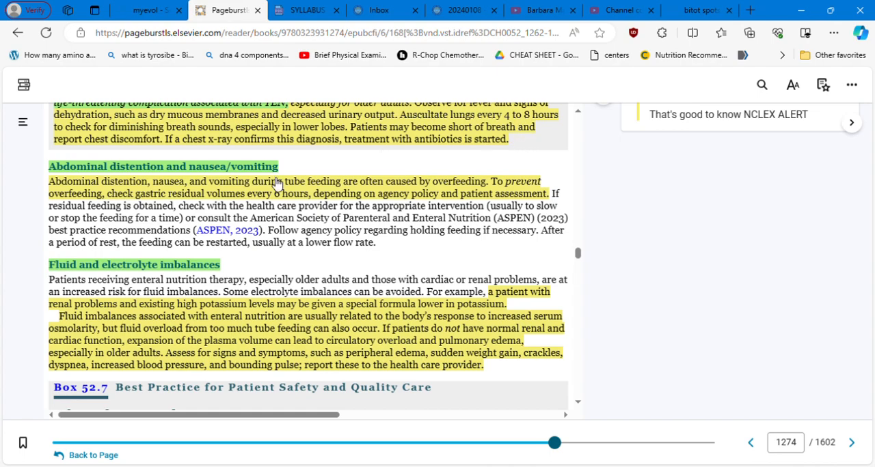
{"action": "mouse_move", "coordinate": [171, 179]}
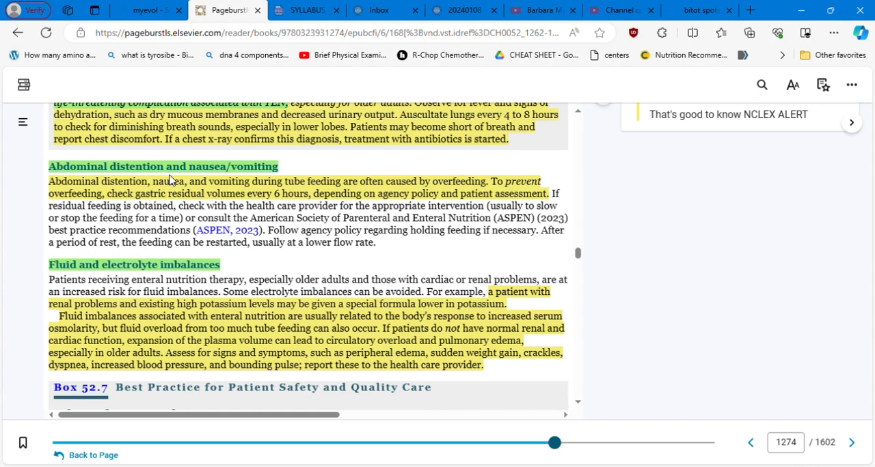
{"action": "mouse_move", "coordinate": [107, 211]}
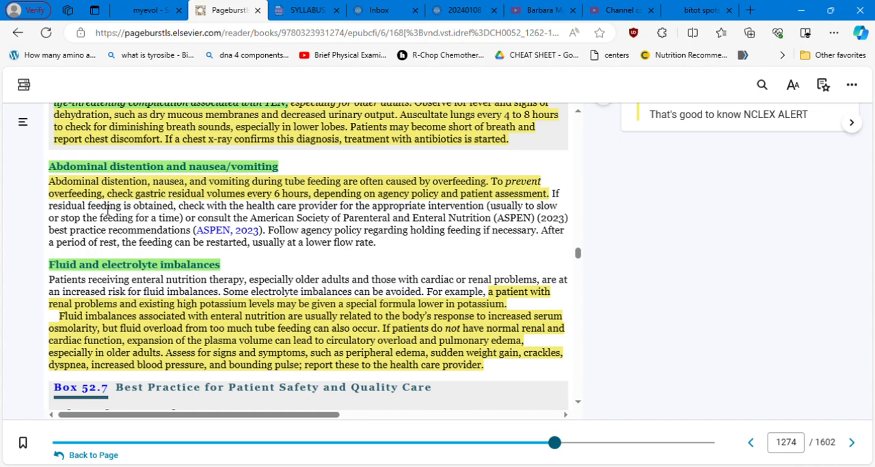
{"action": "mouse_move", "coordinate": [288, 184]}
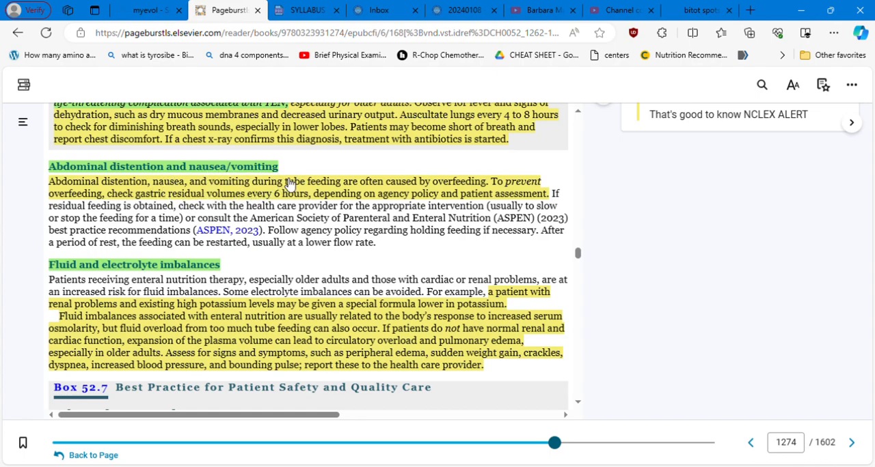
{"action": "mouse_move", "coordinate": [430, 197]}
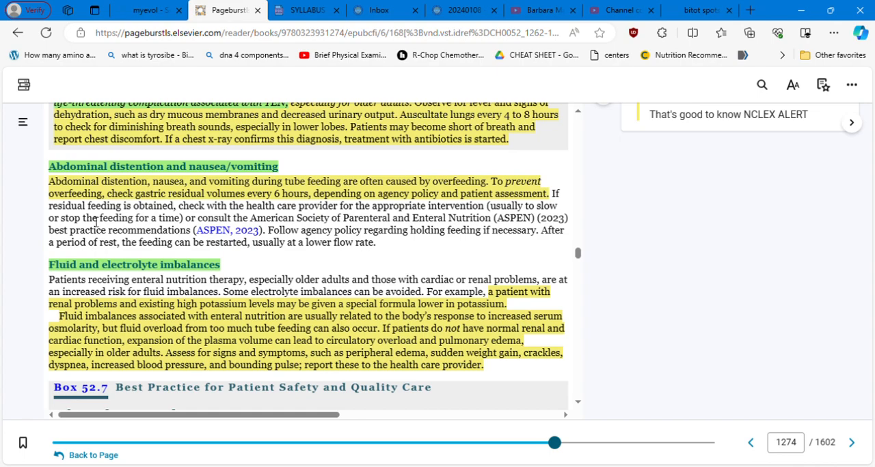
{"action": "mouse_move", "coordinate": [110, 199]}
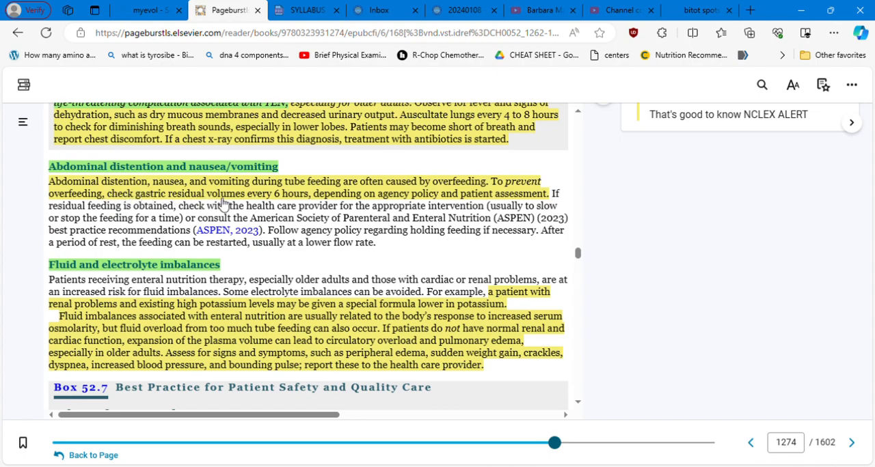
{"action": "mouse_move", "coordinate": [356, 203]}
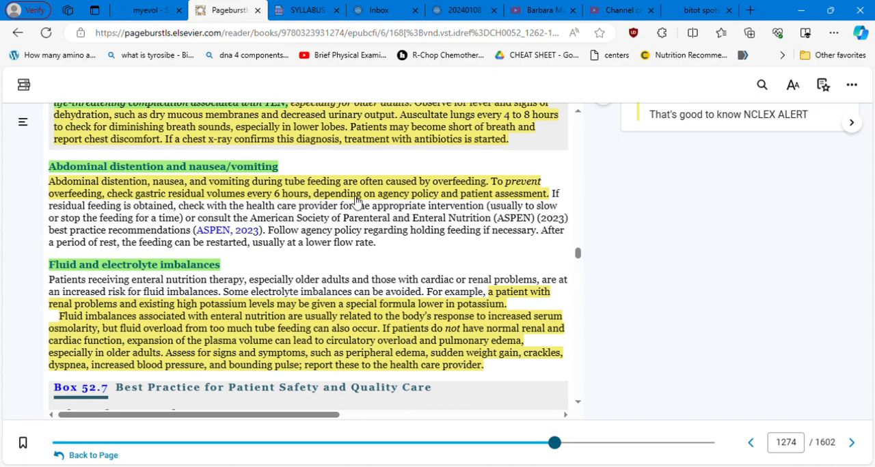
{"action": "mouse_move", "coordinate": [544, 203]}
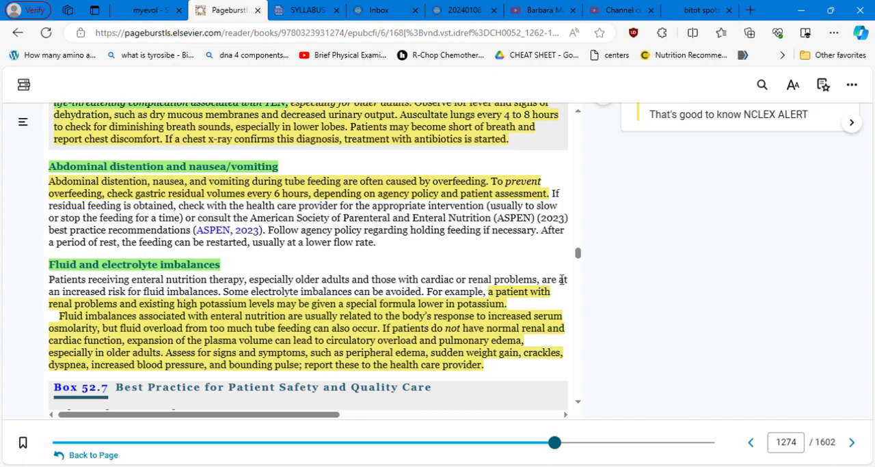
{"action": "mouse_move", "coordinate": [580, 403]}
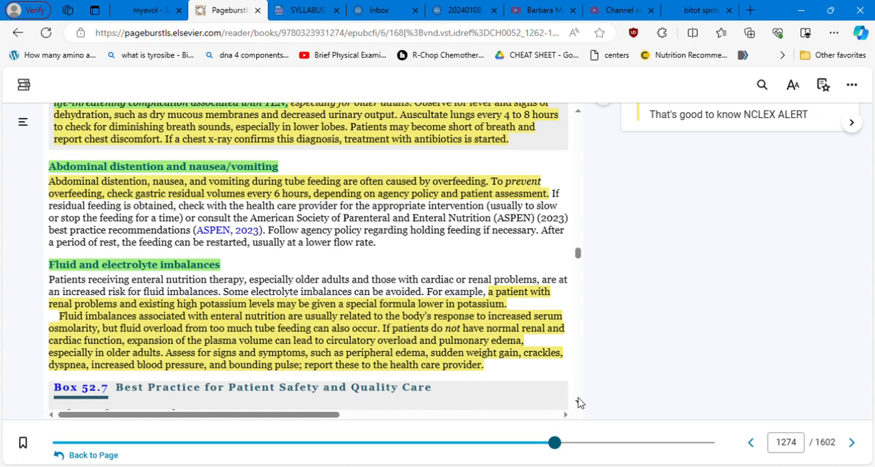
{"action": "scroll", "scroll_direction": "down", "scroll_amount": 3}
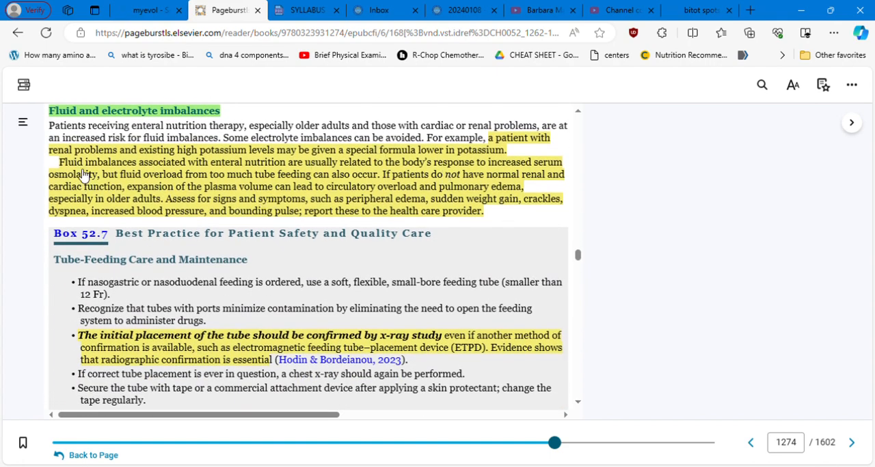
{"action": "mouse_move", "coordinate": [266, 163]}
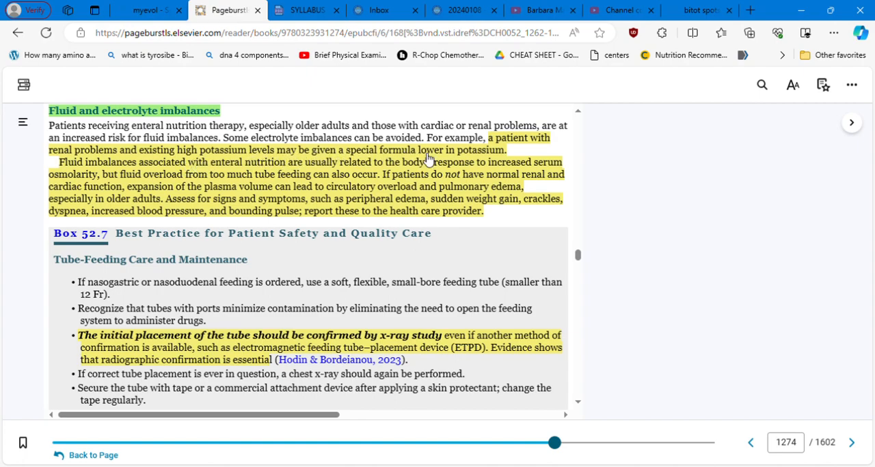
{"action": "mouse_move", "coordinate": [522, 153]}
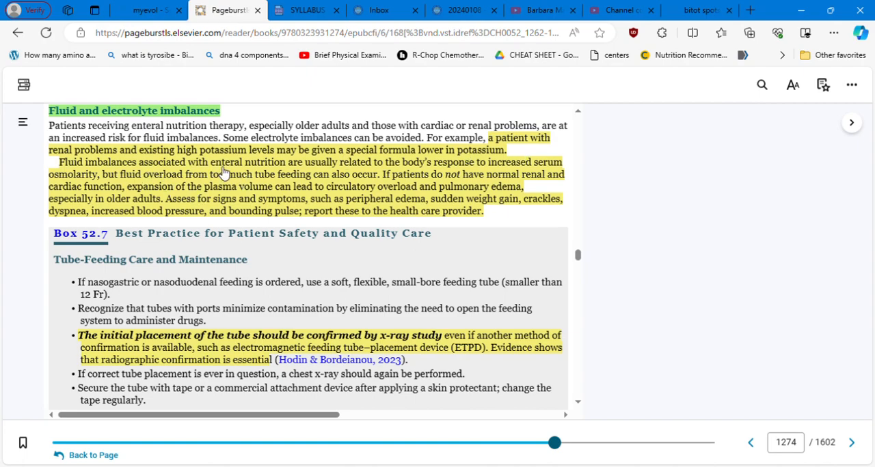
{"action": "mouse_move", "coordinate": [350, 166]}
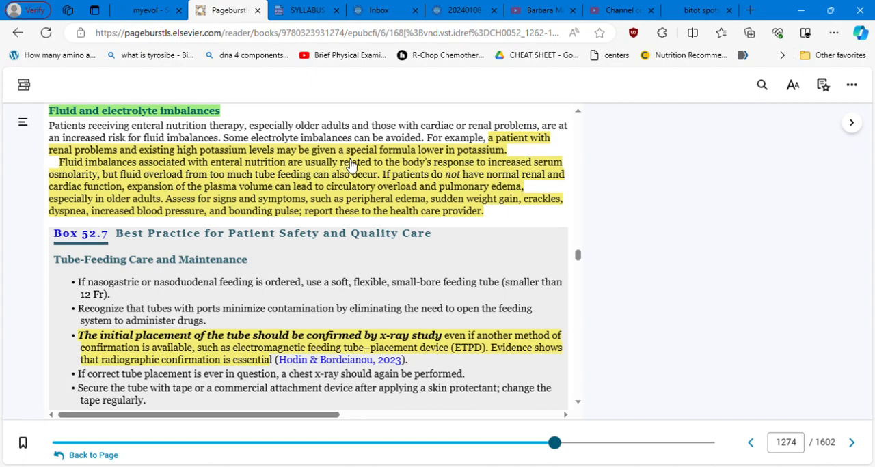
{"action": "mouse_move", "coordinate": [506, 182]}
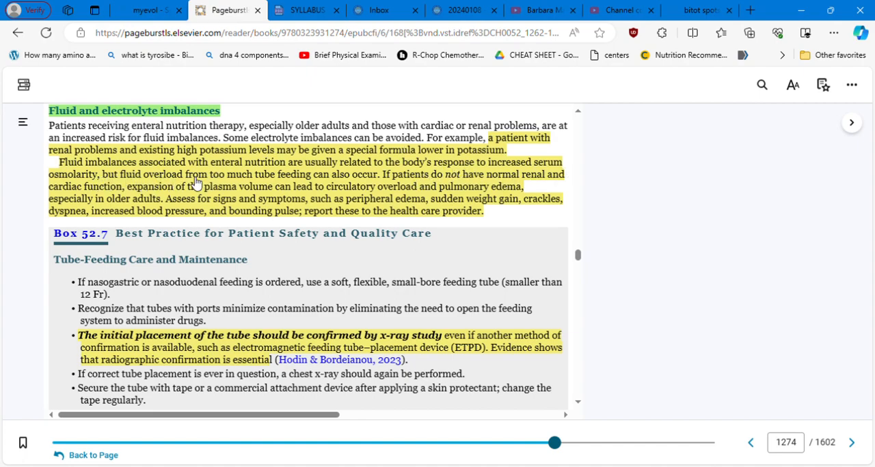
{"action": "mouse_move", "coordinate": [333, 184]}
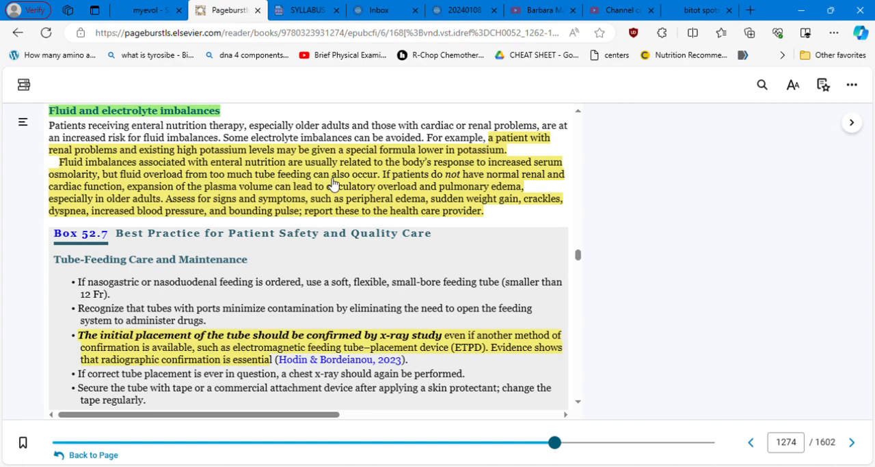
{"action": "mouse_move", "coordinate": [387, 183]}
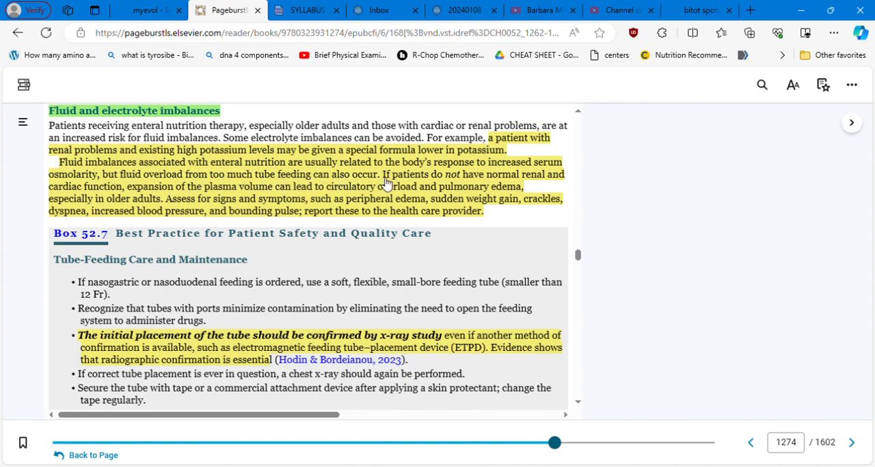
{"action": "mouse_move", "coordinate": [273, 195]}
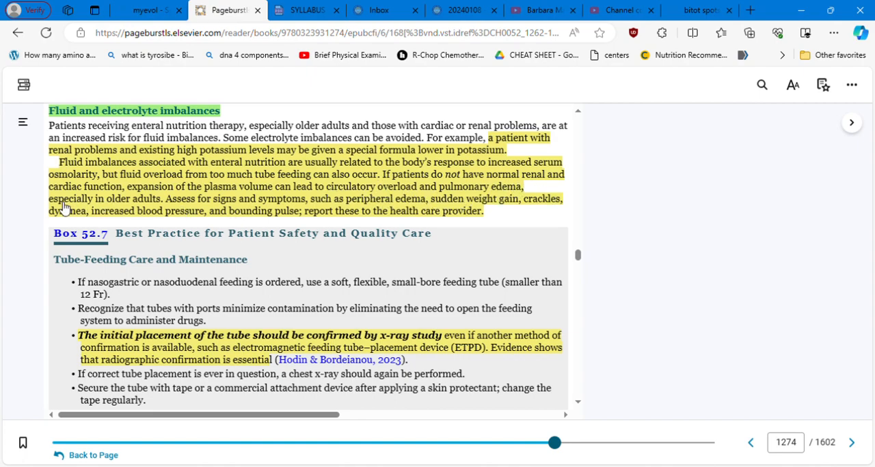
{"action": "mouse_move", "coordinate": [202, 211]}
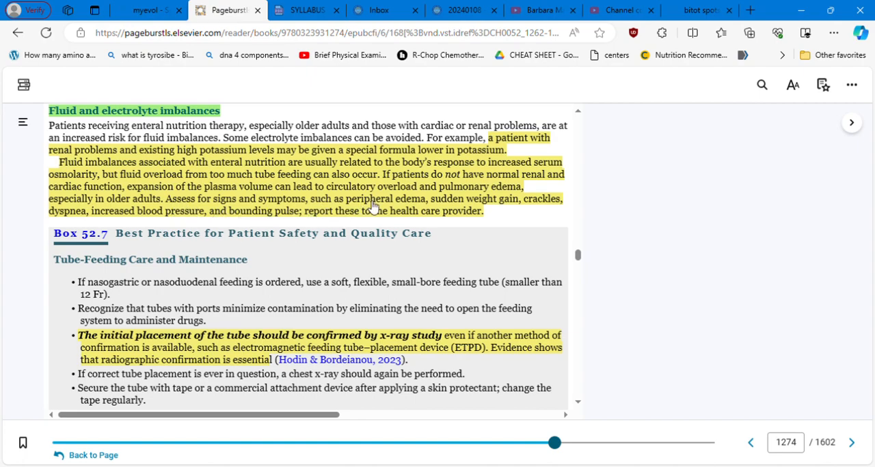
{"action": "mouse_move", "coordinate": [481, 209]}
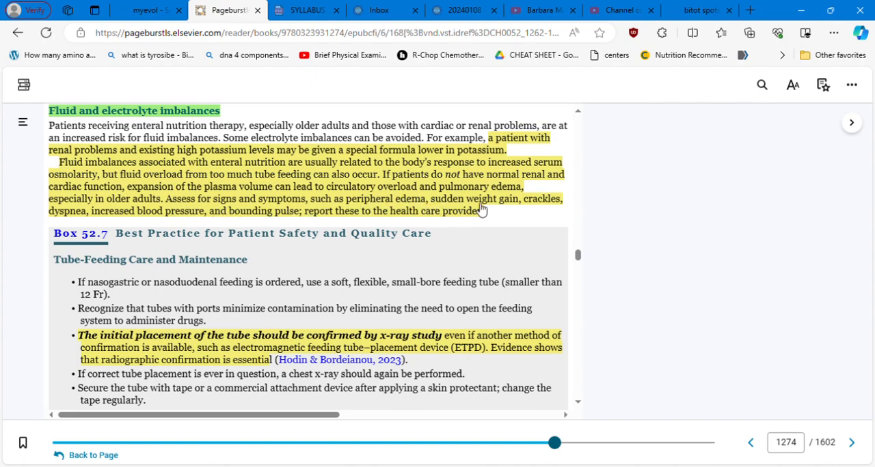
{"action": "mouse_move", "coordinate": [330, 208]}
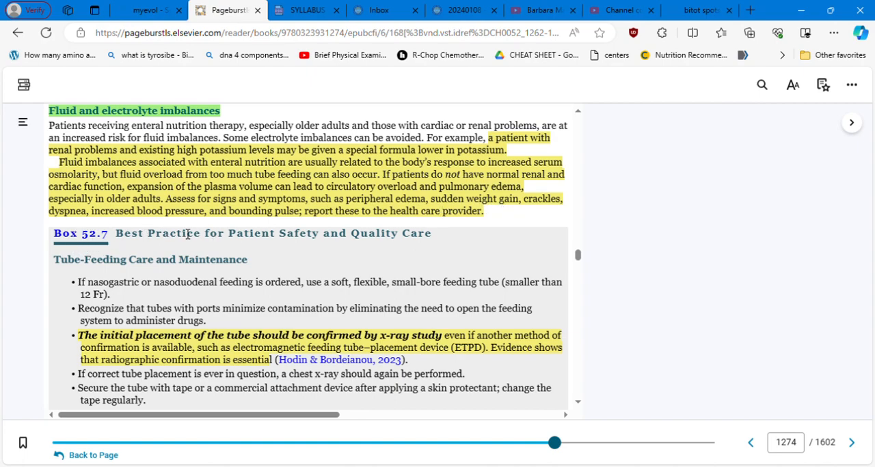
{"action": "mouse_move", "coordinate": [351, 228]}
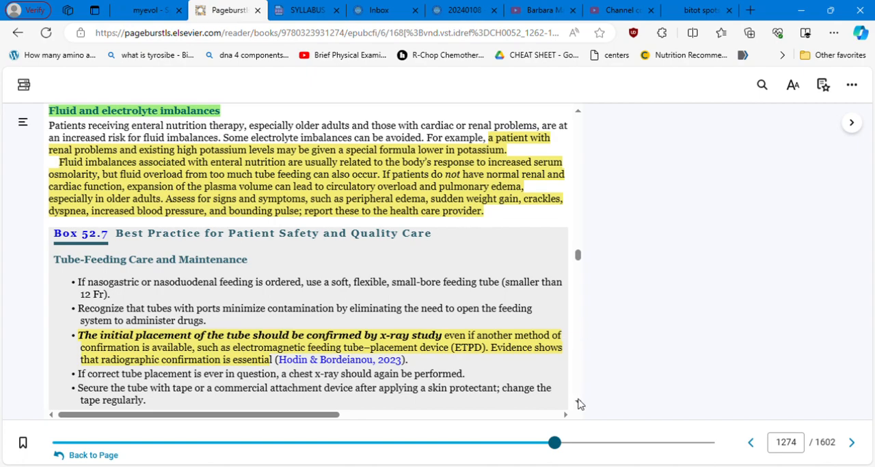
- Scroll through the Box 52.7 care list to Box 52.8's clogged-tube flushing guidance
{"action": "scroll", "scroll_direction": "down", "scroll_amount": 3}
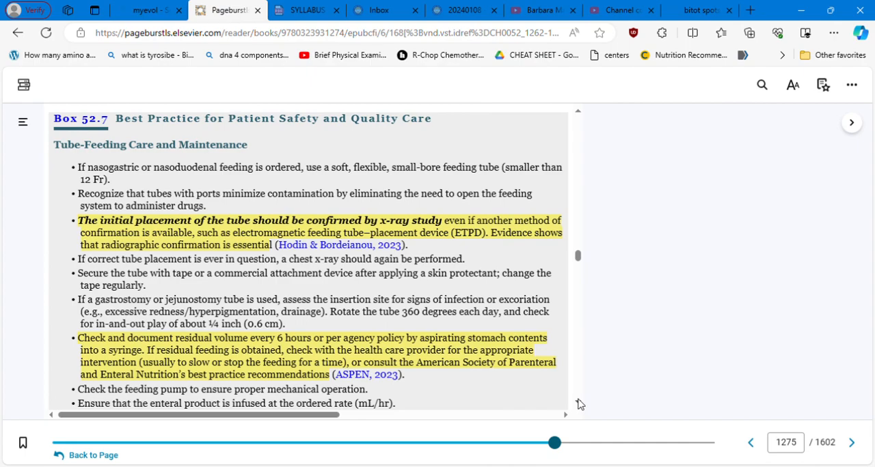
{"action": "mouse_move", "coordinate": [533, 364]}
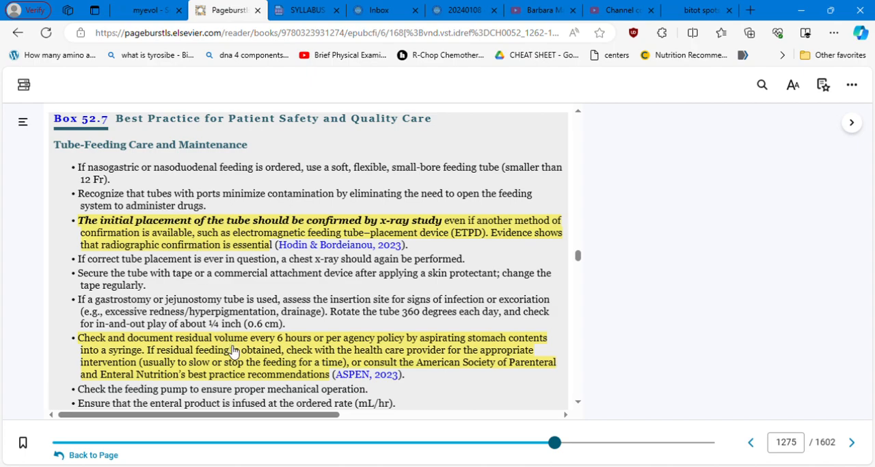
{"action": "mouse_move", "coordinate": [579, 399]}
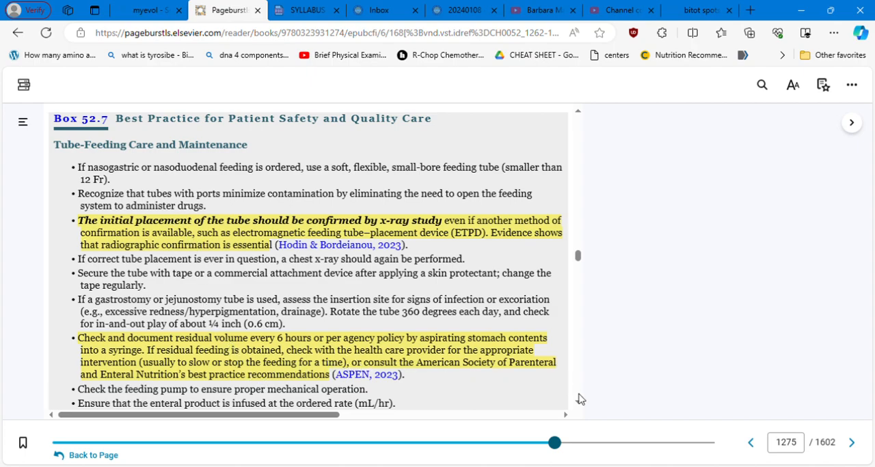
{"action": "scroll", "scroll_direction": "down", "scroll_amount": 3}
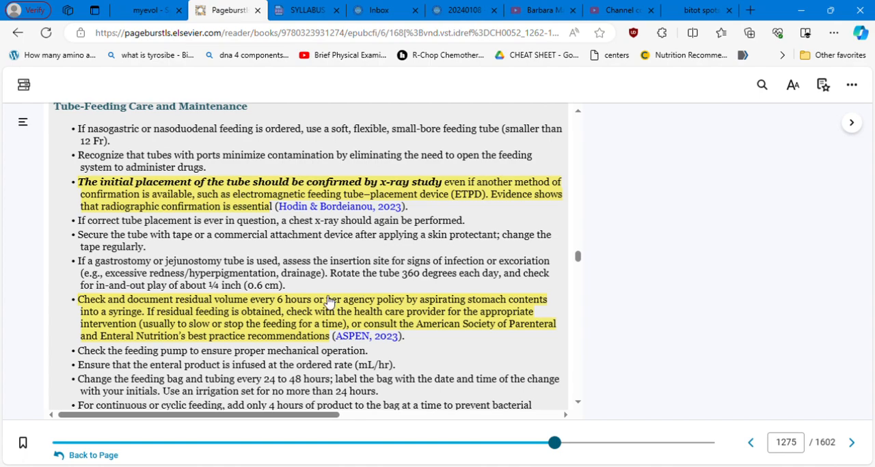
{"action": "mouse_move", "coordinate": [368, 194]}
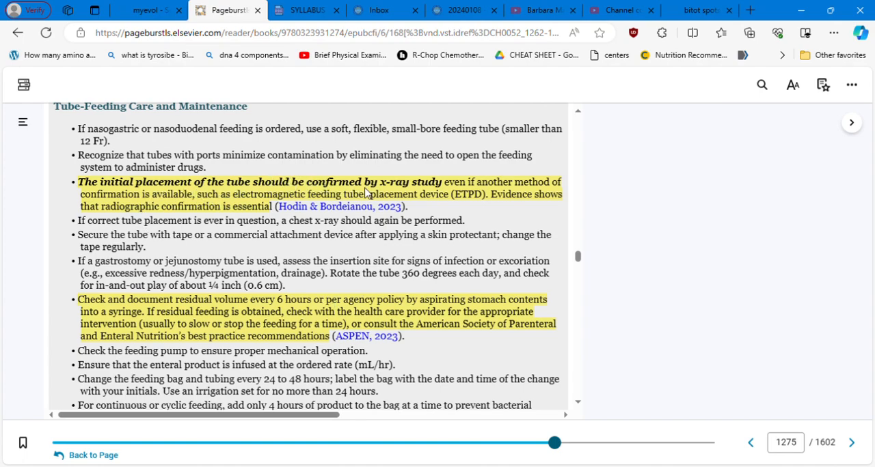
{"action": "mouse_move", "coordinate": [543, 209]}
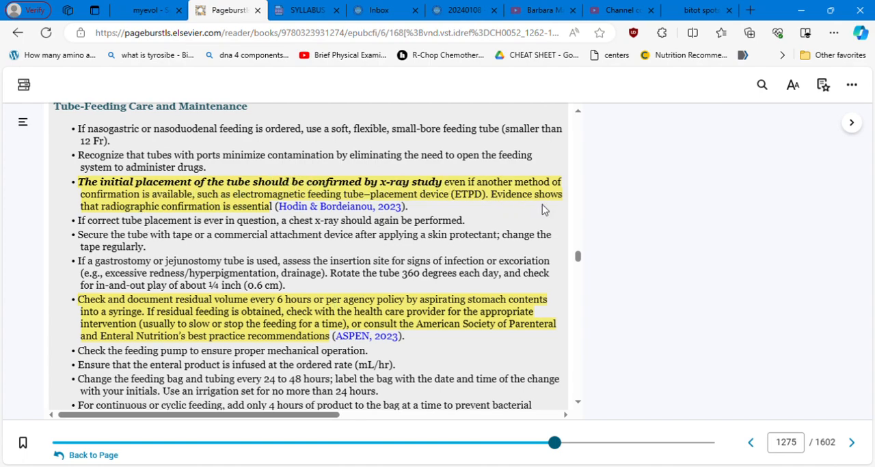
{"action": "mouse_move", "coordinate": [123, 314]}
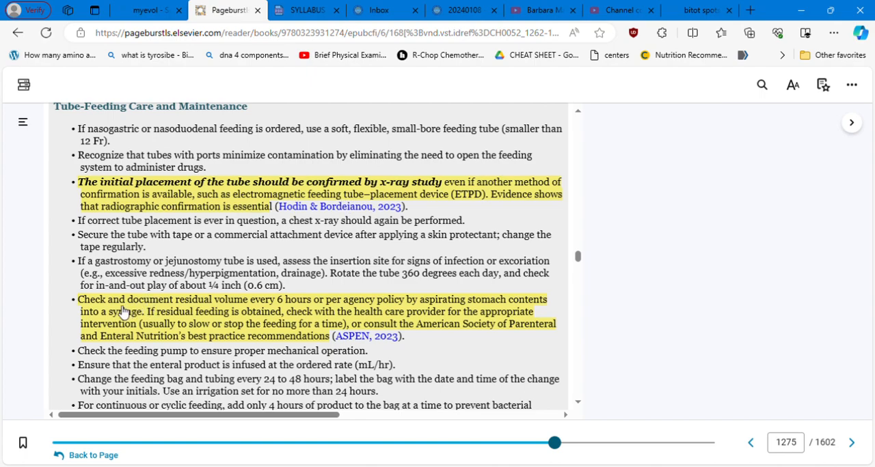
{"action": "mouse_move", "coordinate": [269, 304]}
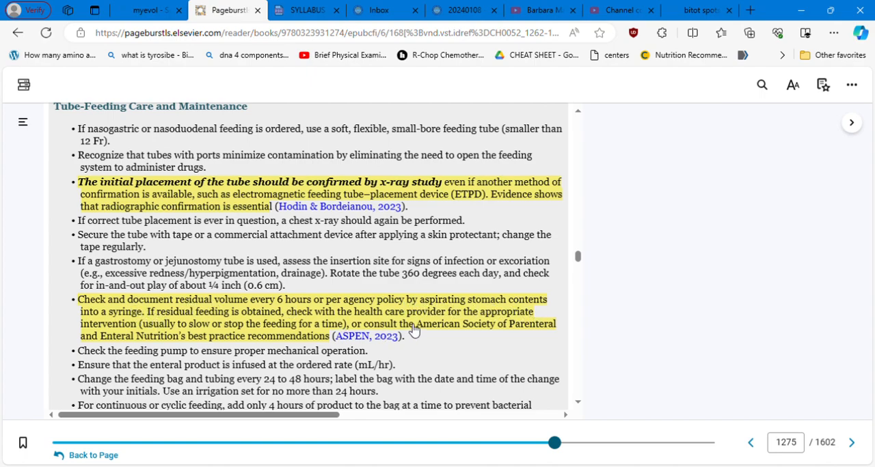
{"action": "mouse_move", "coordinate": [579, 405]}
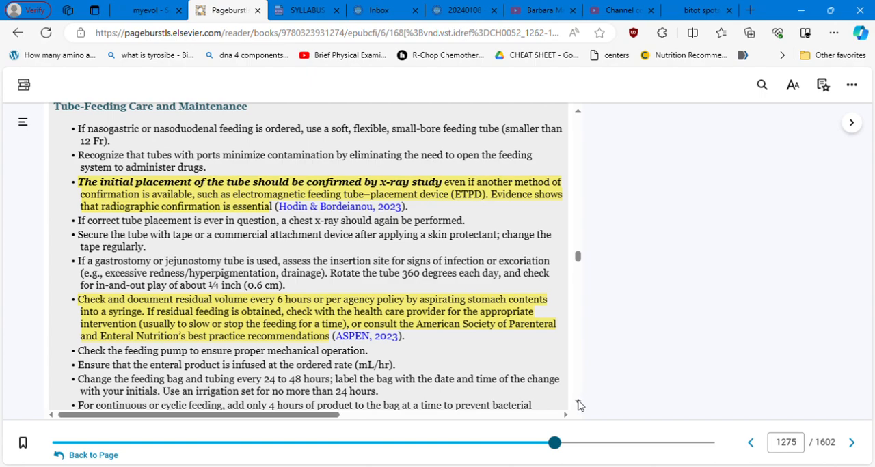
{"action": "scroll", "scroll_direction": "down", "scroll_amount": 3}
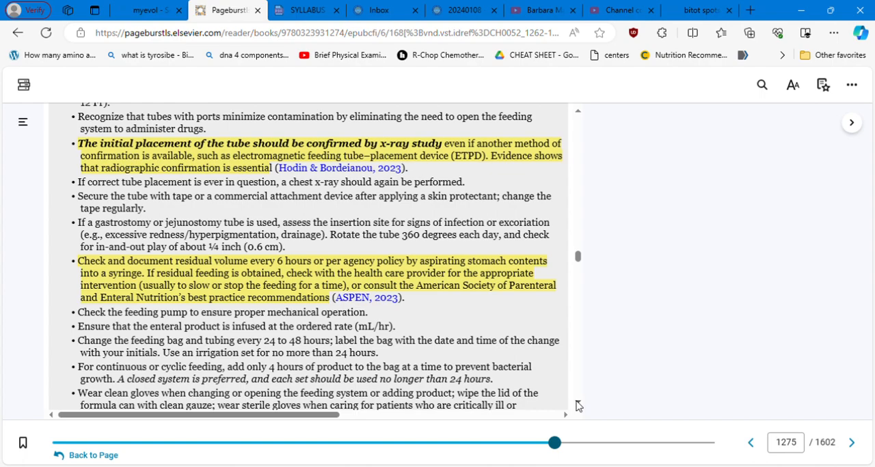
{"action": "scroll", "scroll_direction": "down", "scroll_amount": 3}
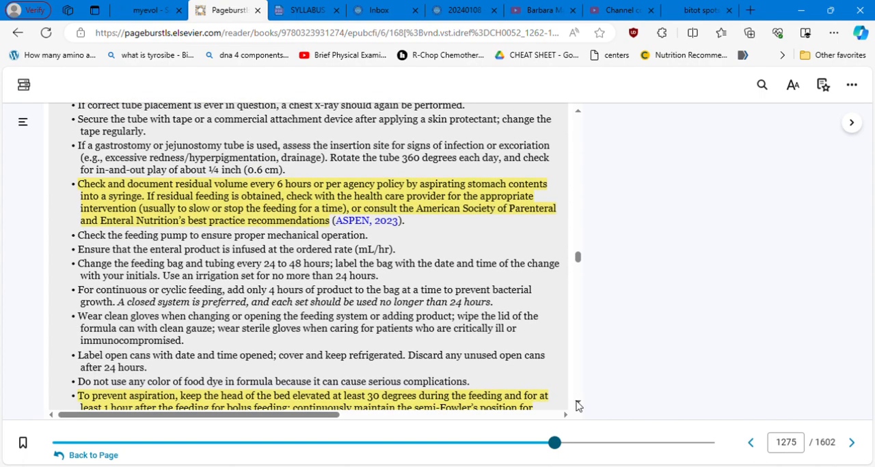
{"action": "scroll", "scroll_direction": "down", "scroll_amount": 3}
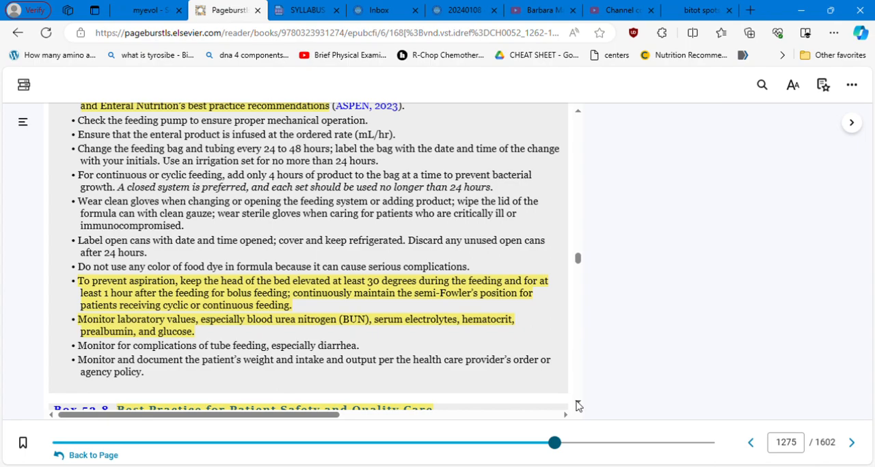
{"action": "scroll", "scroll_direction": "down", "scroll_amount": 3}
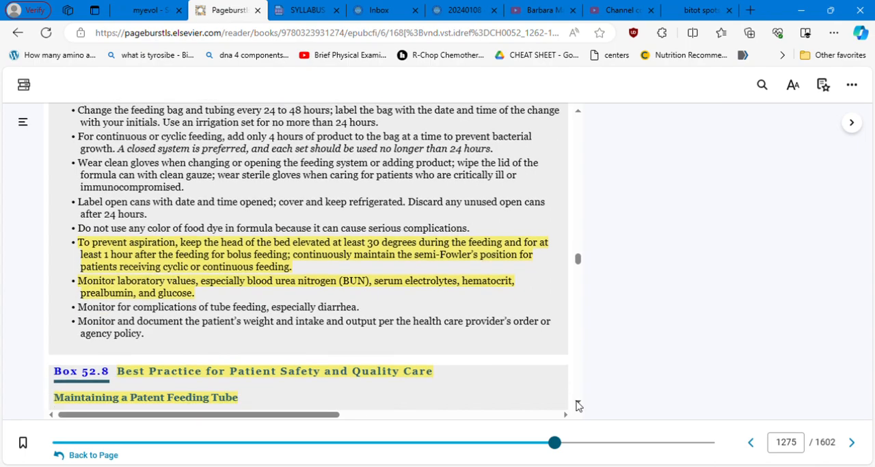
{"action": "scroll", "scroll_direction": "down", "scroll_amount": 3}
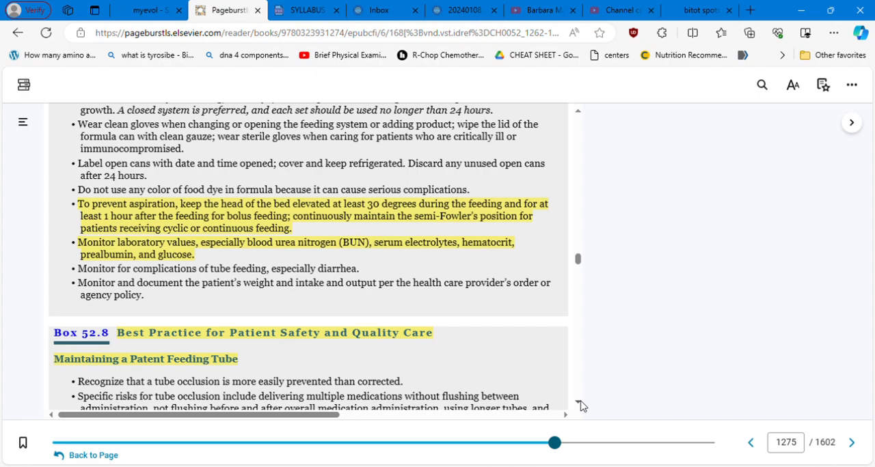
{"action": "scroll", "scroll_direction": "down", "scroll_amount": 3}
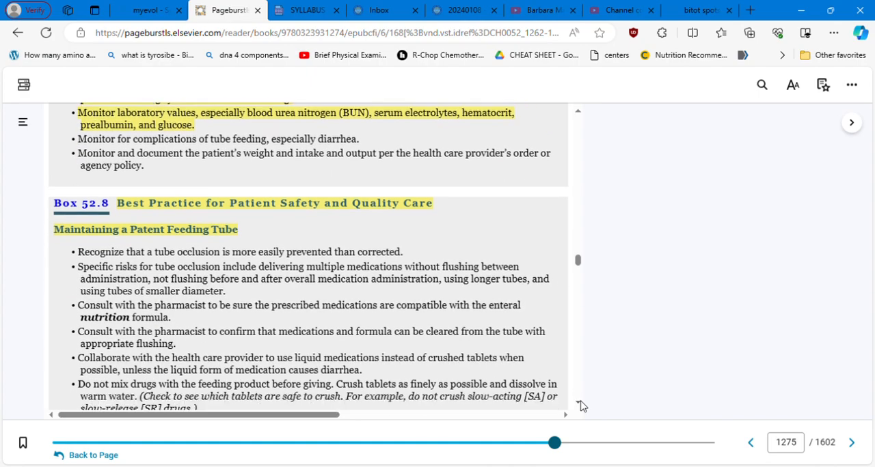
{"action": "scroll", "scroll_direction": "down", "scroll_amount": 3}
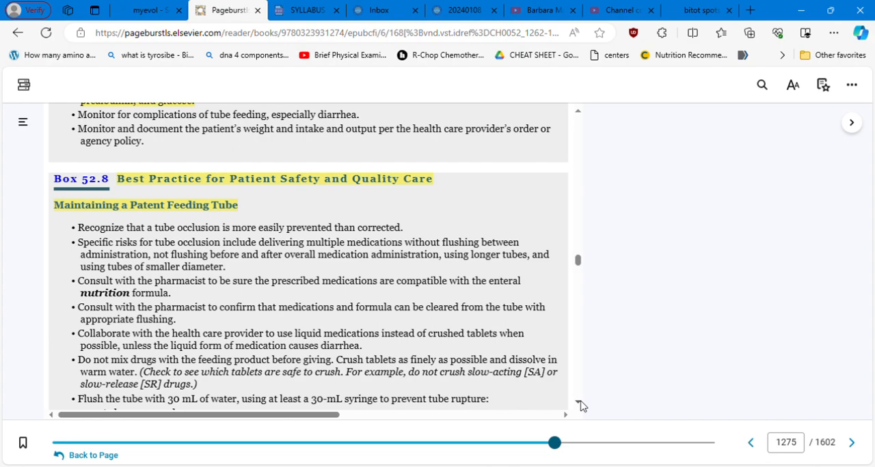
{"action": "scroll", "scroll_direction": "down", "scroll_amount": 3}
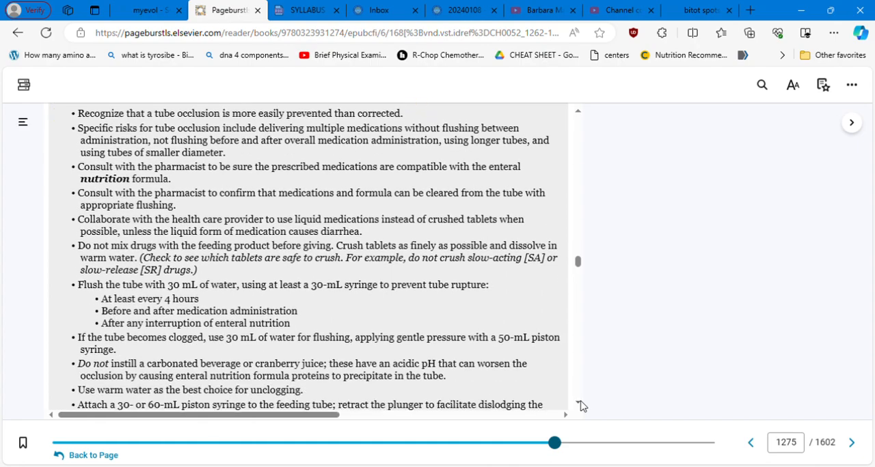
{"action": "scroll", "scroll_direction": "down", "scroll_amount": 3}
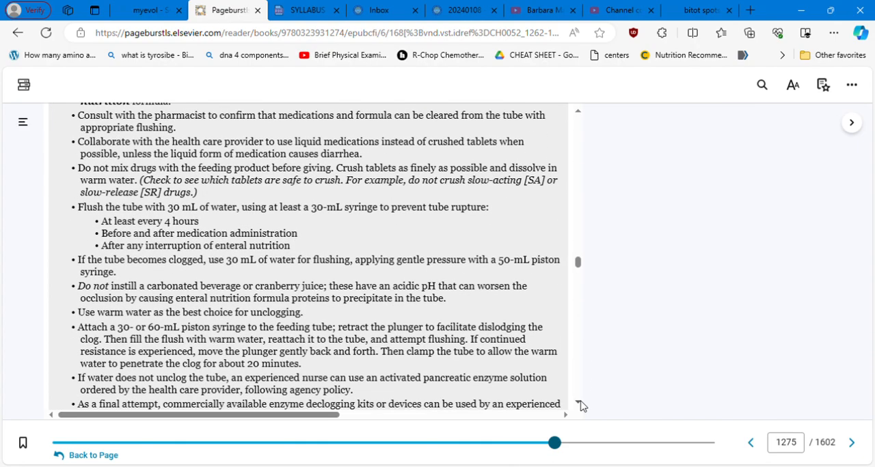
{"action": "scroll", "scroll_direction": "down", "scroll_amount": 3}
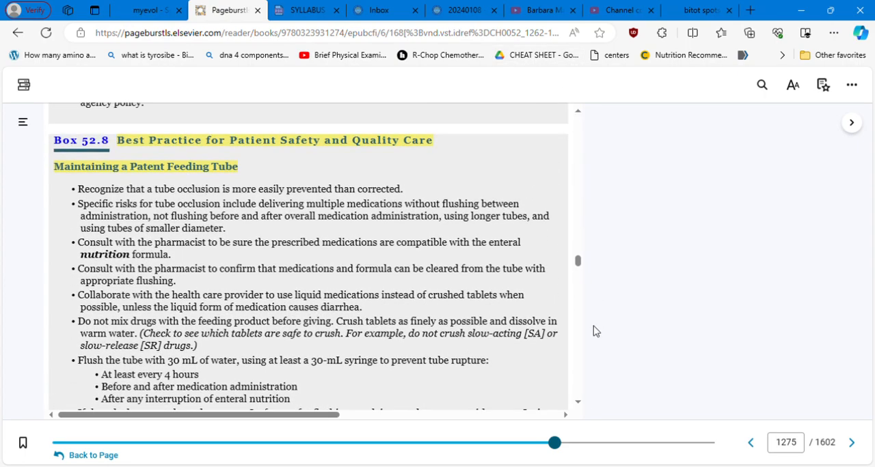
{"action": "scroll", "scroll_direction": "down", "scroll_amount": 3}
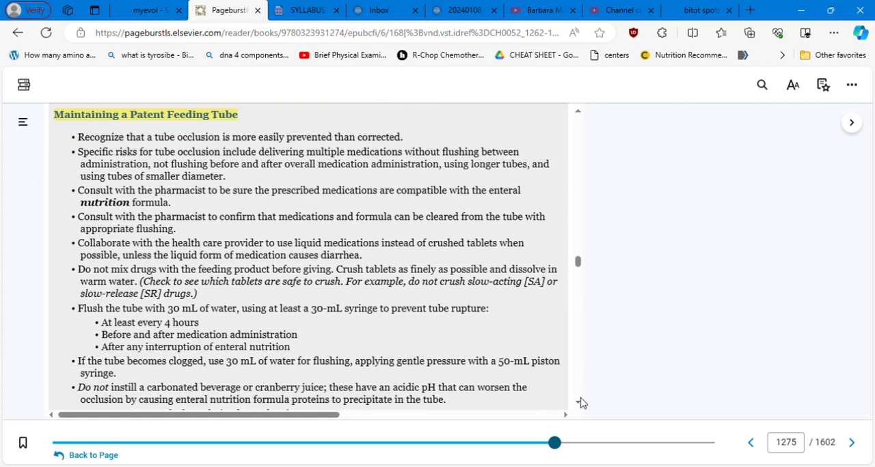
- Correct 'ceratin' to 'certain' in the enteral diarrhea note and save it
{"action": "scroll", "scroll_direction": "down", "scroll_amount": 3}
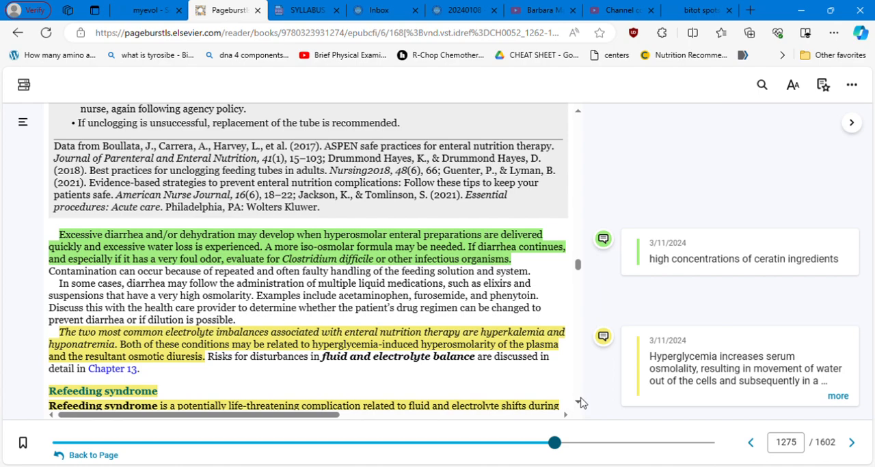
{"action": "mouse_move", "coordinate": [582, 407]}
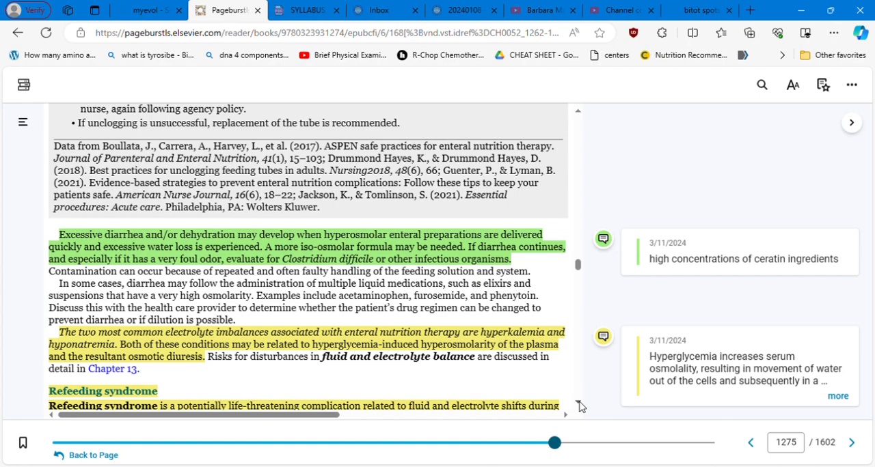
{"action": "left_click", "coordinate": [744, 258]}
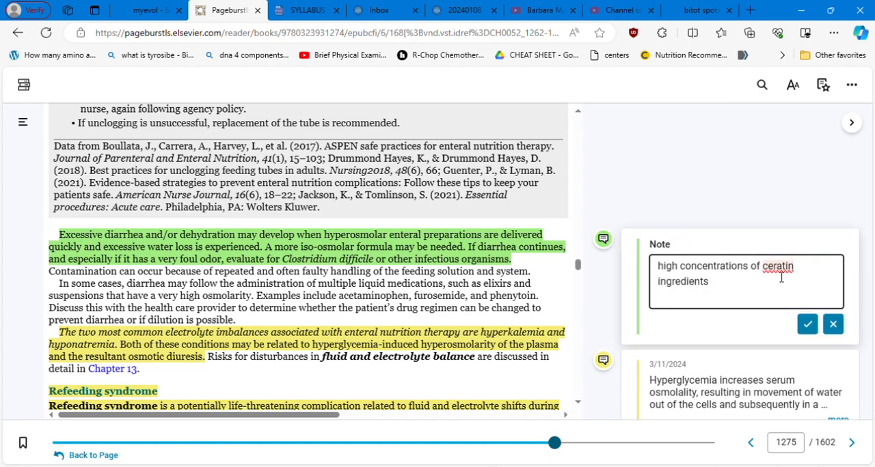
{"action": "type", "text": "certain"}
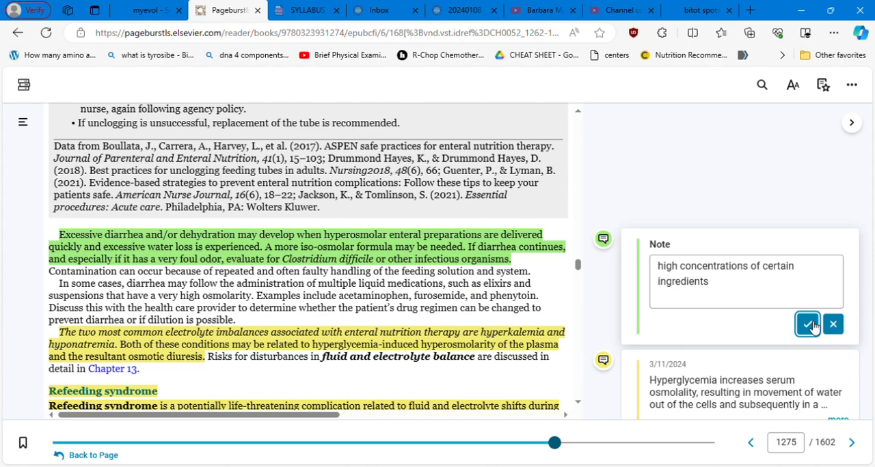
{"action": "left_click", "coordinate": [807, 324]}
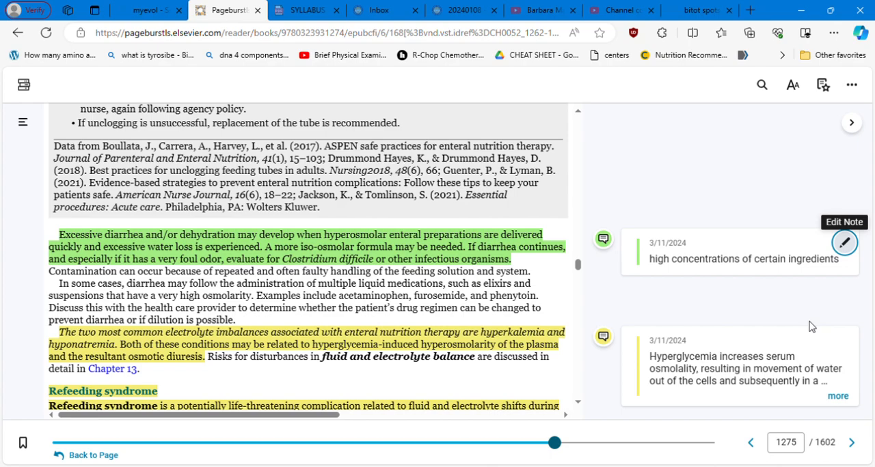
{"action": "mouse_move", "coordinate": [559, 298]}
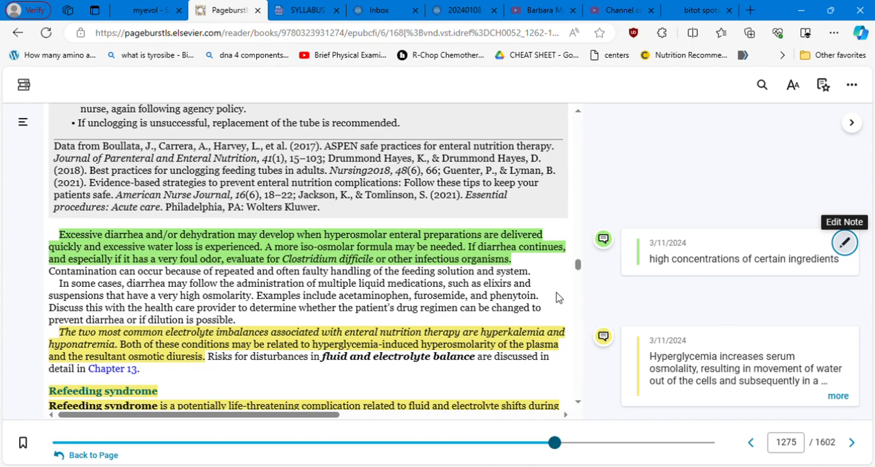
{"action": "mouse_move", "coordinate": [248, 270]}
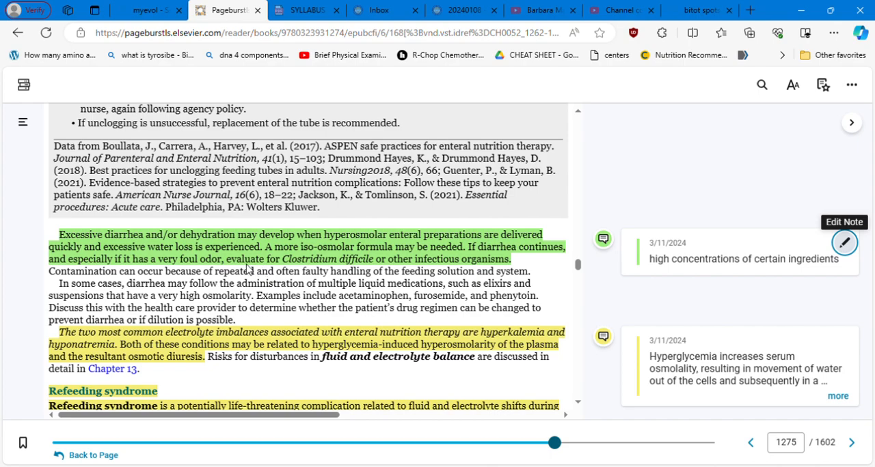
{"action": "mouse_move", "coordinate": [350, 261]}
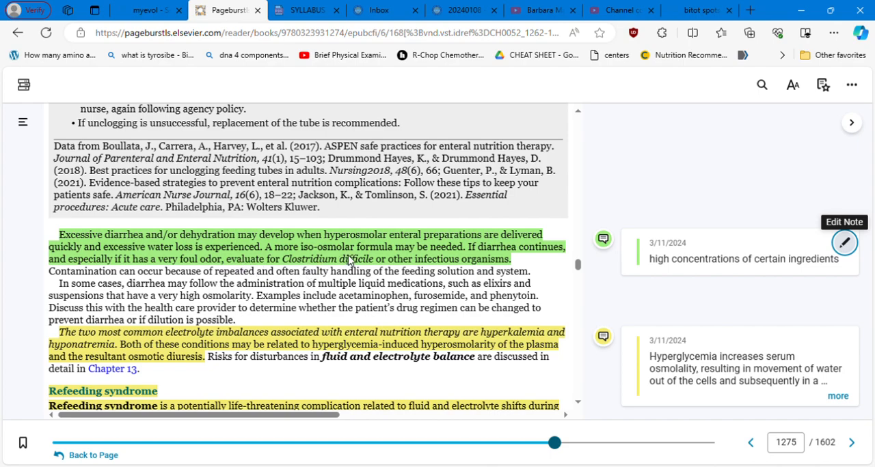
{"action": "mouse_move", "coordinate": [437, 277]}
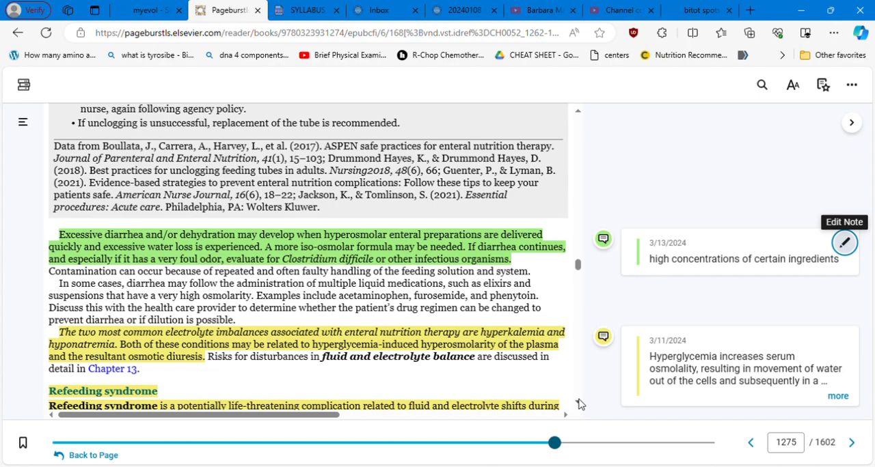
- Scroll to the Refeeding syndrome section, its Critical Rescue box and NCLEX ALERT note
{"action": "scroll", "scroll_direction": "down", "scroll_amount": 3}
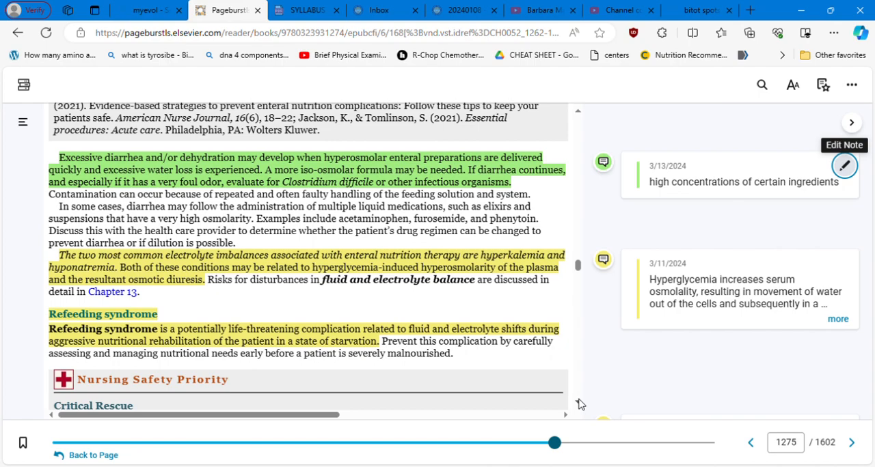
{"action": "scroll", "scroll_direction": "down", "scroll_amount": 3}
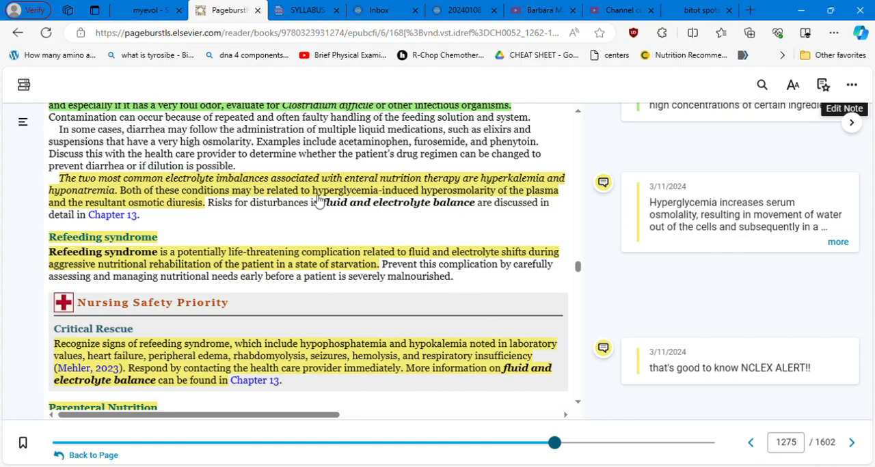
{"action": "mouse_move", "coordinate": [378, 196]}
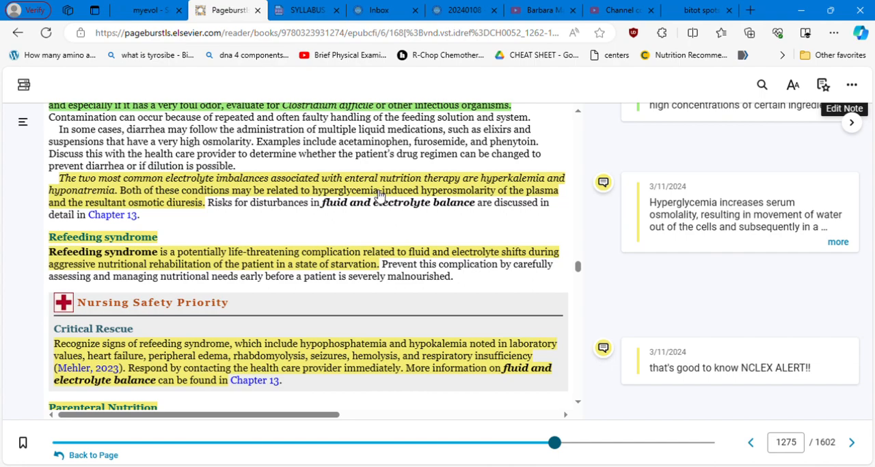
{"action": "mouse_move", "coordinate": [376, 200]}
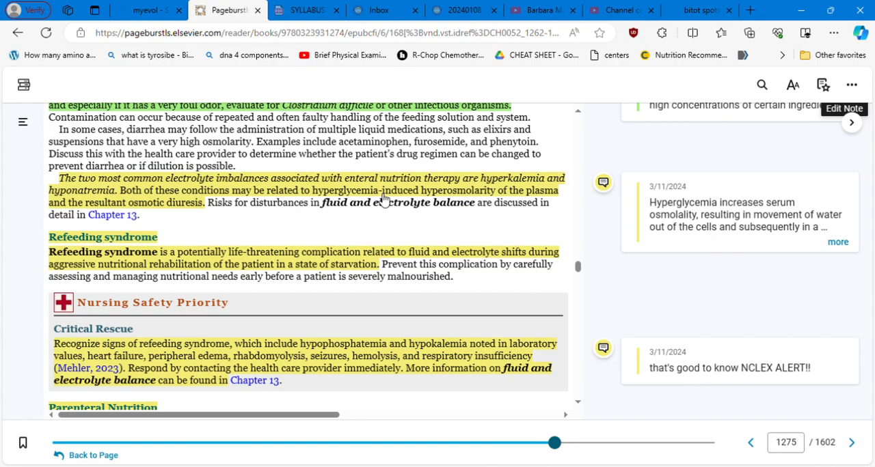
{"action": "mouse_move", "coordinate": [136, 212]}
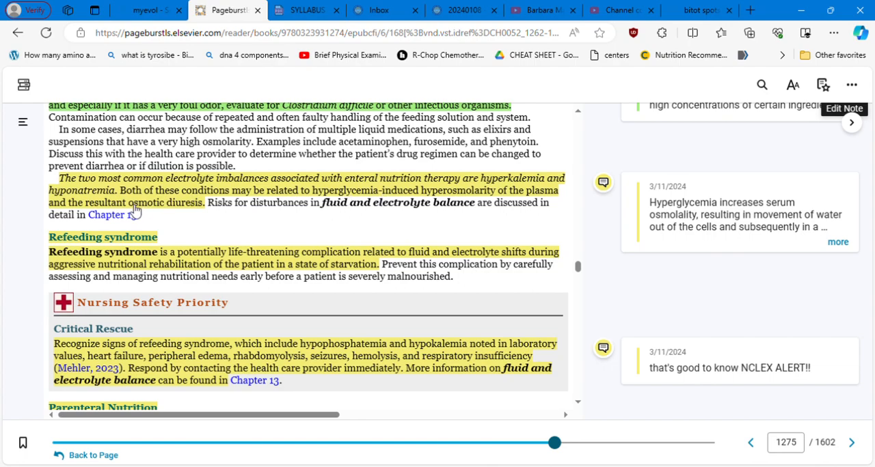
{"action": "mouse_move", "coordinate": [249, 211]}
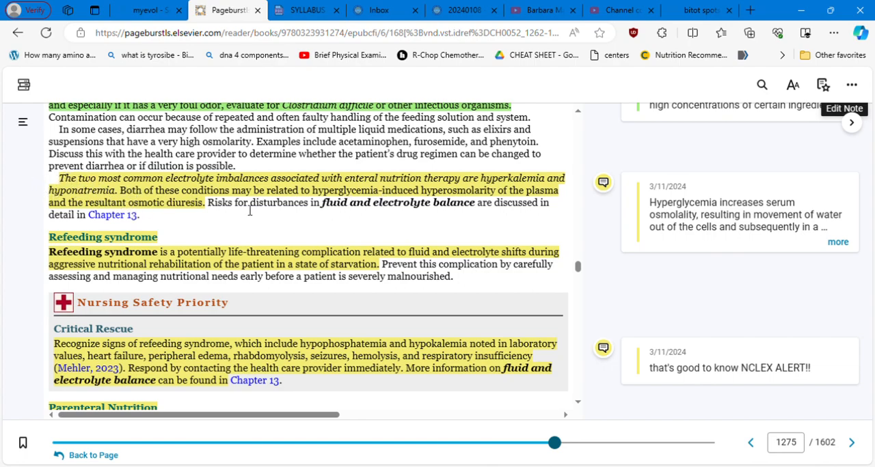
{"action": "mouse_move", "coordinate": [427, 212]}
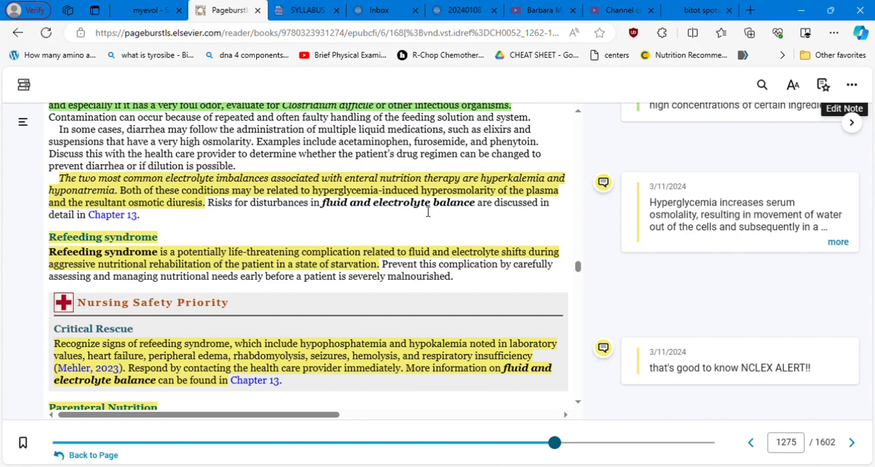
{"action": "mouse_move", "coordinate": [383, 200]}
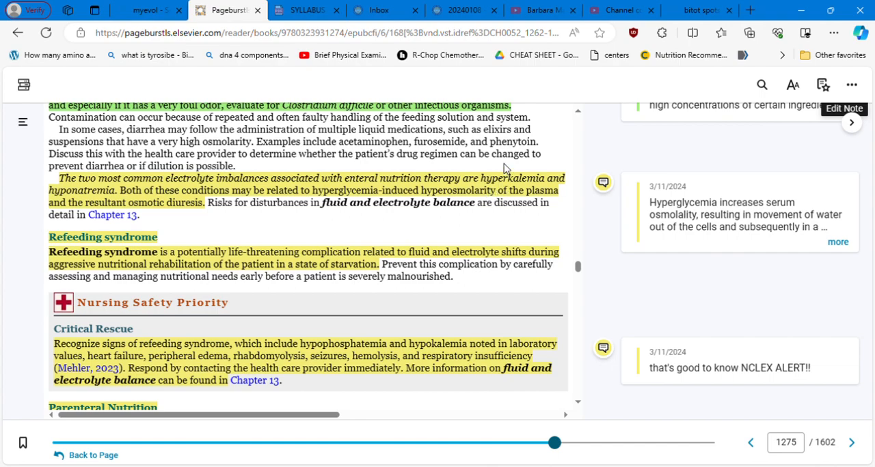
{"action": "mouse_move", "coordinate": [508, 227]}
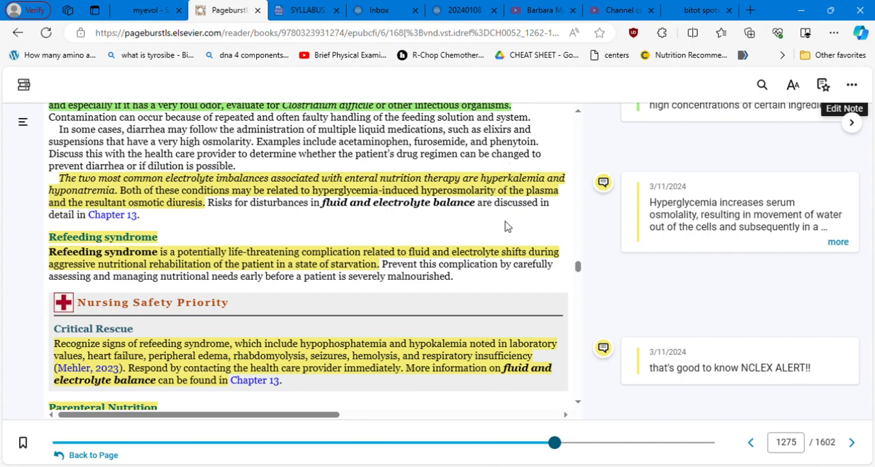
{"action": "mouse_move", "coordinate": [527, 188]}
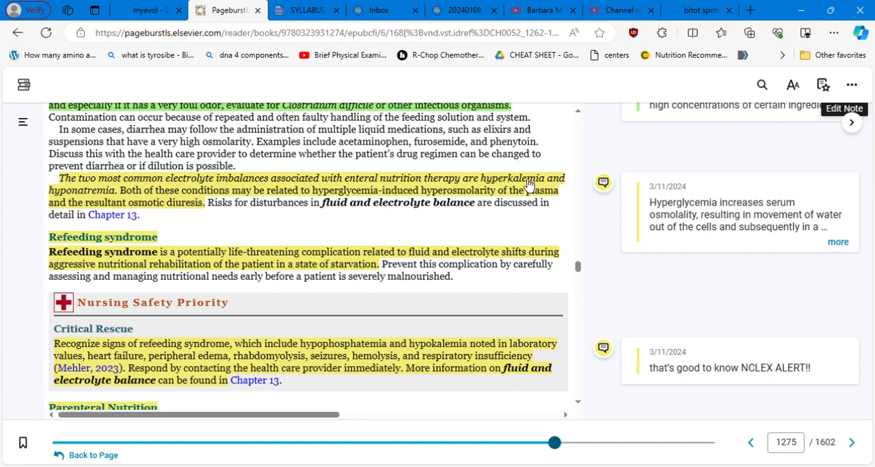
{"action": "mouse_move", "coordinate": [366, 243]}
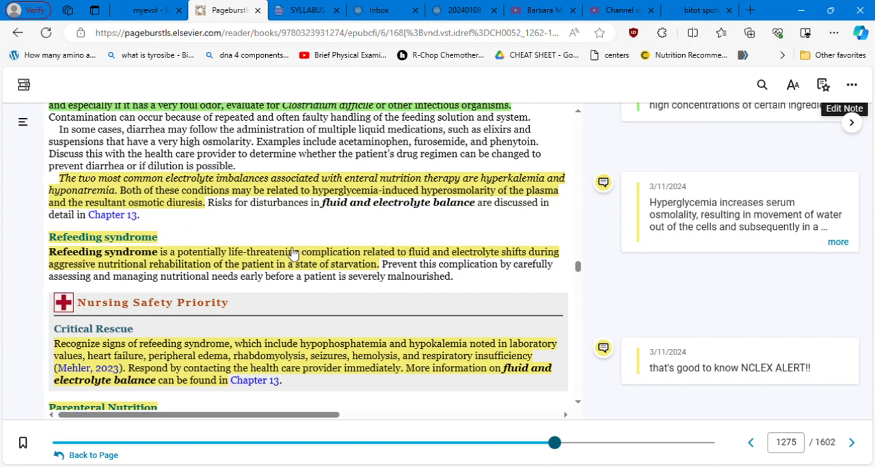
{"action": "mouse_move", "coordinate": [356, 269]}
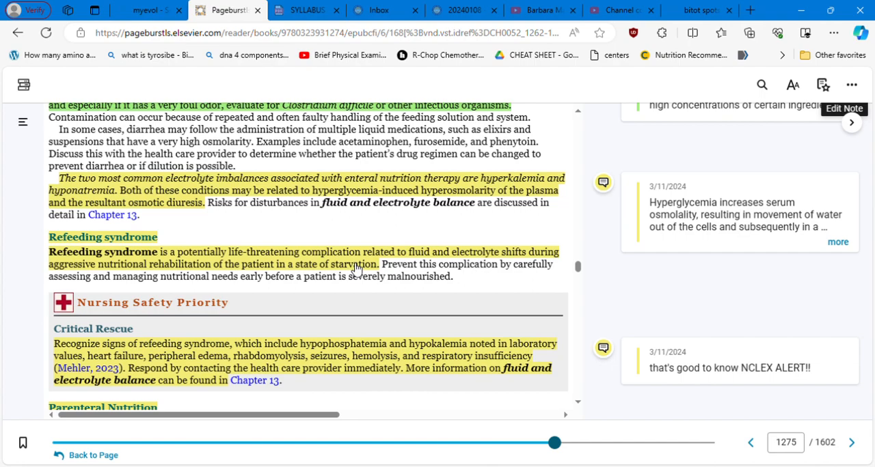
{"action": "mouse_move", "coordinate": [403, 271]}
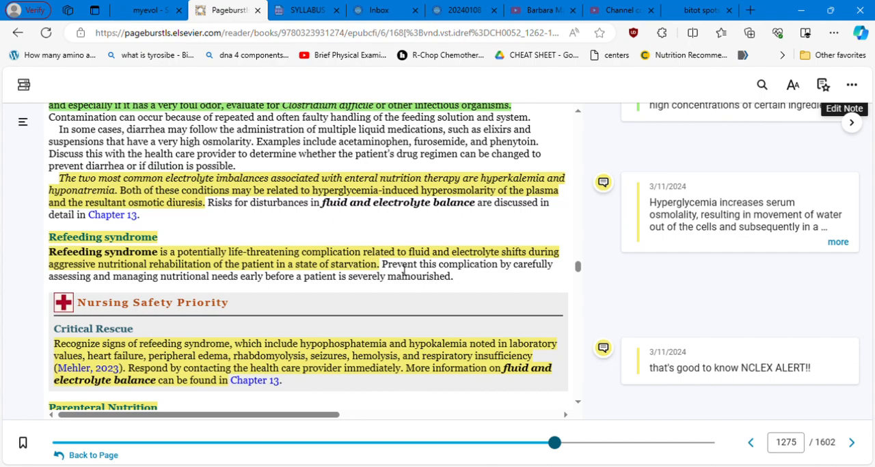
{"action": "mouse_move", "coordinate": [272, 240]}
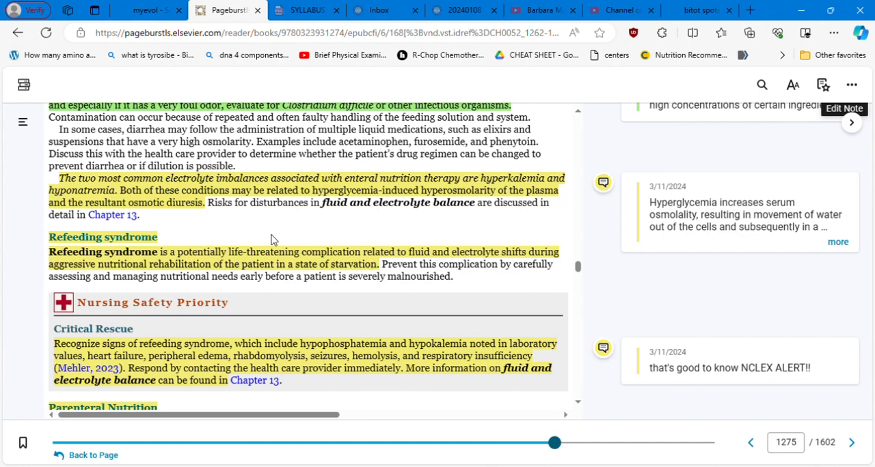
{"action": "mouse_move", "coordinate": [250, 268]}
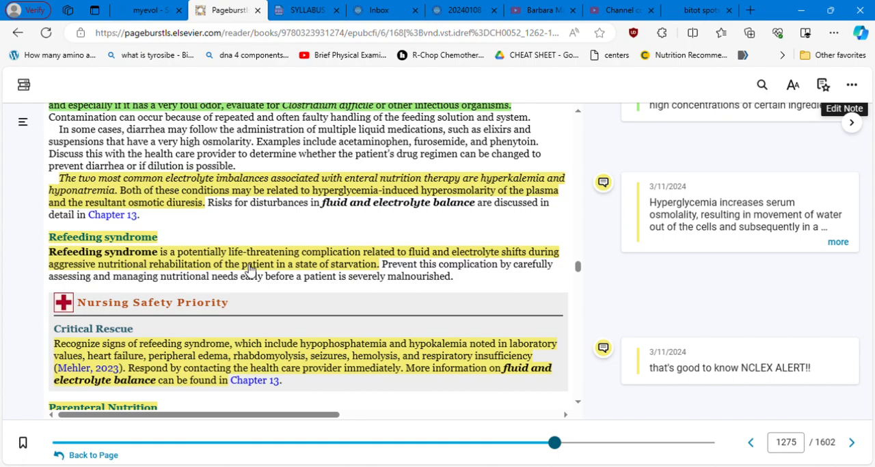
{"action": "mouse_move", "coordinate": [568, 306]}
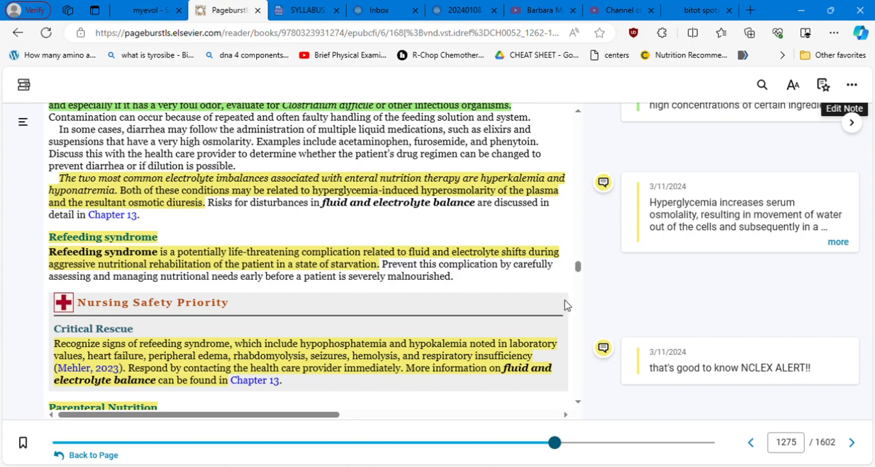
- Scroll past Critical Rescue through Parenteral Nutrition to the start of the PPN paragraph
{"action": "scroll", "scroll_direction": "down", "scroll_amount": 3}
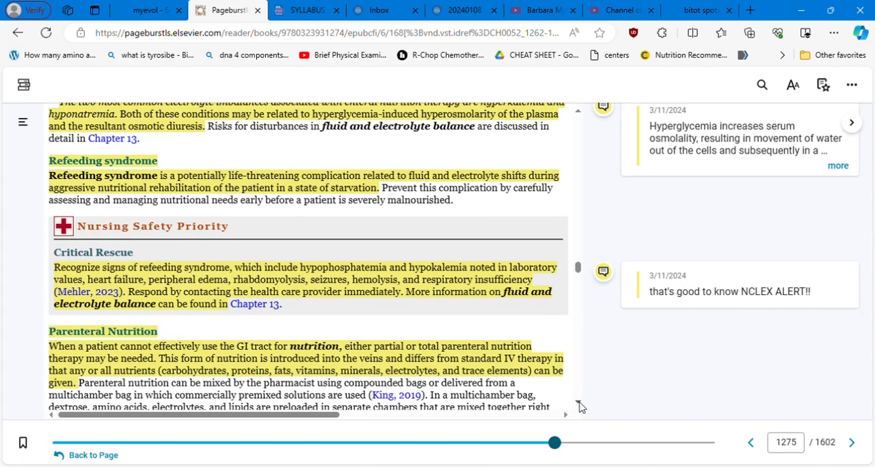
{"action": "scroll", "scroll_direction": "down", "scroll_amount": 3}
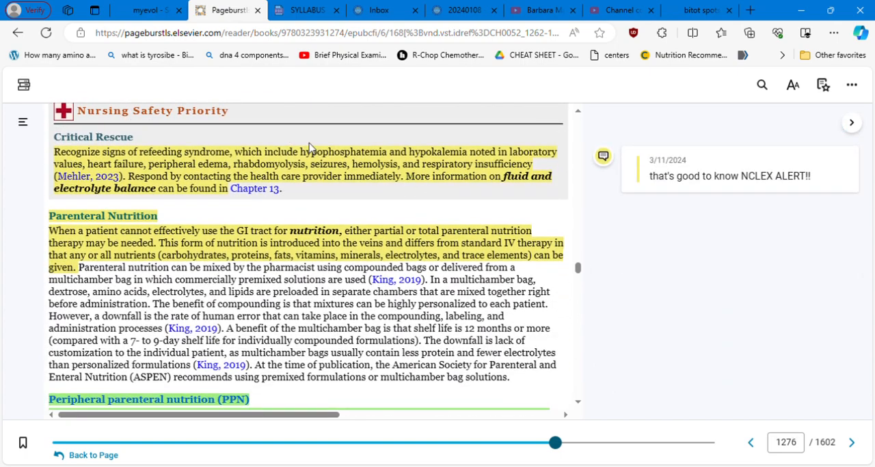
{"action": "mouse_move", "coordinate": [135, 176]}
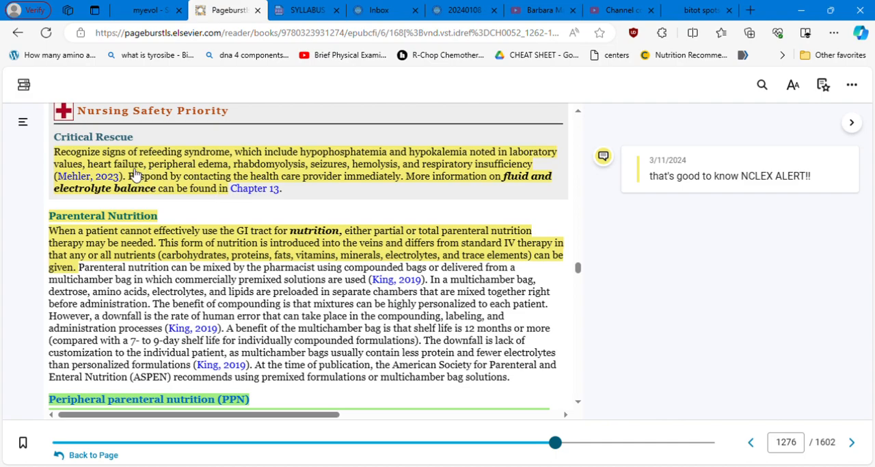
{"action": "mouse_move", "coordinate": [240, 169]}
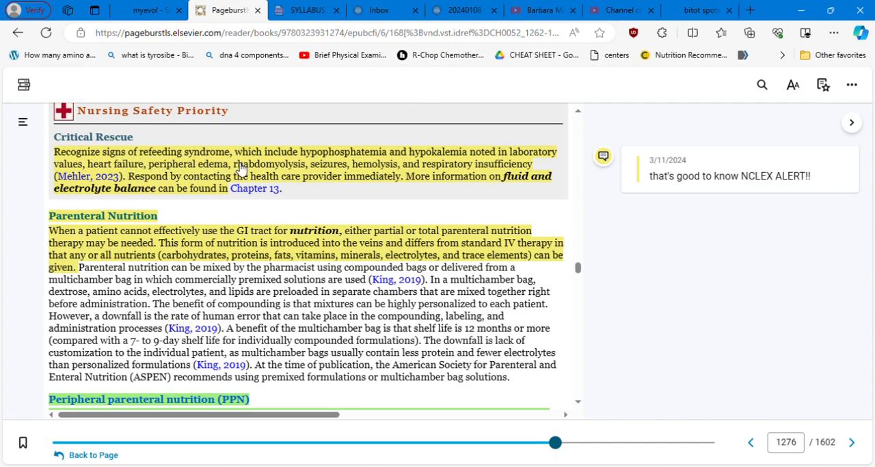
{"action": "mouse_move", "coordinate": [328, 163]}
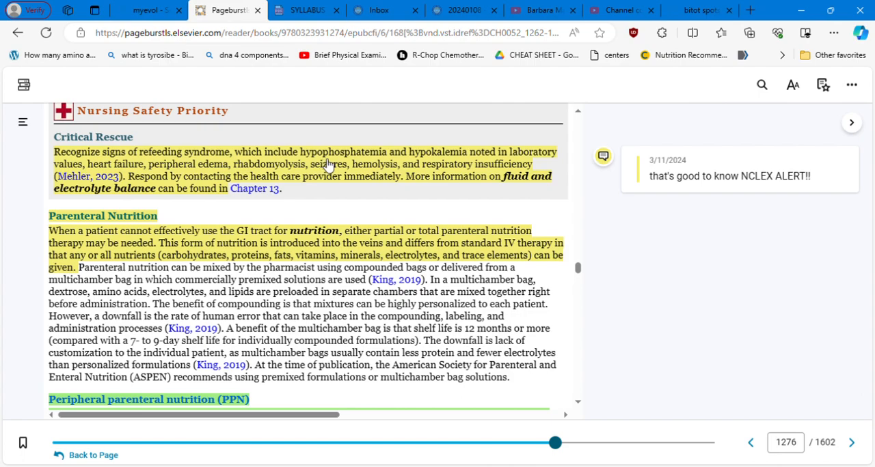
{"action": "mouse_move", "coordinate": [407, 164]}
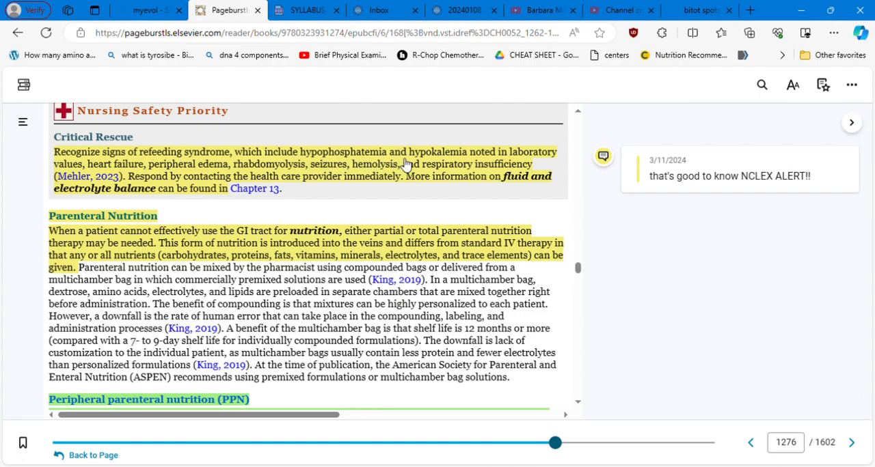
{"action": "mouse_move", "coordinate": [518, 166]}
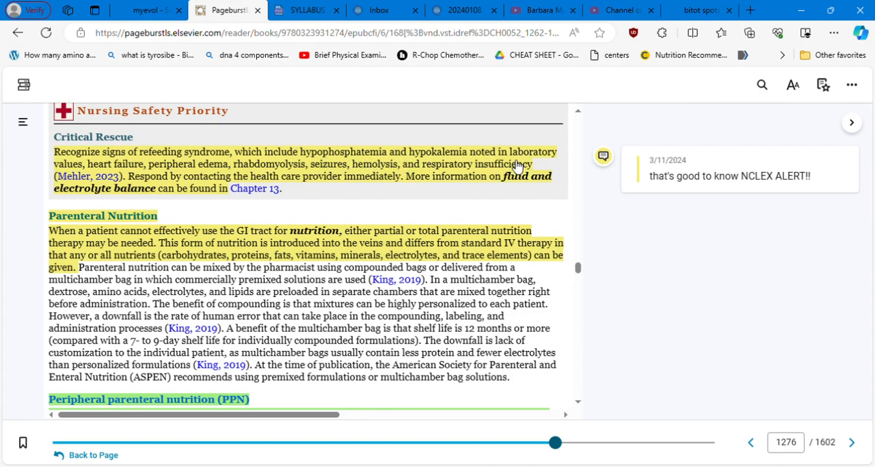
{"action": "mouse_move", "coordinate": [154, 183]}
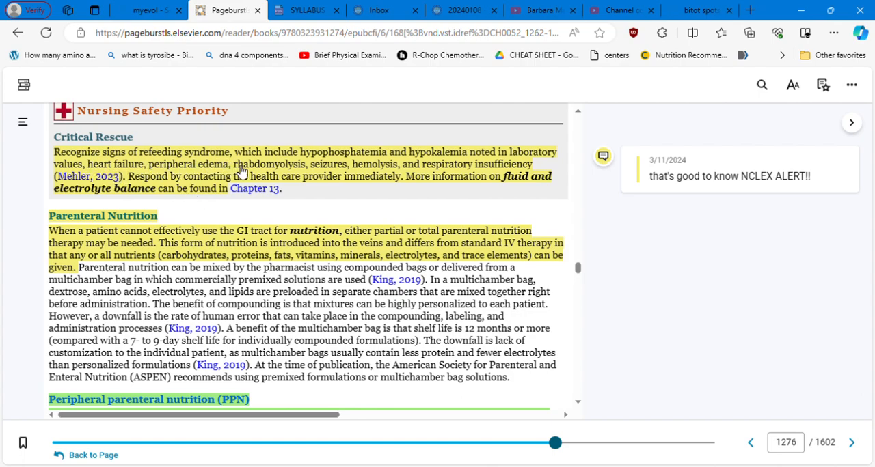
{"action": "mouse_move", "coordinate": [369, 170]}
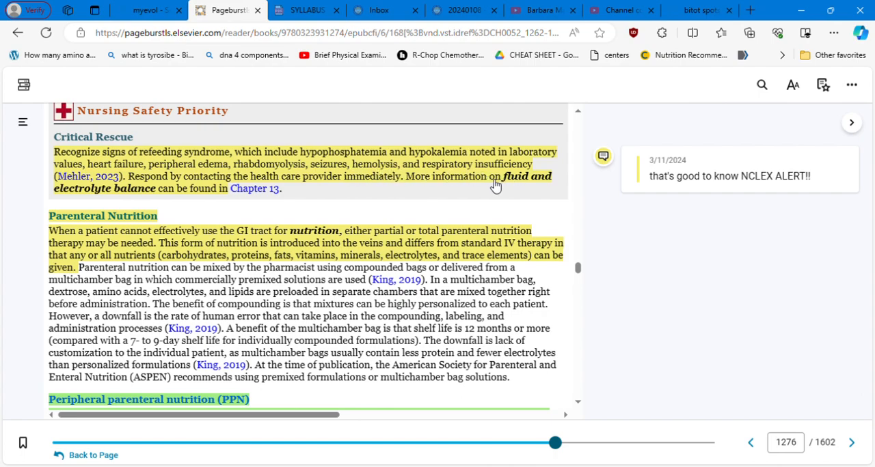
{"action": "mouse_move", "coordinate": [169, 197]}
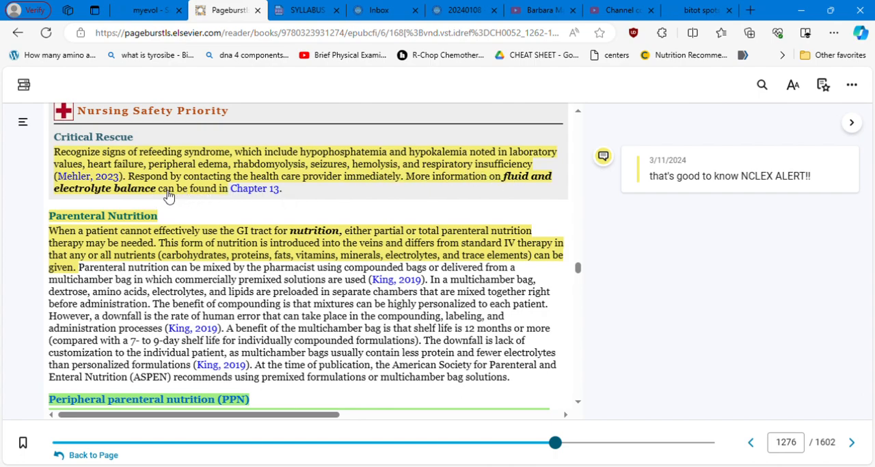
{"action": "mouse_move", "coordinate": [305, 196]}
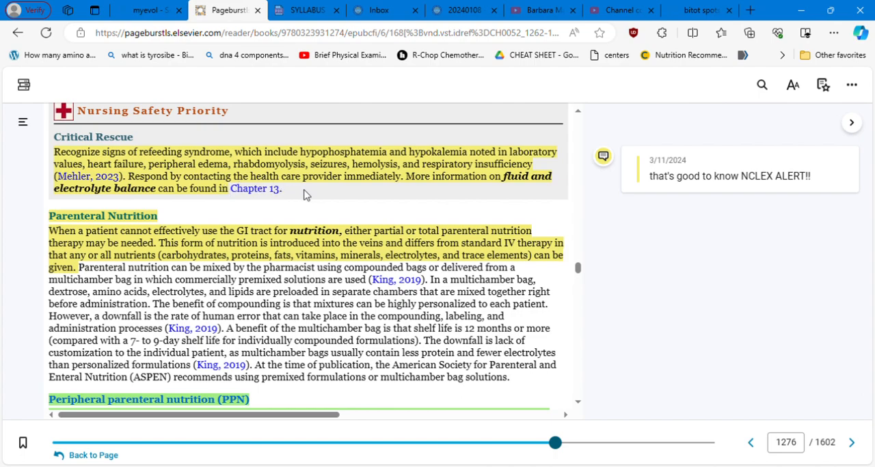
{"action": "mouse_move", "coordinate": [420, 198]}
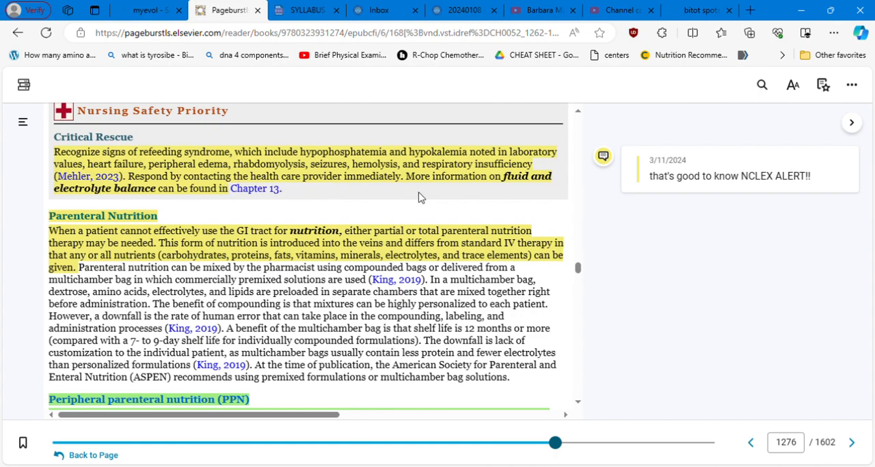
{"action": "mouse_move", "coordinate": [183, 202]}
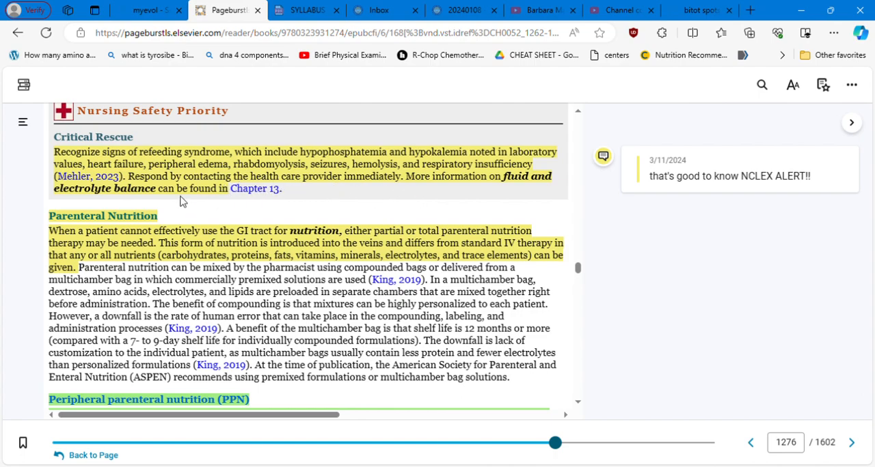
{"action": "mouse_move", "coordinate": [287, 198]}
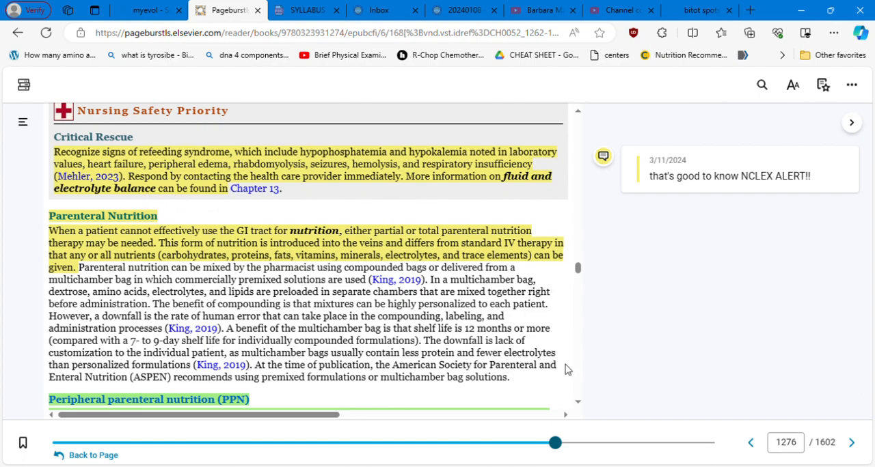
{"action": "mouse_move", "coordinate": [578, 408]}
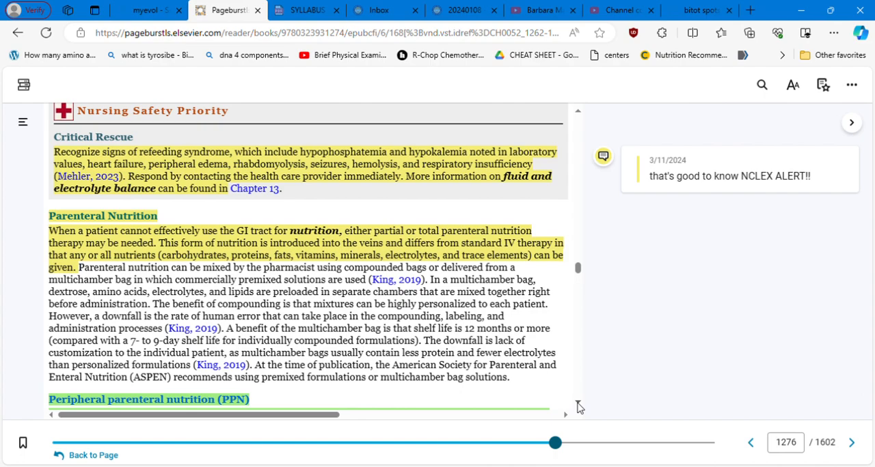
{"action": "scroll", "scroll_direction": "down", "scroll_amount": 3}
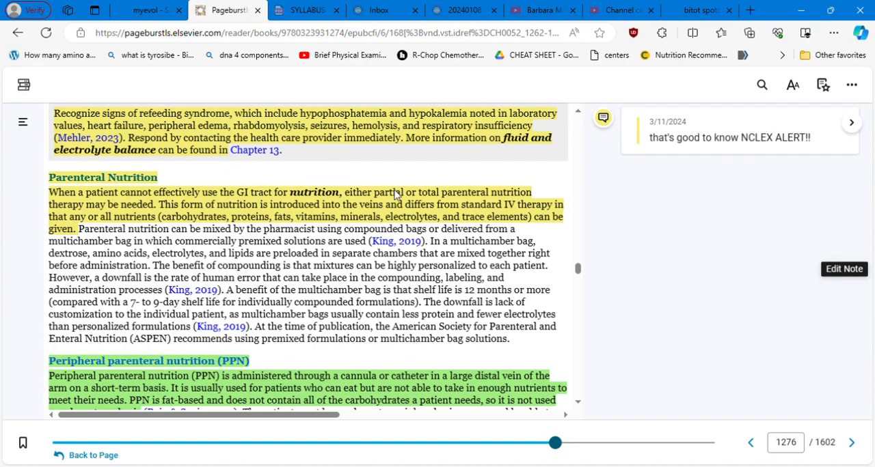
{"action": "mouse_move", "coordinate": [205, 210]}
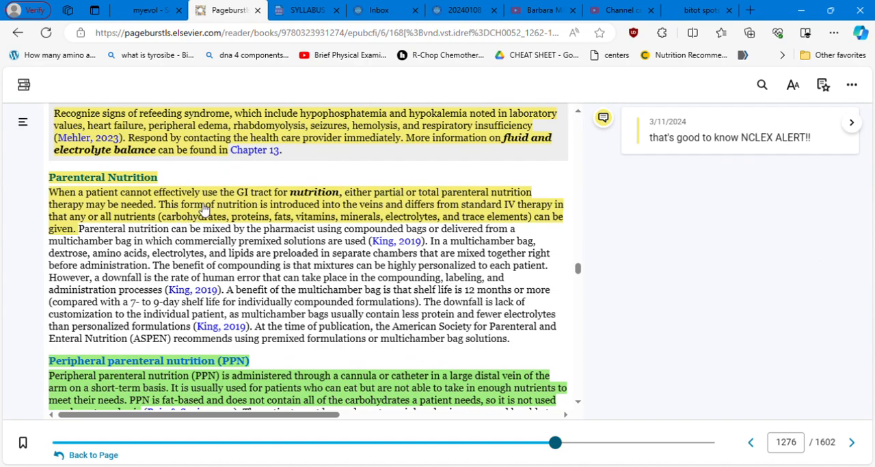
{"action": "mouse_move", "coordinate": [298, 204]}
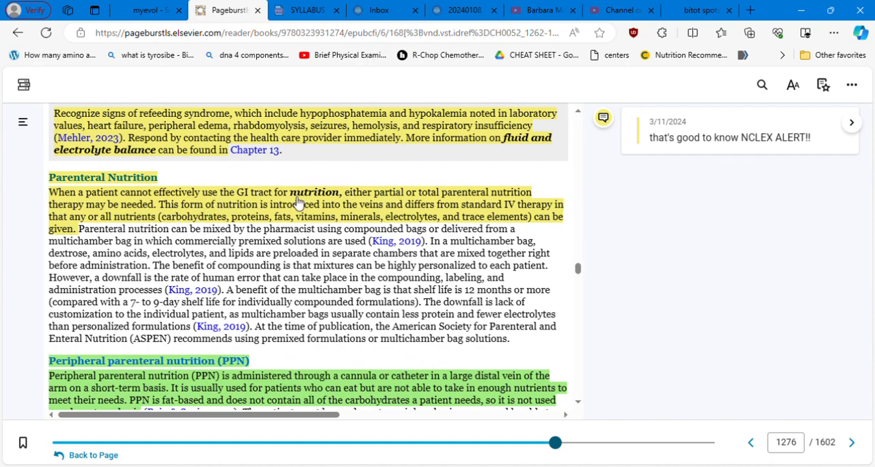
{"action": "mouse_move", "coordinate": [412, 202]}
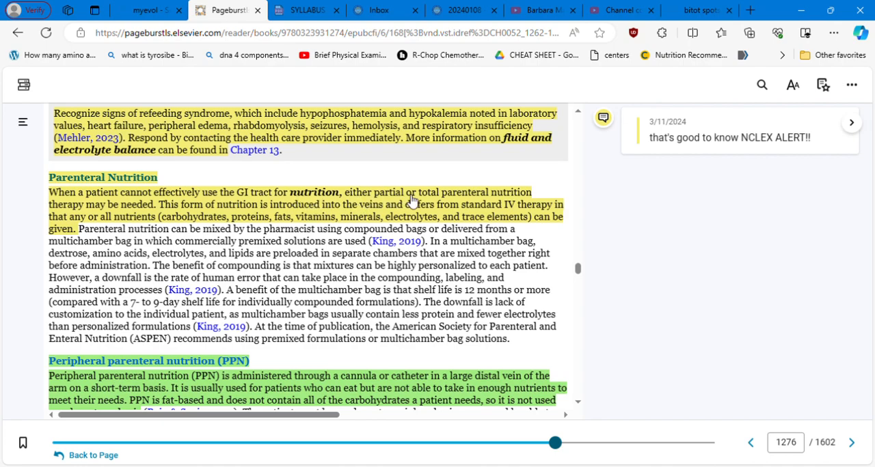
{"action": "mouse_move", "coordinate": [471, 194]}
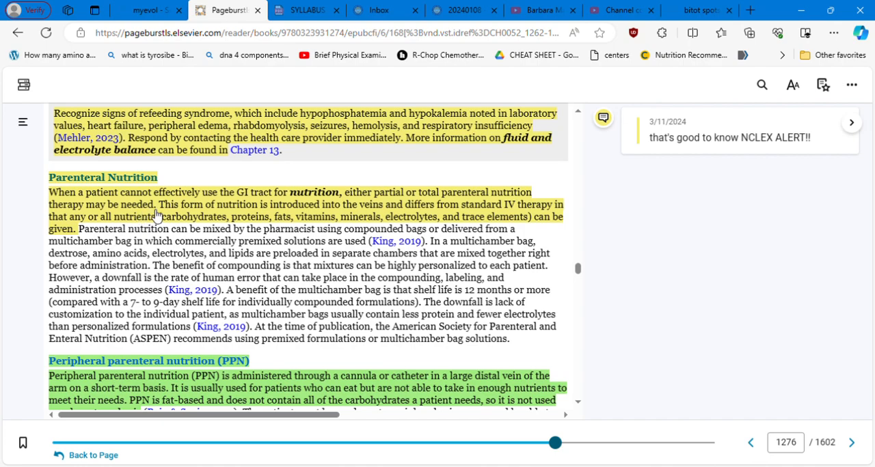
{"action": "mouse_move", "coordinate": [283, 215]}
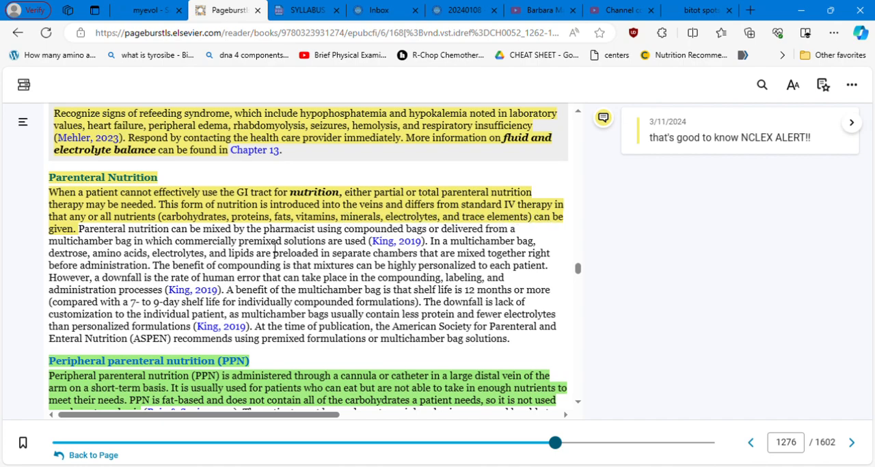
{"action": "mouse_move", "coordinate": [150, 234]}
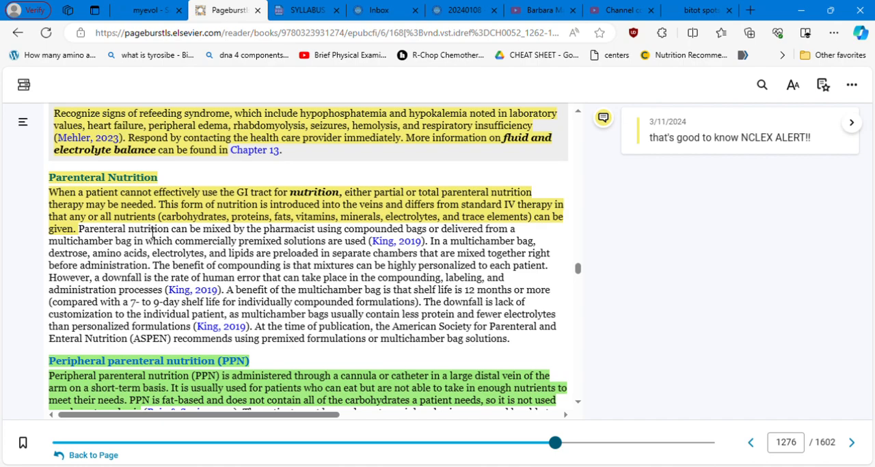
{"action": "mouse_move", "coordinate": [306, 235]}
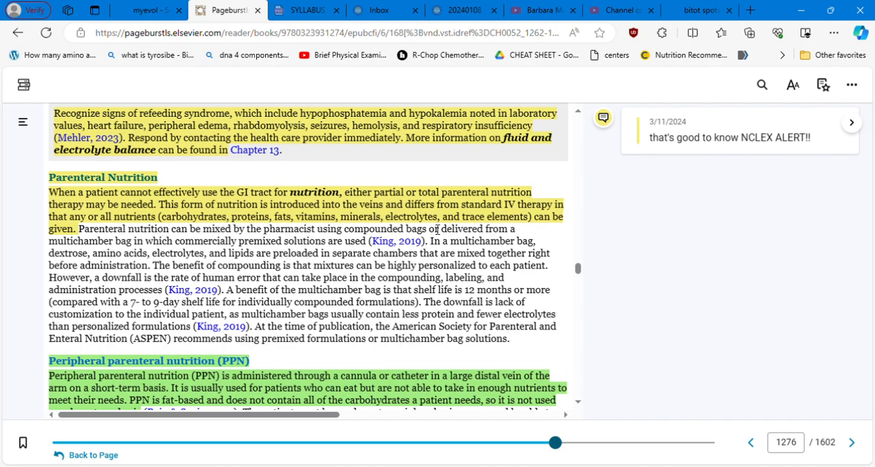
{"action": "mouse_move", "coordinate": [103, 251]}
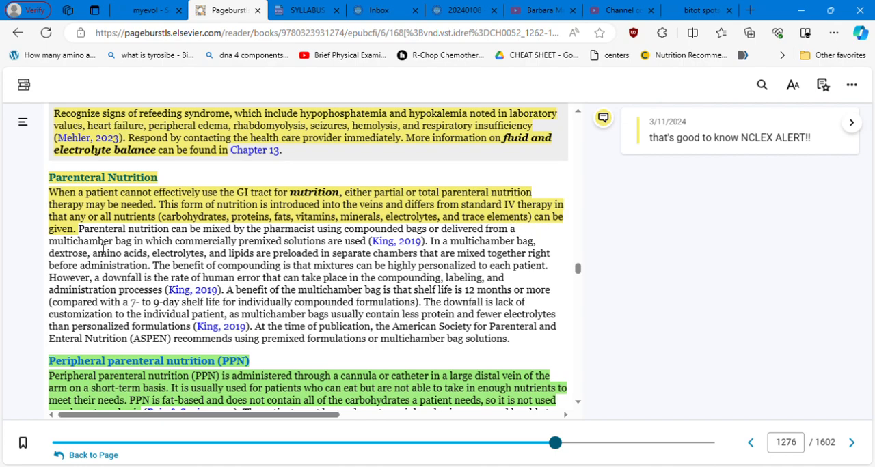
{"action": "mouse_move", "coordinate": [581, 404]}
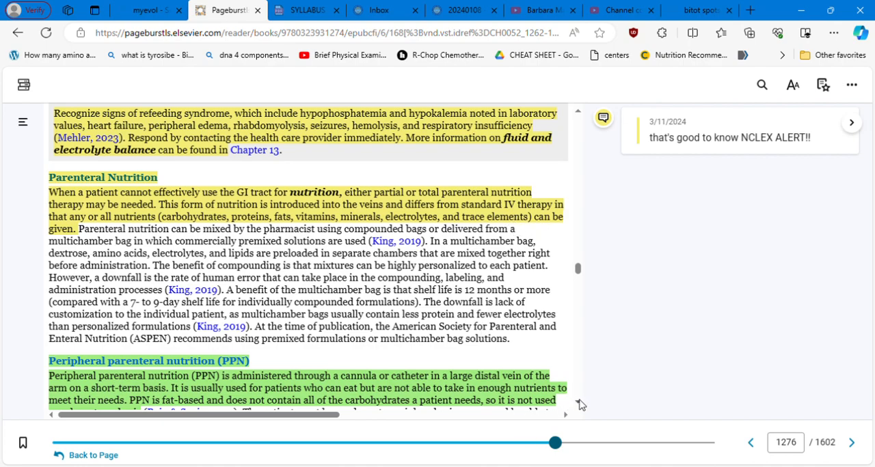
- Scroll to show the full PPN passage, its fat-emulsion Critical Rescue box and TPN heading
{"action": "scroll", "scroll_direction": "down", "scroll_amount": 3}
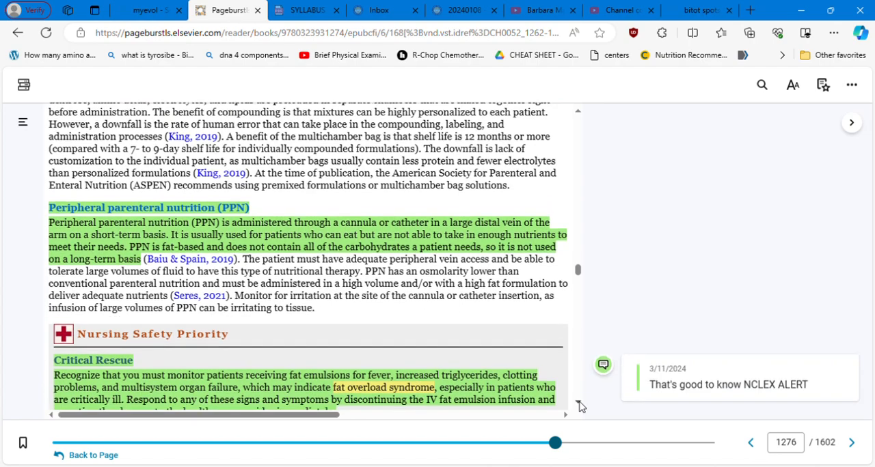
{"action": "scroll", "scroll_direction": "down", "scroll_amount": 3}
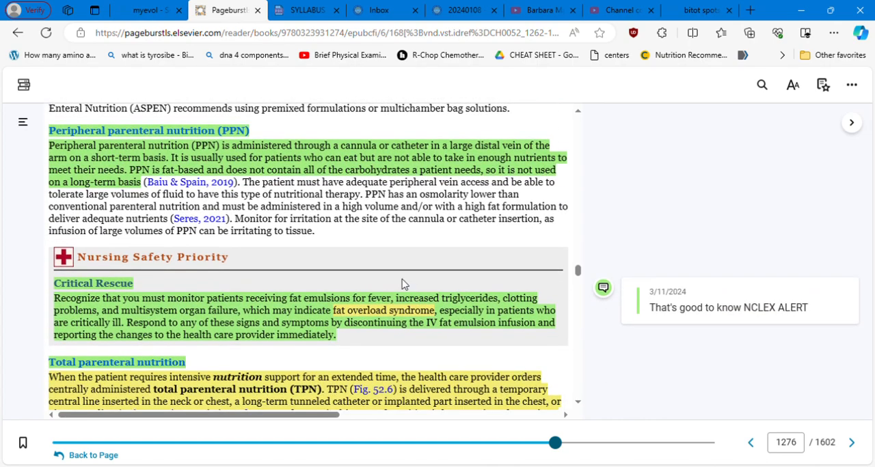
{"action": "mouse_move", "coordinate": [381, 169]}
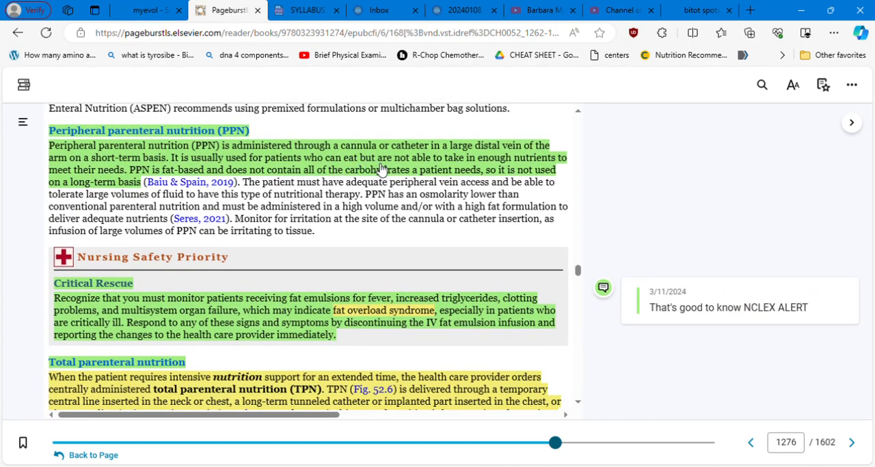
{"action": "mouse_move", "coordinate": [479, 162]}
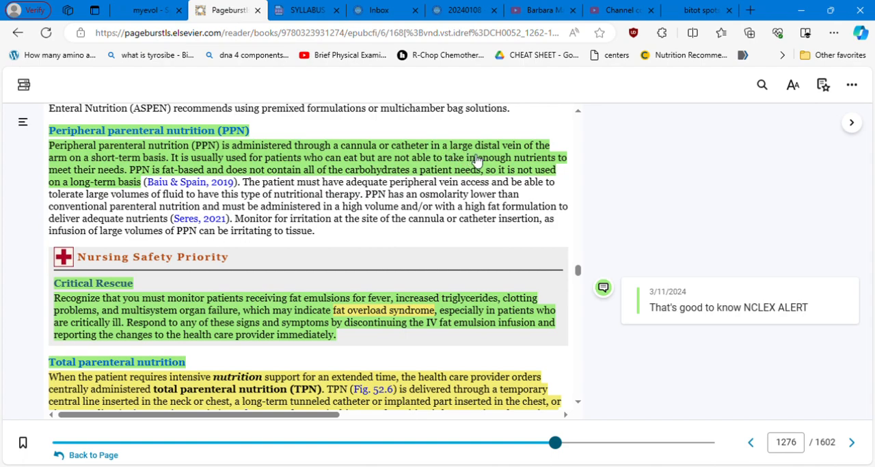
{"action": "mouse_move", "coordinate": [102, 151]}
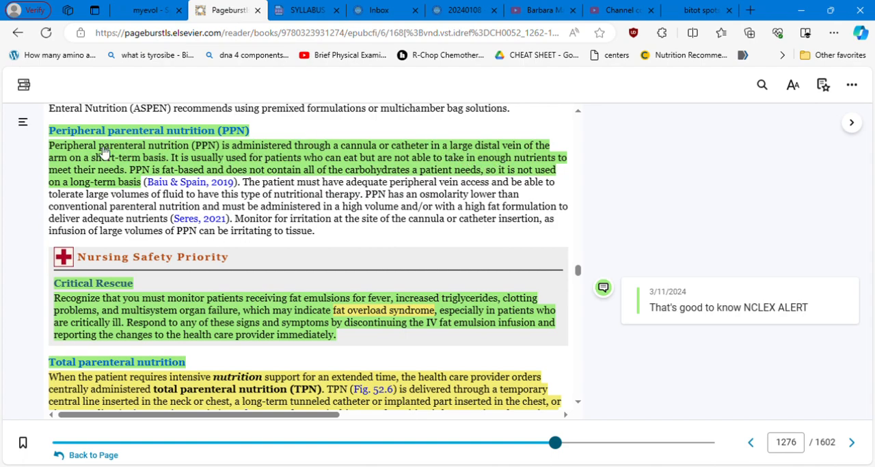
{"action": "mouse_move", "coordinate": [178, 164]}
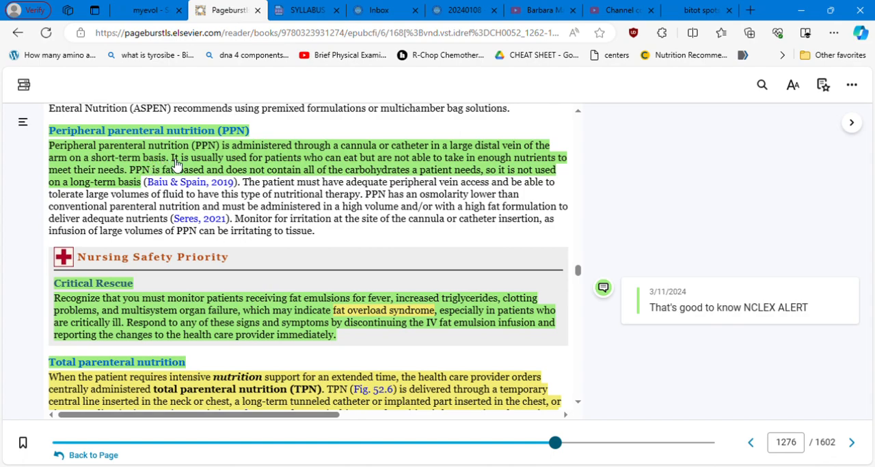
{"action": "mouse_move", "coordinate": [253, 175]}
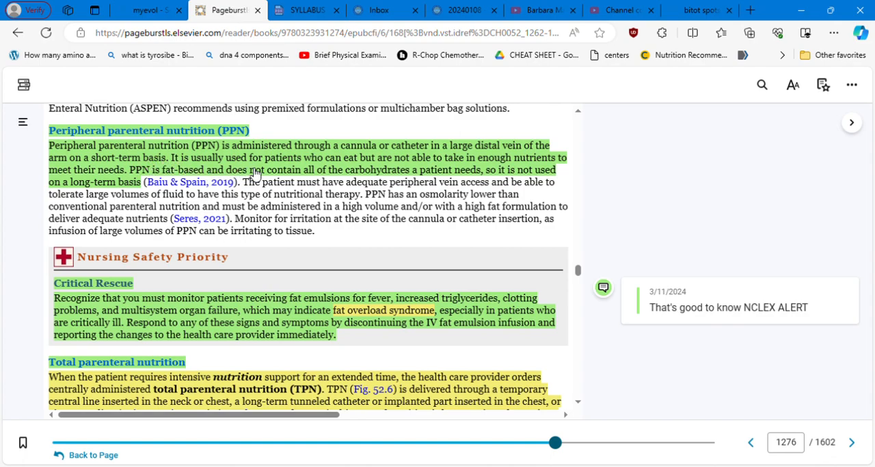
{"action": "mouse_move", "coordinate": [262, 172]}
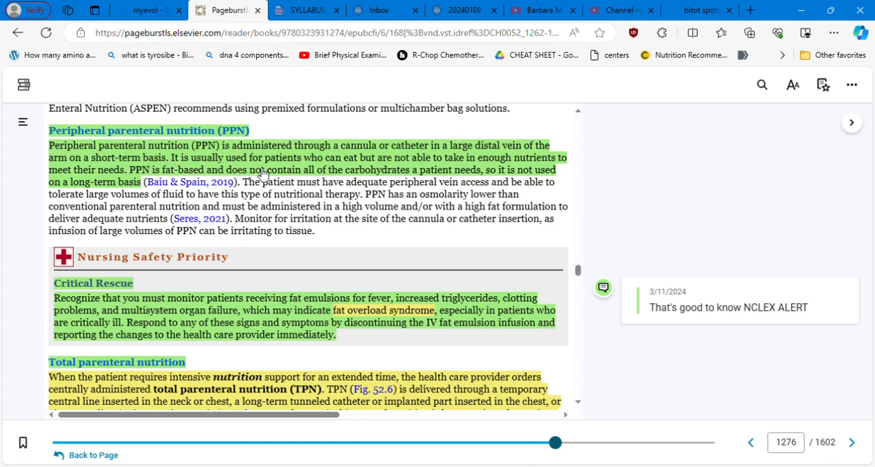
{"action": "mouse_move", "coordinate": [396, 173]}
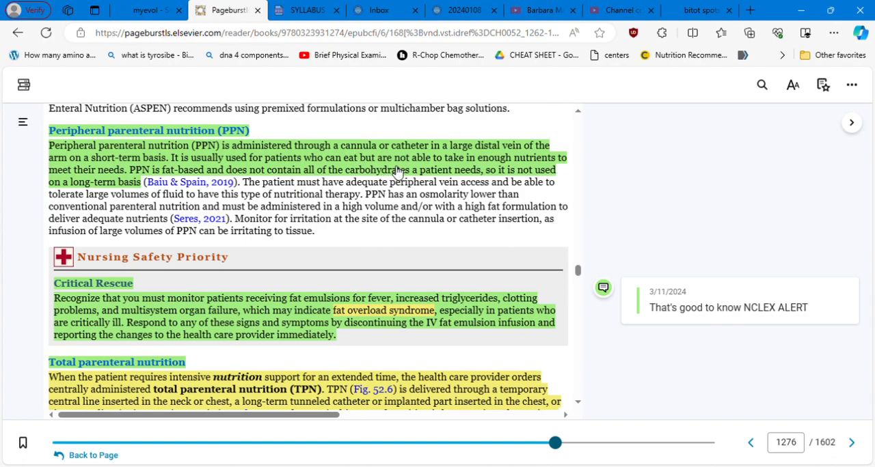
{"action": "mouse_move", "coordinate": [495, 169]}
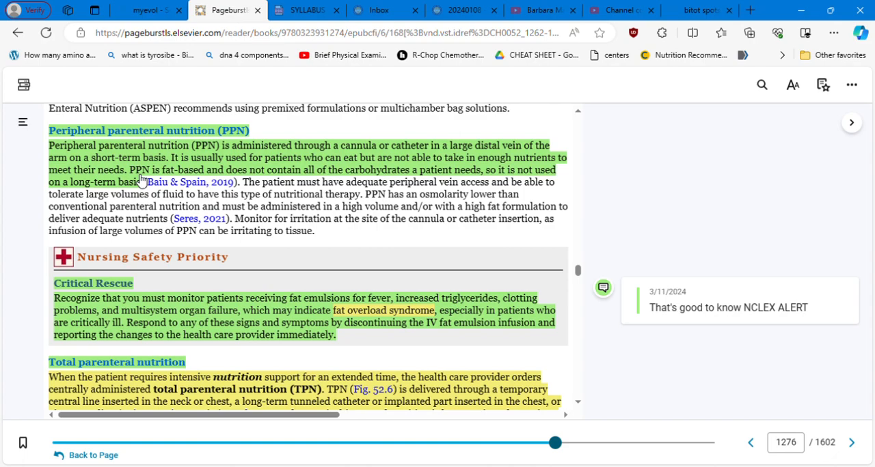
{"action": "mouse_move", "coordinate": [151, 181]}
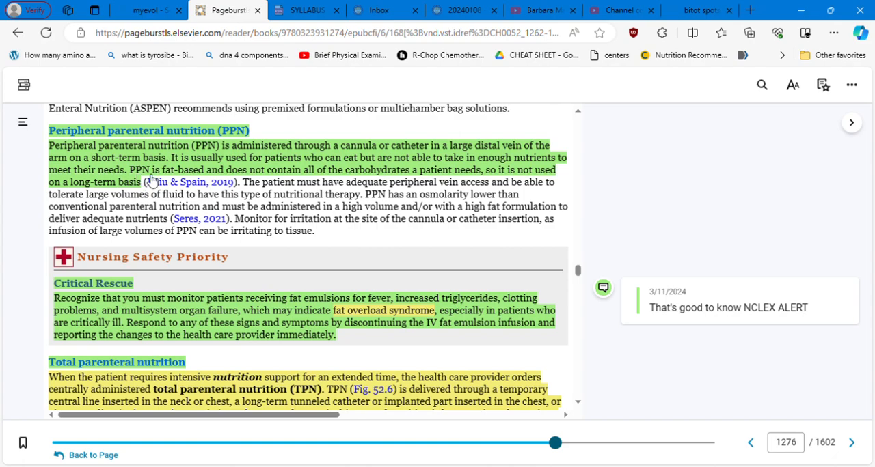
{"action": "mouse_move", "coordinate": [208, 184]}
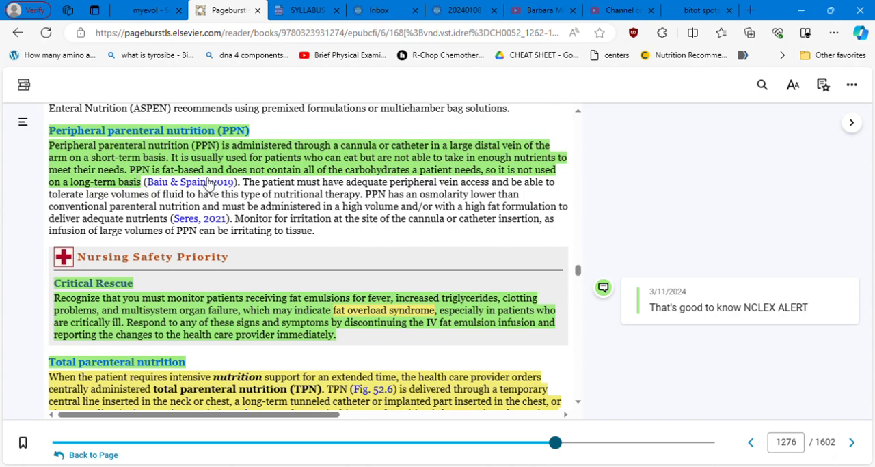
{"action": "mouse_move", "coordinate": [384, 177]}
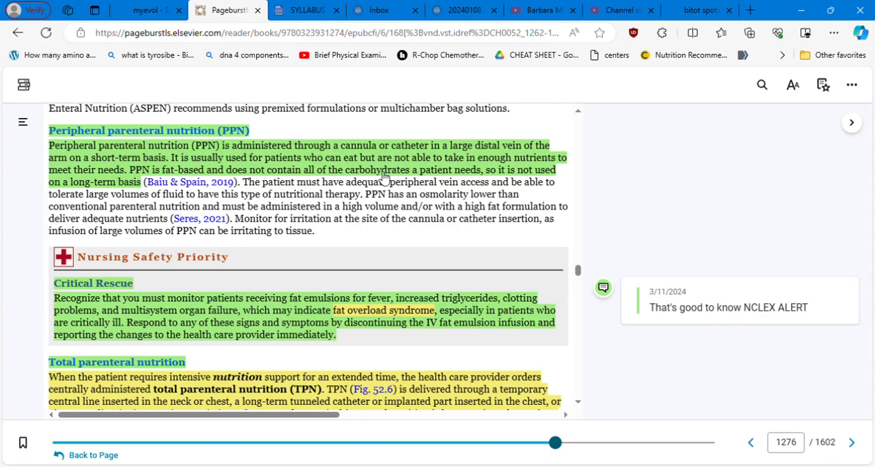
{"action": "mouse_move", "coordinate": [464, 178]}
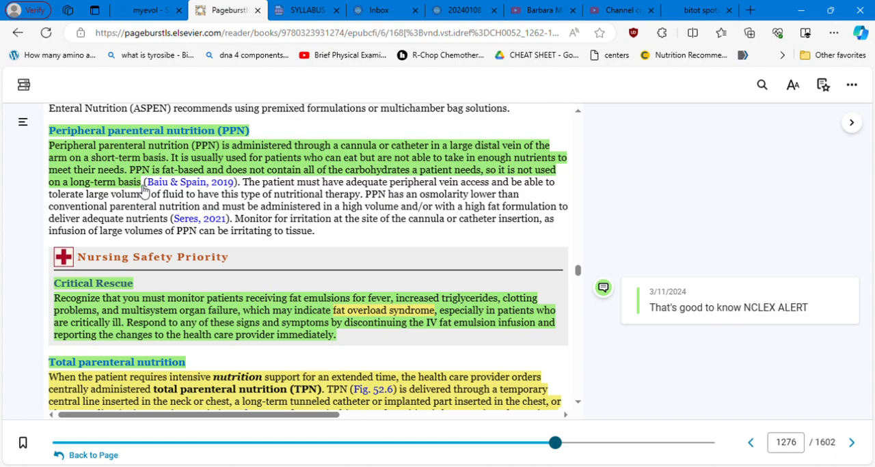
{"action": "mouse_move", "coordinate": [226, 194]}
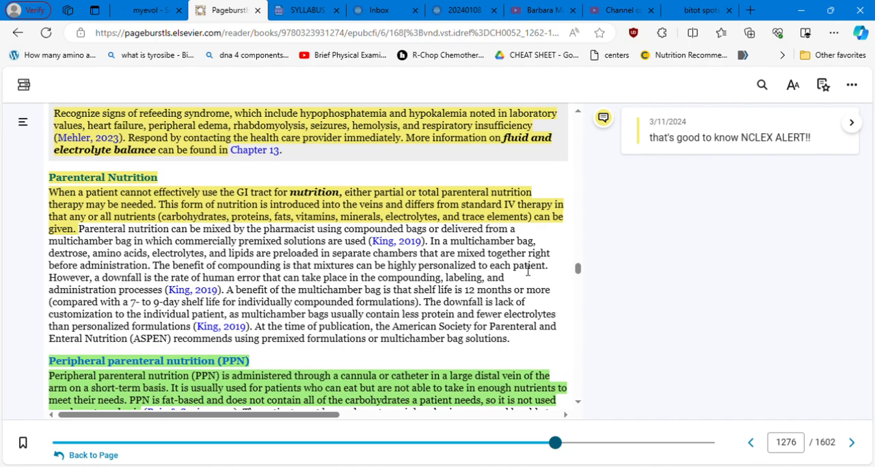
{"action": "mouse_move", "coordinate": [580, 407]}
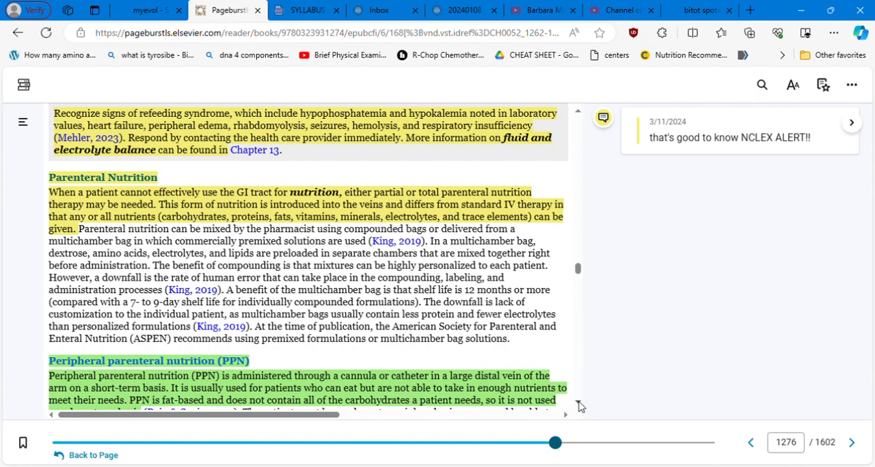
- Scroll past the fat-emulsion Critical Rescue box to the Total parenteral nutrition paragraph and figure
{"action": "scroll", "scroll_direction": "down", "scroll_amount": 3}
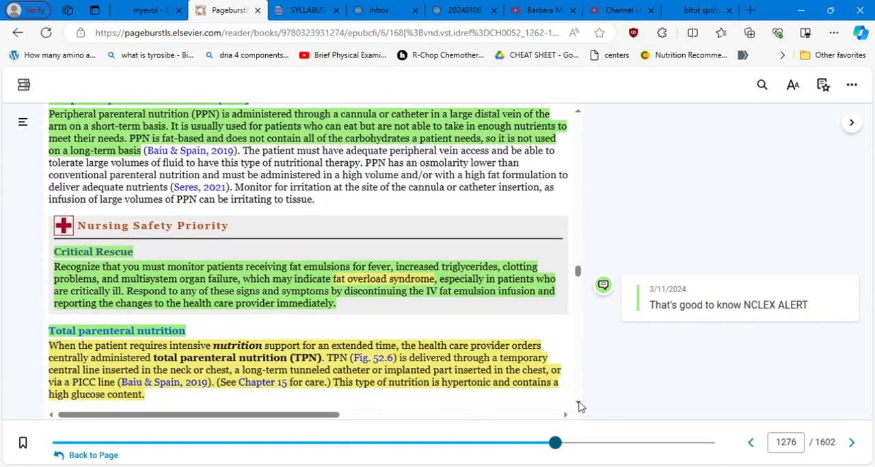
{"action": "scroll", "scroll_direction": "down", "scroll_amount": 3}
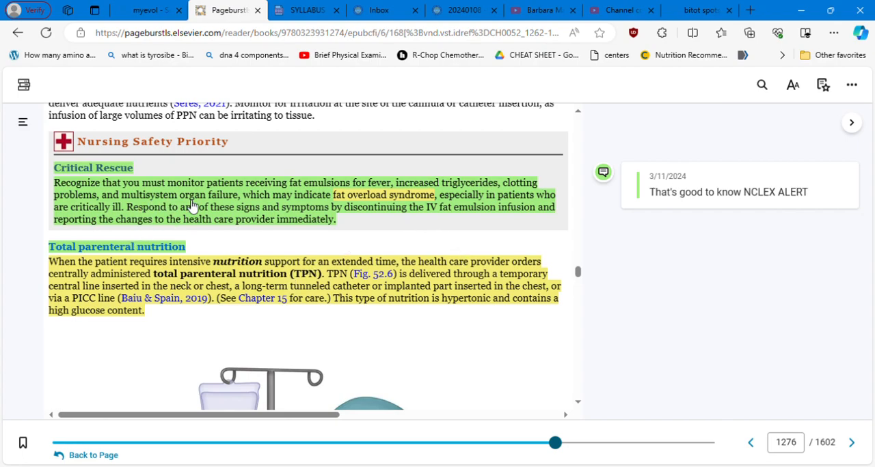
{"action": "mouse_move", "coordinate": [298, 206]}
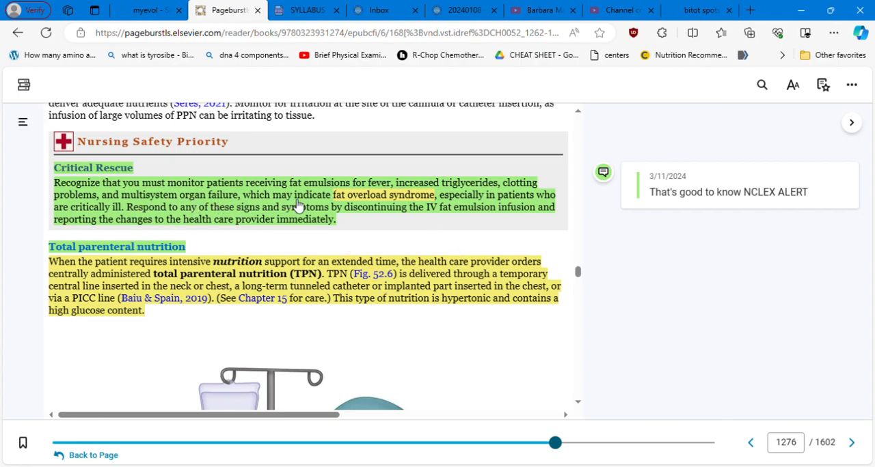
{"action": "mouse_move", "coordinate": [438, 198]}
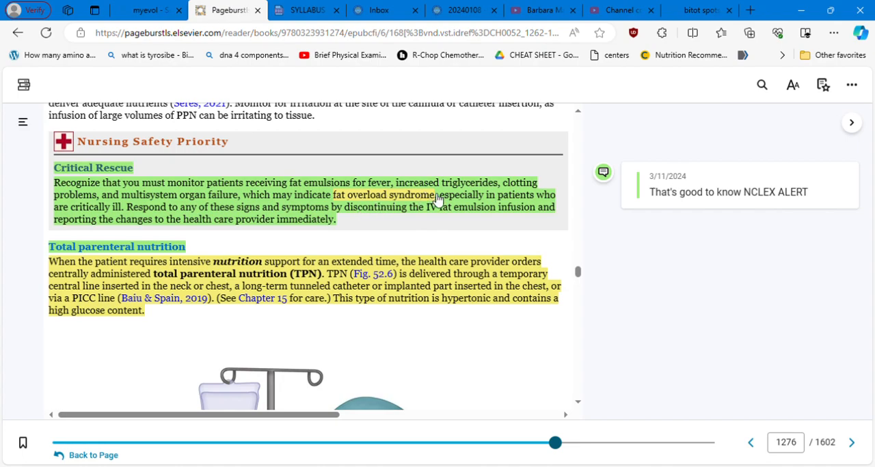
{"action": "mouse_move", "coordinate": [610, 129]}
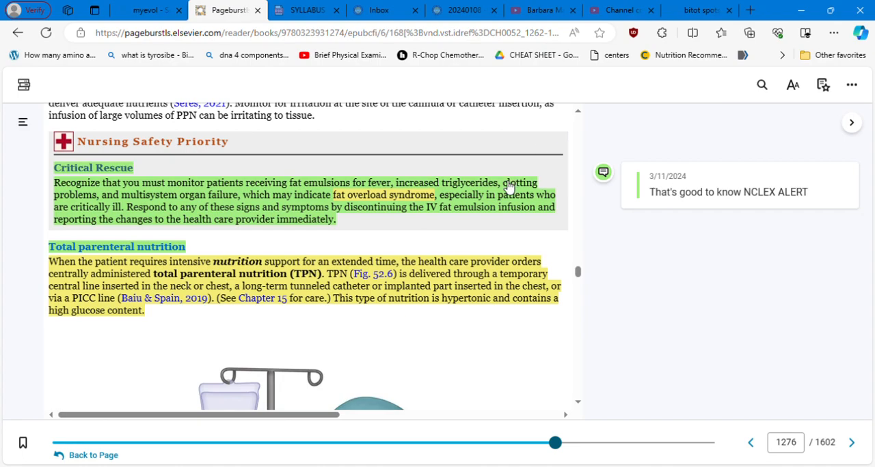
{"action": "mouse_move", "coordinate": [400, 177]}
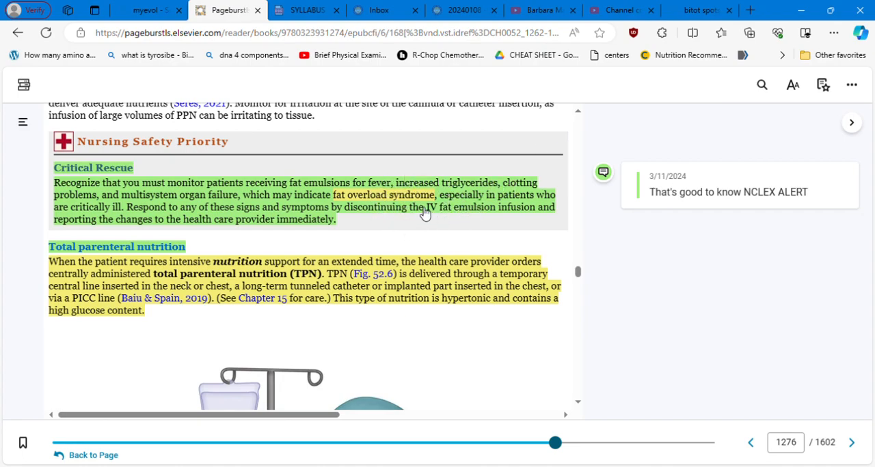
{"action": "mouse_move", "coordinate": [248, 237]}
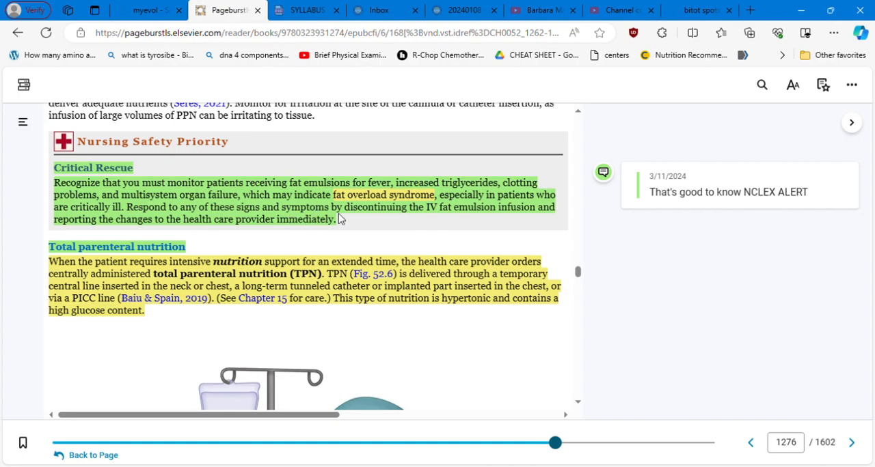
{"action": "mouse_move", "coordinate": [434, 218]}
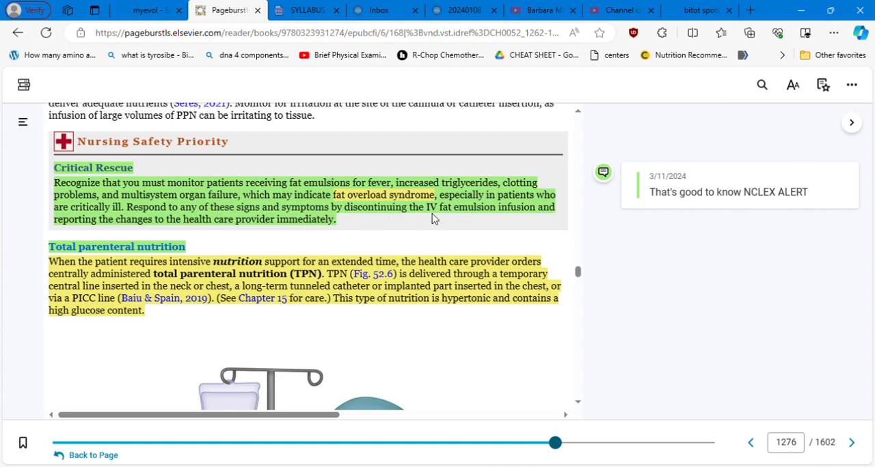
{"action": "mouse_move", "coordinate": [250, 236]}
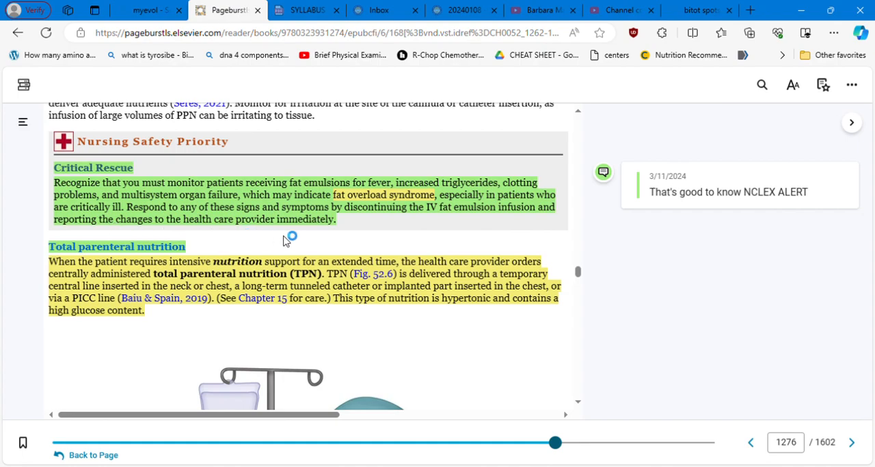
{"action": "mouse_move", "coordinate": [577, 376]}
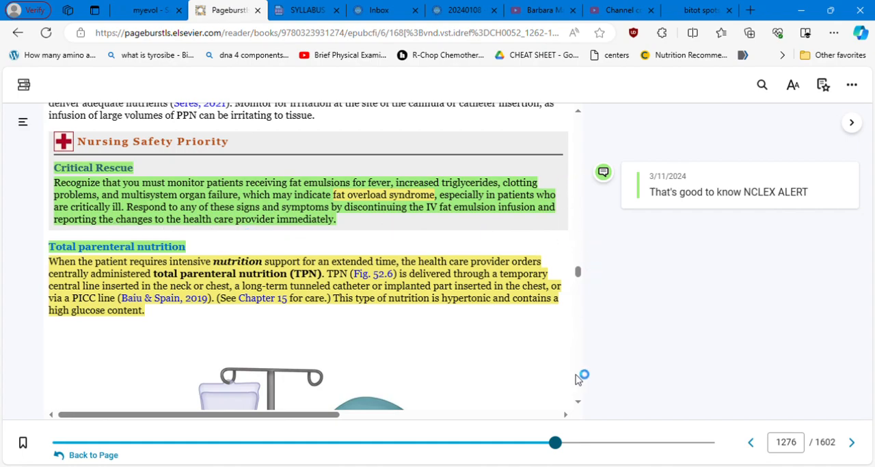
{"action": "scroll", "scroll_direction": "down", "scroll_amount": 3}
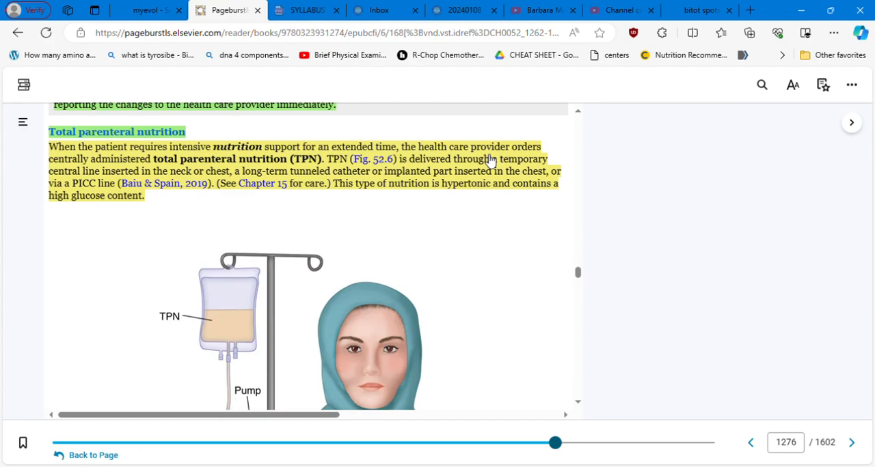
{"action": "mouse_move", "coordinate": [85, 176]}
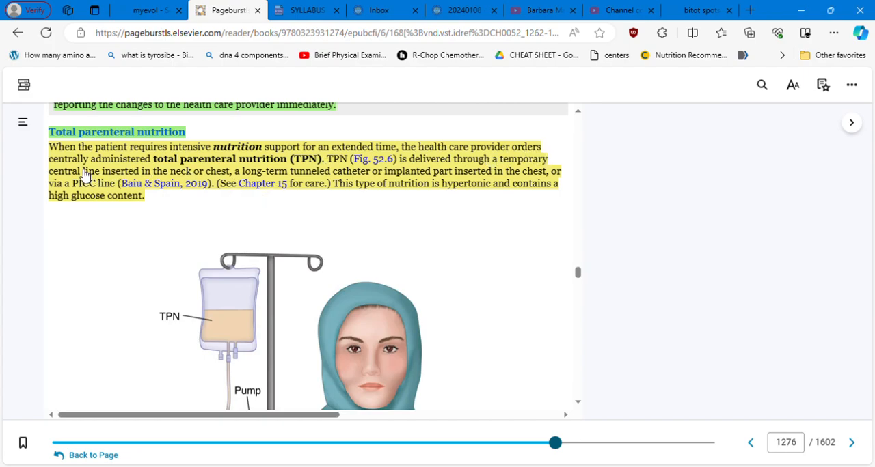
{"action": "mouse_move", "coordinate": [310, 181]}
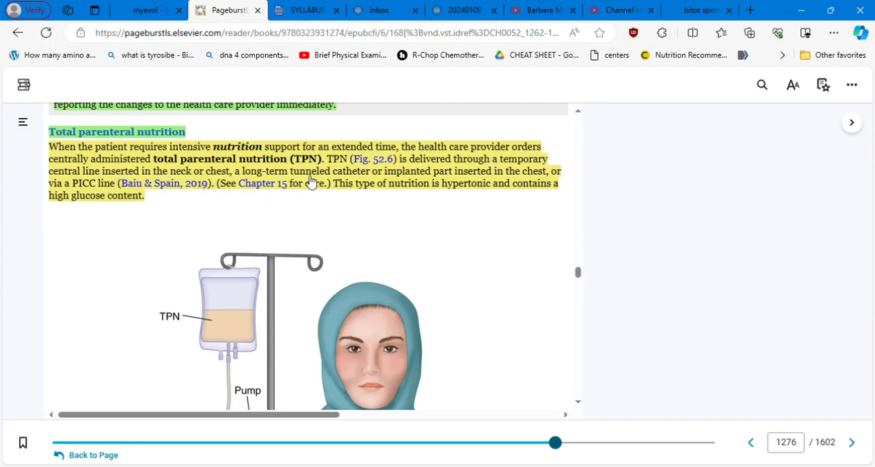
{"action": "mouse_move", "coordinate": [286, 212]}
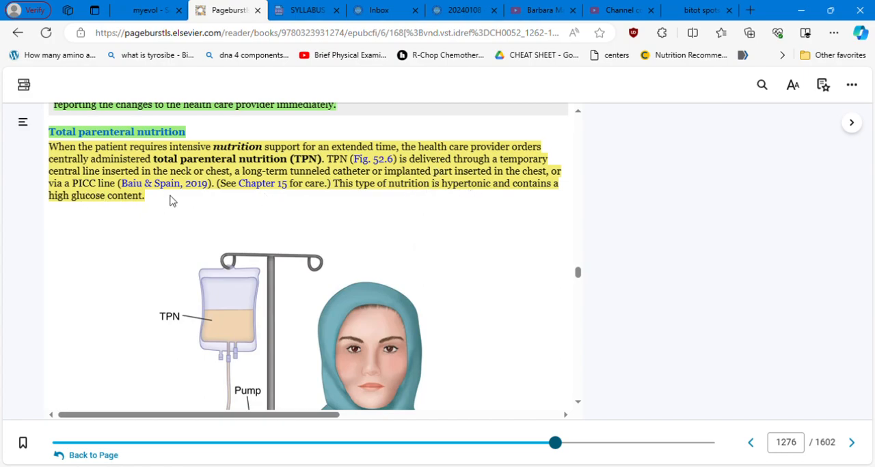
{"action": "mouse_move", "coordinate": [295, 205]}
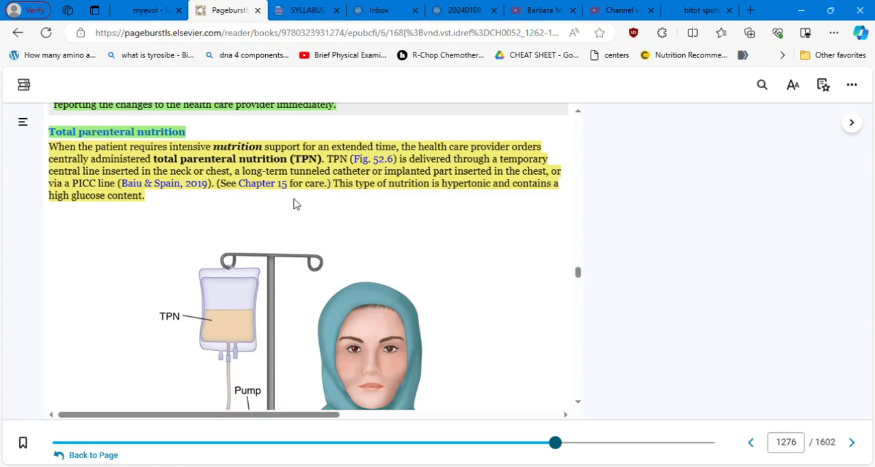
{"action": "mouse_move", "coordinate": [408, 192]}
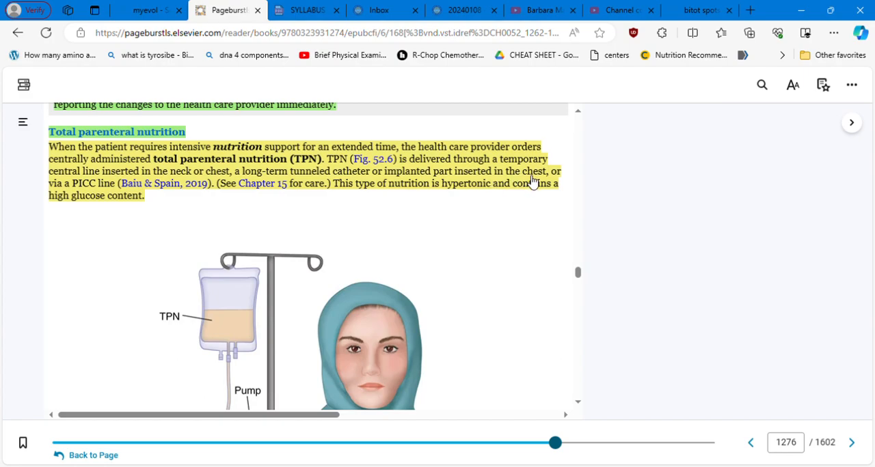
{"action": "mouse_move", "coordinate": [174, 213]}
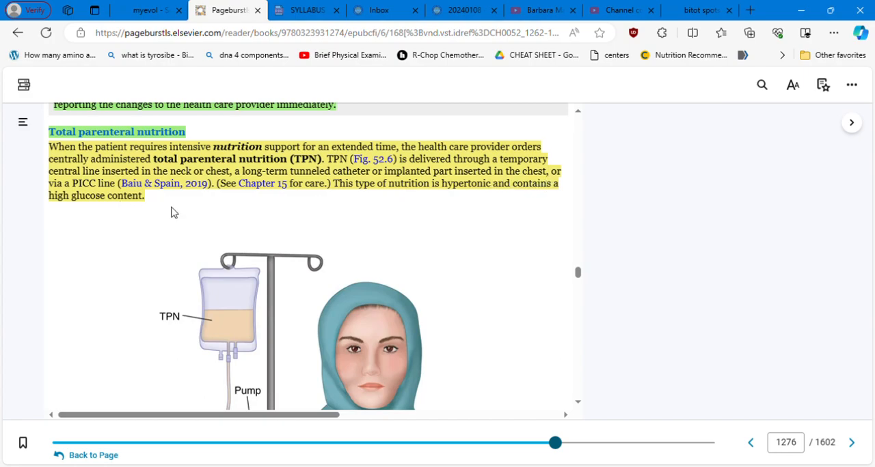
{"action": "mouse_move", "coordinate": [435, 209]}
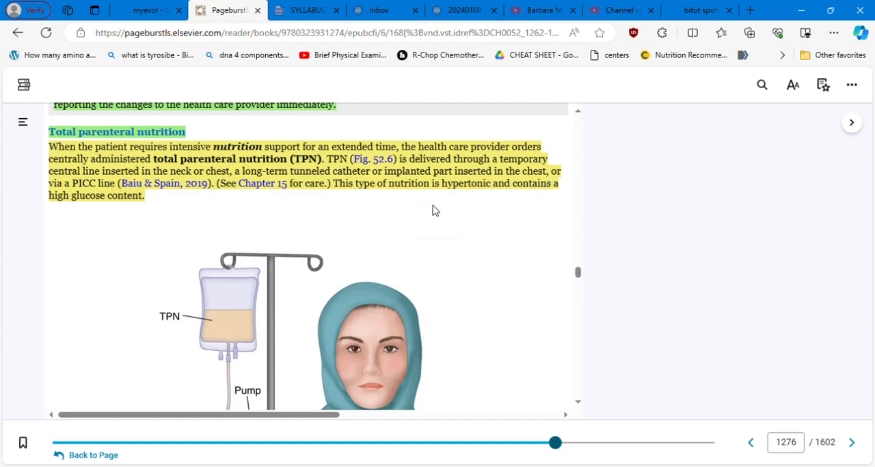
{"action": "mouse_move", "coordinate": [503, 191]}
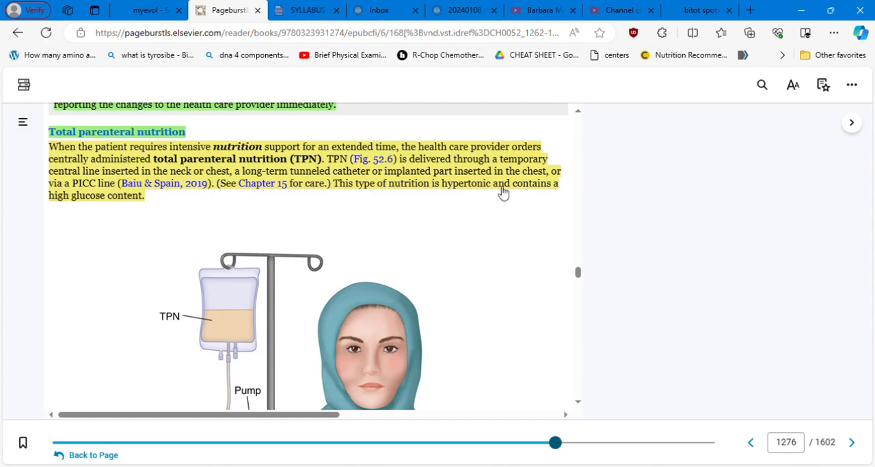
{"action": "mouse_move", "coordinate": [571, 143]}
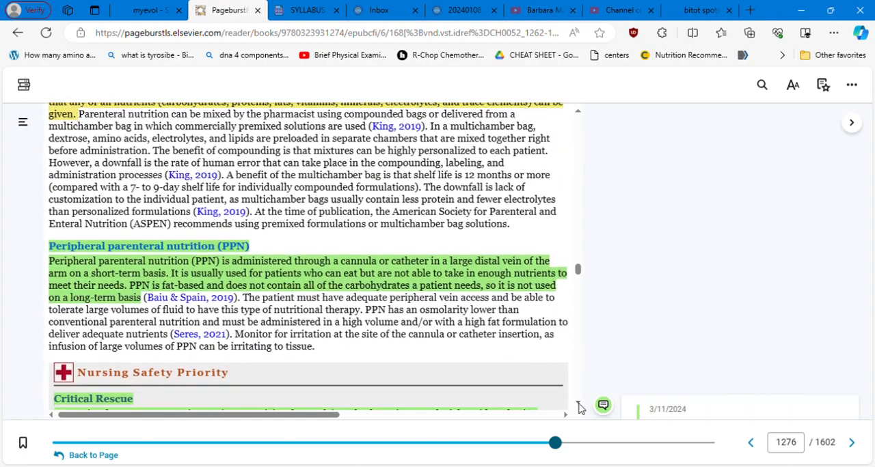
- Scroll past Fig. 52.6 through the TPN fluid-and-electrolyte paragraphs to Care Coordination
{"action": "scroll", "scroll_direction": "down", "scroll_amount": 3}
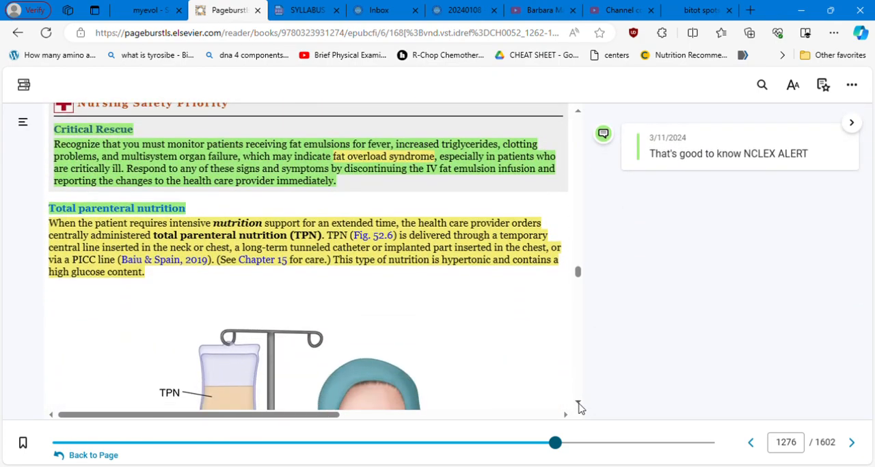
{"action": "scroll", "scroll_direction": "down", "scroll_amount": 3}
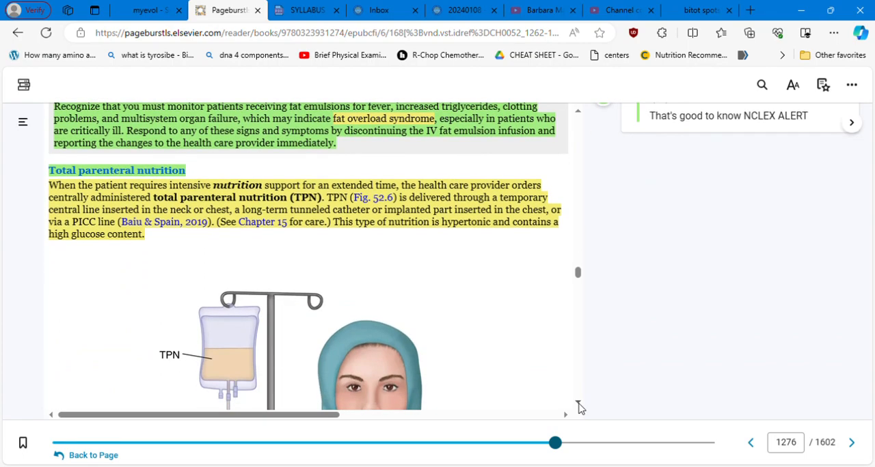
{"action": "scroll", "scroll_direction": "down", "scroll_amount": 3}
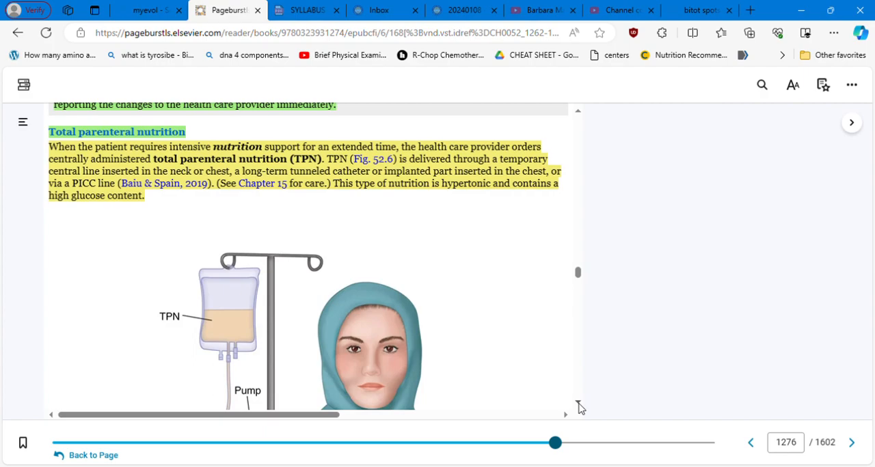
{"action": "scroll", "scroll_direction": "down", "scroll_amount": 3}
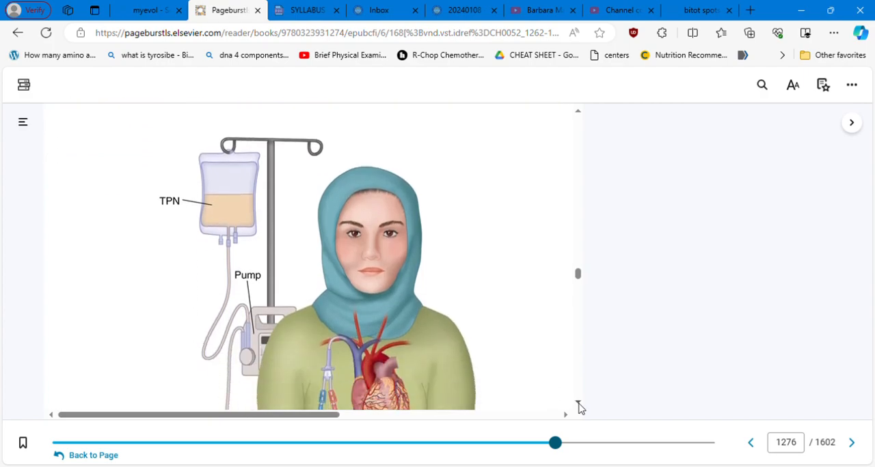
{"action": "scroll", "scroll_direction": "down", "scroll_amount": 3}
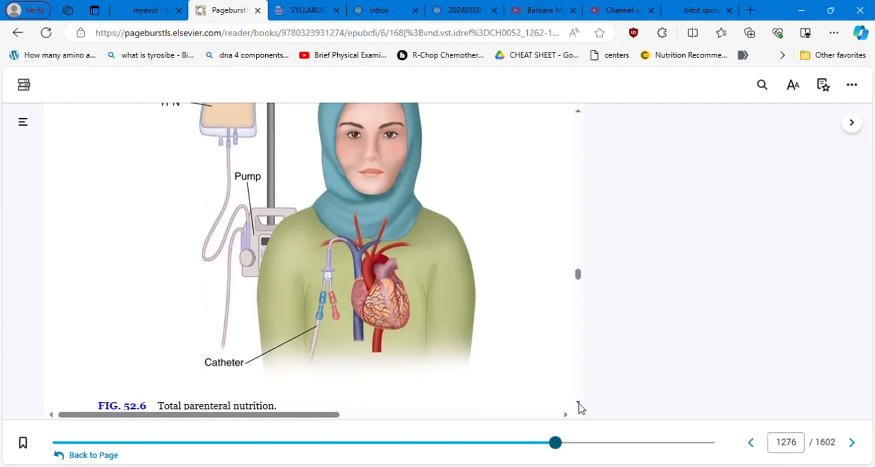
{"action": "scroll", "scroll_direction": "down", "scroll_amount": 3}
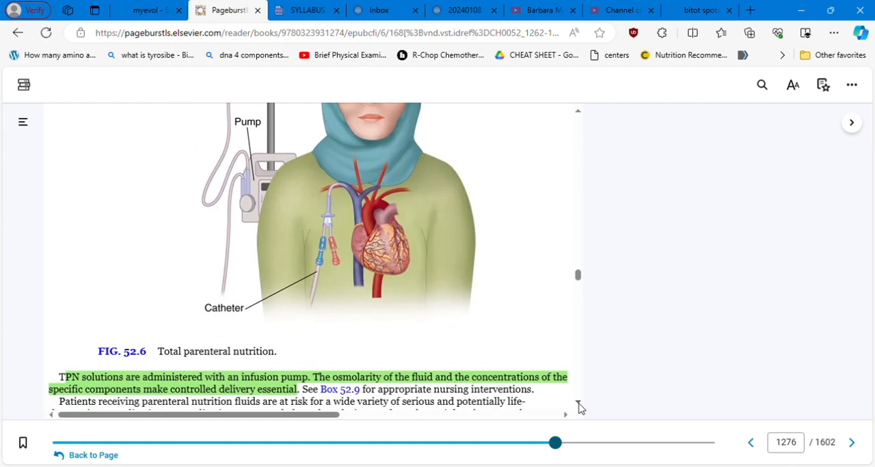
{"action": "scroll", "scroll_direction": "down", "scroll_amount": 3}
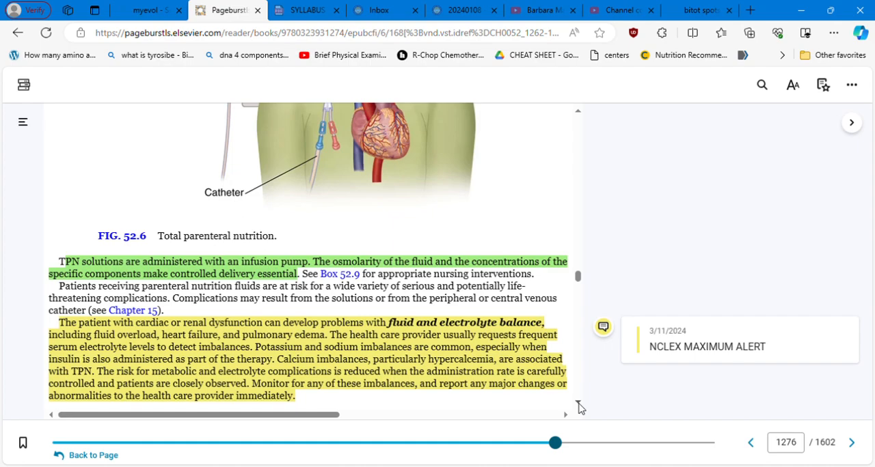
{"action": "scroll", "scroll_direction": "down", "scroll_amount": 3}
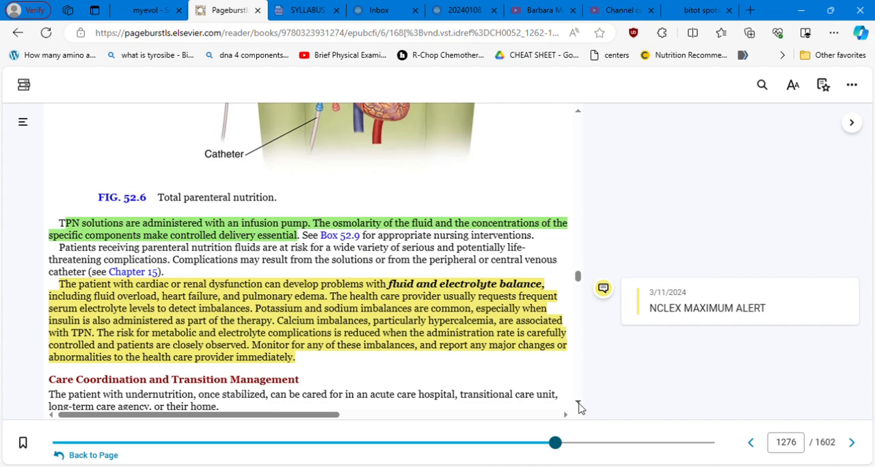
- Scroll to page 1277 to show Box 52.9, Care and Maintenance of Total Parenteral Nutrition
{"action": "scroll", "scroll_direction": "down", "scroll_amount": 3}
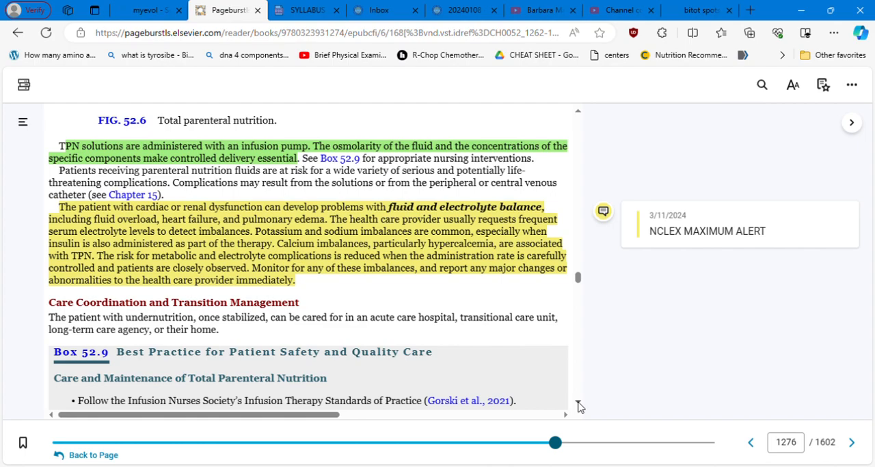
{"action": "mouse_move", "coordinate": [563, 294]}
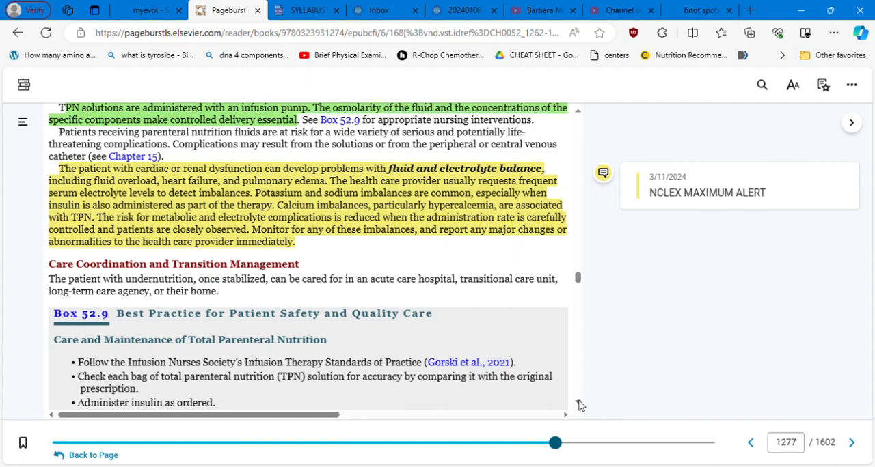
{"action": "mouse_move", "coordinate": [343, 253]}
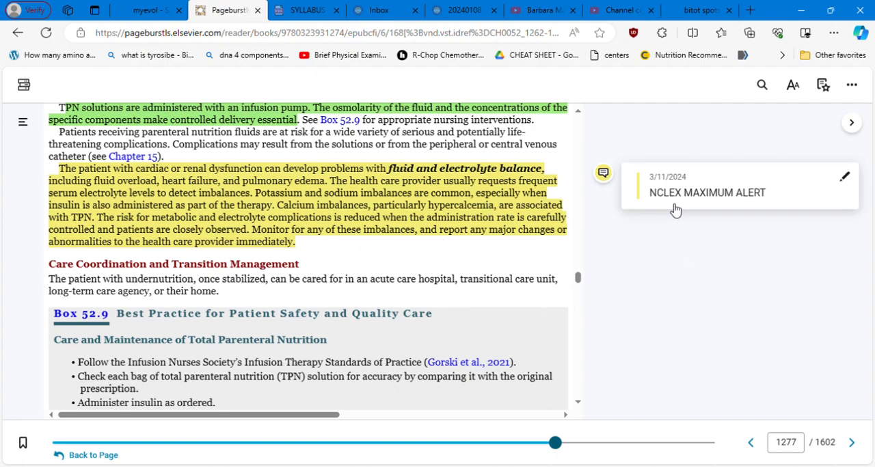
{"action": "mouse_move", "coordinate": [554, 266]}
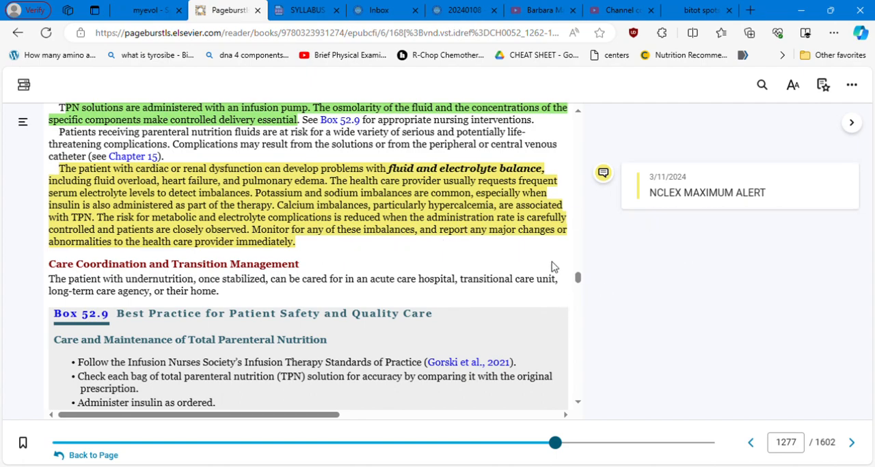
- Scroll through Box 52.9's full TPN care list to the Home Care Management heading
{"action": "scroll", "scroll_direction": "down", "scroll_amount": 3}
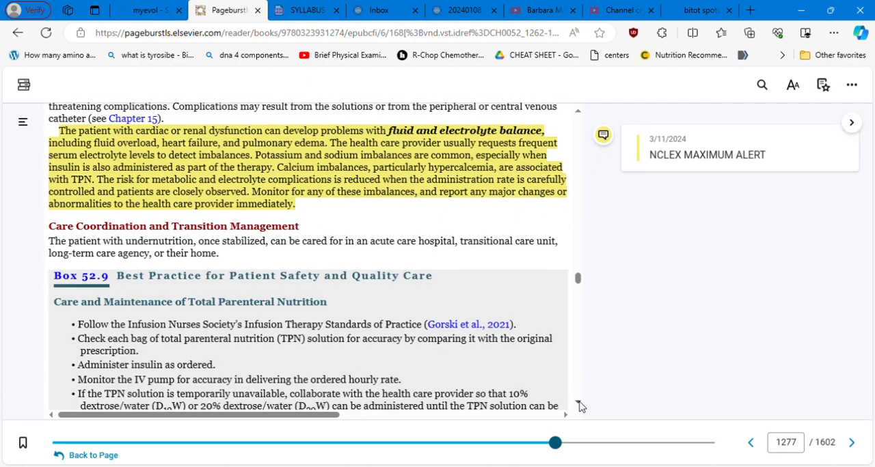
{"action": "scroll", "scroll_direction": "down", "scroll_amount": 3}
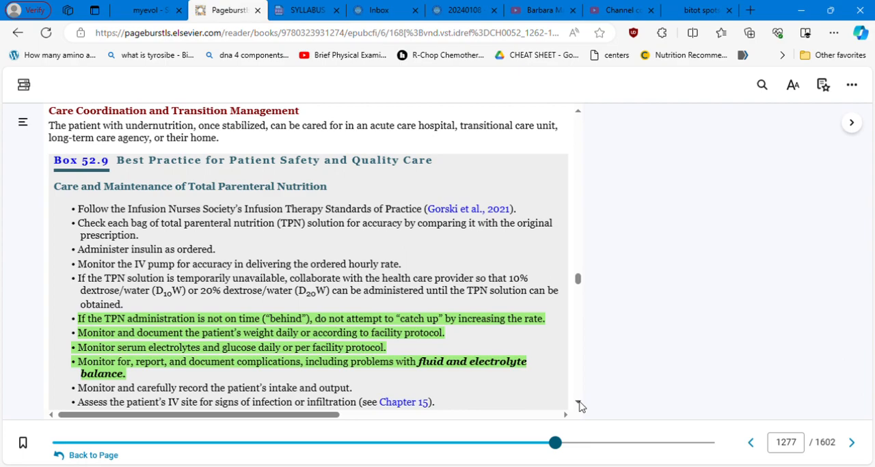
{"action": "scroll", "scroll_direction": "down", "scroll_amount": 3}
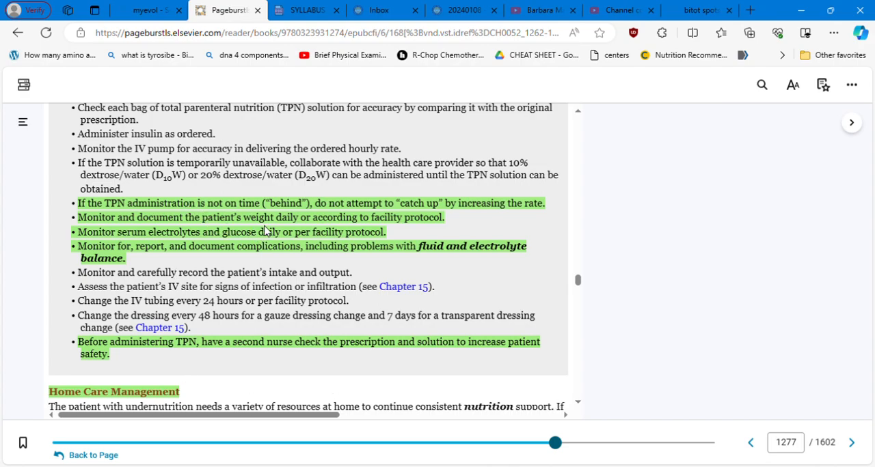
{"action": "mouse_move", "coordinate": [448, 225]}
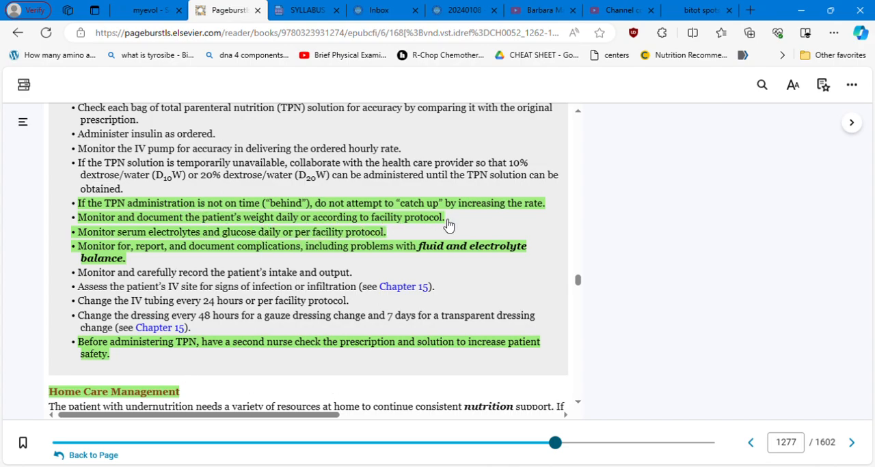
{"action": "mouse_move", "coordinate": [461, 227]}
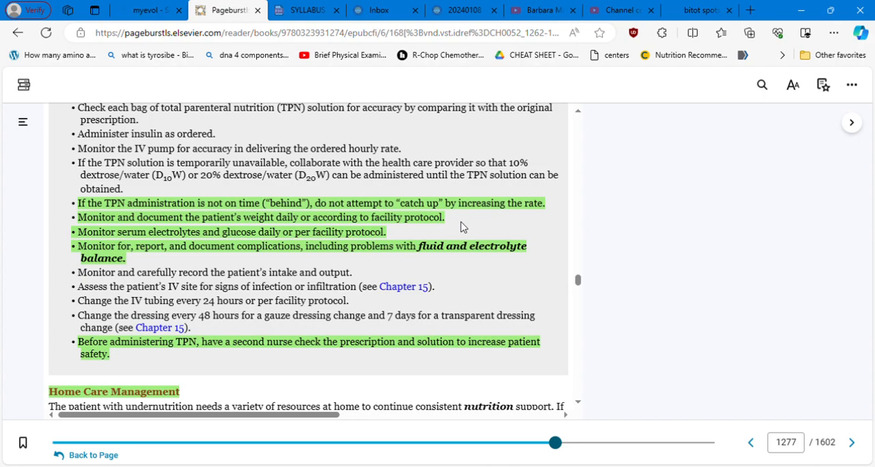
{"action": "mouse_move", "coordinate": [458, 226]}
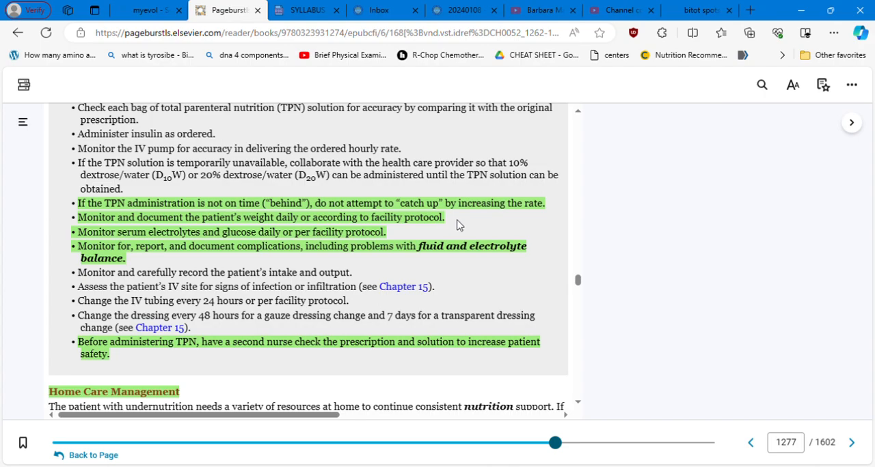
{"action": "mouse_move", "coordinate": [178, 254]}
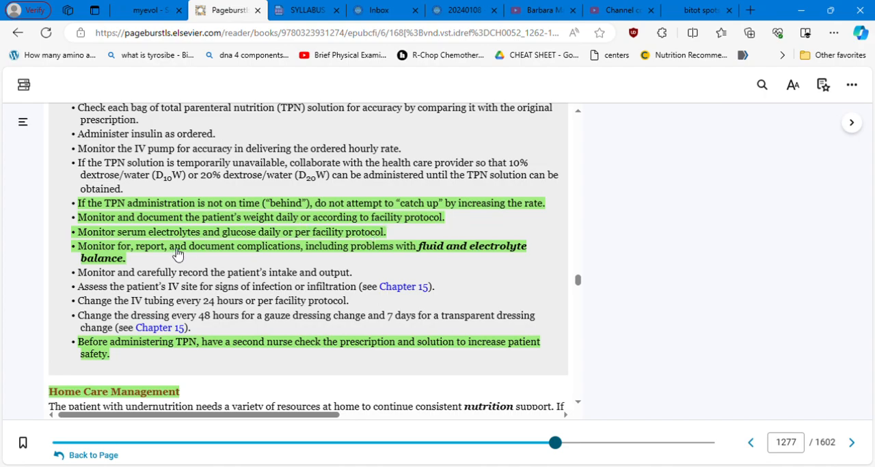
{"action": "mouse_move", "coordinate": [391, 241]}
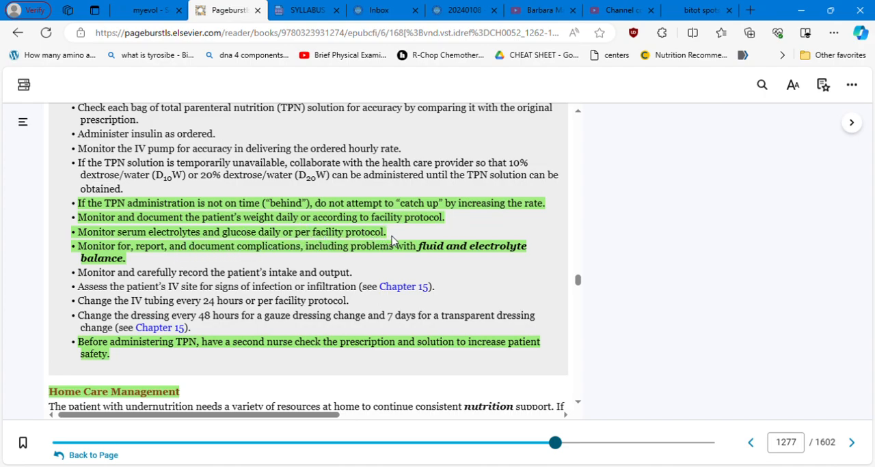
{"action": "mouse_move", "coordinate": [388, 272]}
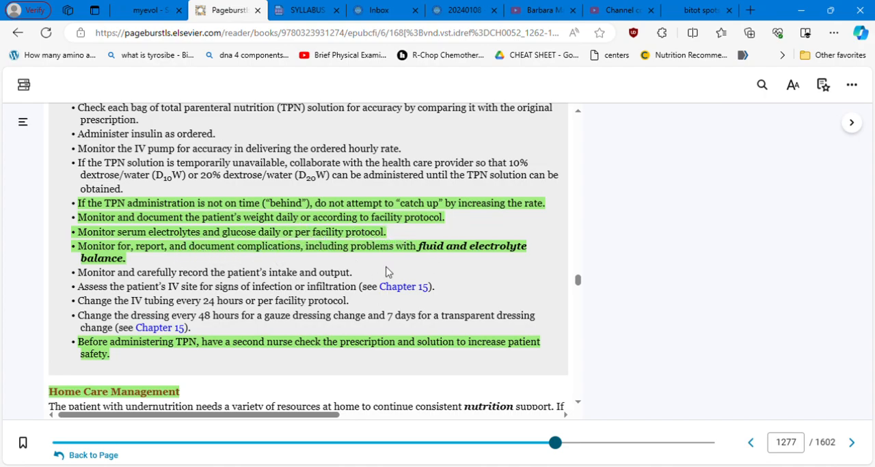
{"action": "mouse_move", "coordinate": [535, 373]}
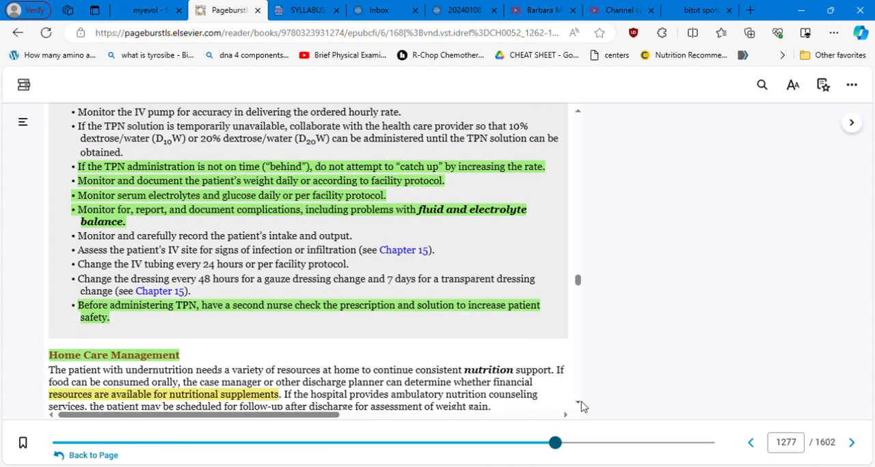
- Scroll past Self-Management Education and Evaluate Outcomes to the Nutrition Concept Exemplar: Obesity heading
{"action": "scroll", "scroll_direction": "down", "scroll_amount": 3}
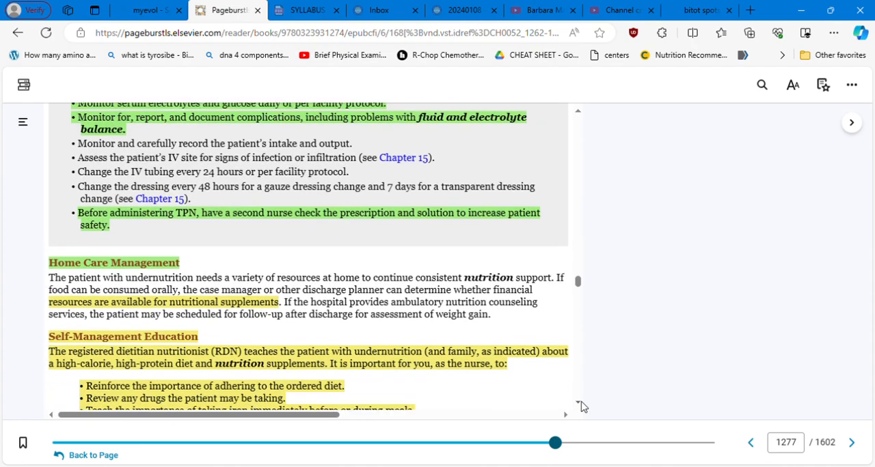
{"action": "scroll", "scroll_direction": "down", "scroll_amount": 3}
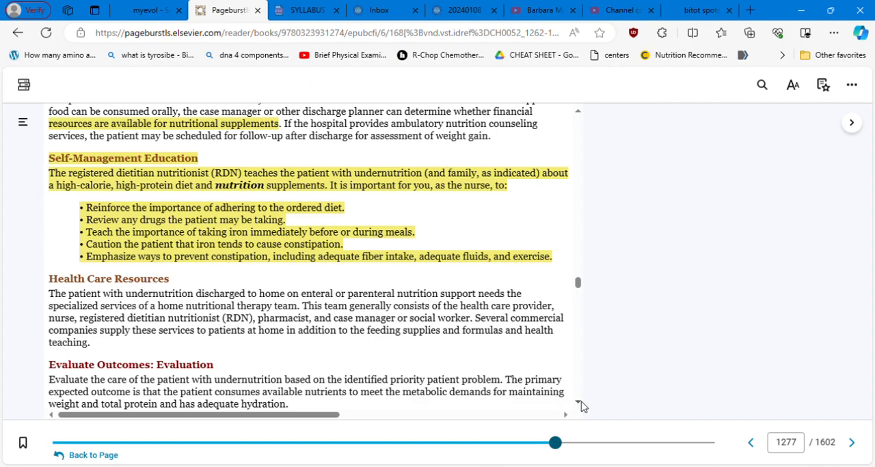
{"action": "mouse_move", "coordinate": [579, 407]}
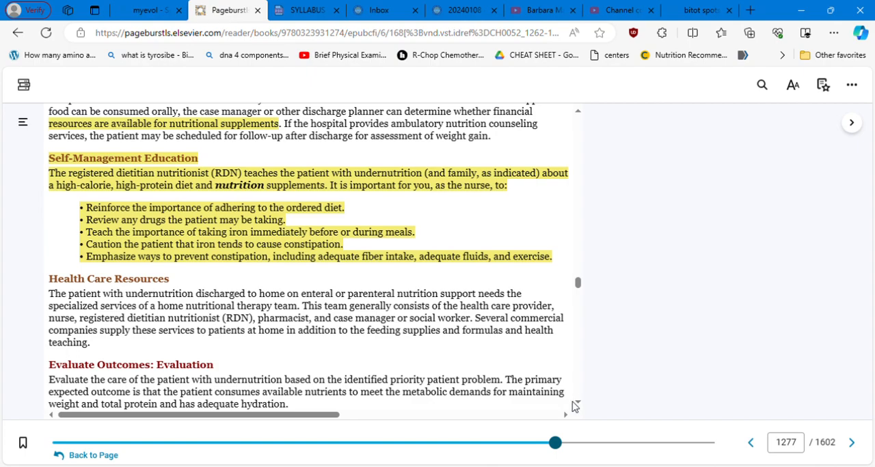
{"action": "scroll", "scroll_direction": "down", "scroll_amount": 3}
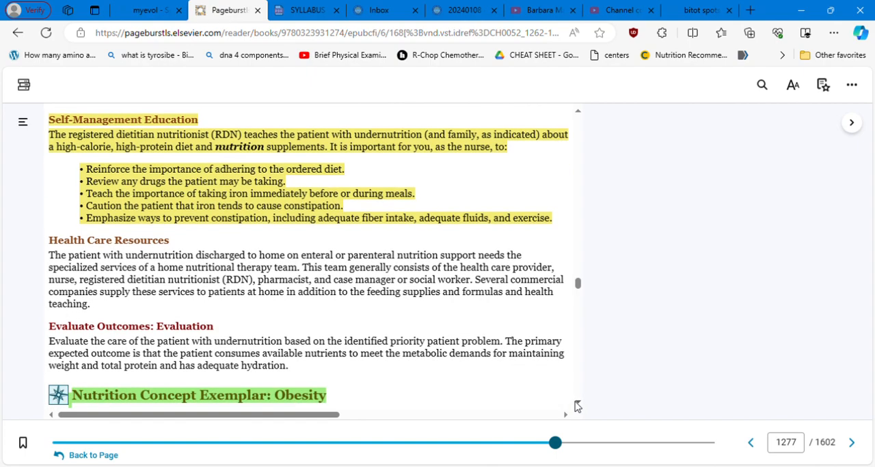
{"action": "scroll", "scroll_direction": "down", "scroll_amount": 3}
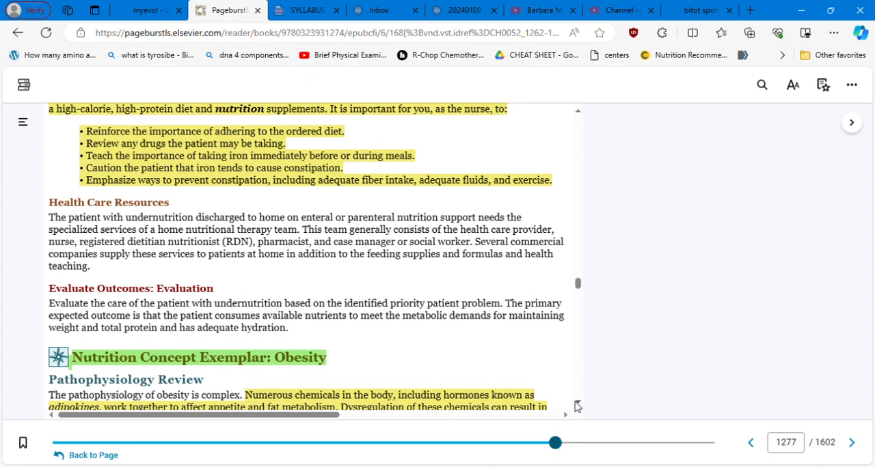
{"action": "mouse_move", "coordinate": [701, 388]}
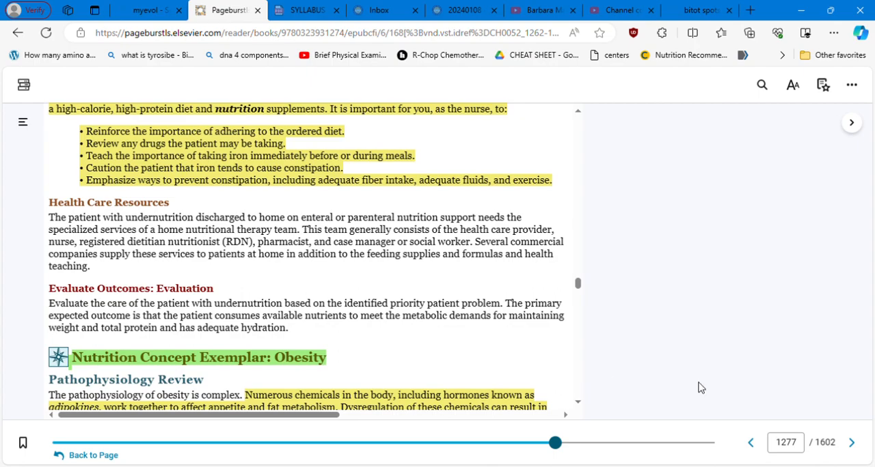